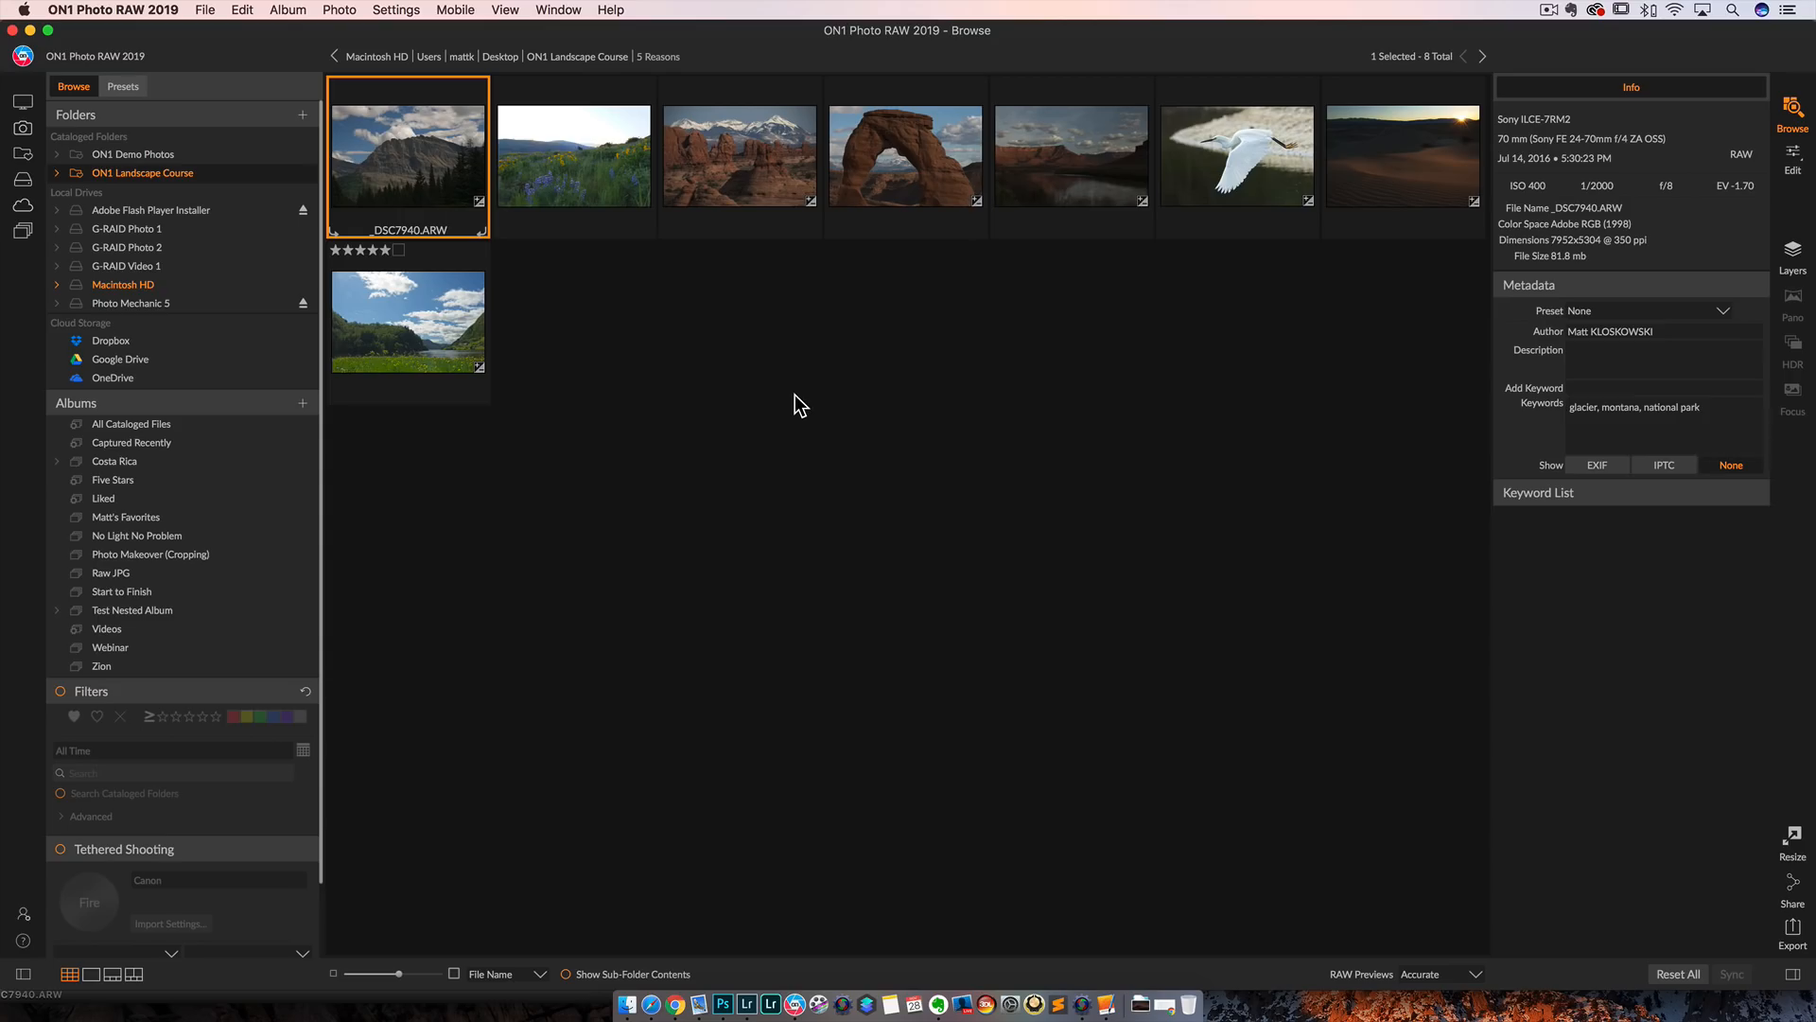
# Step: Open MJK_5075.NEF in Edit and drag Highlights to -100, then back to about -3
pyautogui.click(1403, 156)
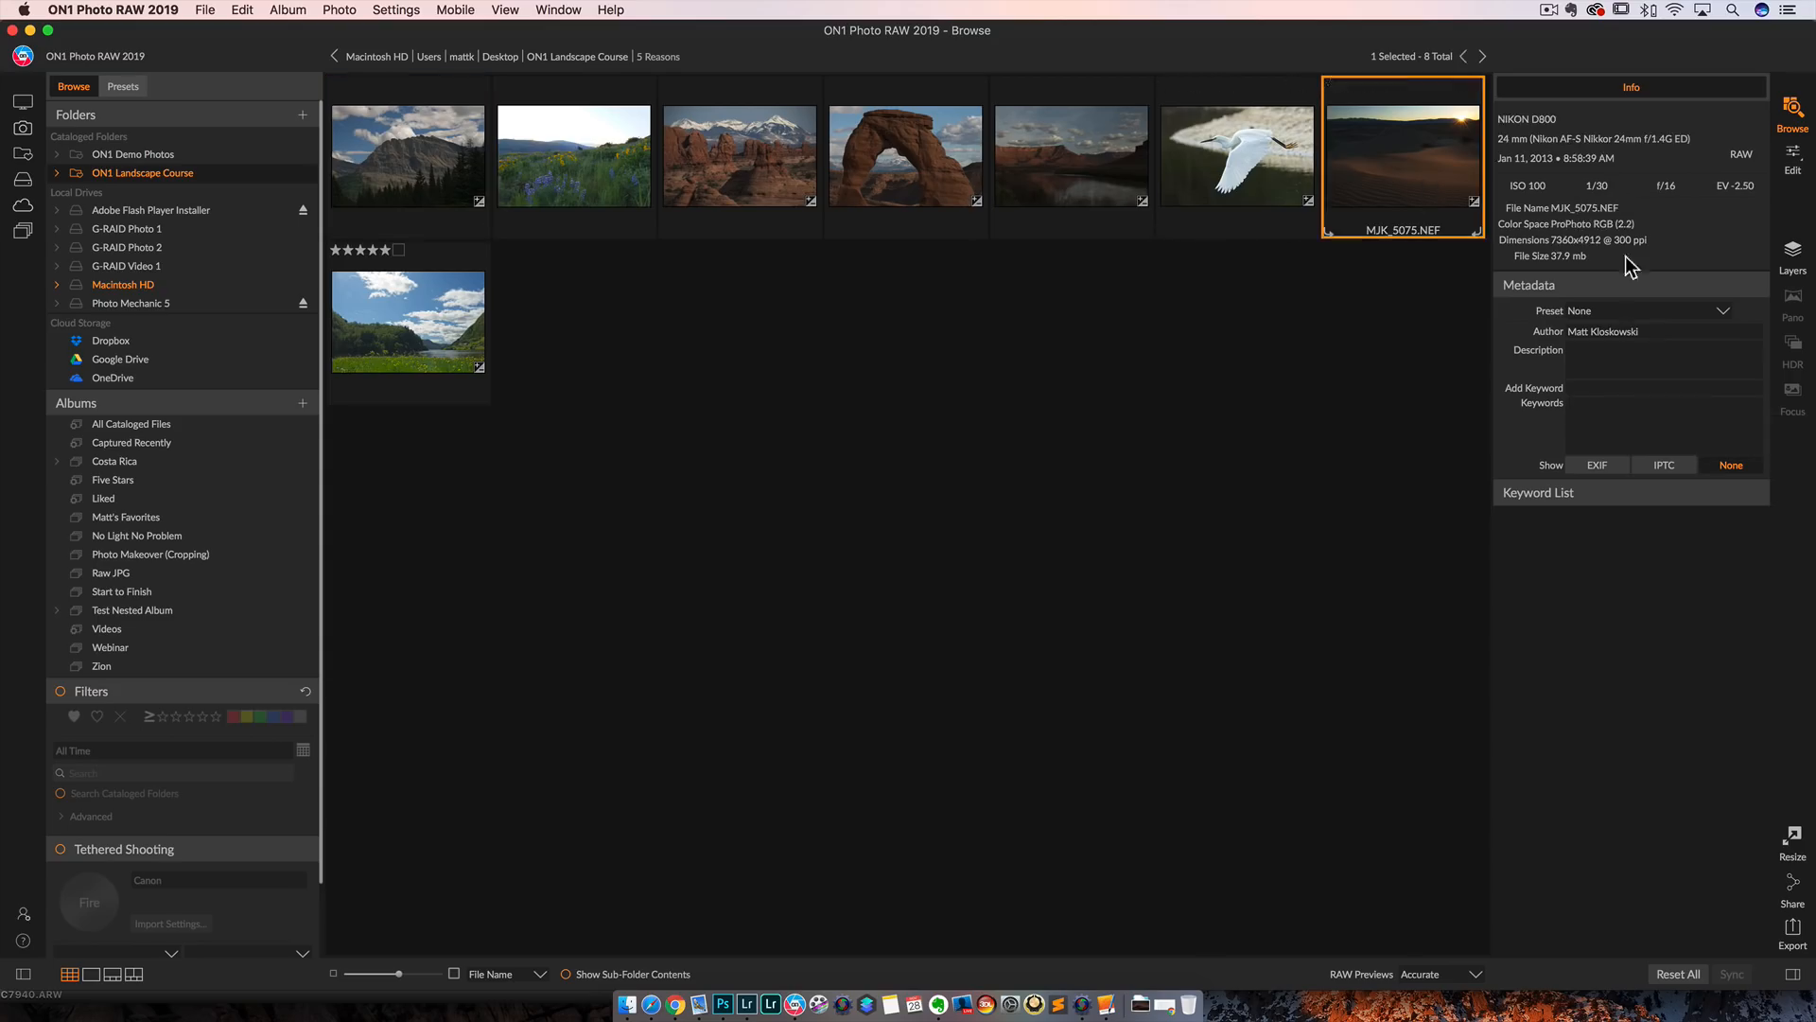
pyautogui.click(1792, 156)
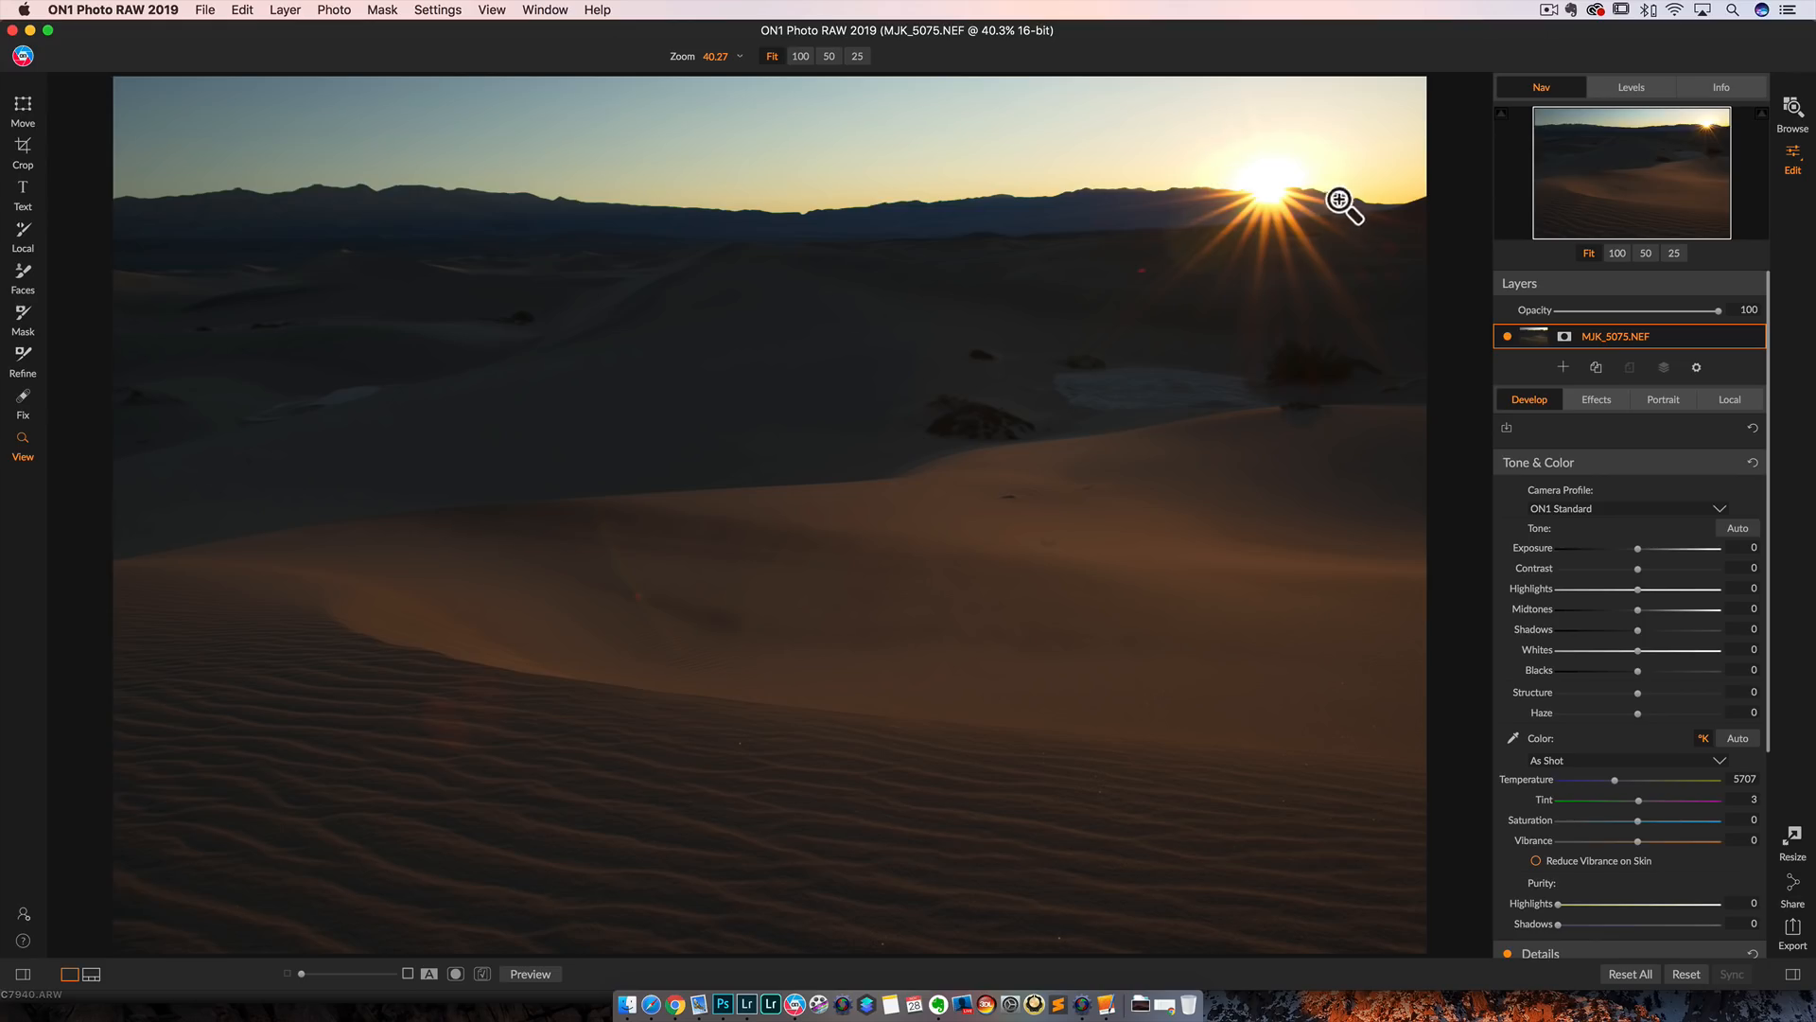
pyautogui.moveTo(1270, 244)
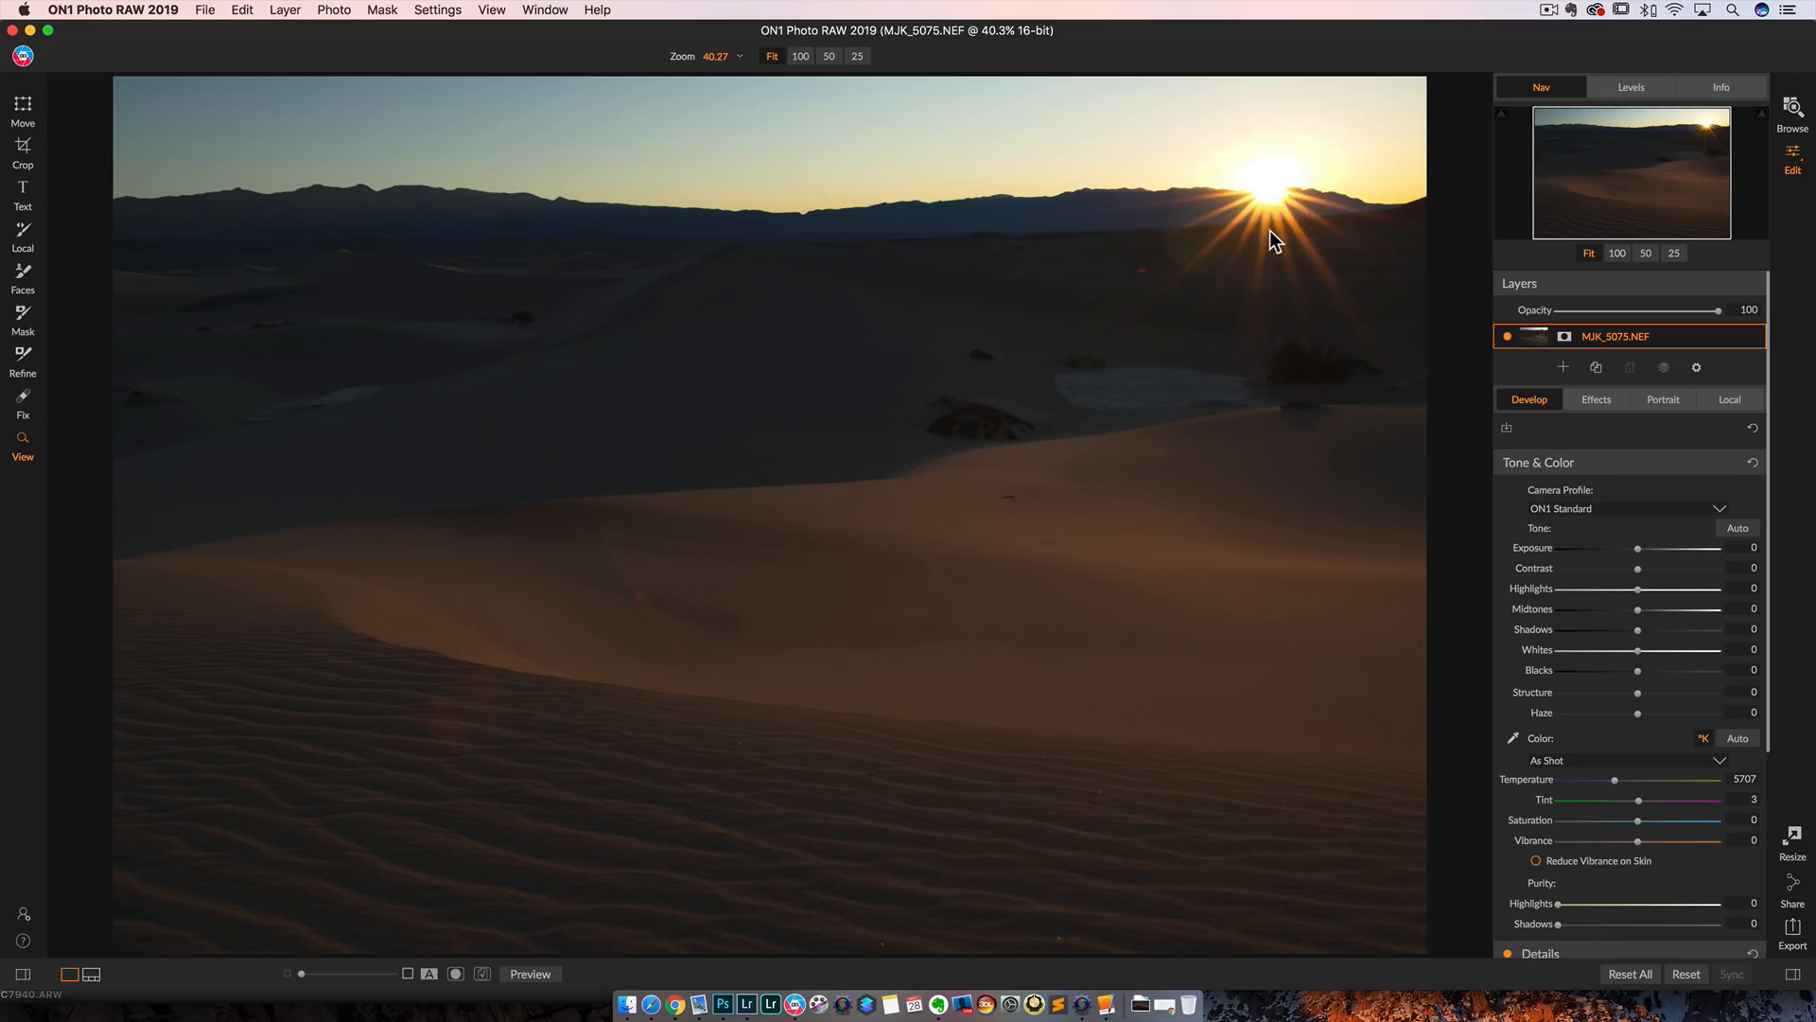
pyautogui.moveTo(1264, 205)
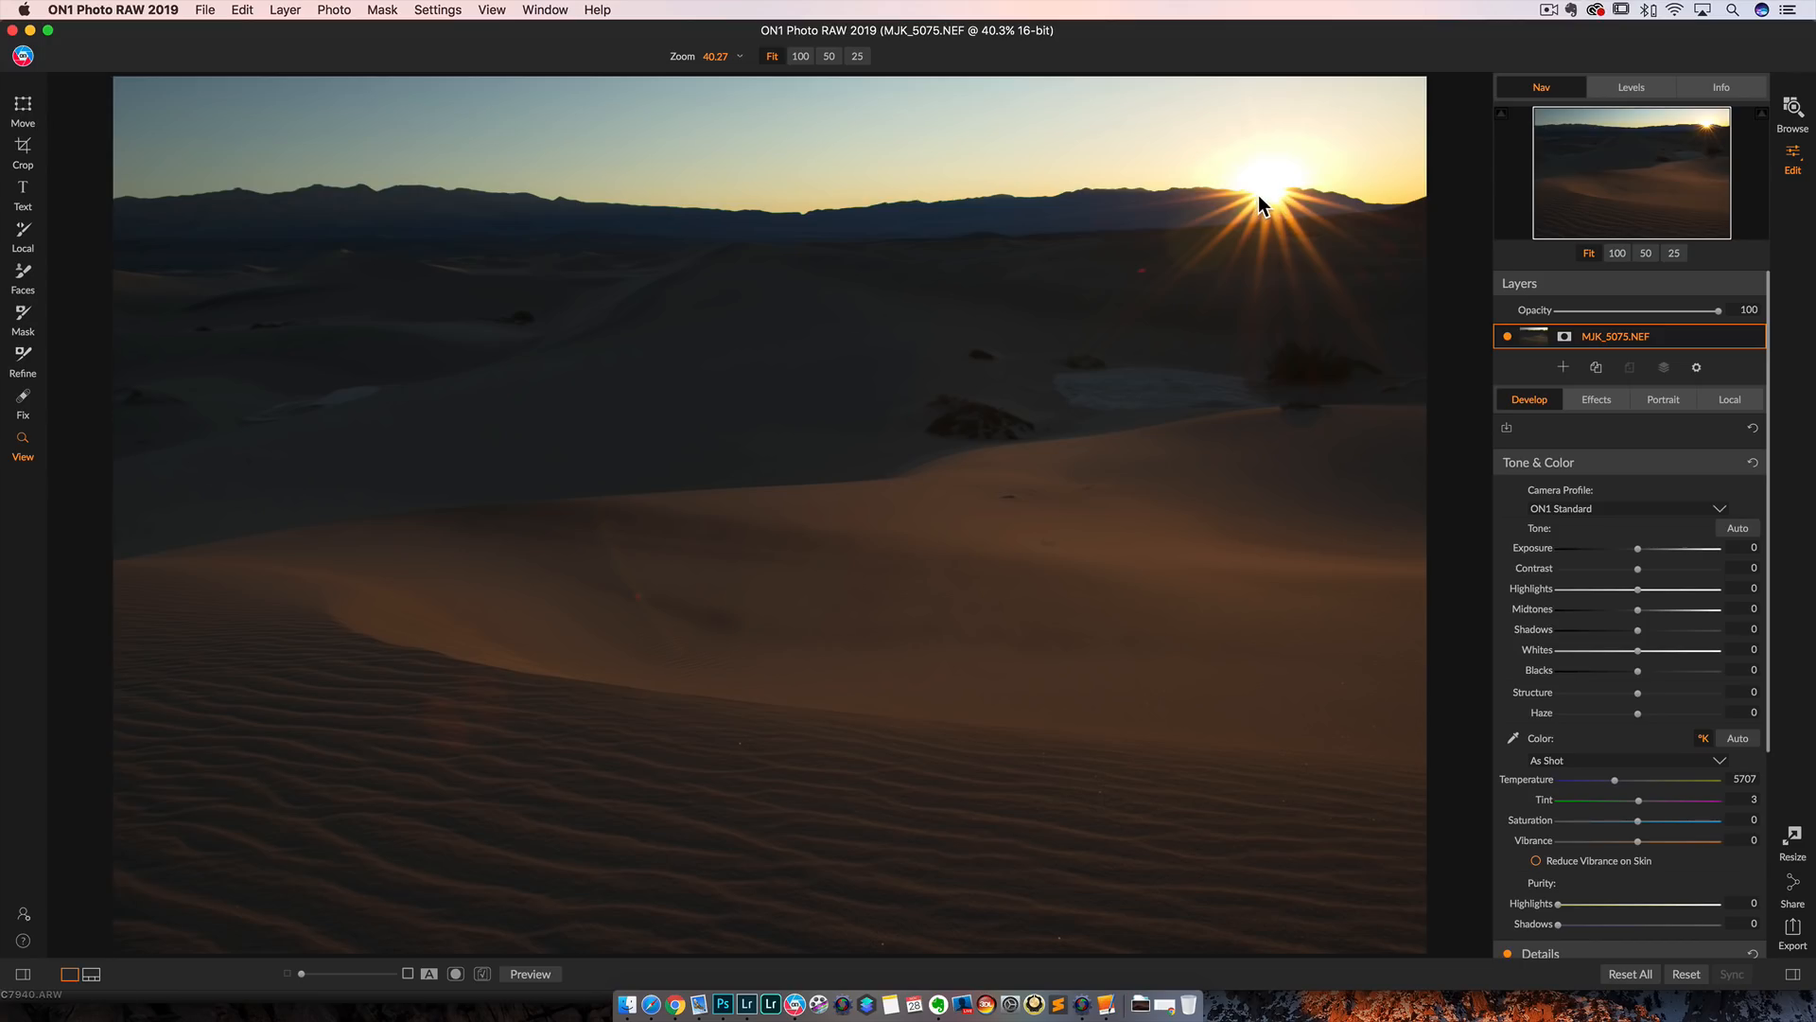
pyautogui.moveTo(1249, 234)
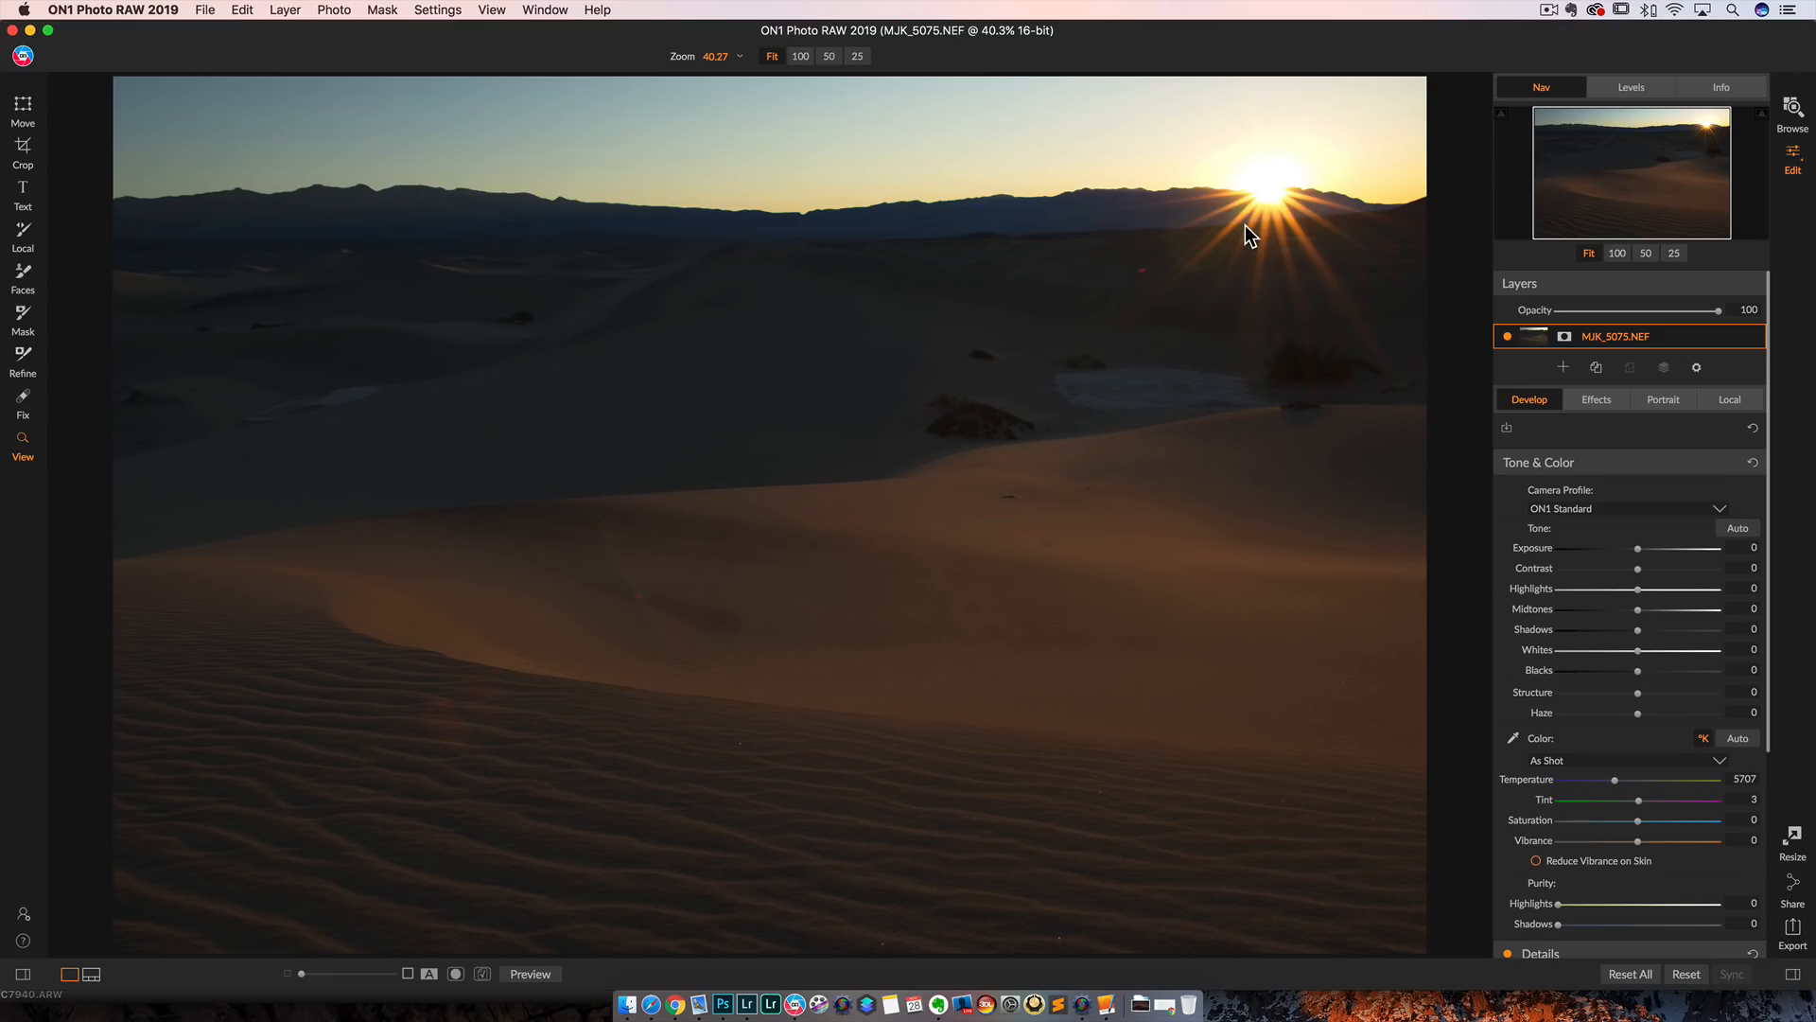
pyautogui.moveTo(1237, 163)
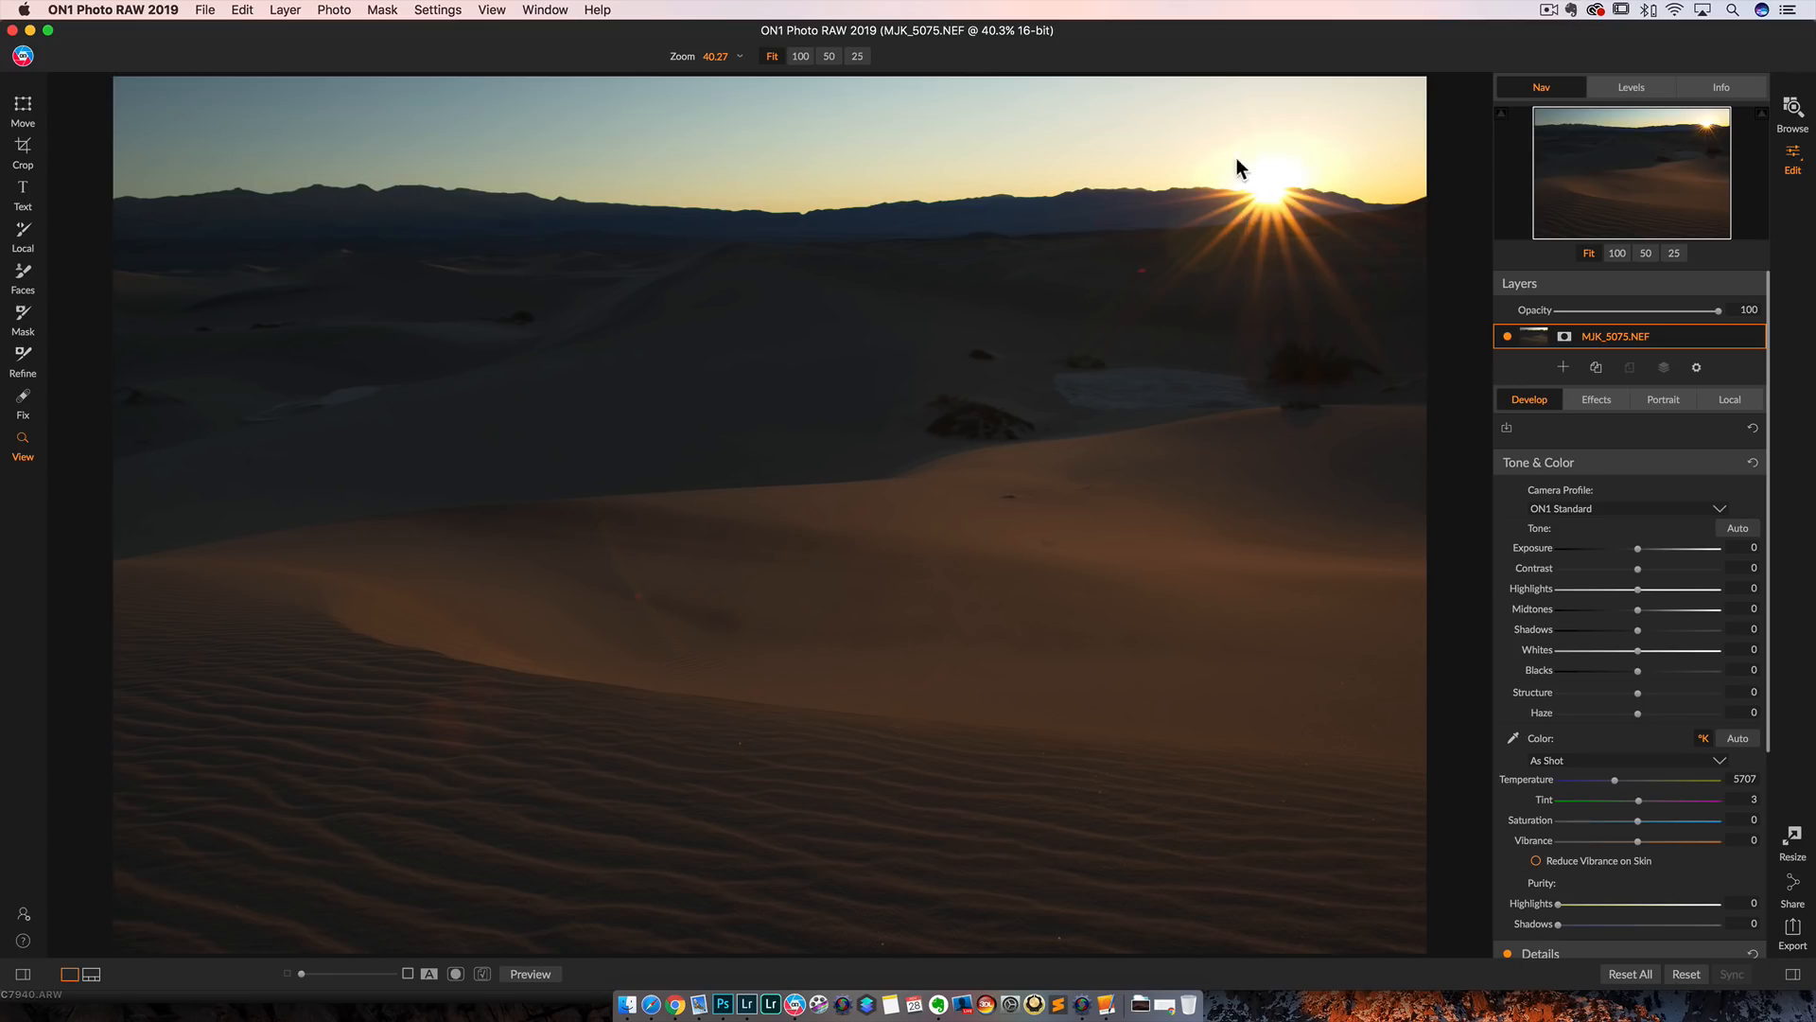
pyautogui.moveTo(1319, 210)
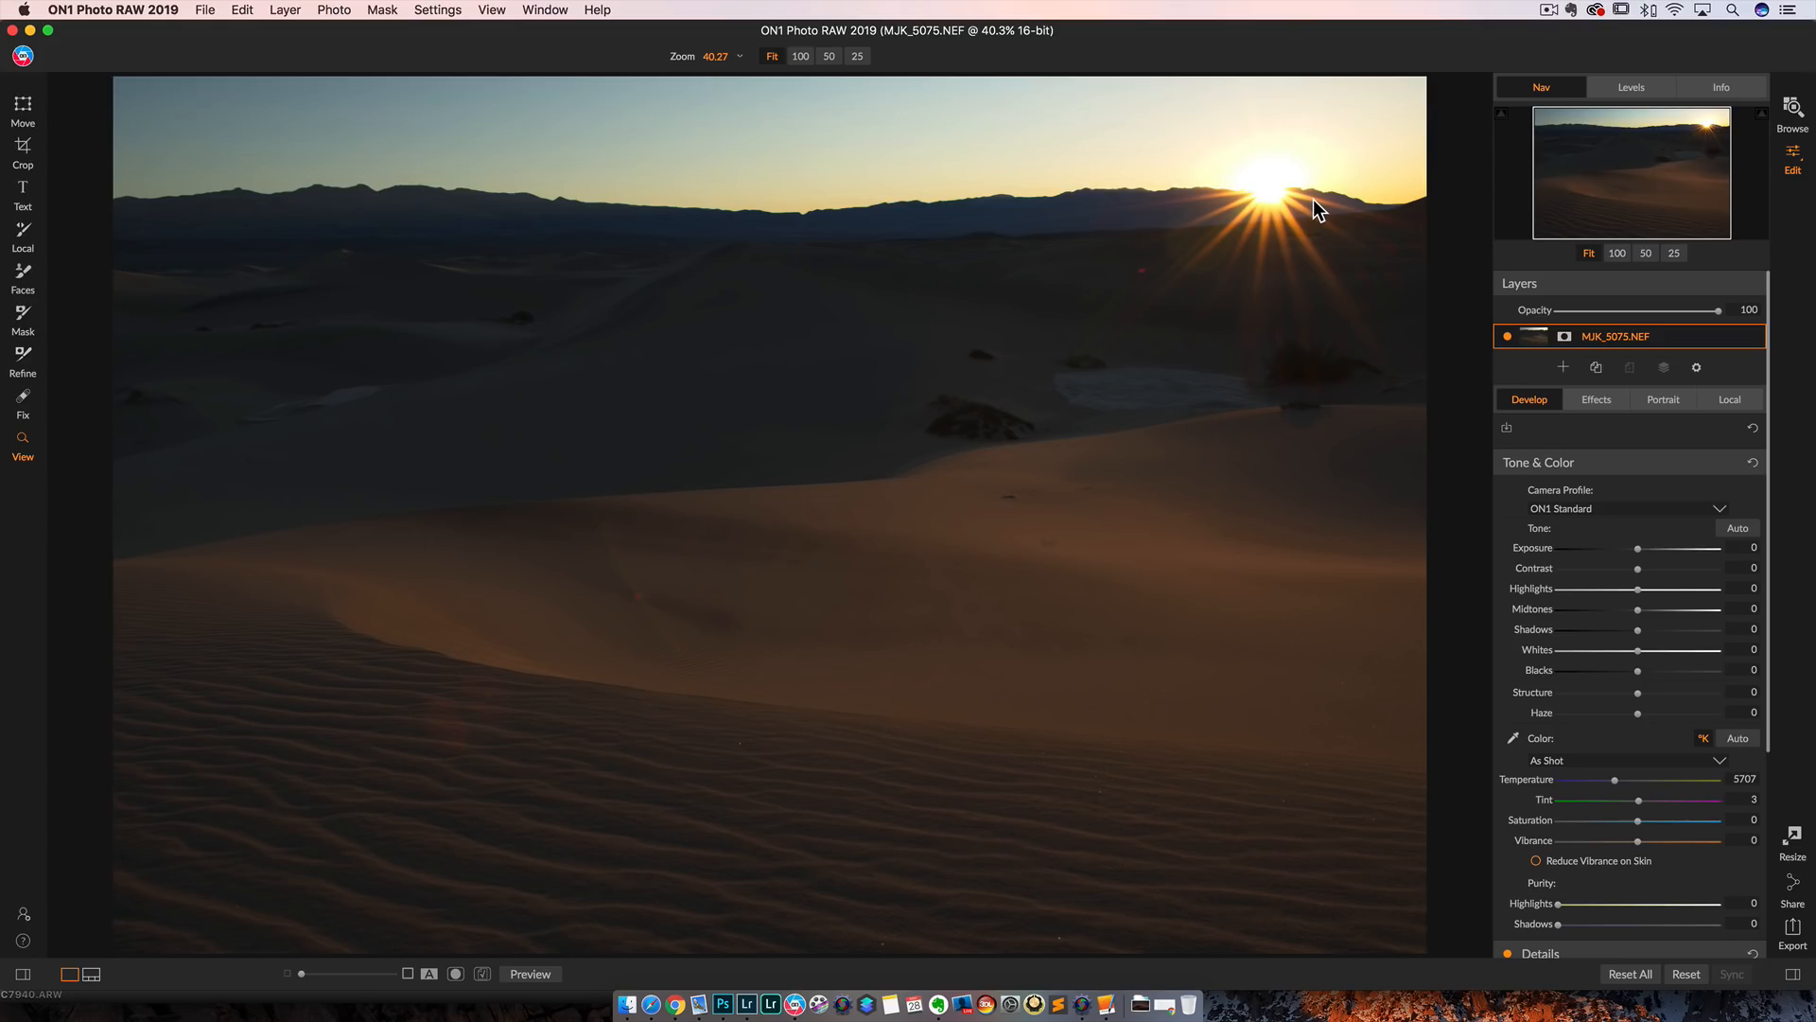
pyautogui.moveTo(1448, 362)
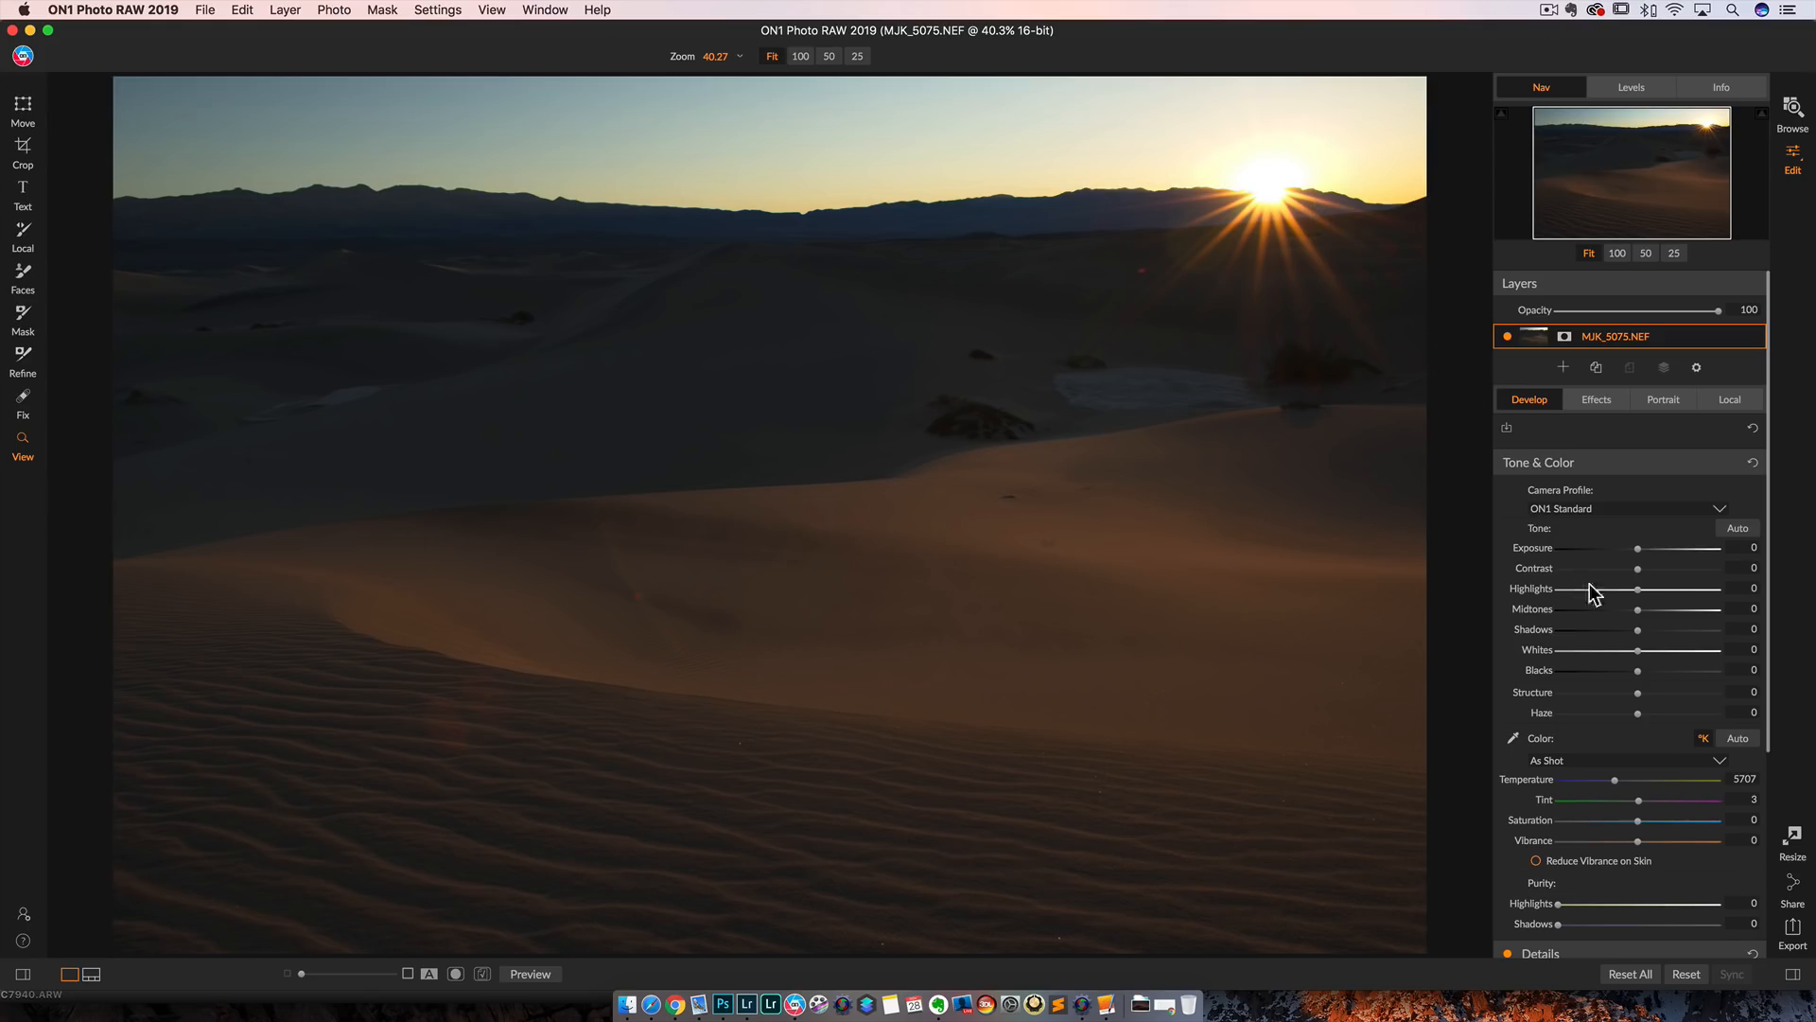
pyautogui.moveTo(1642, 596)
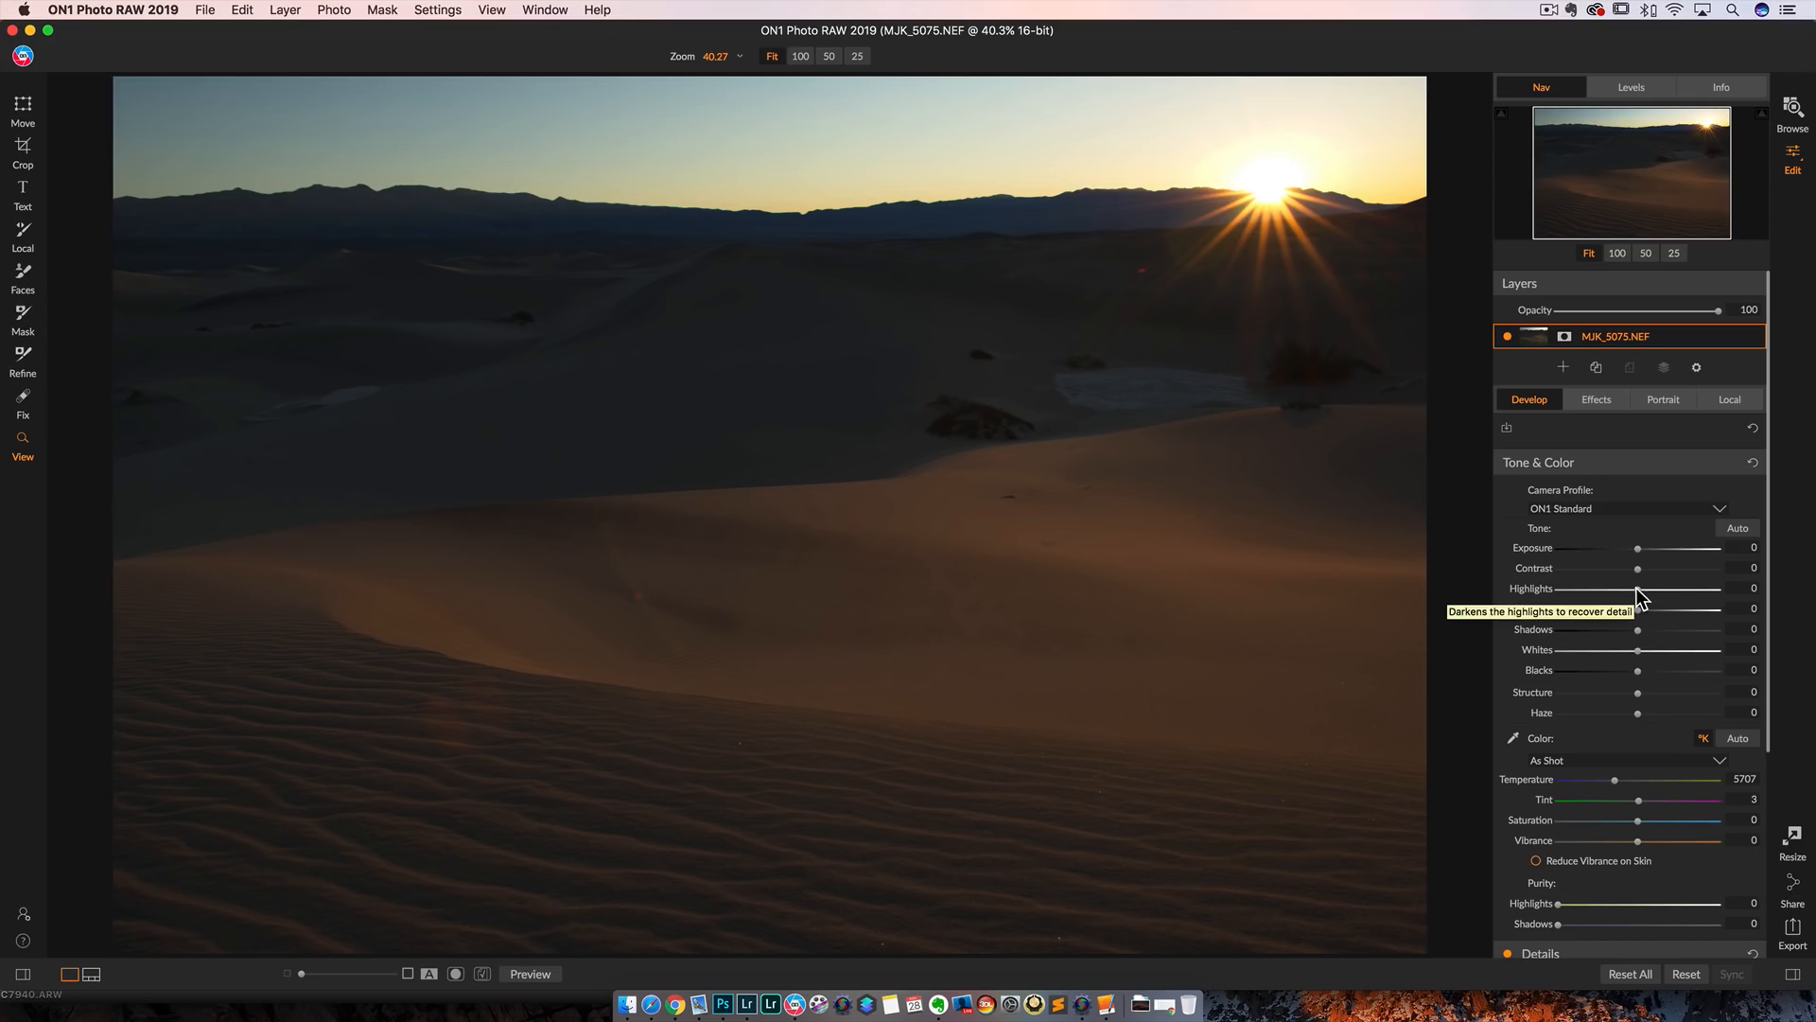
pyautogui.moveTo(1638, 588); pyautogui.dragTo(1538, 588)
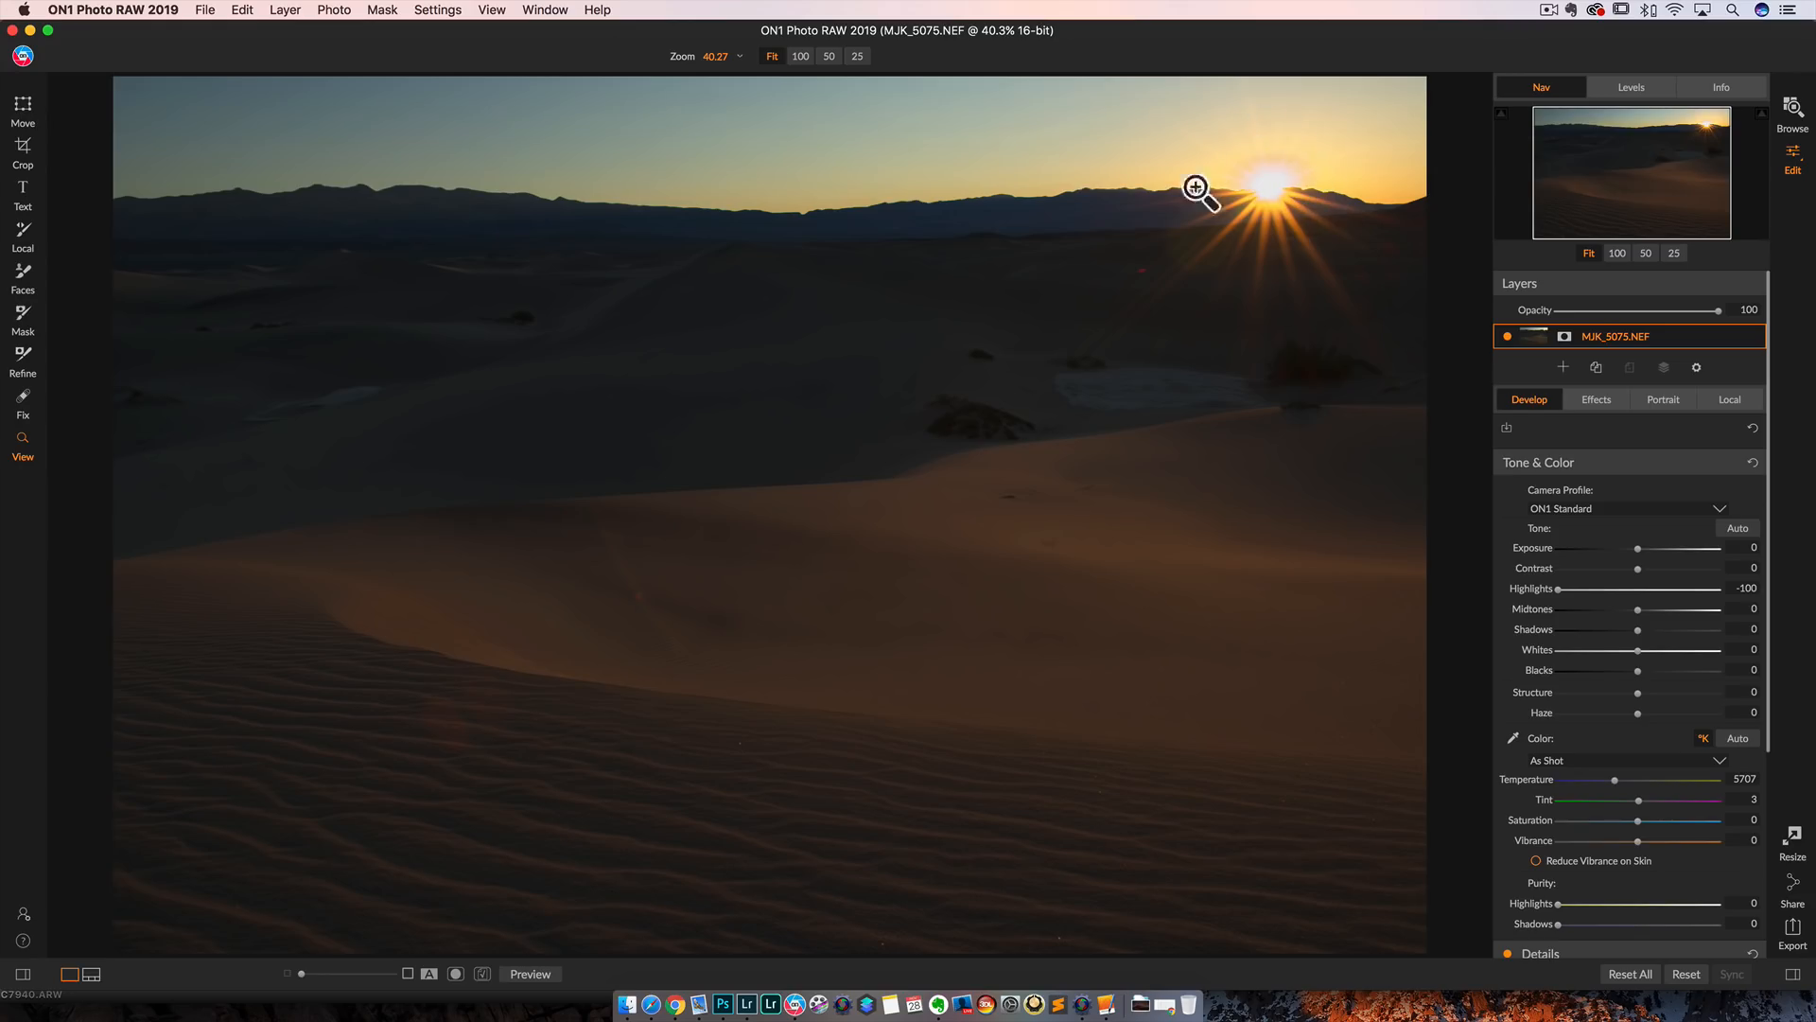
pyautogui.moveTo(1255, 254)
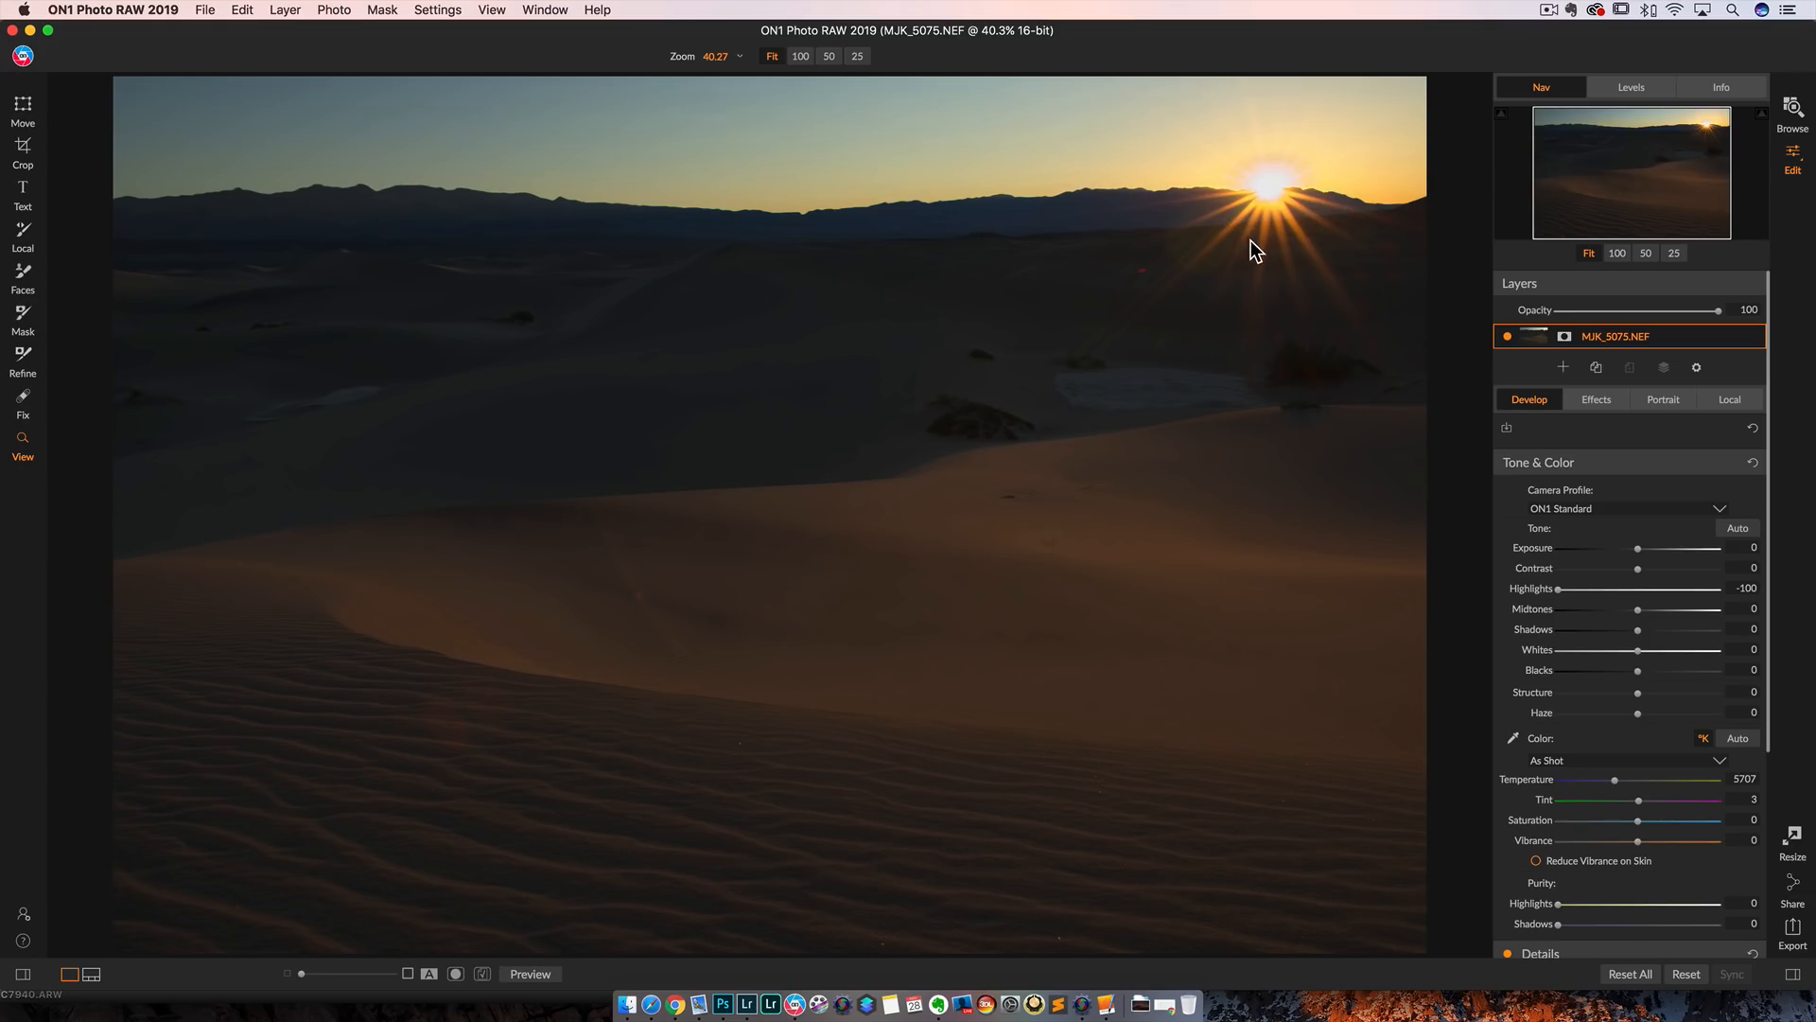
pyautogui.moveTo(1267, 215)
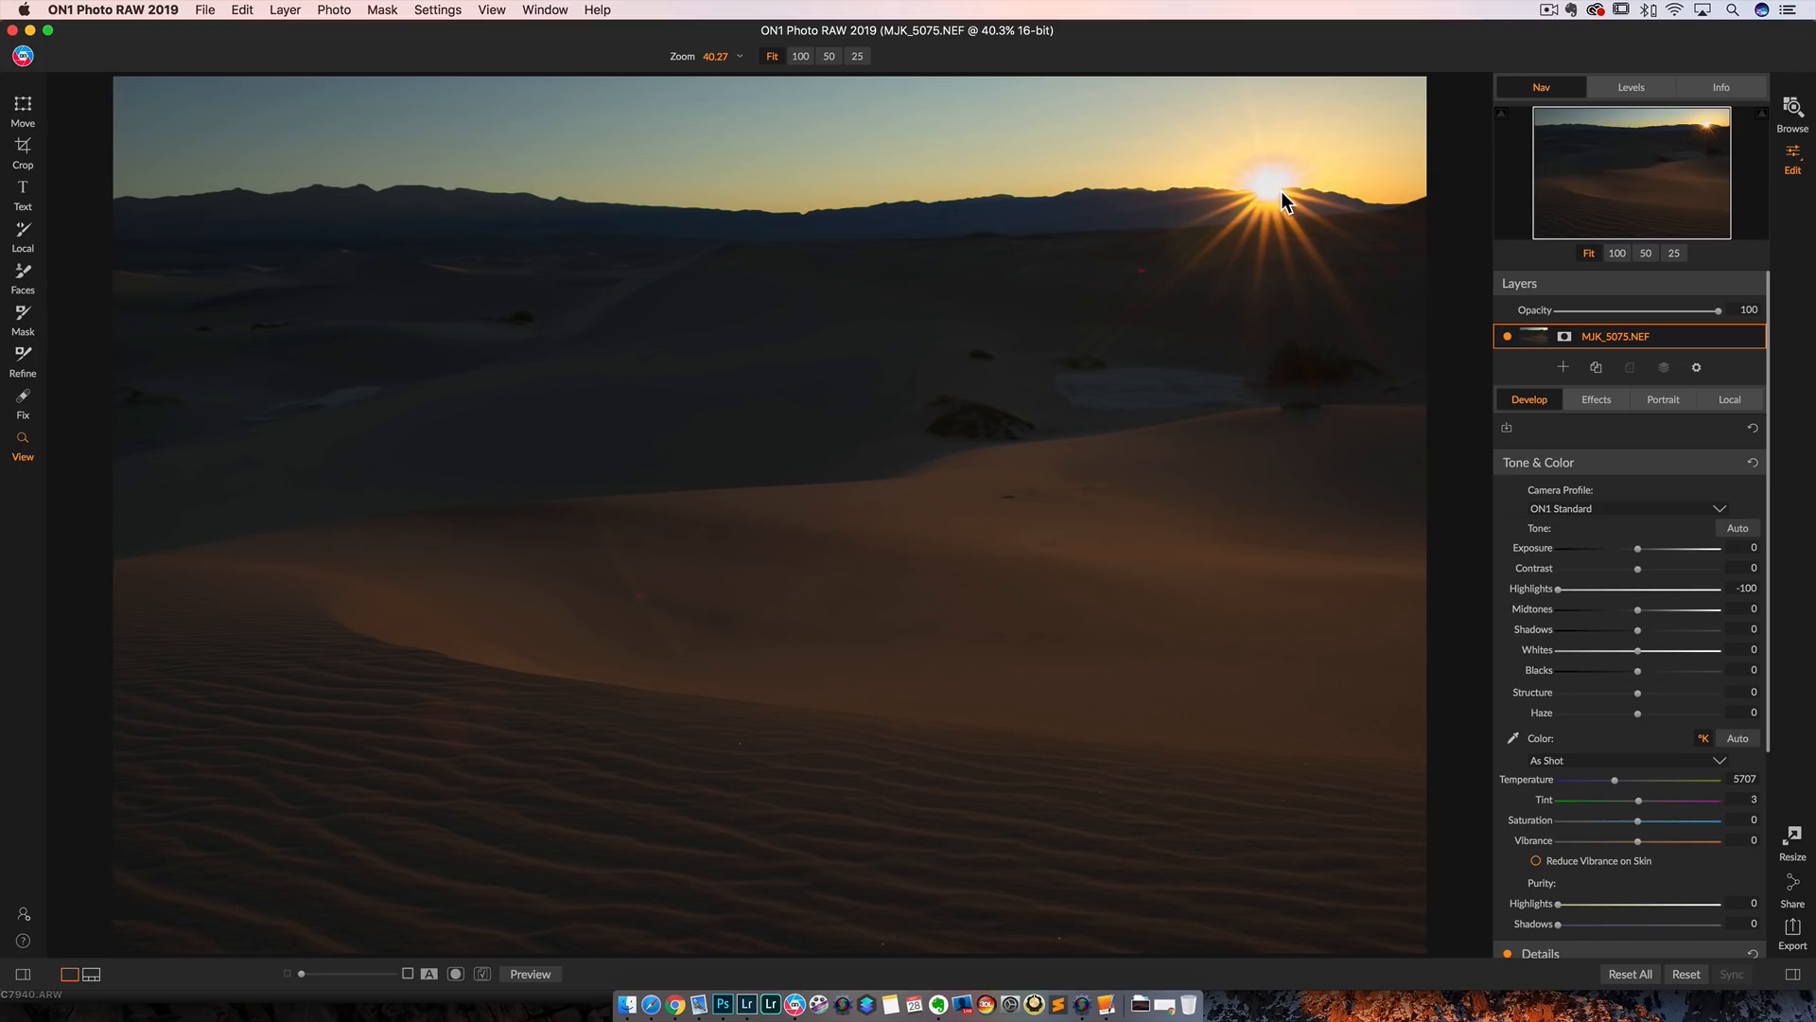
pyautogui.moveTo(1294, 167)
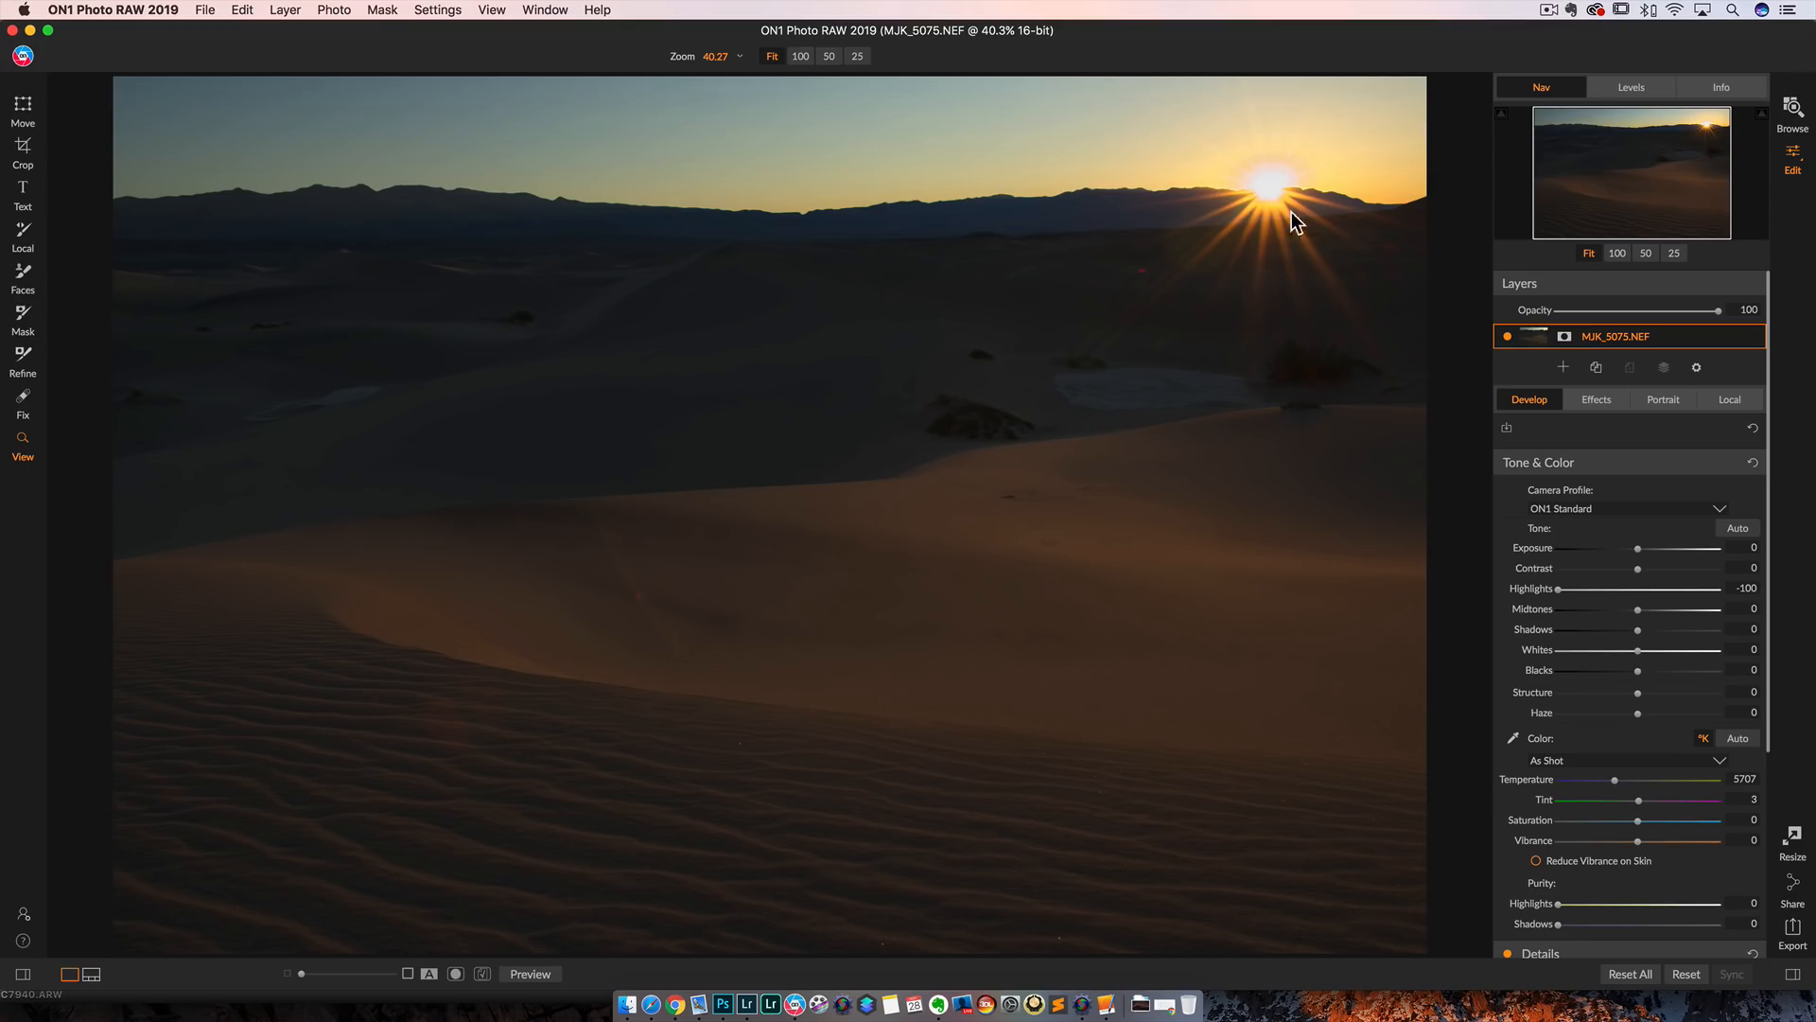
pyautogui.moveTo(1292, 208)
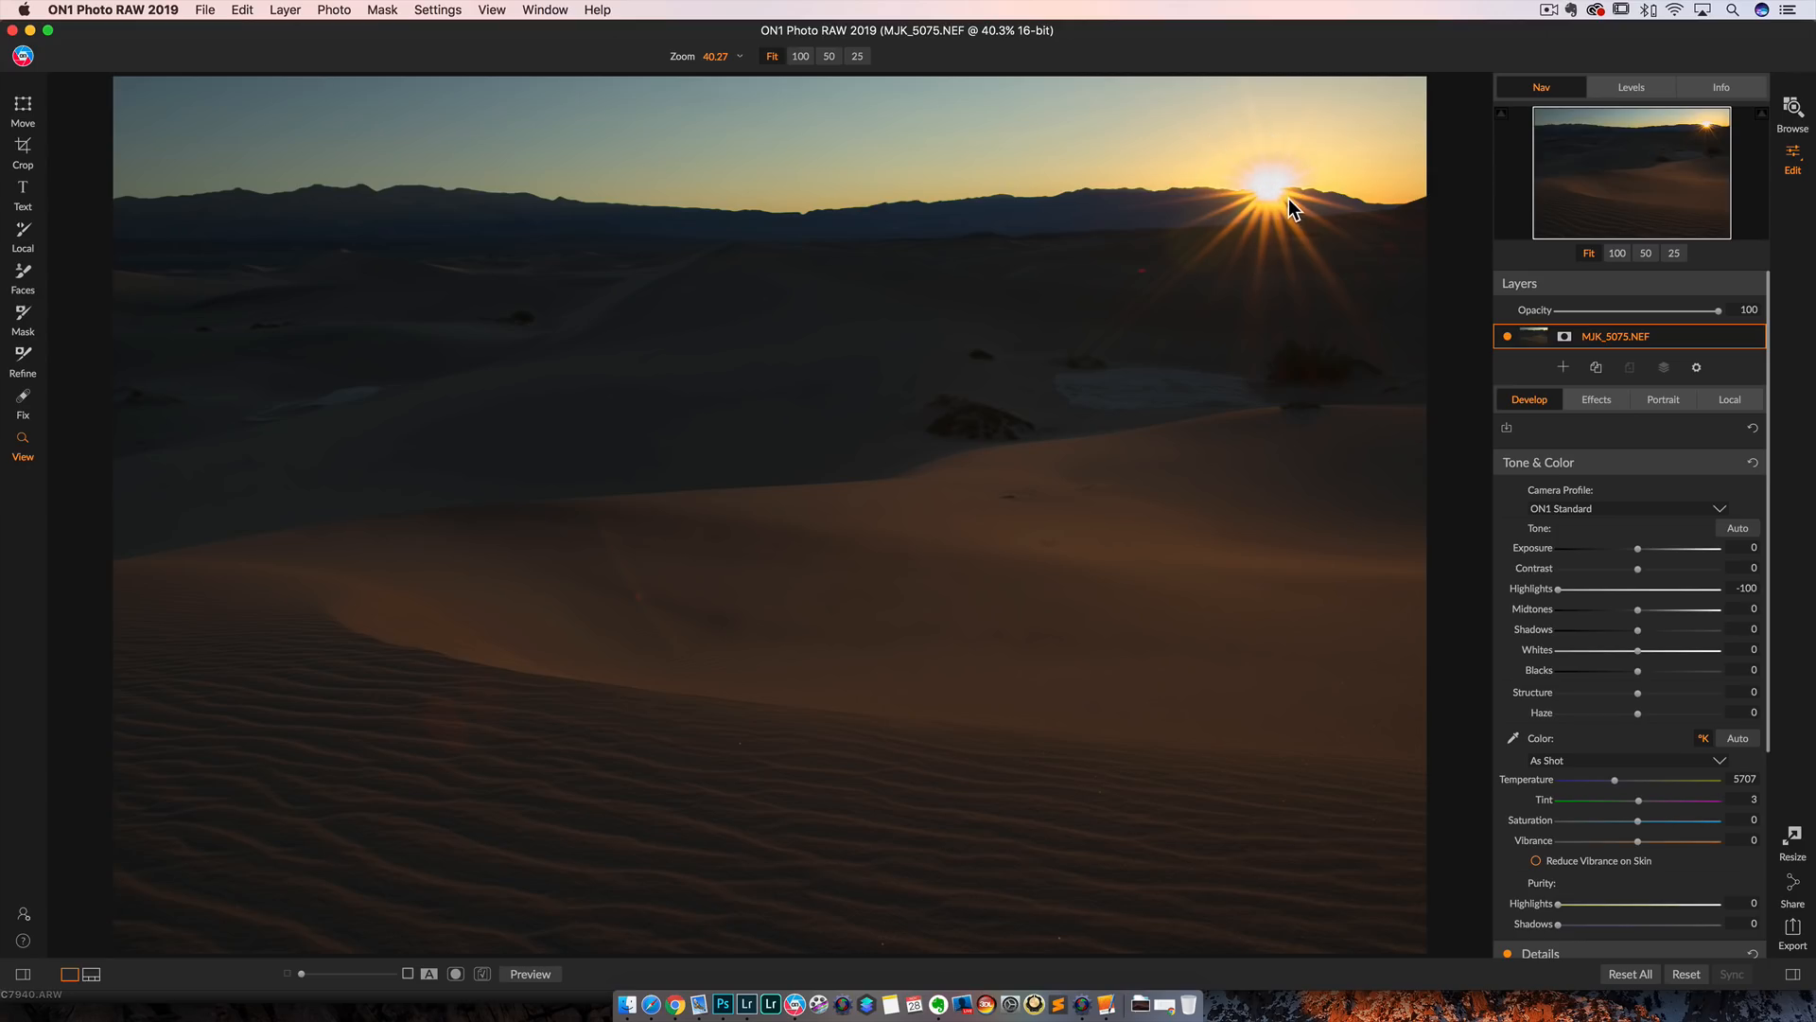
pyautogui.moveTo(1558, 594)
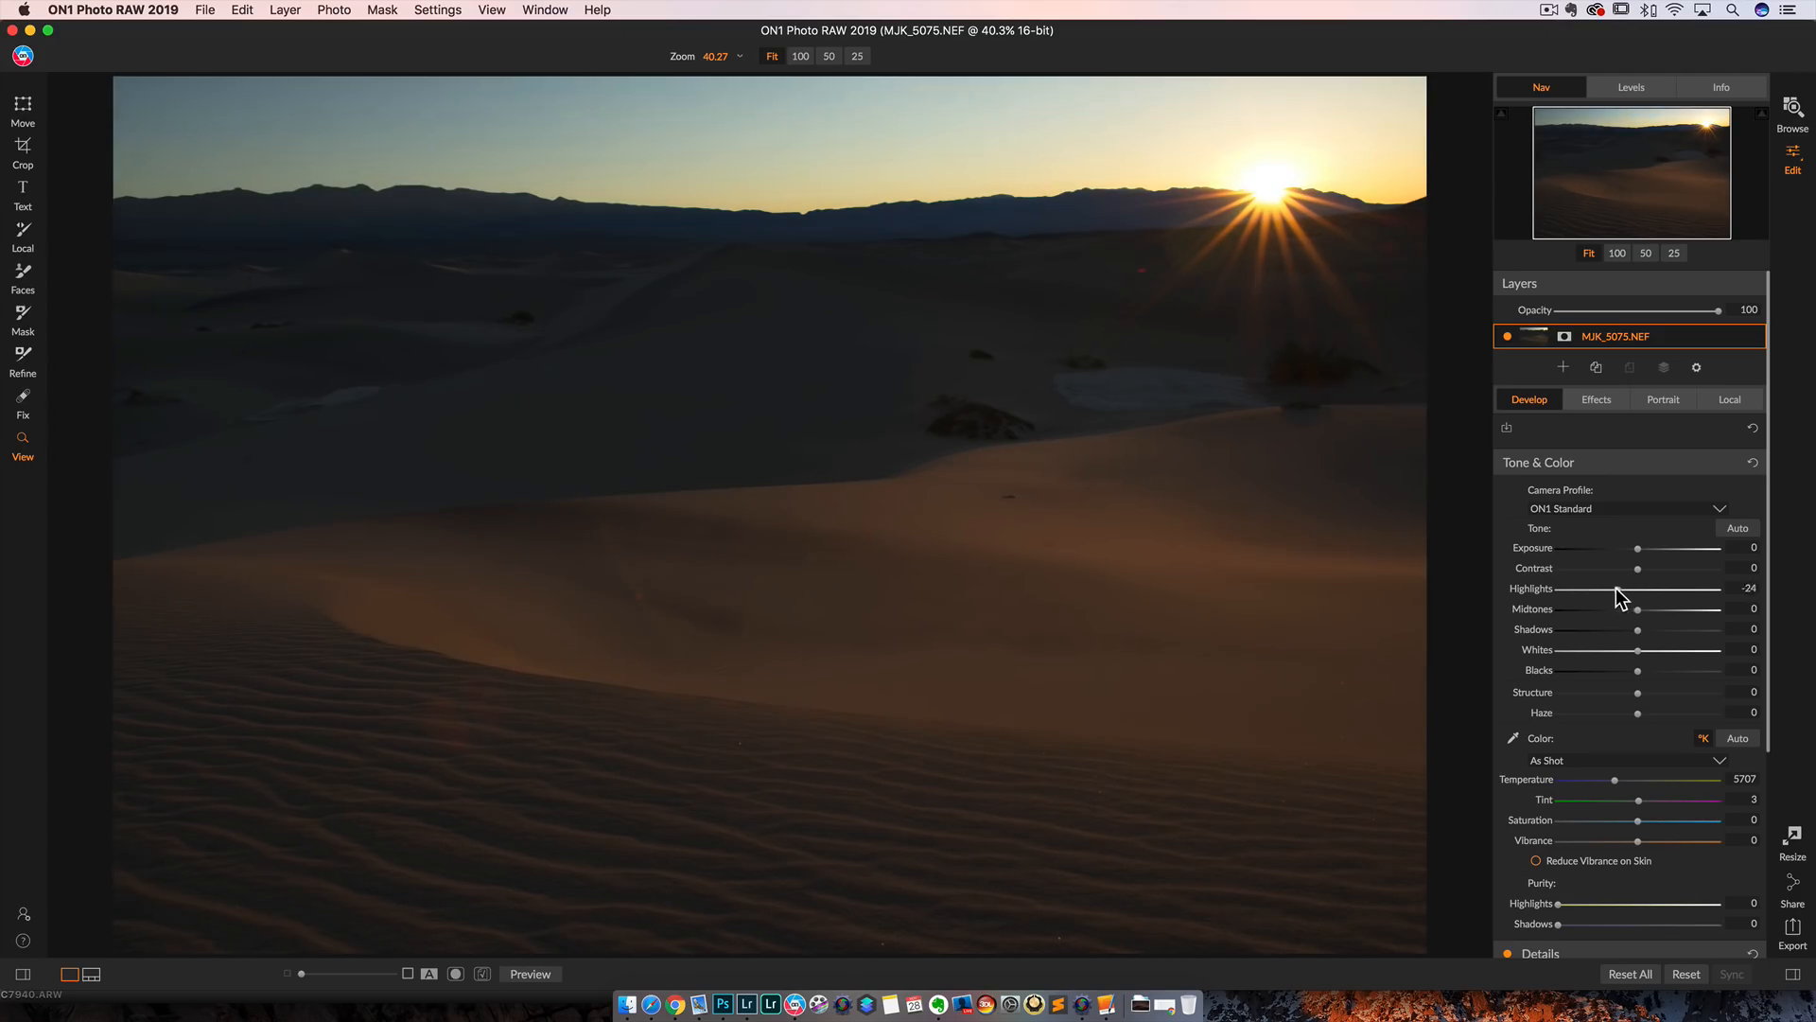
pyautogui.moveTo(1666, 588); pyautogui.dragTo(1674, 588)
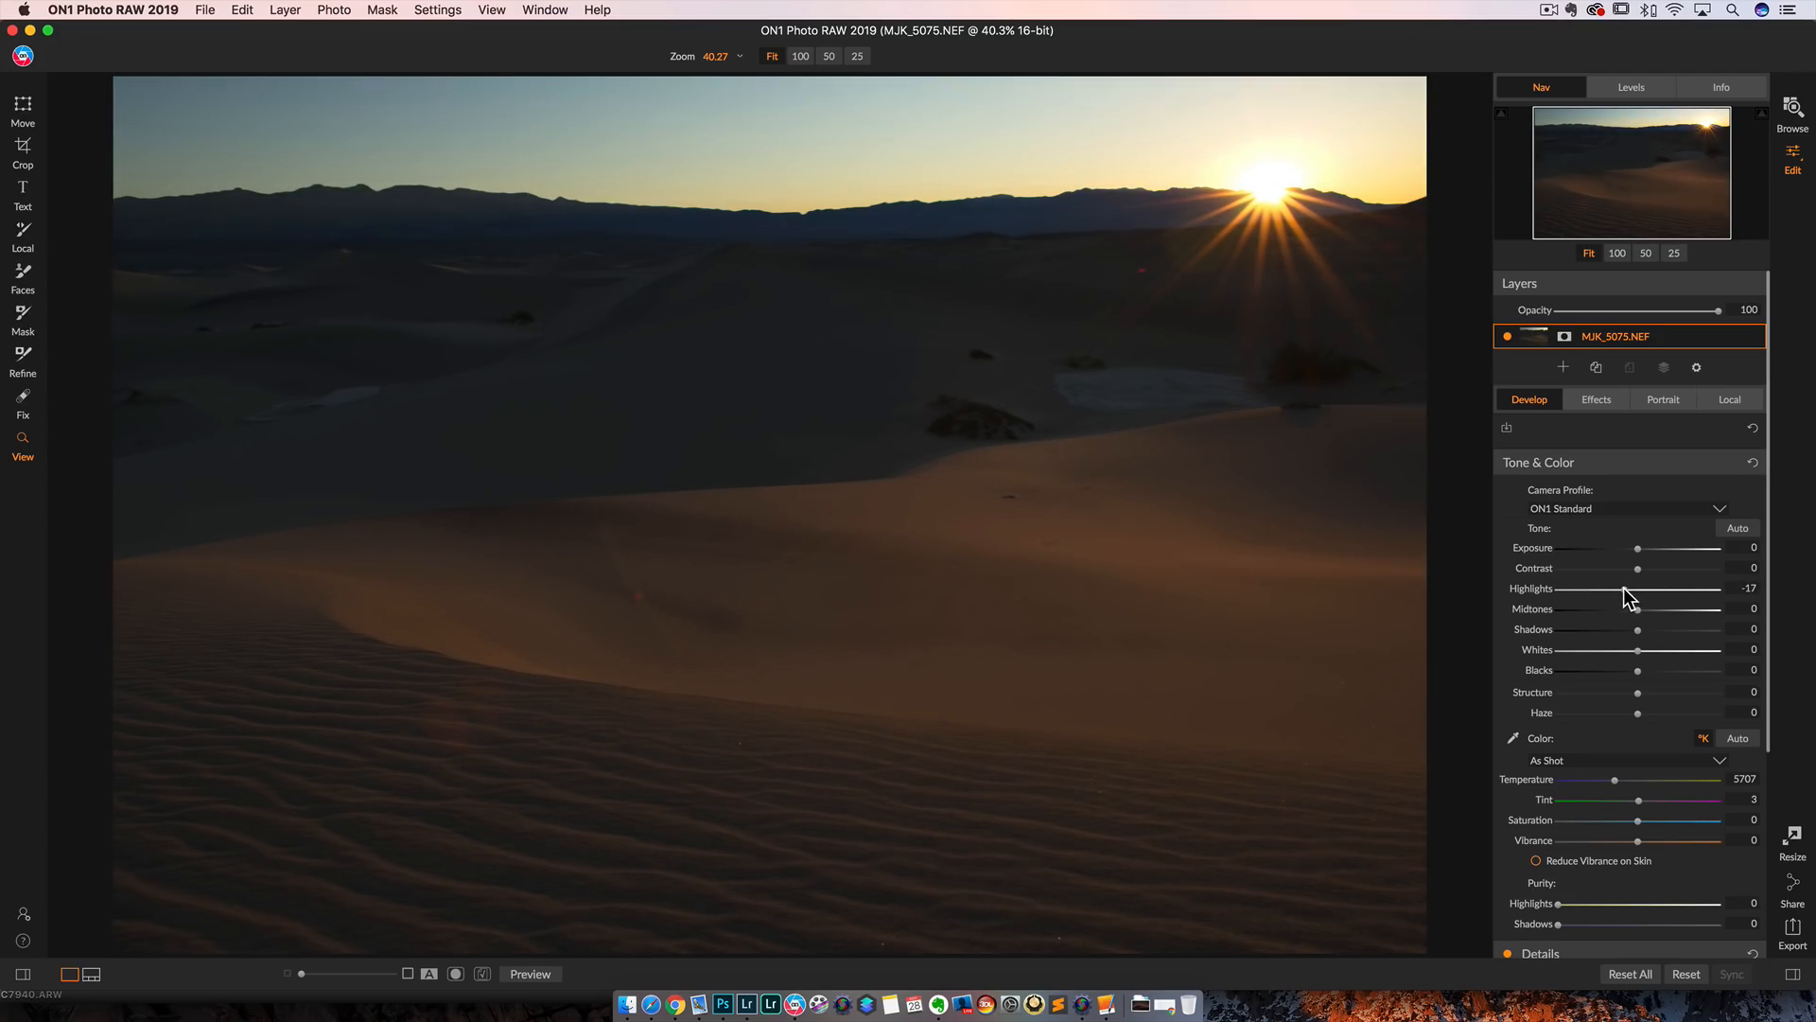
pyautogui.moveTo(1630, 588); pyautogui.dragTo(1645, 588)
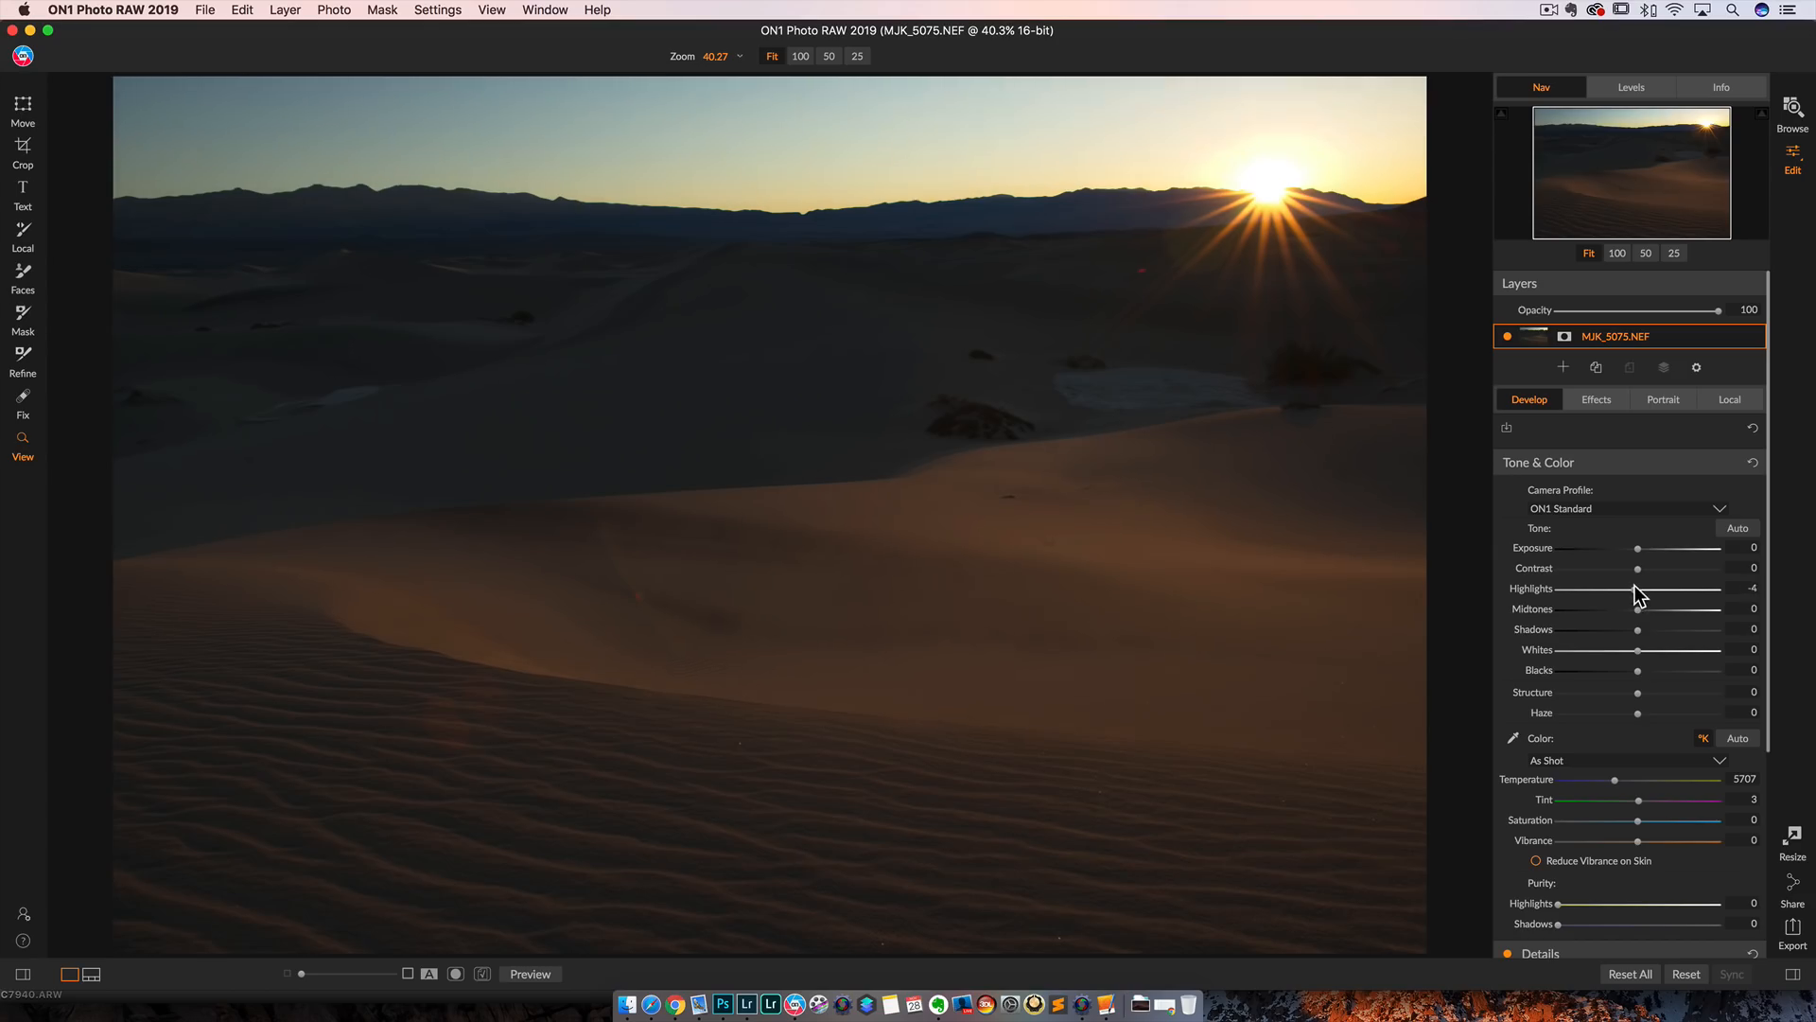
pyautogui.moveTo(1640, 588); pyautogui.dragTo(1564, 589)
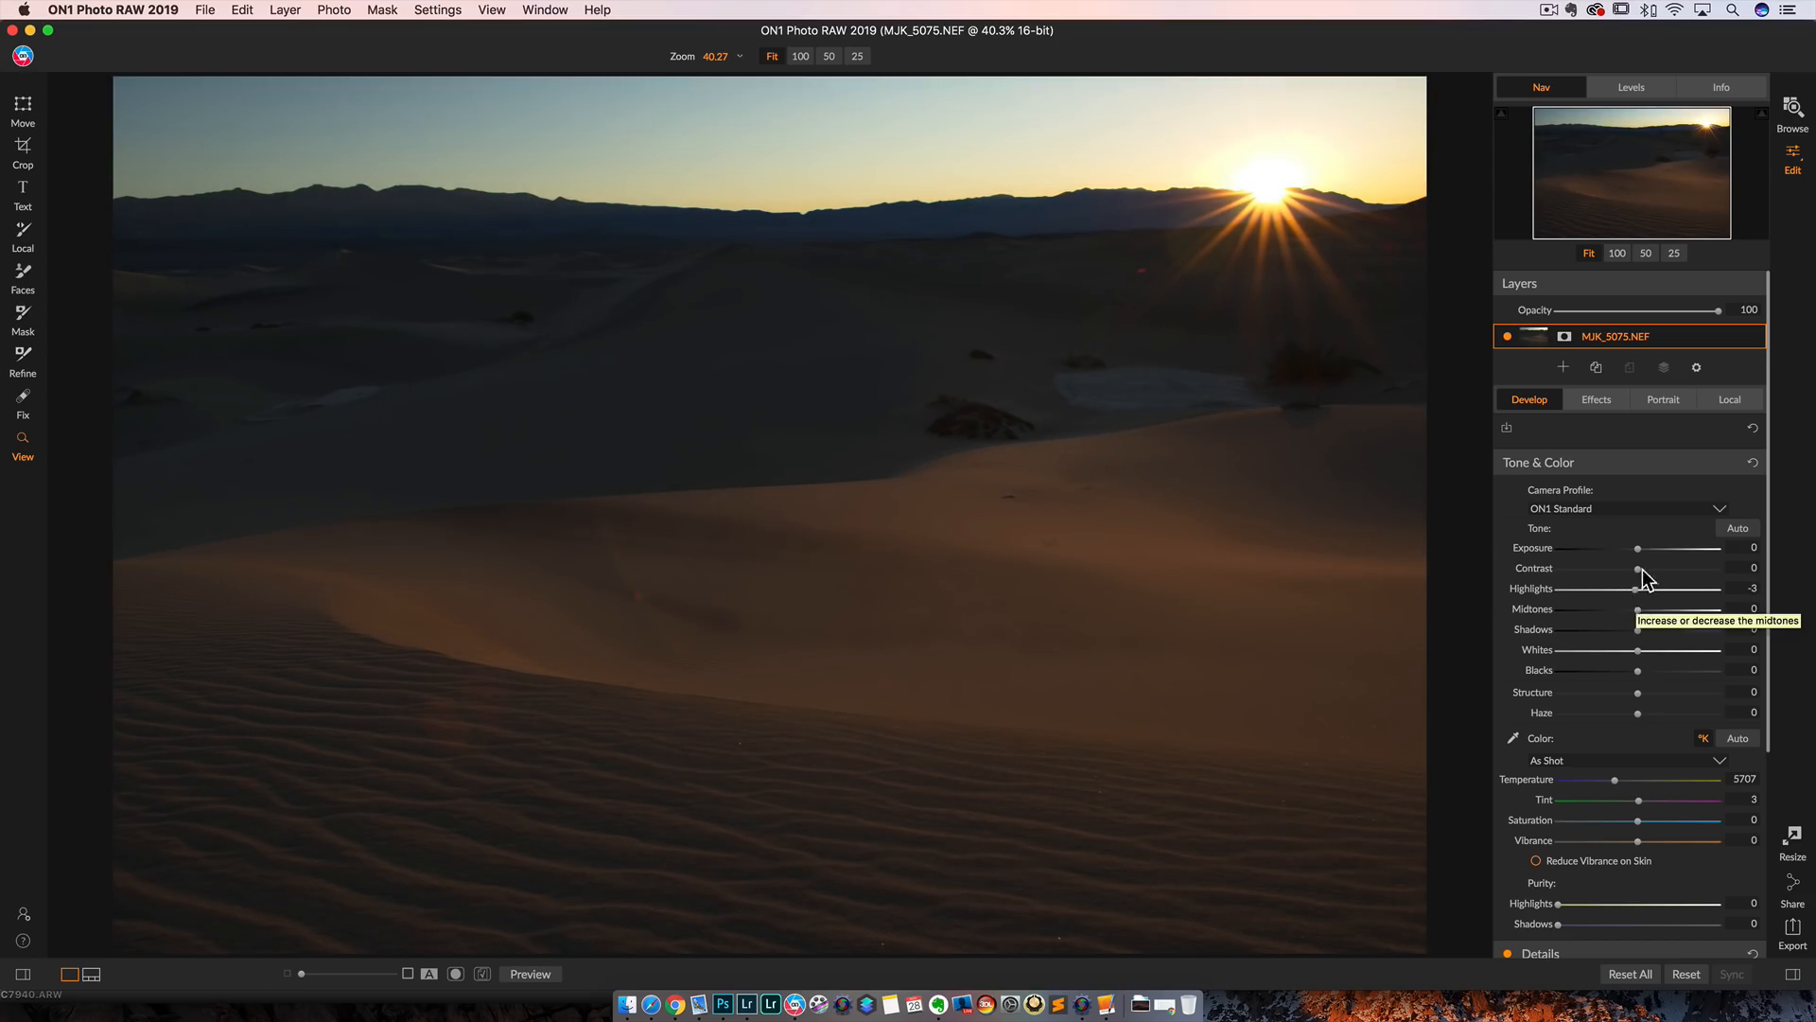
pyautogui.moveTo(1640, 564)
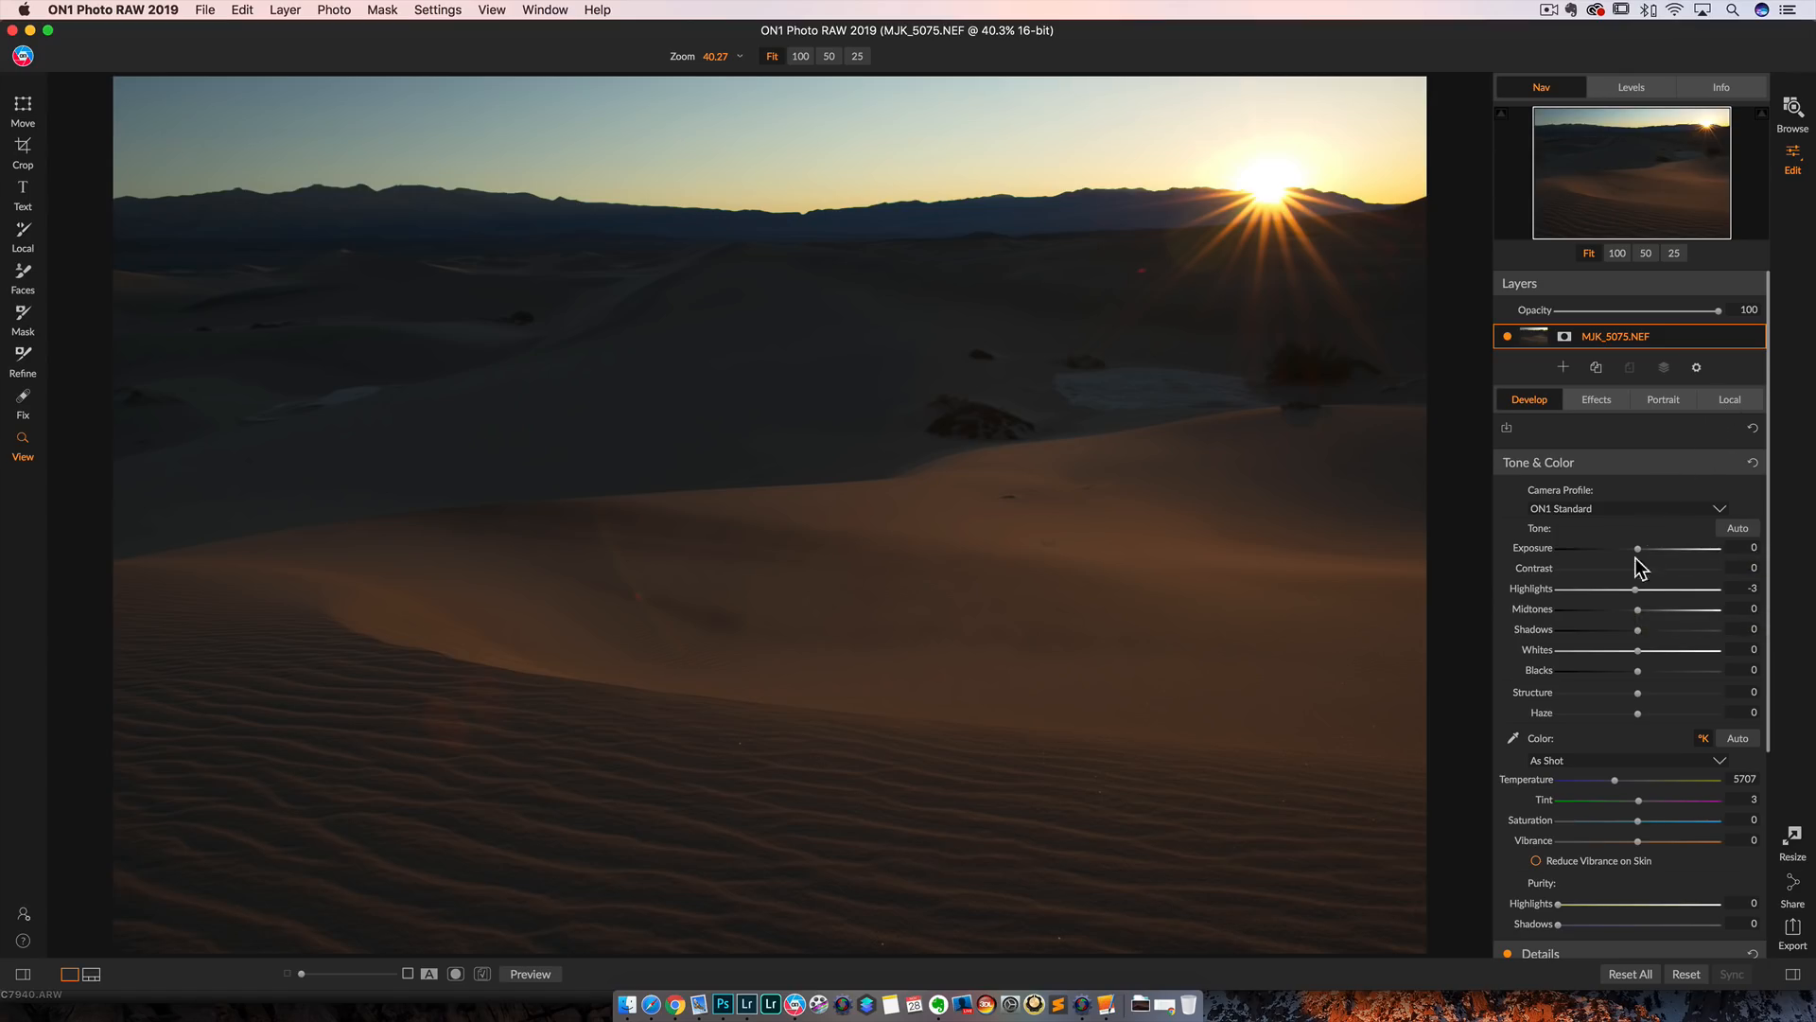
# Step: Add a local adjustment layer with Exposure -0.25 and Highlights -26
pyautogui.click(1730, 399)
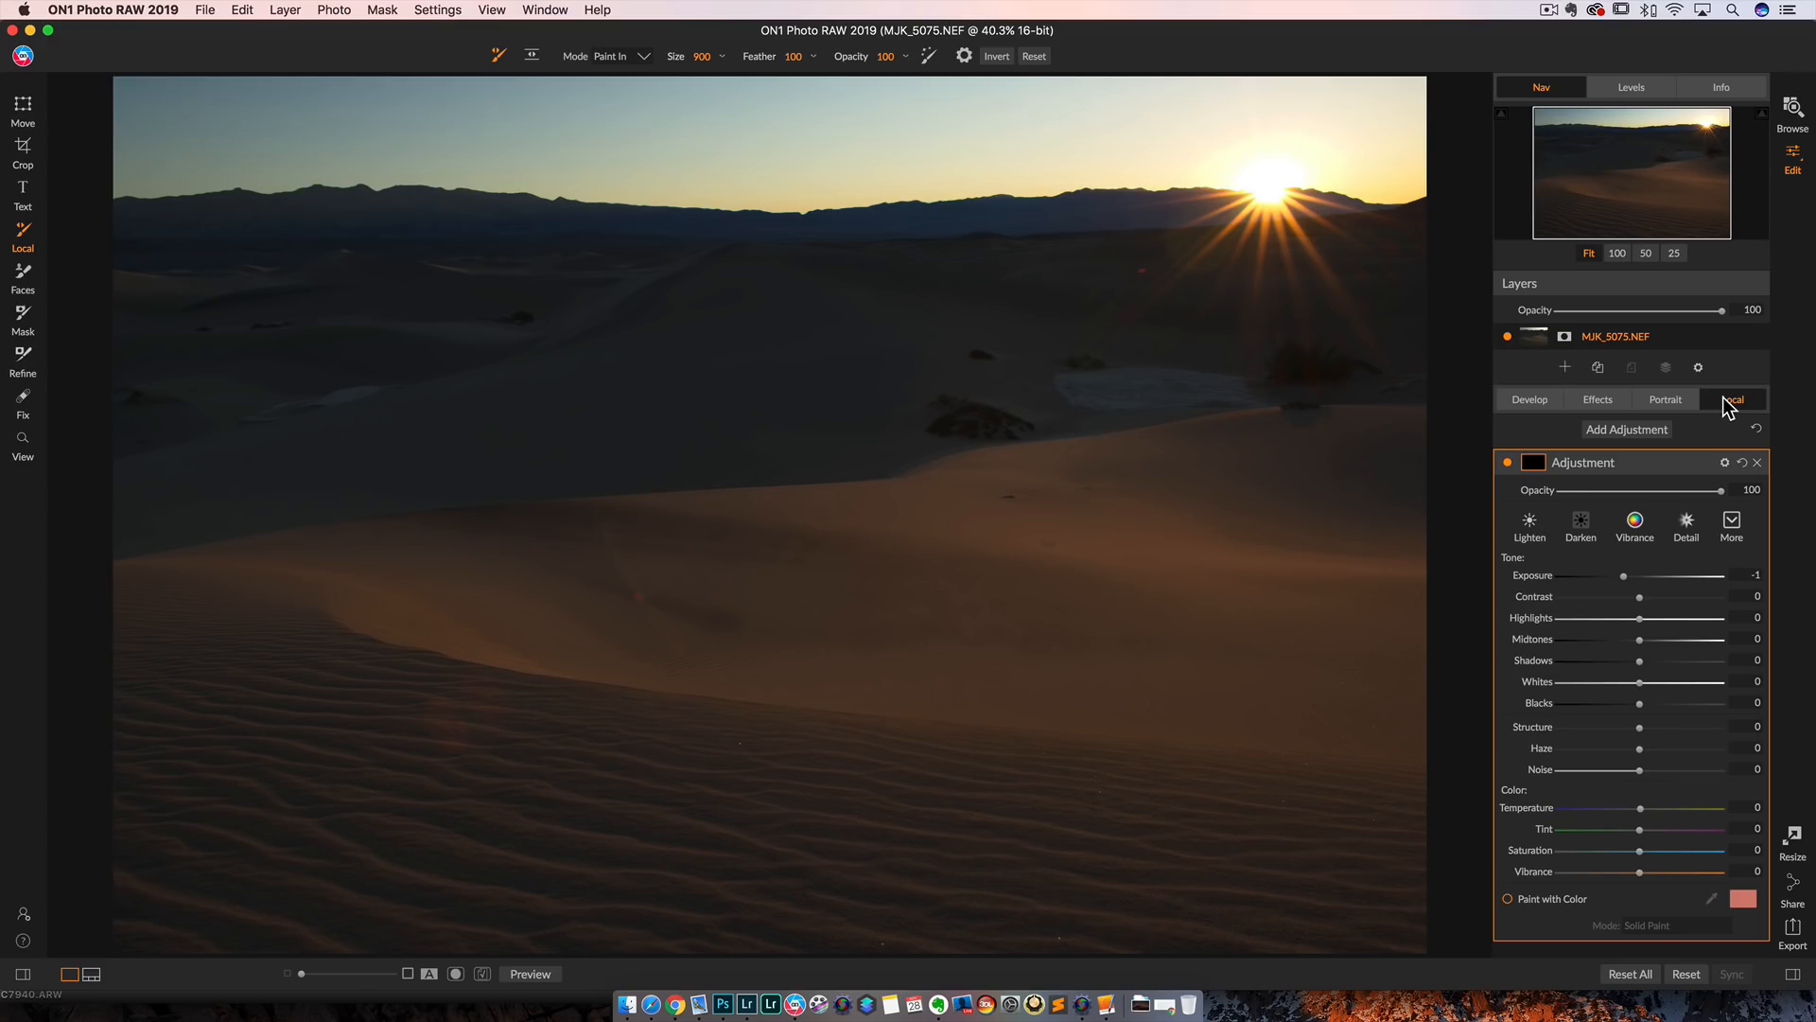
pyautogui.moveTo(1281, 404)
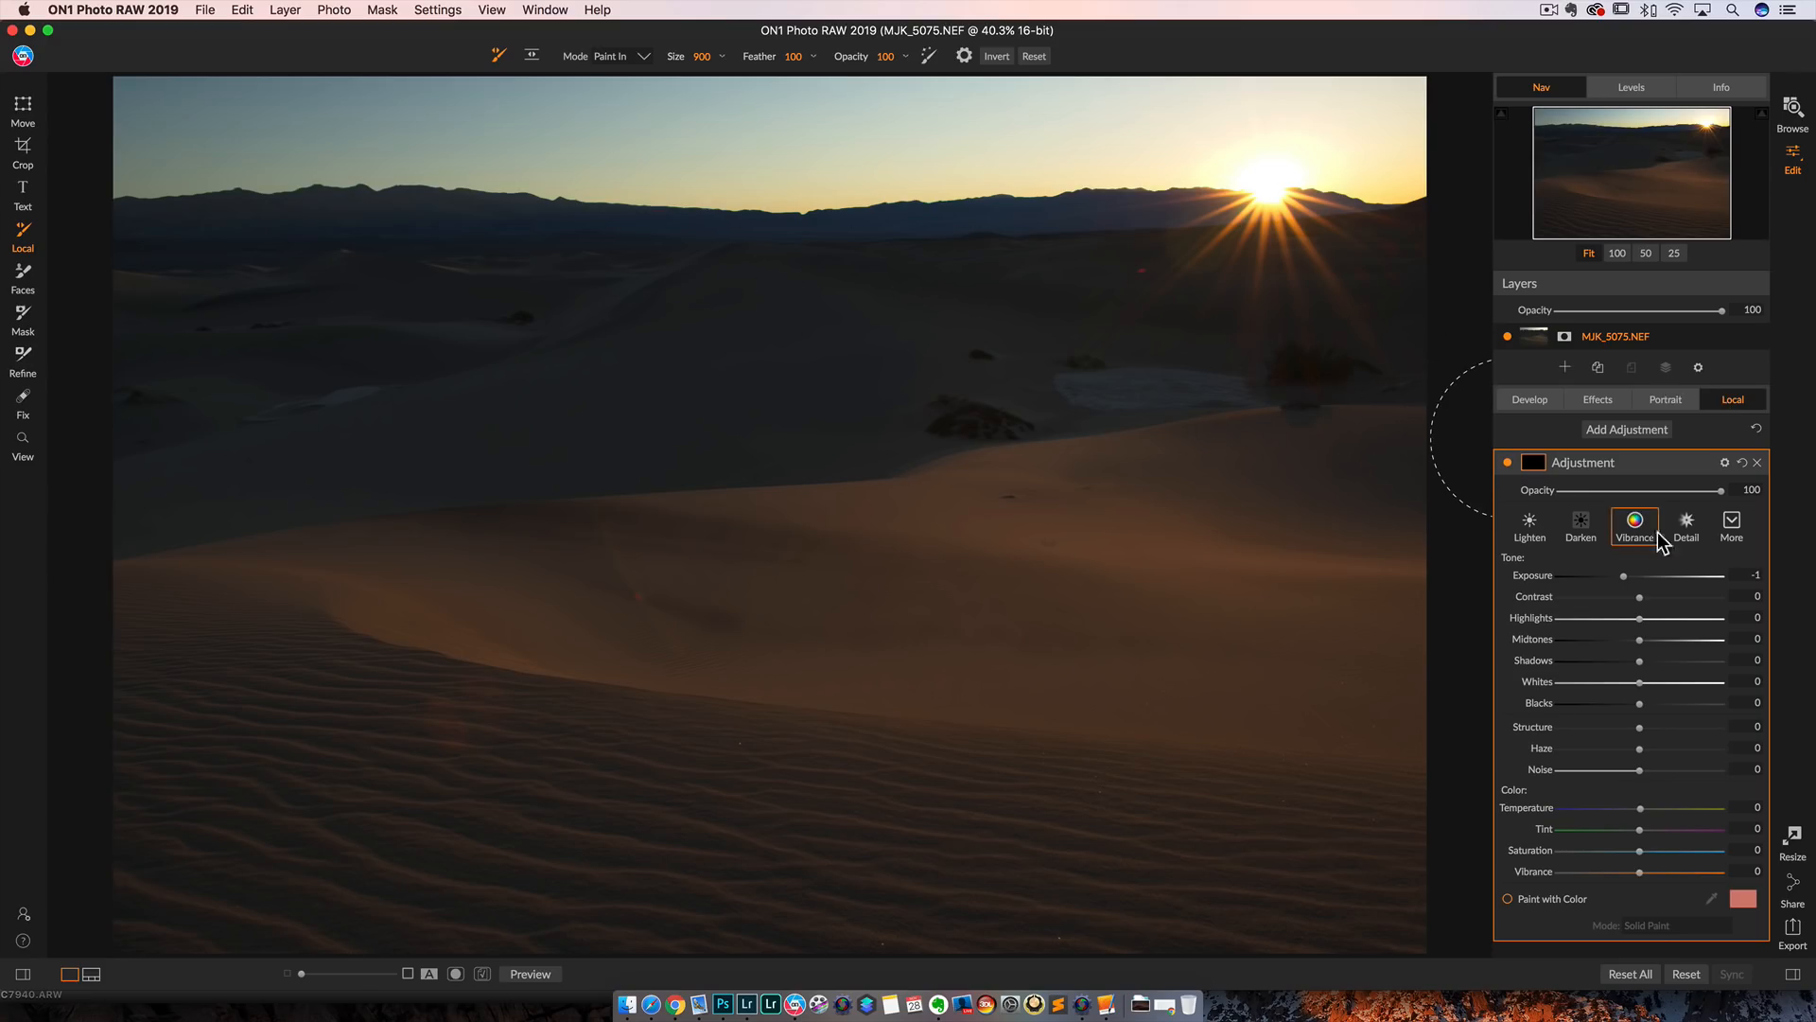
pyautogui.moveTo(1591, 576); pyautogui.dragTo(1627, 577)
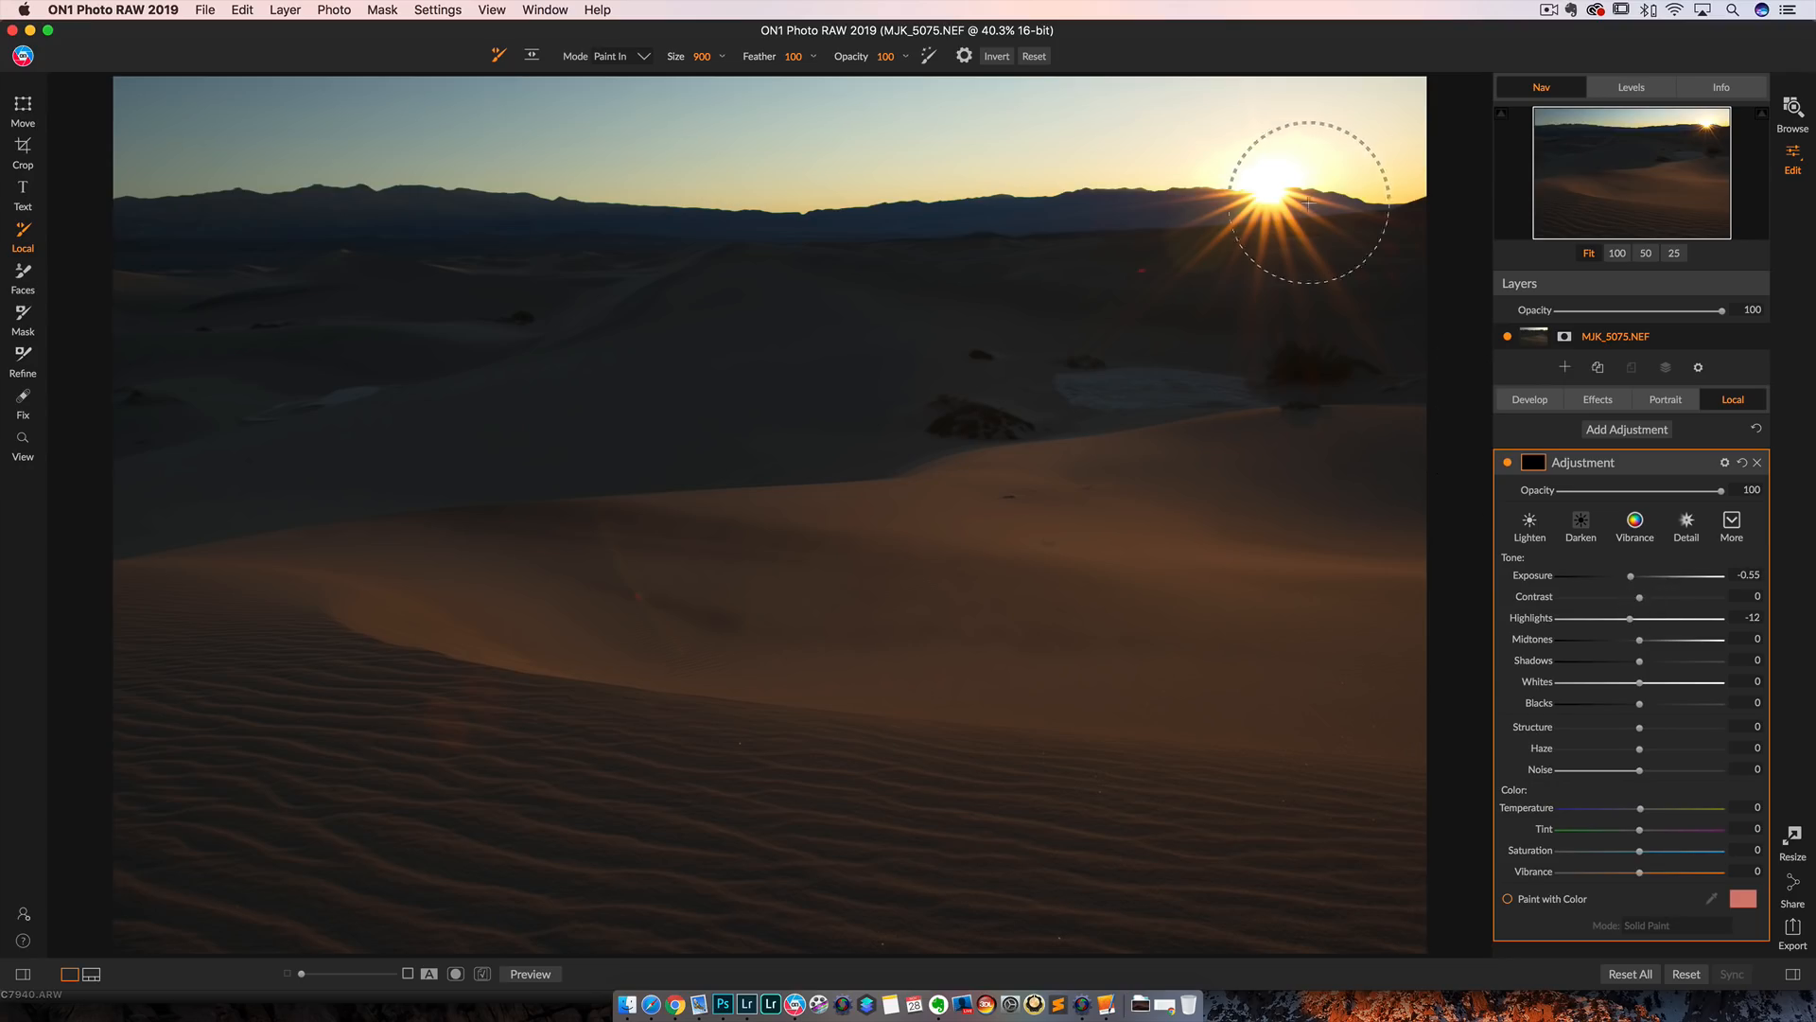
pyautogui.moveTo(587, 114)
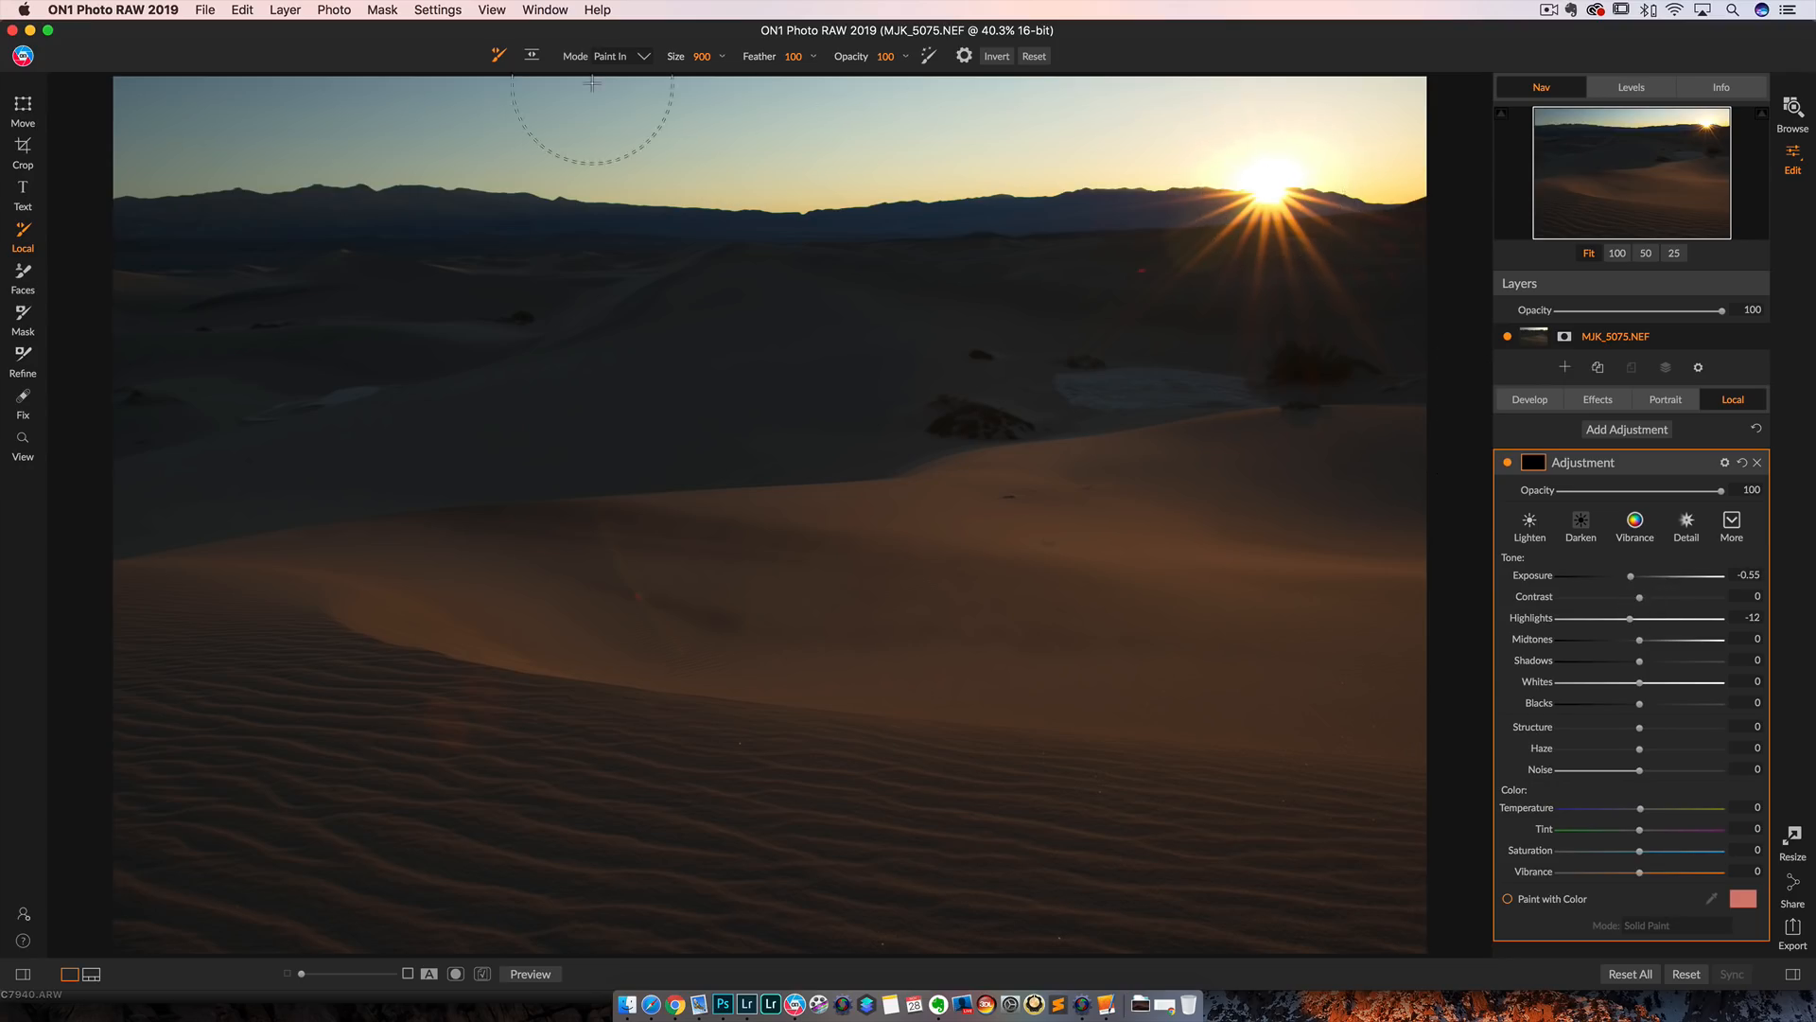
pyautogui.moveTo(1268, 208)
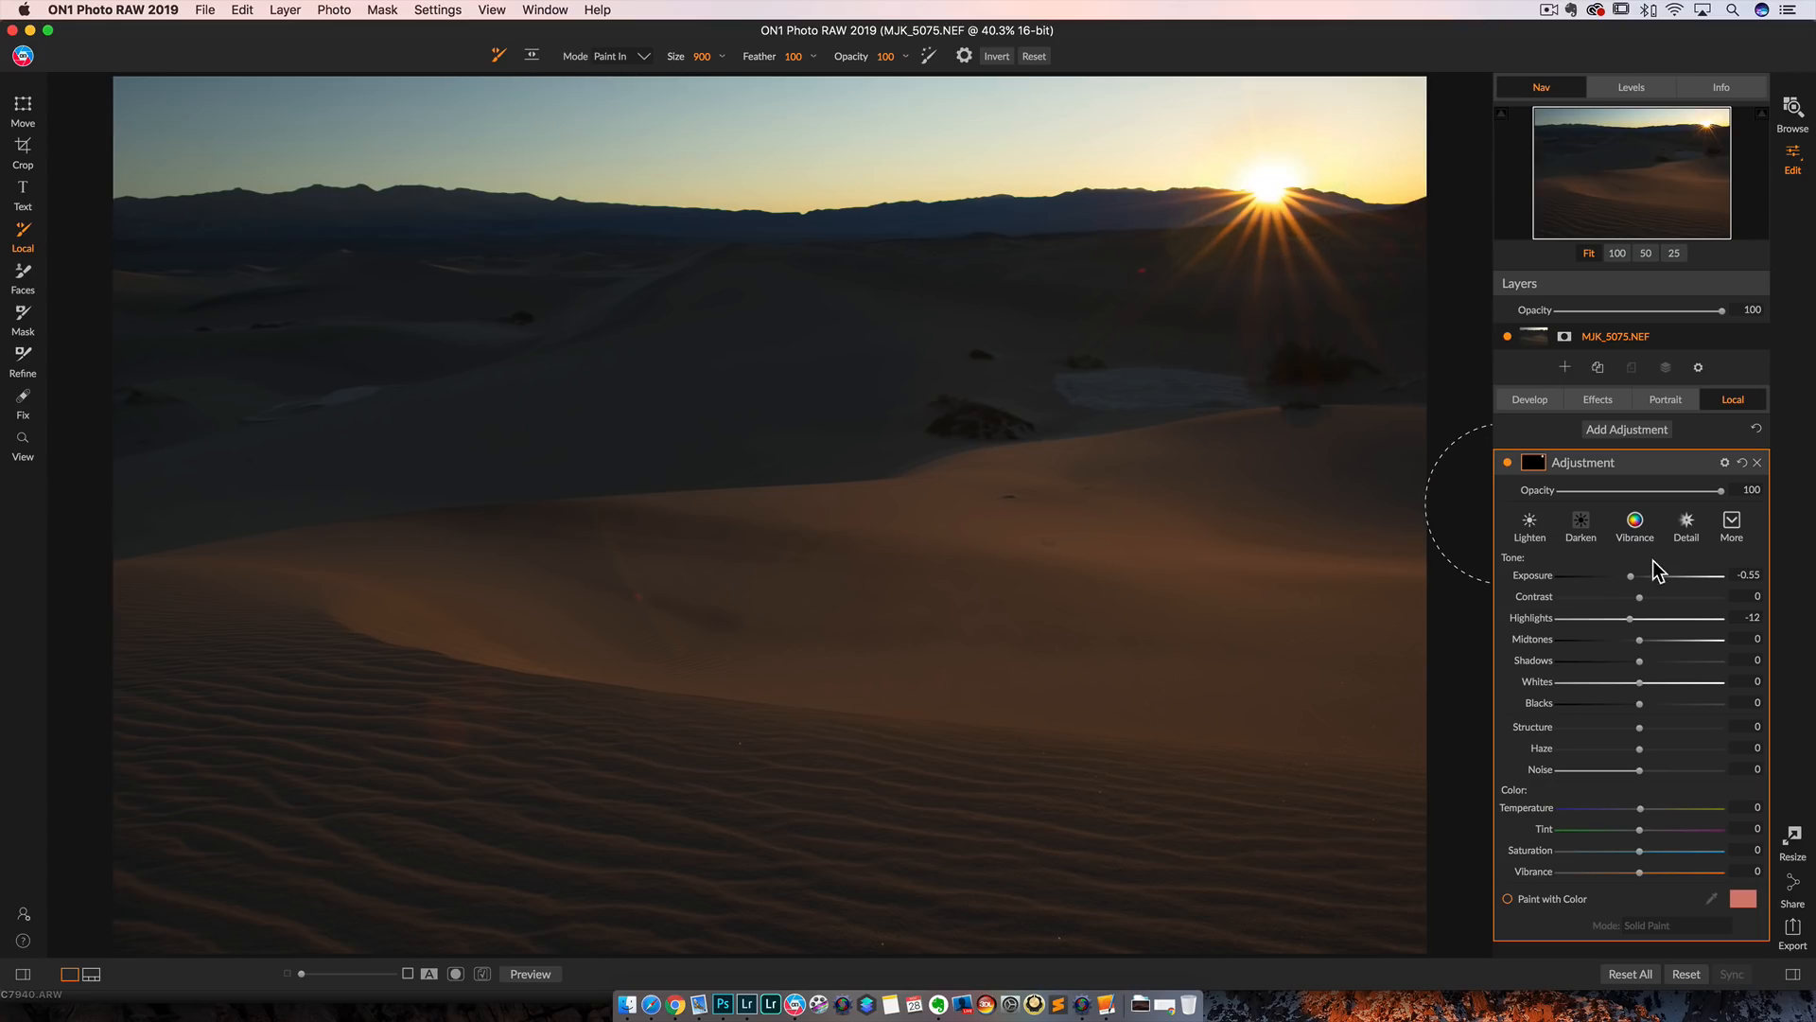
pyautogui.moveTo(1630, 576); pyautogui.dragTo(1642, 576)
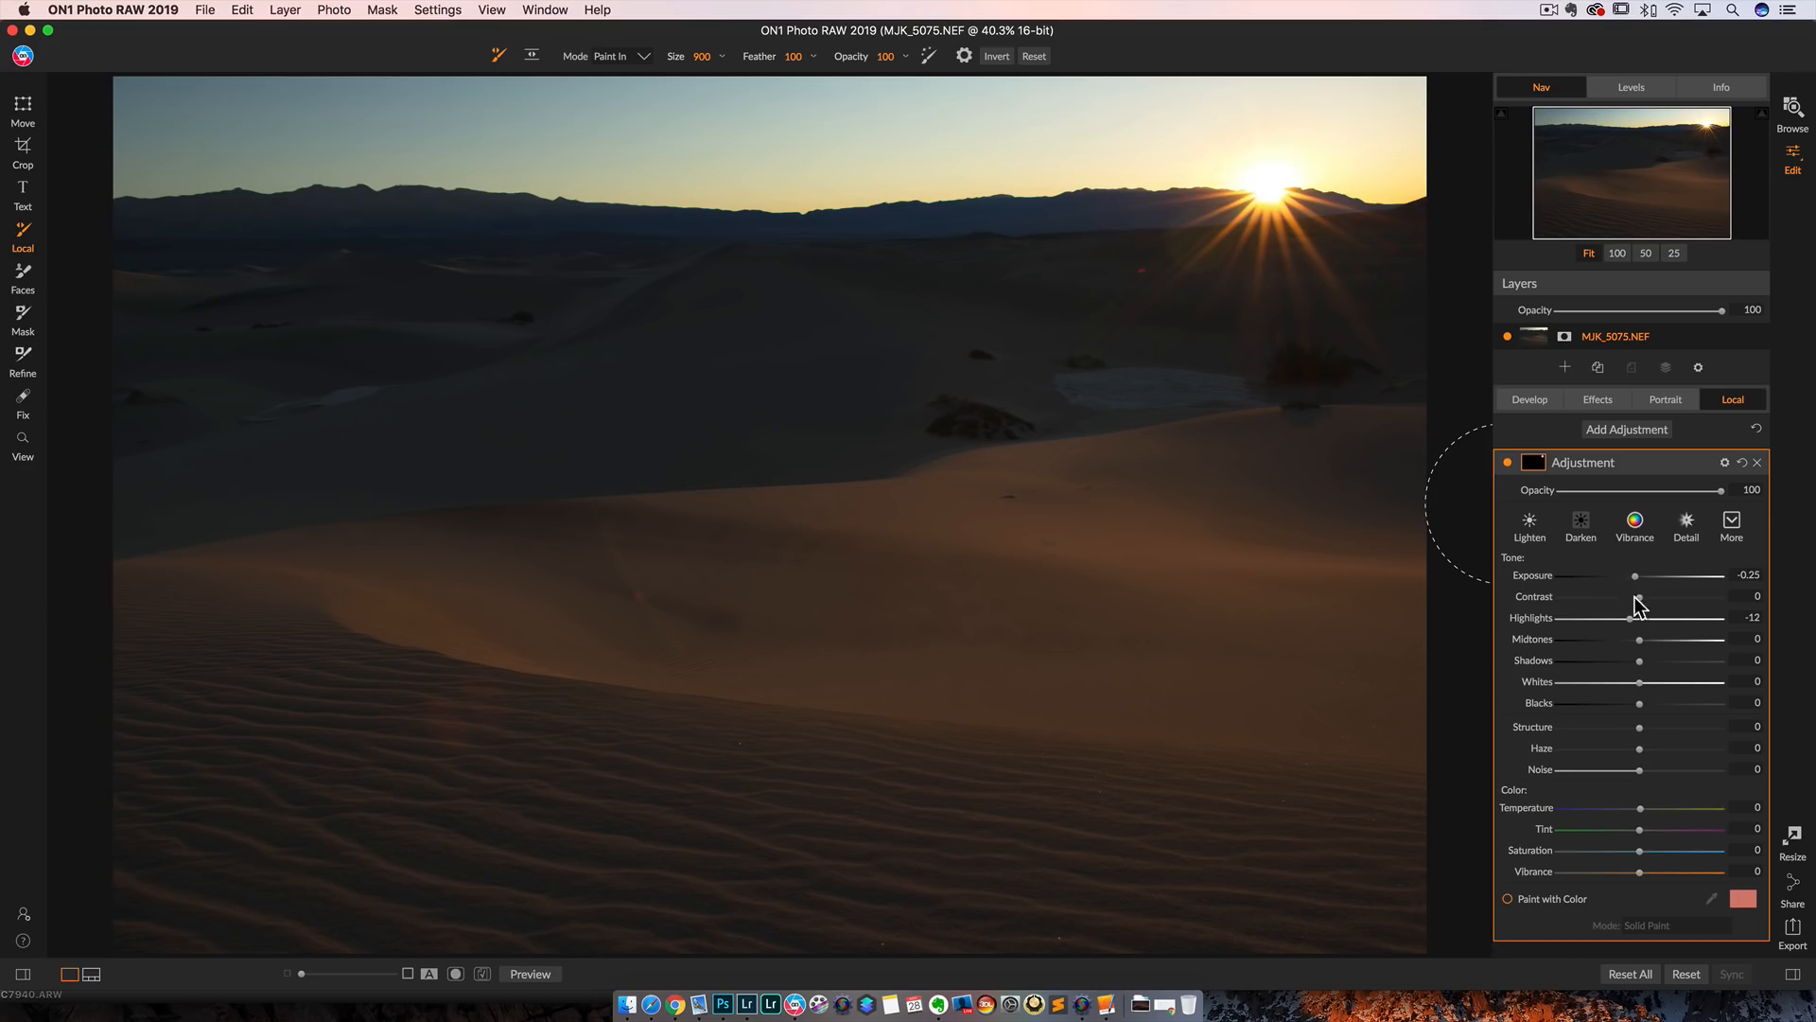
pyautogui.moveTo(1631, 616); pyautogui.dragTo(1616, 616)
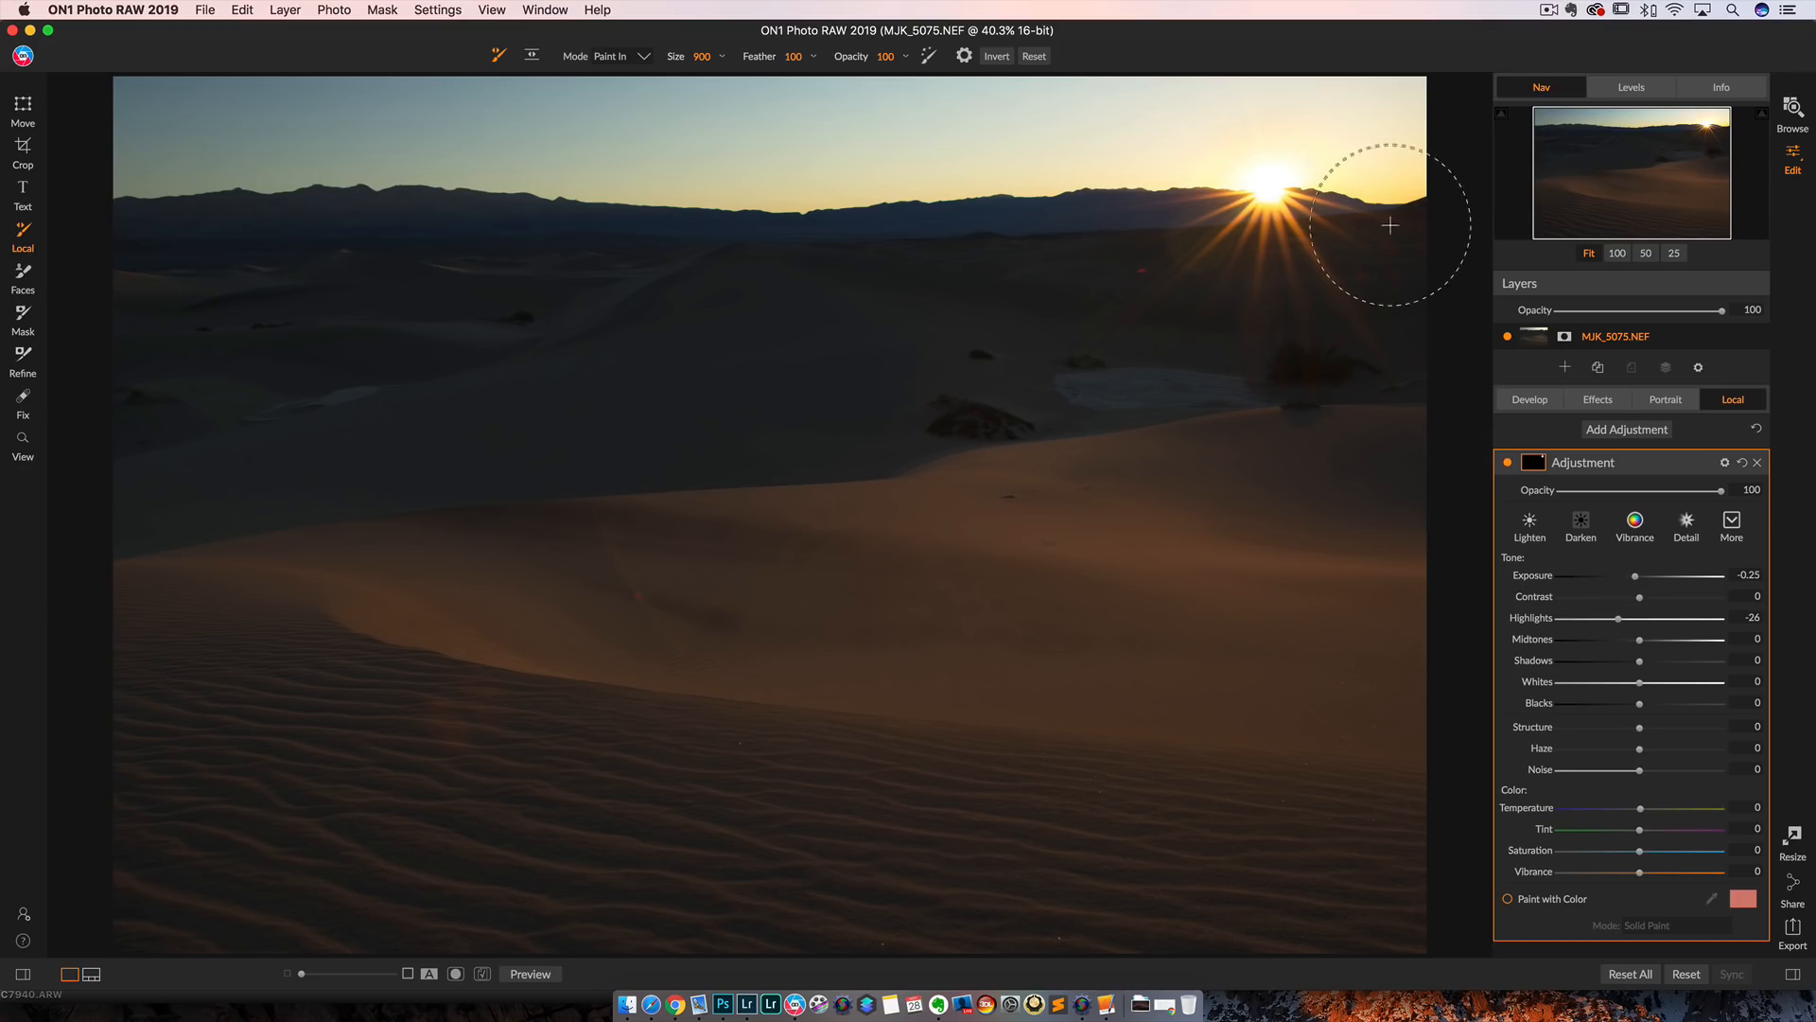
pyautogui.moveTo(1657, 579)
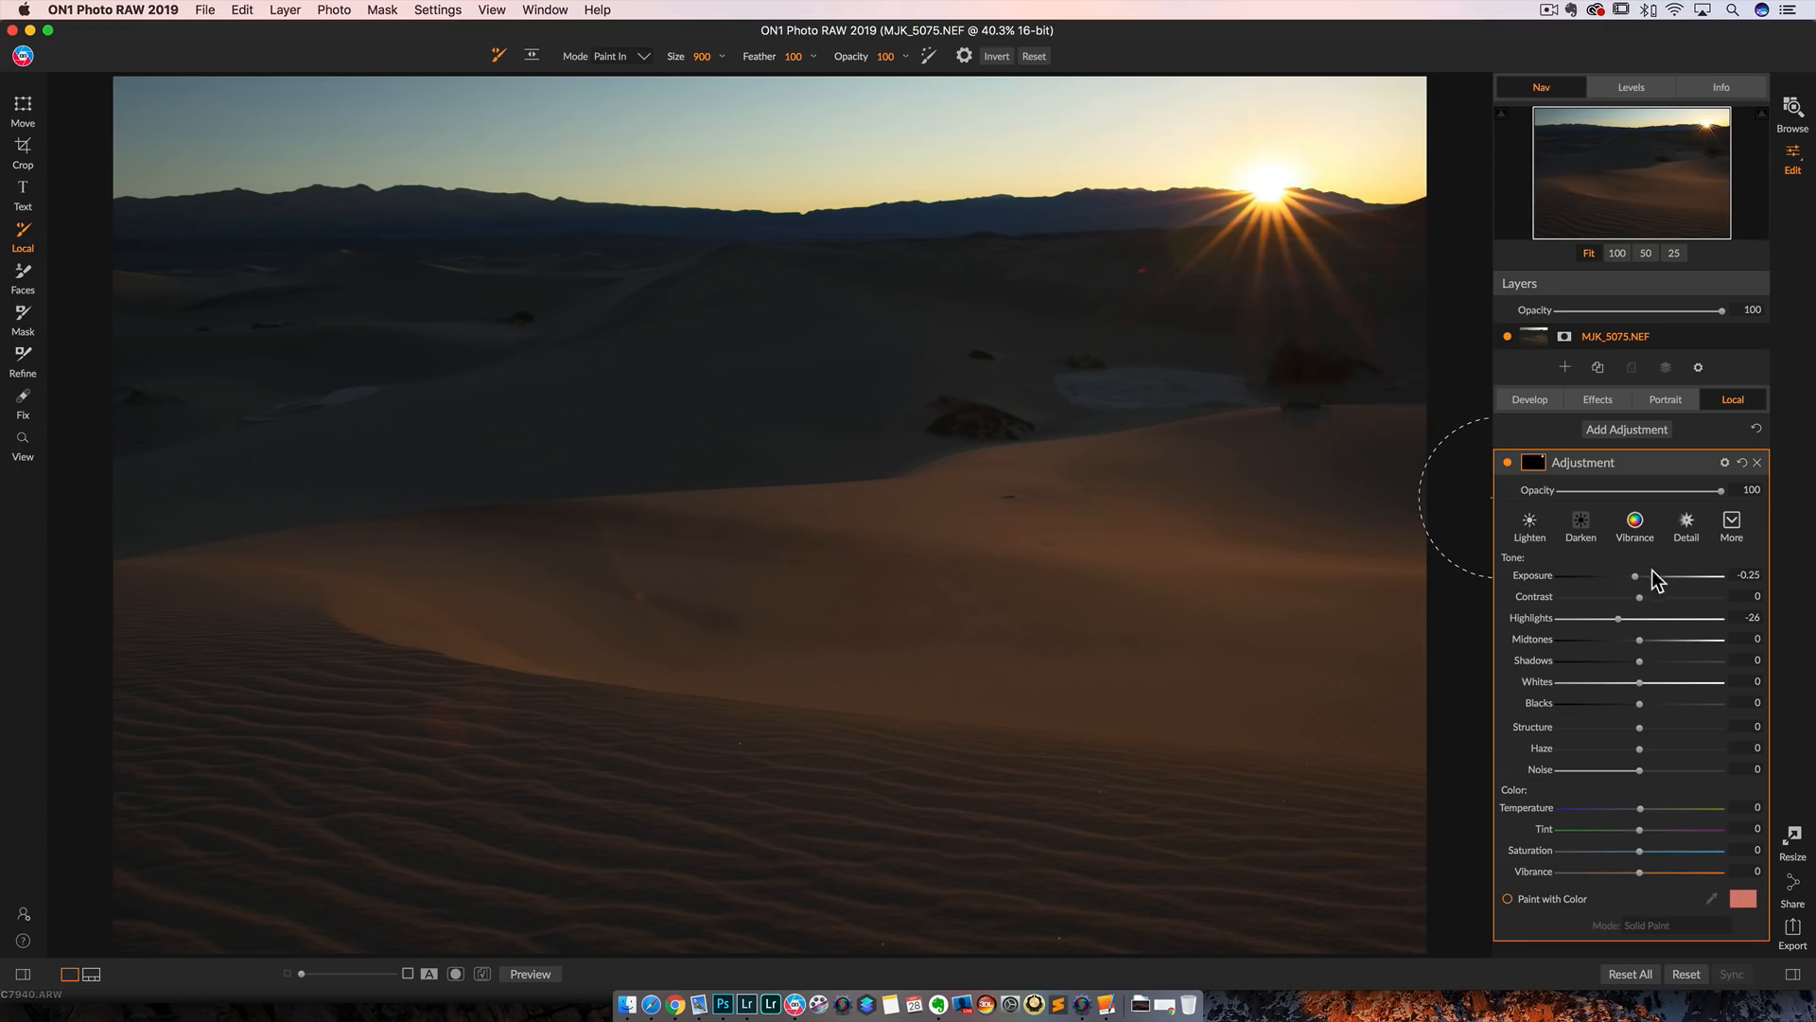
pyautogui.moveTo(1636, 576); pyautogui.dragTo(1616, 576)
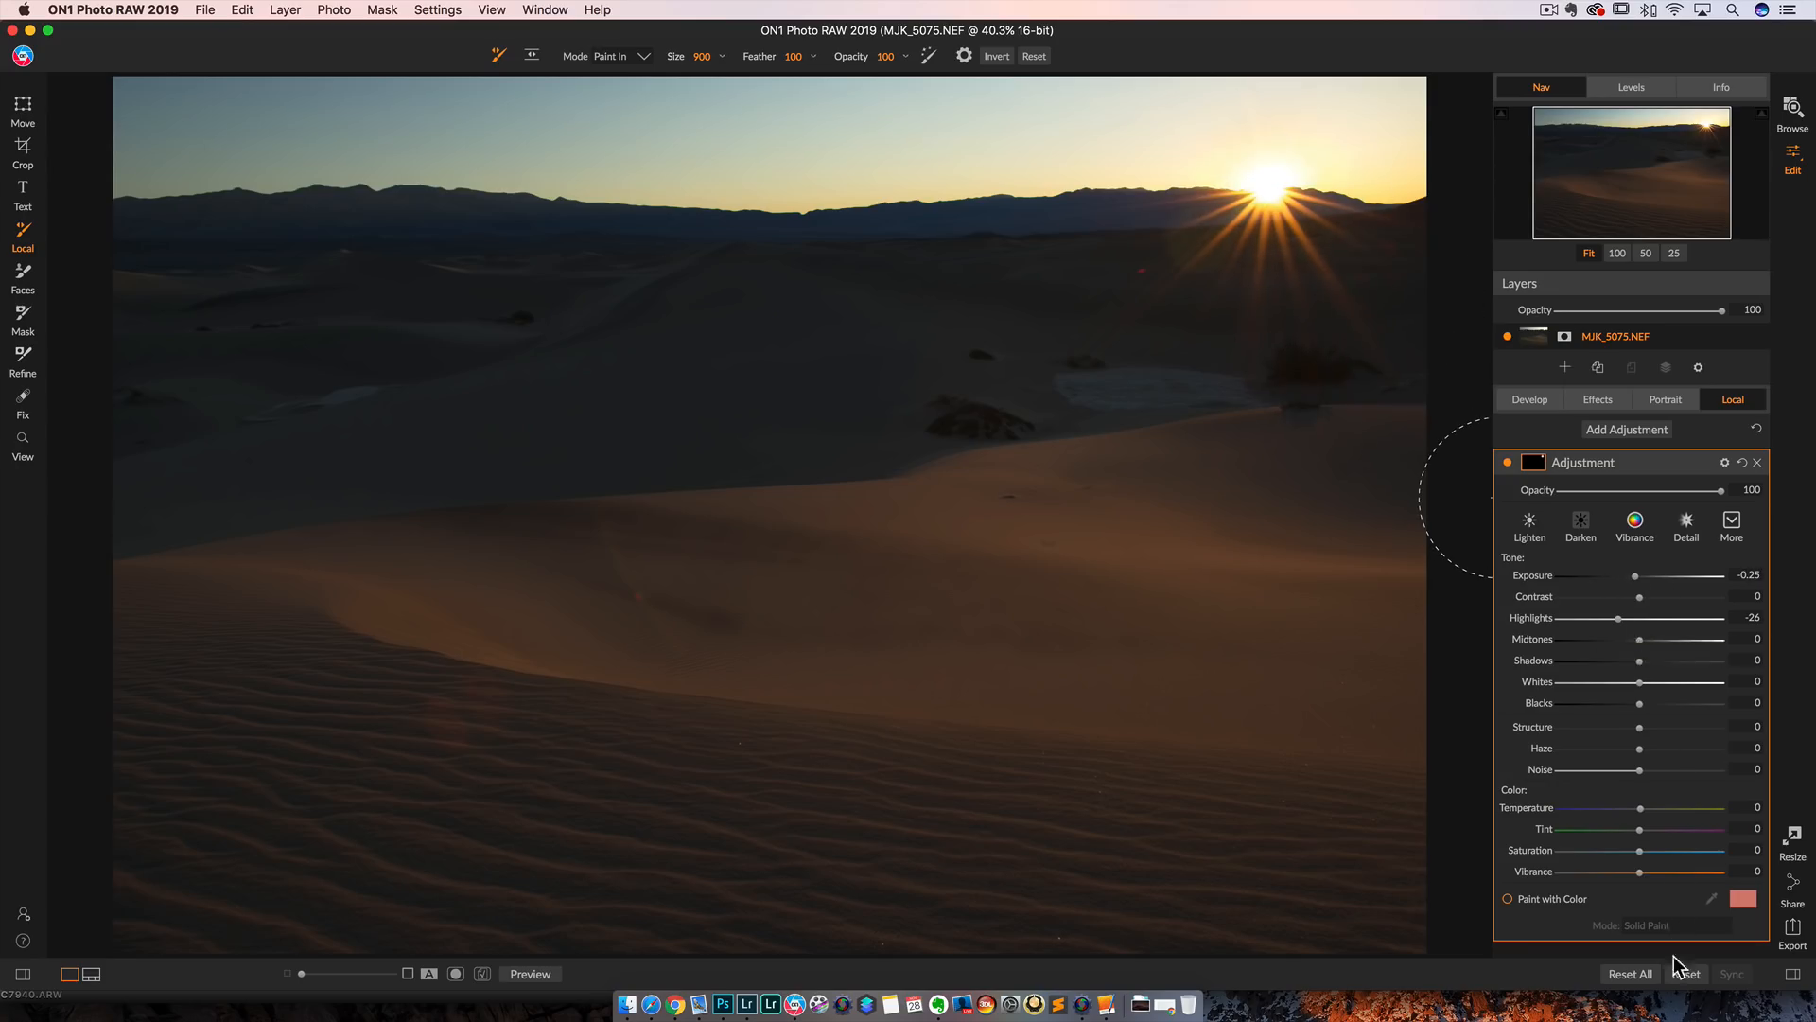
# Step: Discard the local adjustment, open the fjord photo MJK_7936.NEF, and add Dynamic Contrast
pyautogui.click(22, 437)
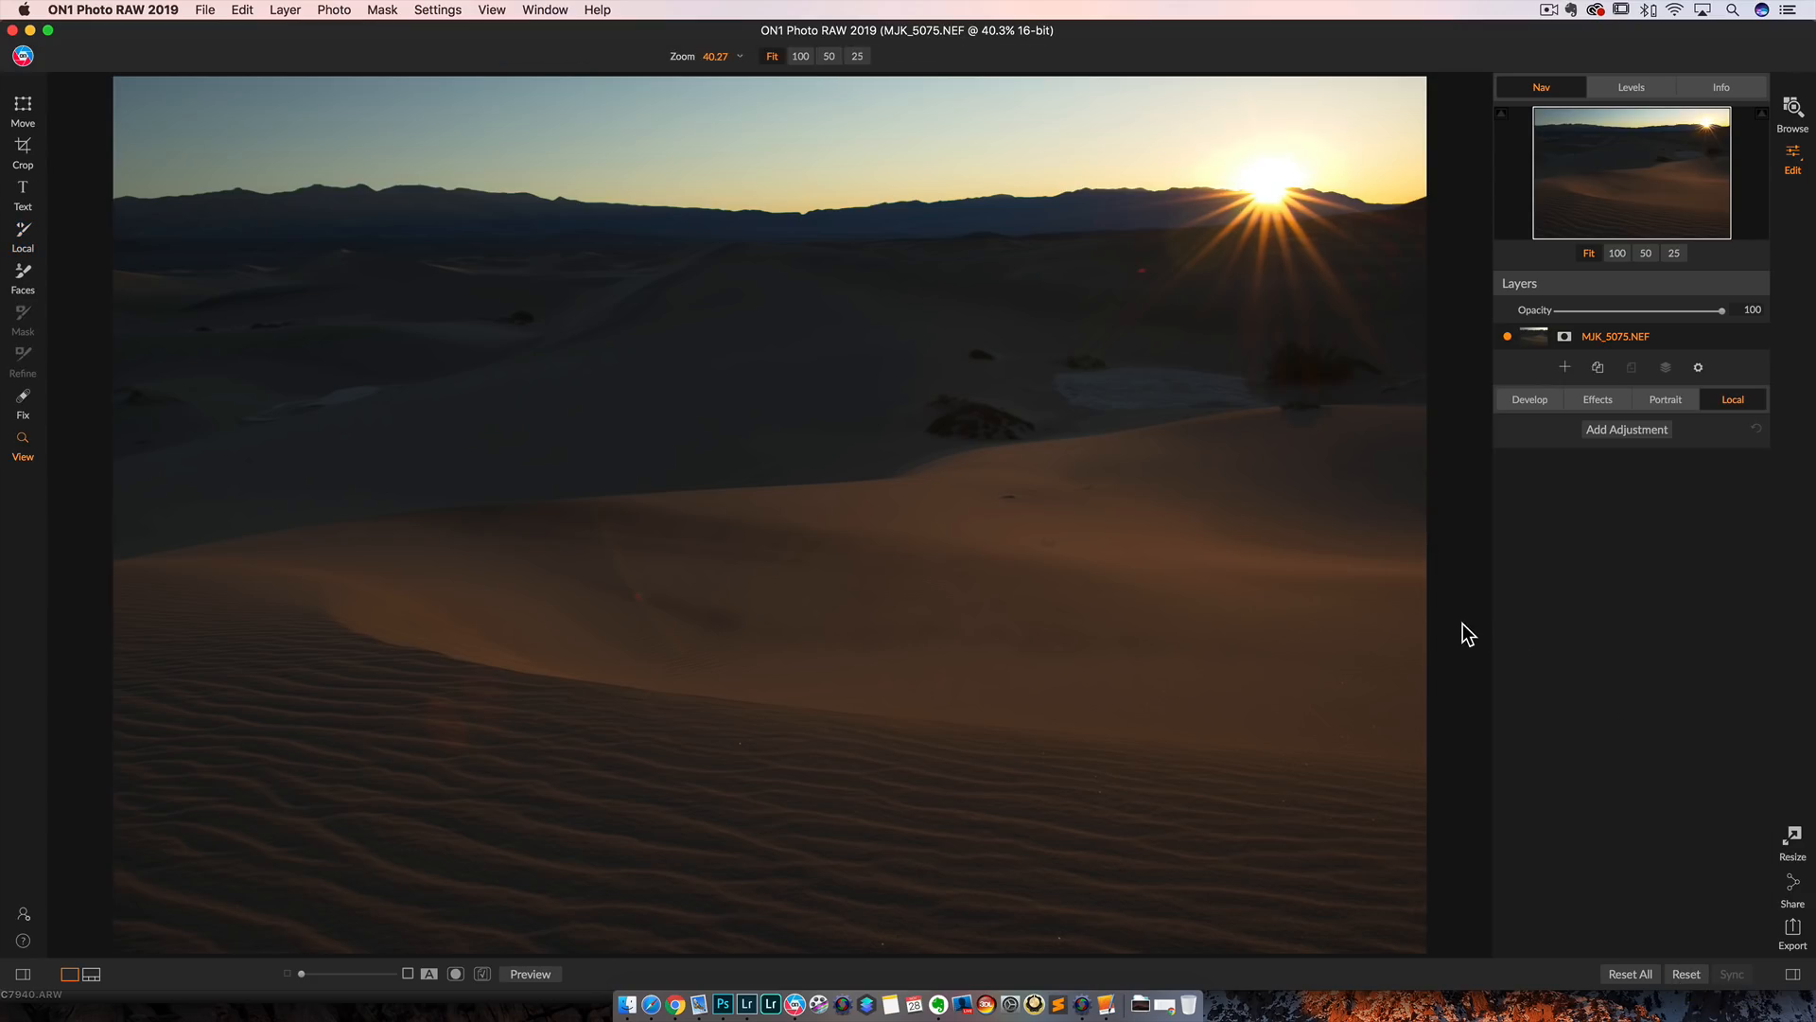
pyautogui.moveTo(1661, 49)
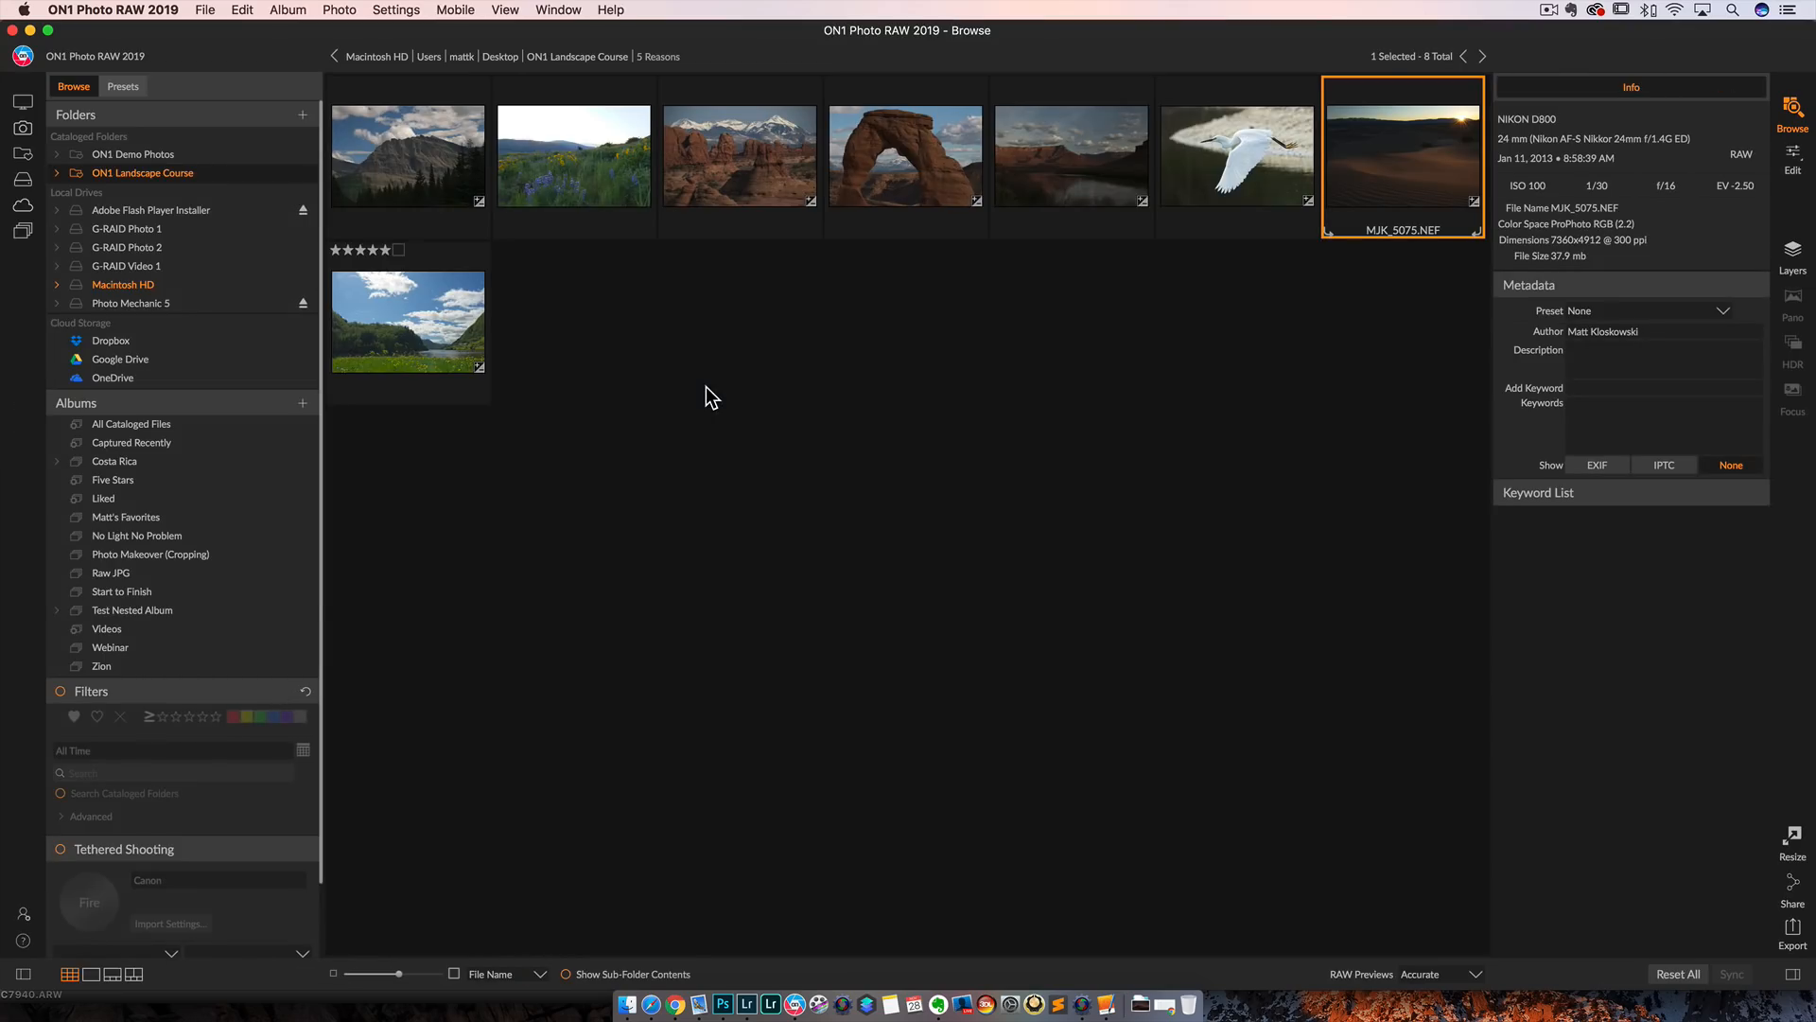
pyautogui.moveTo(437, 340)
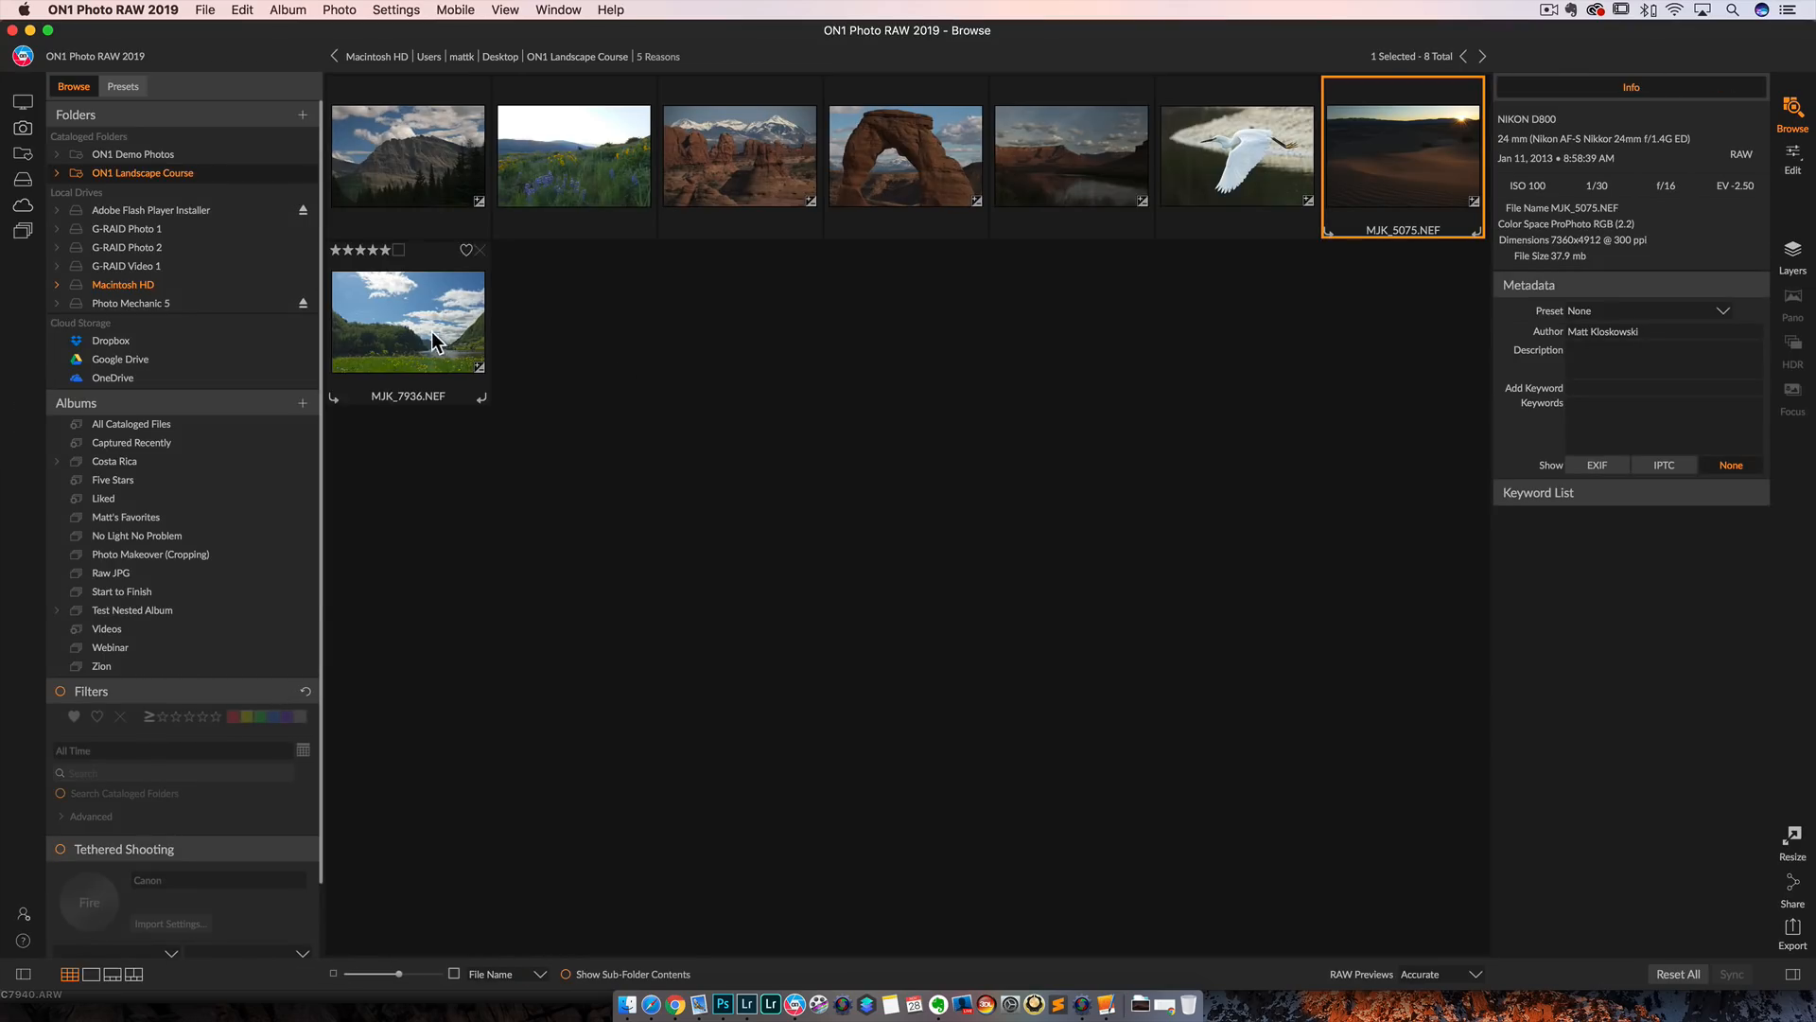
pyautogui.click(408, 322)
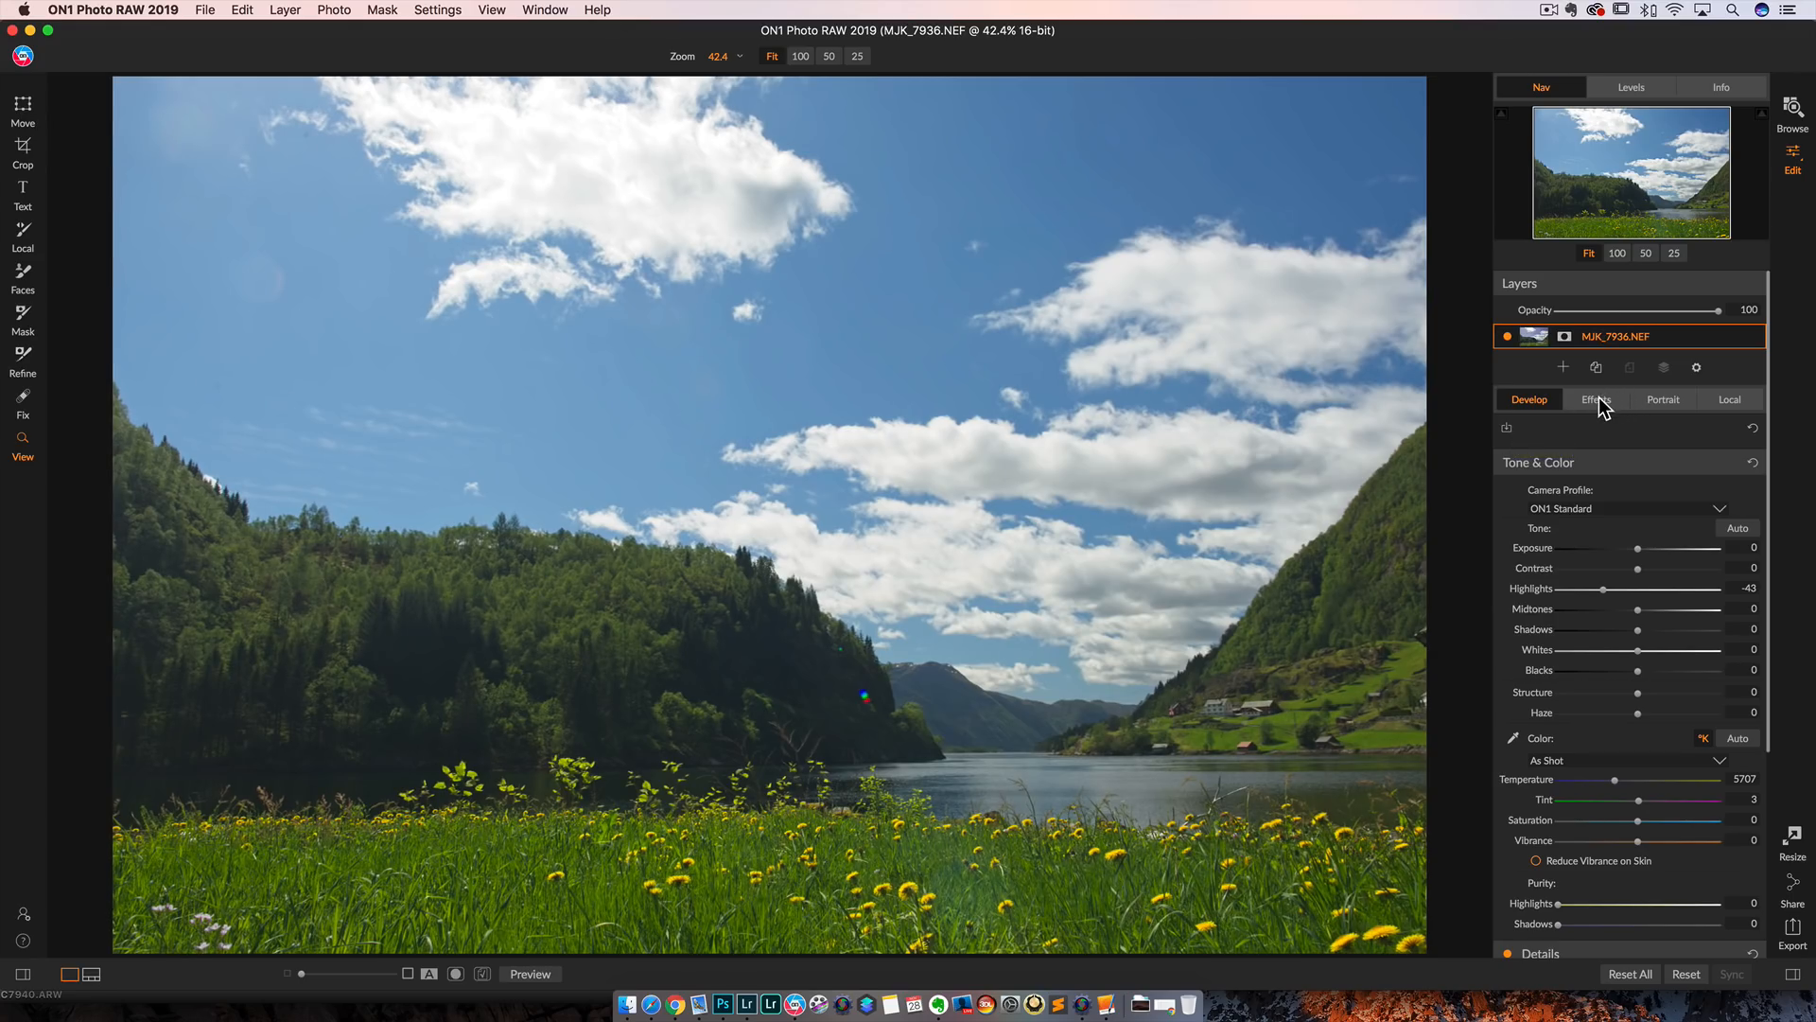
pyautogui.click(1596, 399)
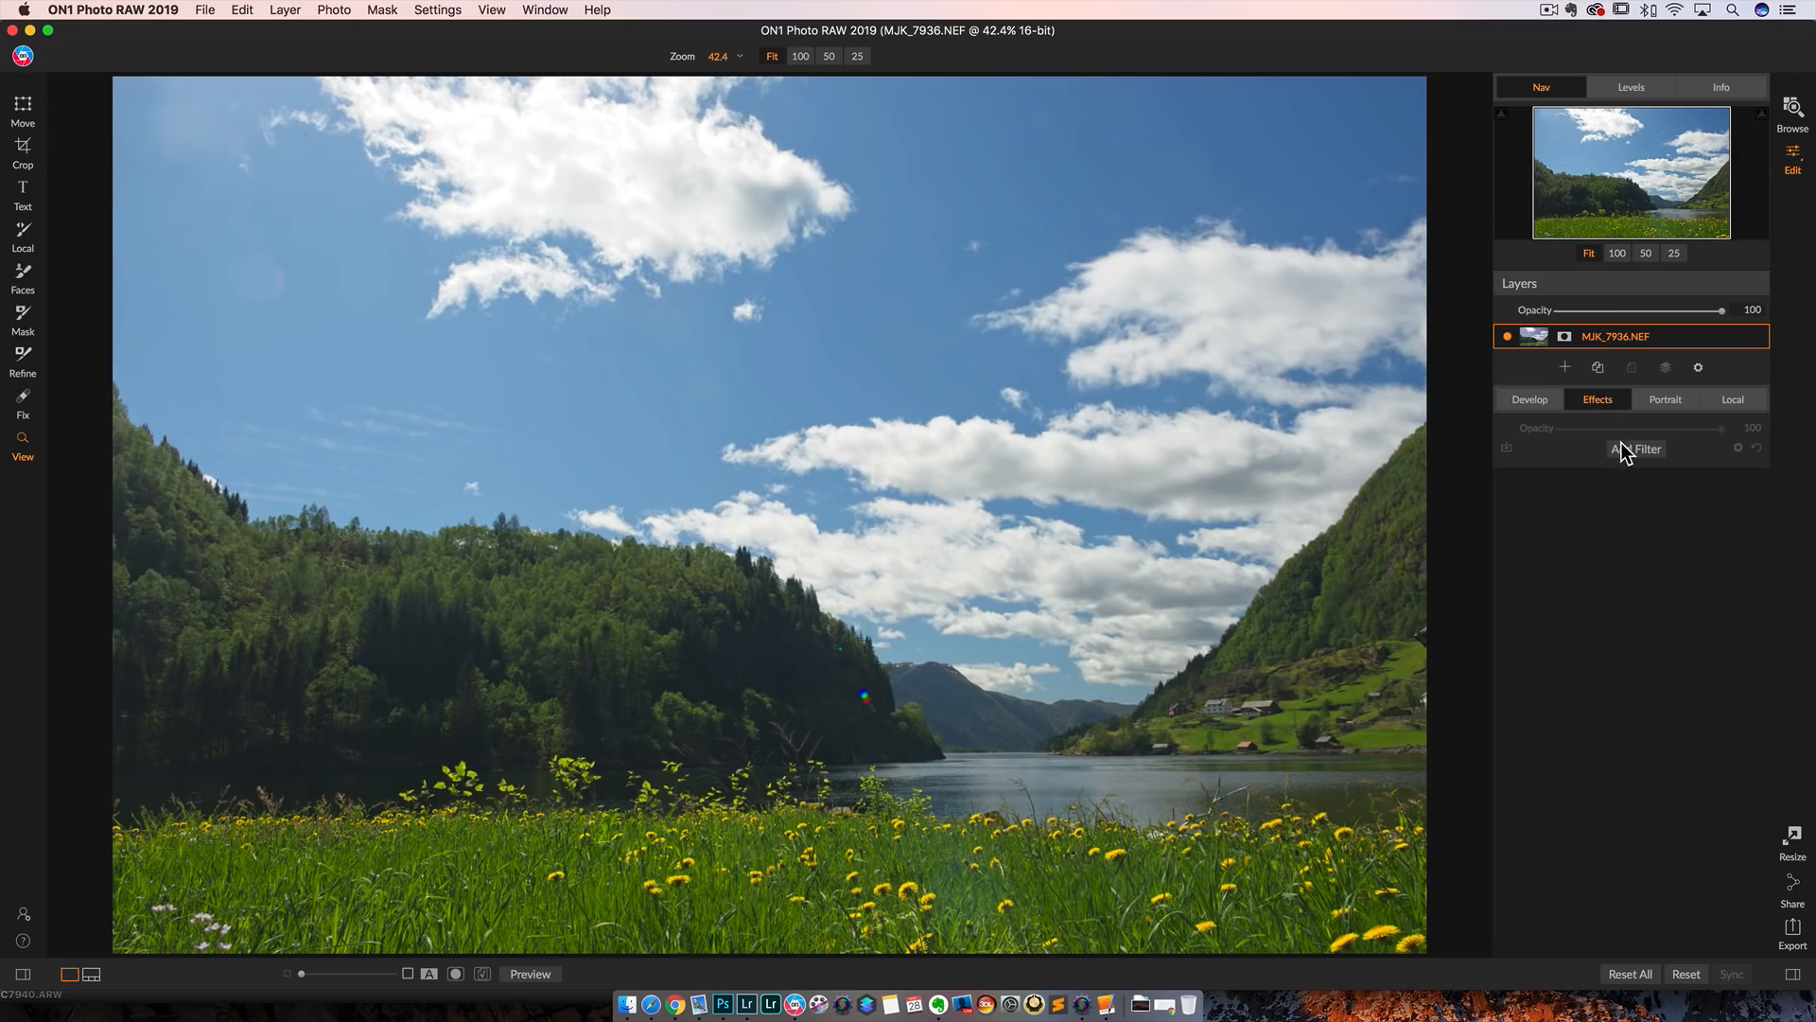
pyautogui.click(1636, 448)
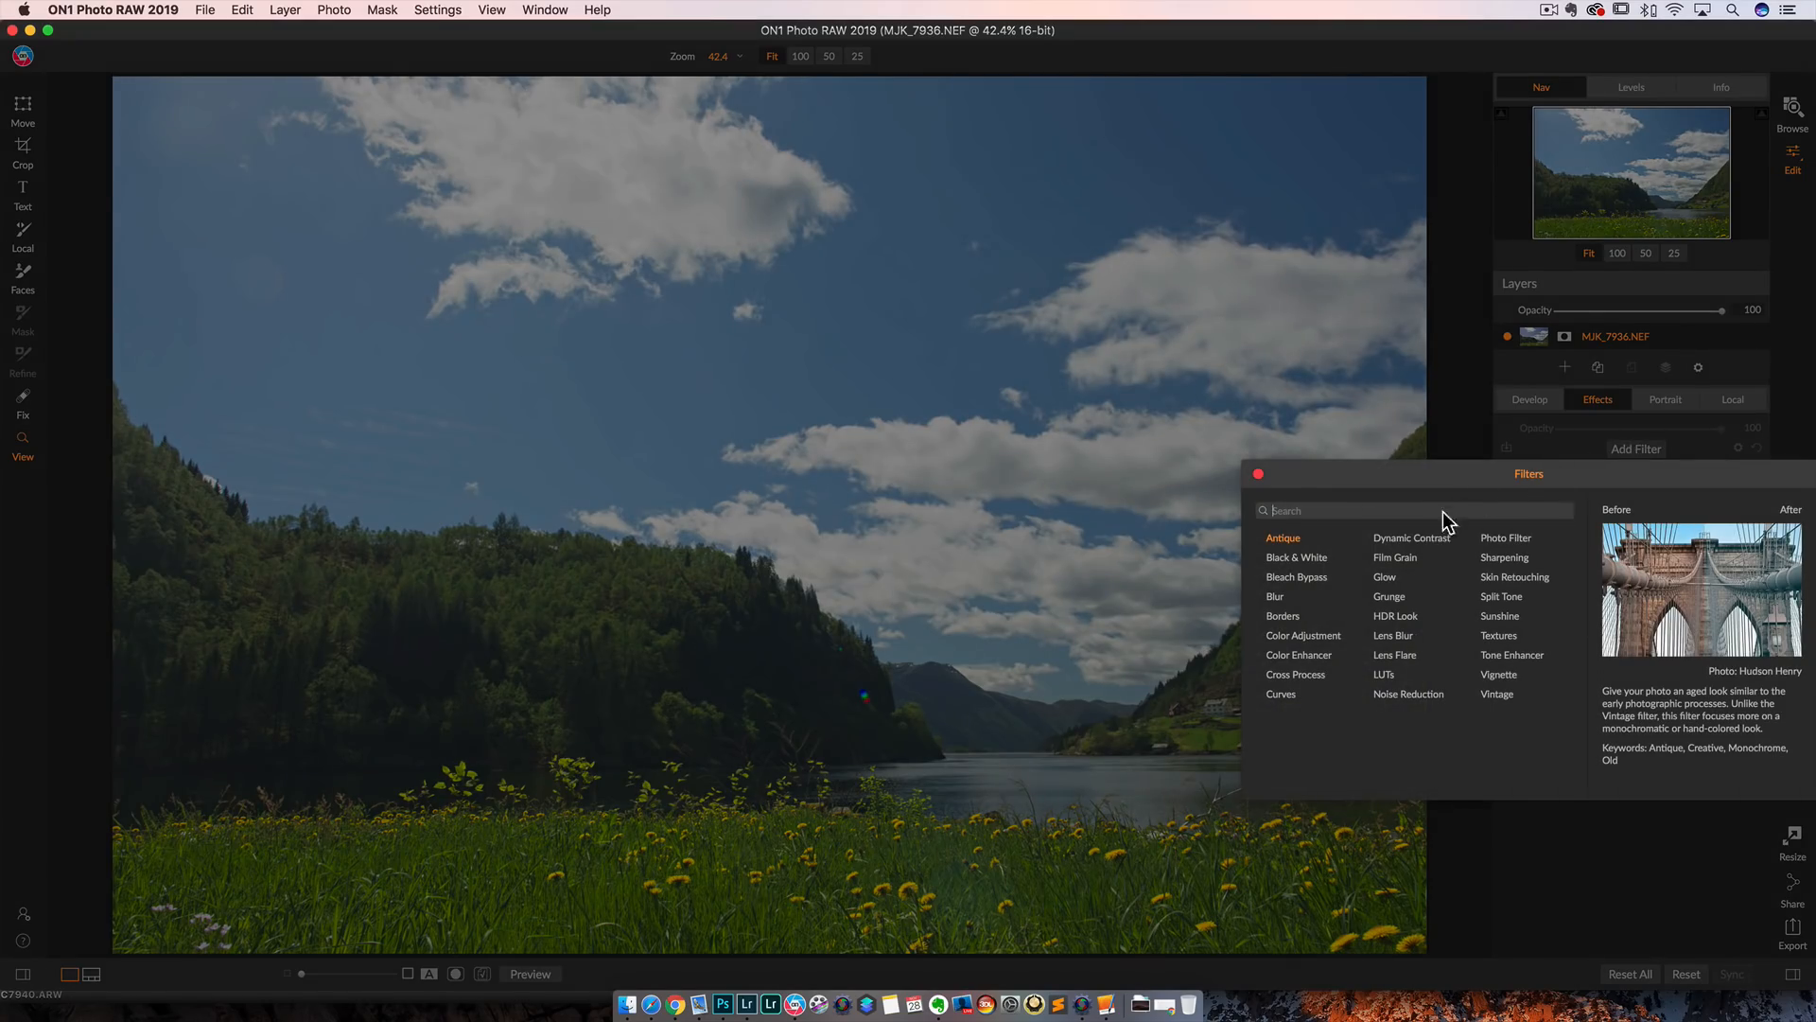
pyautogui.click(1412, 537)
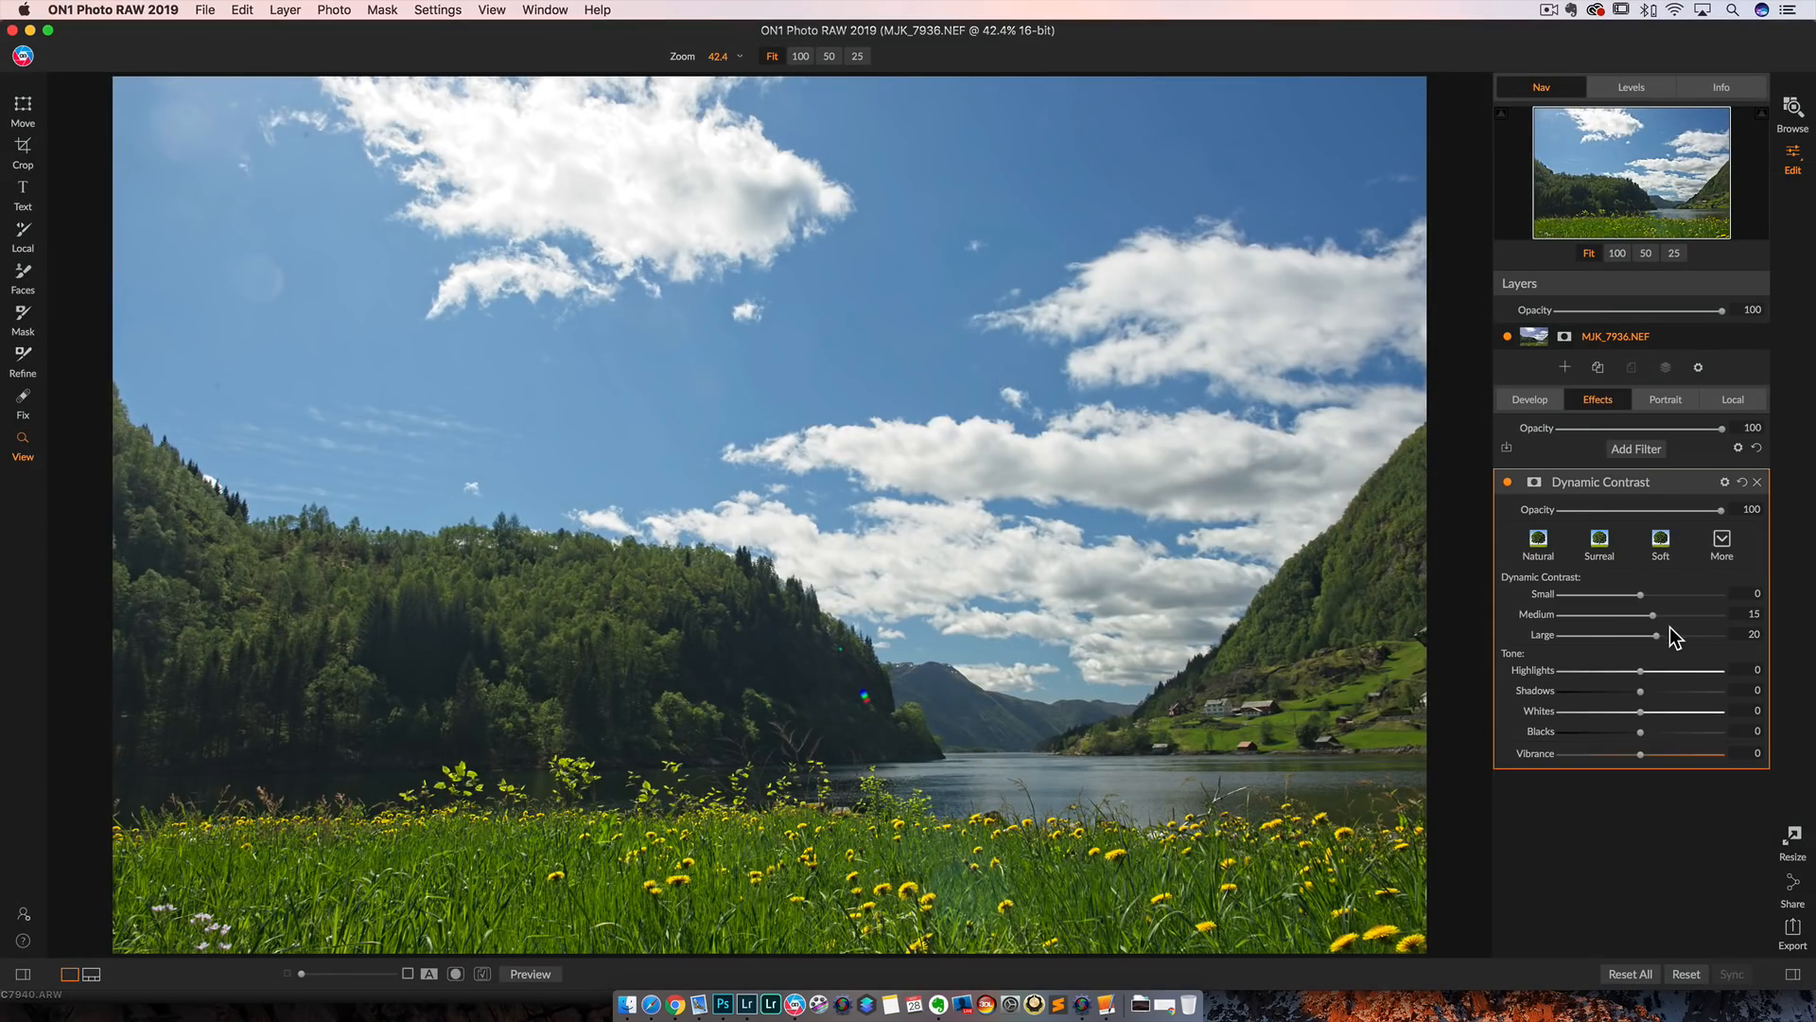
# Step: Push Dynamic Contrast Medium and Large amounts high and compare before and after
pyautogui.moveTo(1625, 614); pyautogui.dragTo(1724, 614)
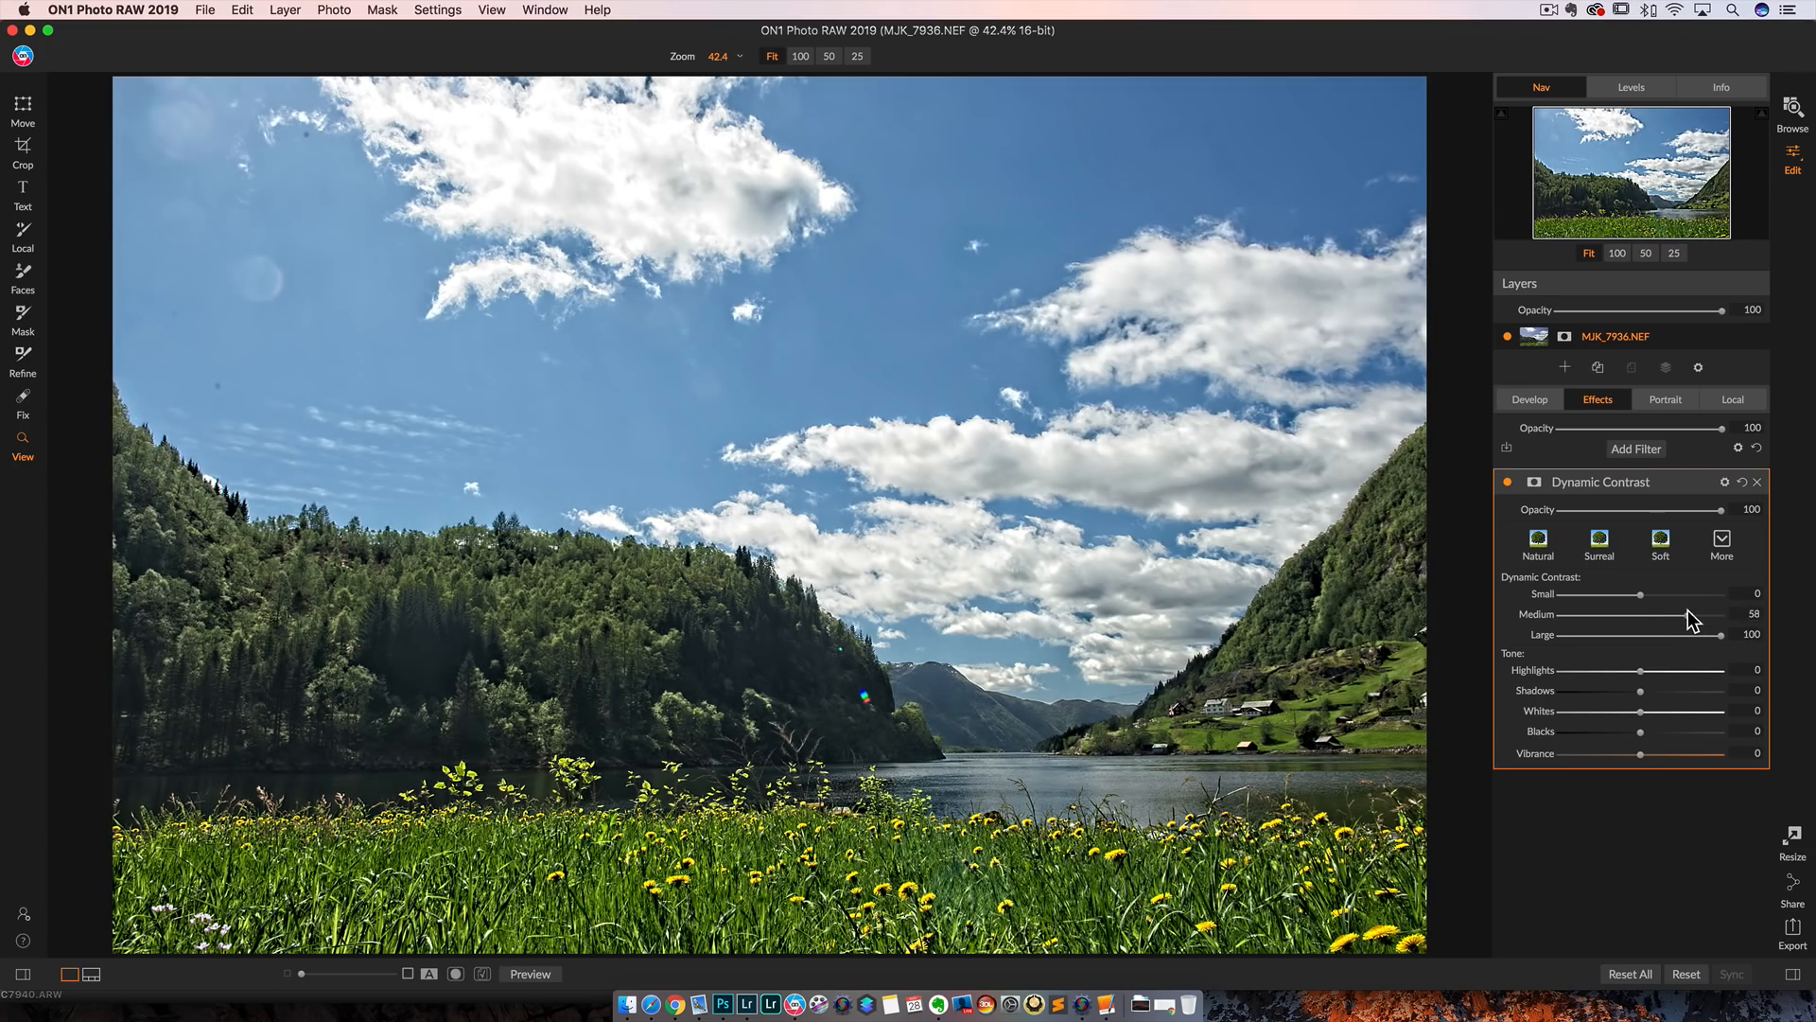
pyautogui.moveTo(1692, 615); pyautogui.dragTo(1709, 615)
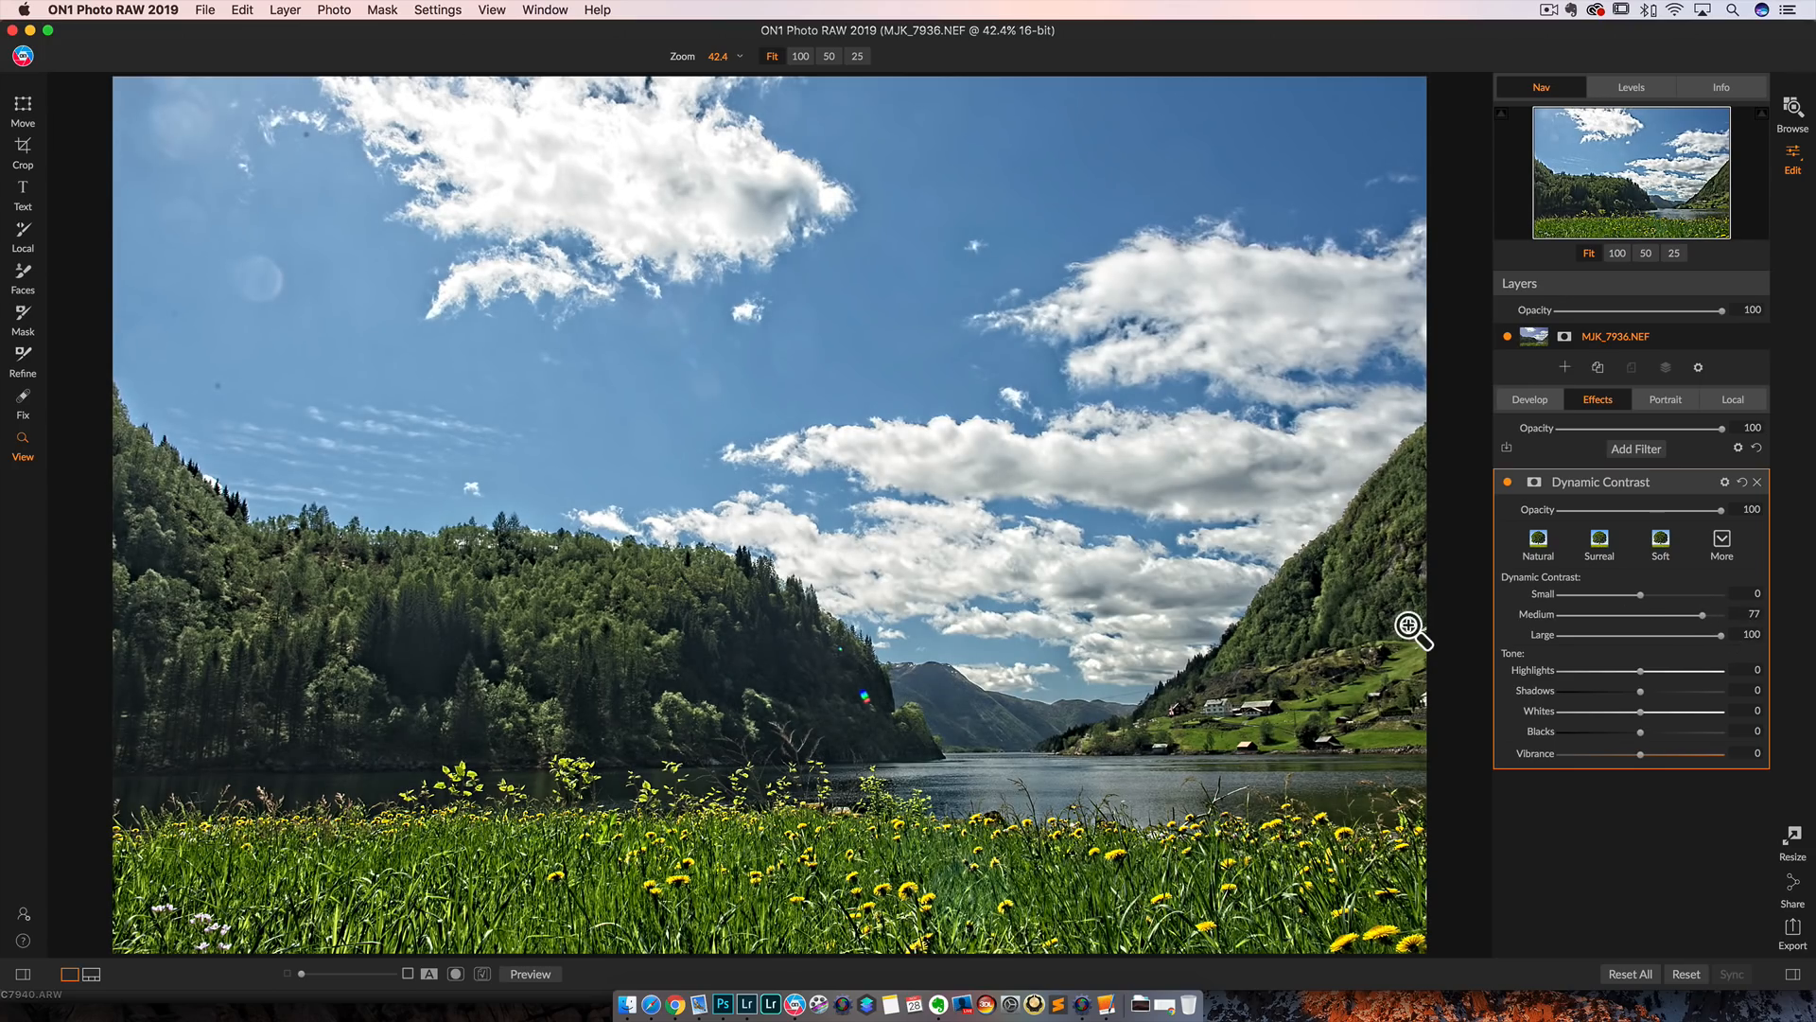
pyautogui.moveTo(1421, 640)
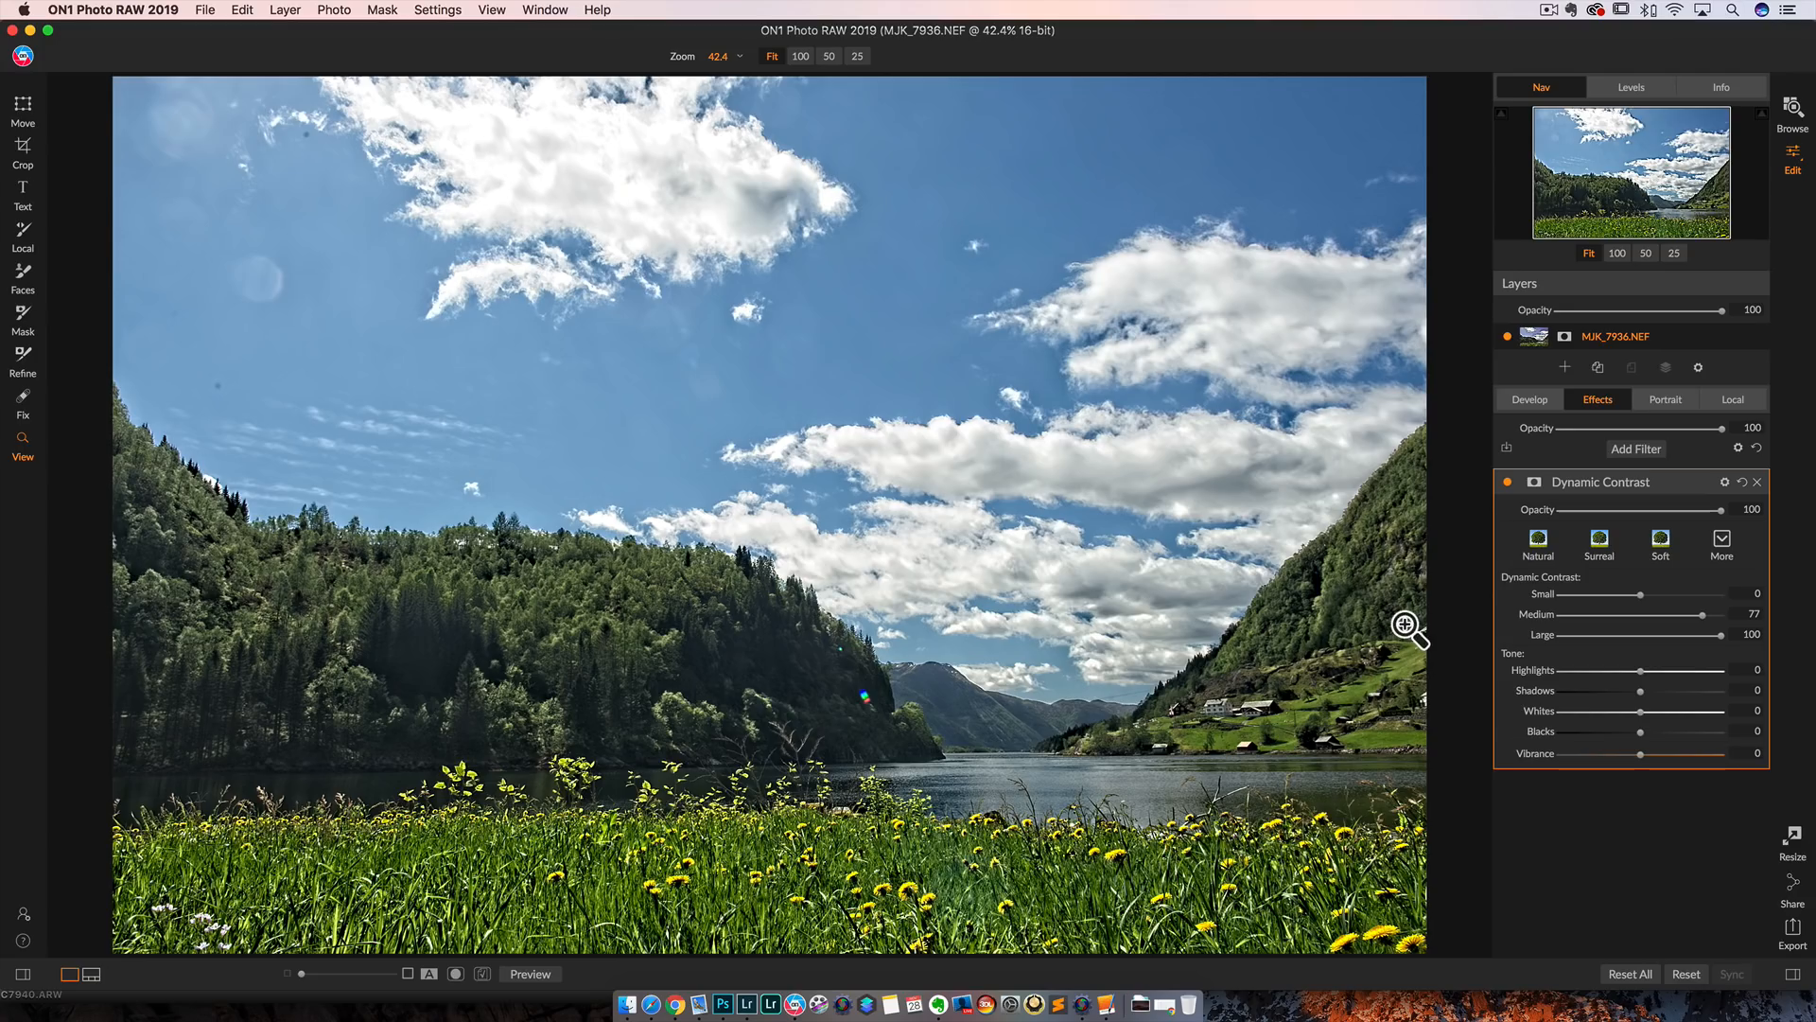
pyautogui.moveTo(886, 462)
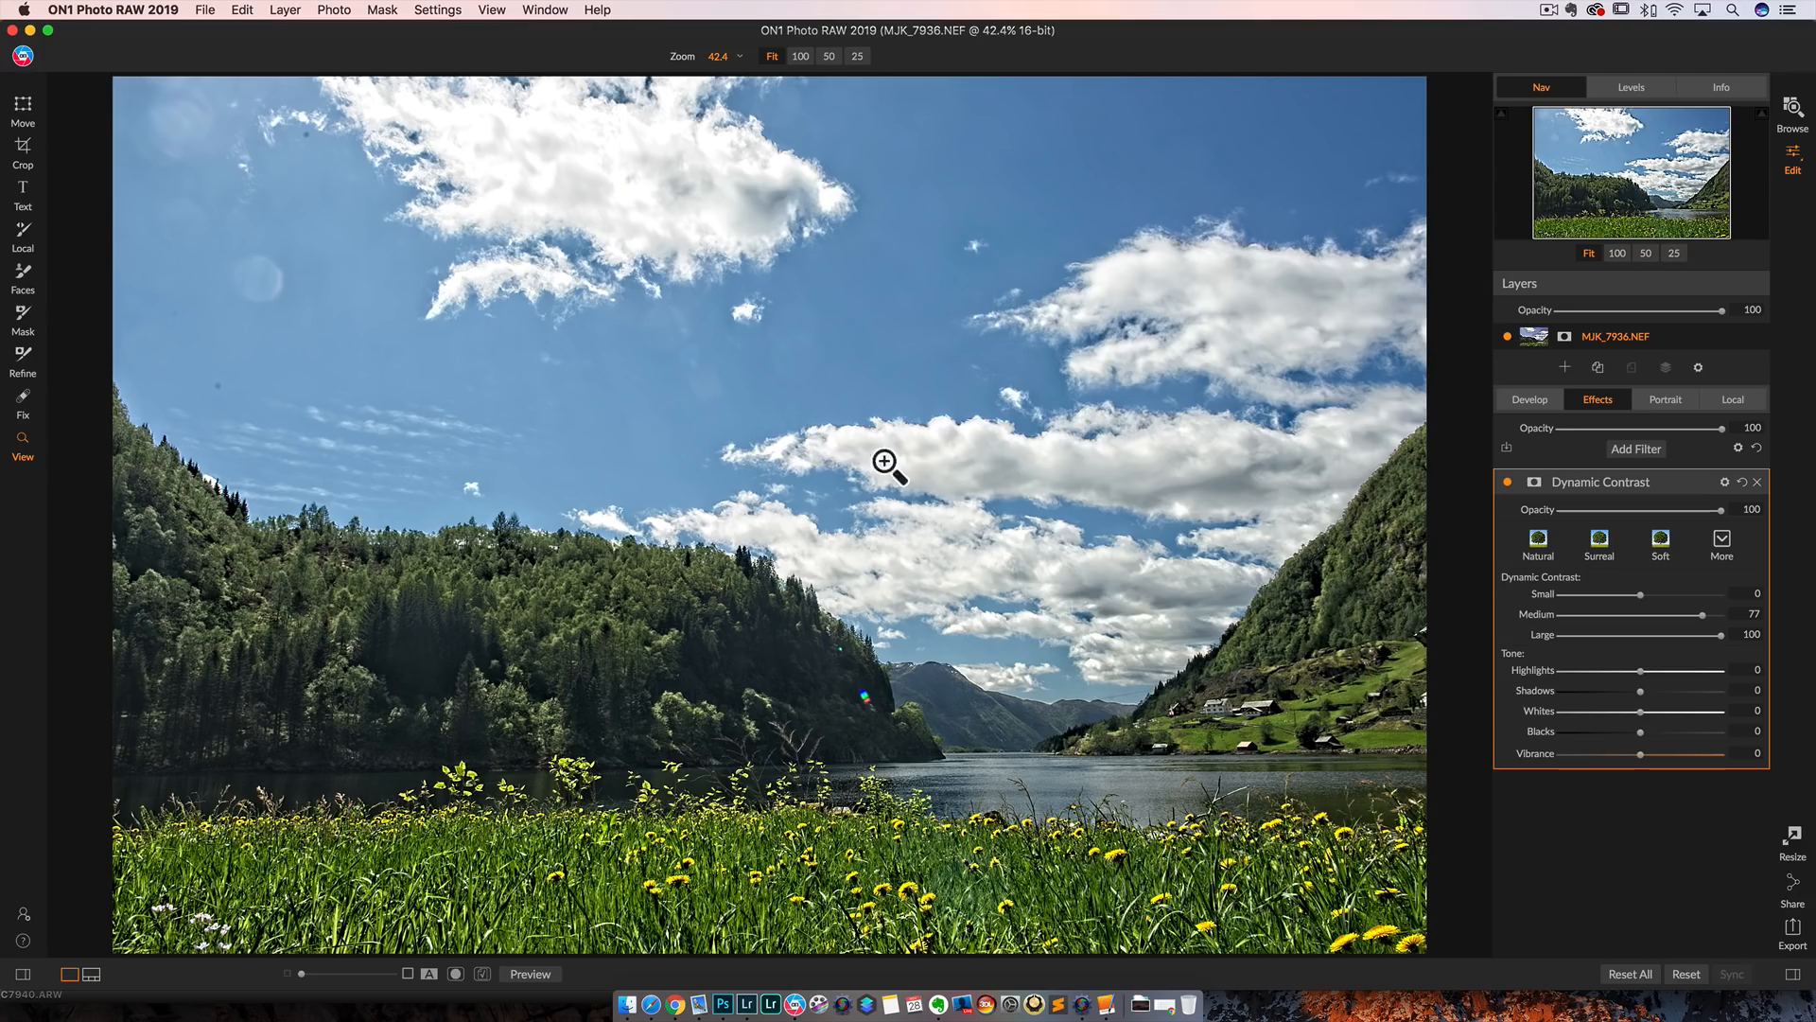
pyautogui.moveTo(1228, 469)
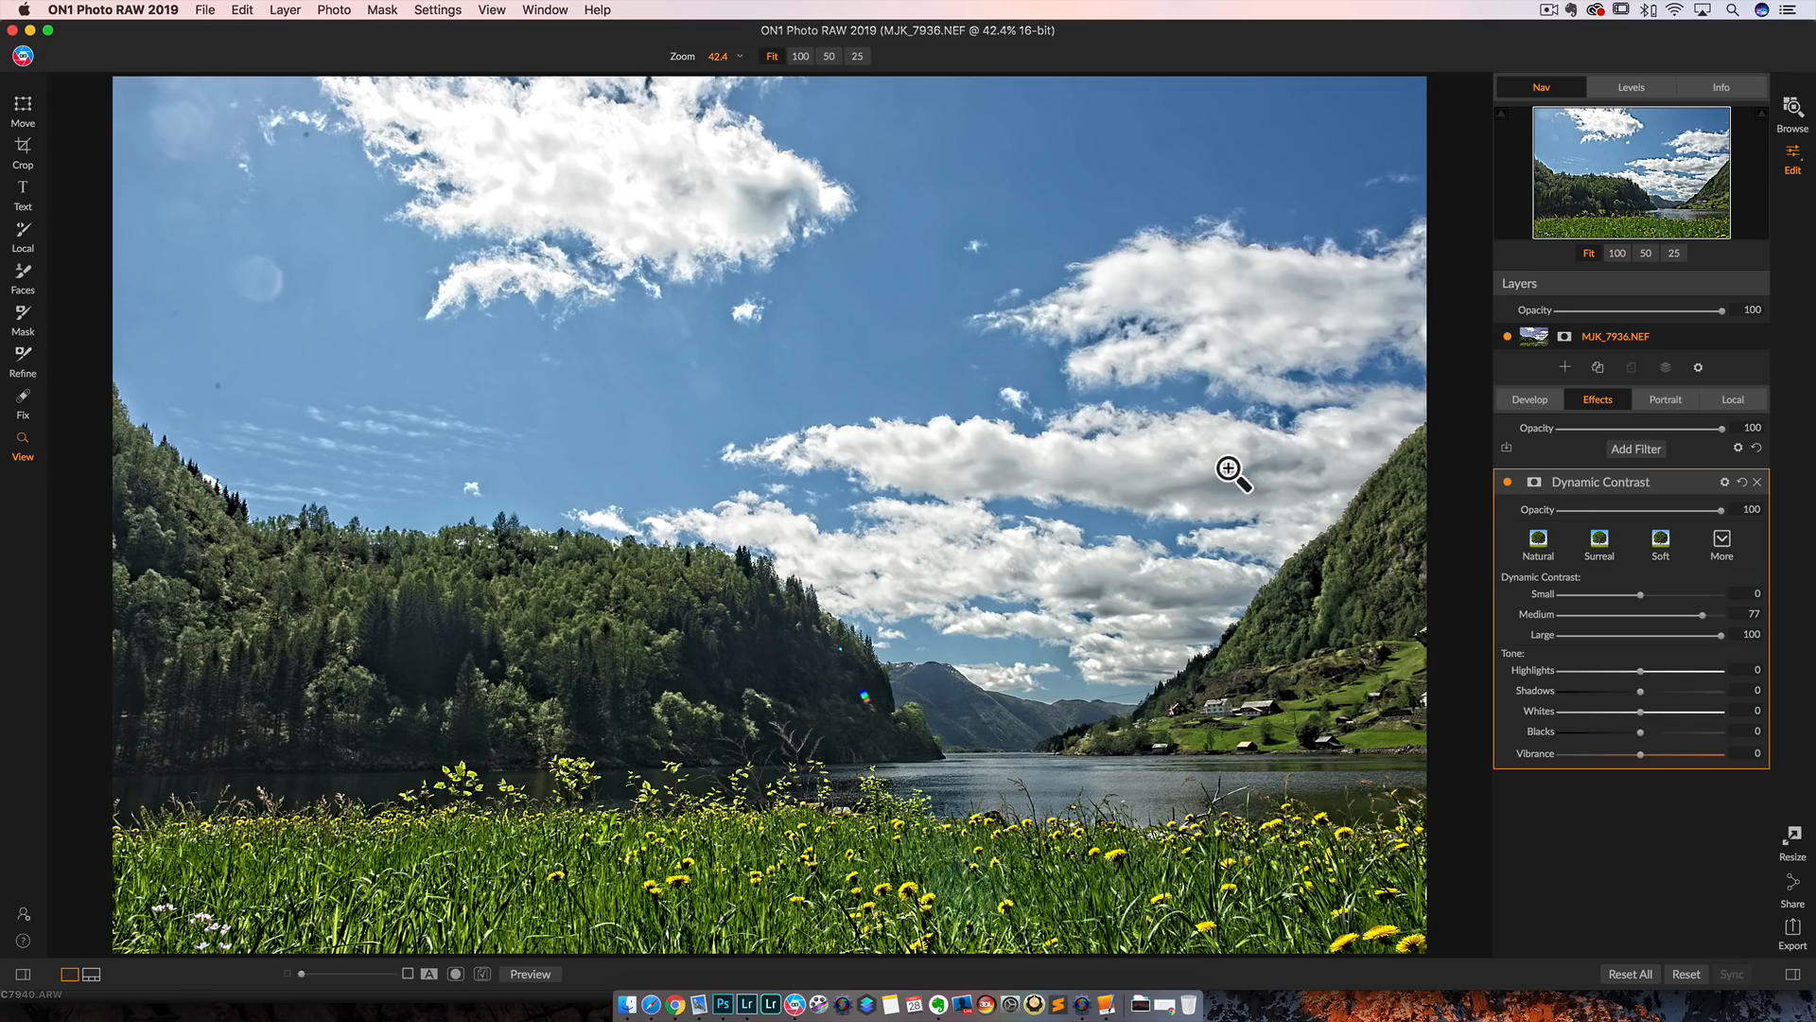
pyautogui.moveTo(1565, 551)
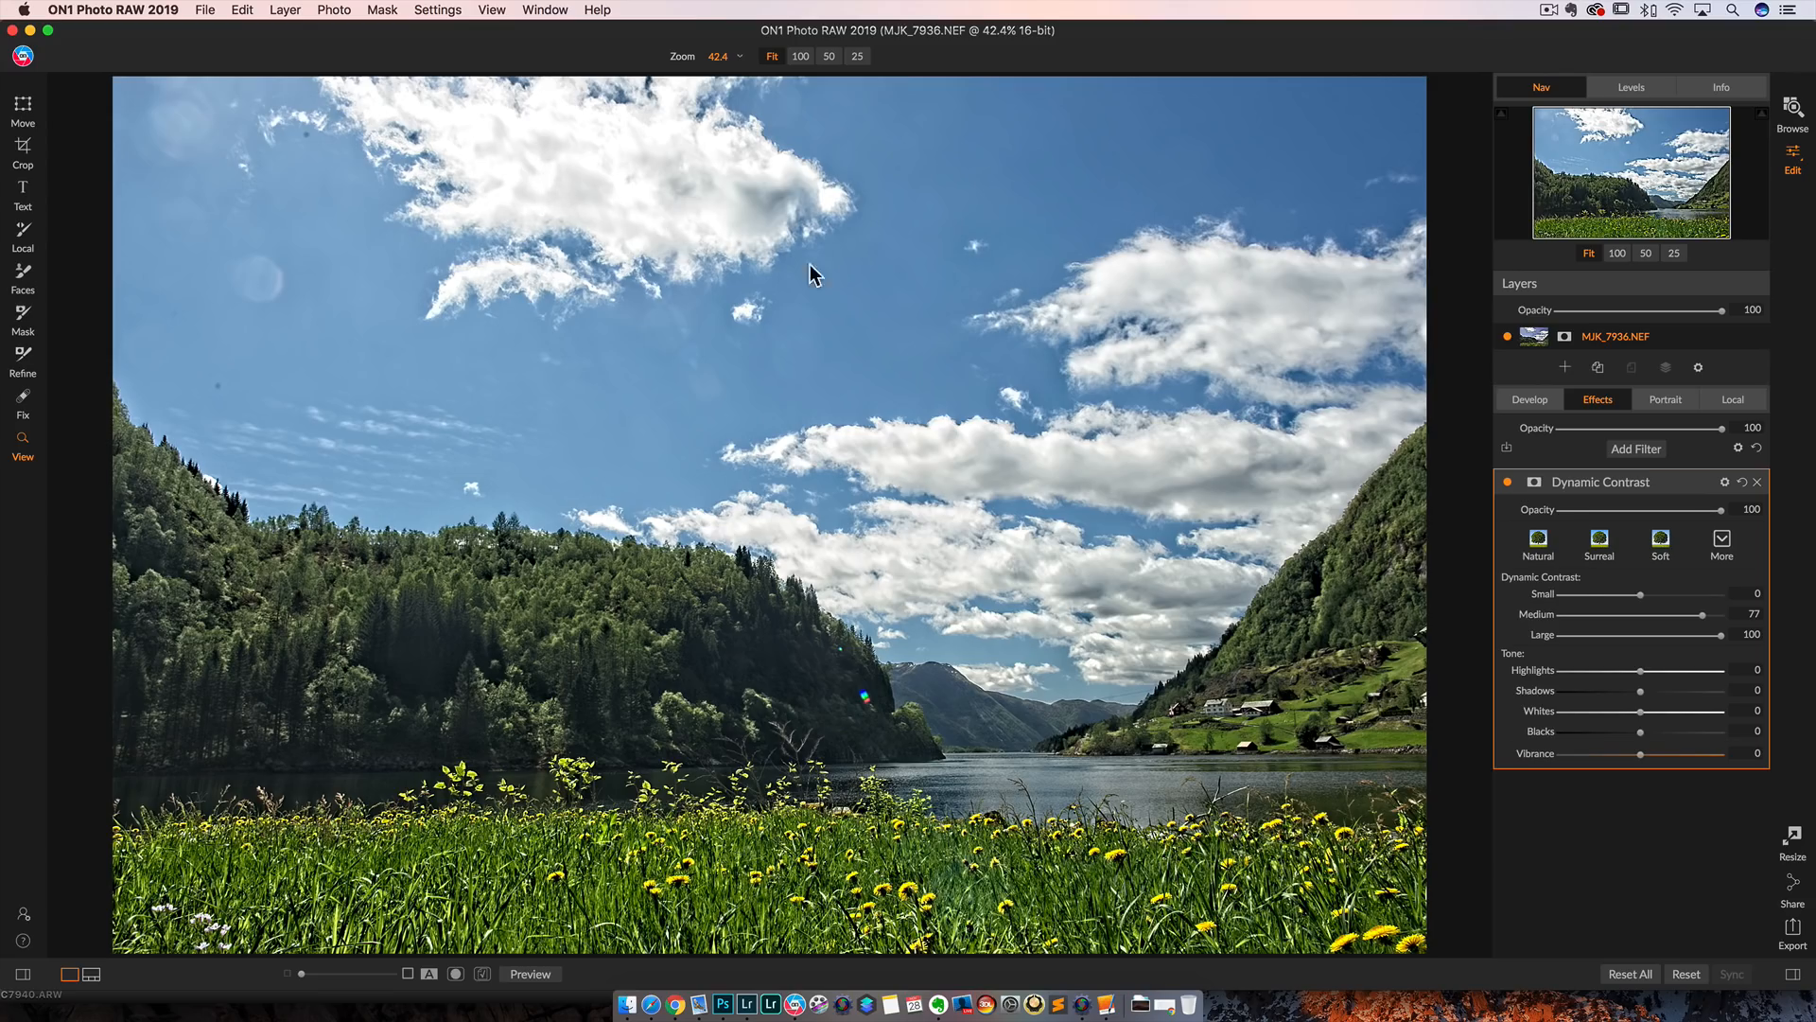
pyautogui.moveTo(1723, 614); pyautogui.dragTo(1665, 614)
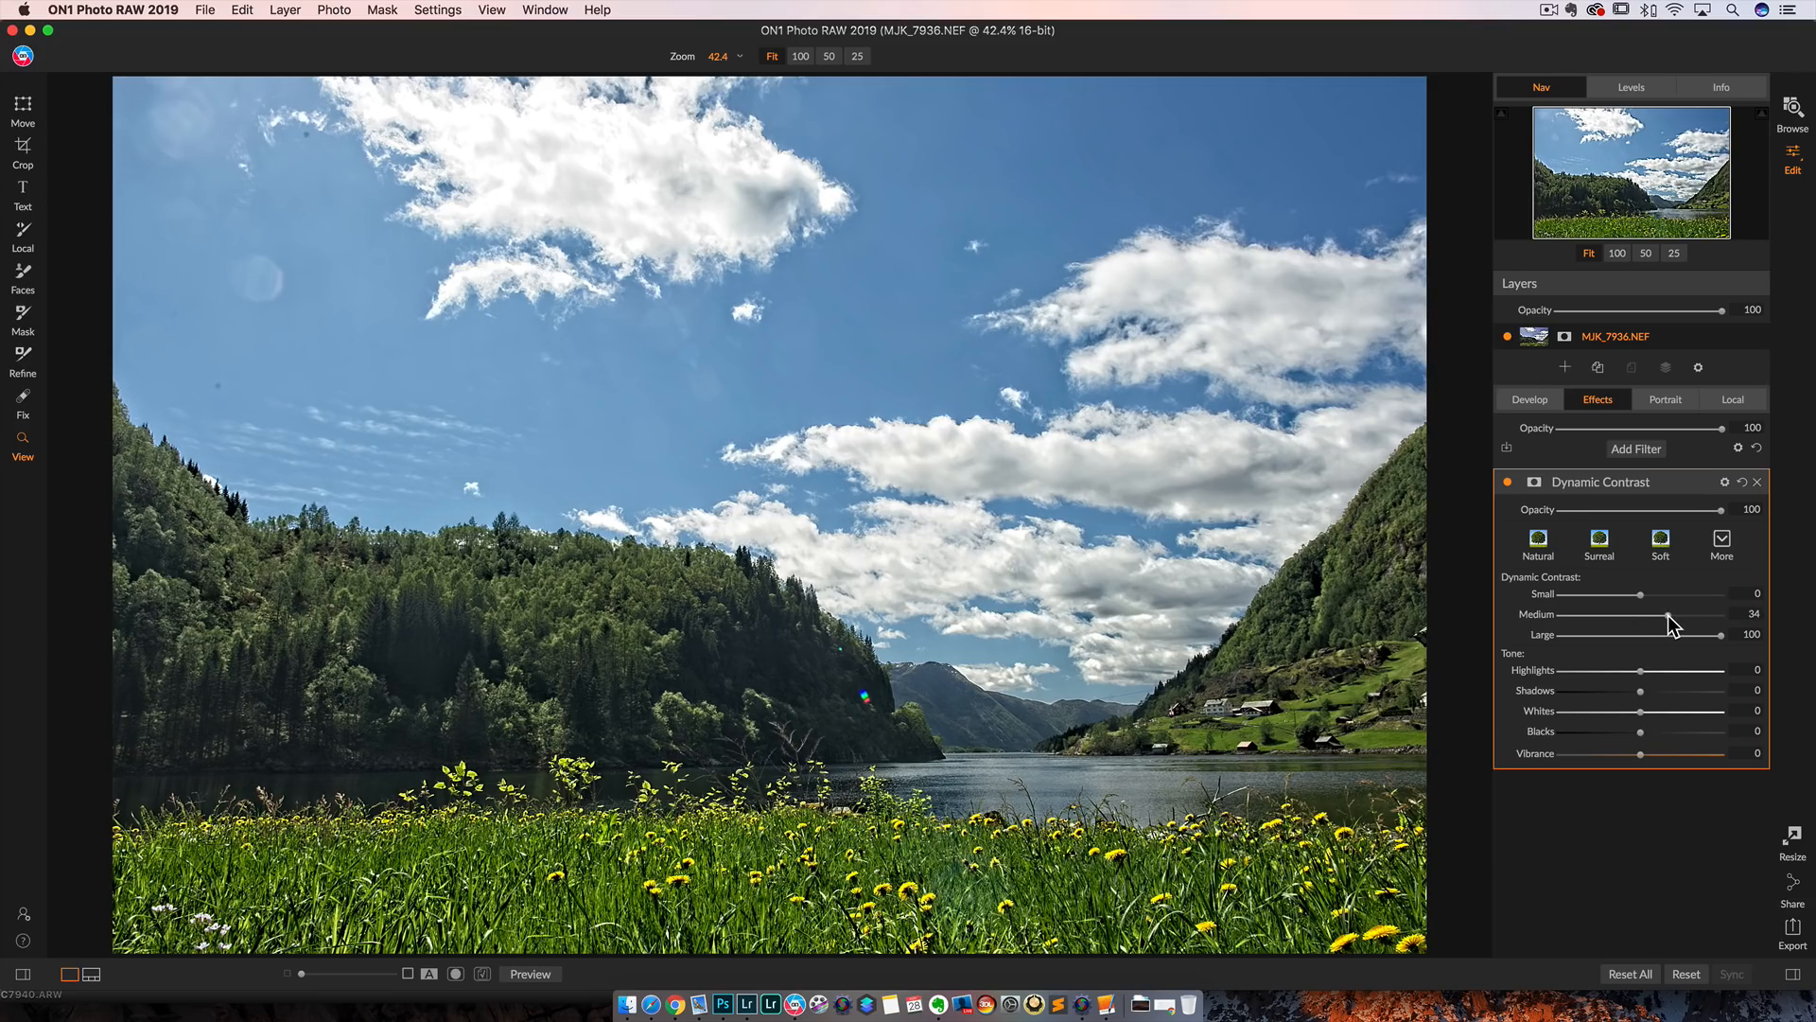
pyautogui.moveTo(1725, 634); pyautogui.dragTo(1692, 634)
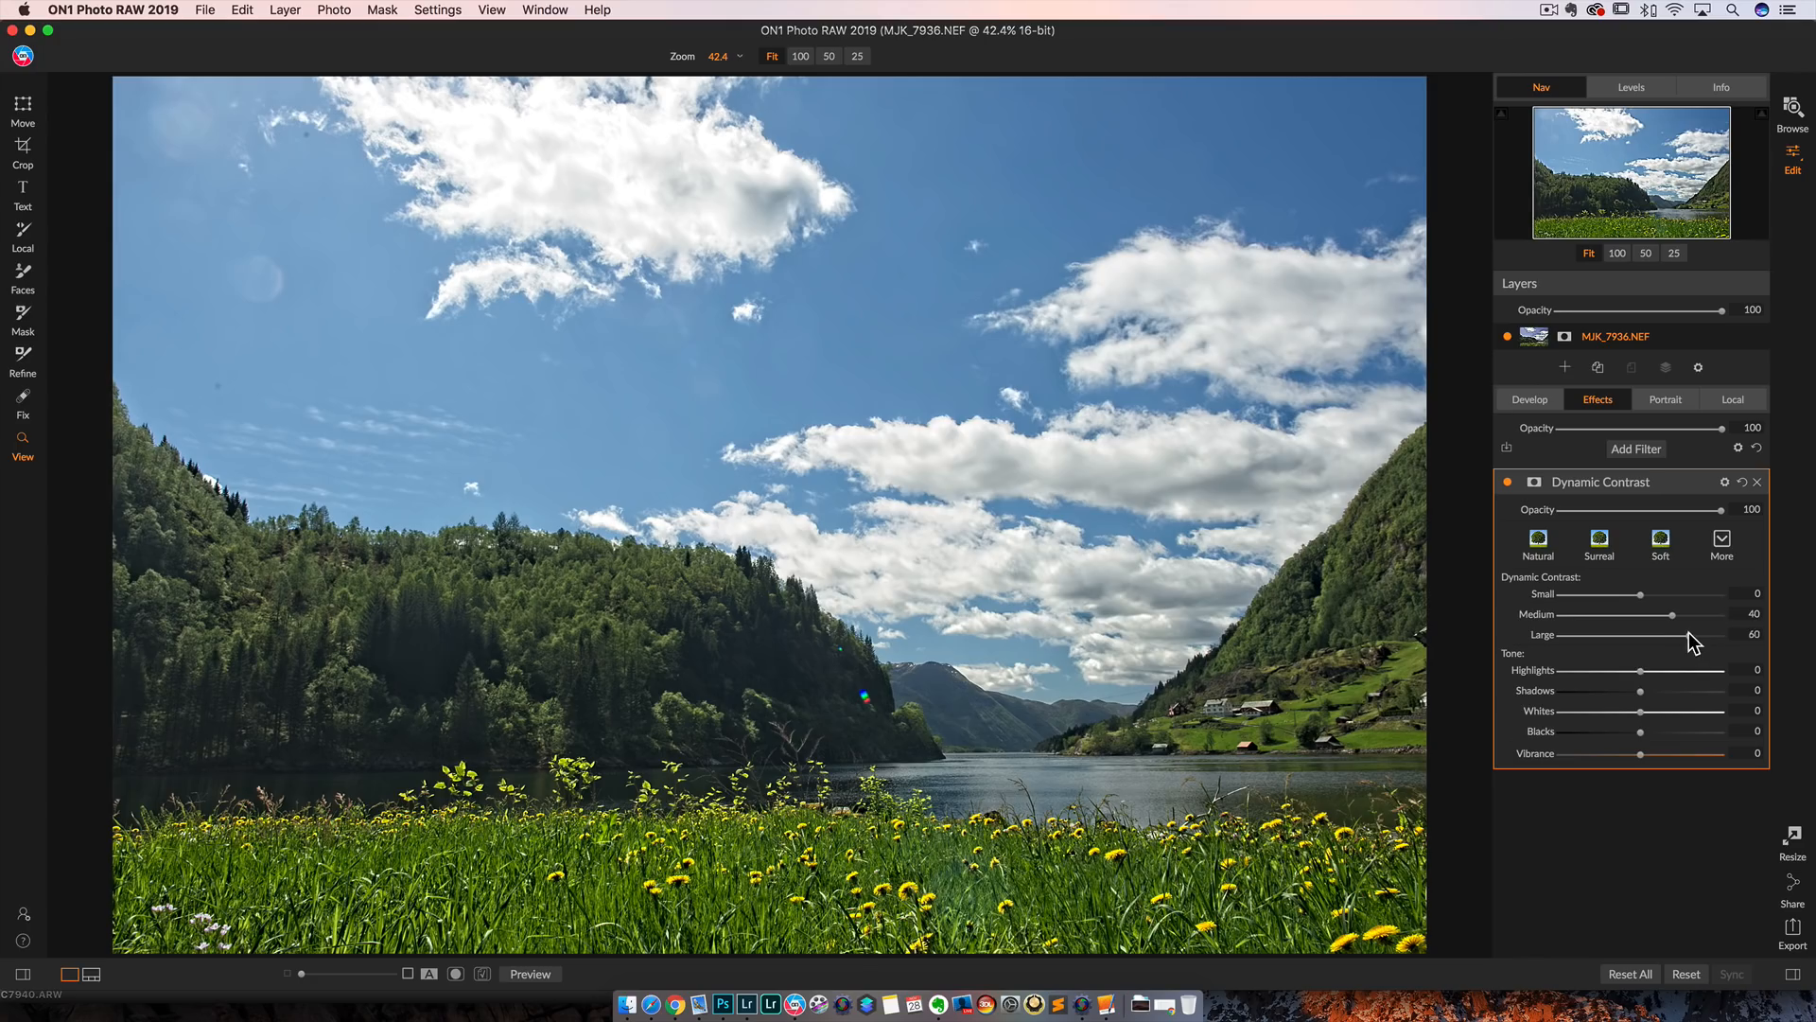
pyautogui.moveTo(1689, 633); pyautogui.dragTo(1705, 634)
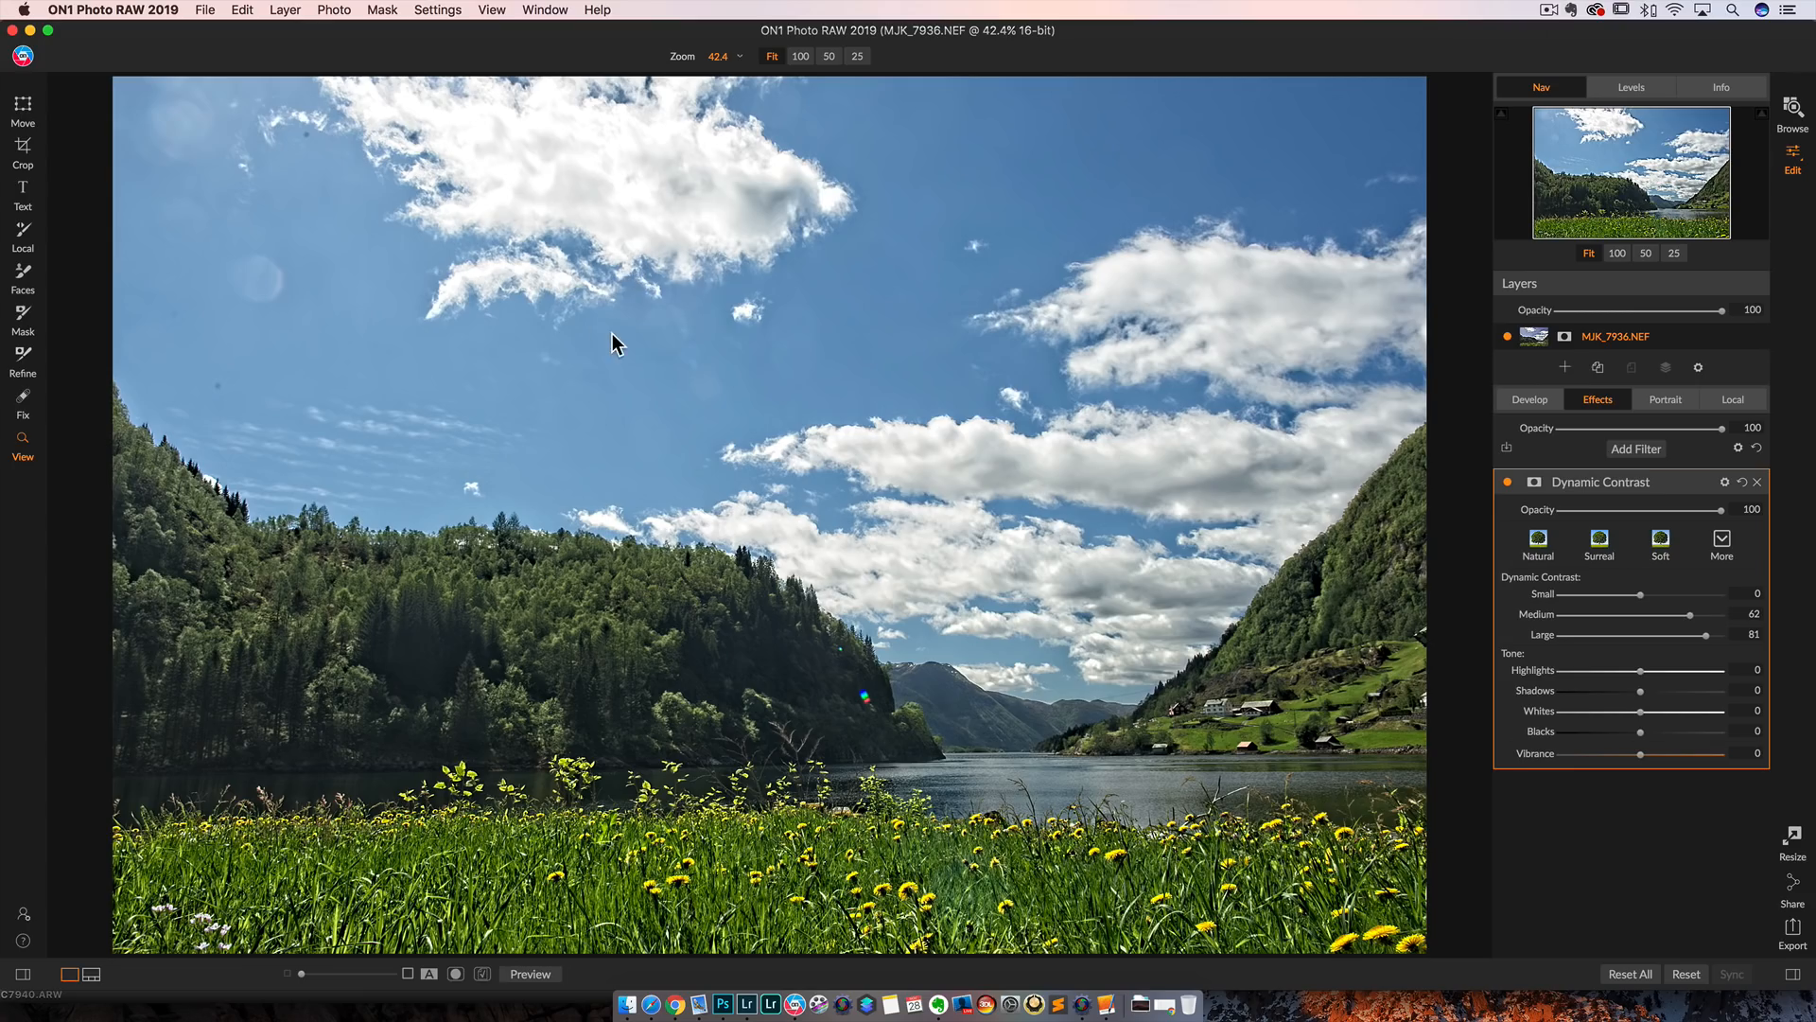
pyautogui.moveTo(1511, 489)
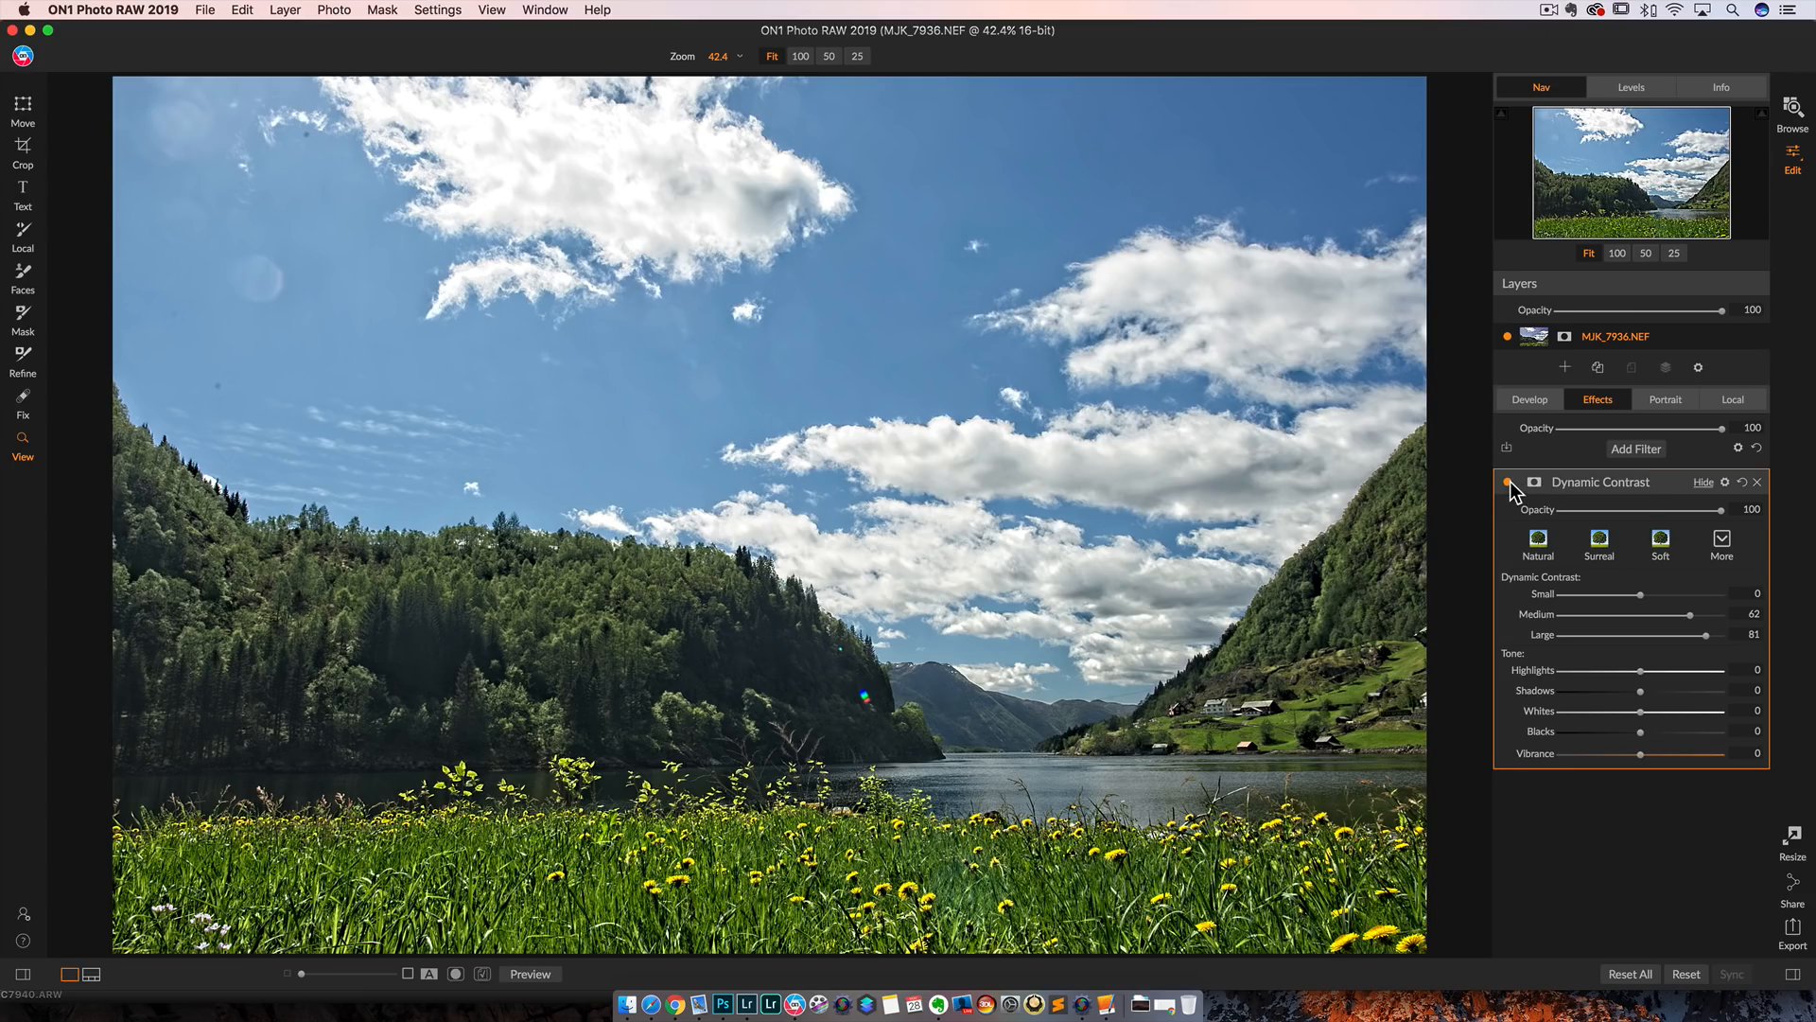
pyautogui.click(1508, 483)
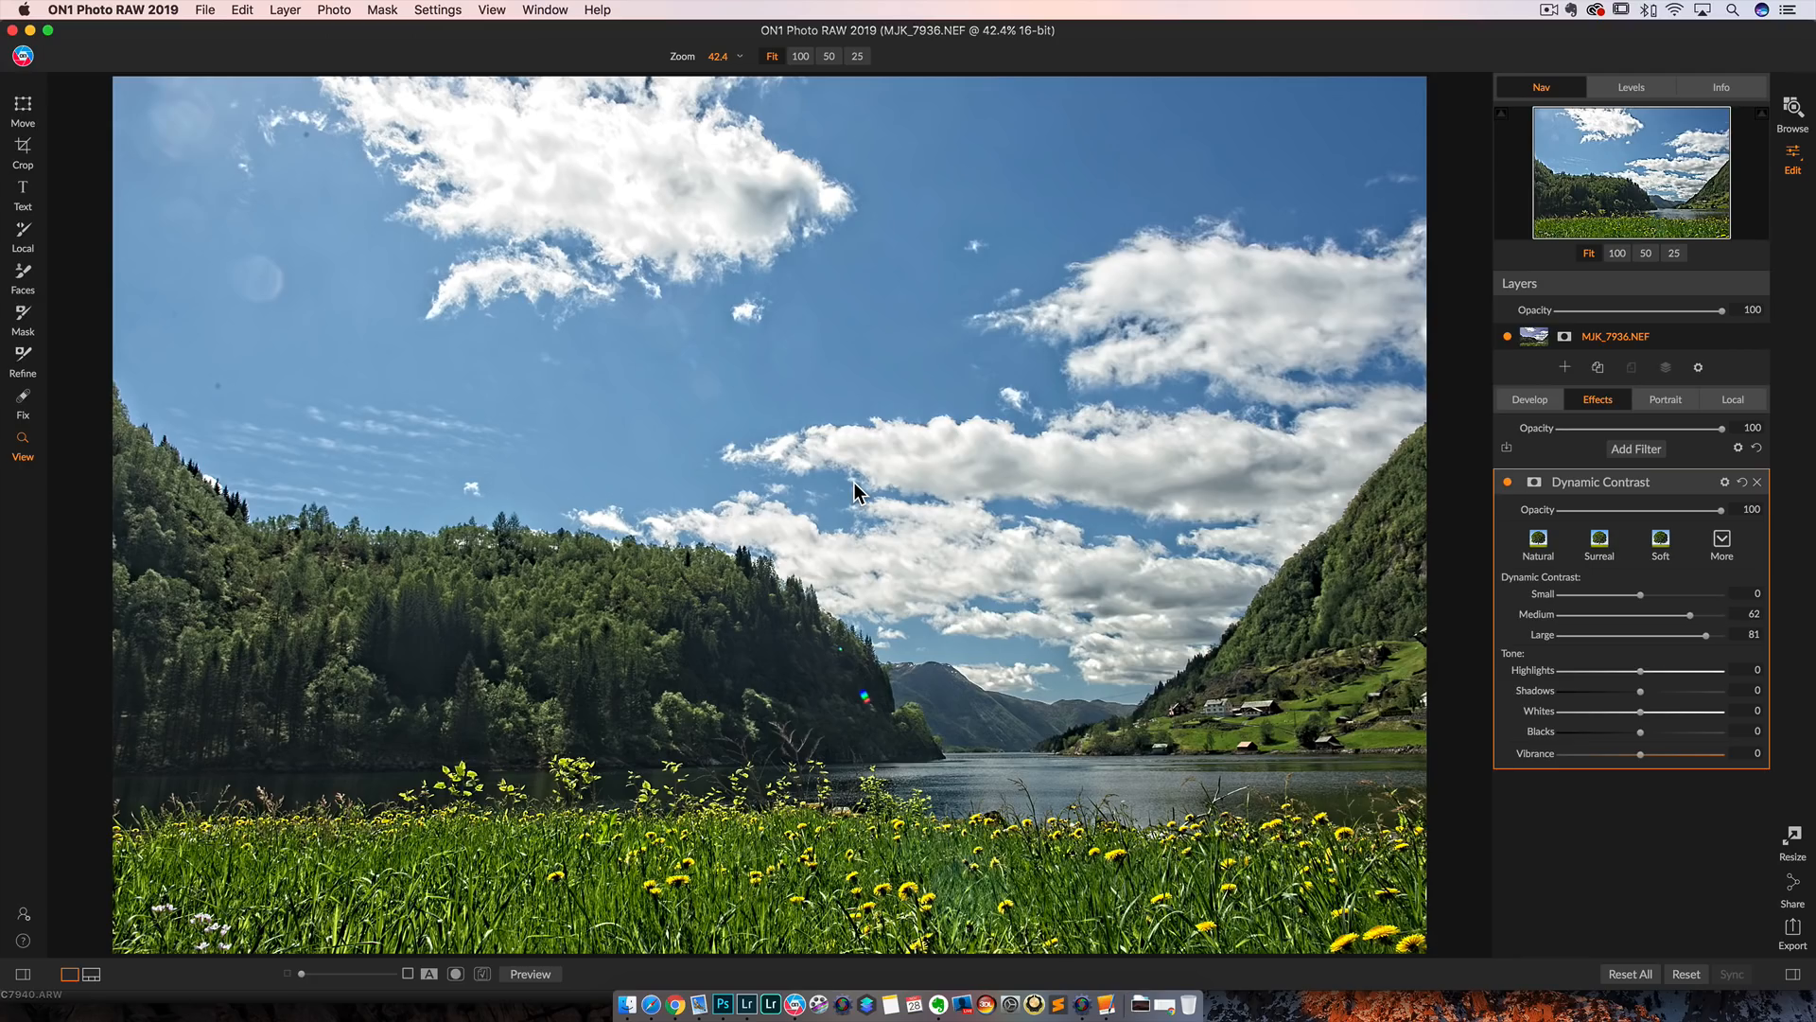
pyautogui.moveTo(949, 450)
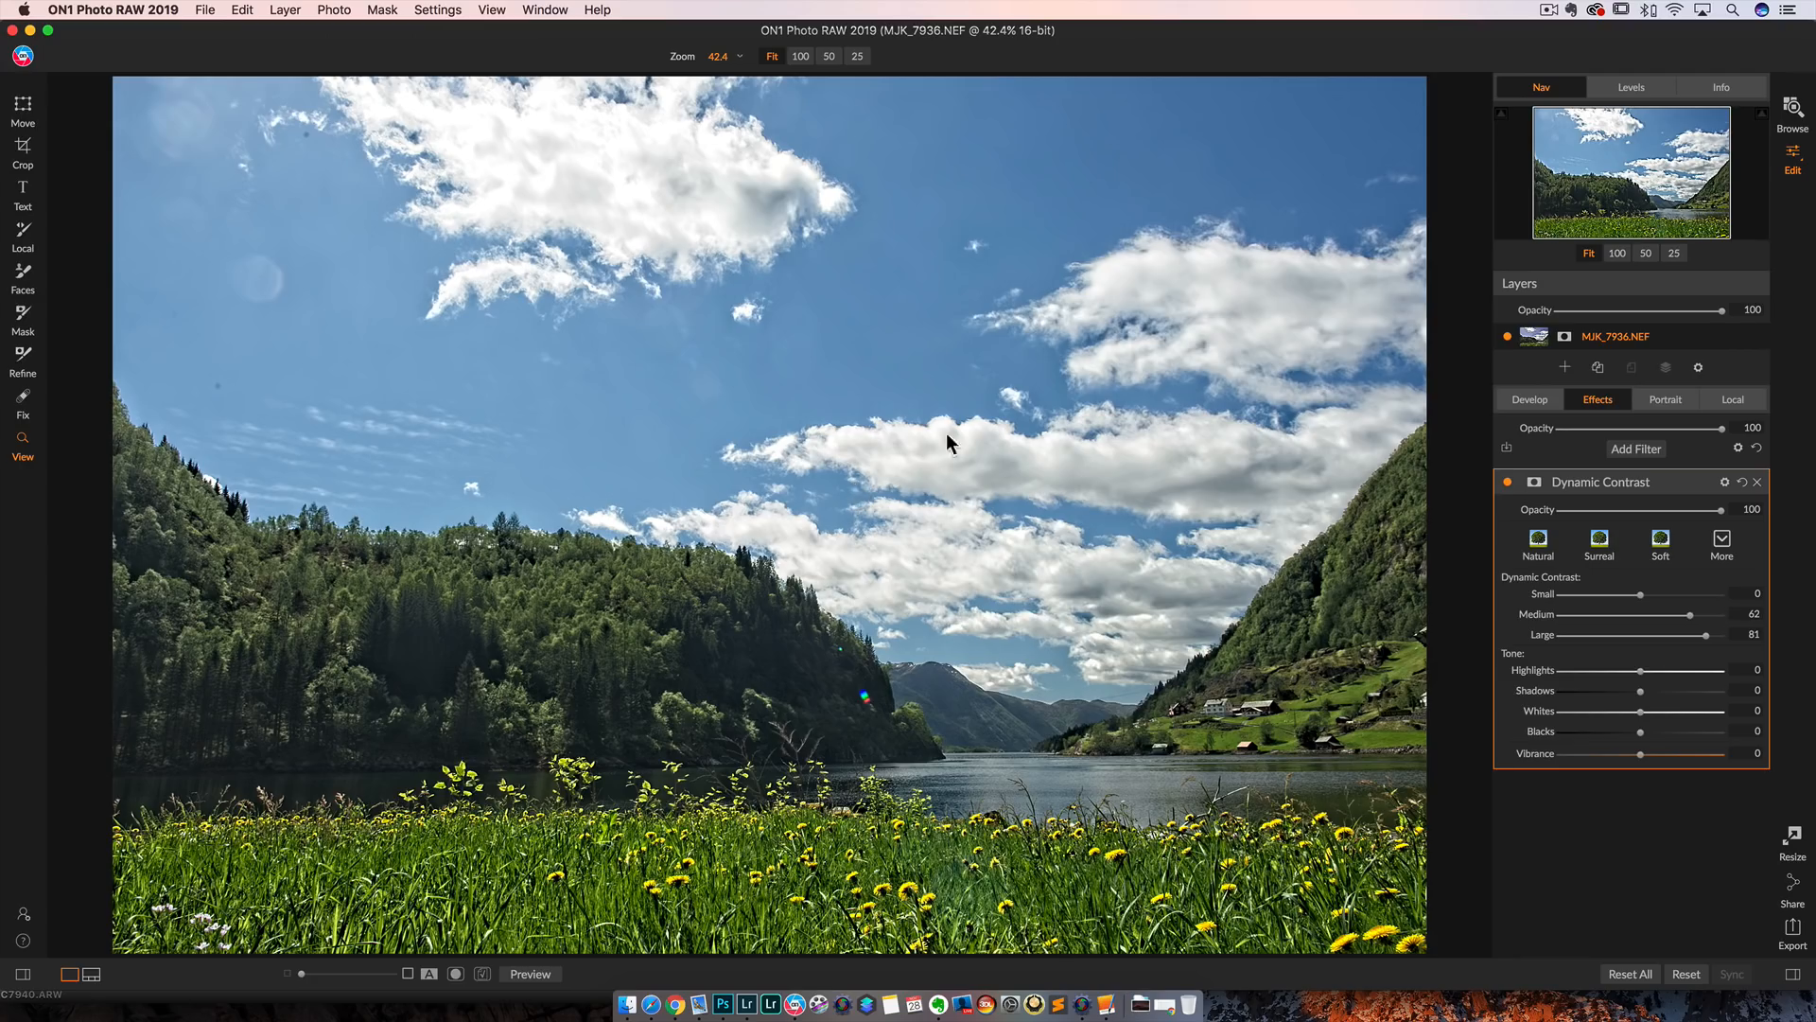
pyautogui.moveTo(966, 432)
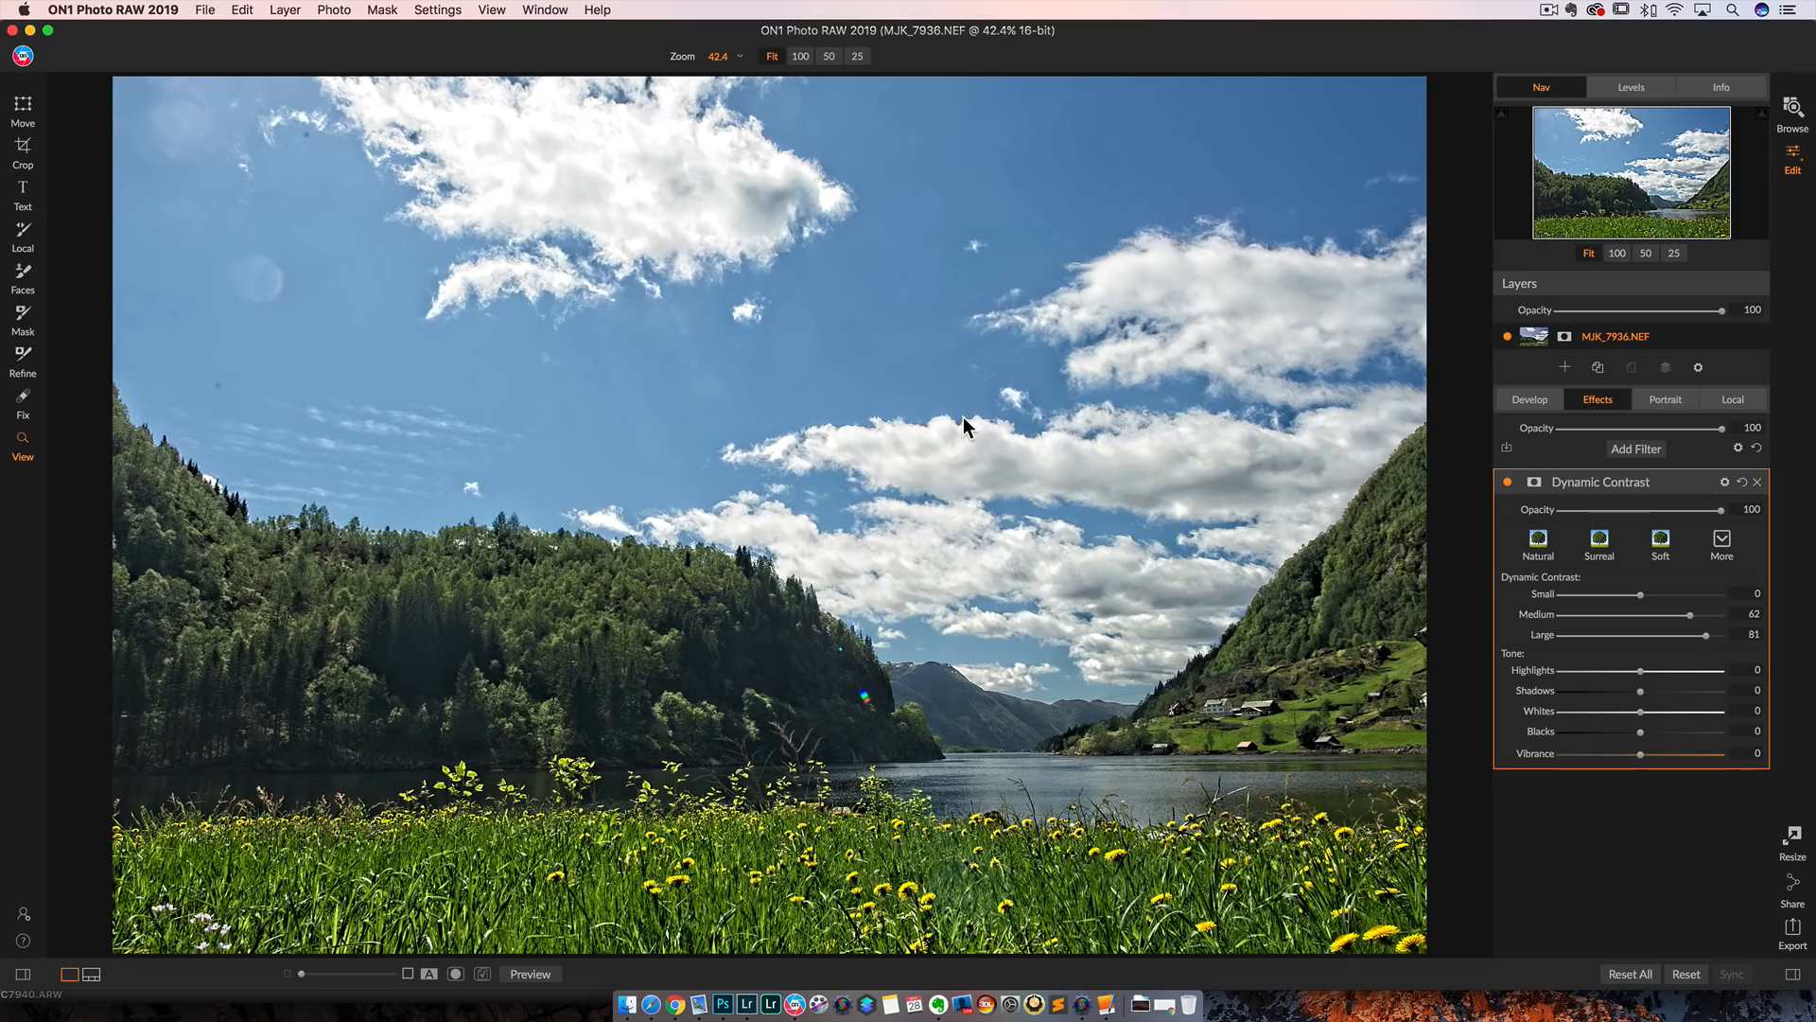
pyautogui.moveTo(1658, 599)
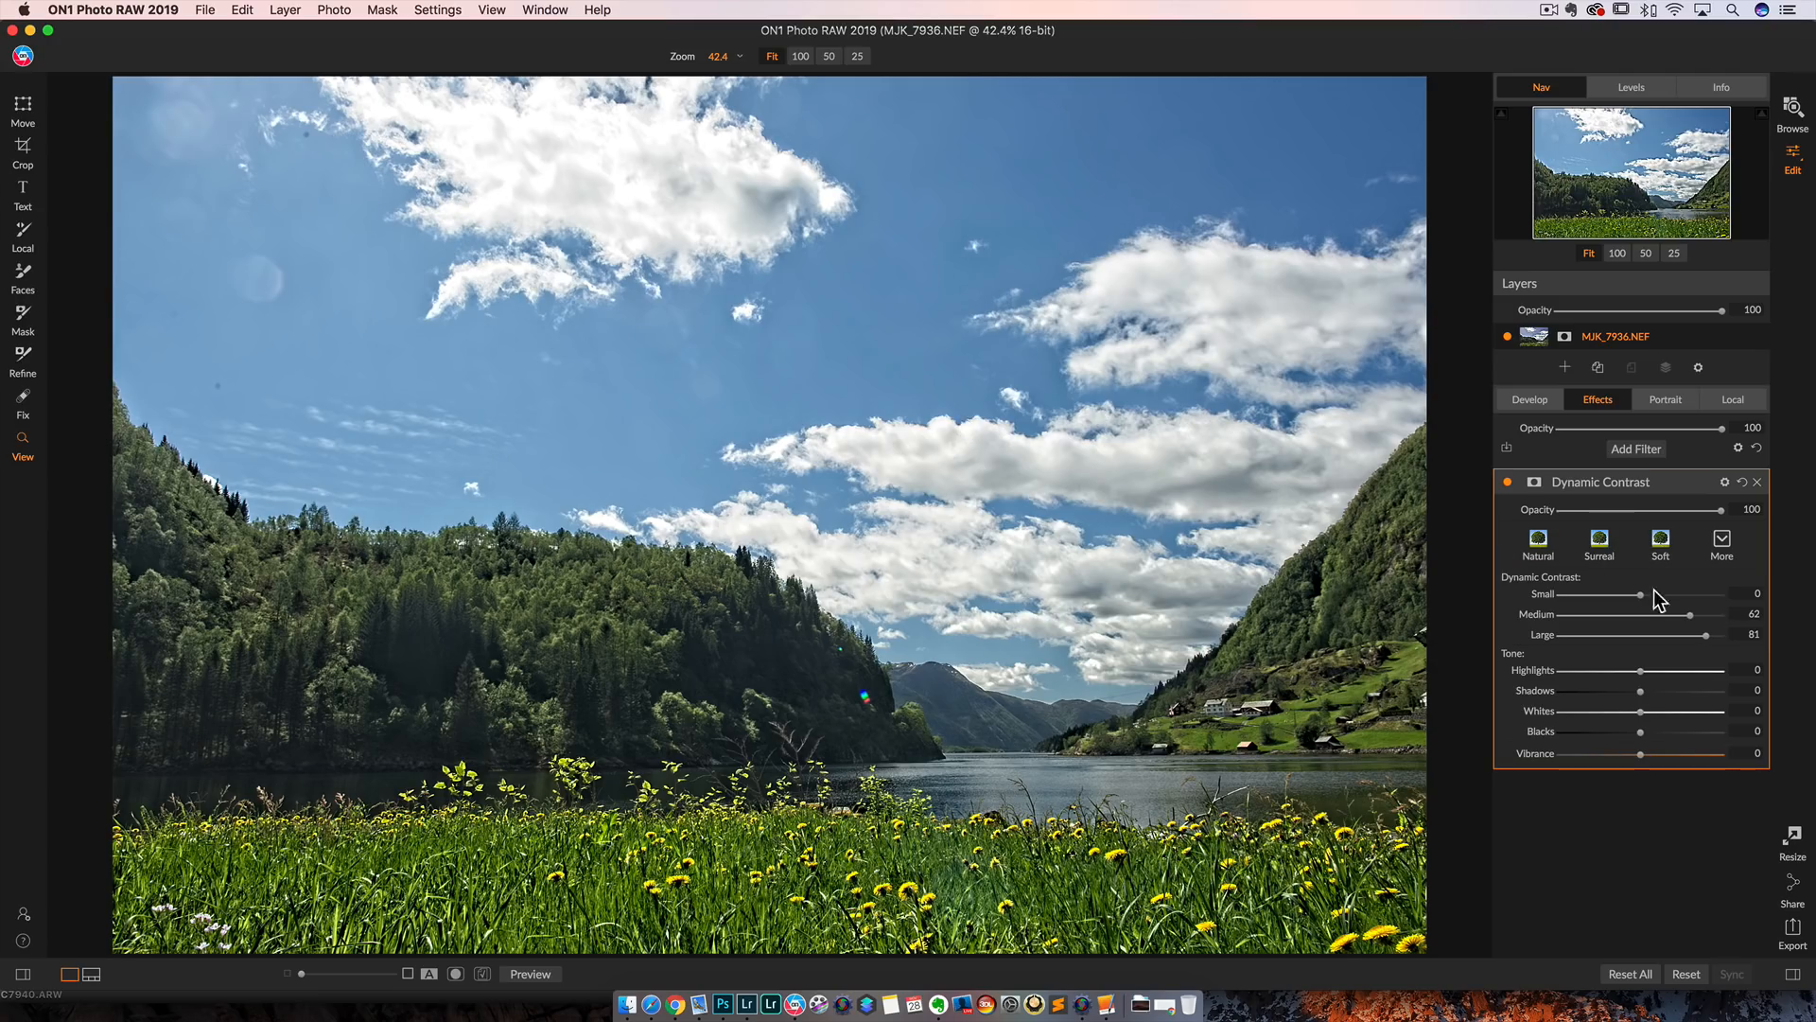
# Step: Settle Dynamic Contrast at Medium 65 and Large 31
pyautogui.moveTo(1674, 613); pyautogui.dragTo(1658, 635)
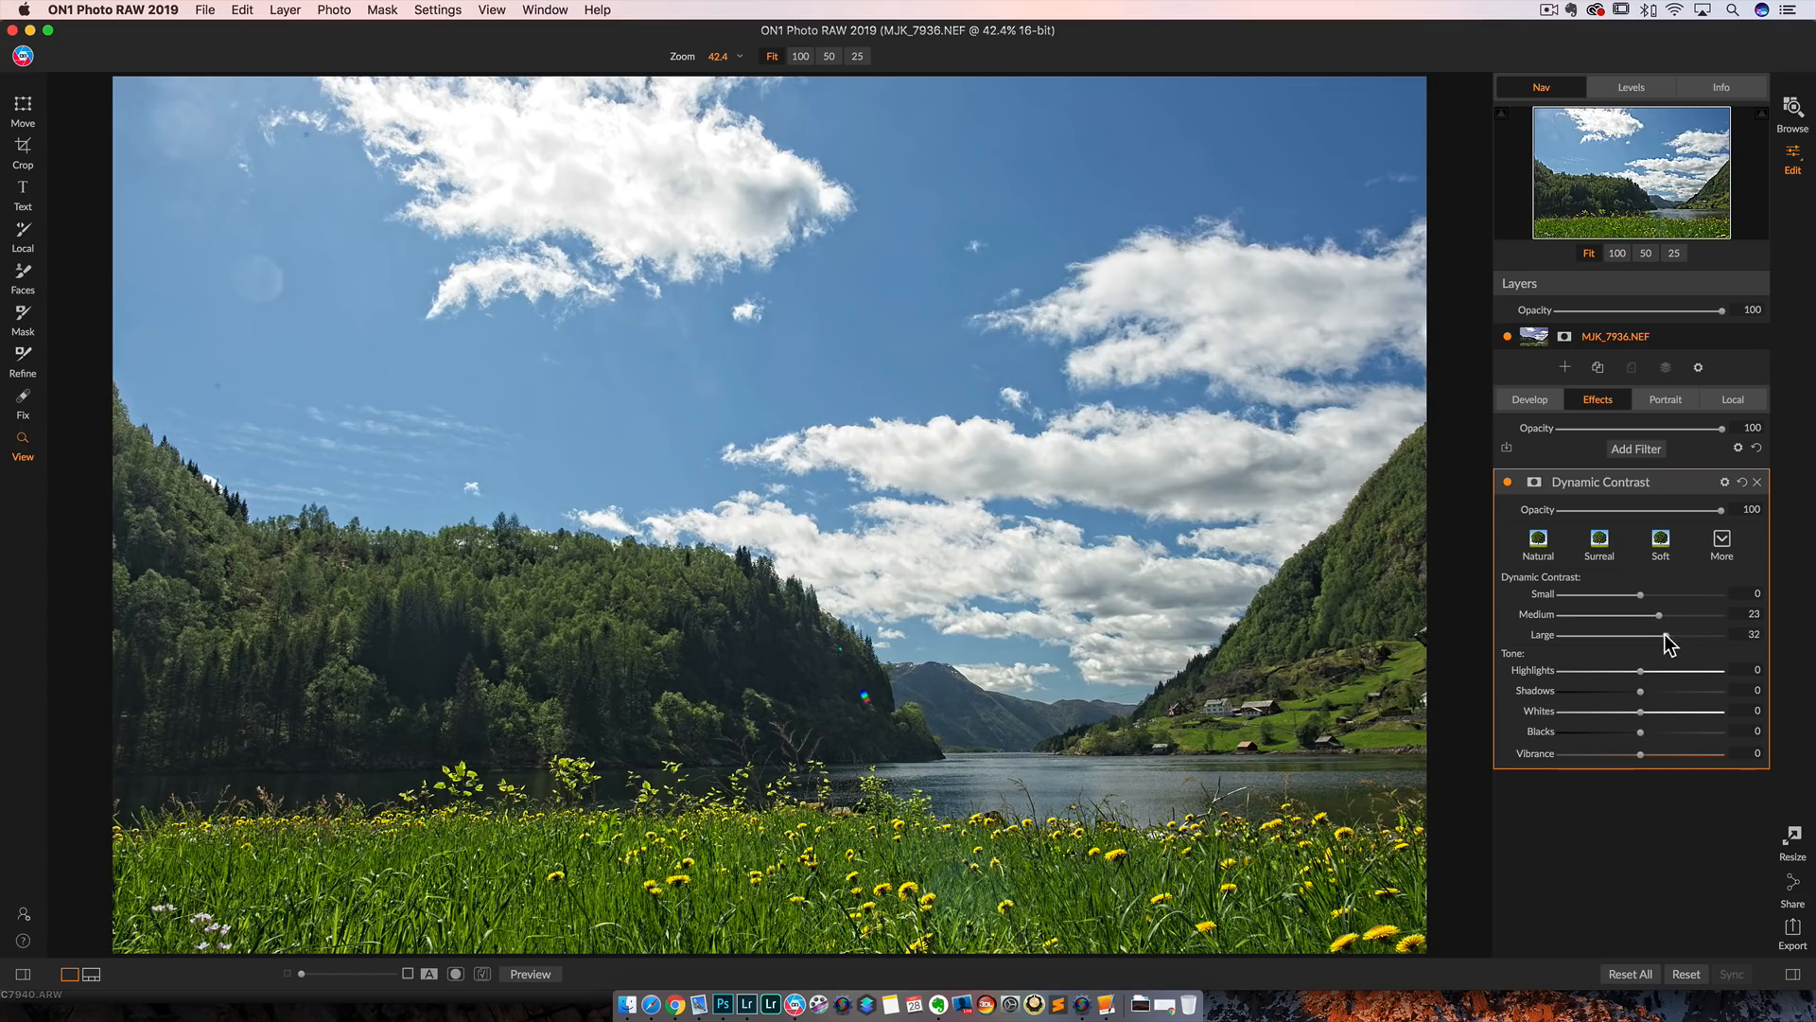
pyautogui.moveTo(1660, 634); pyautogui.dragTo(1658, 634)
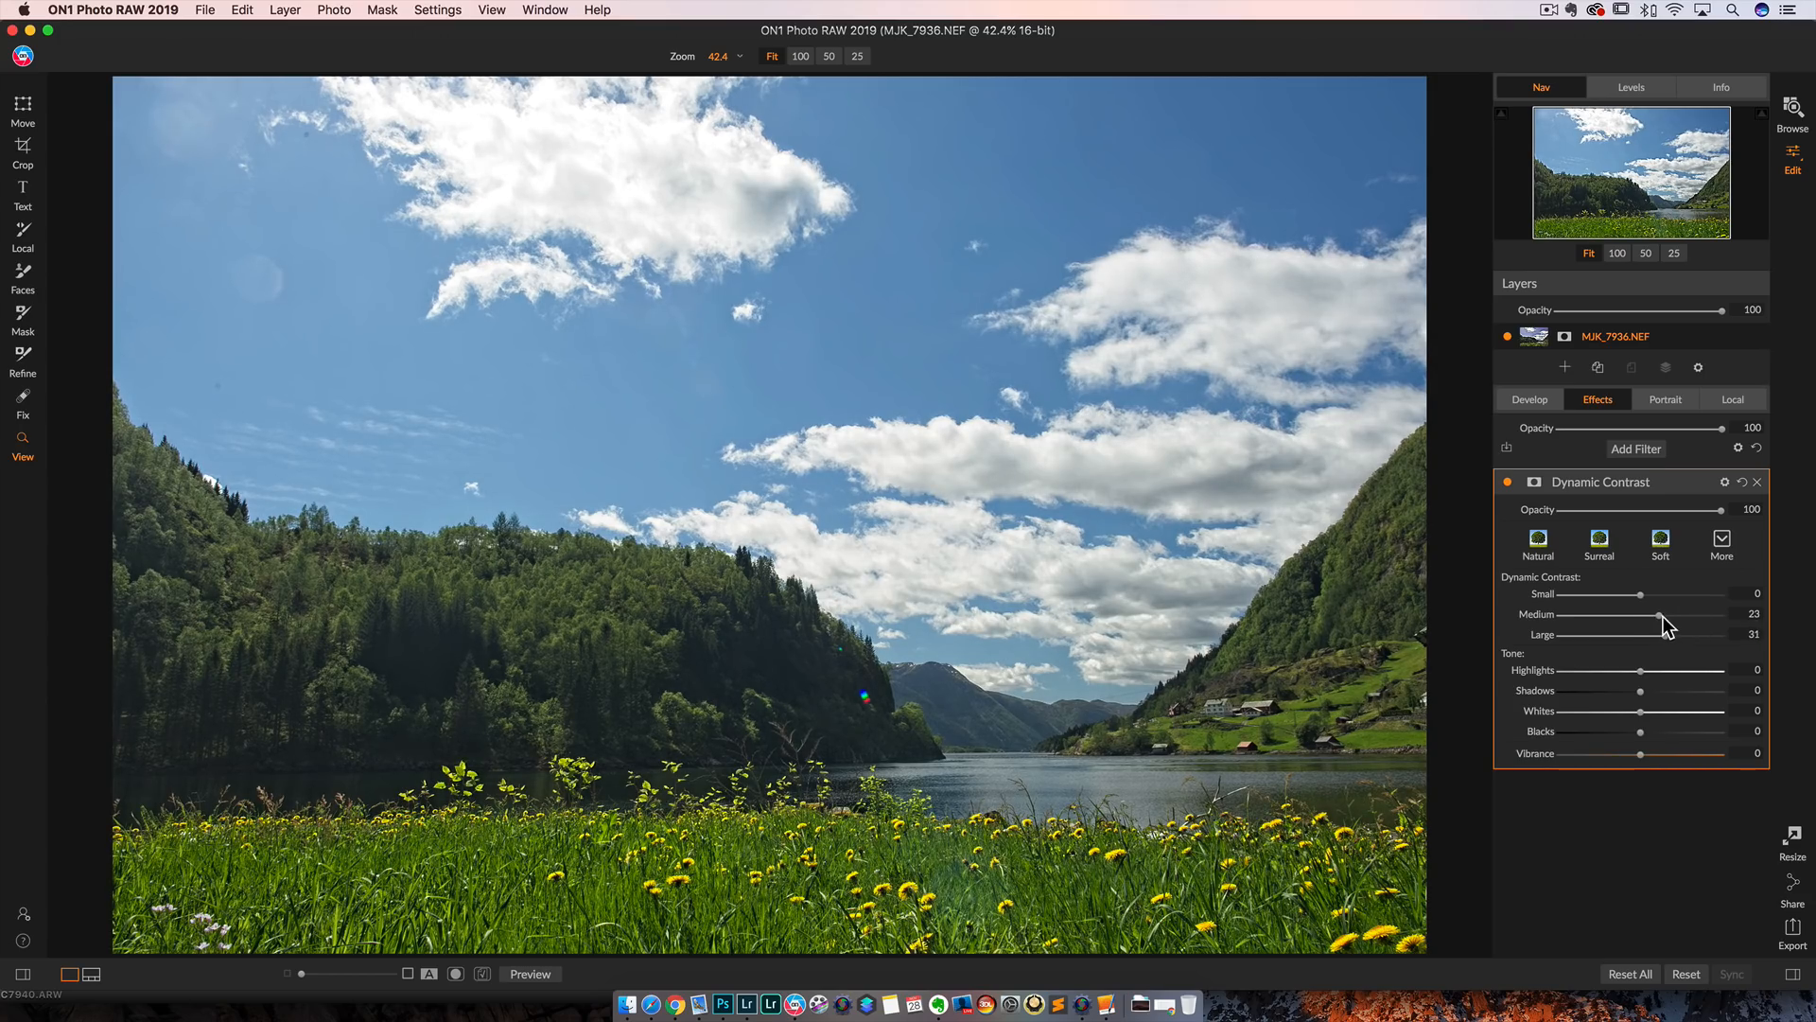
pyautogui.moveTo(1688, 614); pyautogui.dragTo(1715, 614)
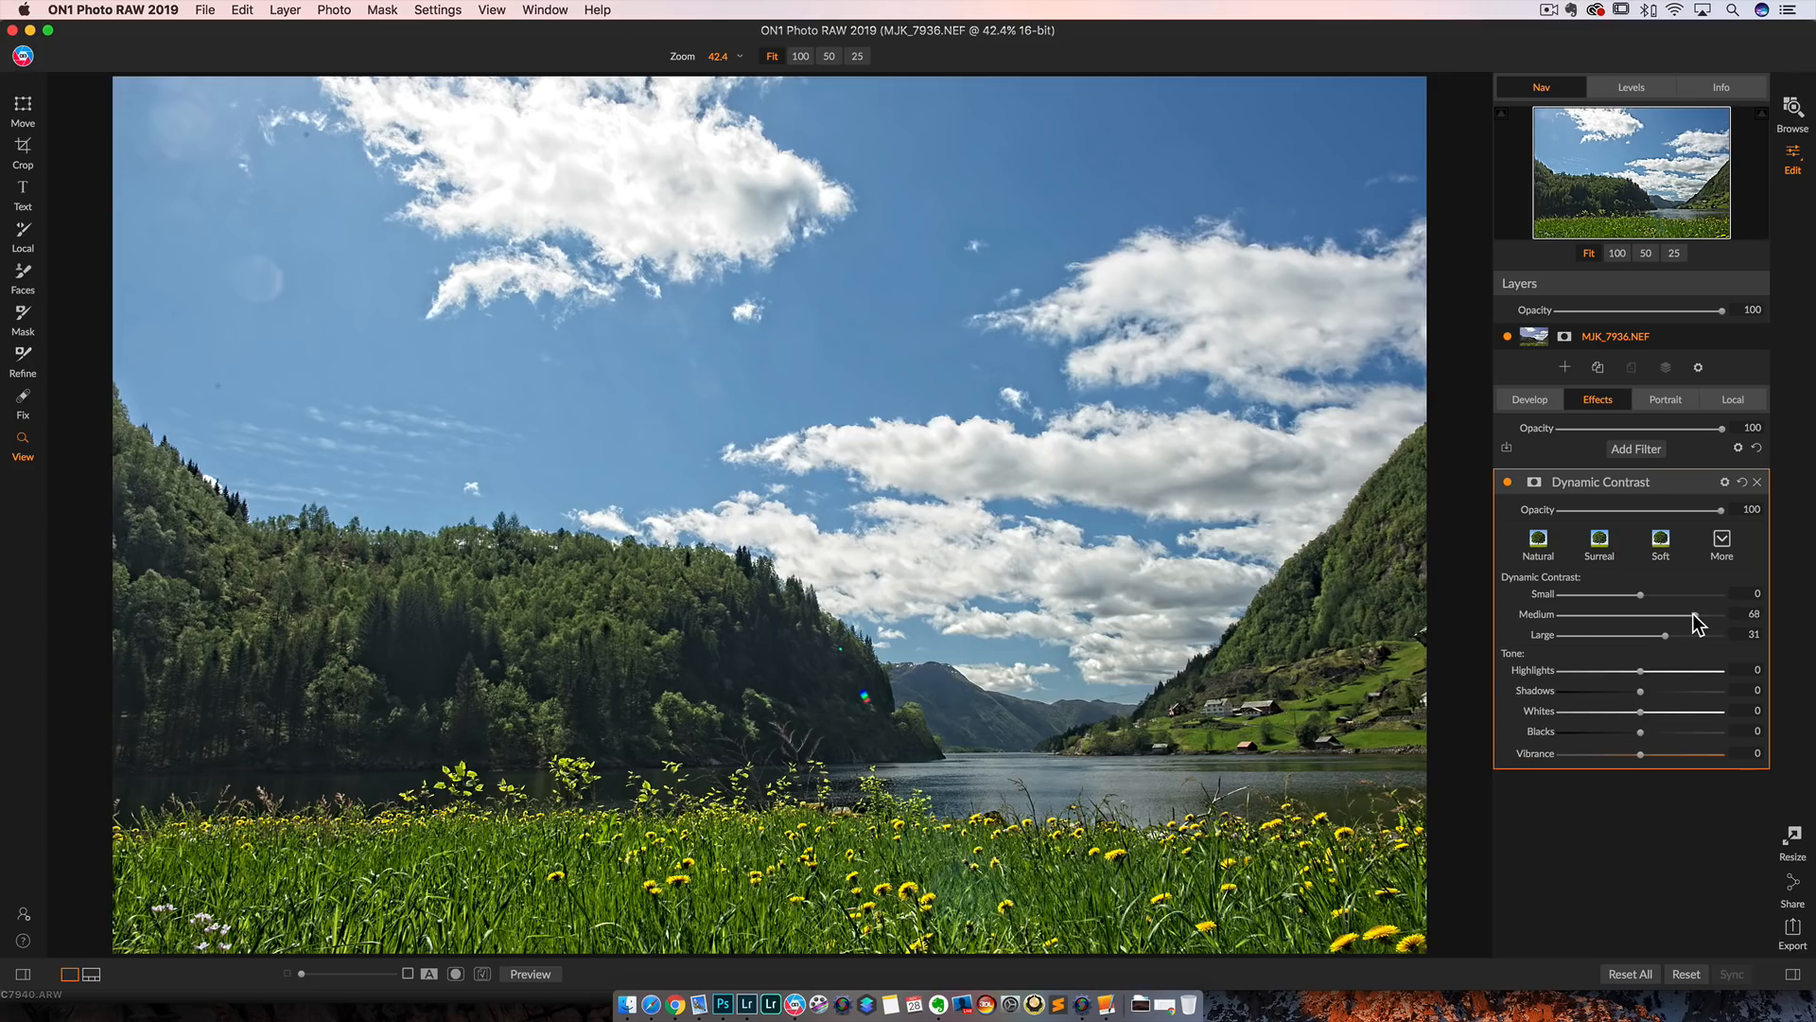
pyautogui.moveTo(1692, 613); pyautogui.dragTo(1688, 614)
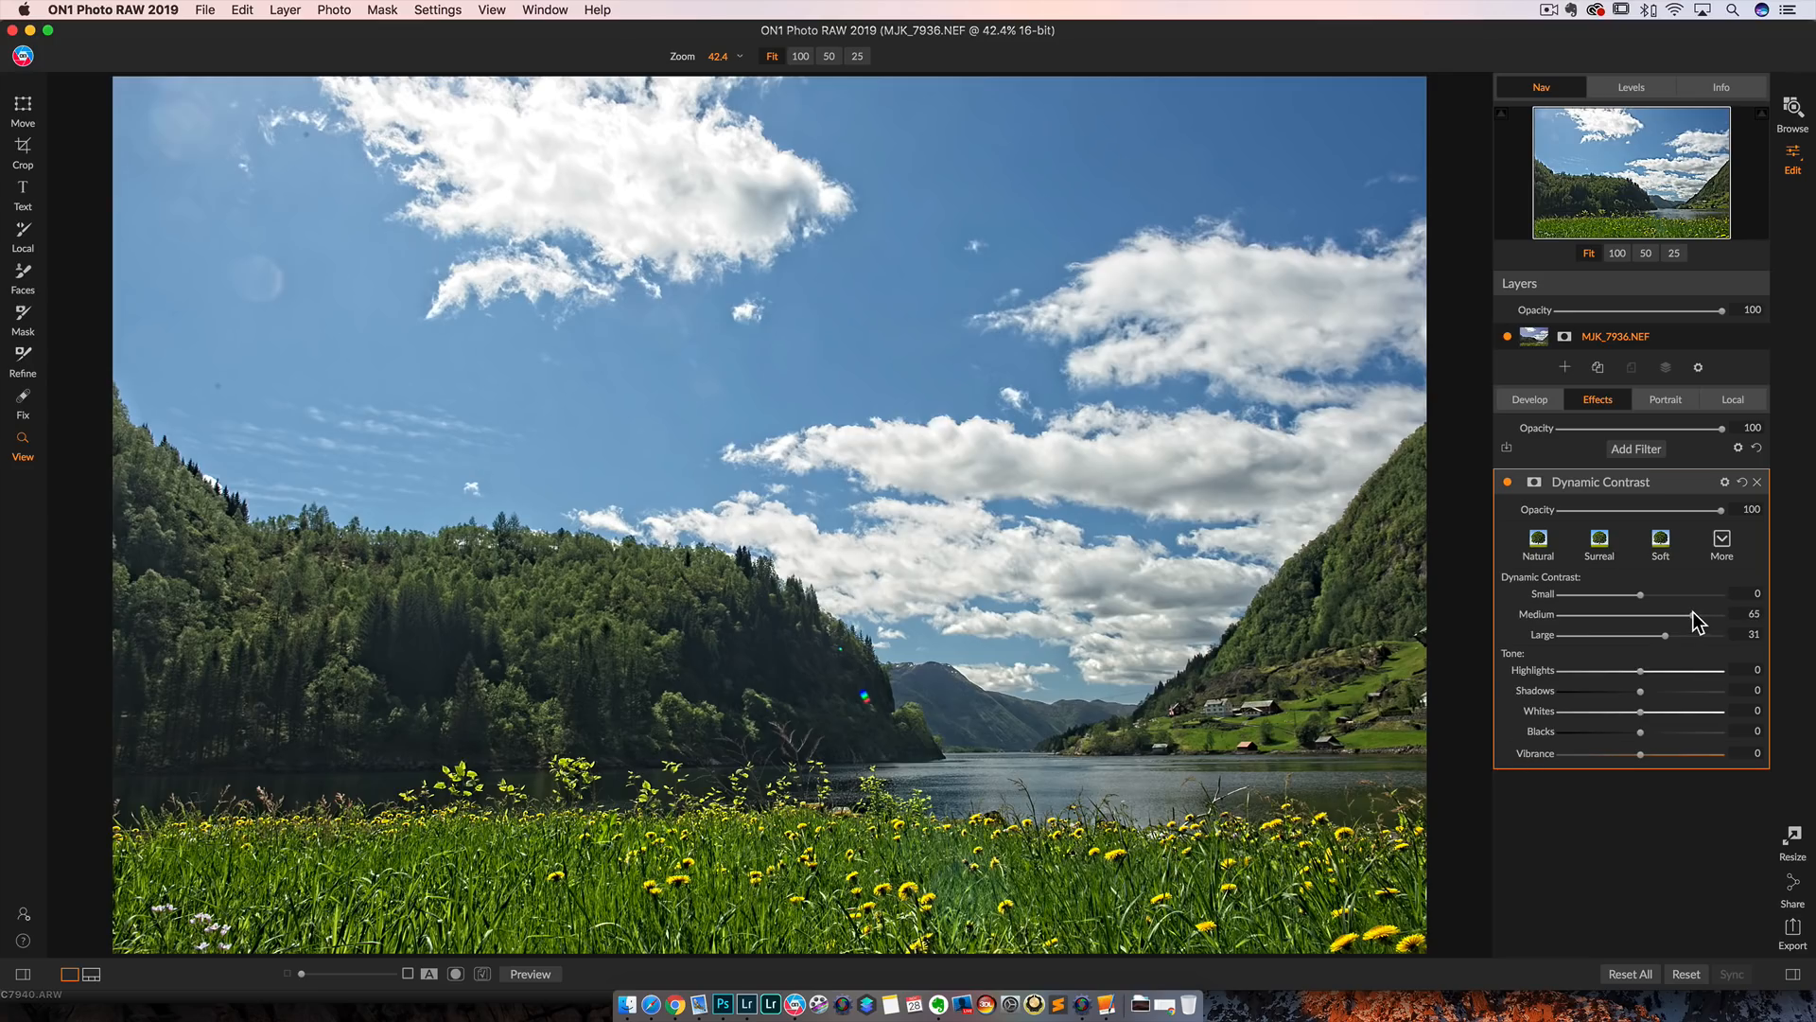
pyautogui.moveTo(1755, 399)
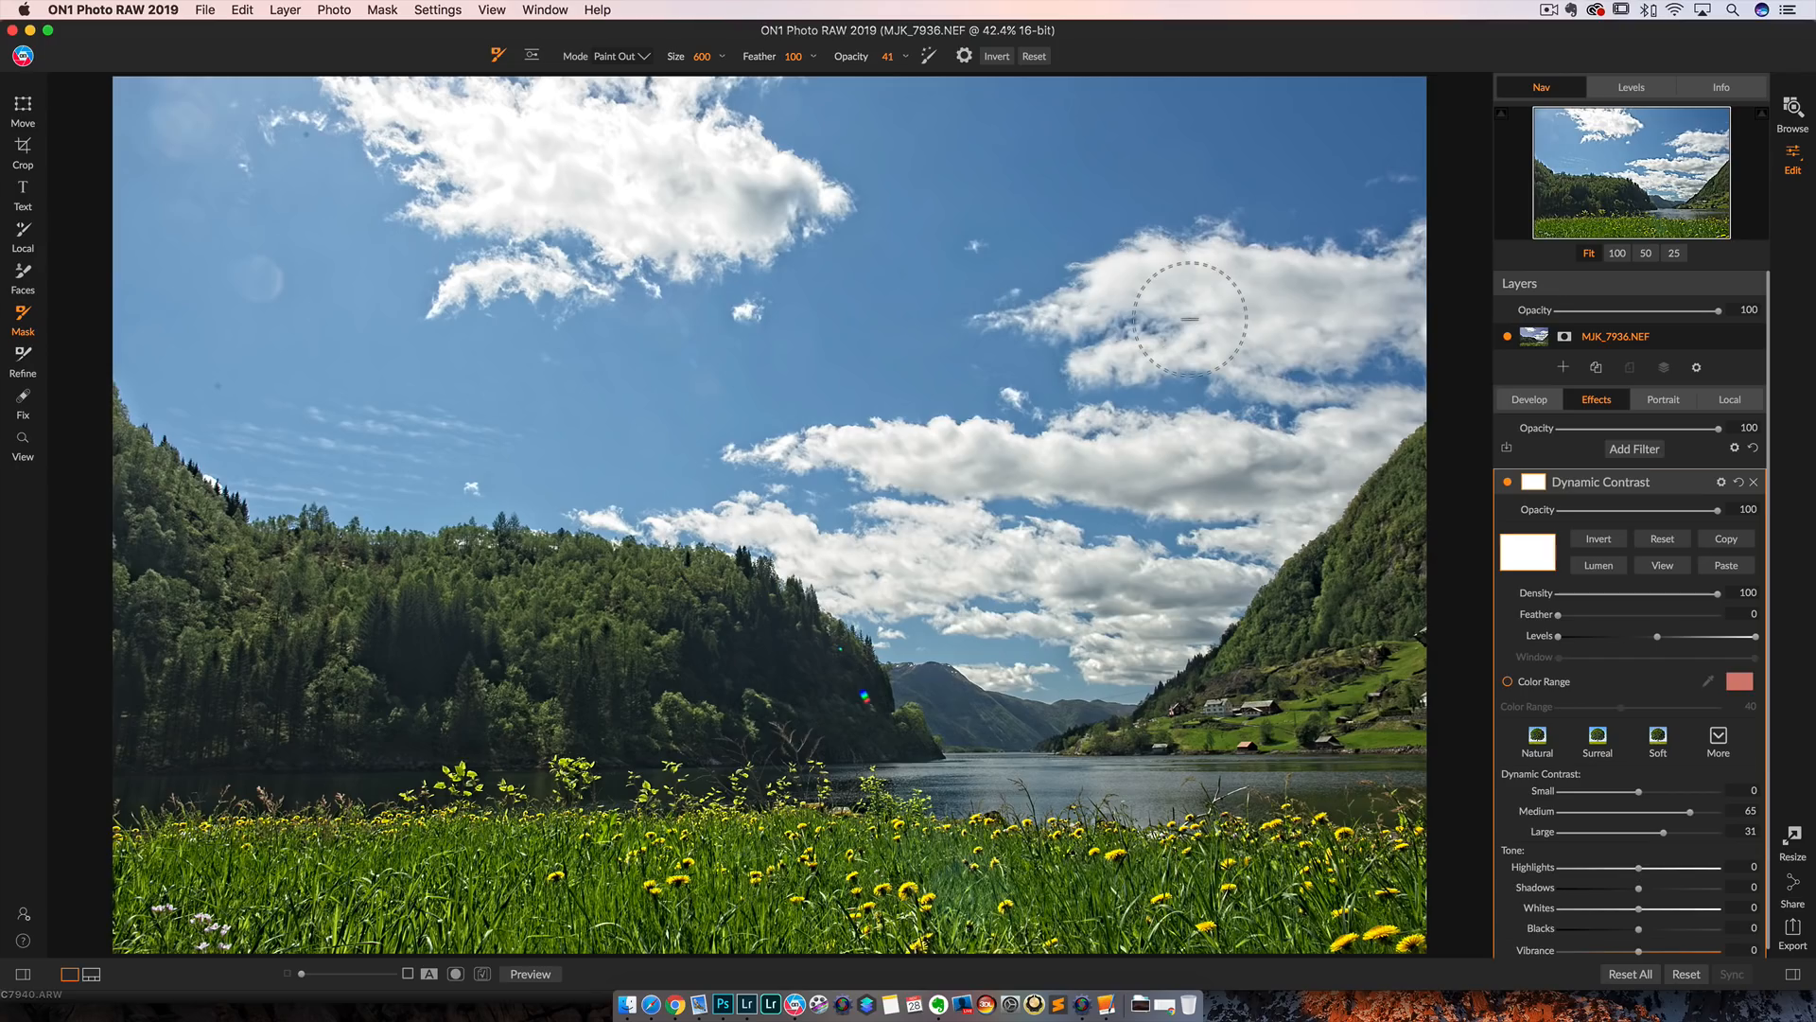
pyautogui.moveTo(1293, 398)
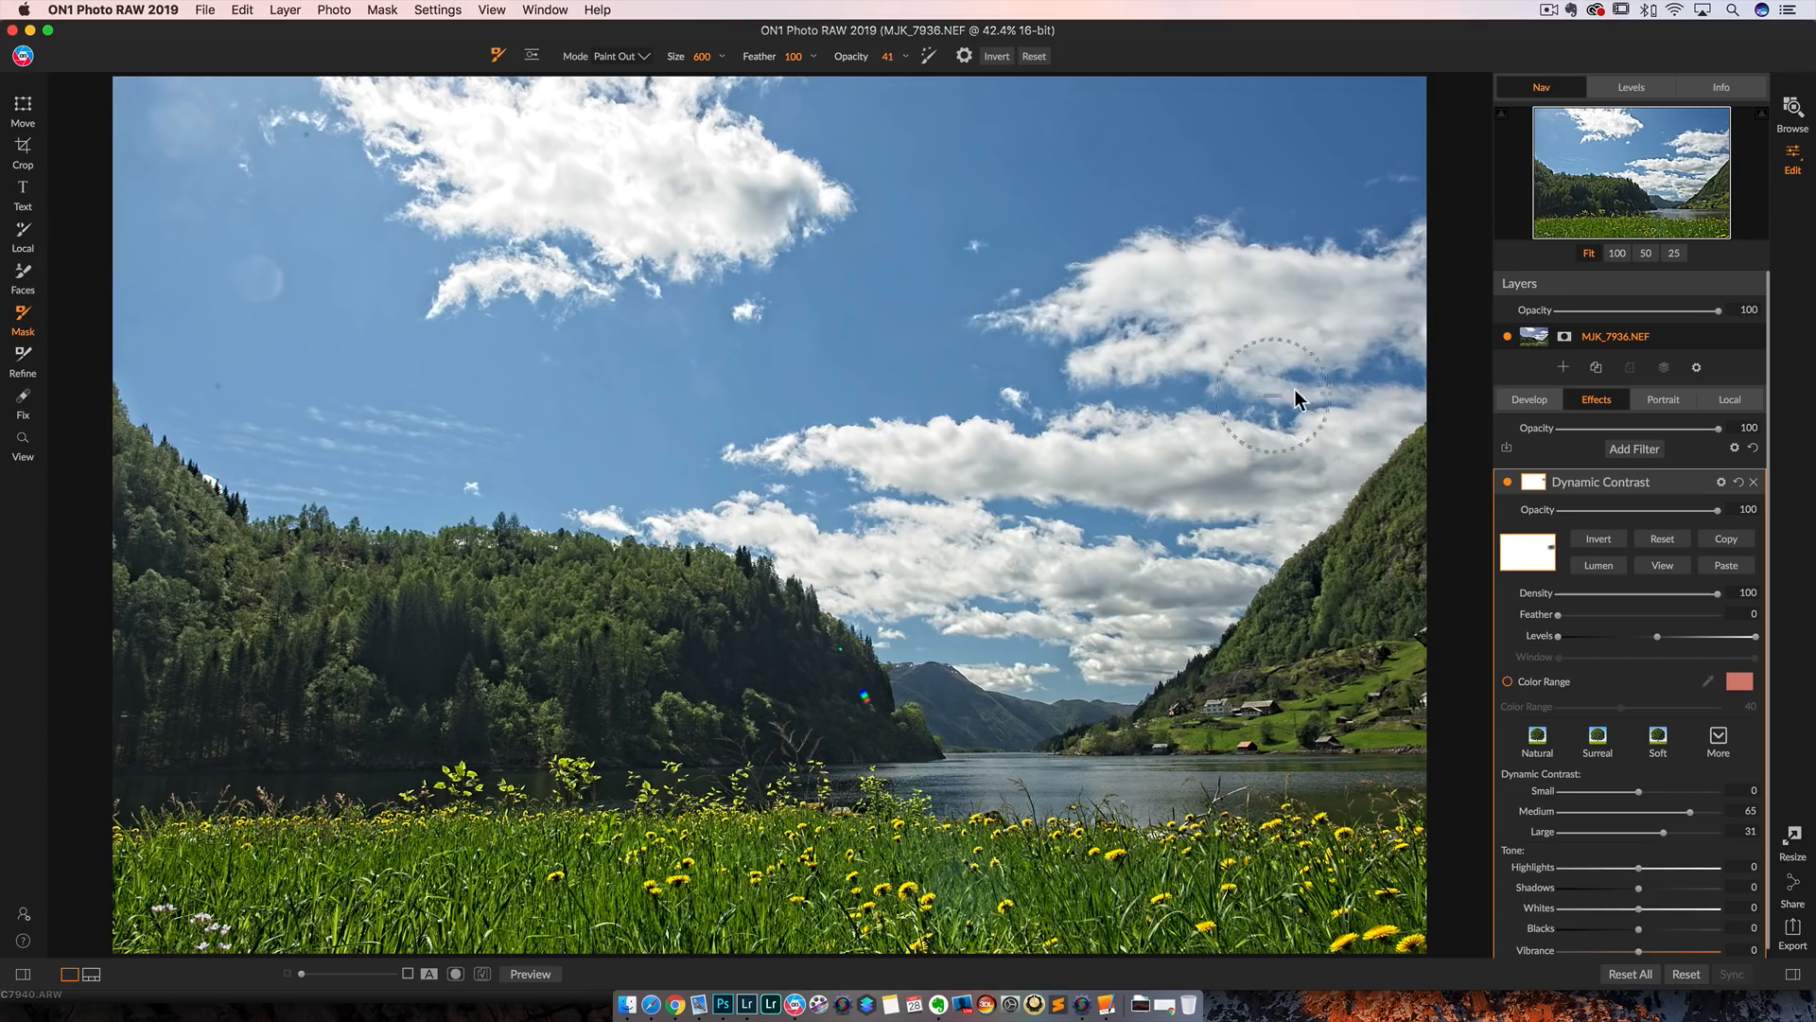
pyautogui.moveTo(1080, 403)
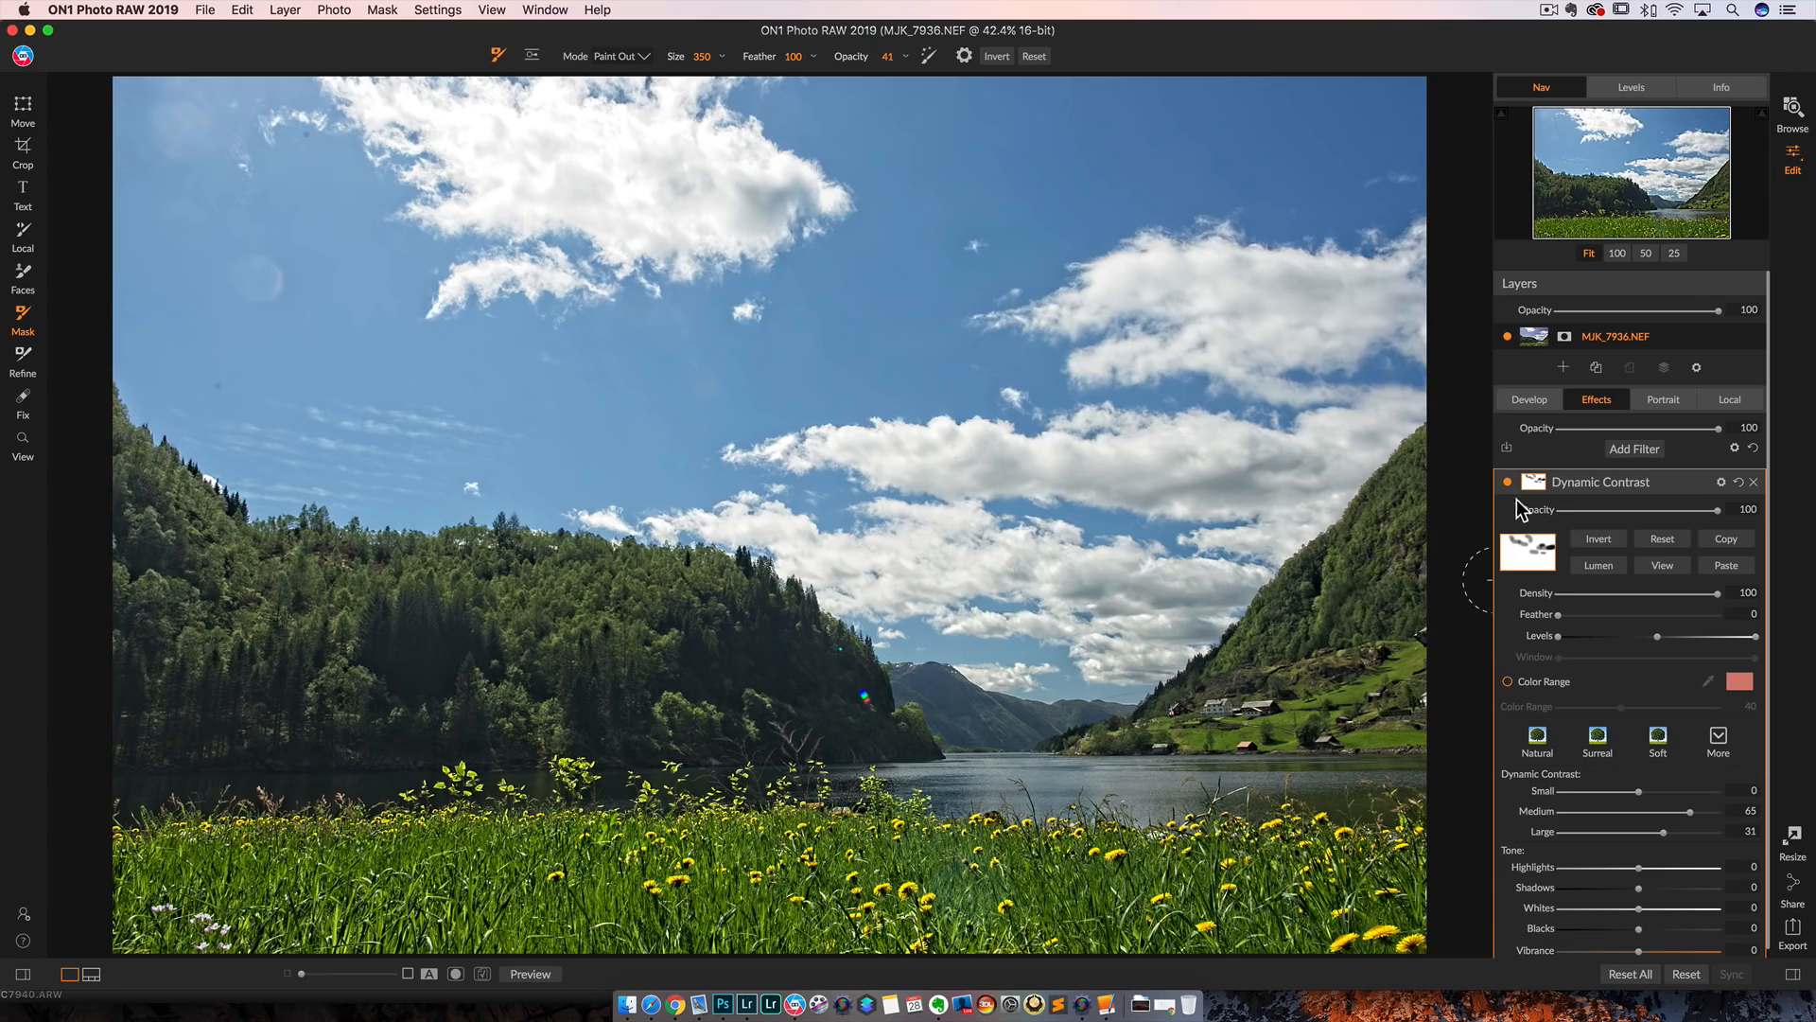
# Step: Toggle the Dynamic Contrast filter and lower its Medium contrast to 30
pyautogui.click(1507, 482)
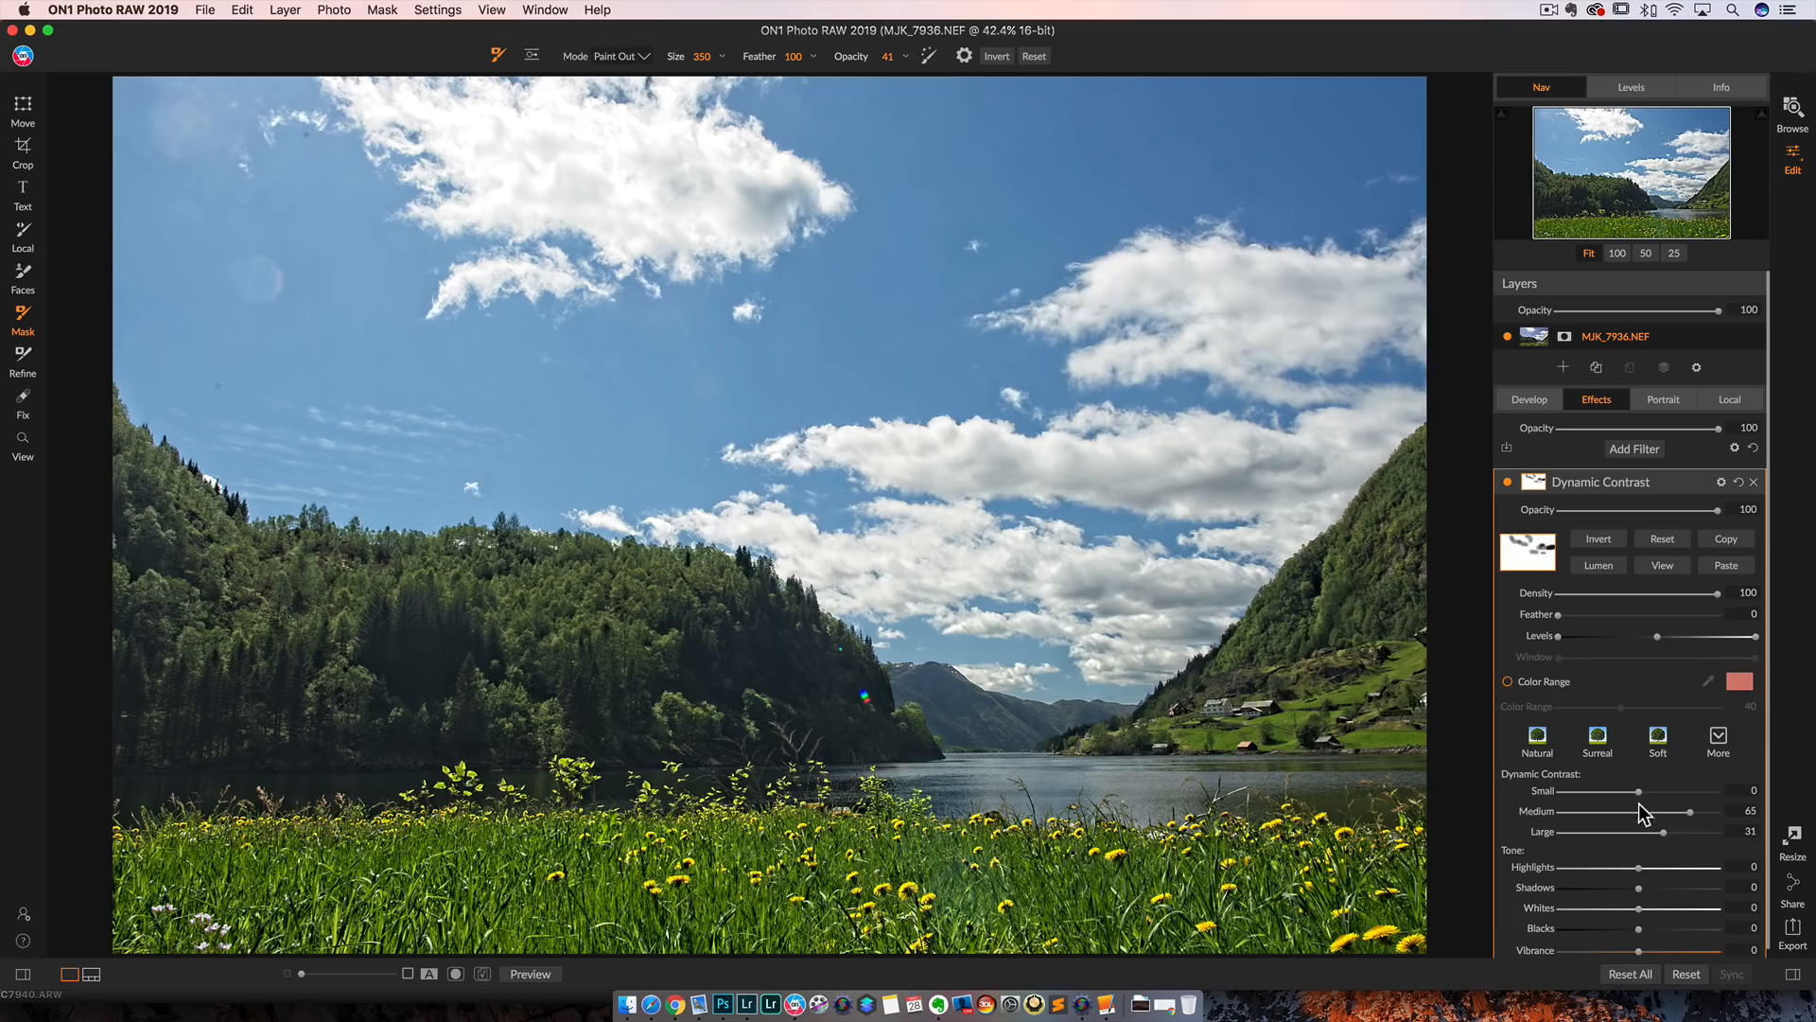
pyautogui.moveTo(1688, 811); pyautogui.dragTo(1661, 811)
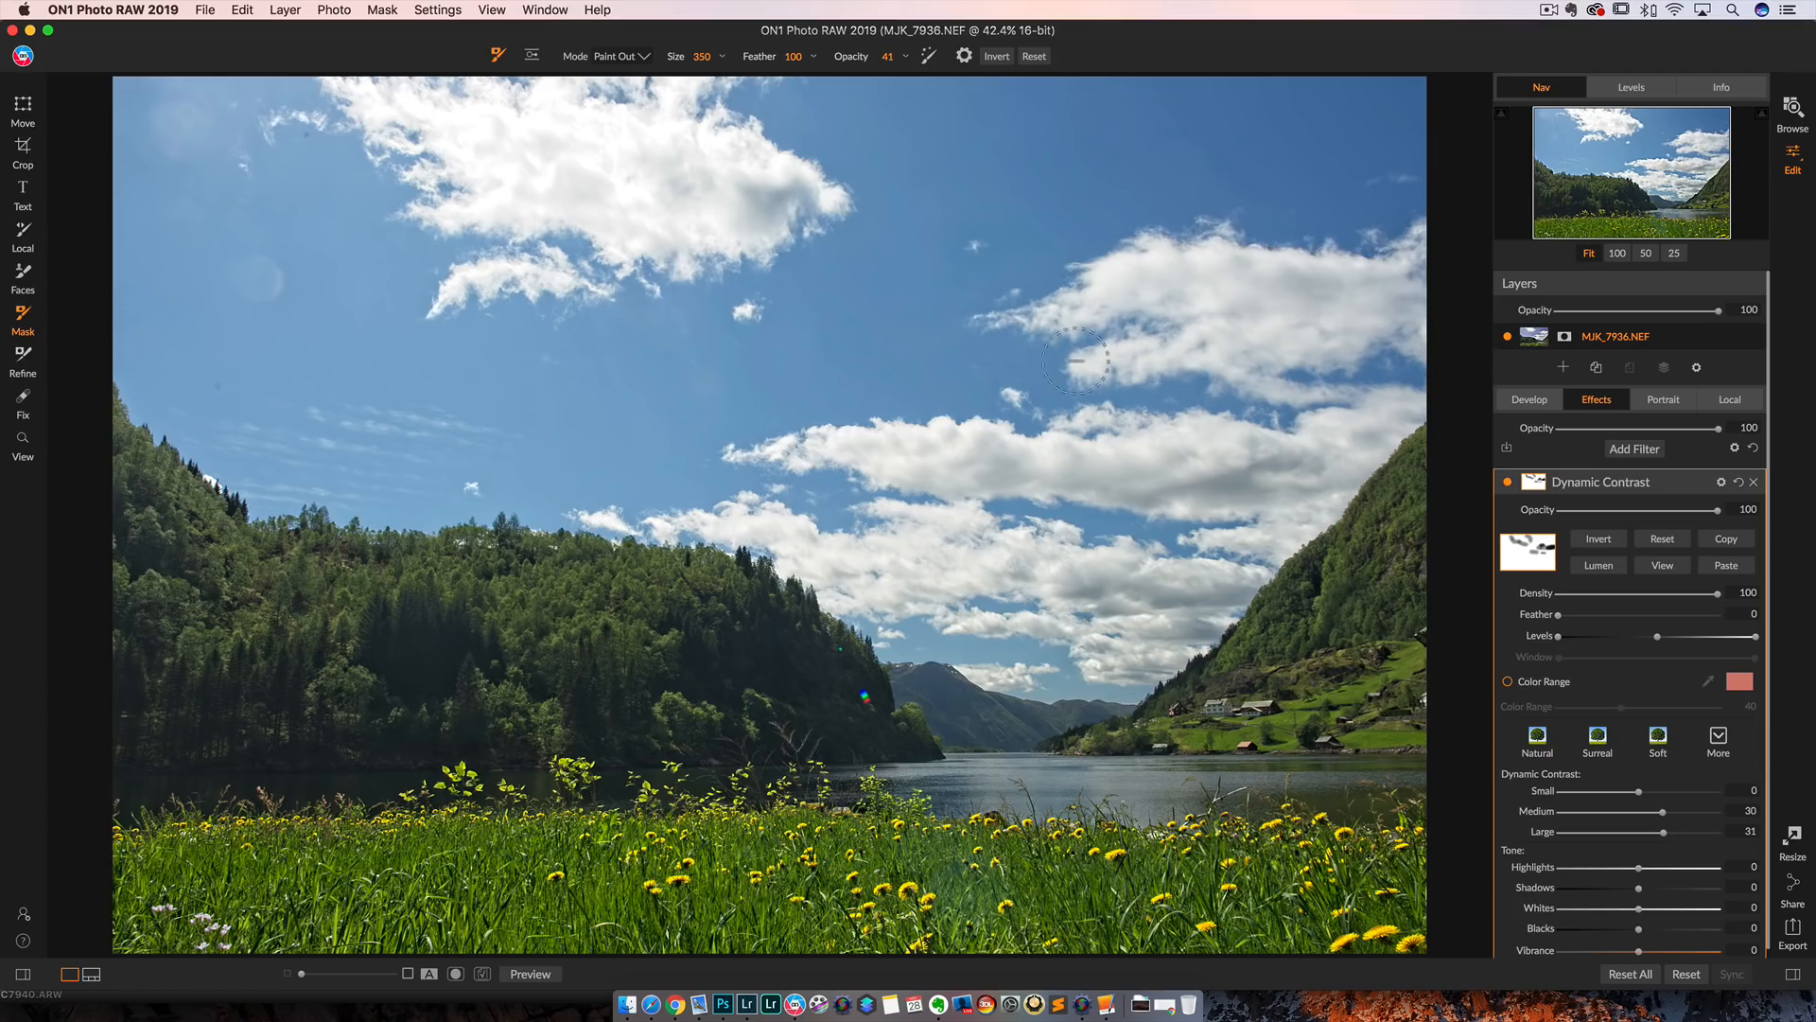
pyautogui.moveTo(1681, 911)
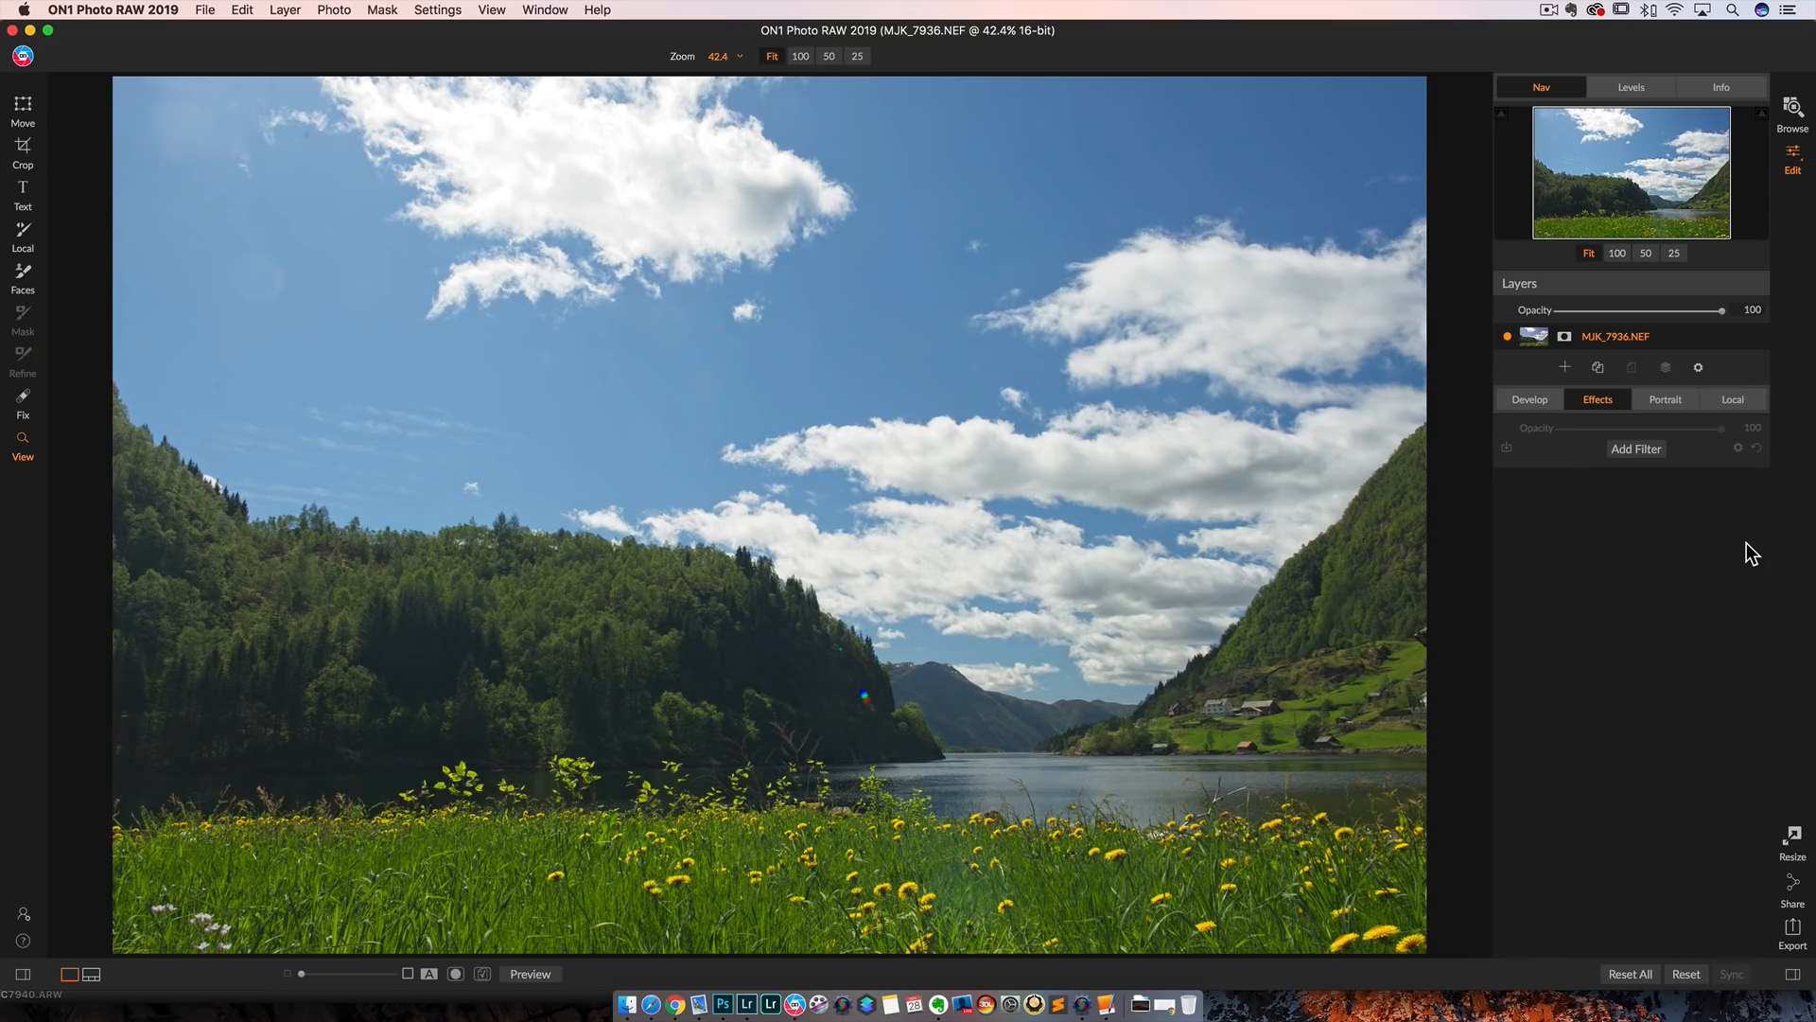
# Step: Reopen the fjord photo in Edit and raise Details Sharpening Amount to about 95
pyautogui.click(1790, 106)
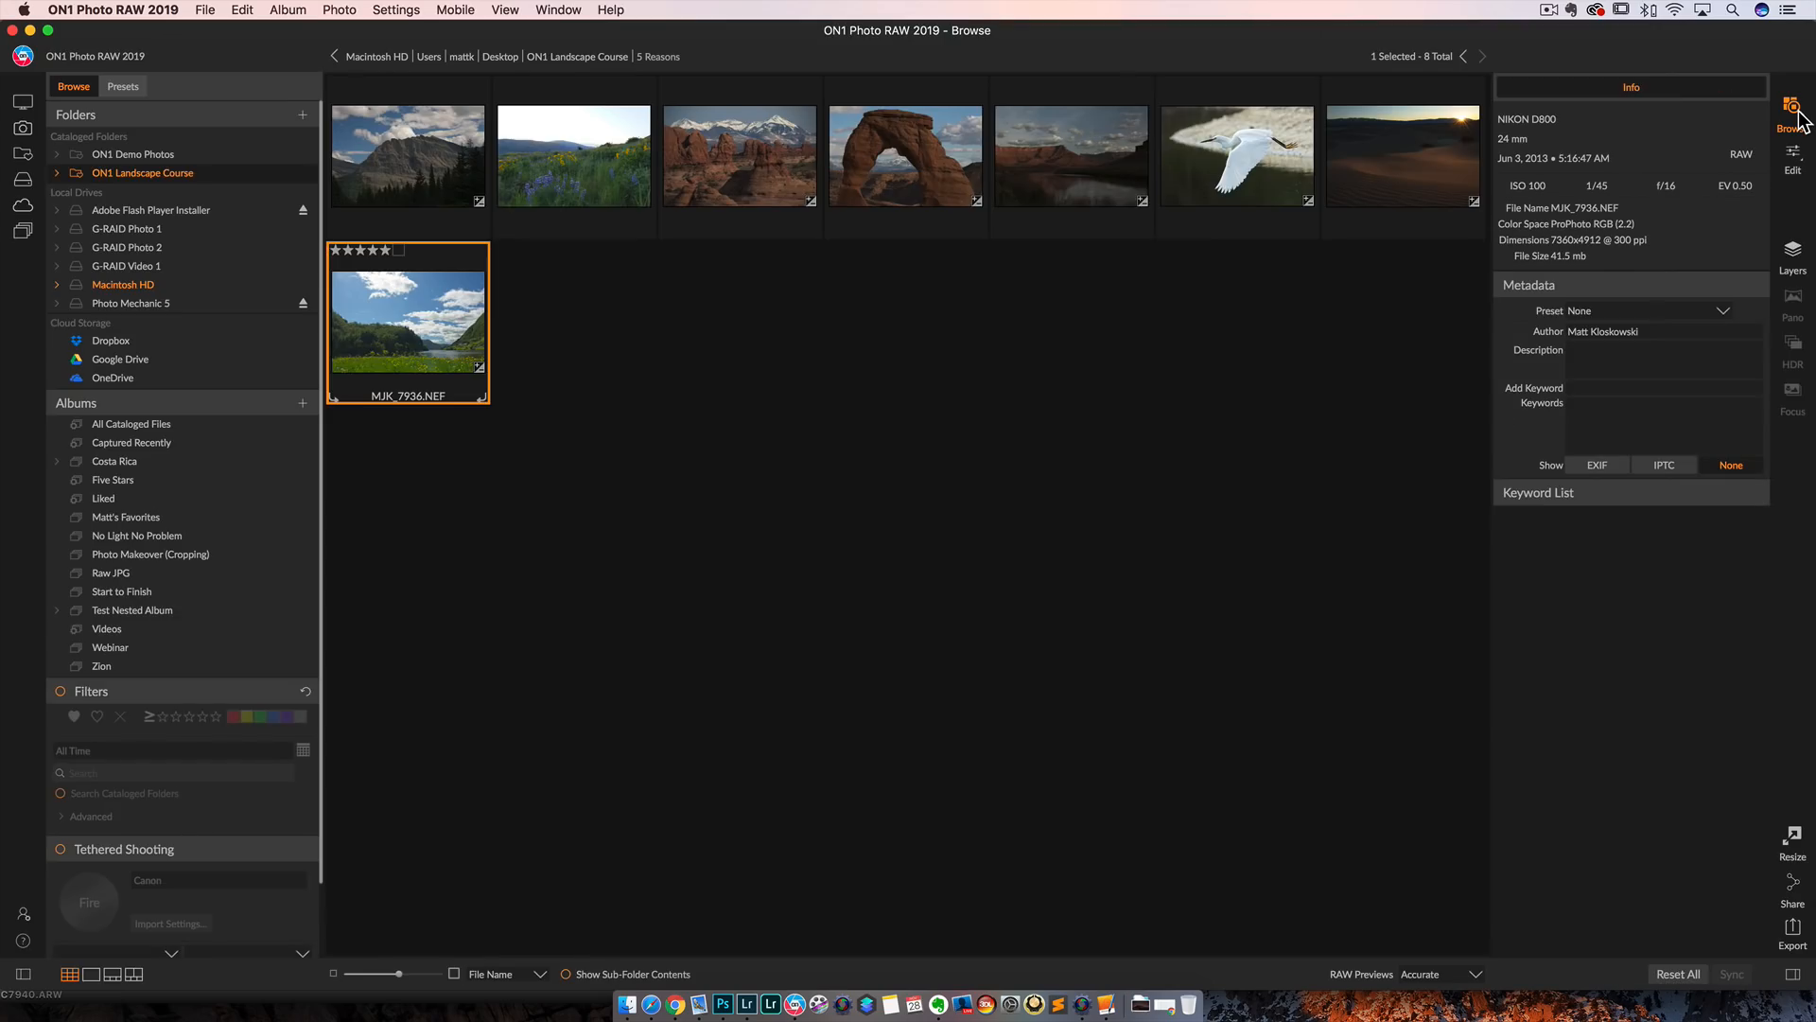
pyautogui.moveTo(1792, 191)
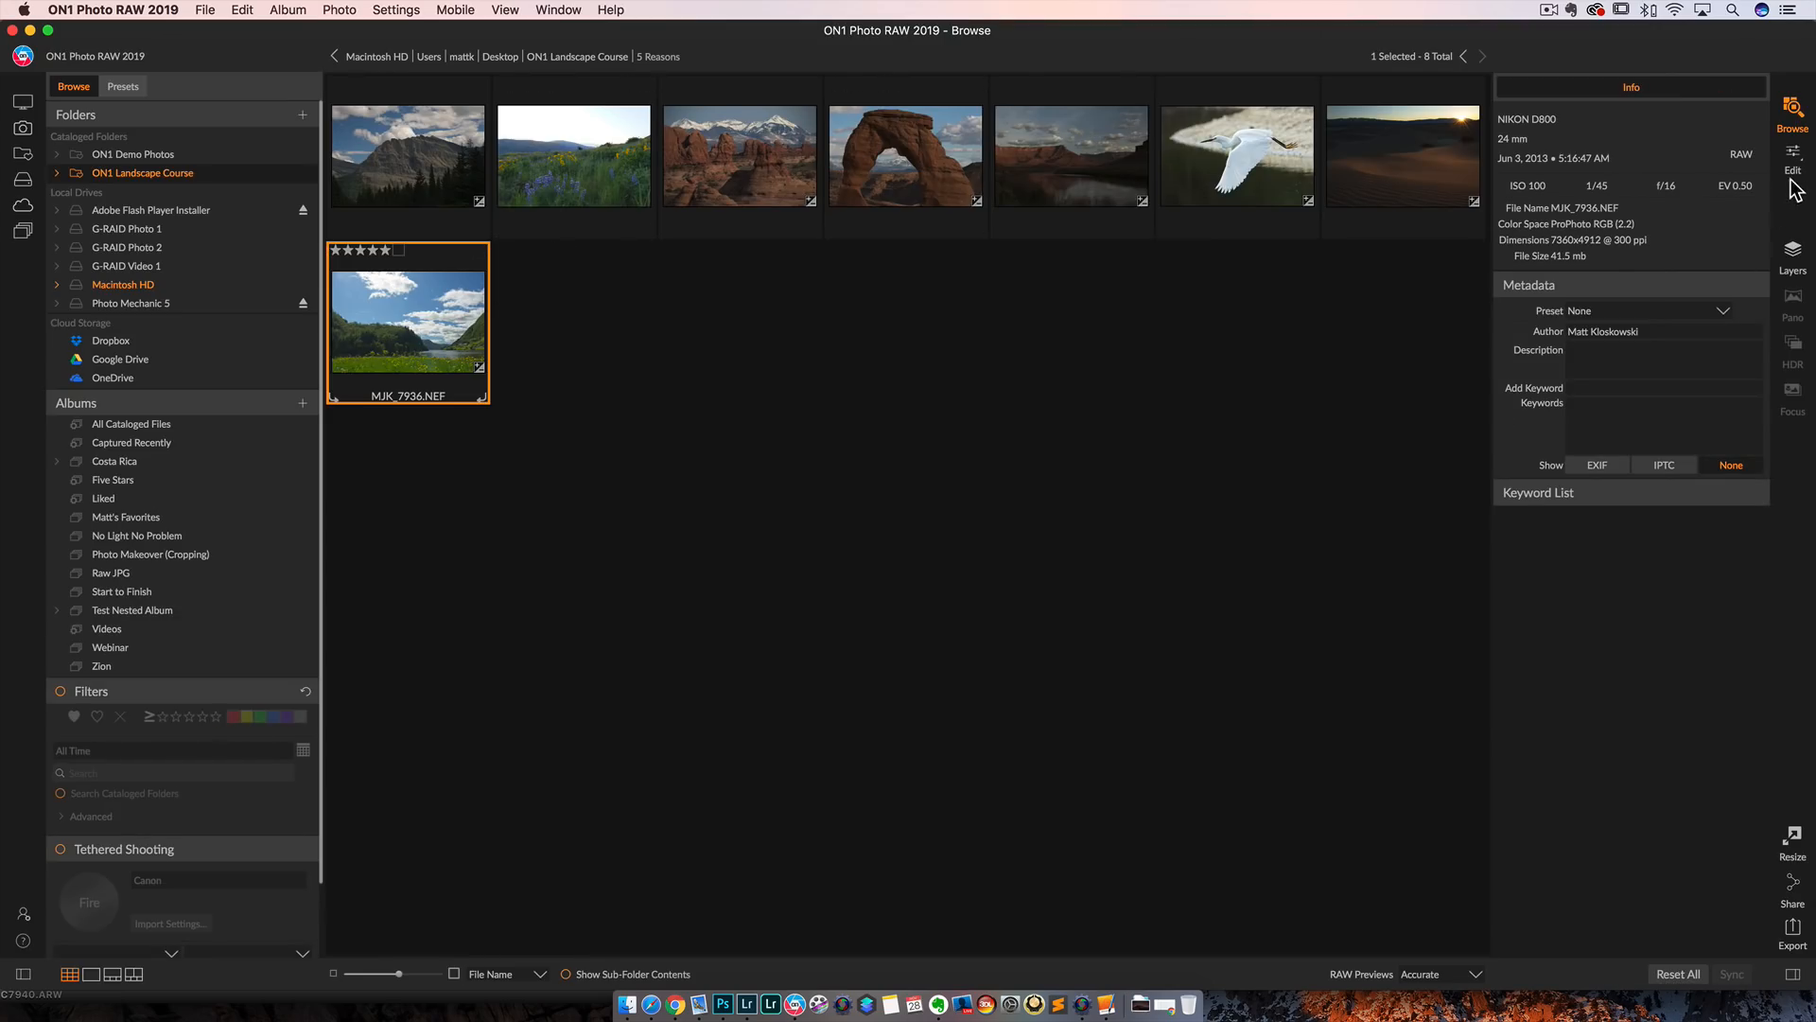
pyautogui.click(1787, 154)
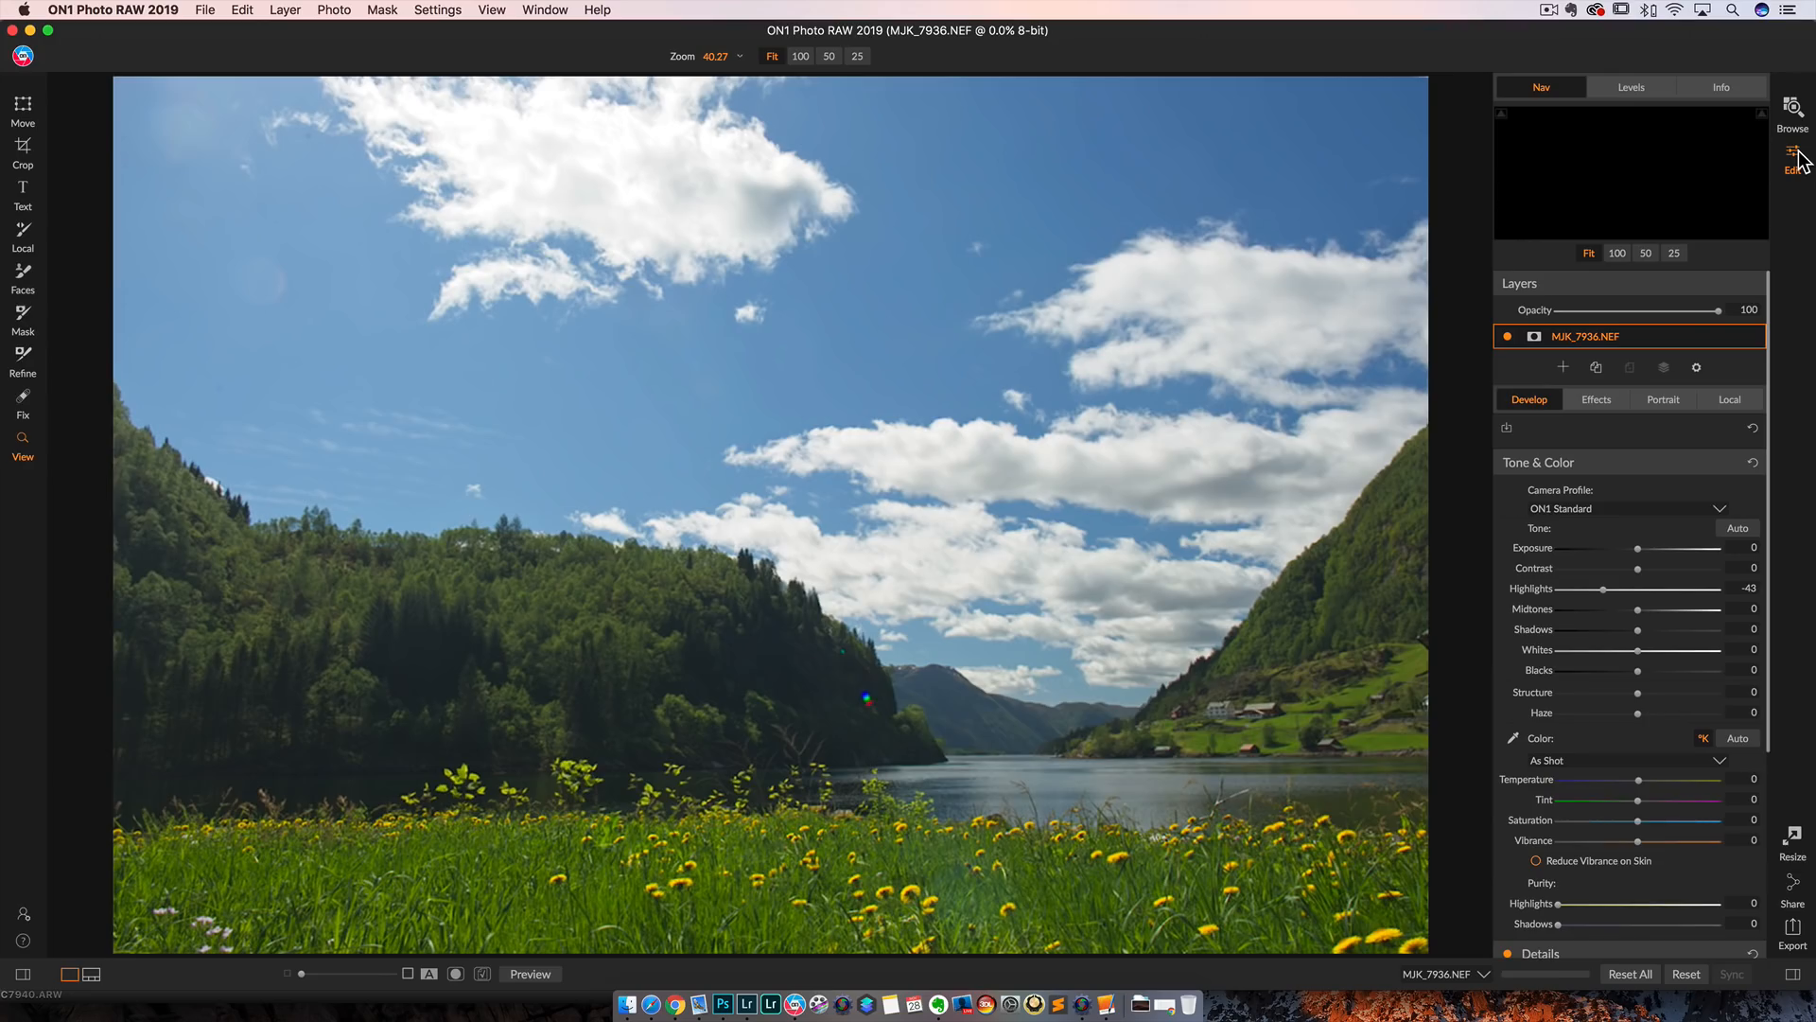
pyautogui.moveTo(1791, 151)
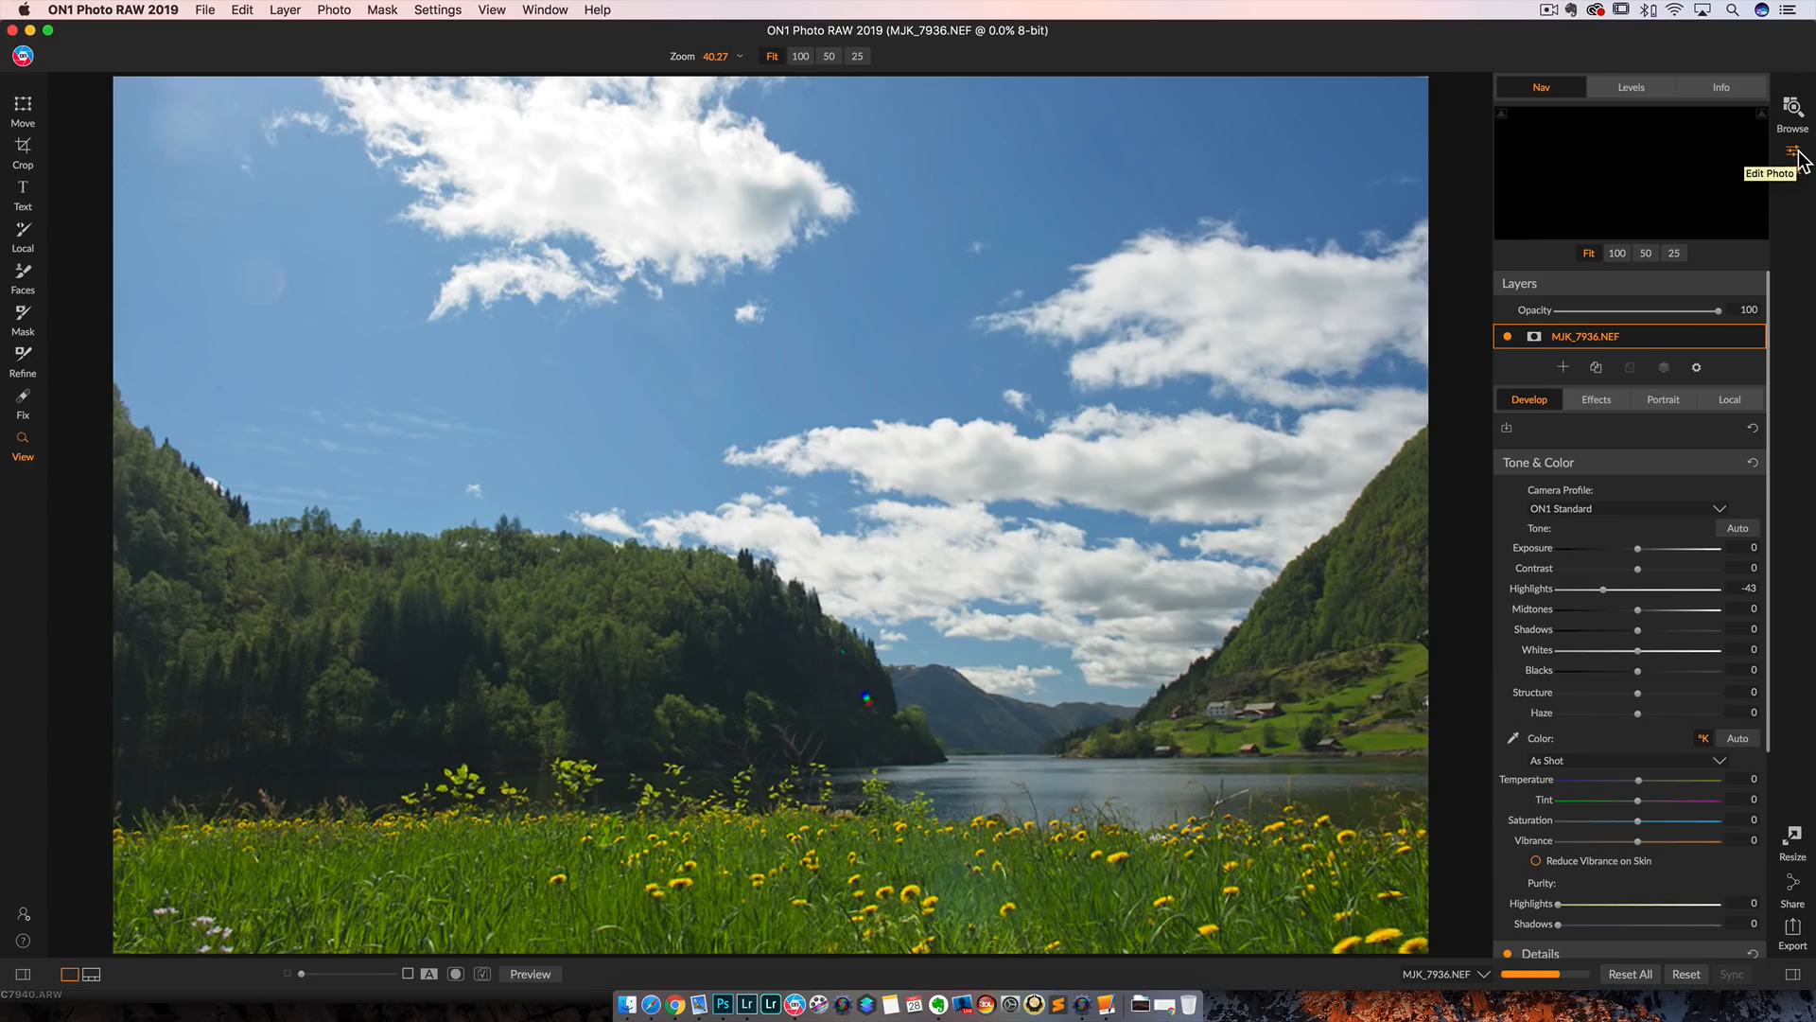
pyautogui.click(1794, 149)
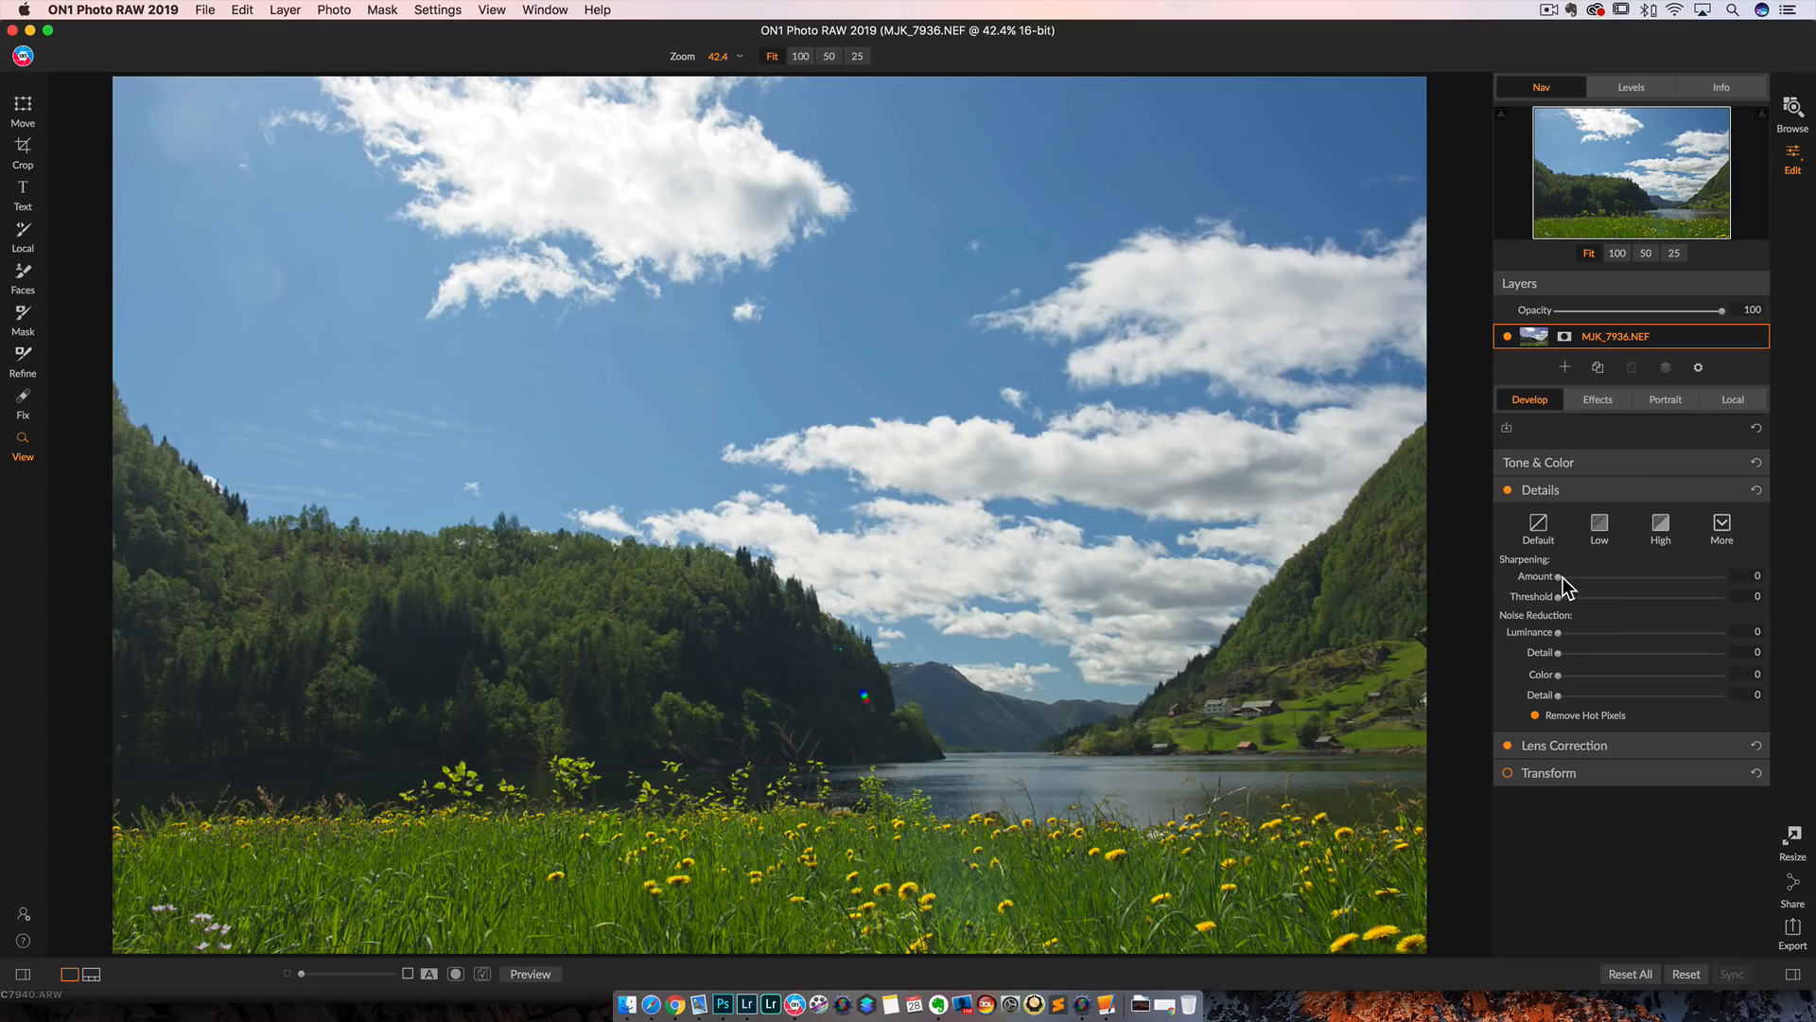
pyautogui.moveTo(1564, 576); pyautogui.dragTo(1712, 576)
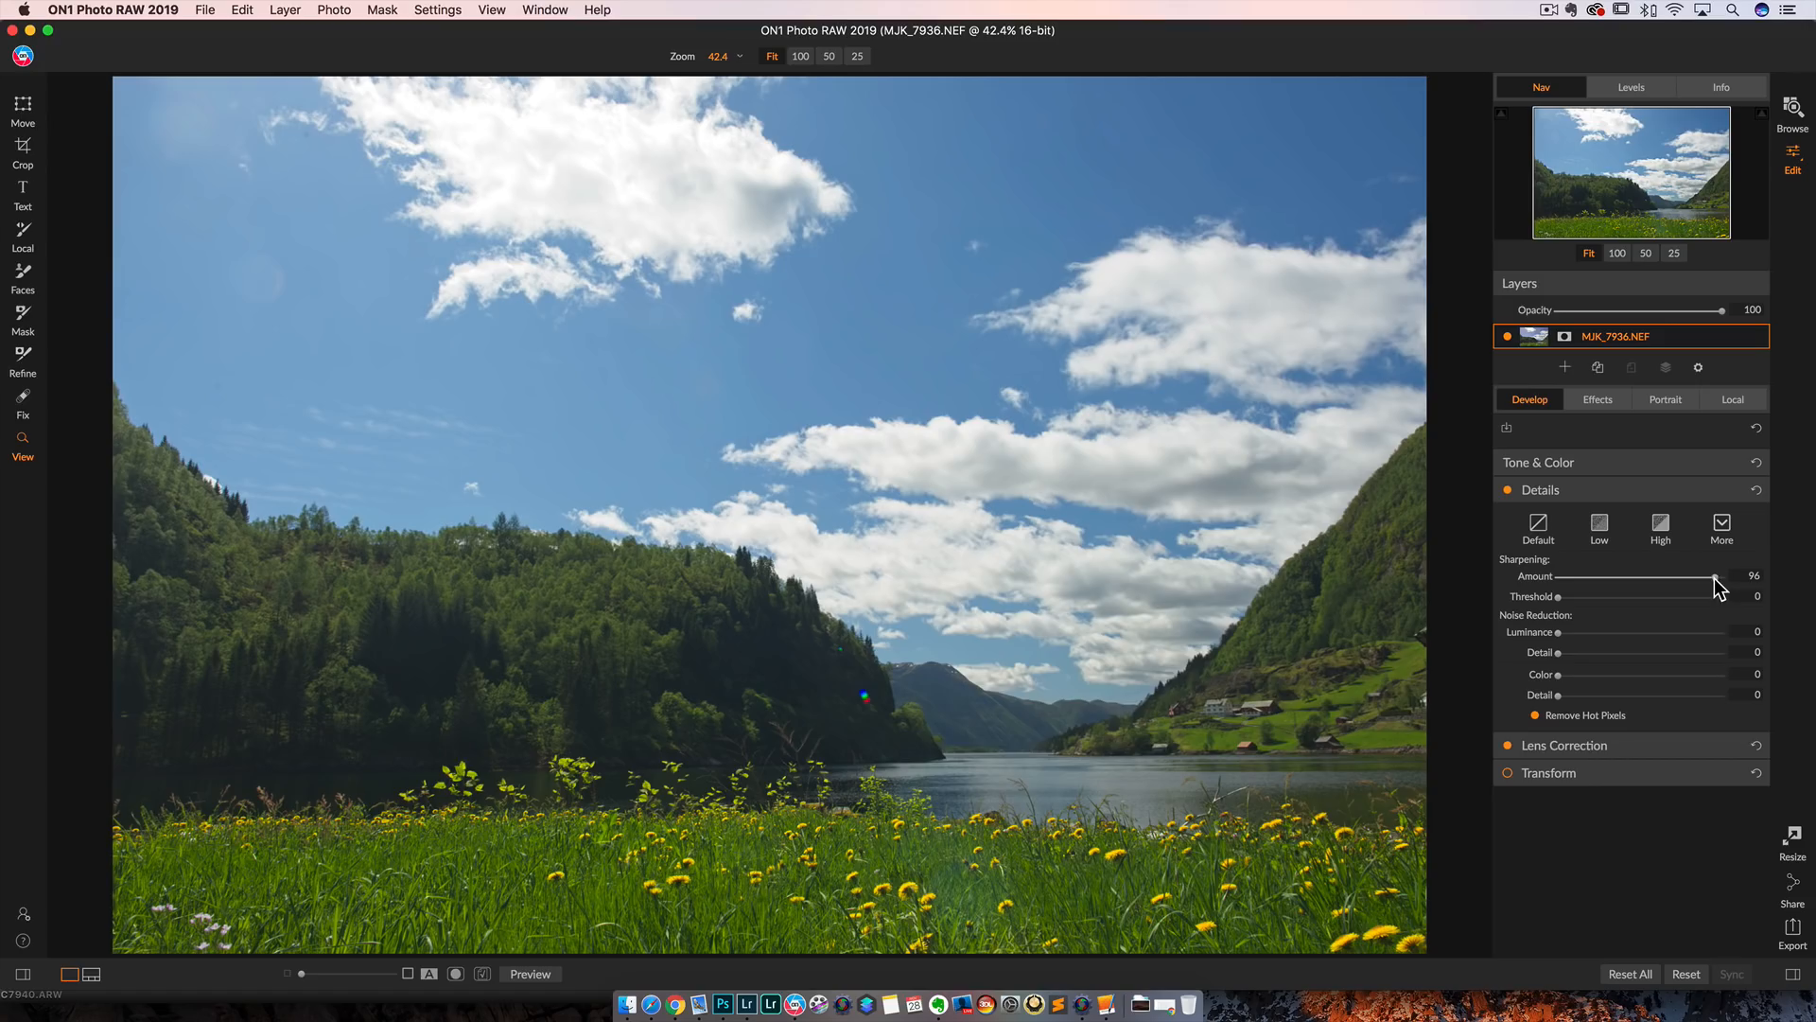
pyautogui.moveTo(1672, 598)
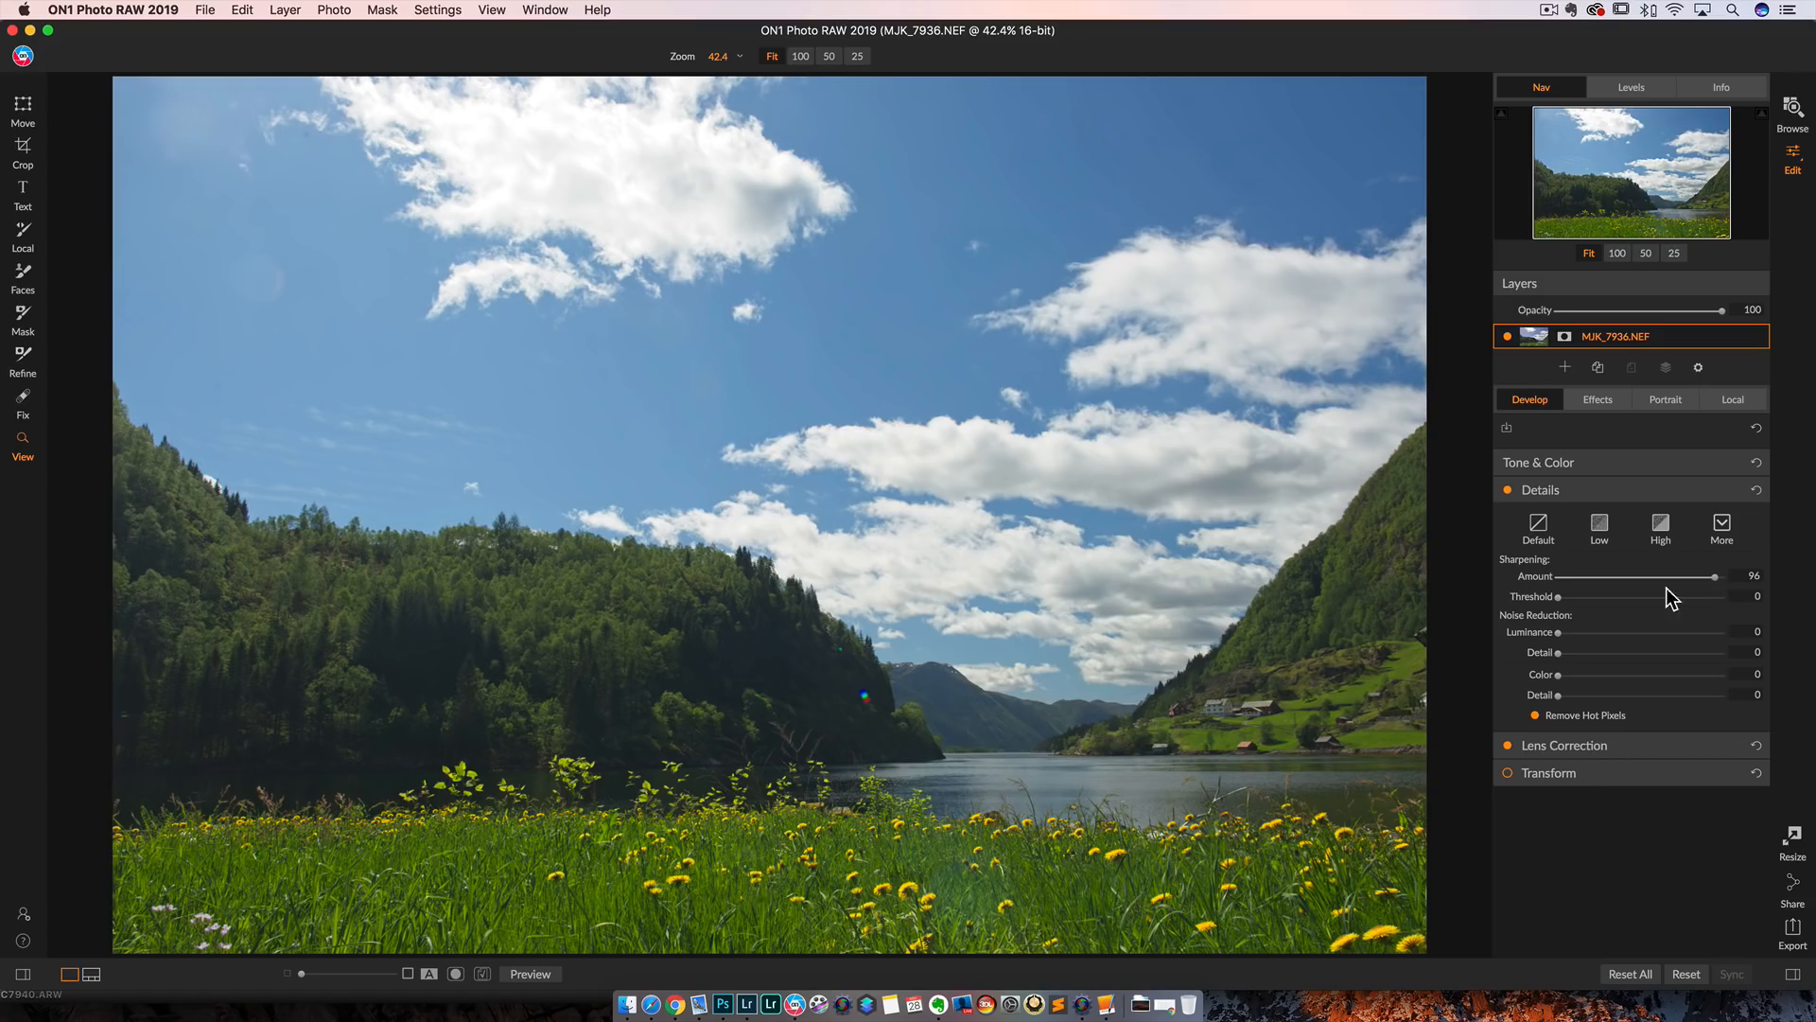
pyautogui.moveTo(1703, 576); pyautogui.dragTo(1714, 576)
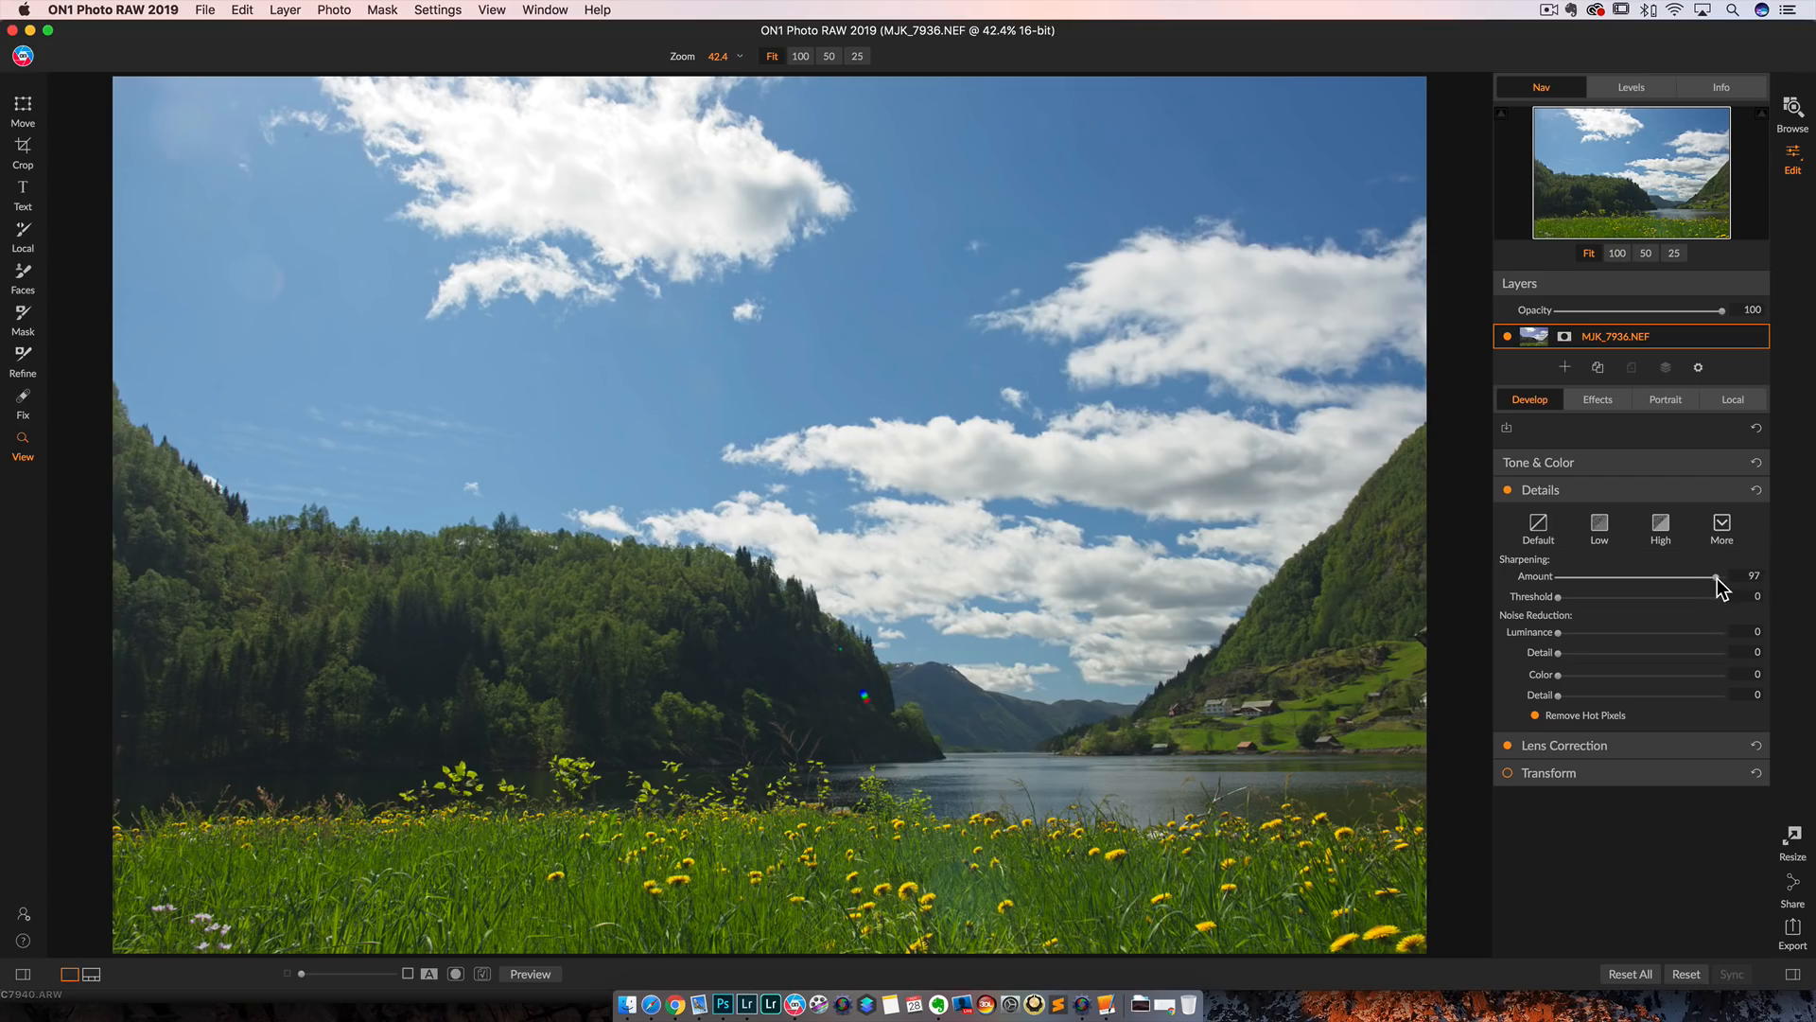
pyautogui.moveTo(1718, 576); pyautogui.dragTo(1712, 576)
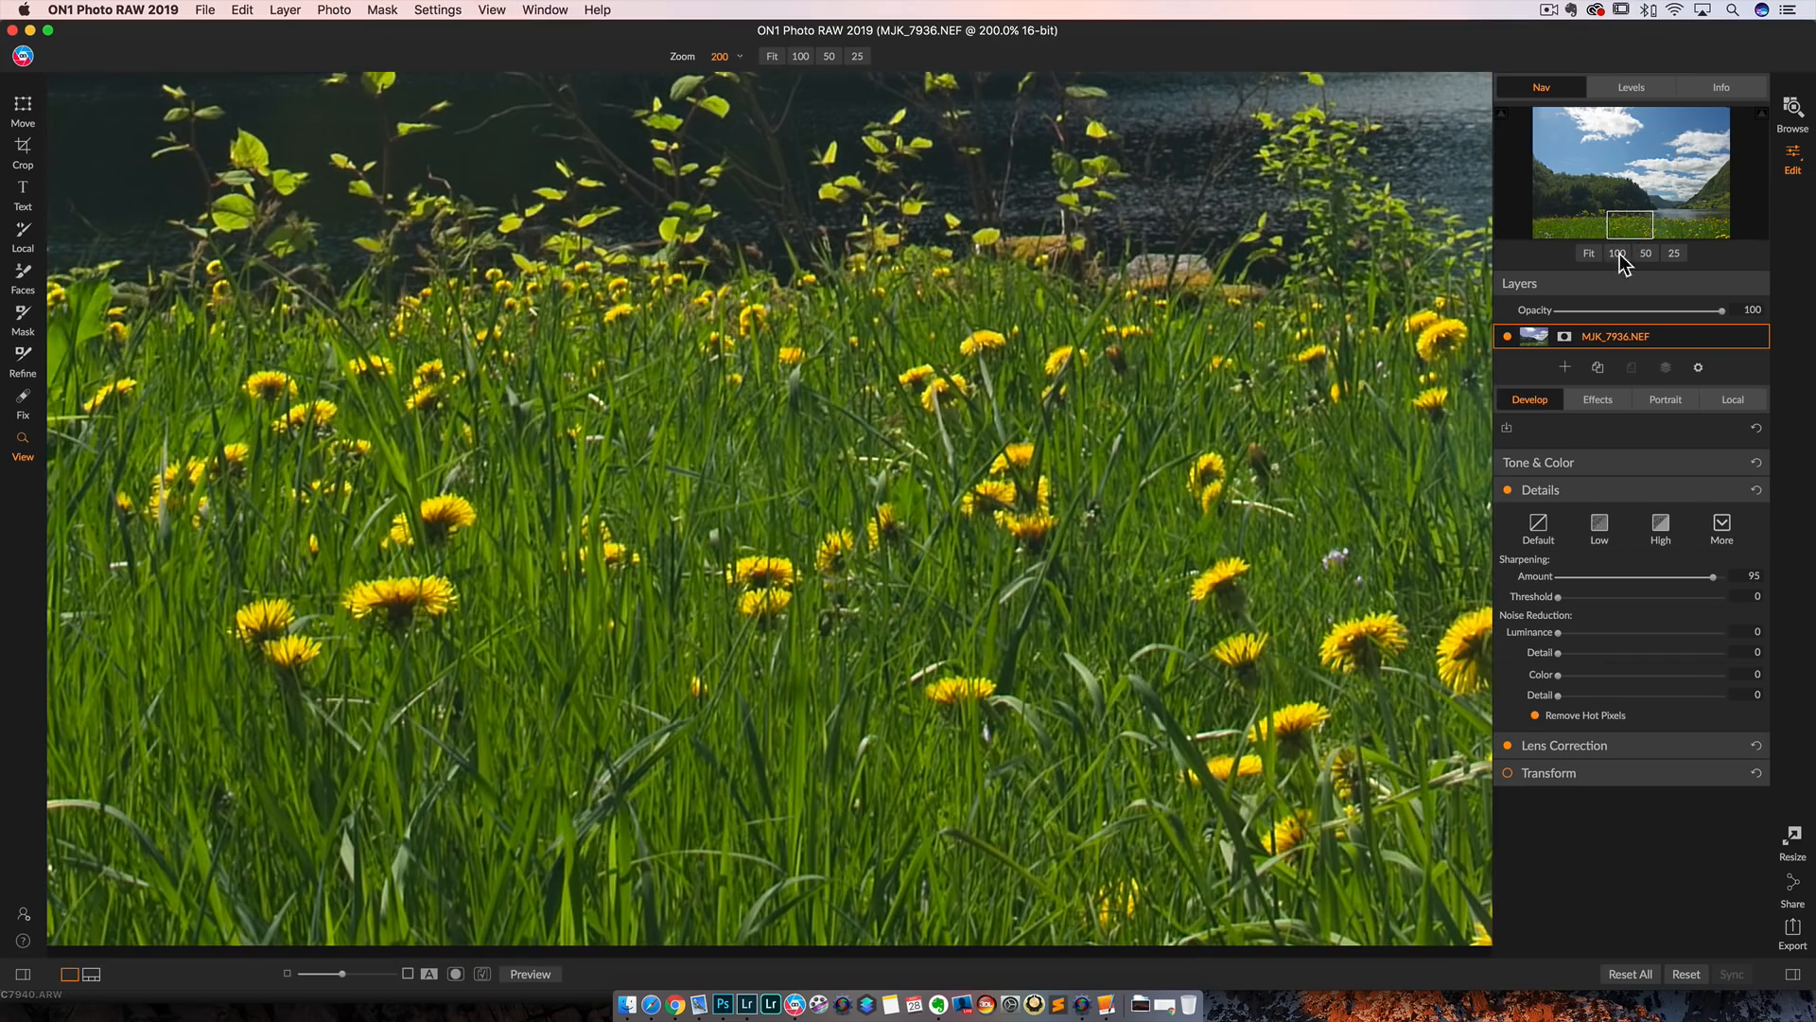
# Step: Zoom in on the dandelions, try Sharpening Amount 100 with a before/after toggle, then reset to 0
pyautogui.click(1508, 491)
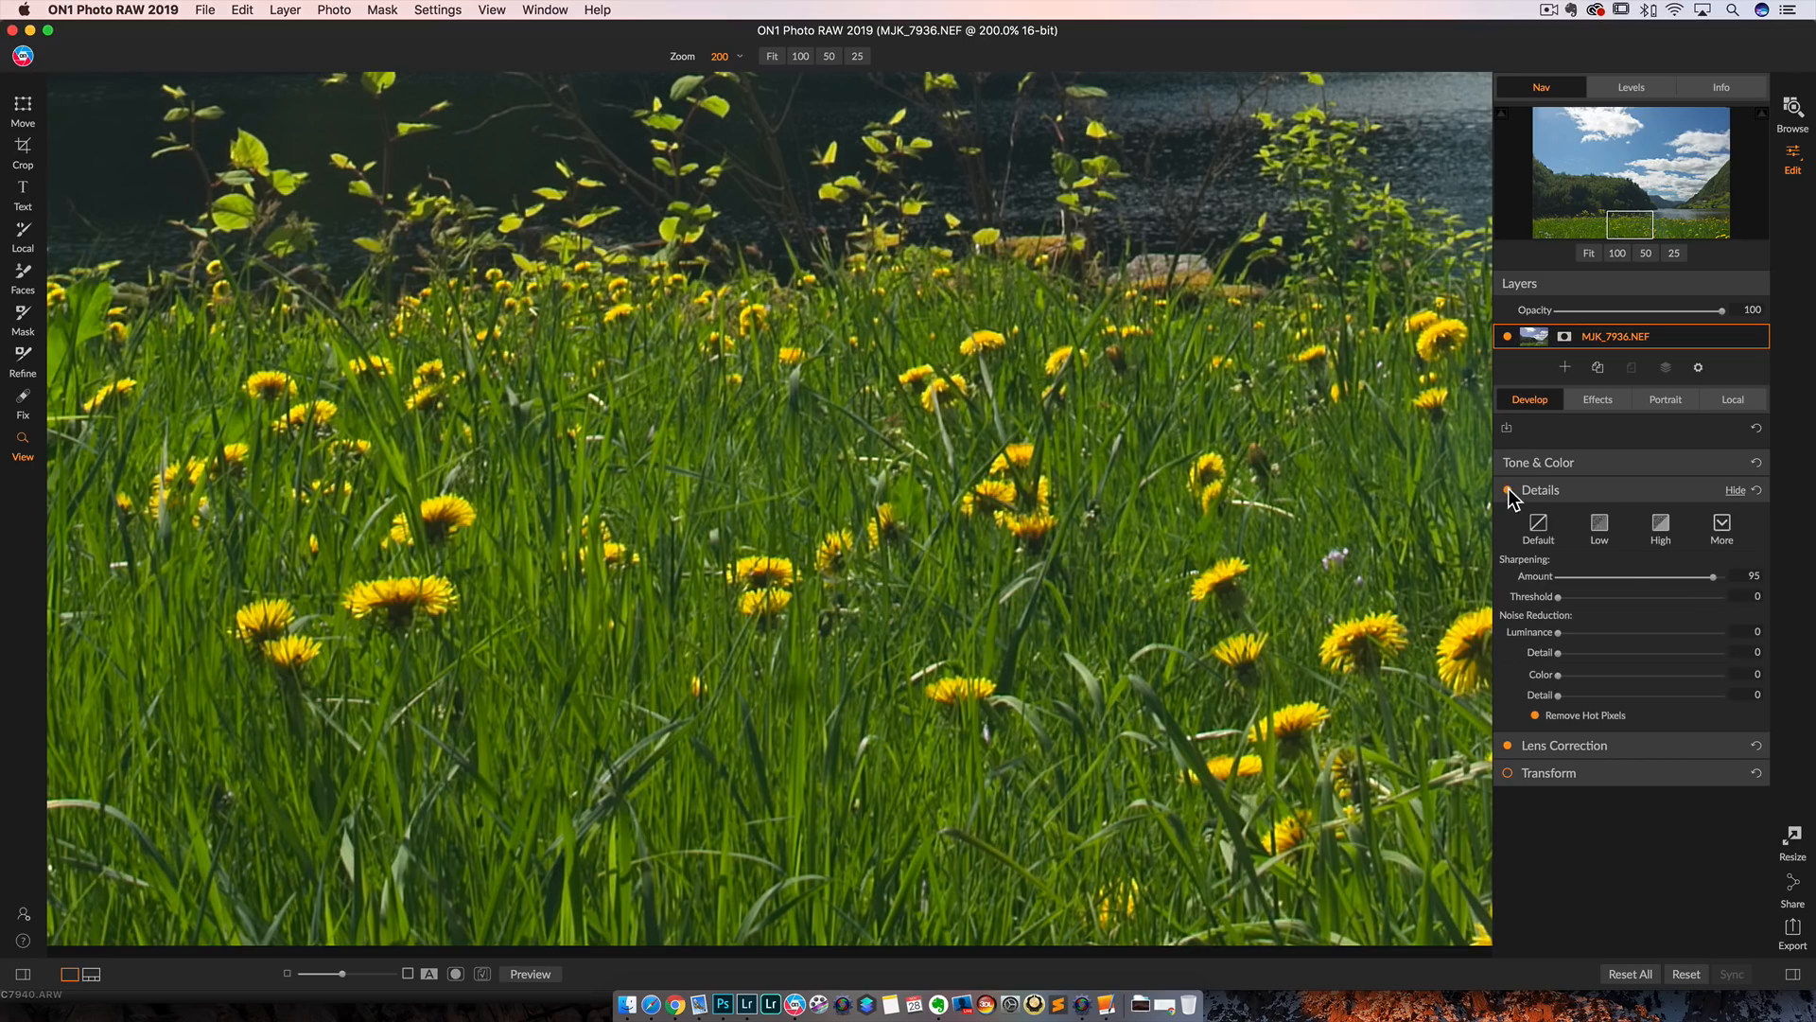
pyautogui.moveTo(1714, 576); pyautogui.dragTo(1725, 576)
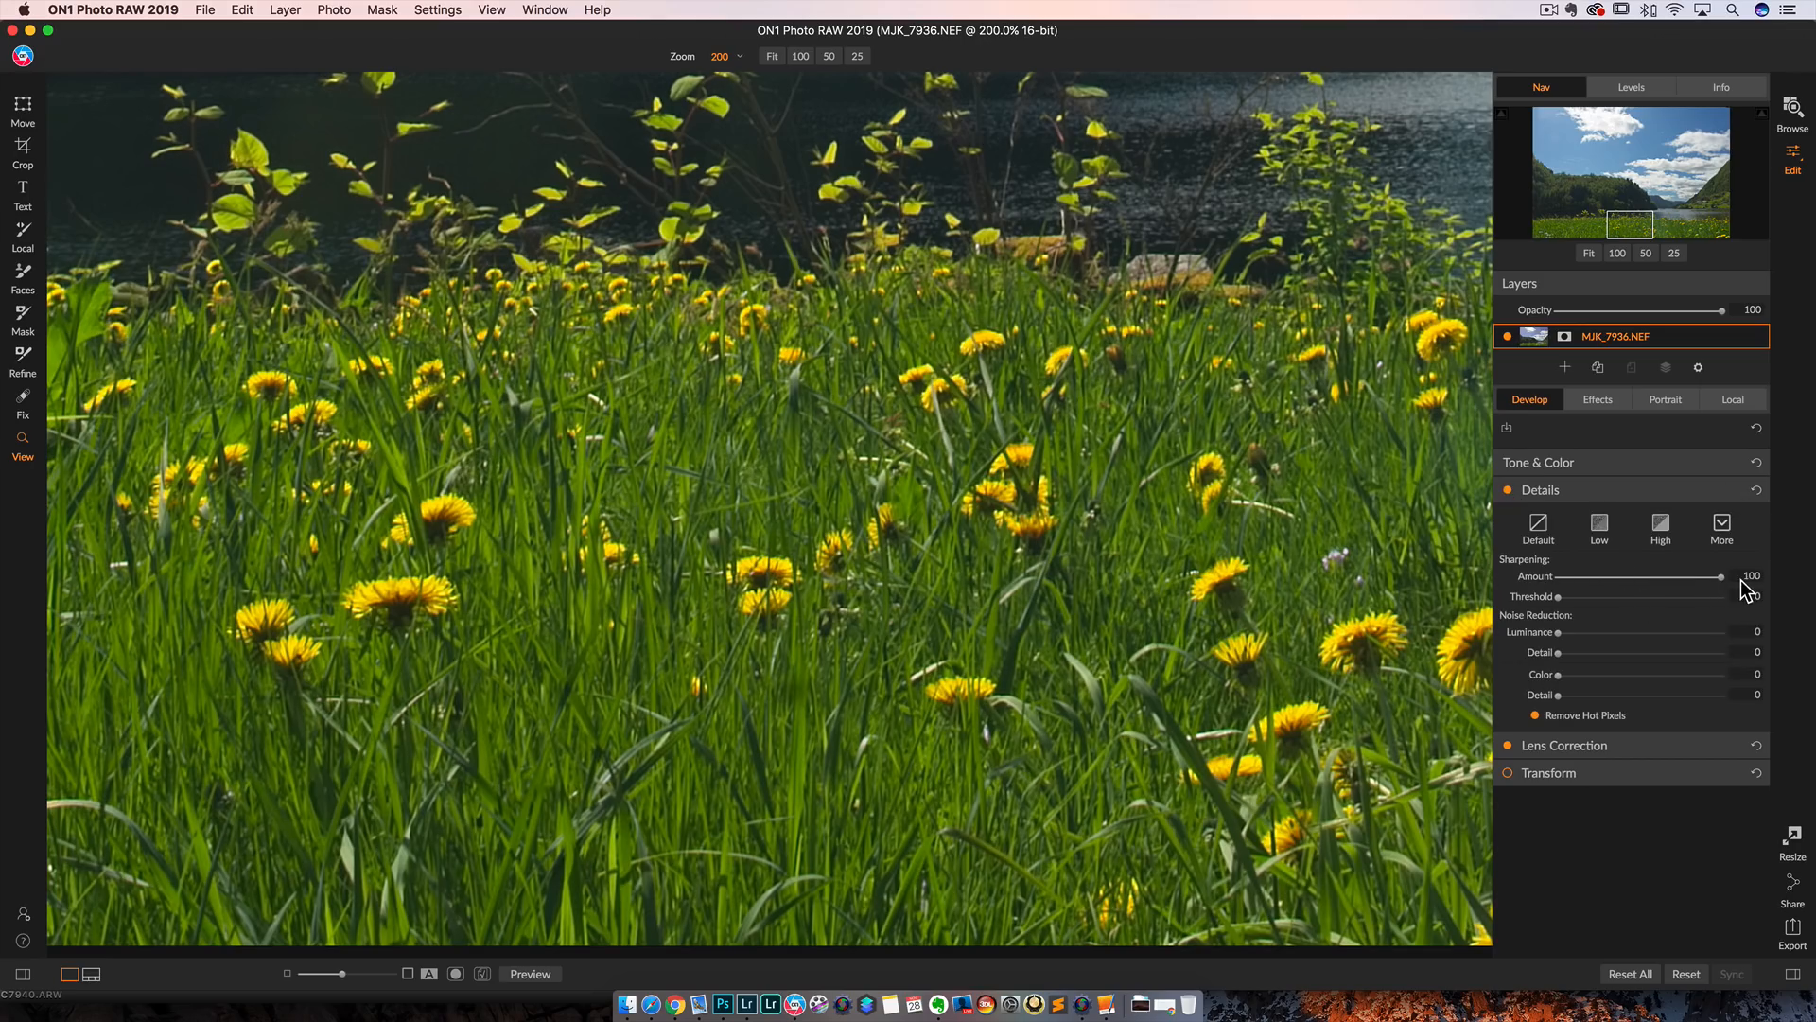
pyautogui.click(1510, 490)
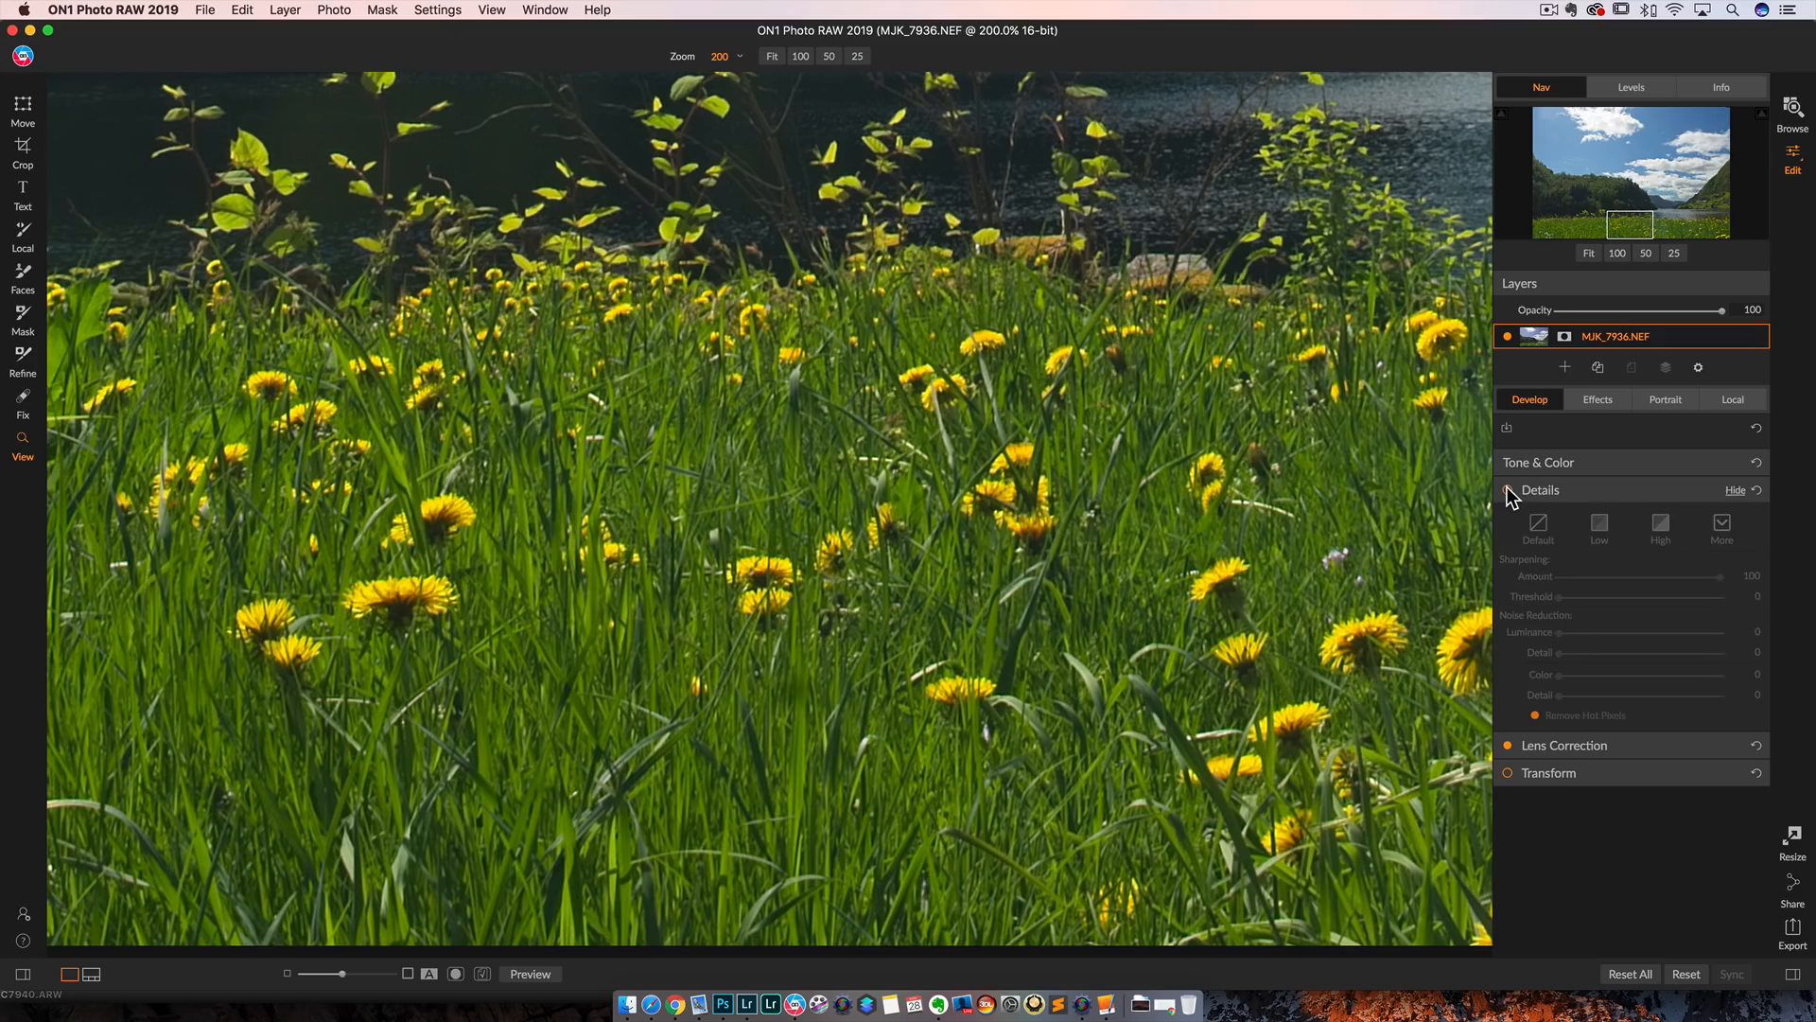
pyautogui.click(1505, 490)
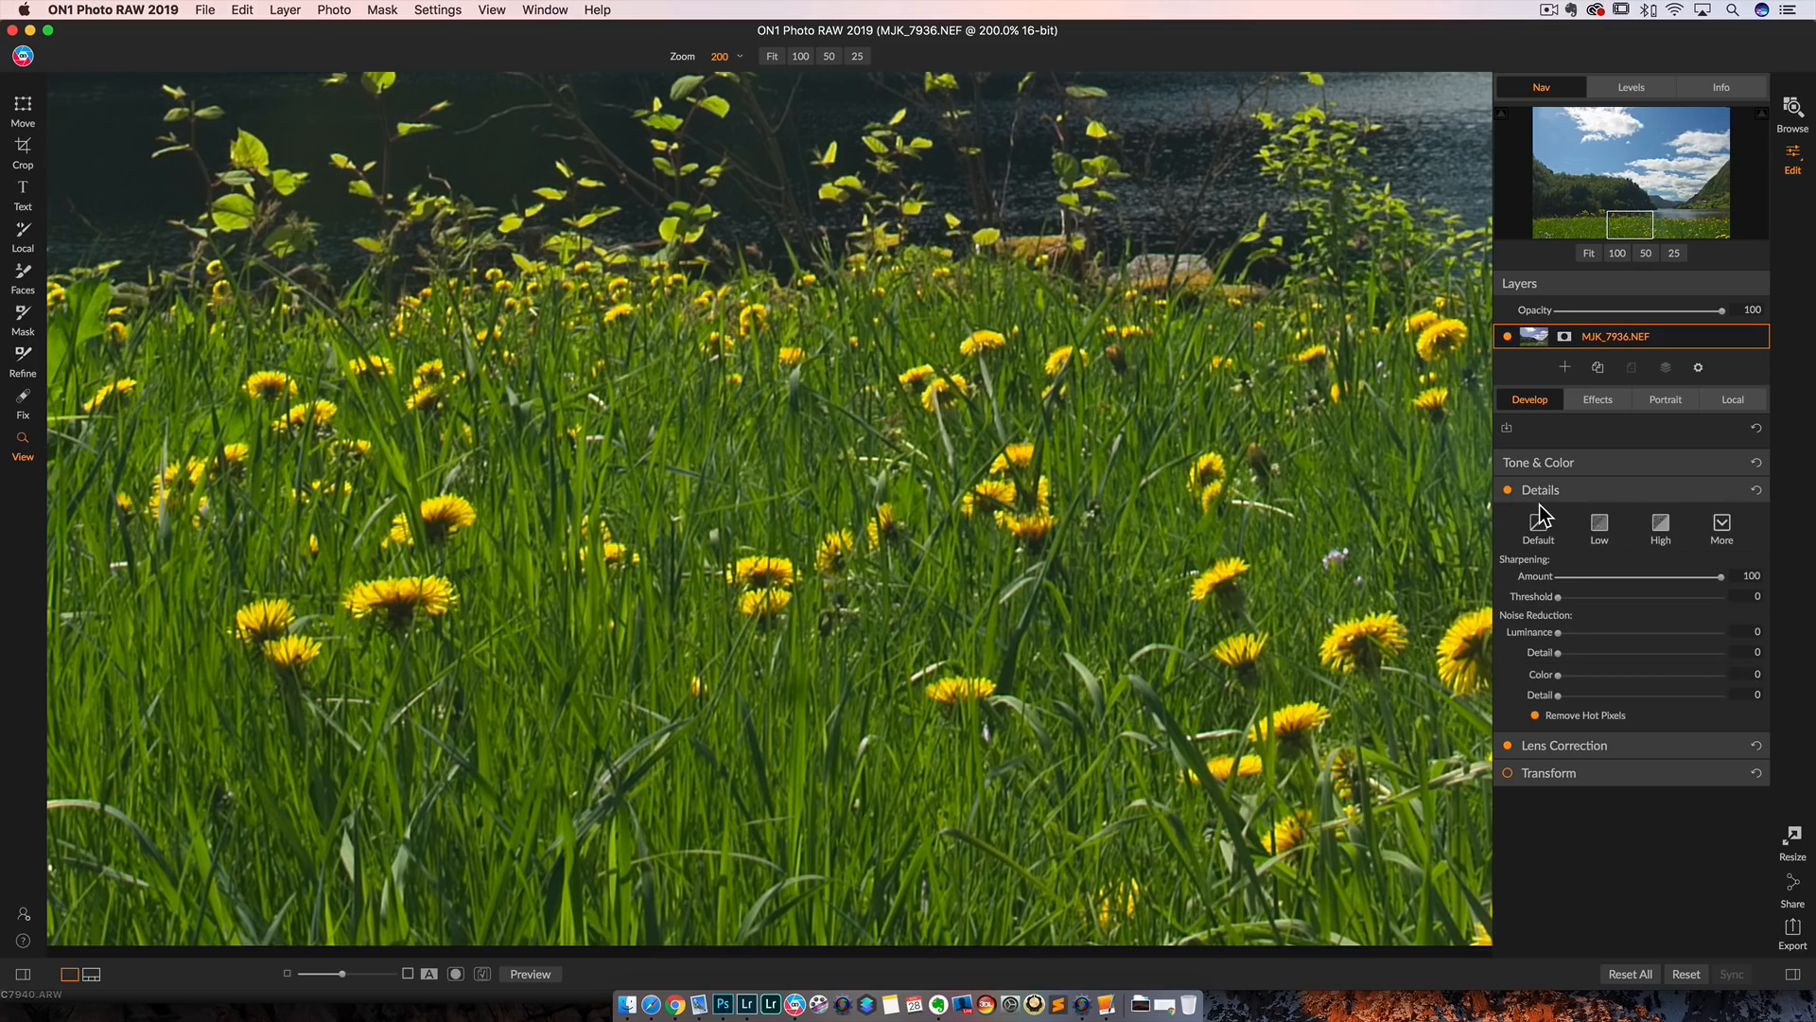
pyautogui.moveTo(1745, 508)
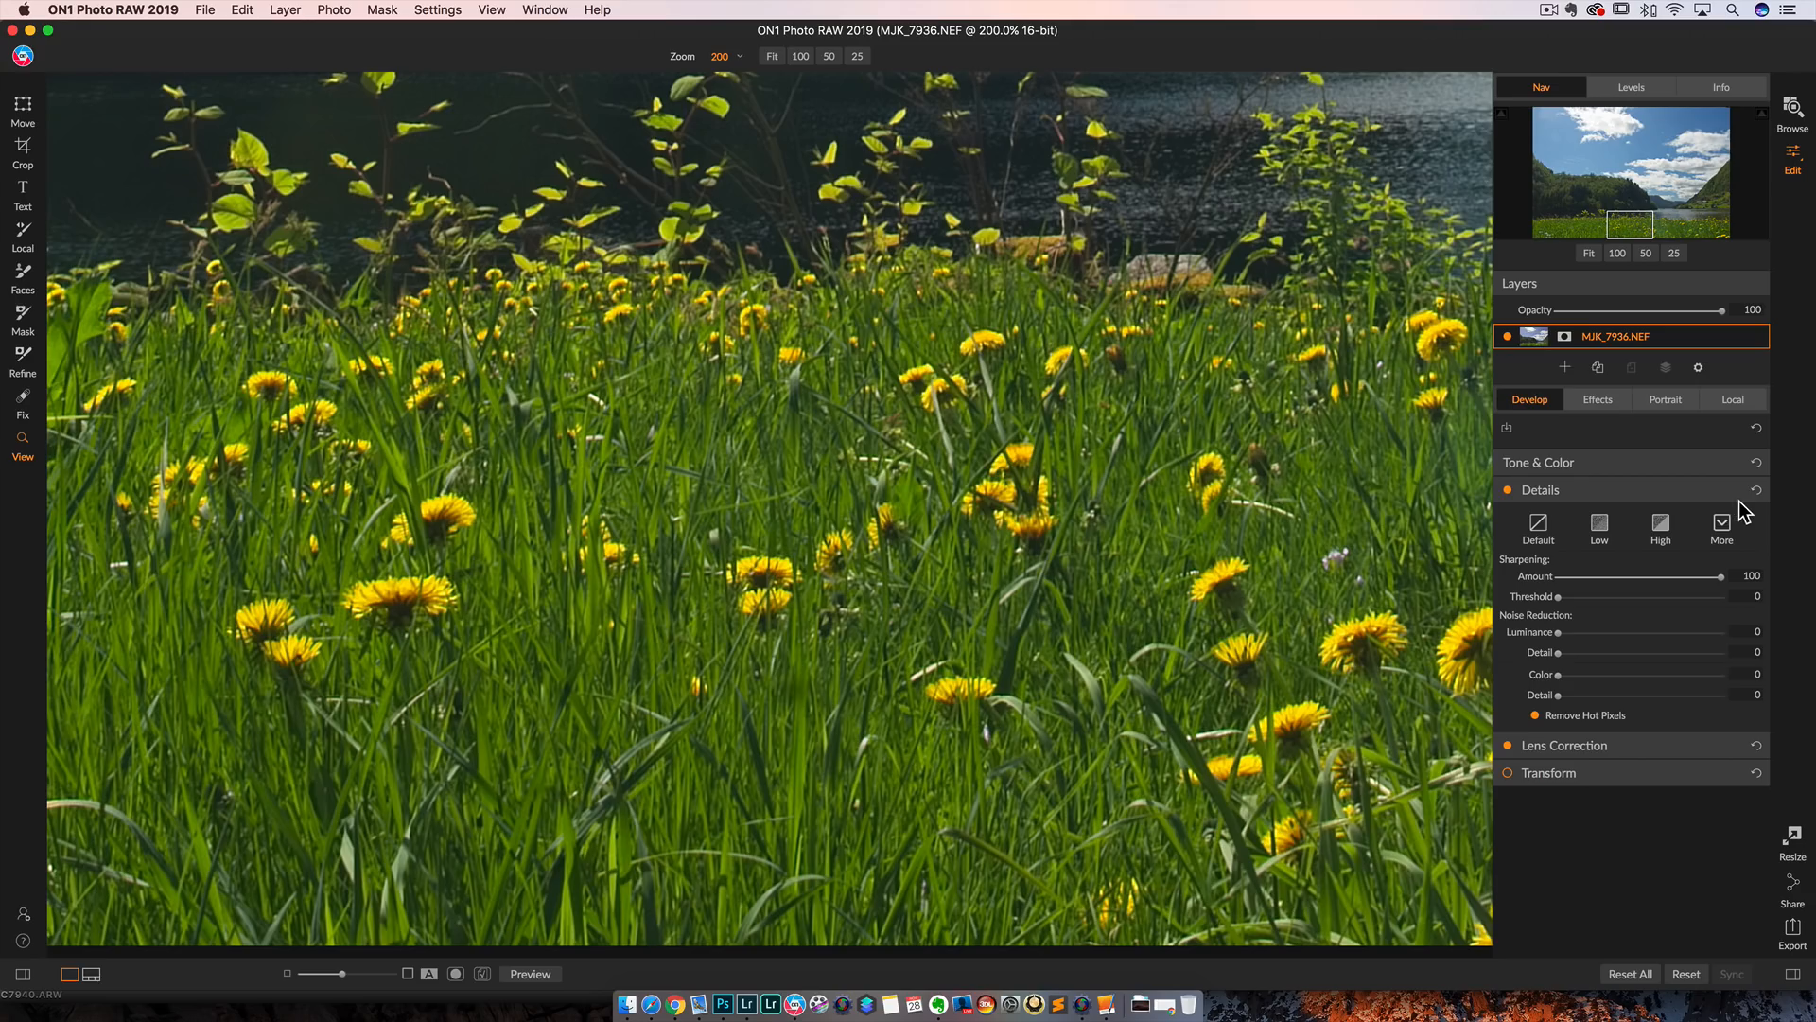
pyautogui.moveTo(1723, 576); pyautogui.dragTo(1520, 576)
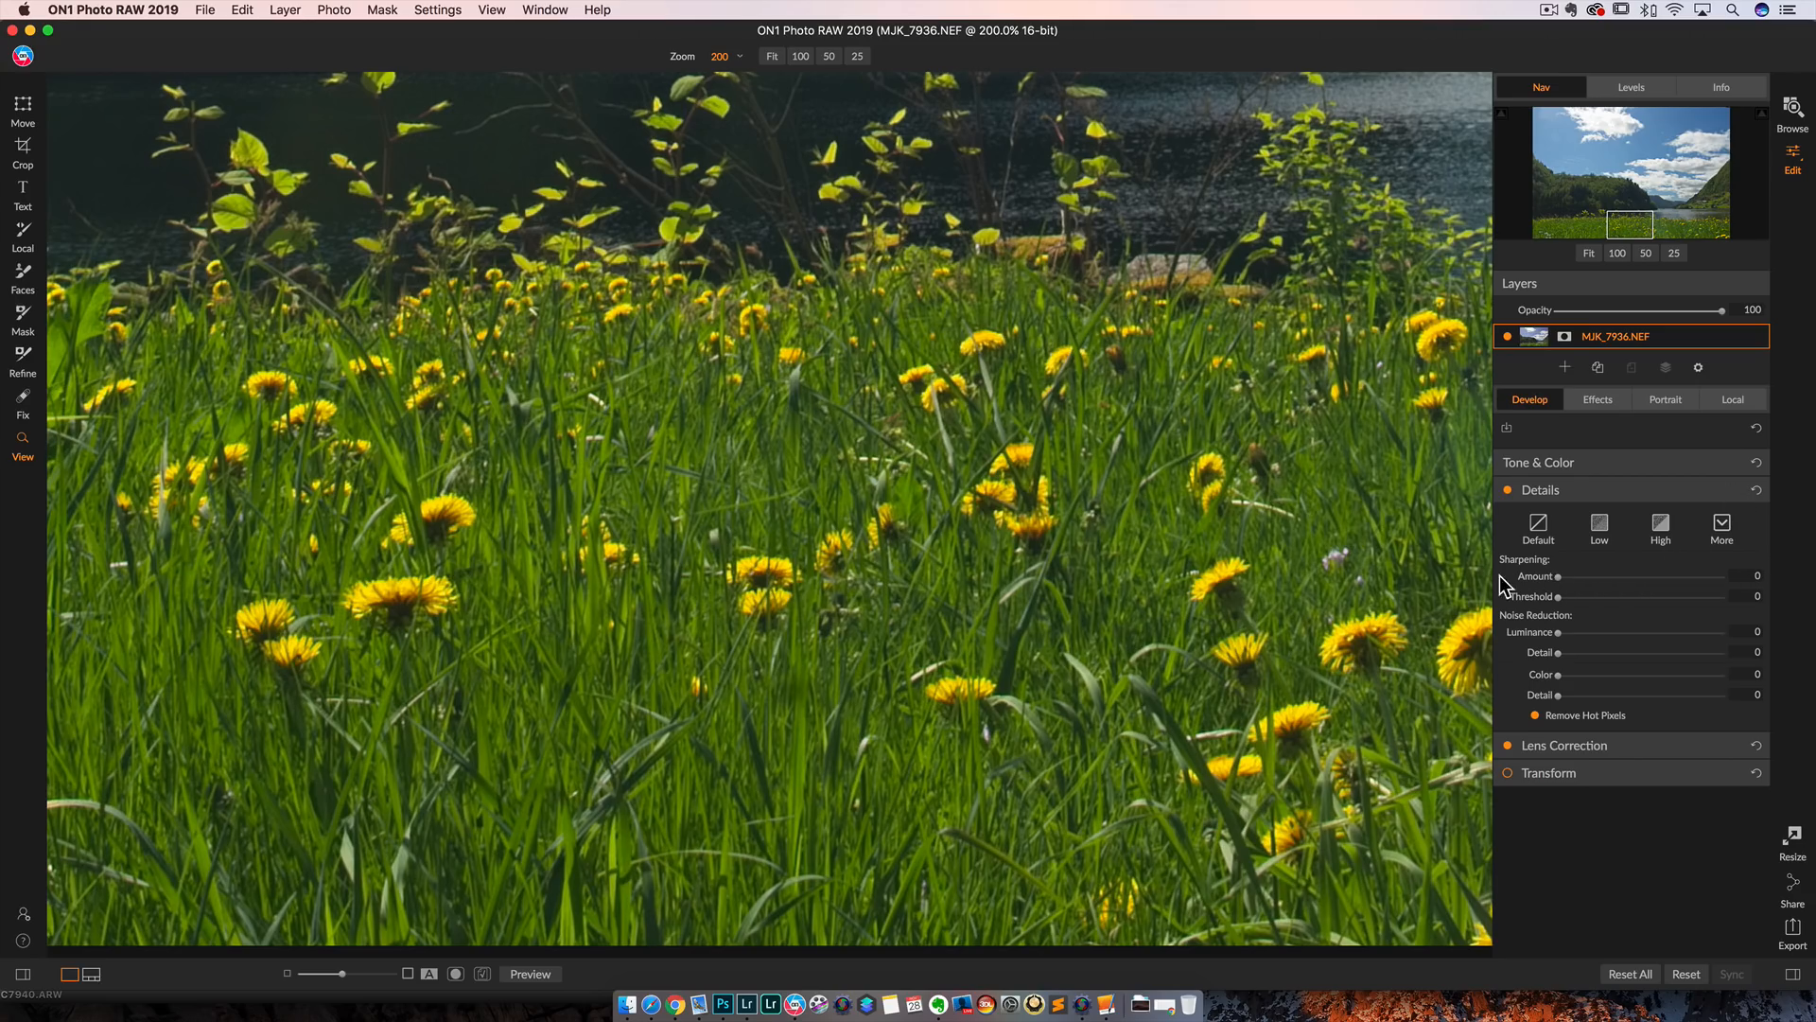
# Step: Add a Dynamic Contrast filter and set its Small contrast to 53
pyautogui.click(1597, 399)
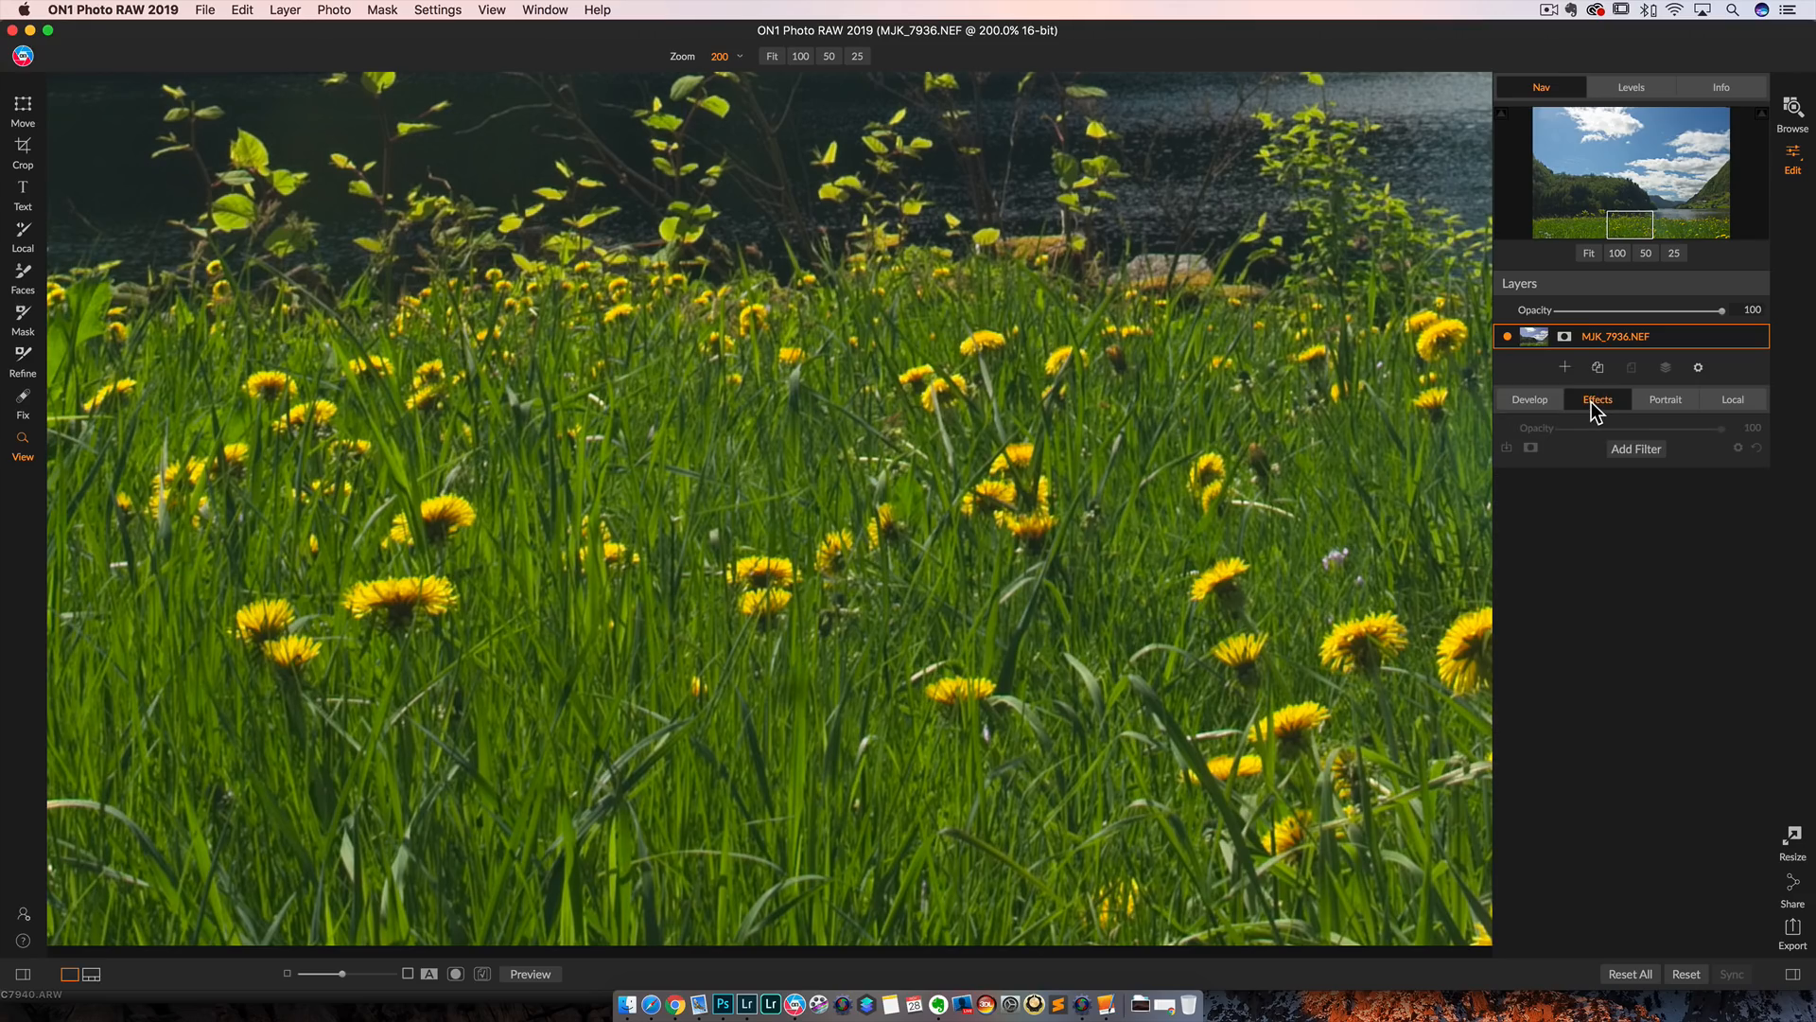
pyautogui.click(1635, 449)
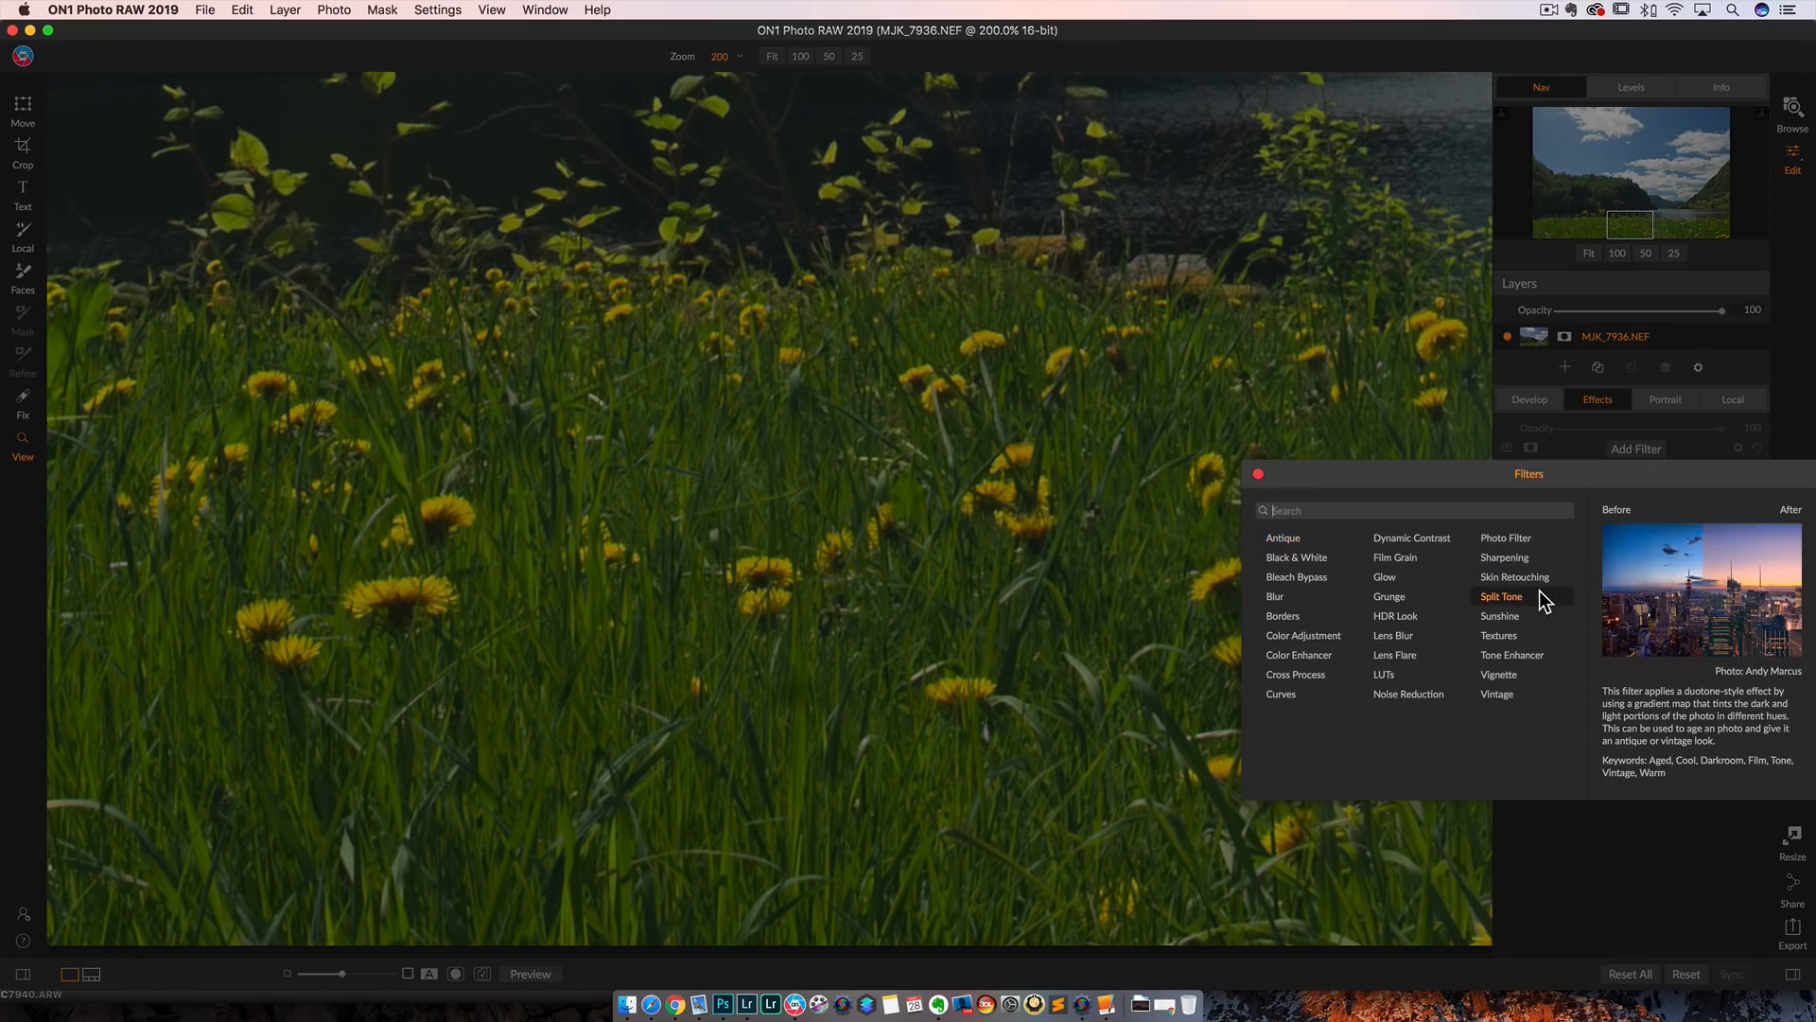
pyautogui.click(1412, 537)
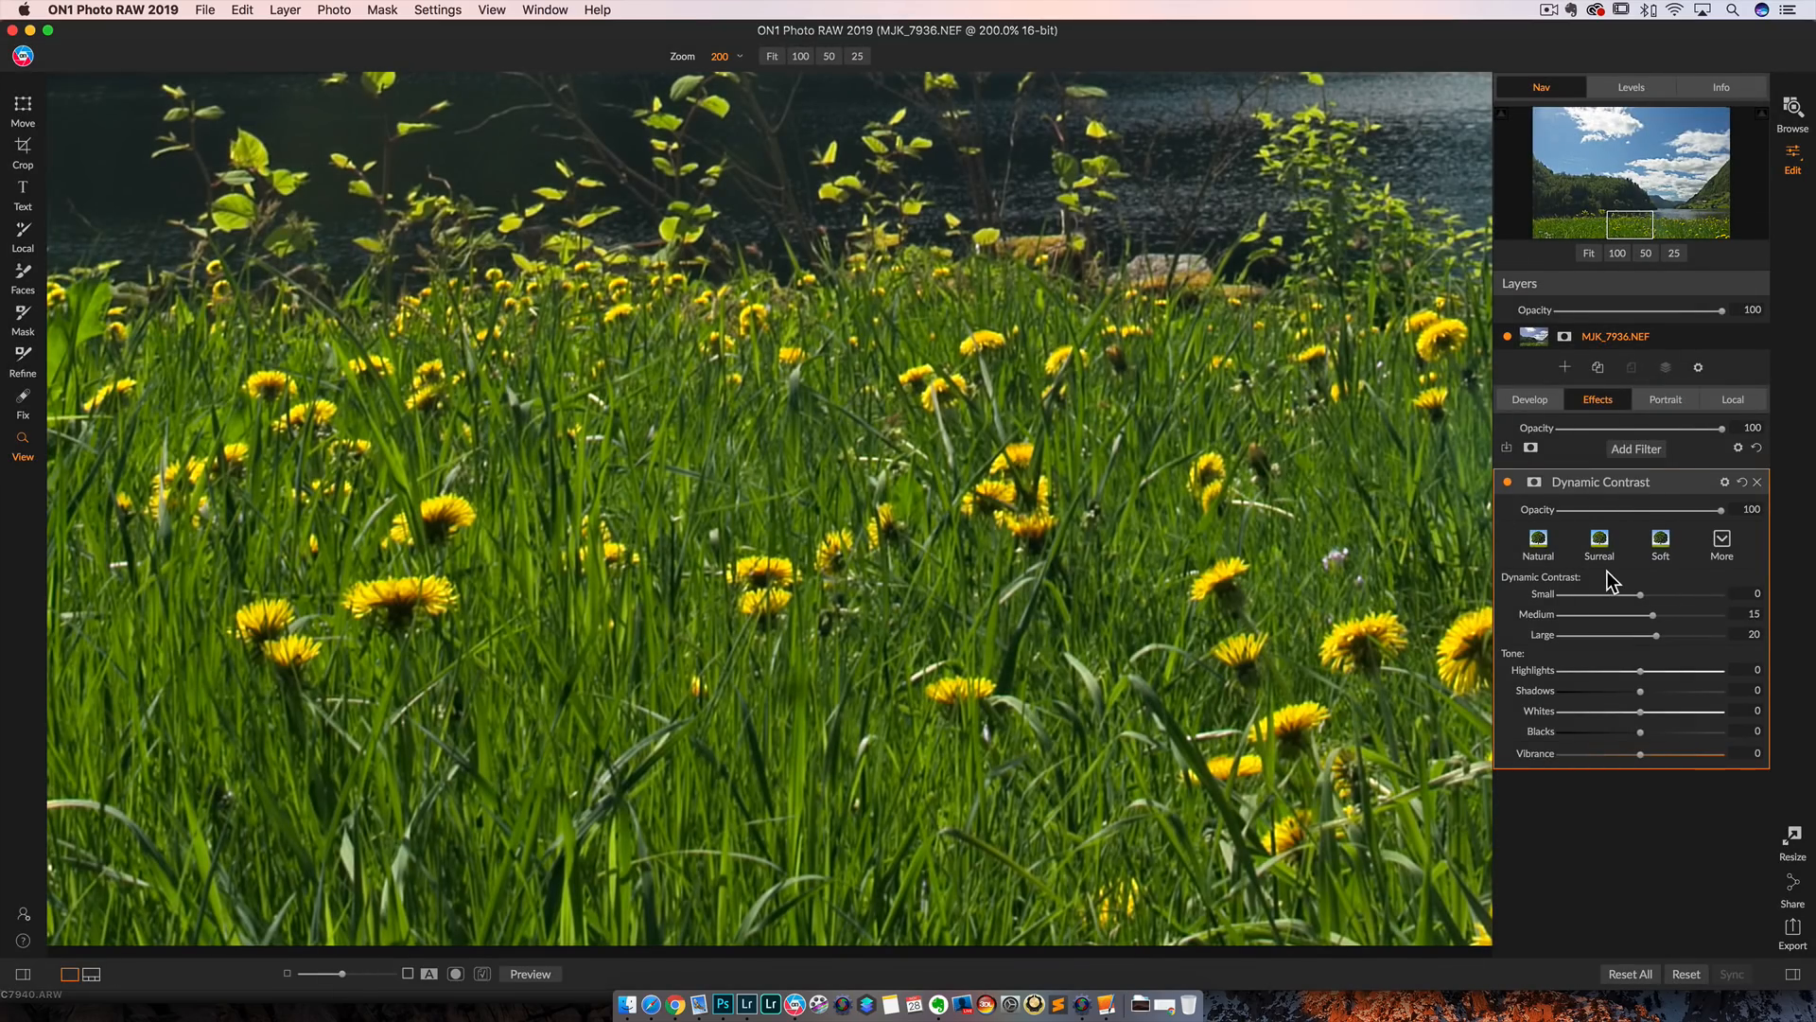
pyautogui.moveTo(1640, 594); pyautogui.dragTo(1714, 595)
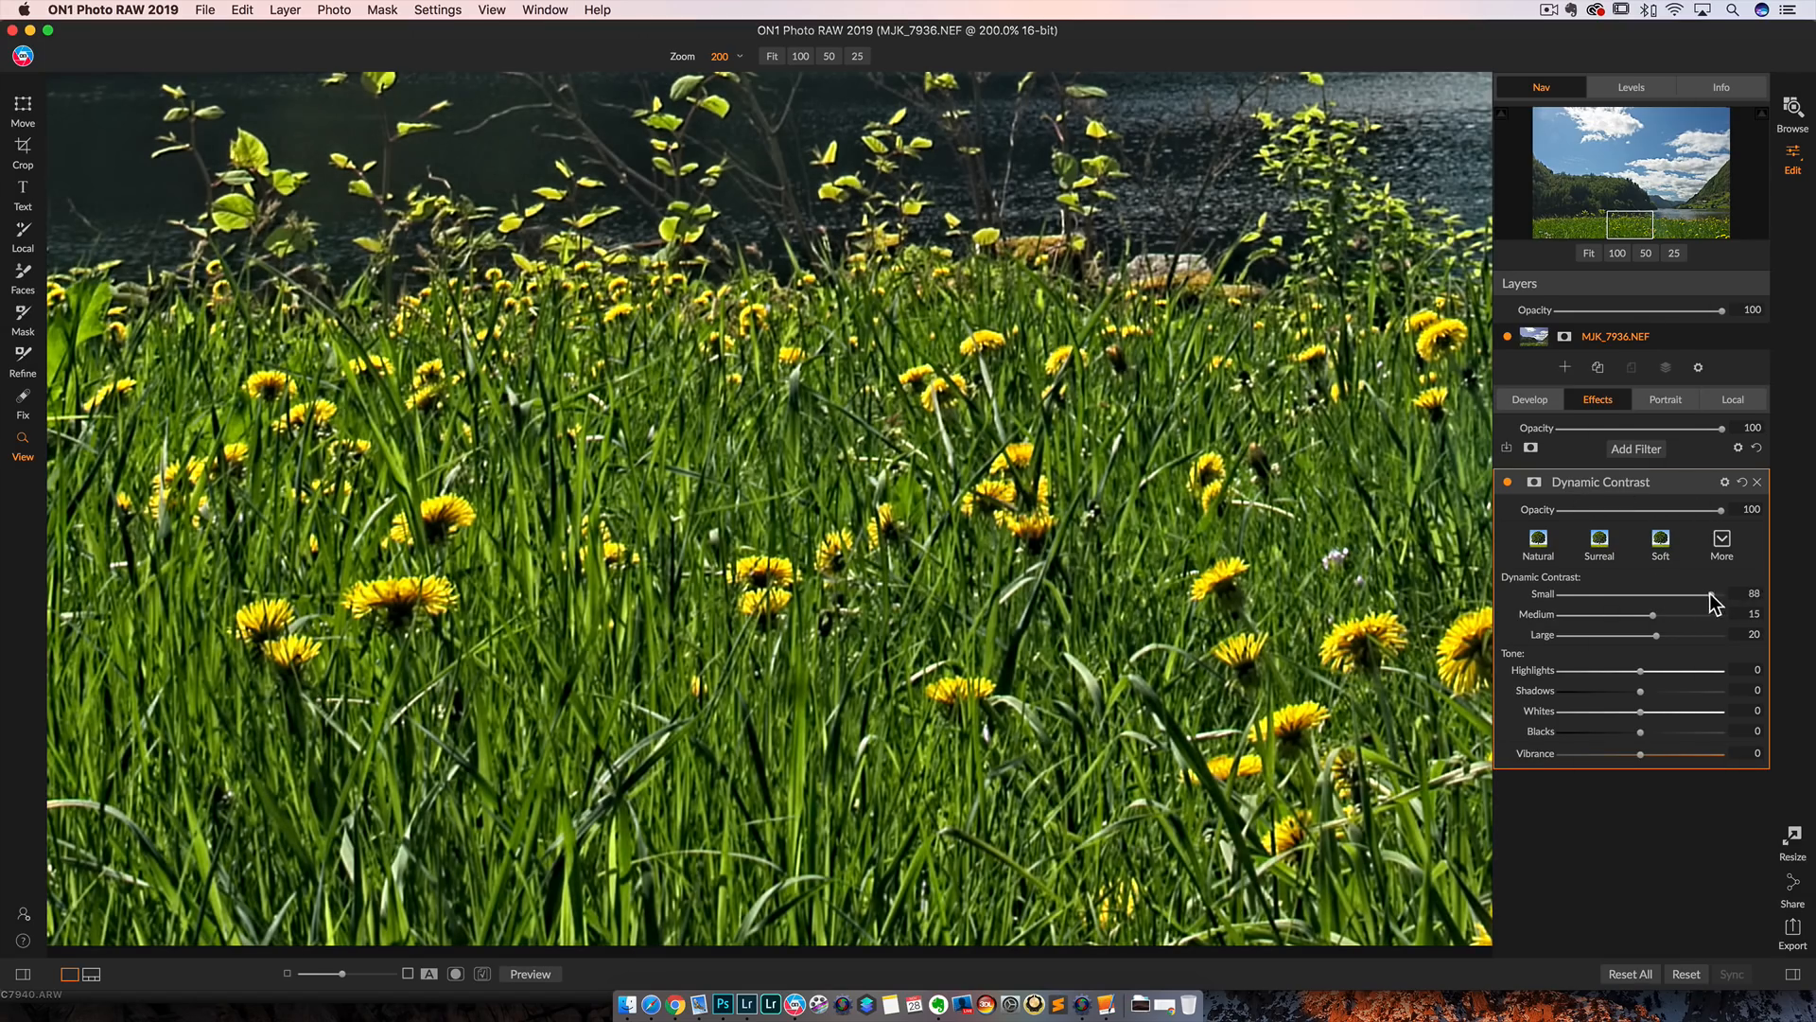
pyautogui.click(1509, 482)
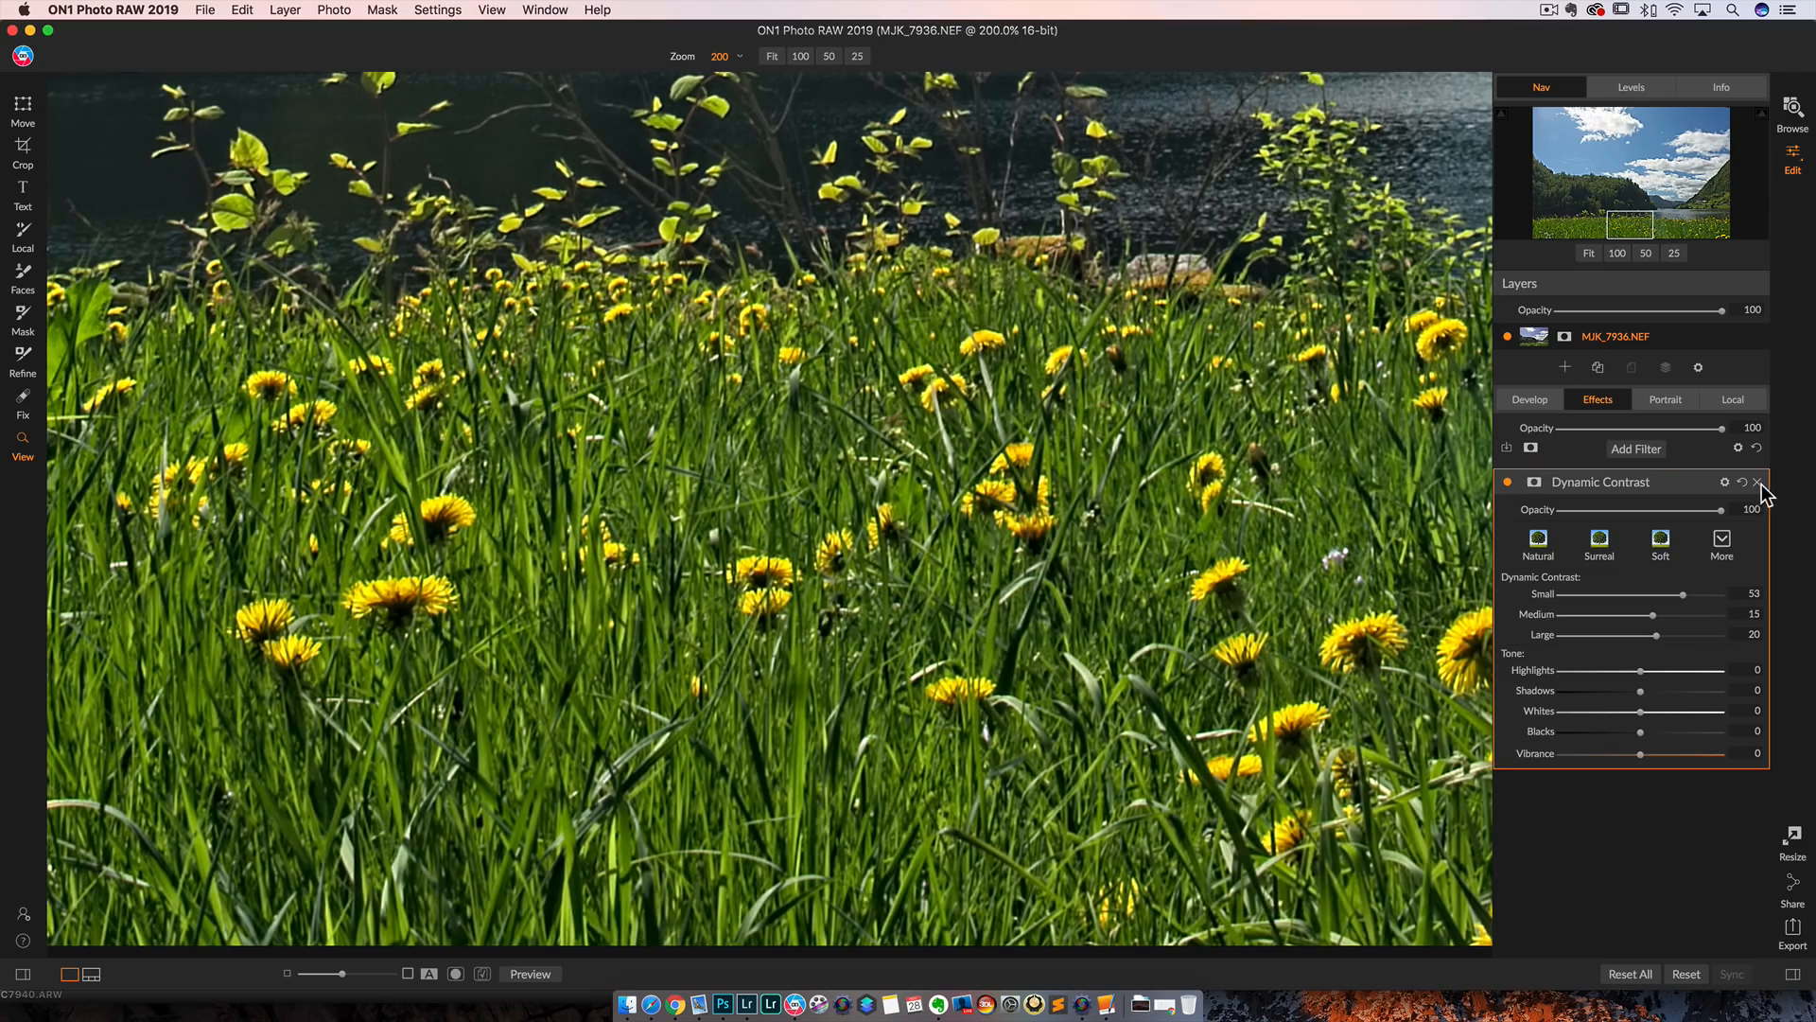
# Step: Add a High Pass Sharpening filter with Amount 84
pyautogui.click(1635, 448)
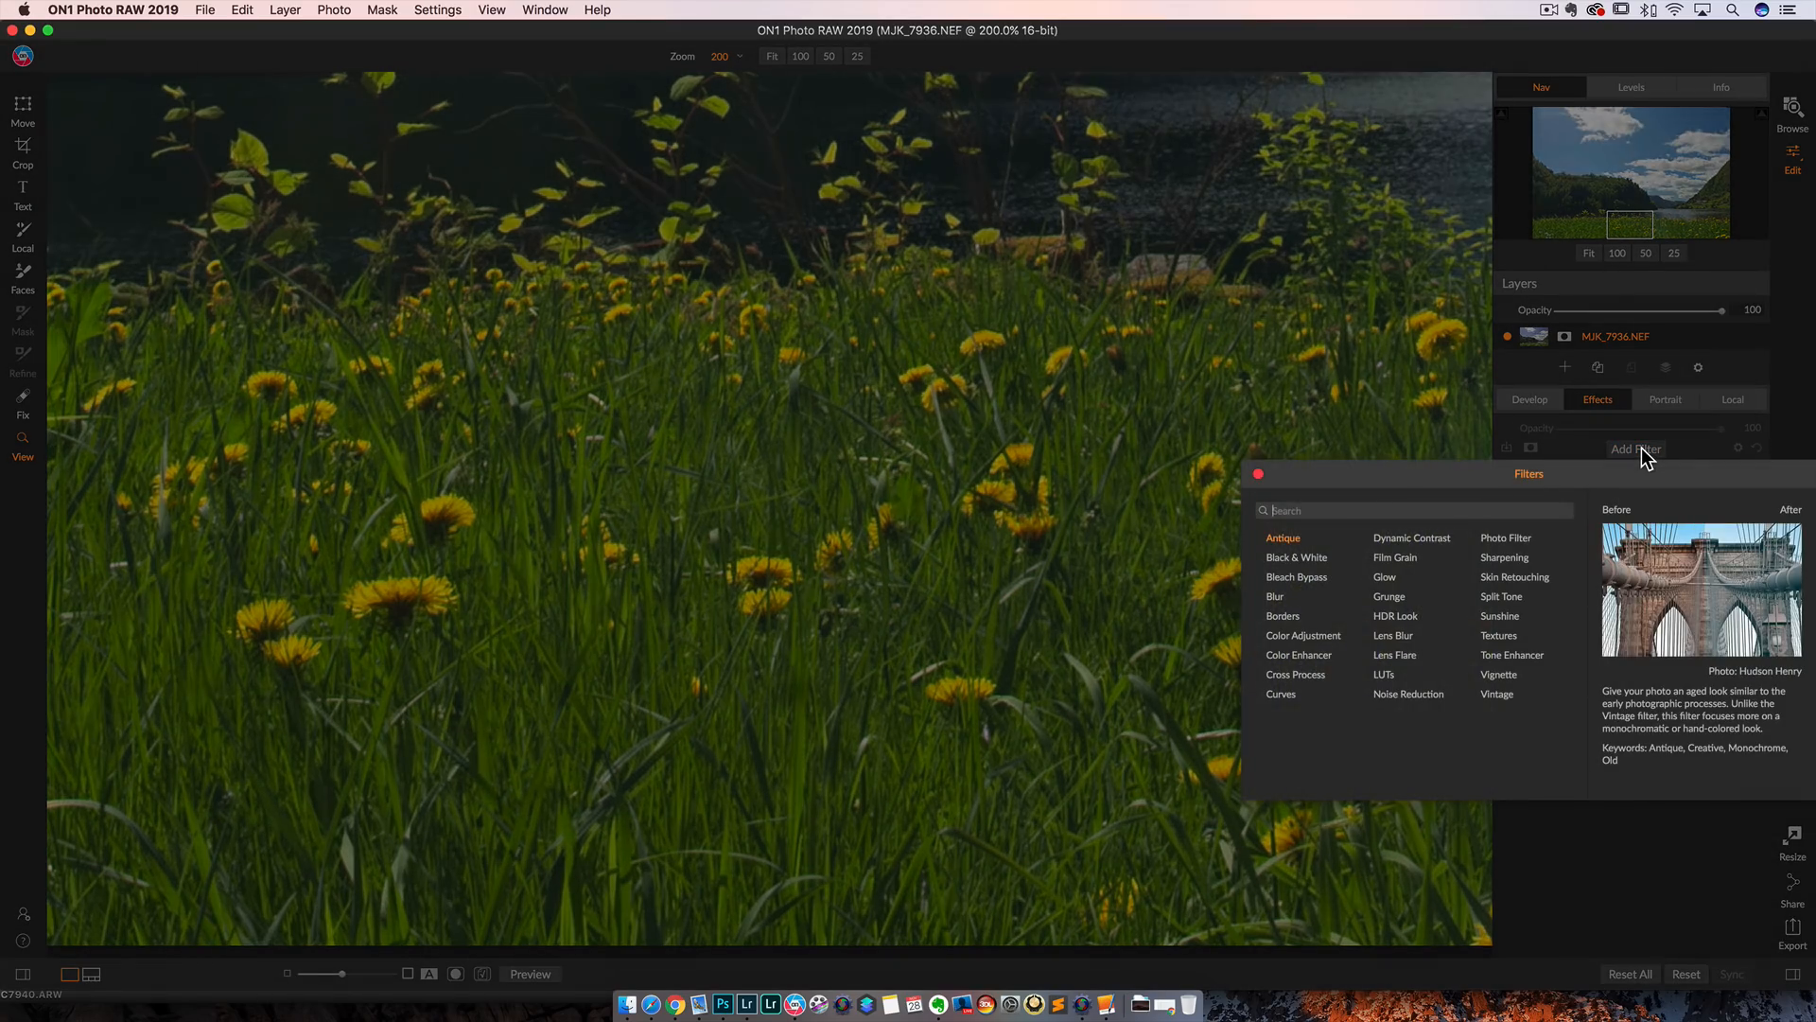
pyautogui.click(1505, 557)
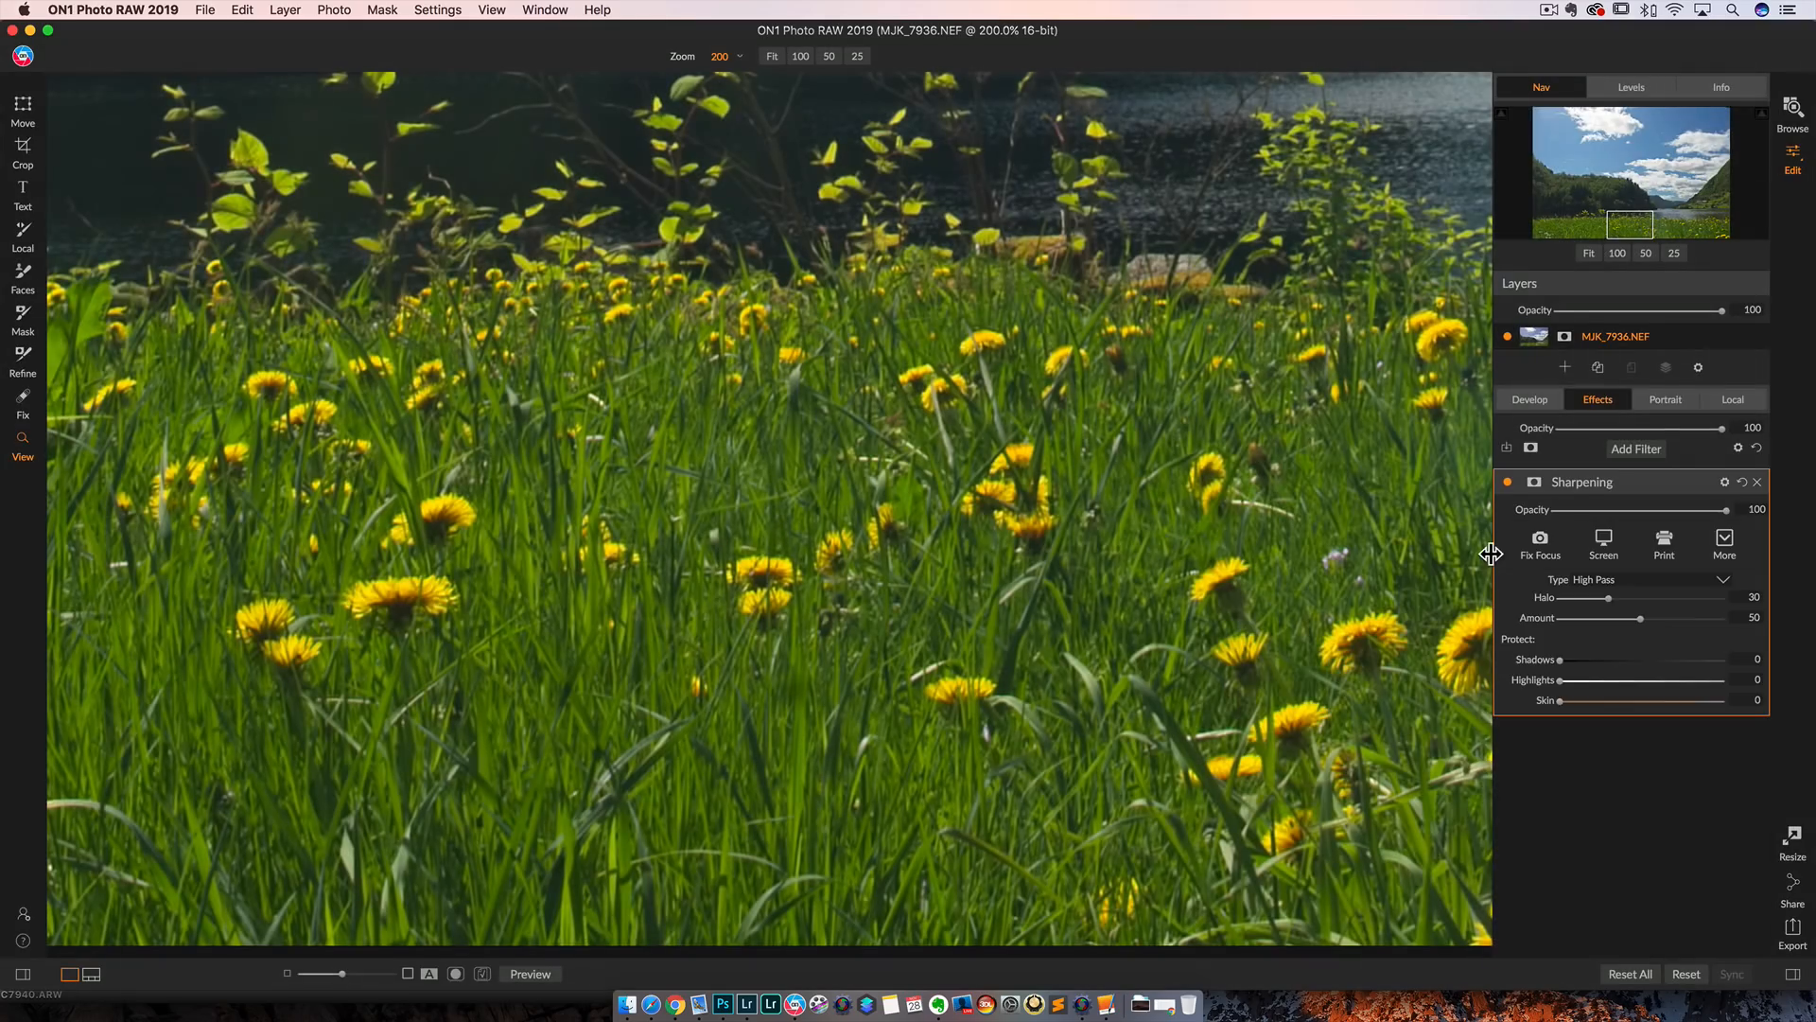
pyautogui.click(1722, 579)
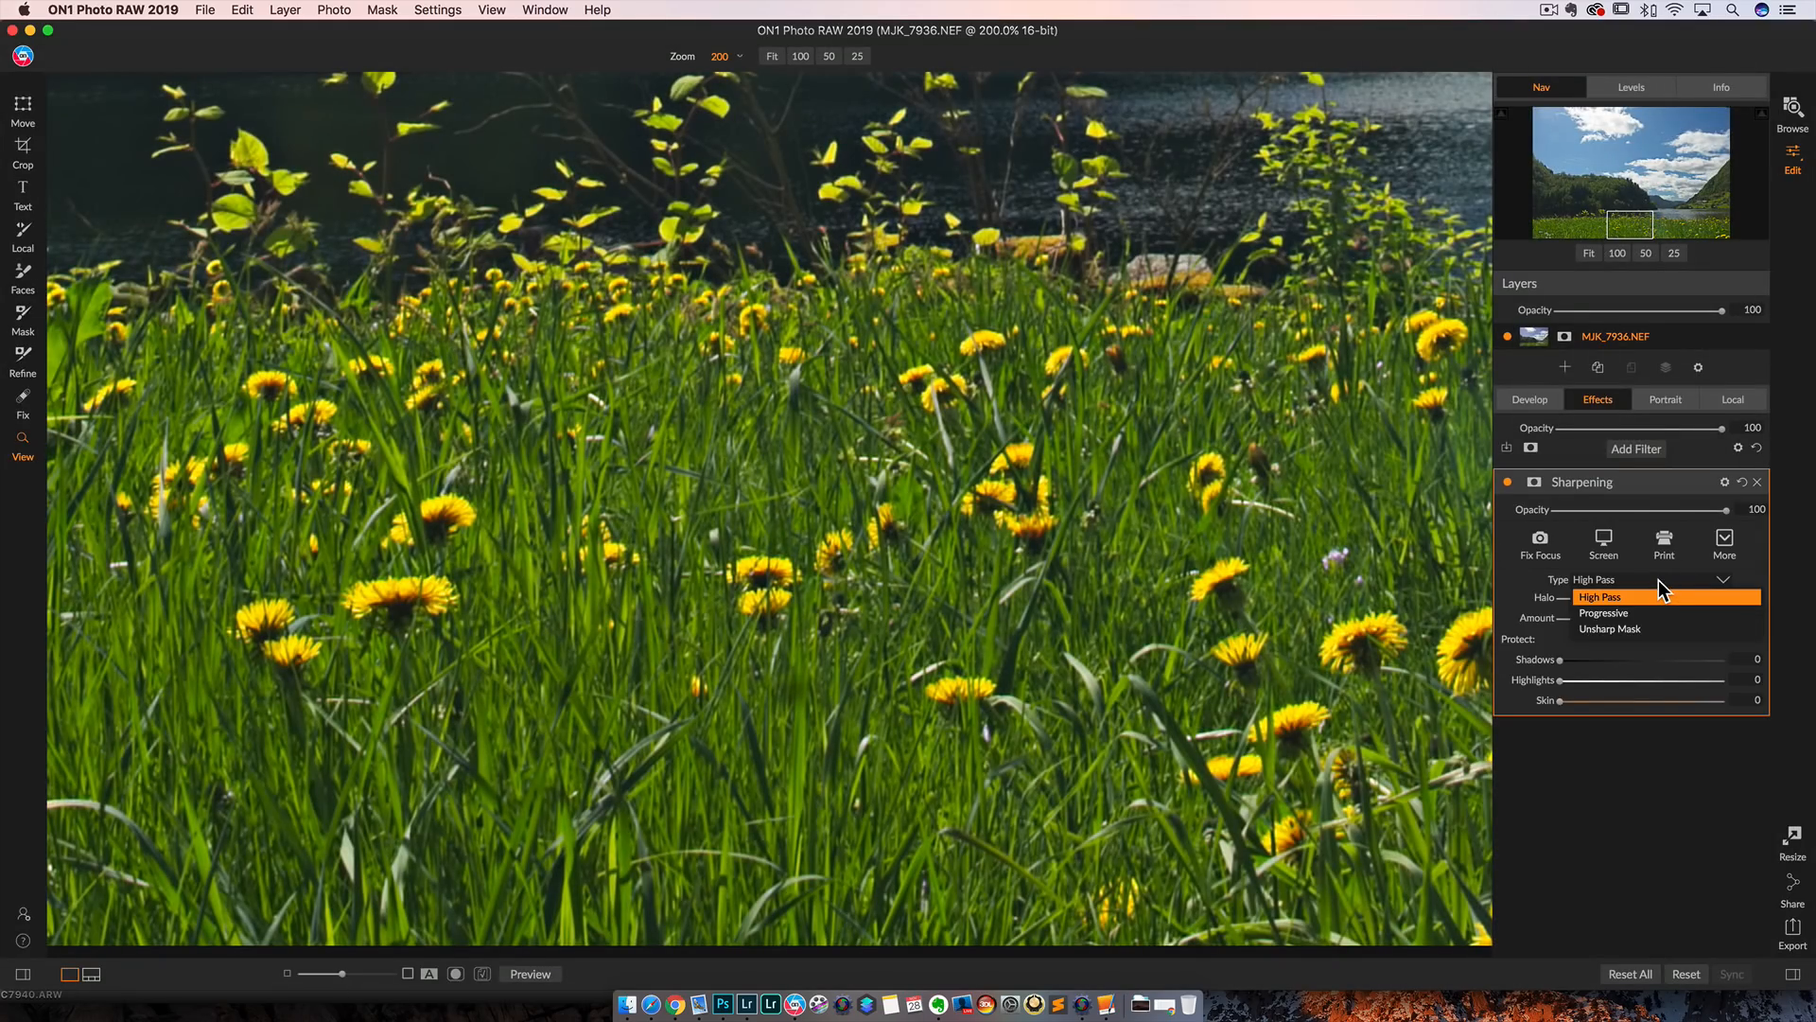
pyautogui.click(1599, 596)
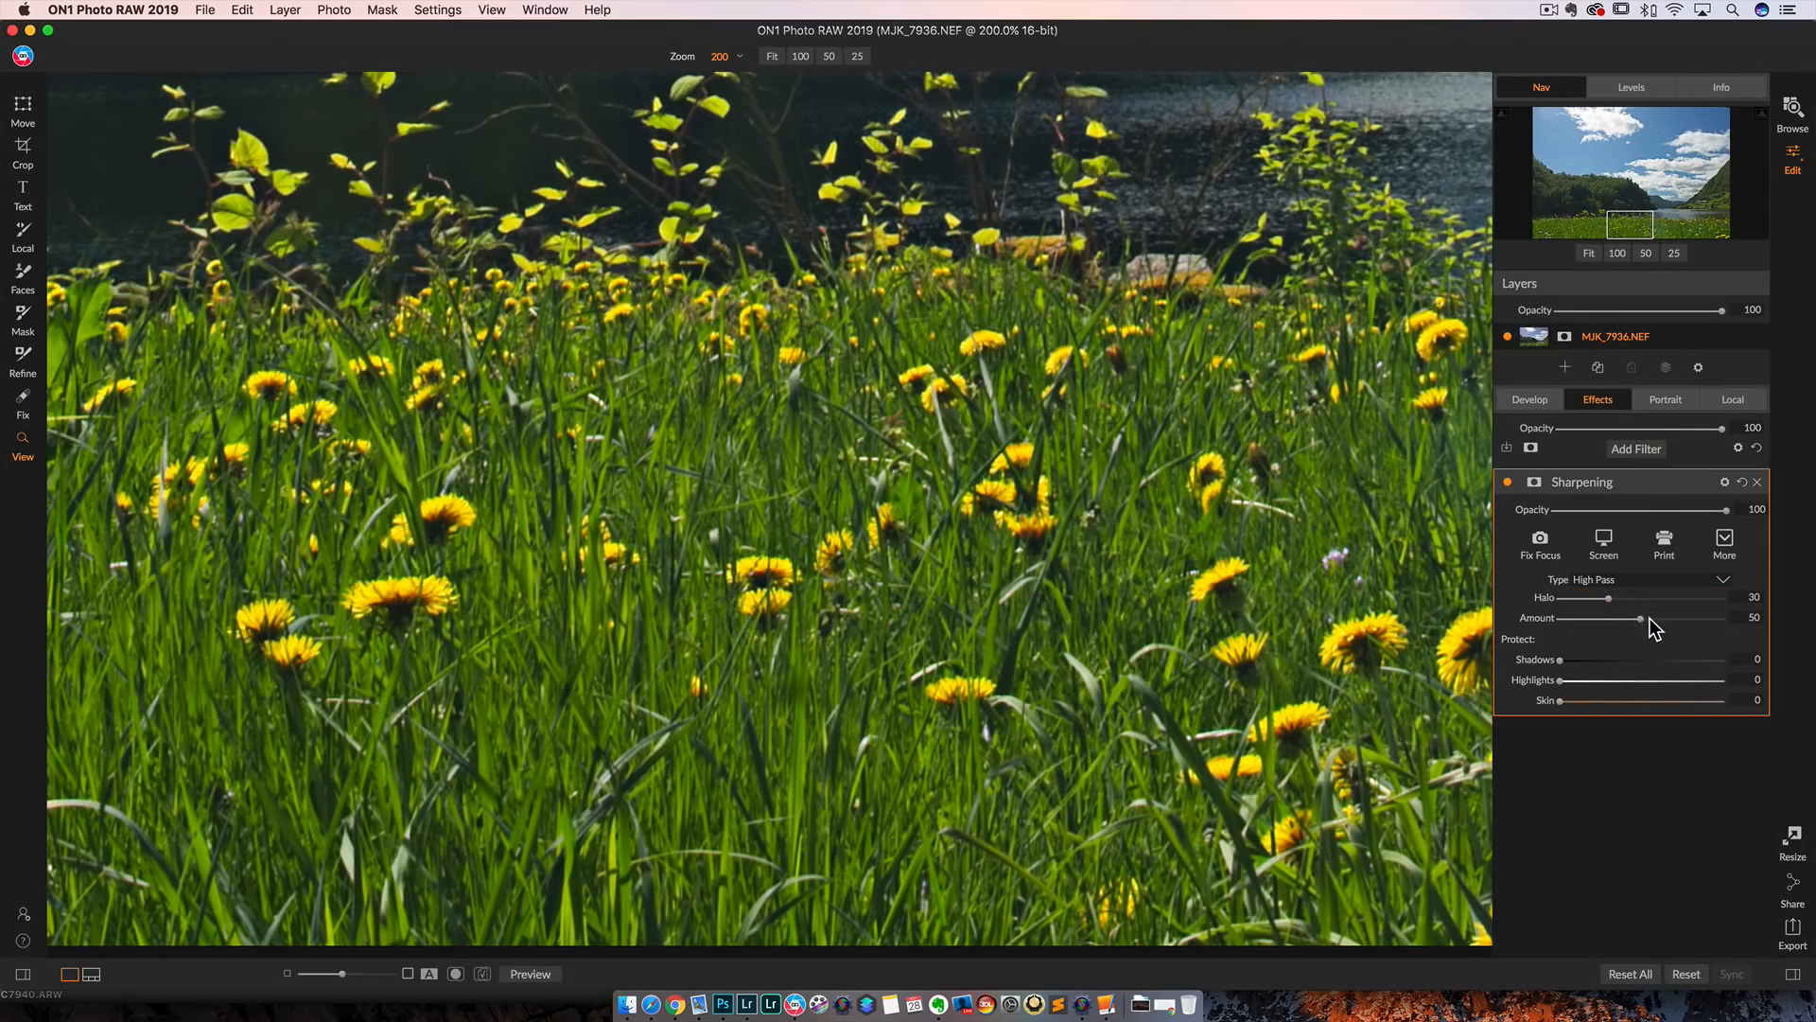
pyautogui.moveTo(1625, 618); pyautogui.dragTo(1695, 618)
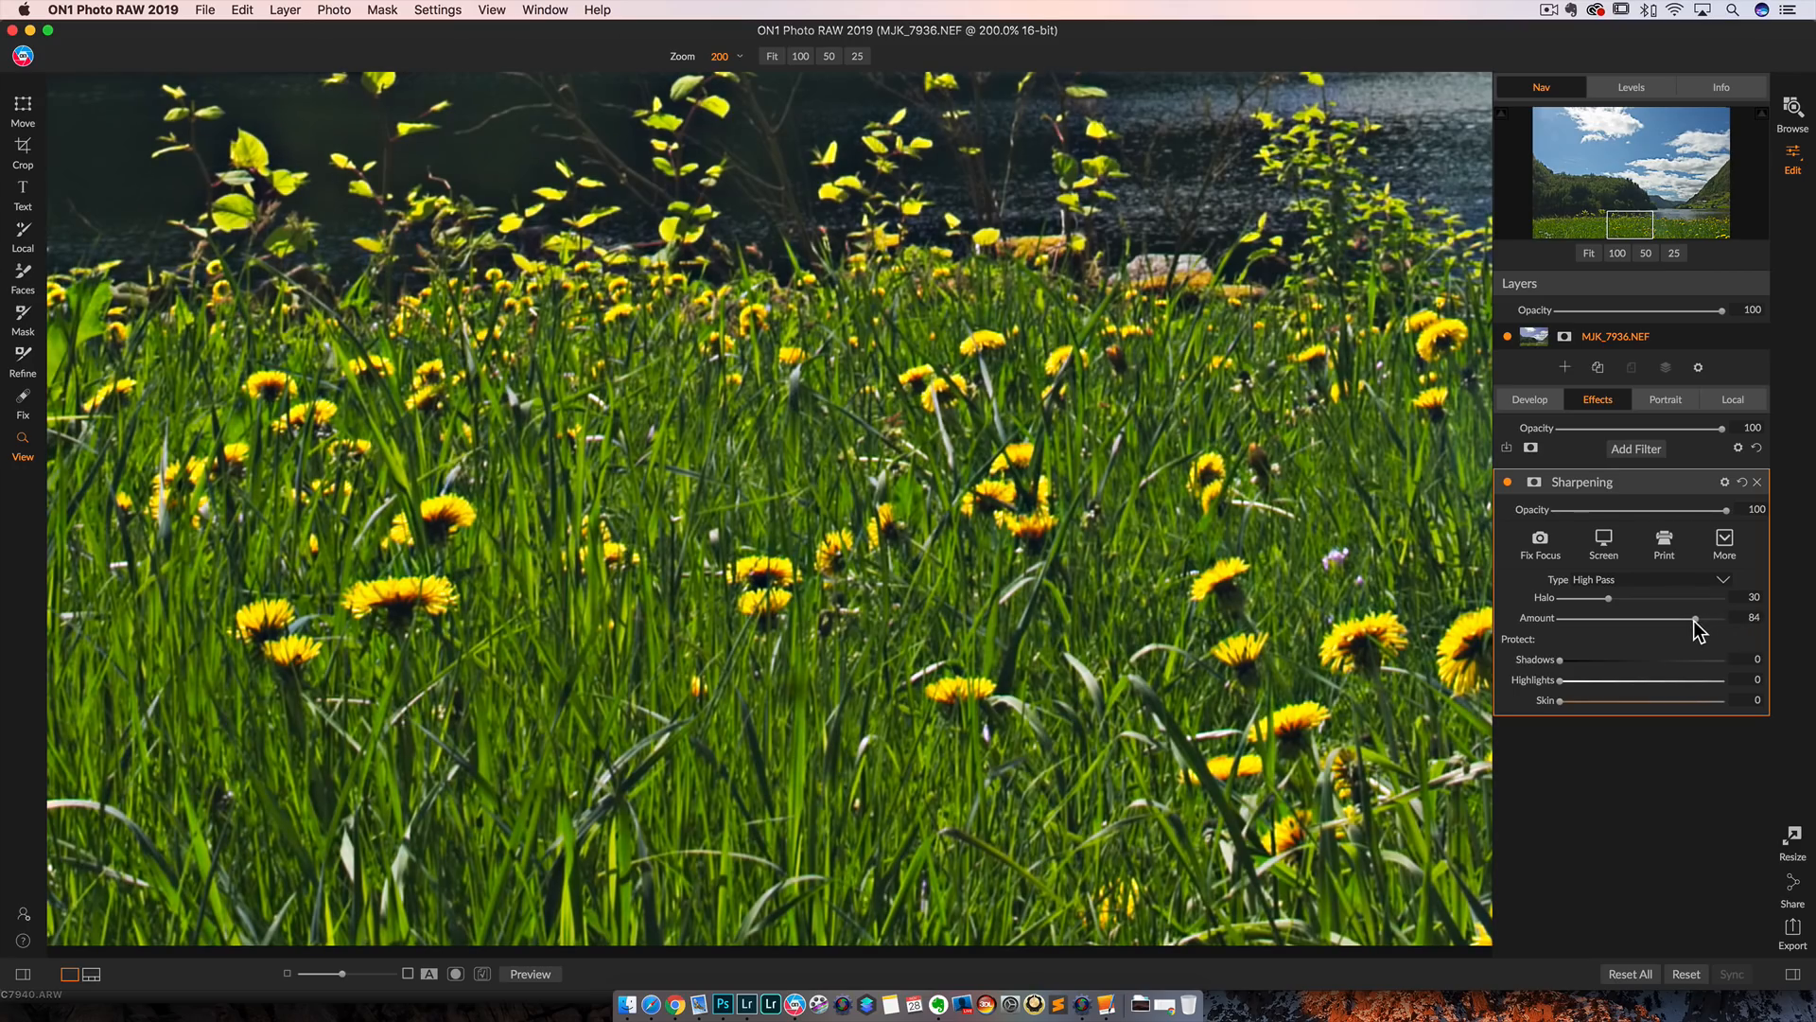
pyautogui.moveTo(1463, 300)
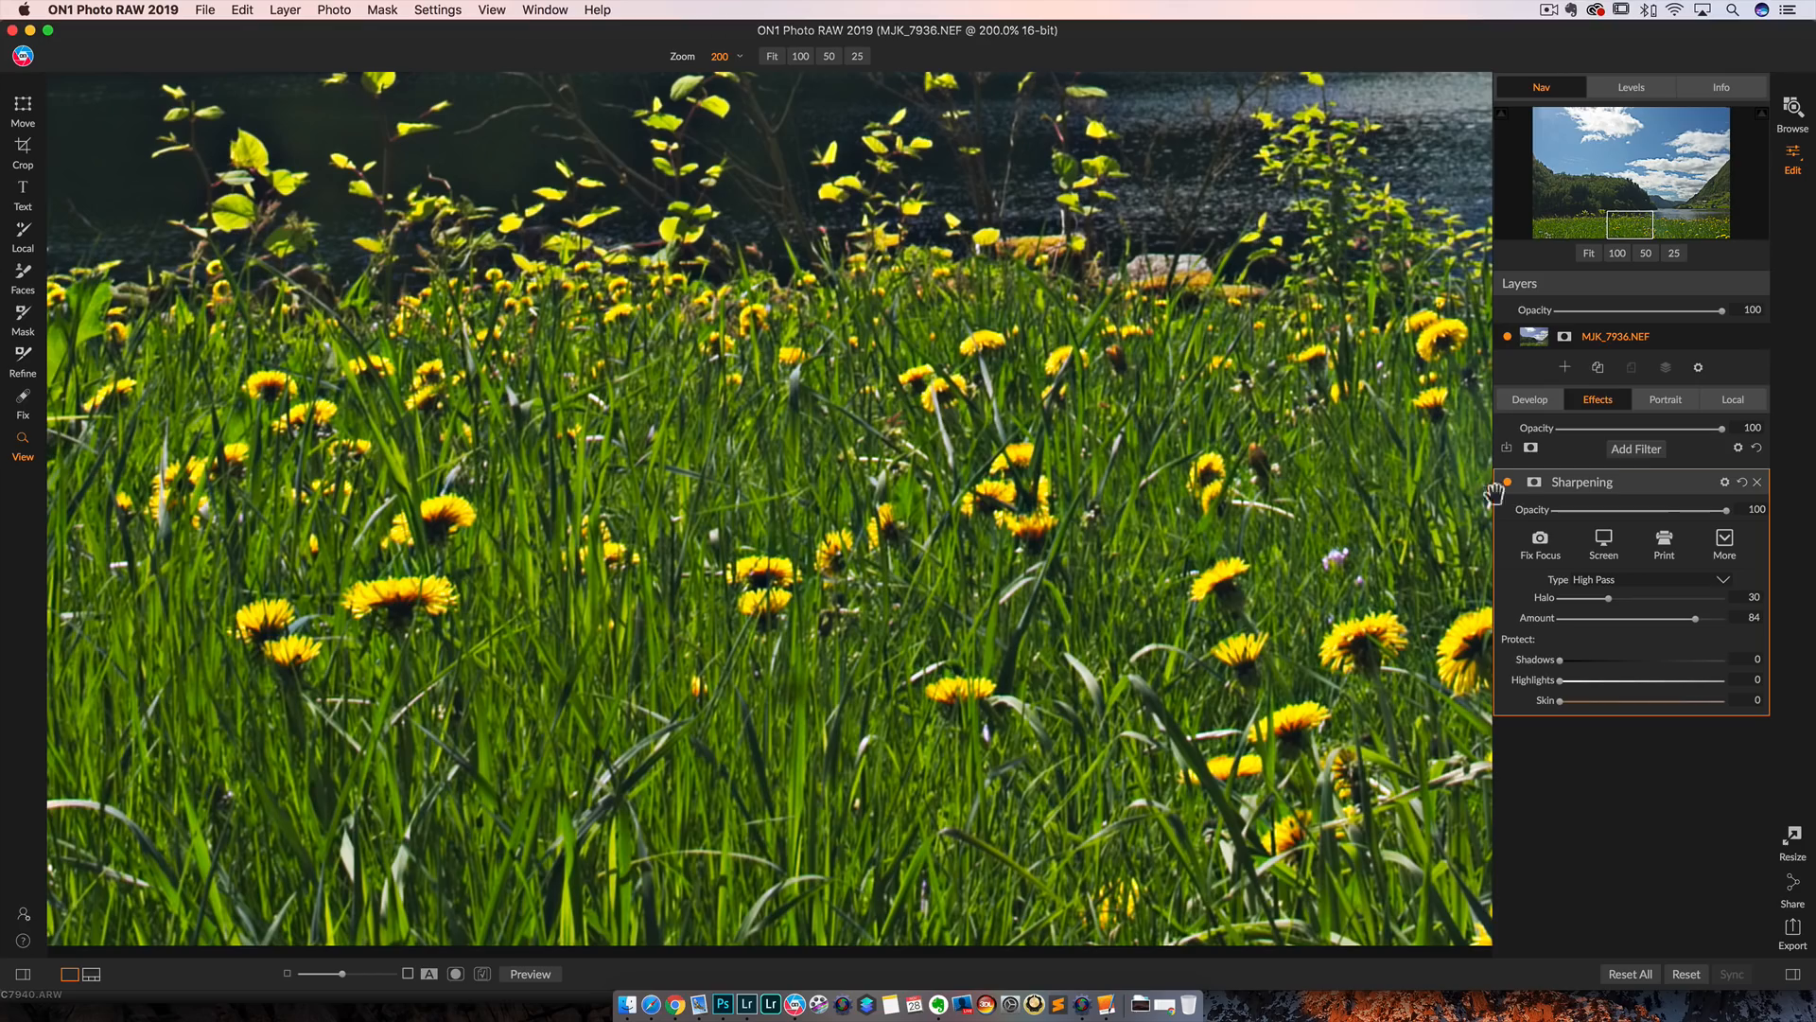
# Step: Toggle the sharpening filter to compare and pan from the hillside trees to the water
pyautogui.click(1507, 482)
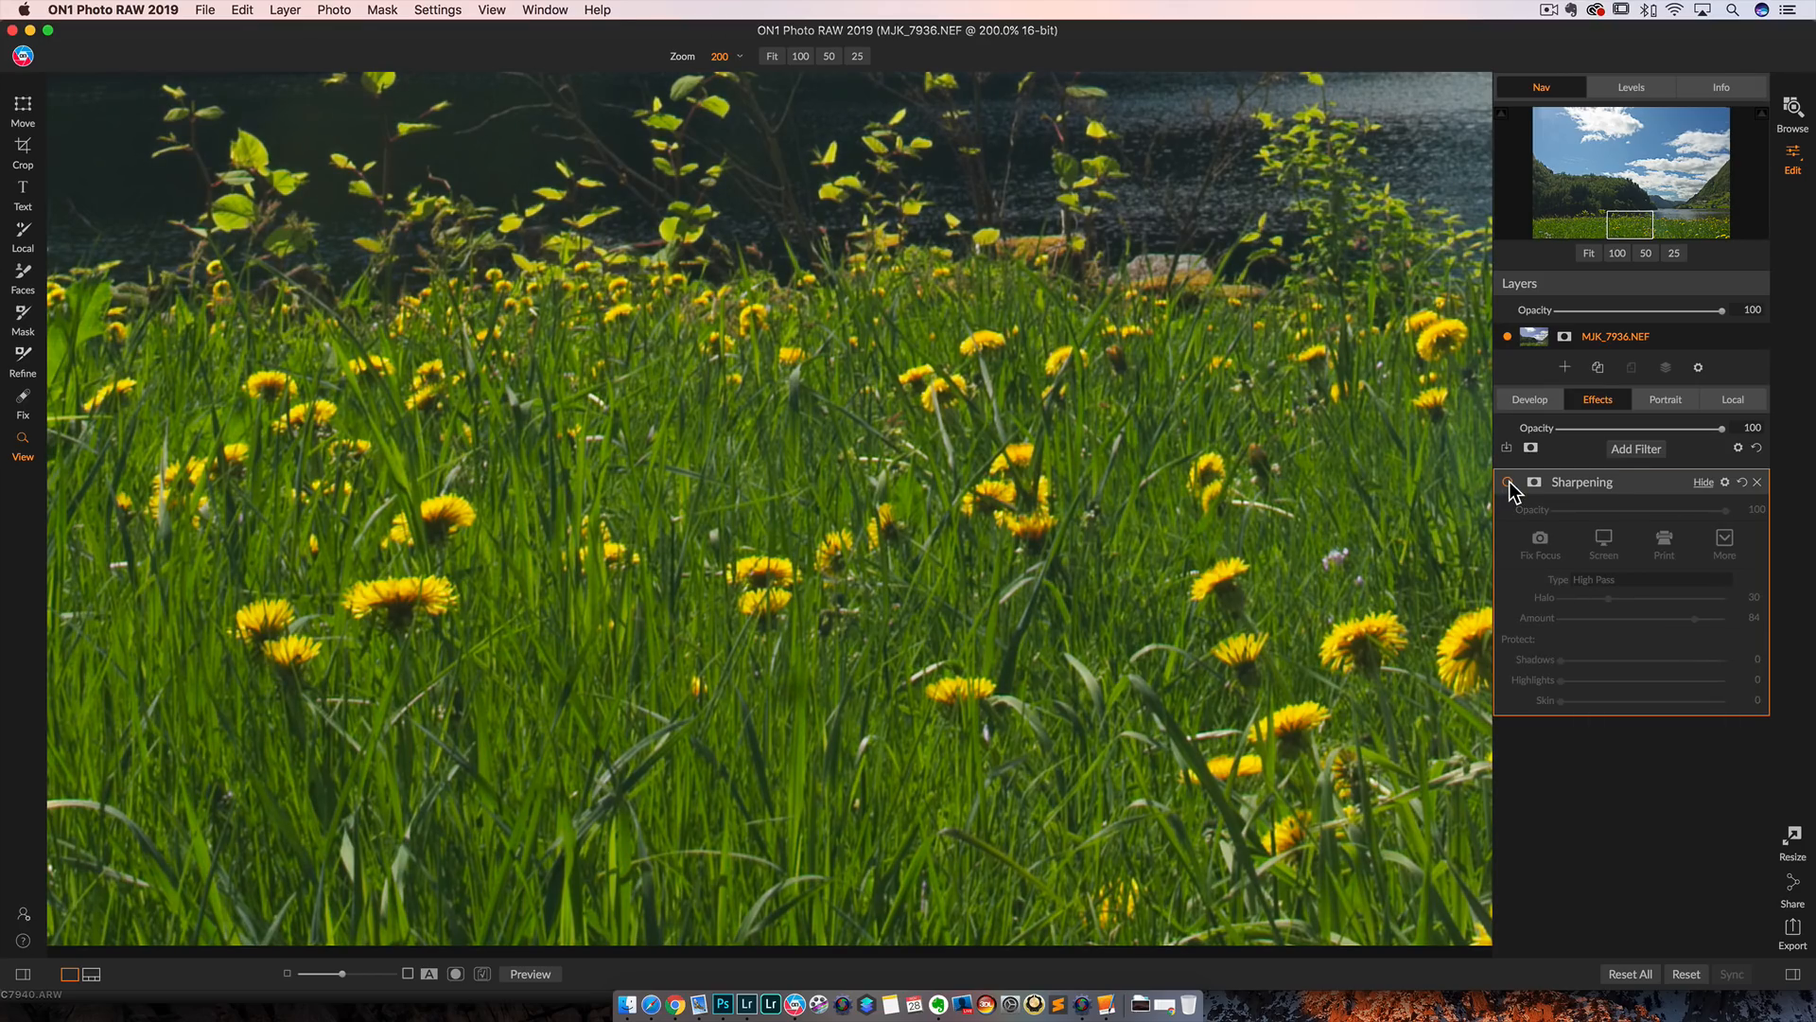
pyautogui.click(1508, 483)
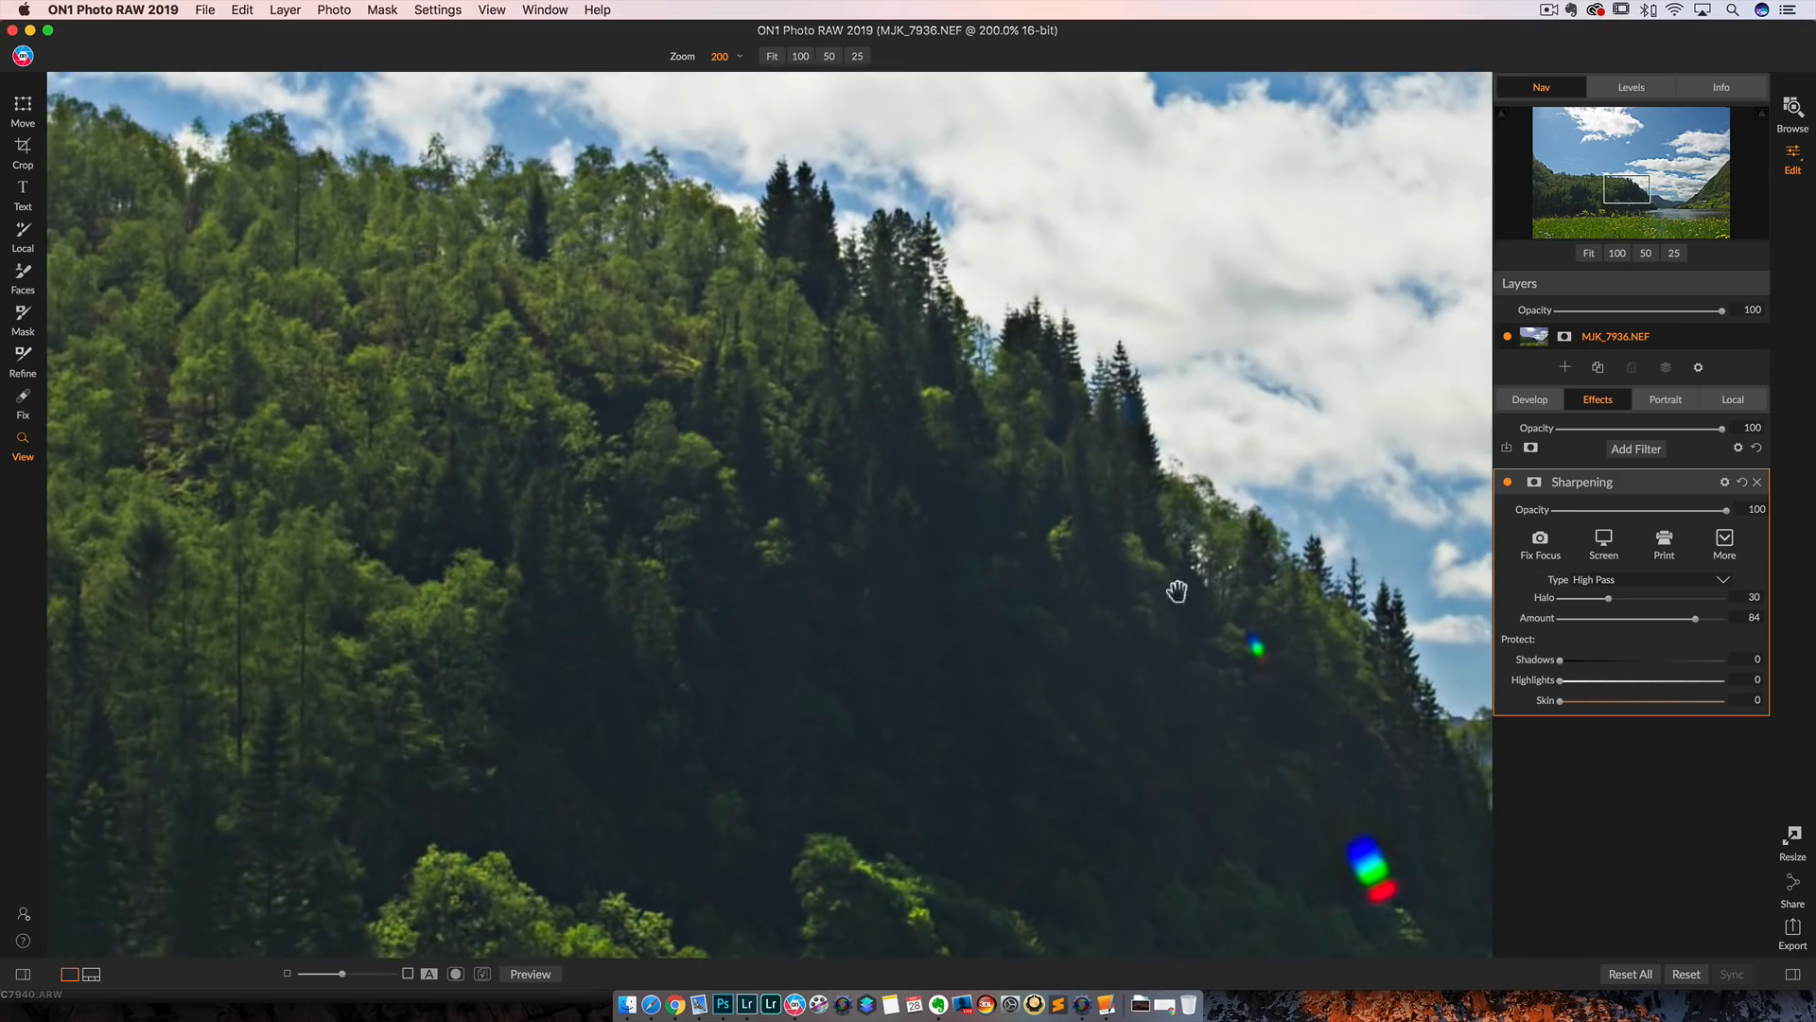
pyautogui.moveTo(1175, 588); pyautogui.dragTo(902, 622)
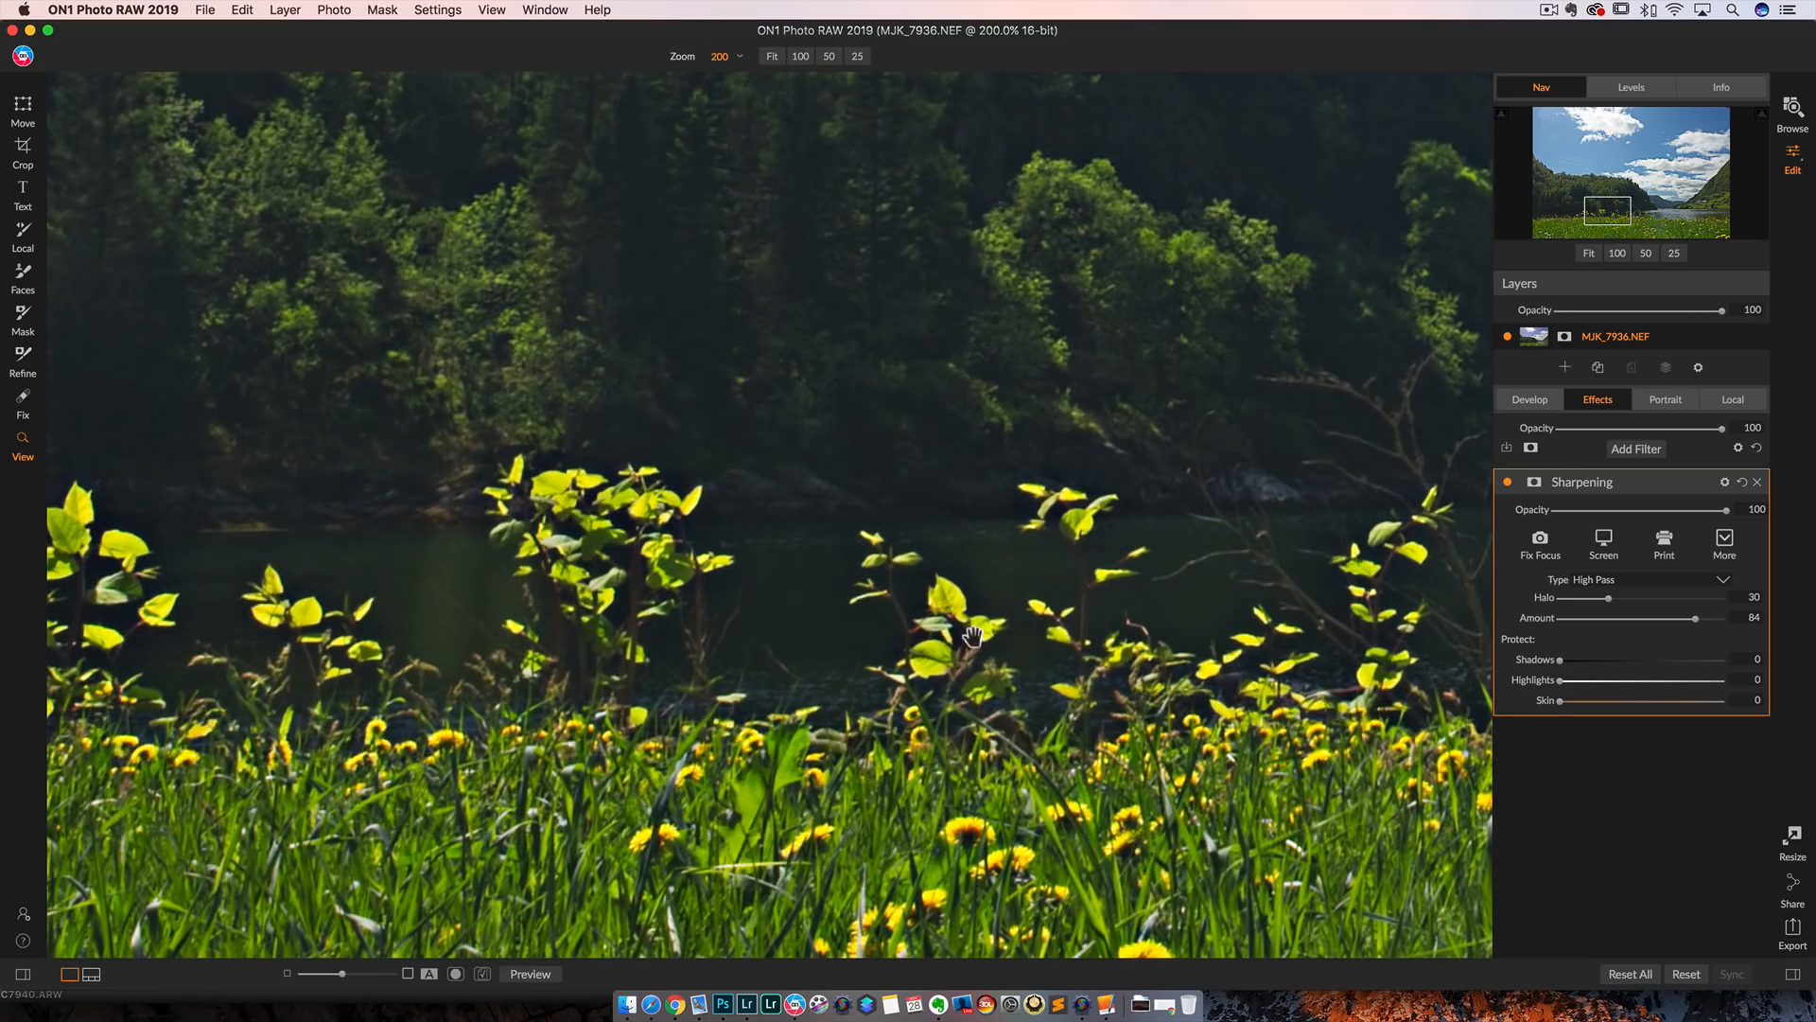
pyautogui.moveTo(1509, 486)
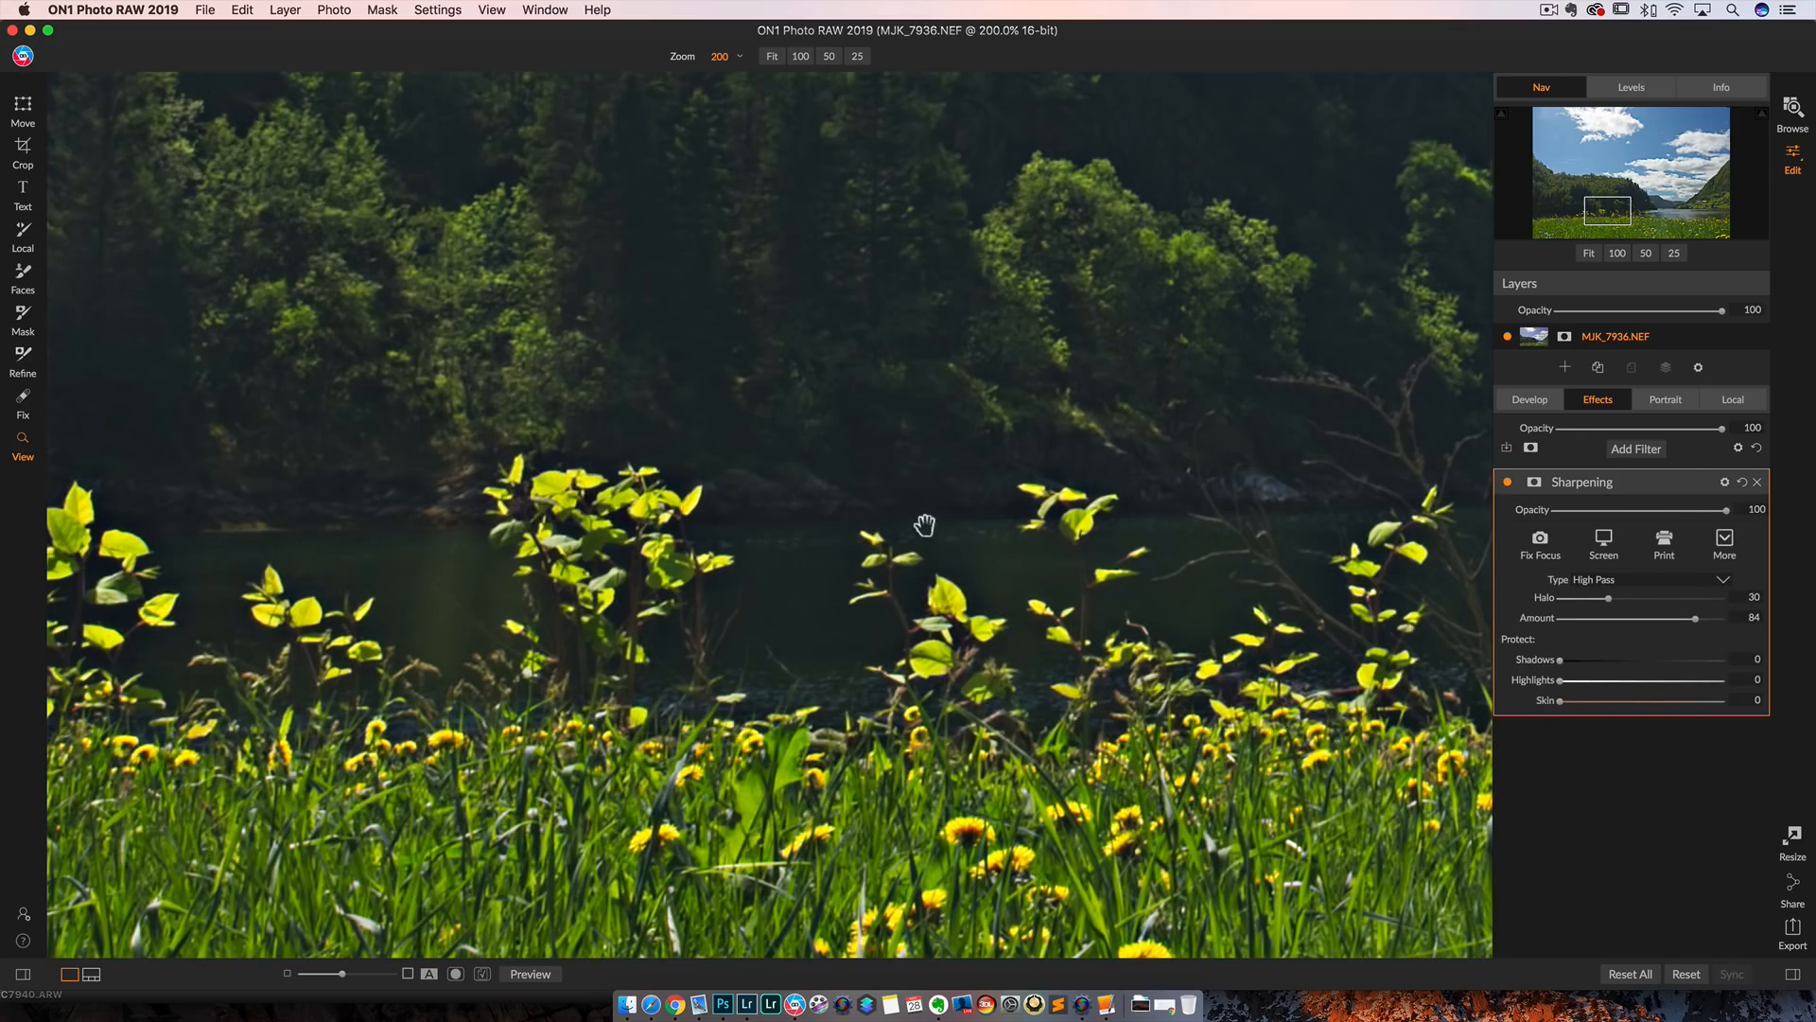
pyautogui.moveTo(901, 541)
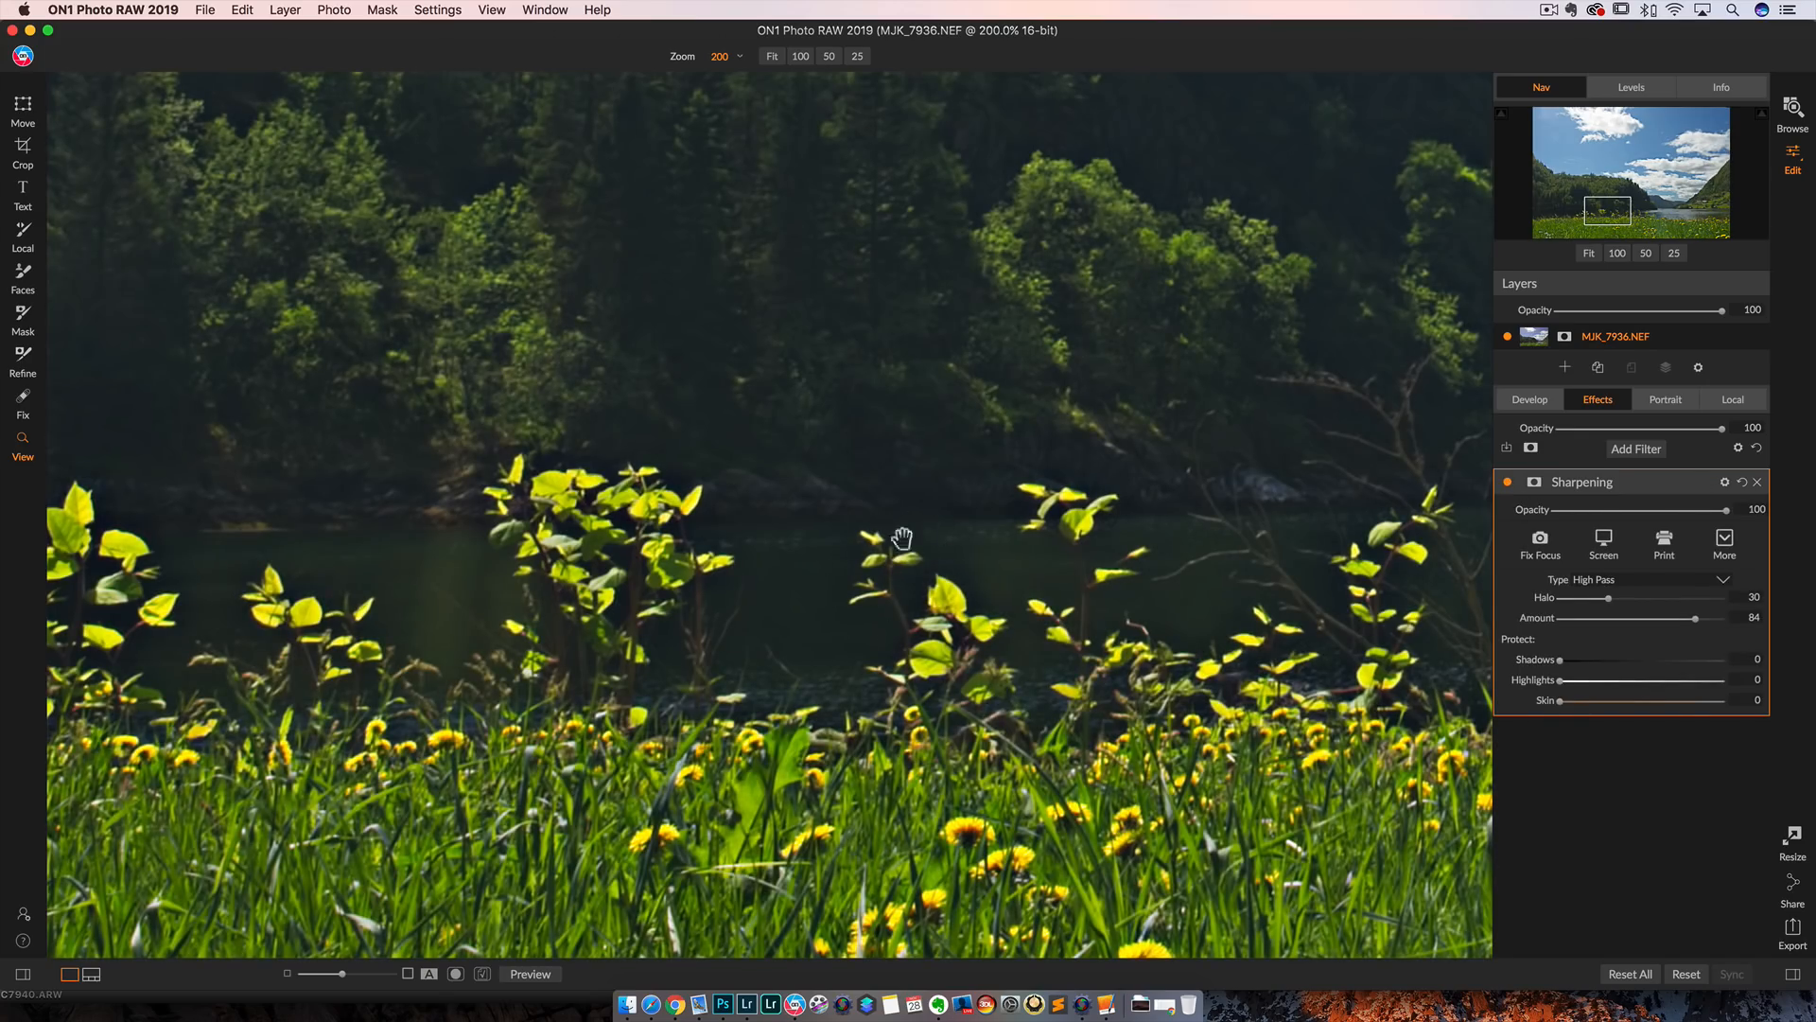
pyautogui.moveTo(1603, 622)
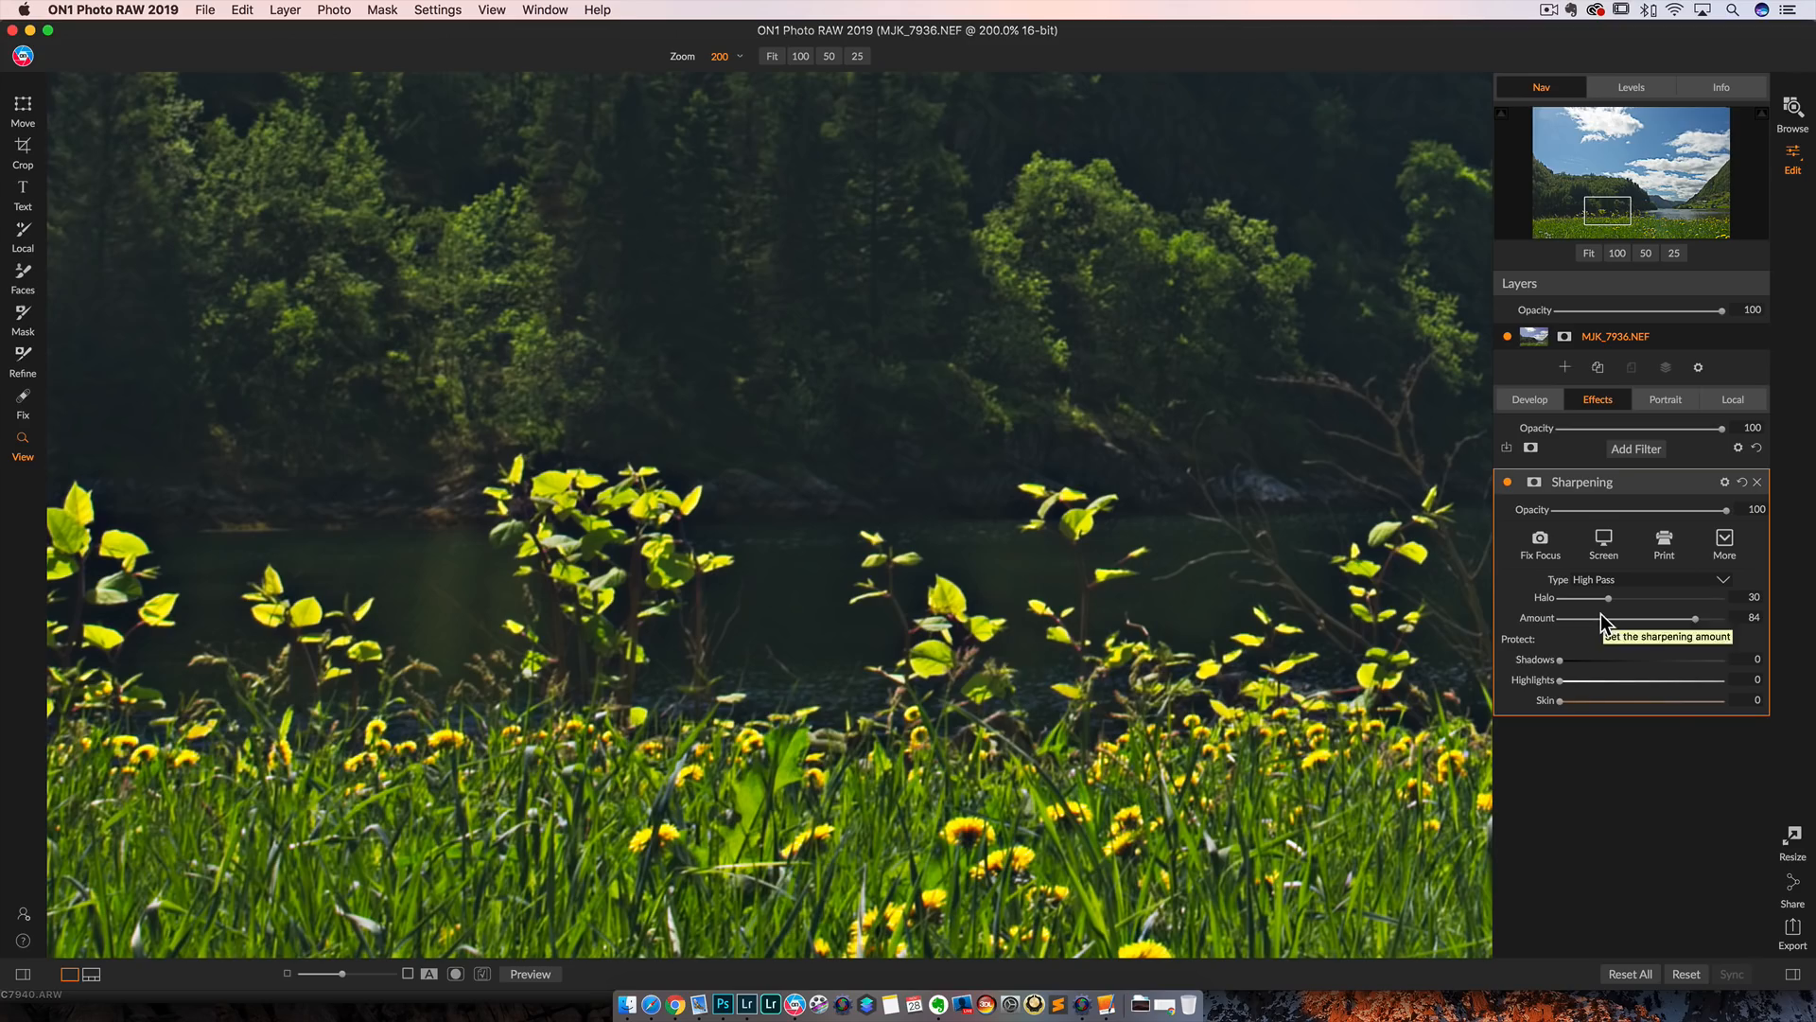
# Step: Set High Pass sharpening Halo to 6, try amounts 15–32, and settle Amount at 19
pyautogui.moveTo(1610, 598); pyautogui.dragTo(1560, 598)
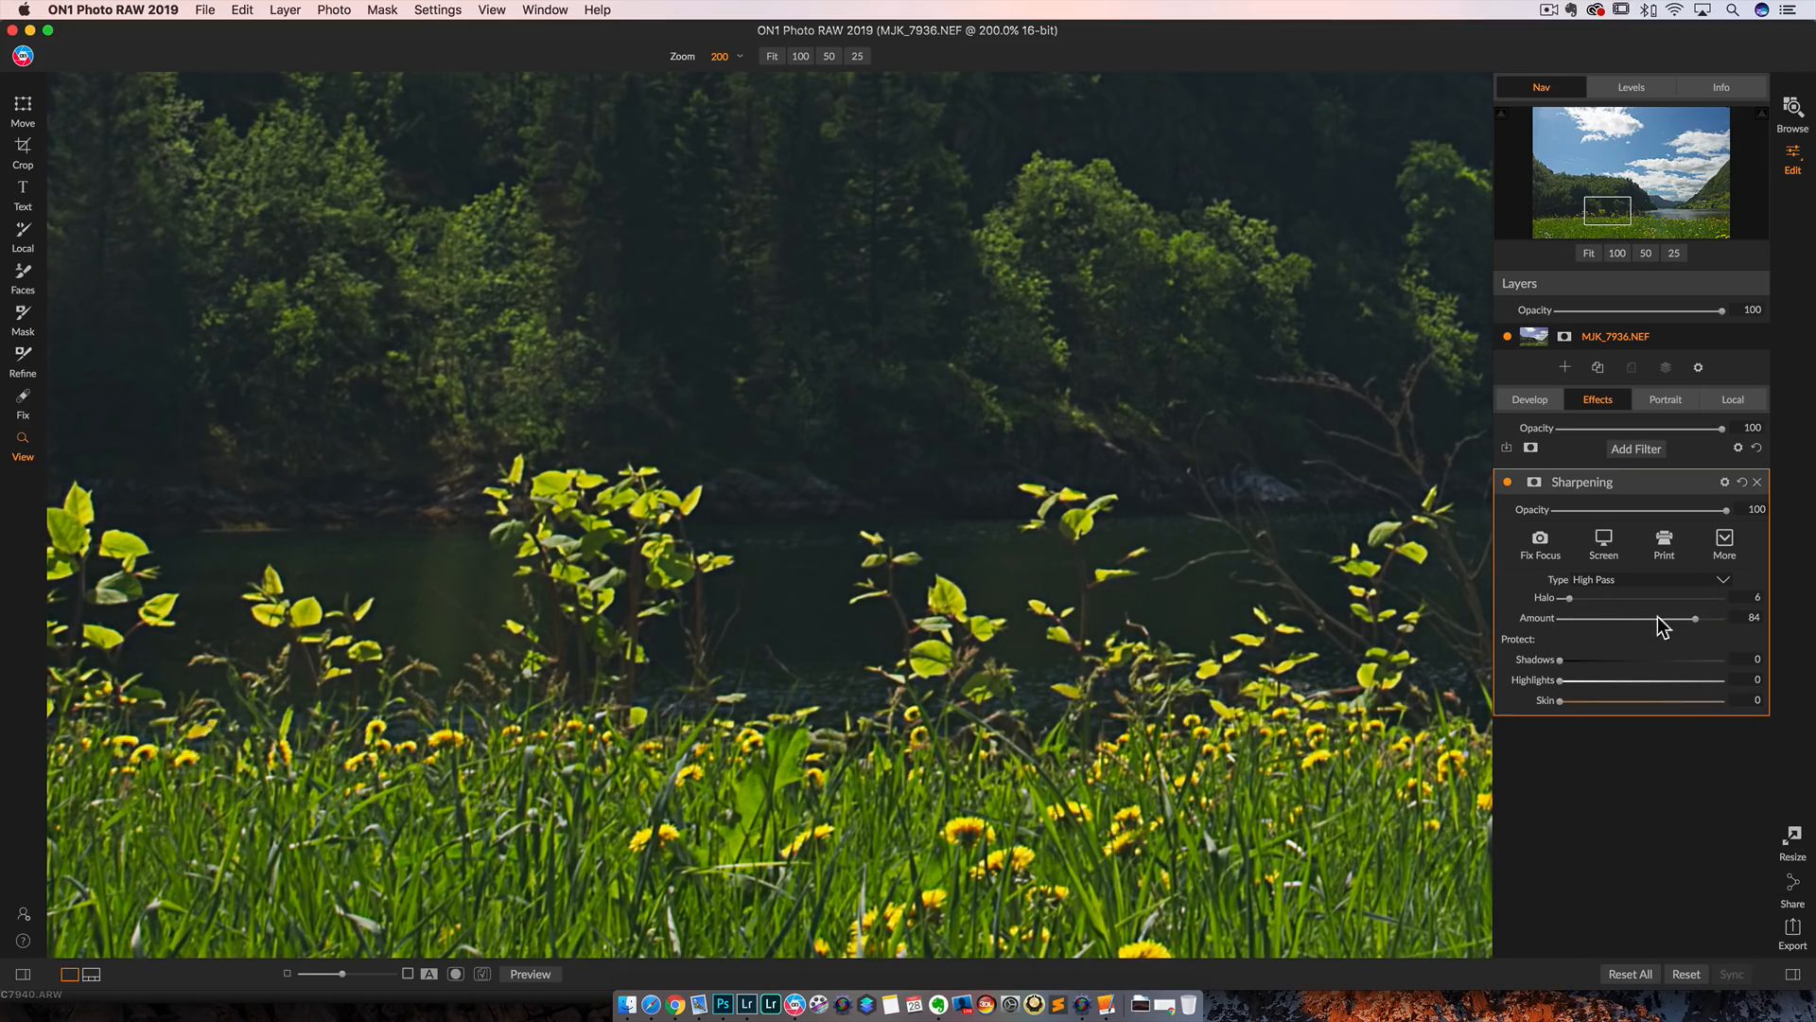
pyautogui.moveTo(1693, 618); pyautogui.dragTo(1584, 618)
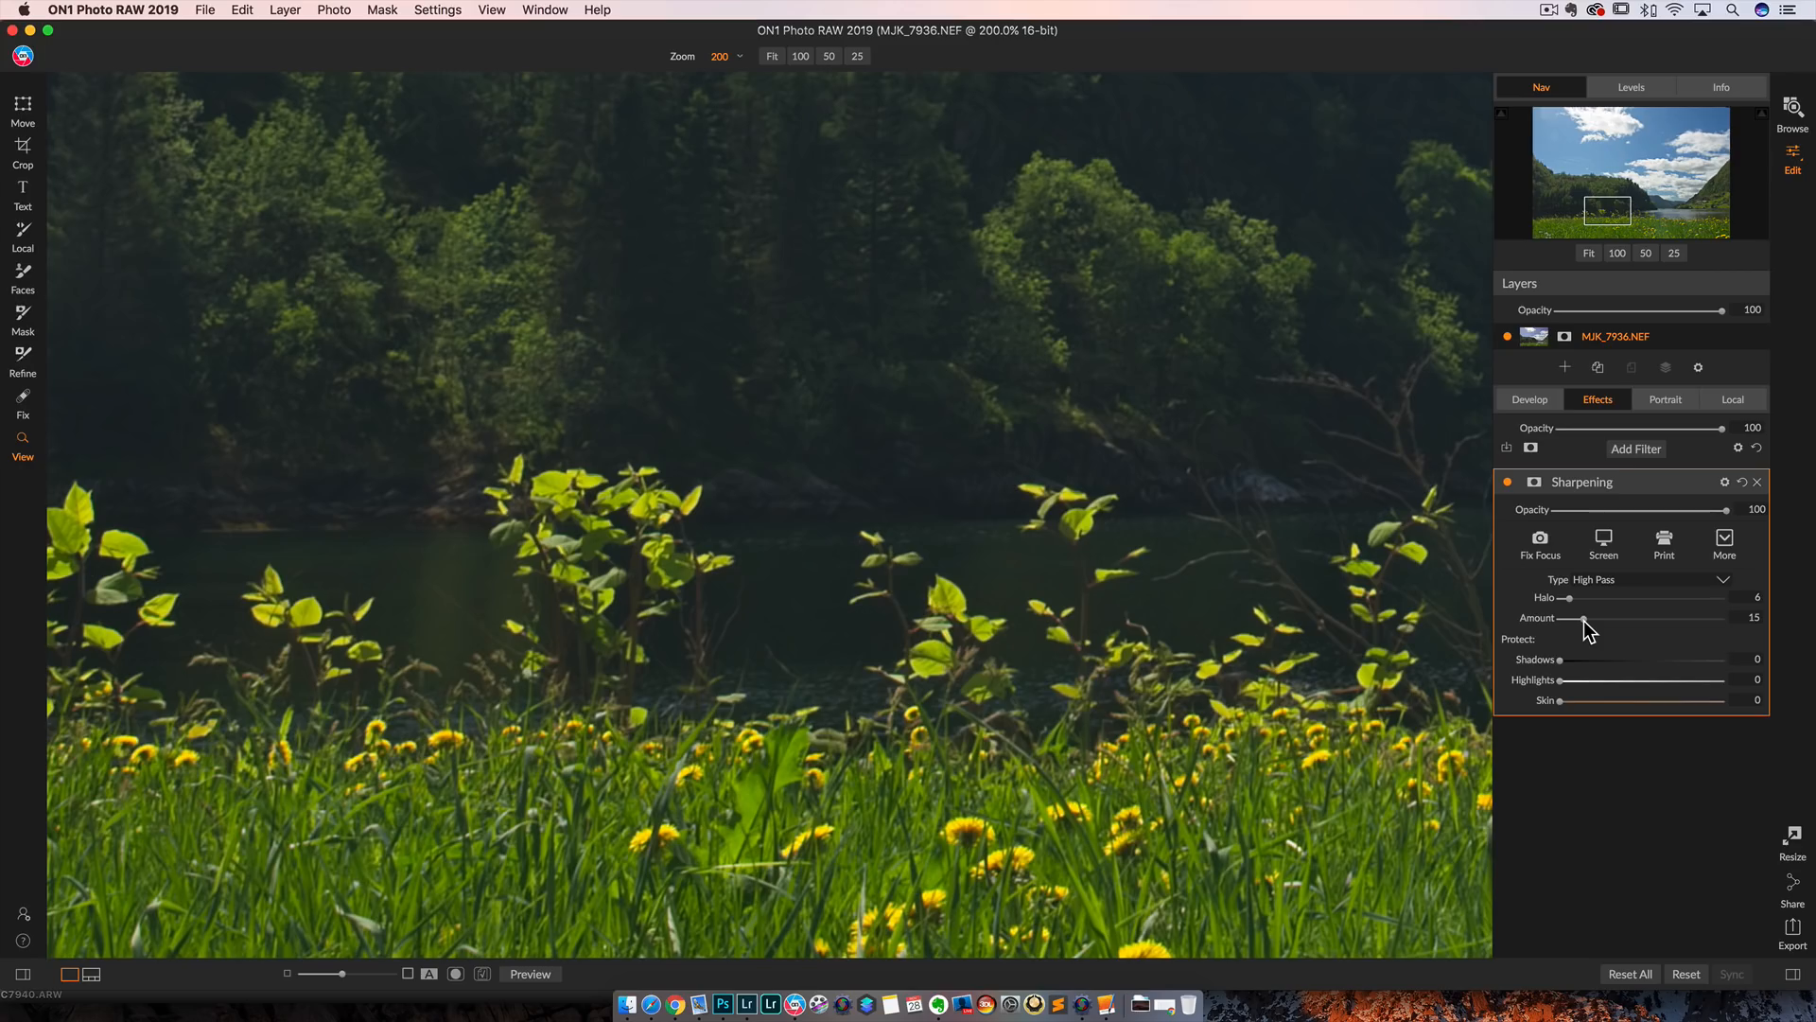
pyautogui.moveTo(1575, 618); pyautogui.dragTo(1608, 618)
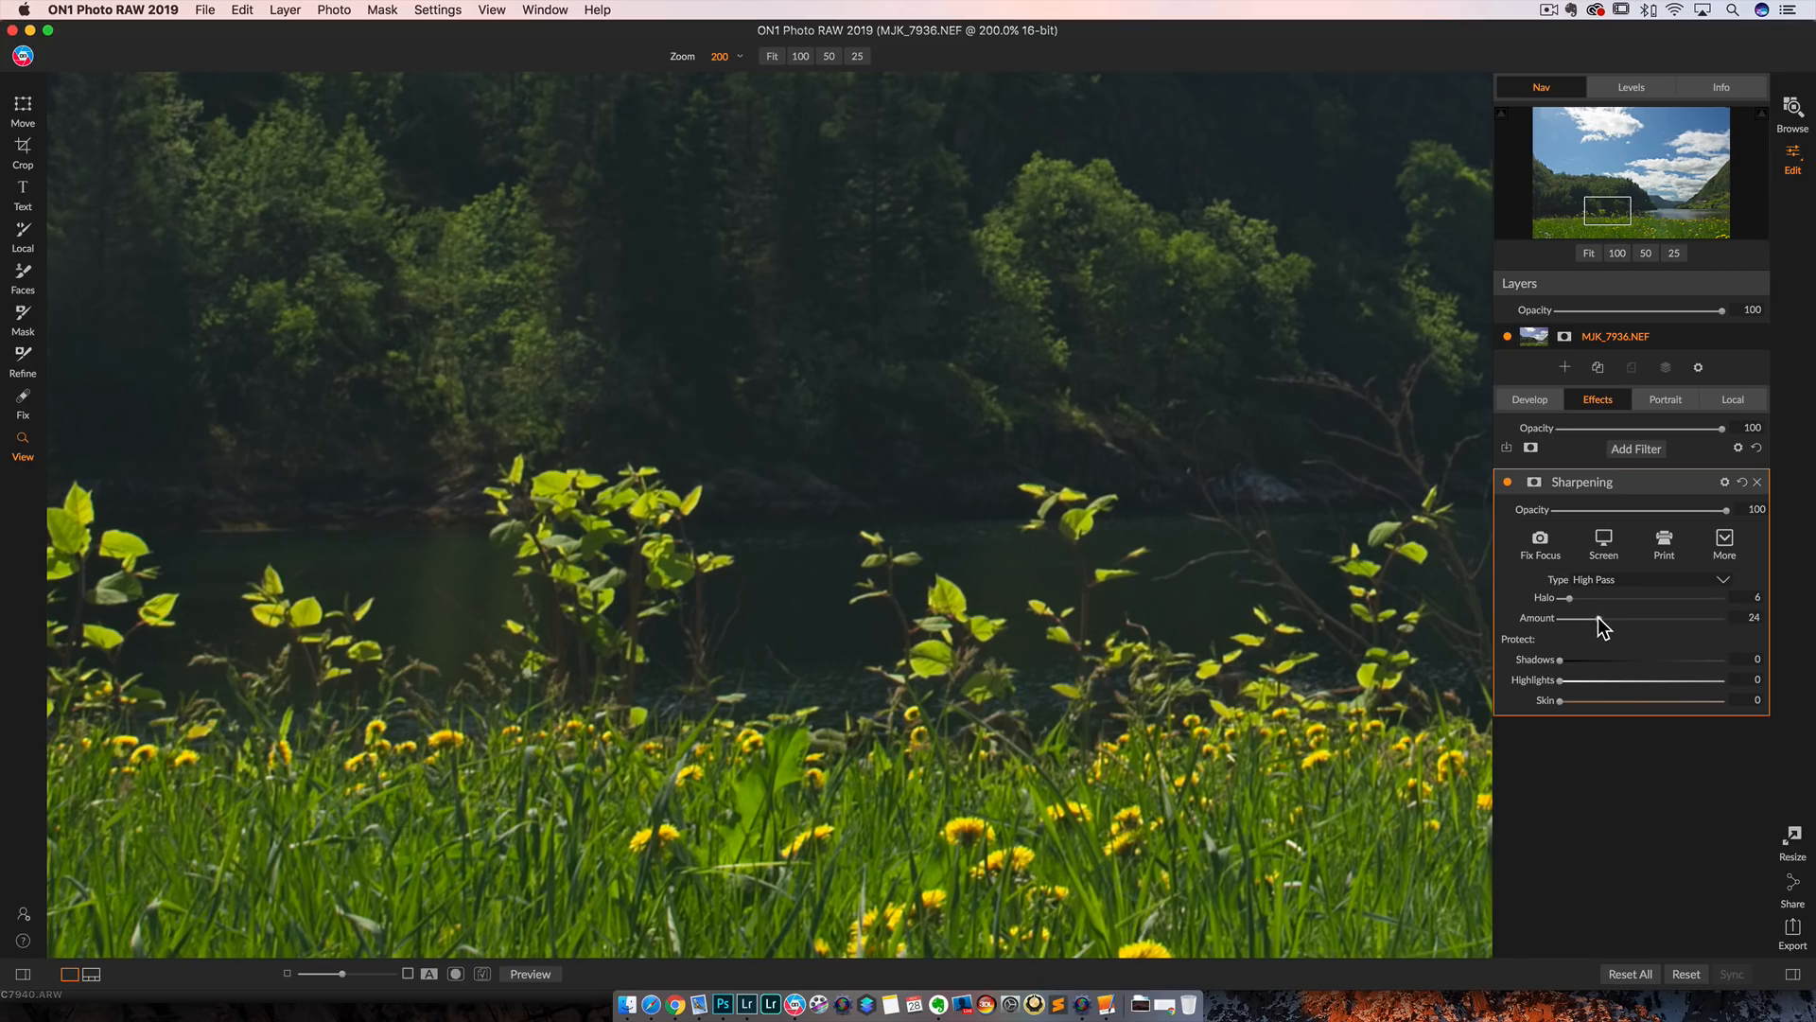
pyautogui.moveTo(1597, 624)
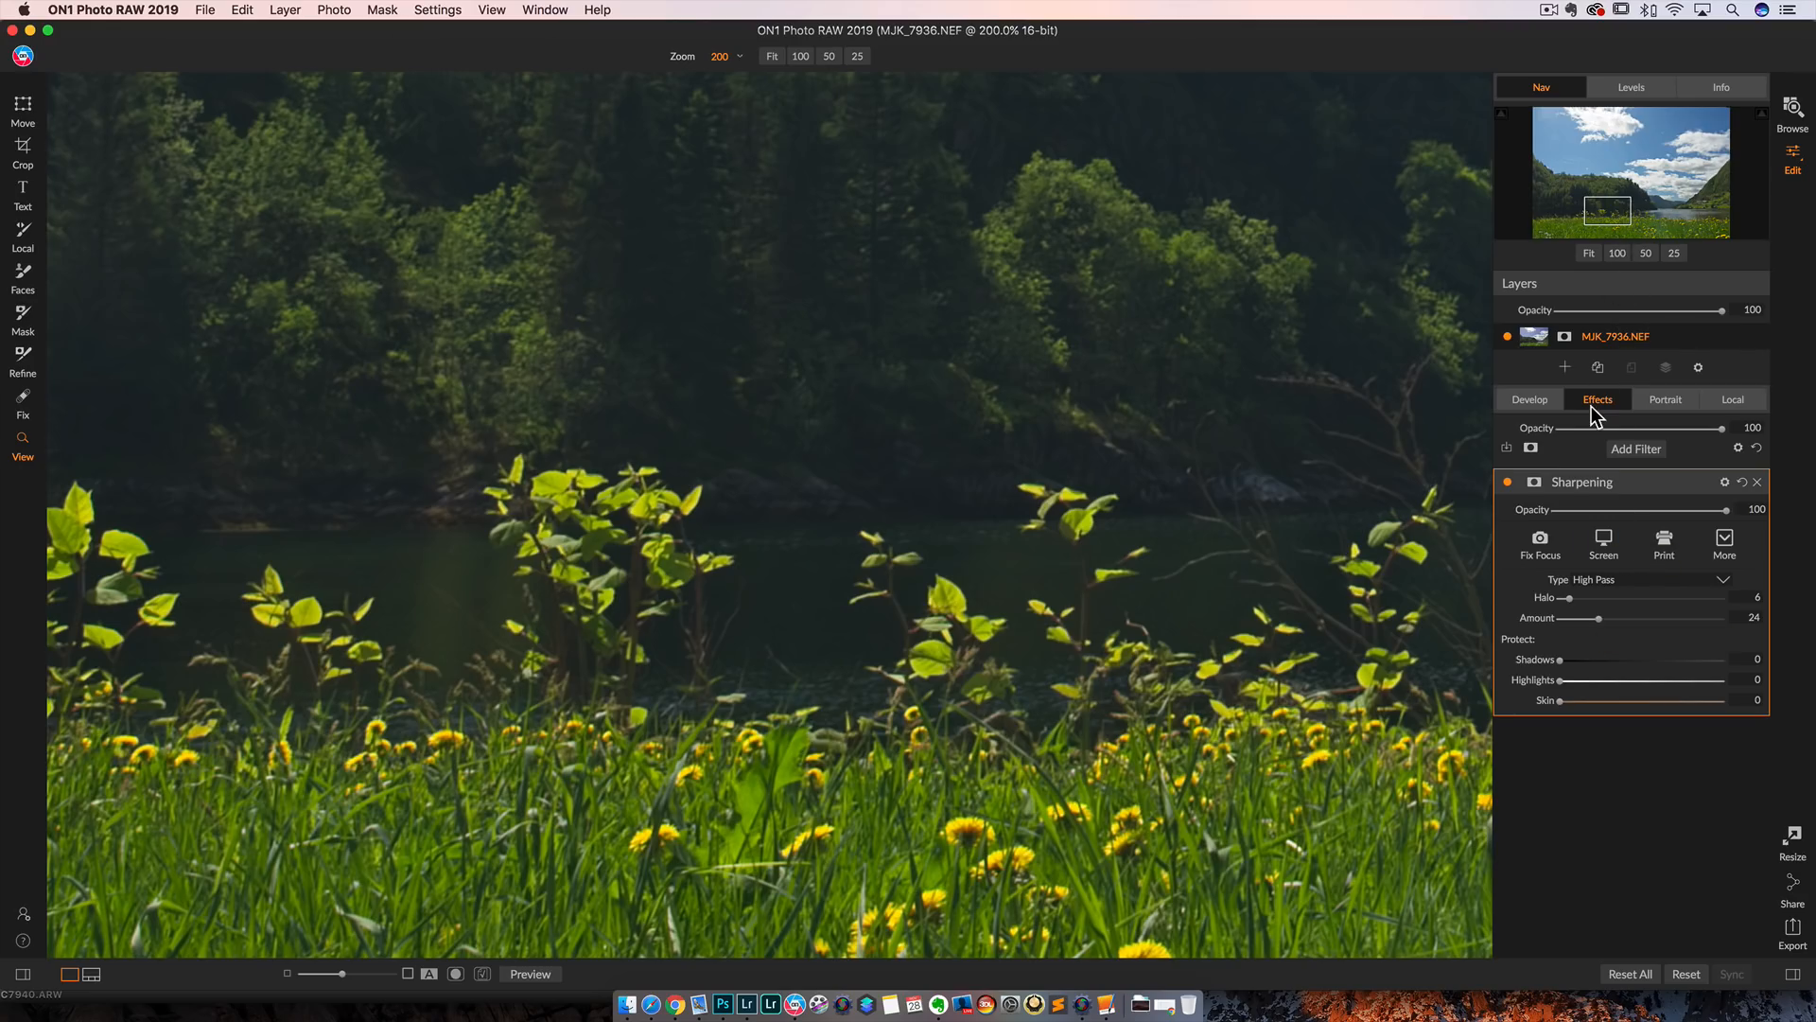
pyautogui.moveTo(996, 583)
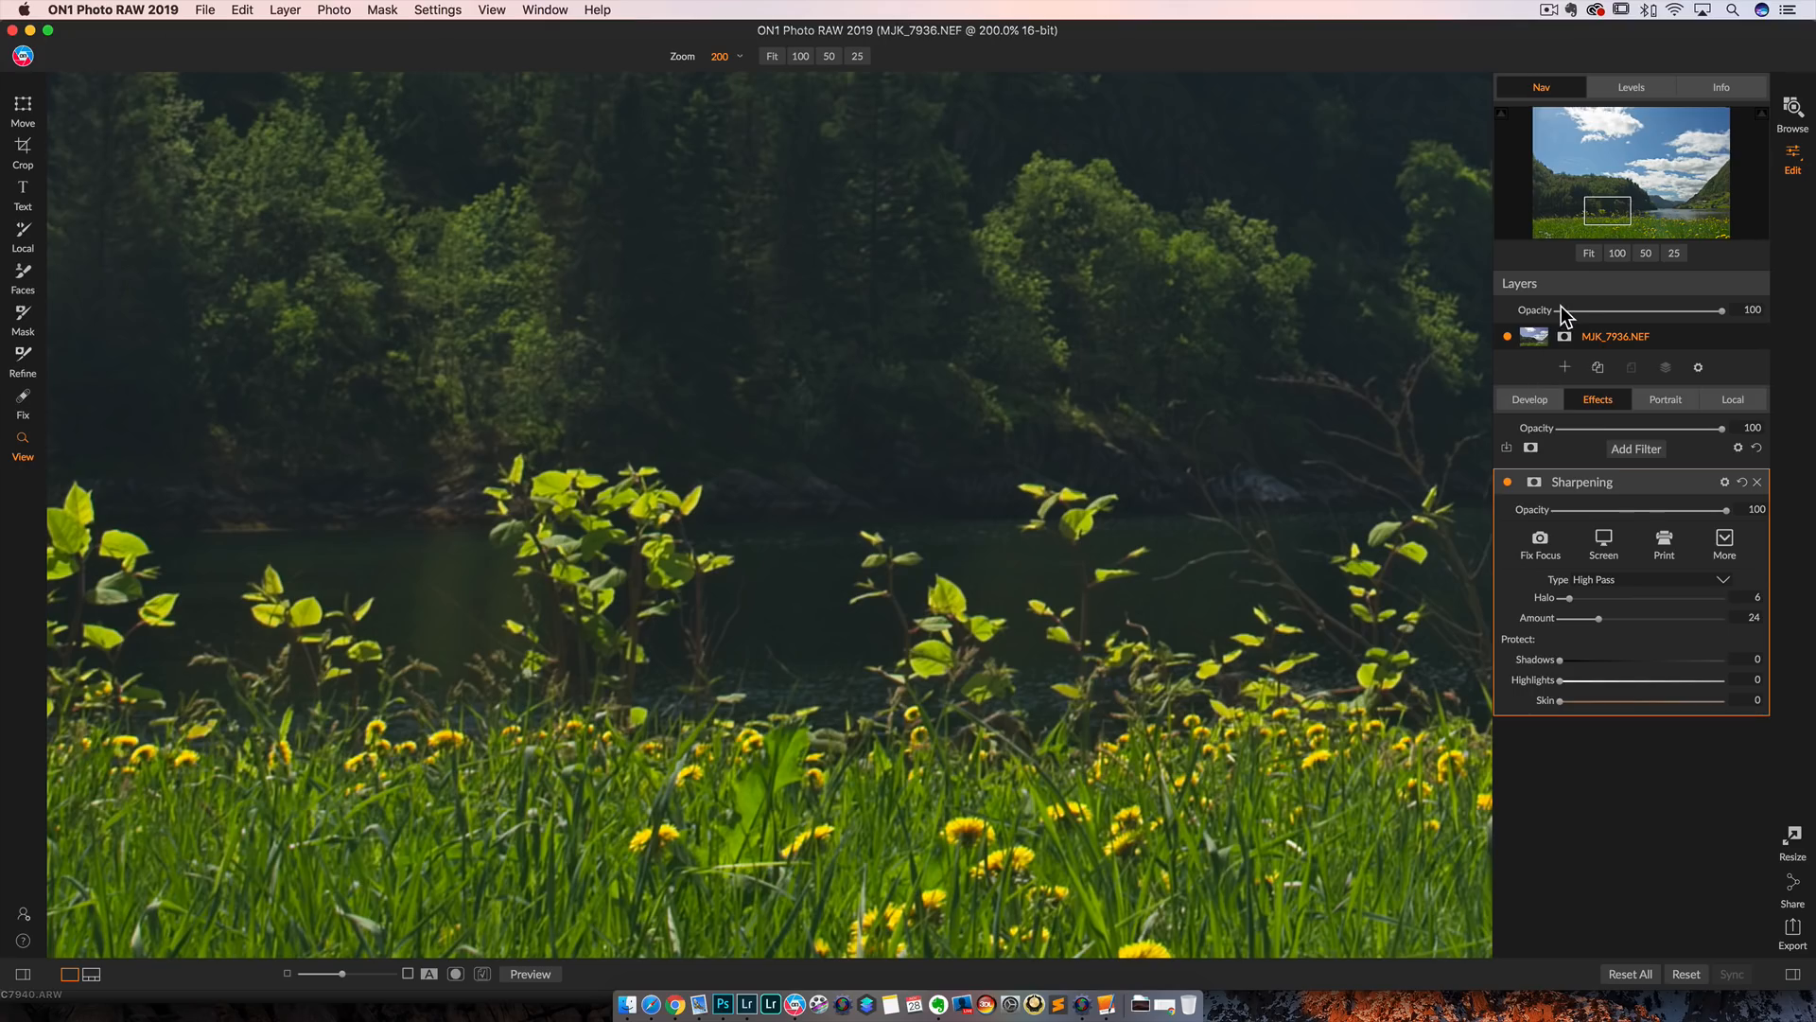
pyautogui.moveTo(1561, 313)
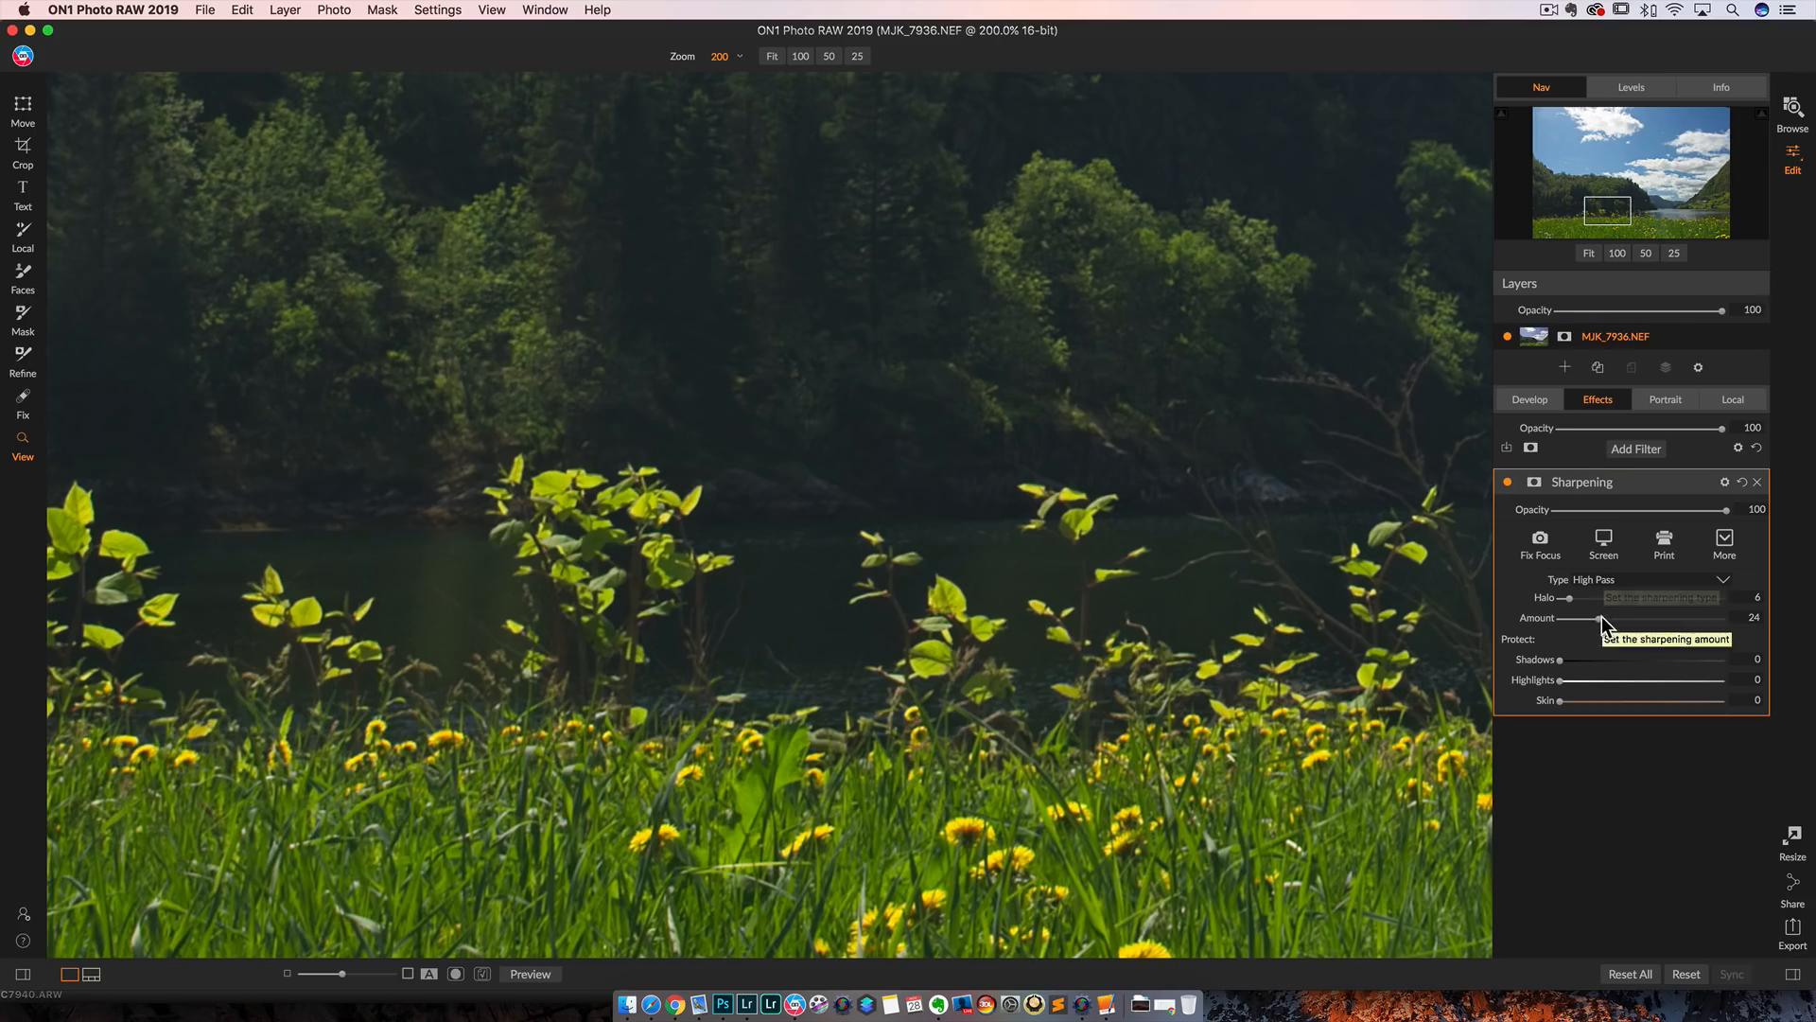
pyautogui.moveTo(1593, 618); pyautogui.dragTo(1621, 618)
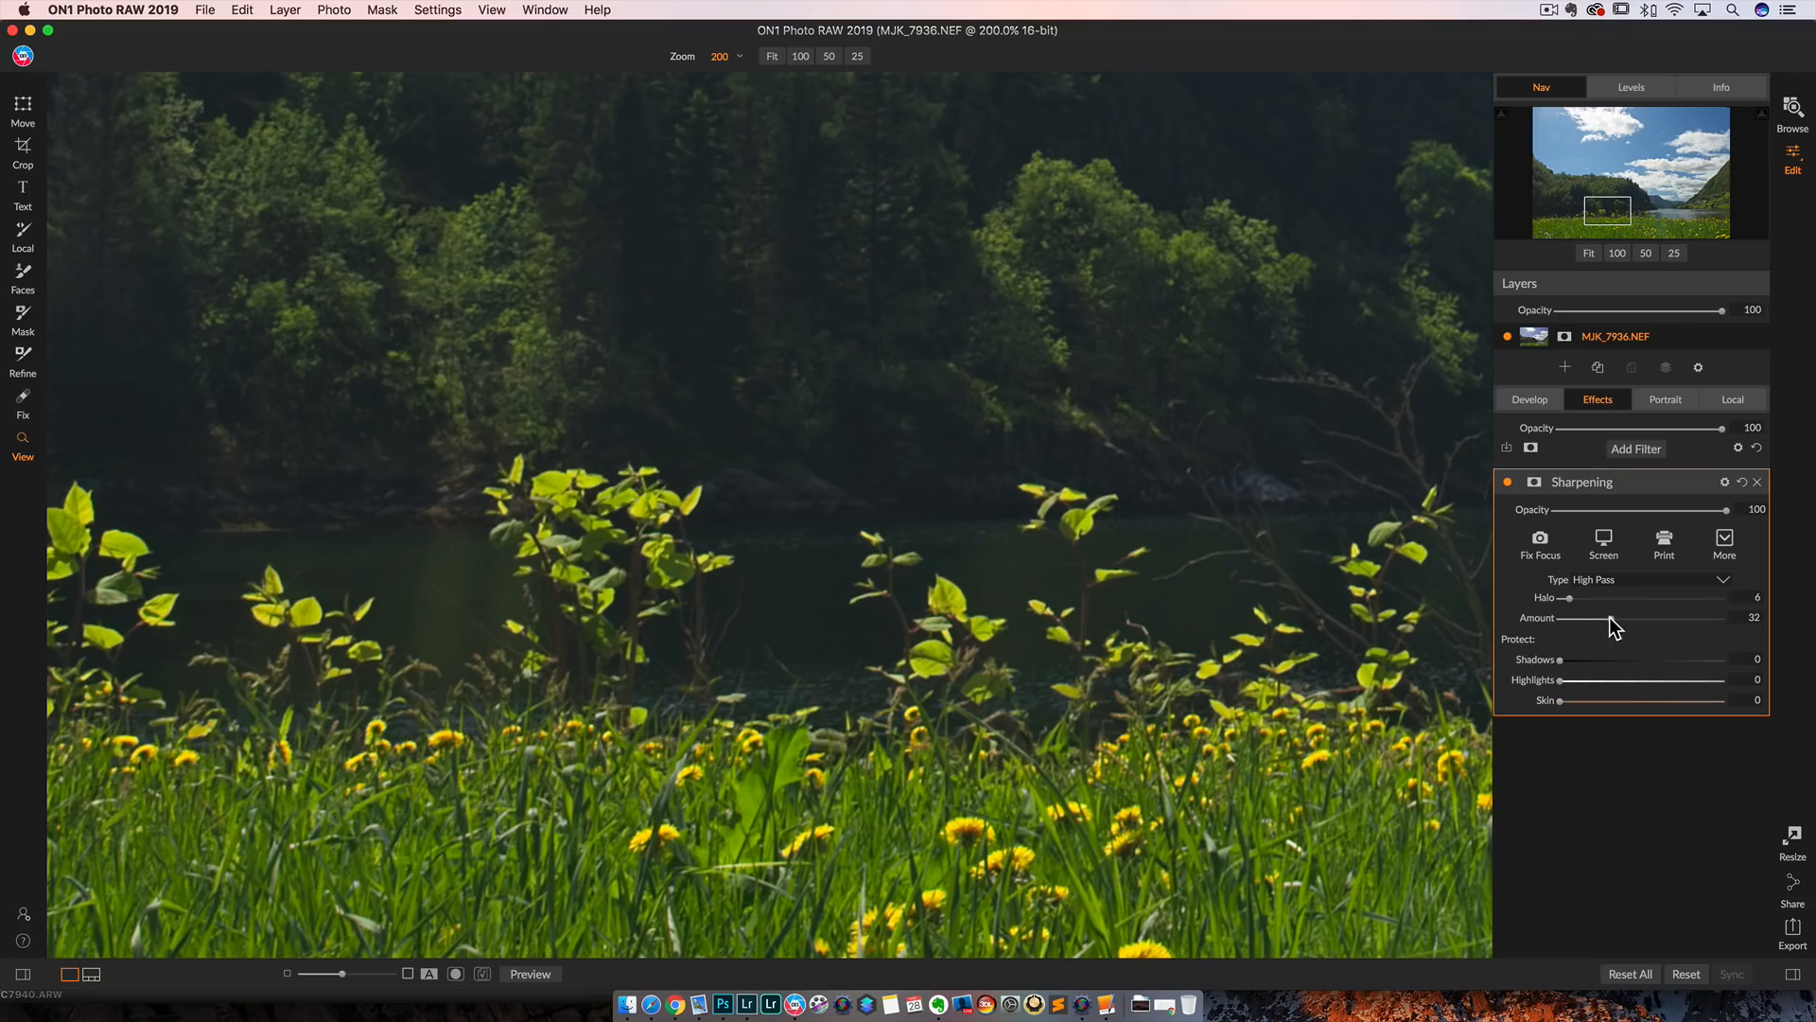
pyautogui.moveTo(1613, 625)
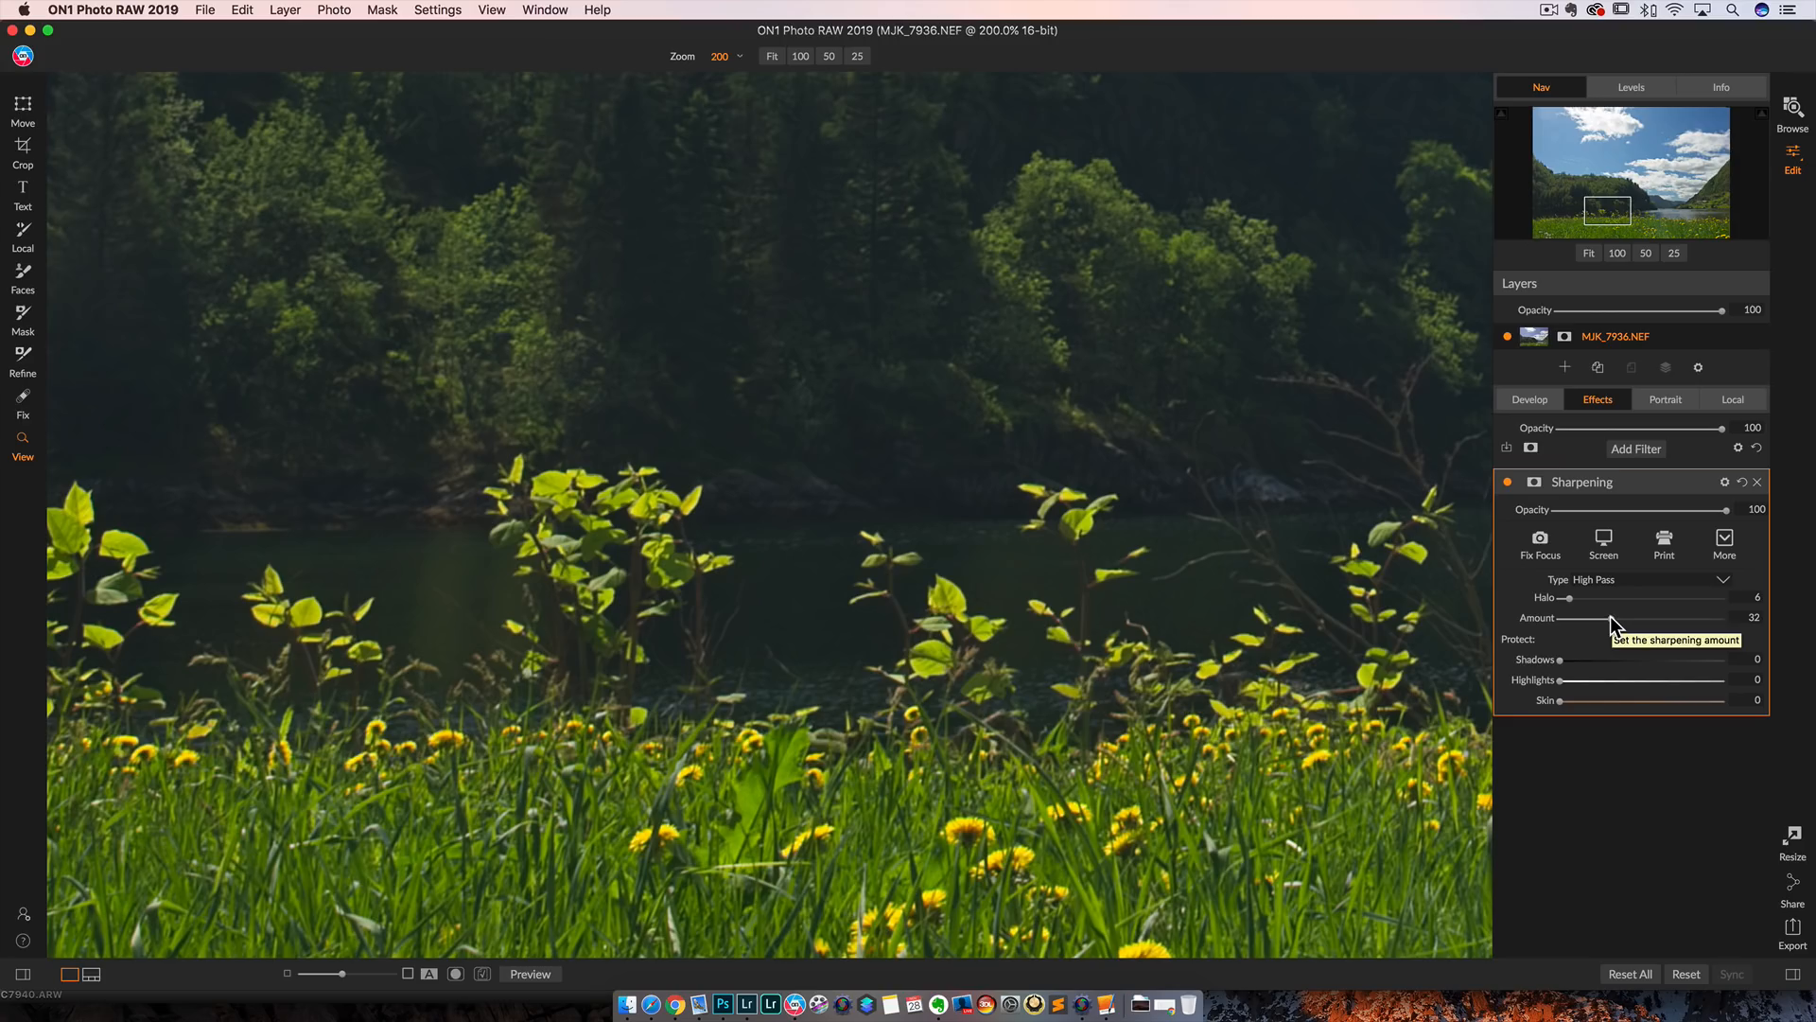
pyautogui.moveTo(1610, 617); pyautogui.dragTo(1569, 617)
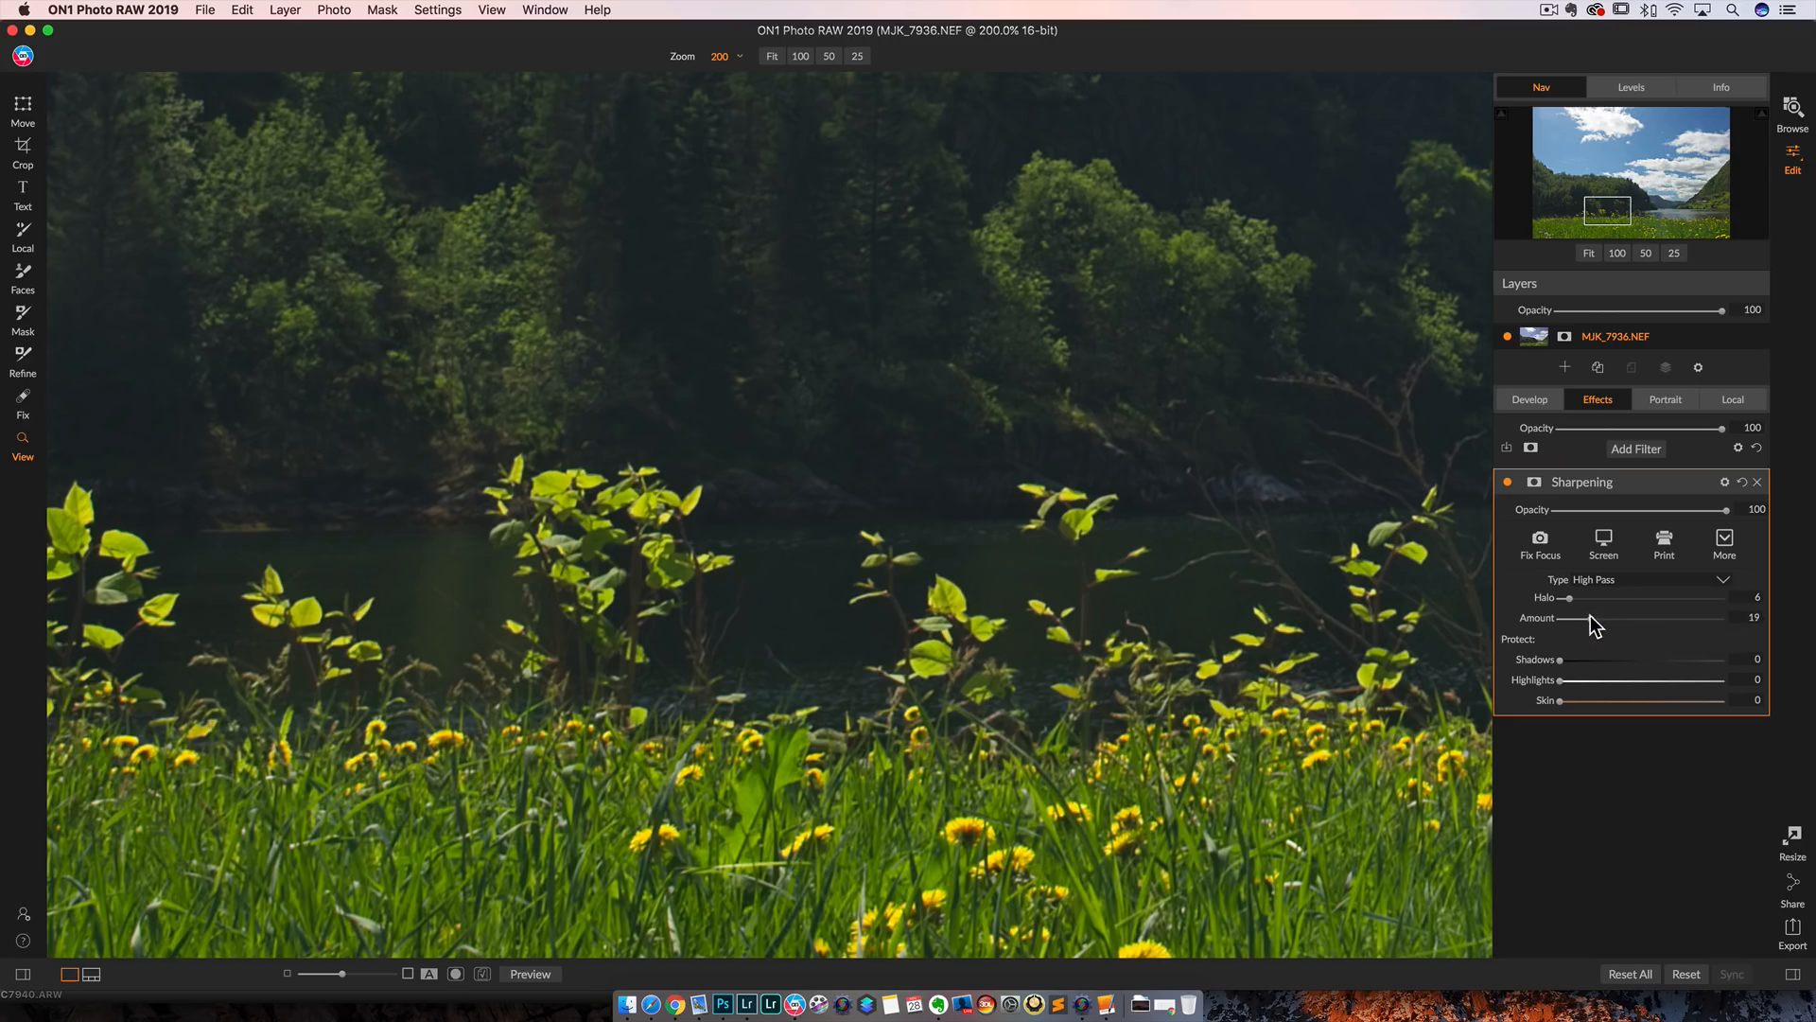
pyautogui.moveTo(1587, 616); pyautogui.dragTo(1595, 616)
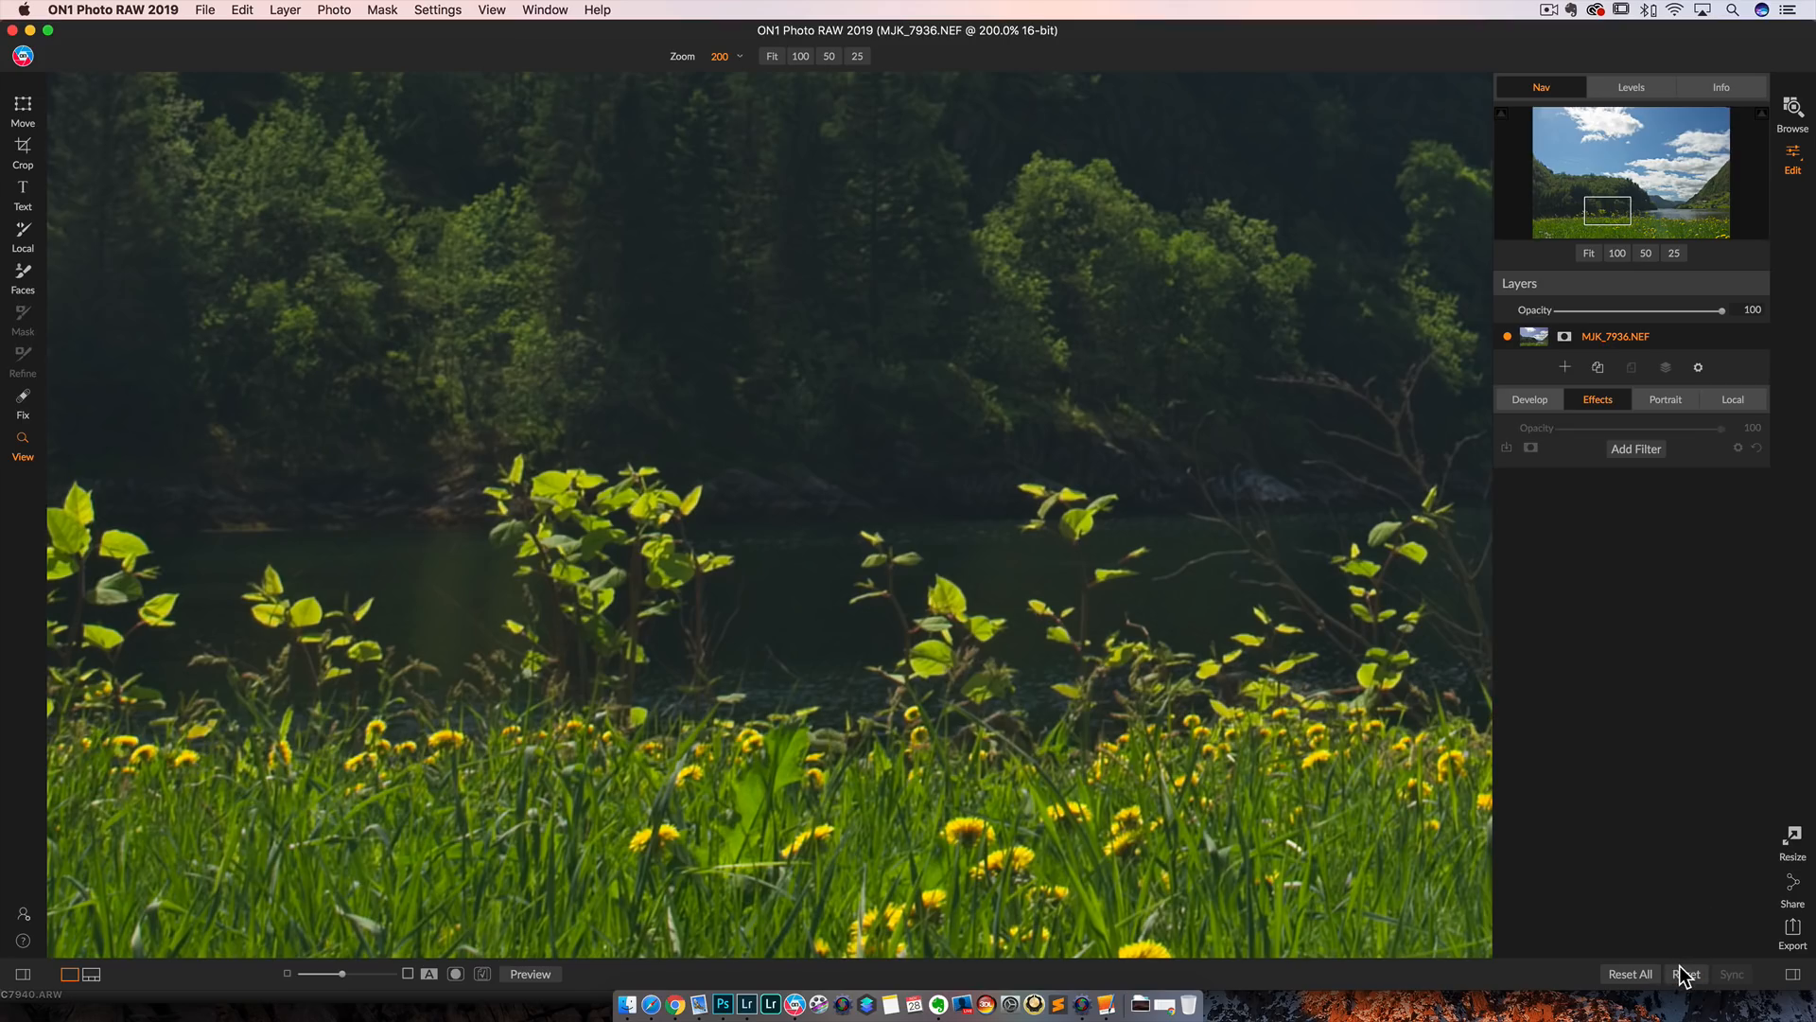
pyautogui.moveTo(1792, 168)
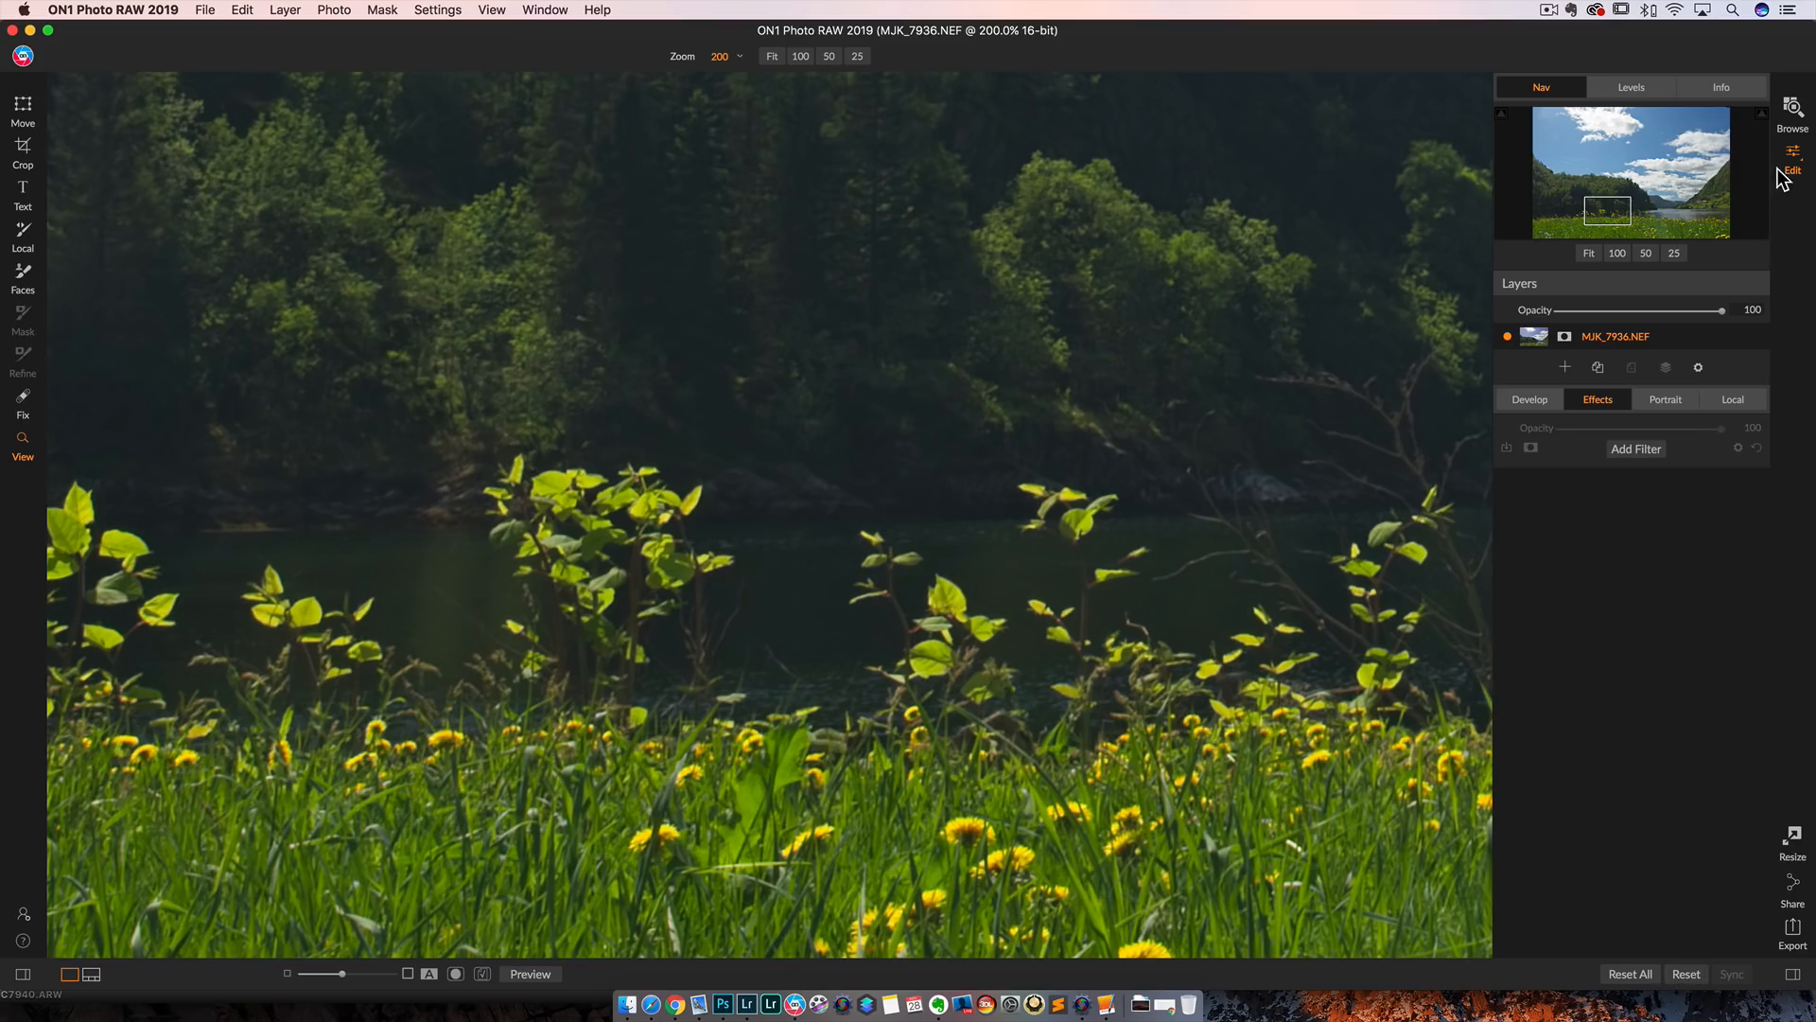
# Step: Browse to the egret photo DSC05932.JPG and open it in Edit
pyautogui.click(1793, 107)
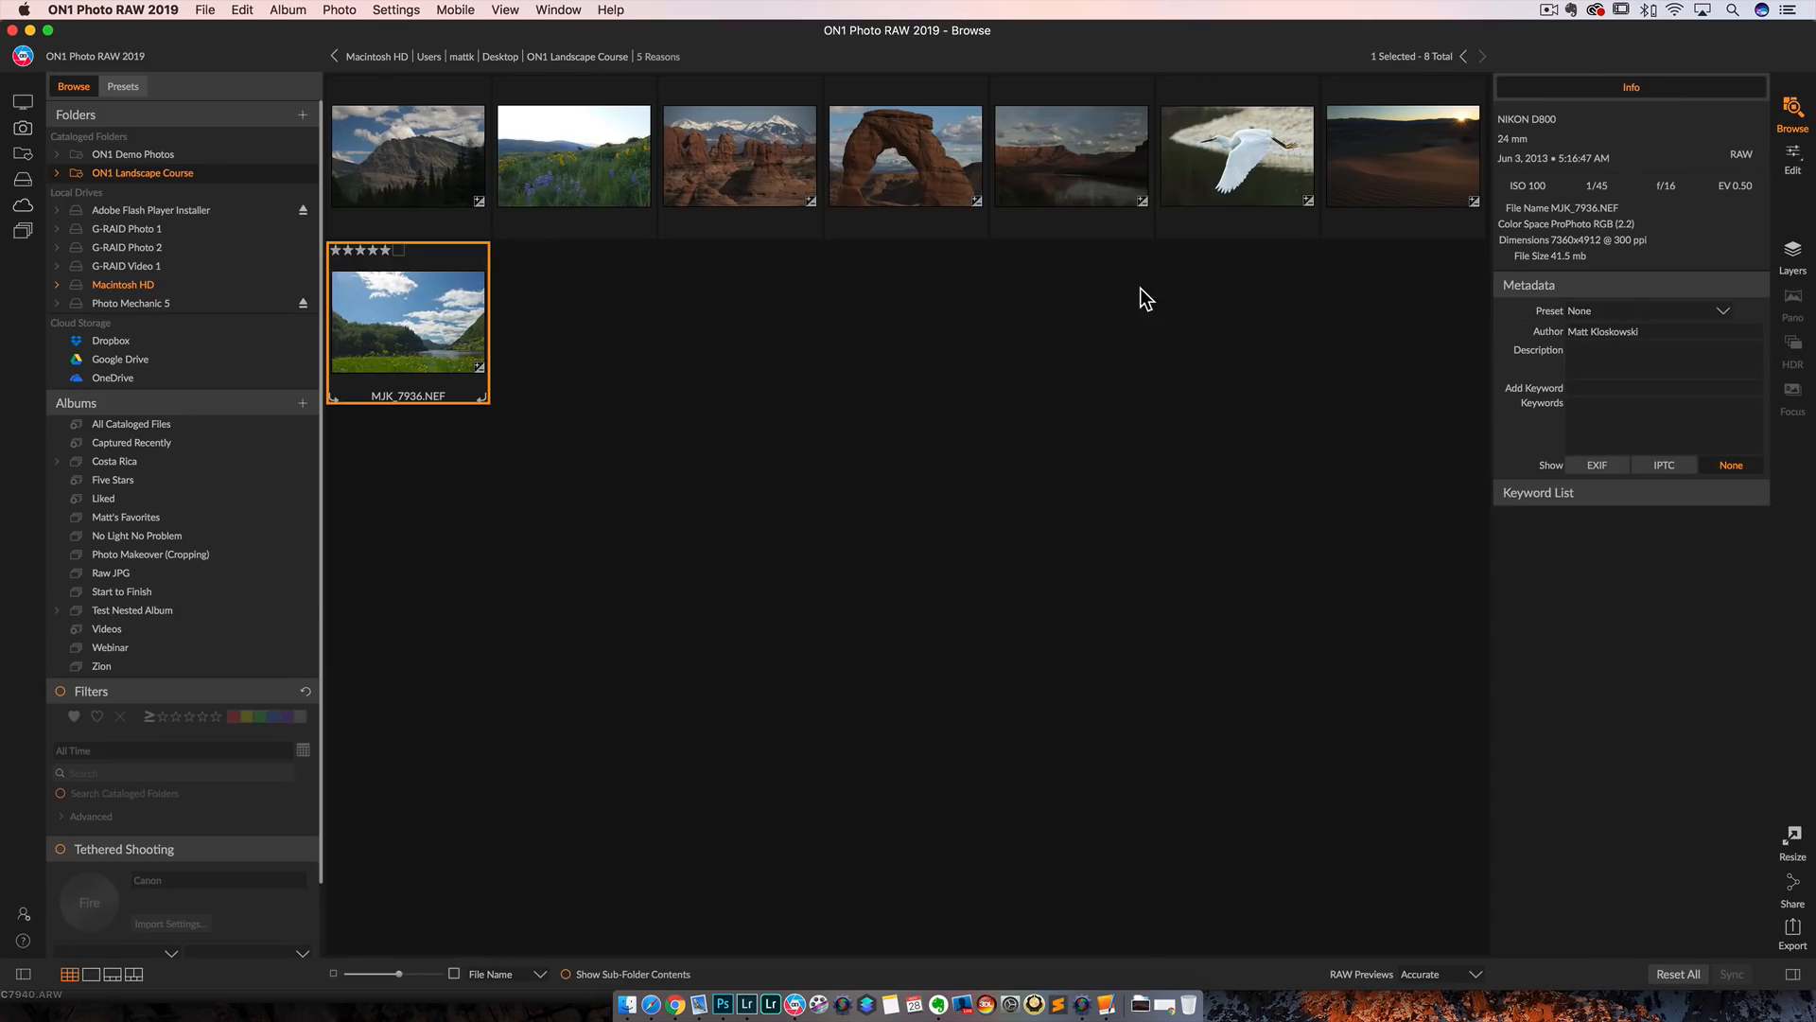
pyautogui.click(1237, 156)
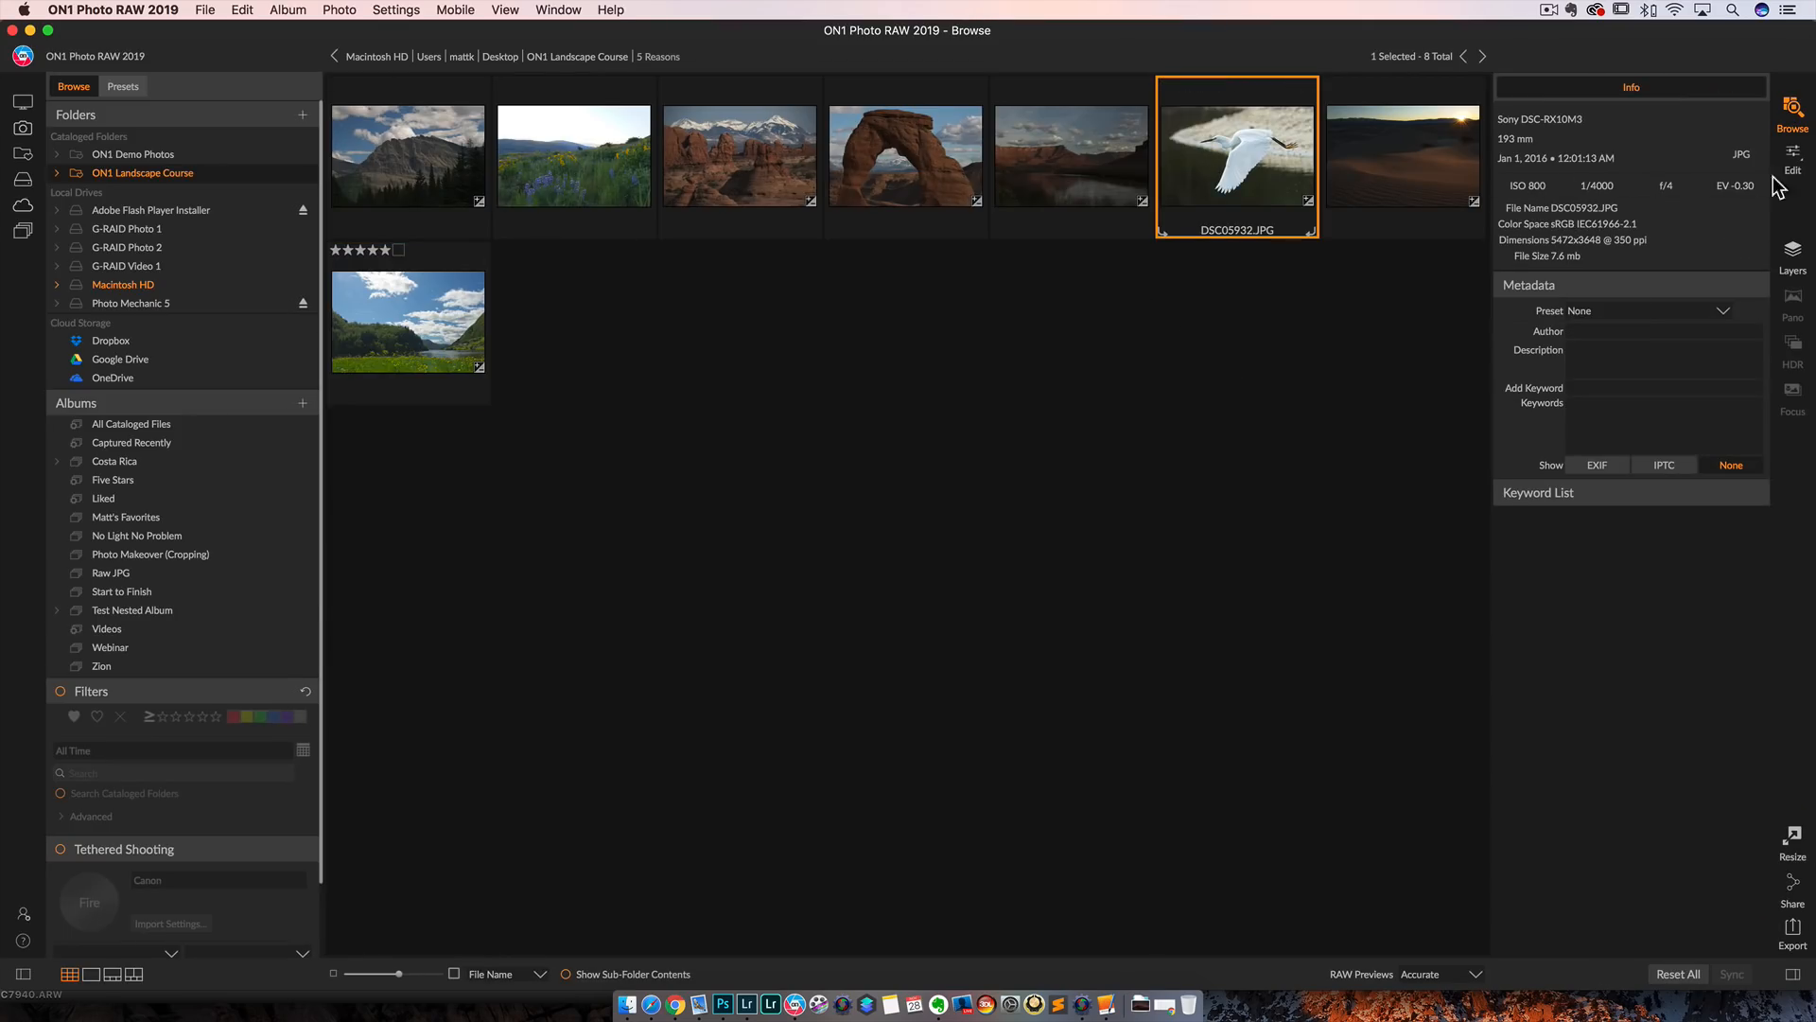
pyautogui.click(1792, 155)
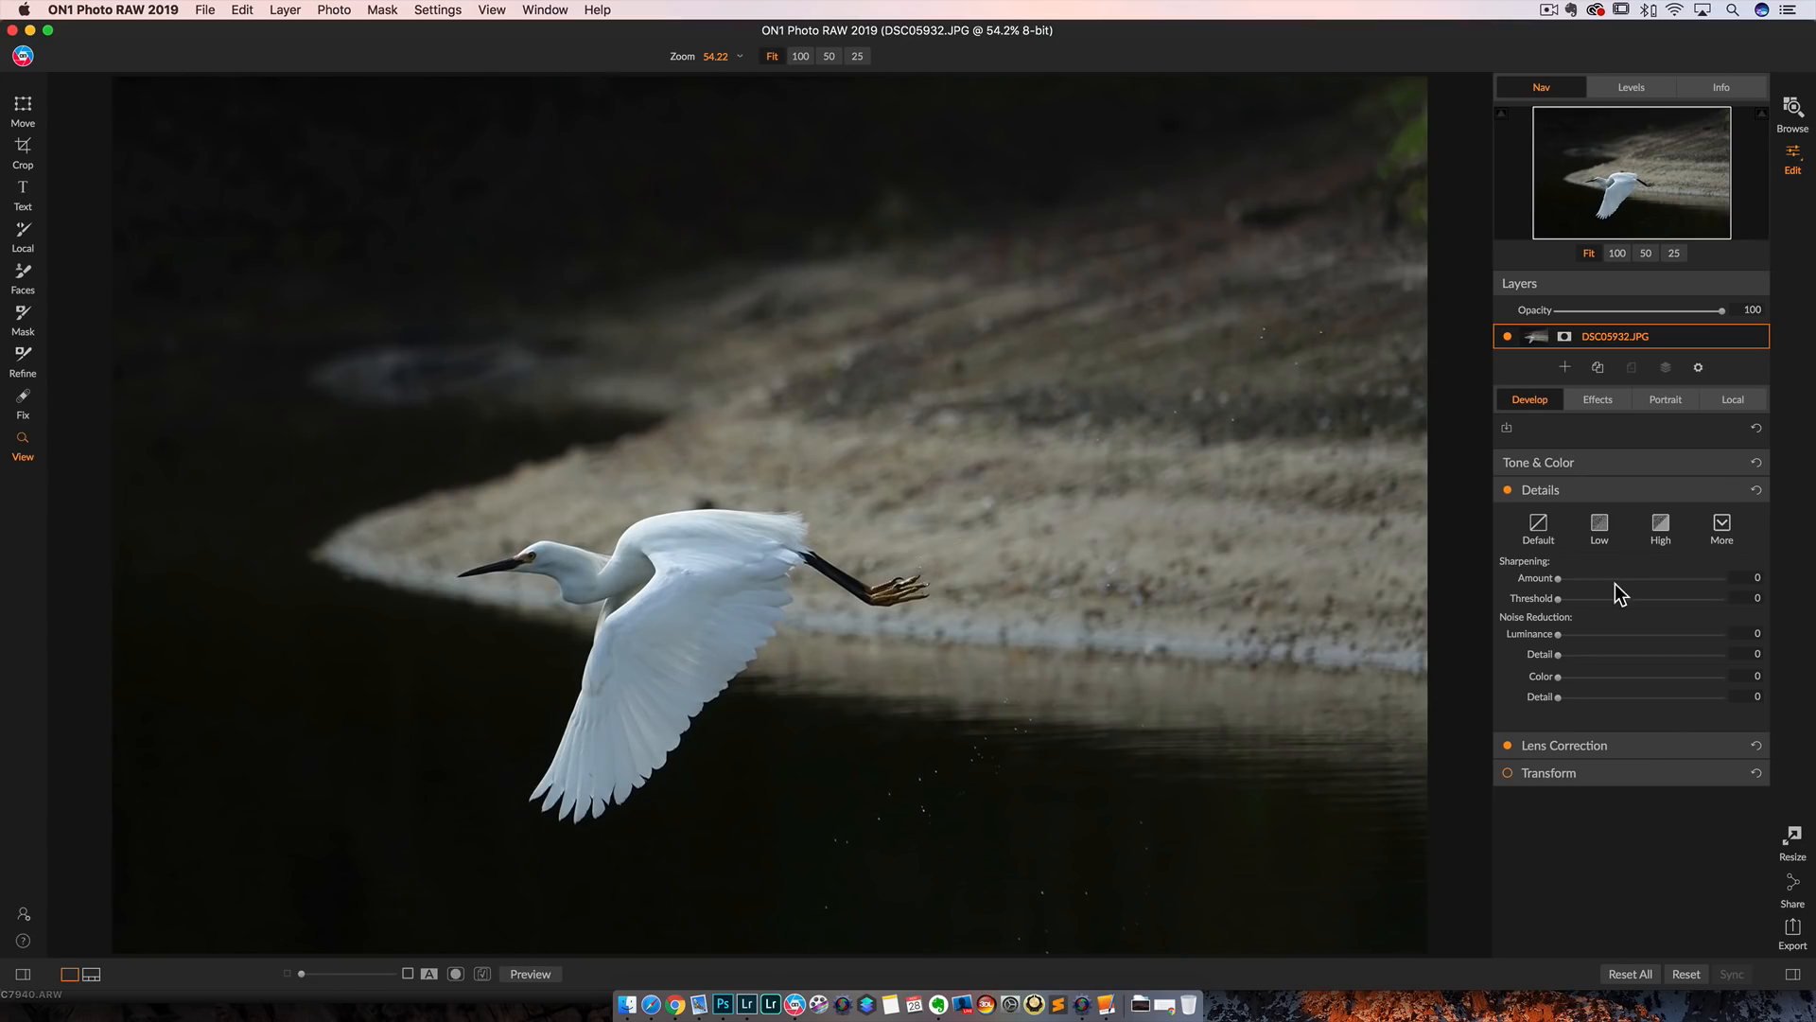
# Step: Raise Shadows to 59 and crop the egret photo tightly around the flying bird
pyautogui.click(1538, 462)
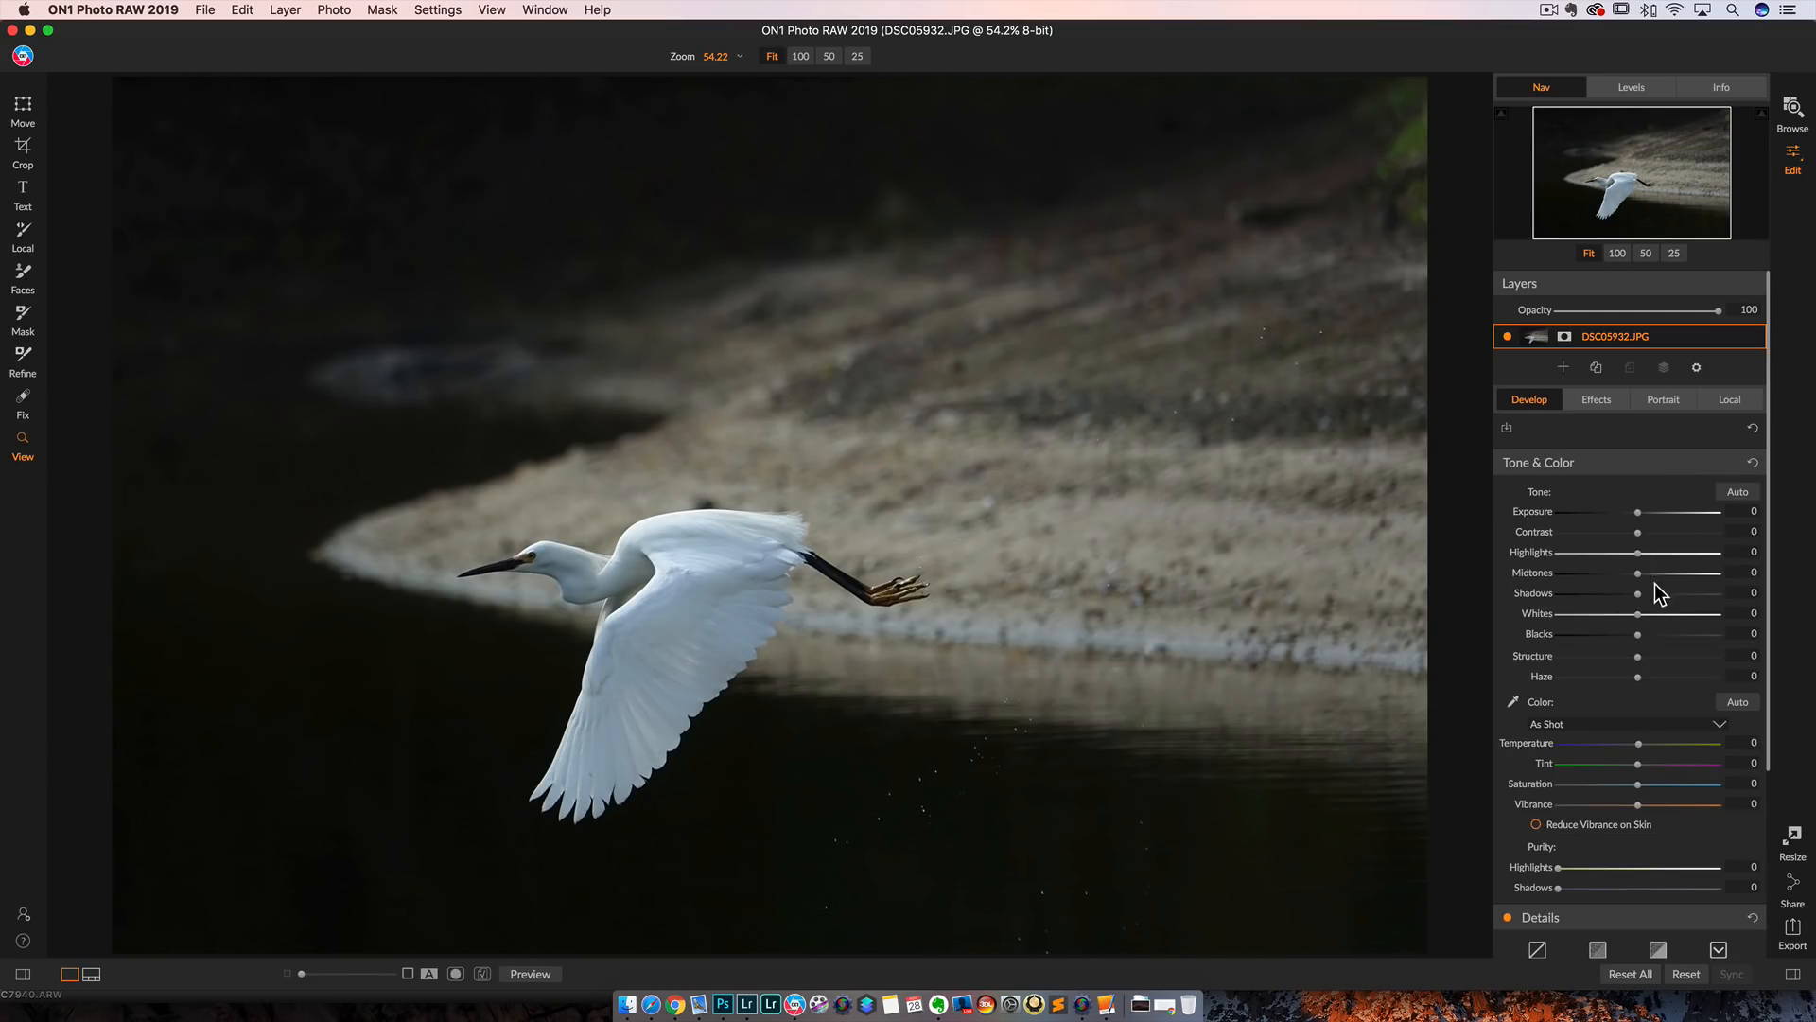
pyautogui.moveTo(1636, 593); pyautogui.dragTo(1718, 593)
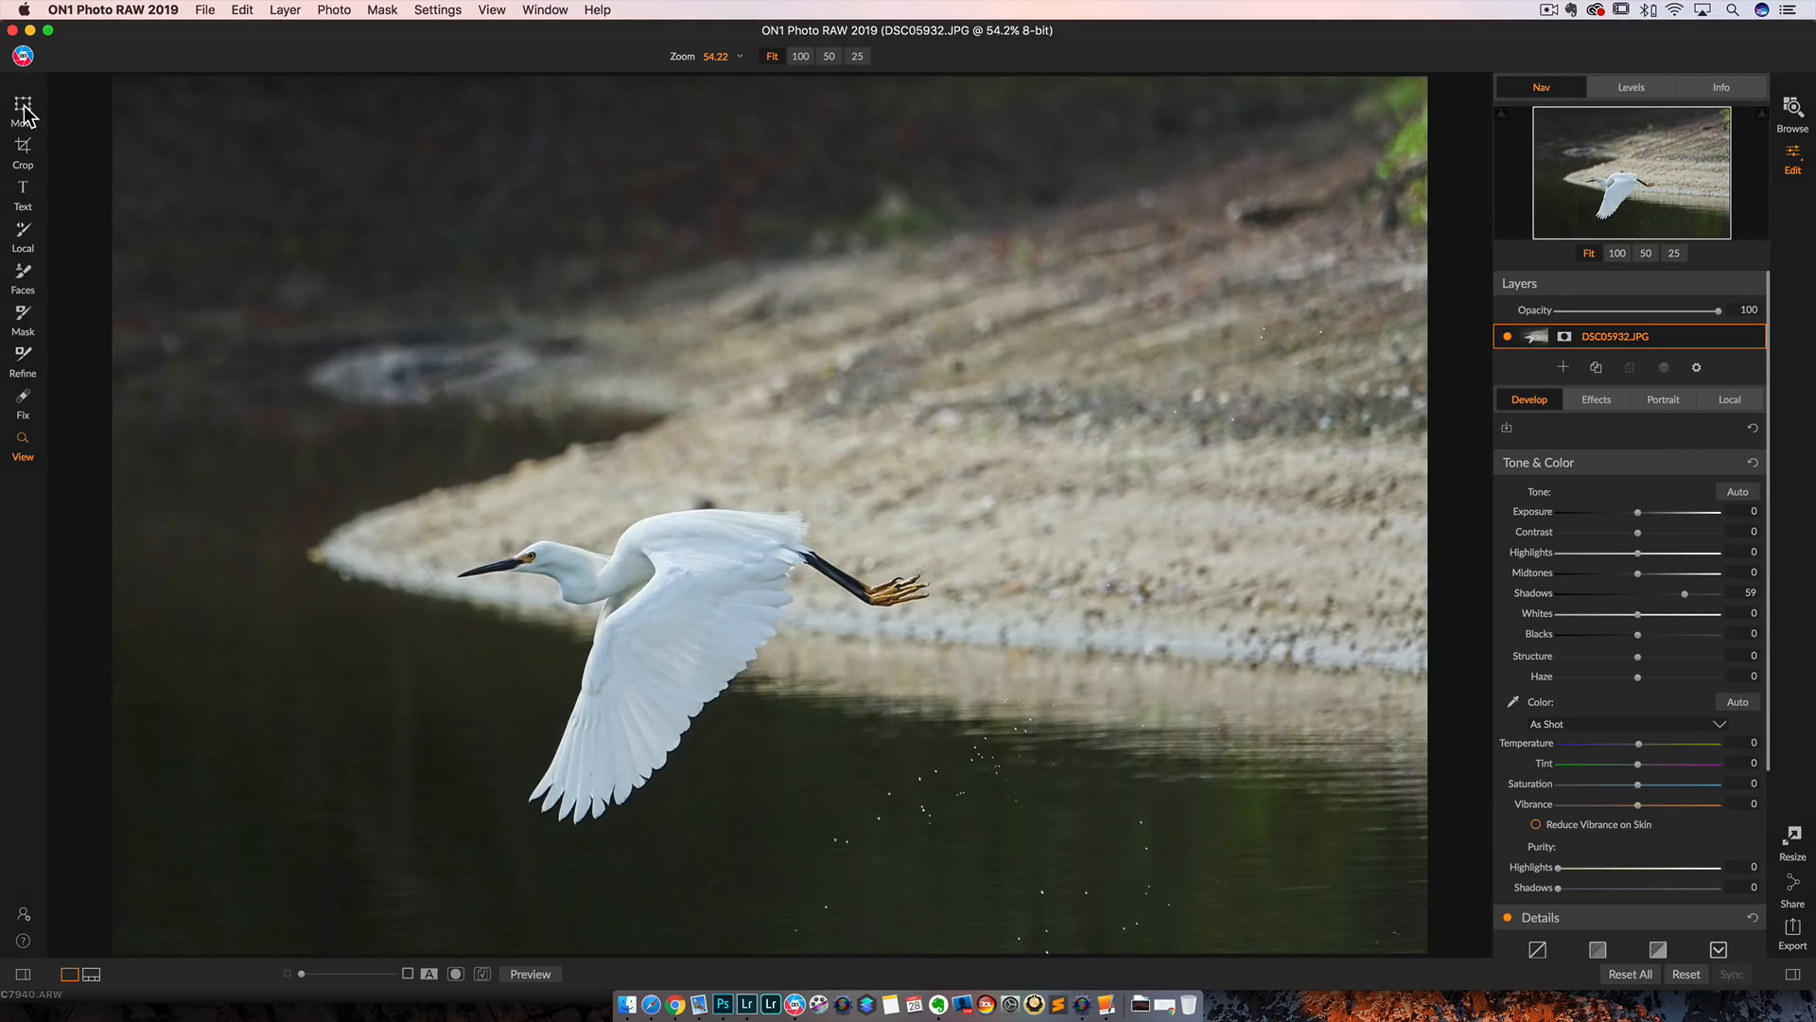
pyautogui.click(21, 147)
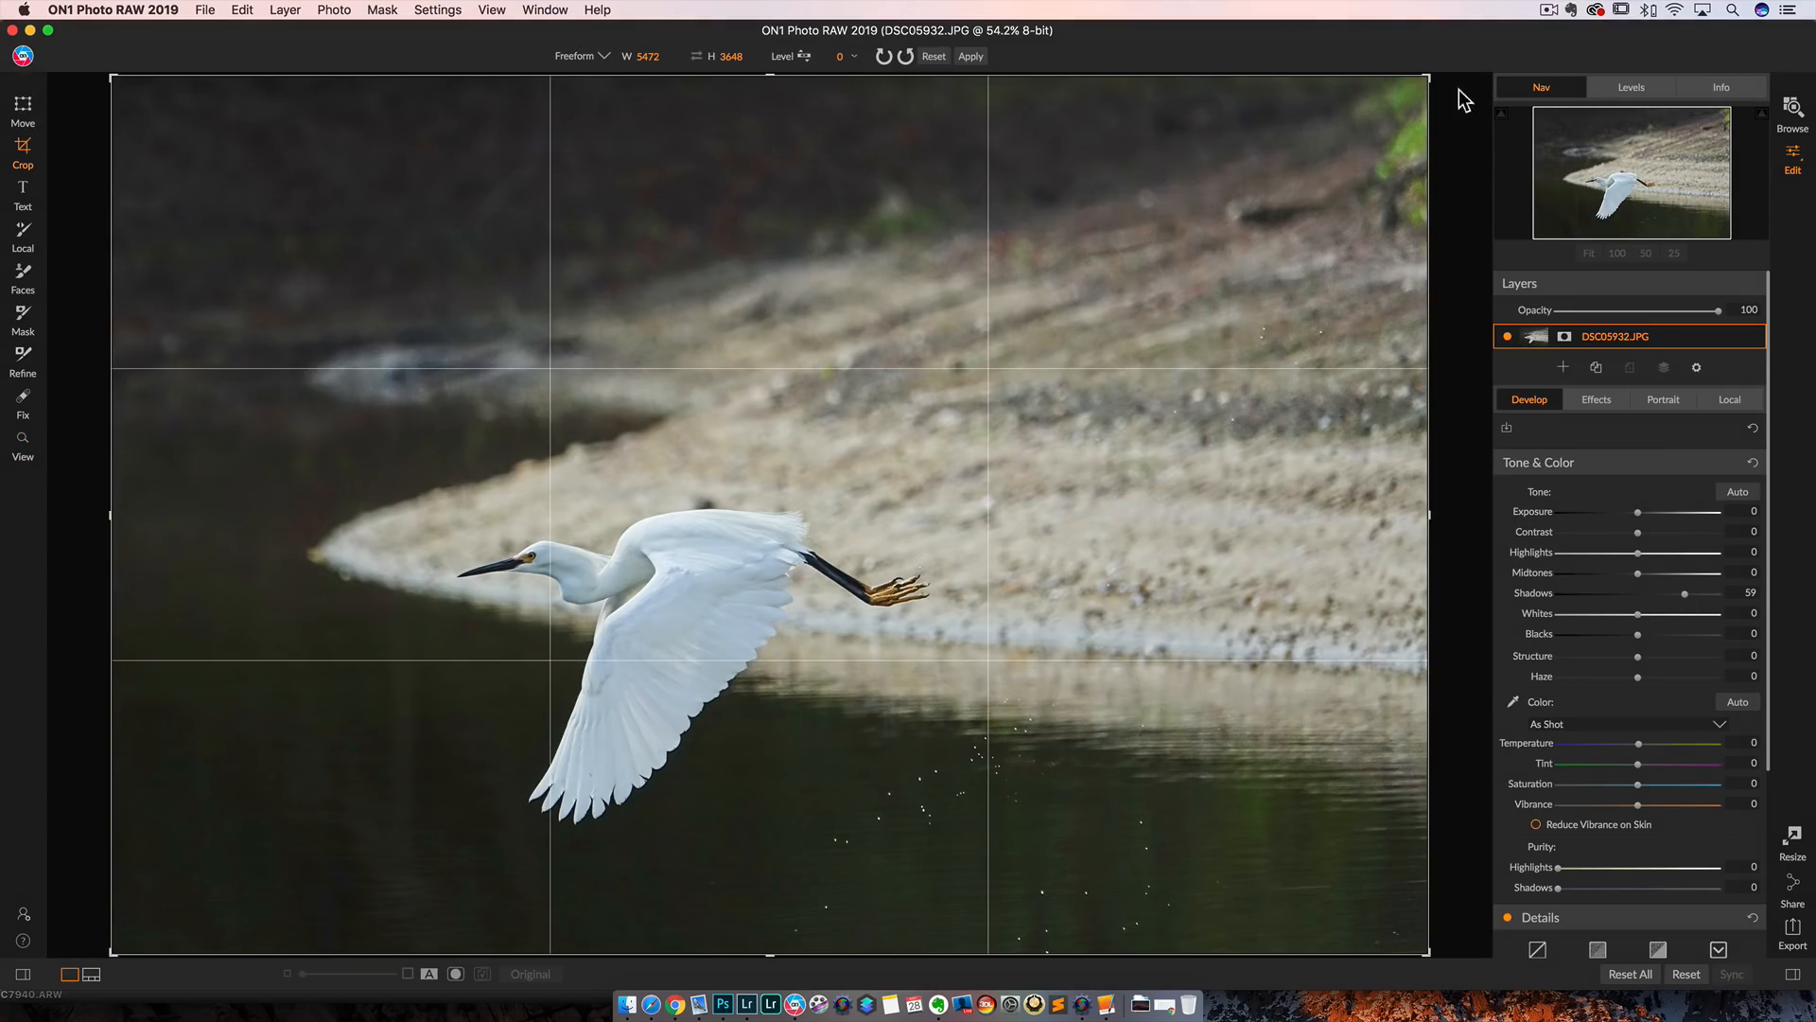
pyautogui.moveTo(1433, 83)
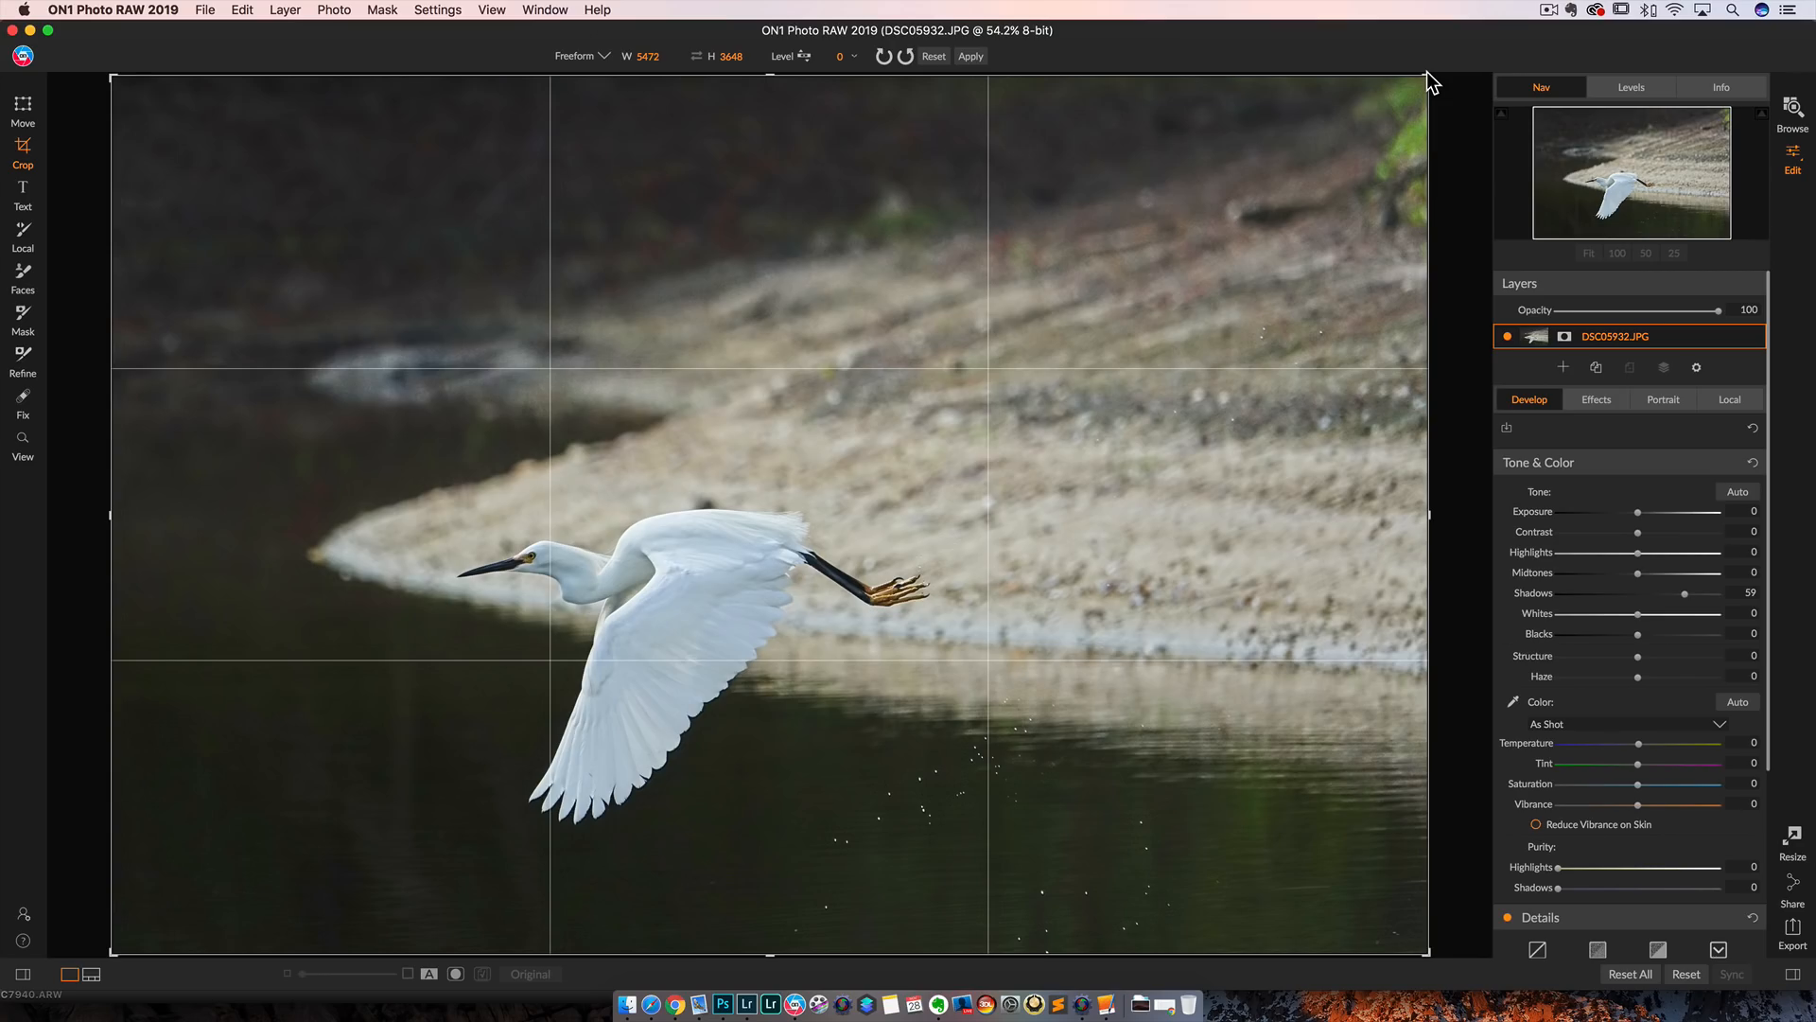
pyautogui.moveTo(1431, 78); pyautogui.dragTo(1260, 206)
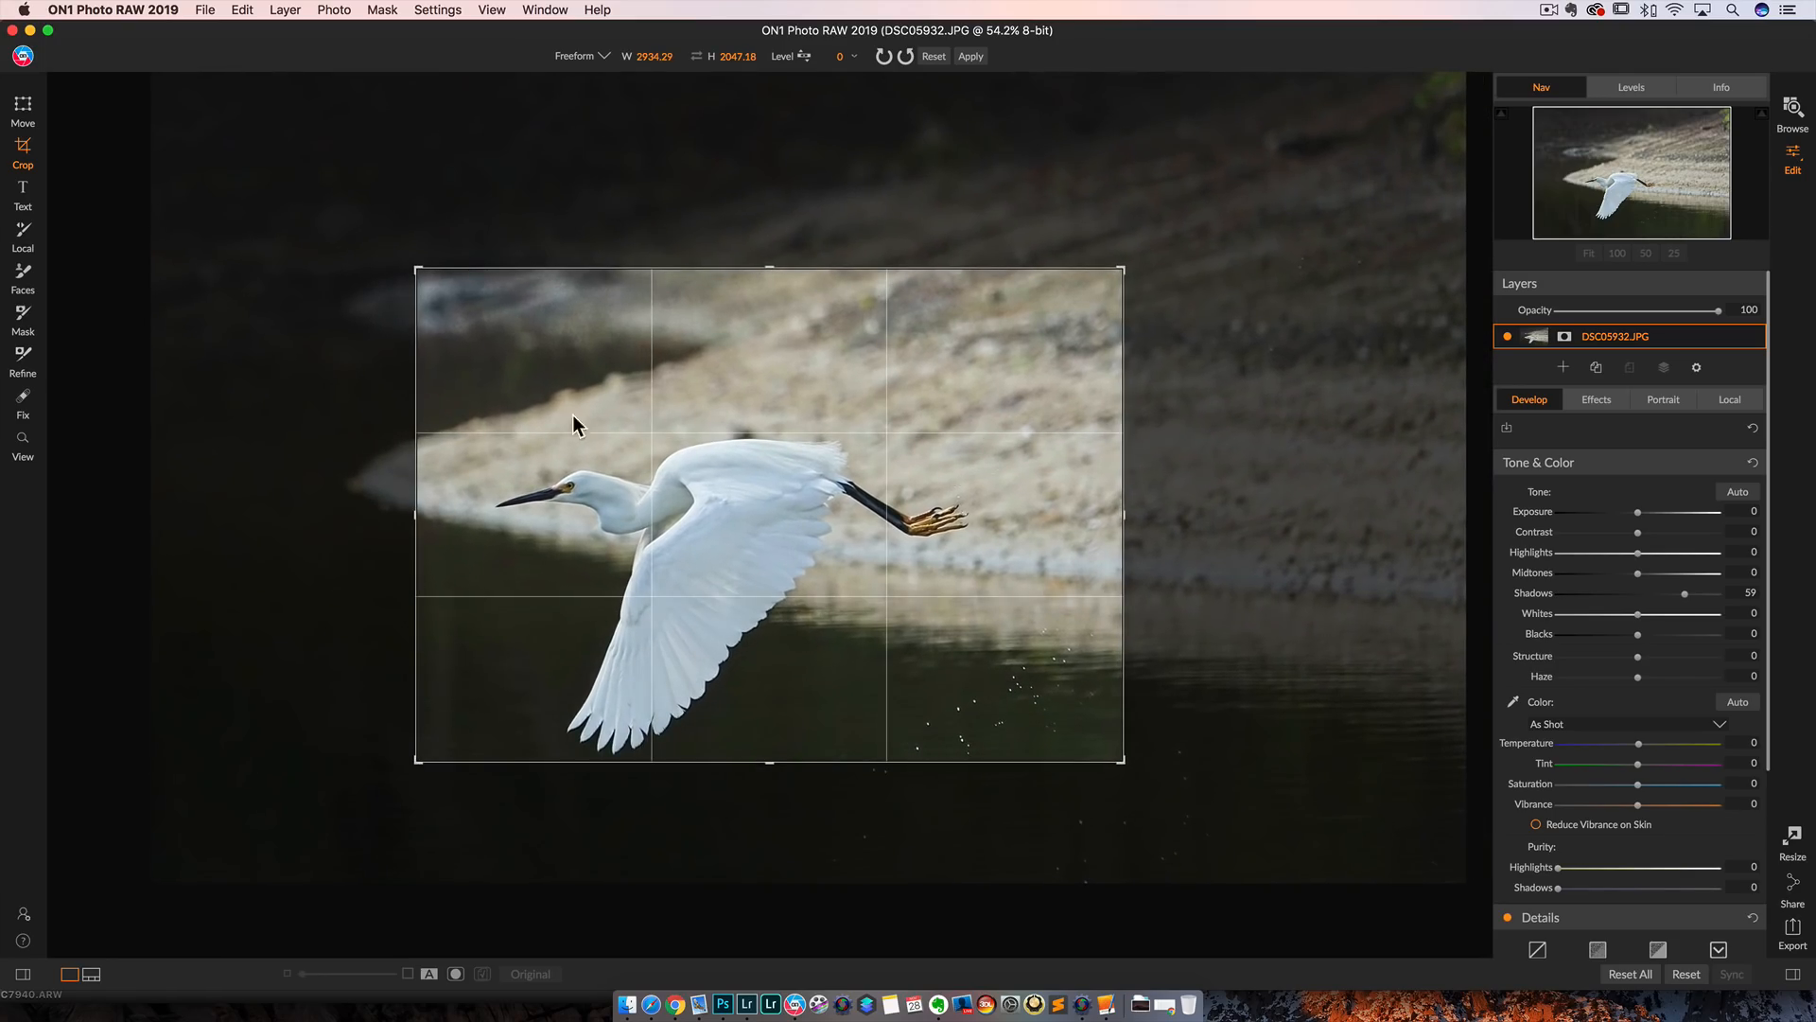
pyautogui.moveTo(1121, 270); pyautogui.dragTo(1064, 336)
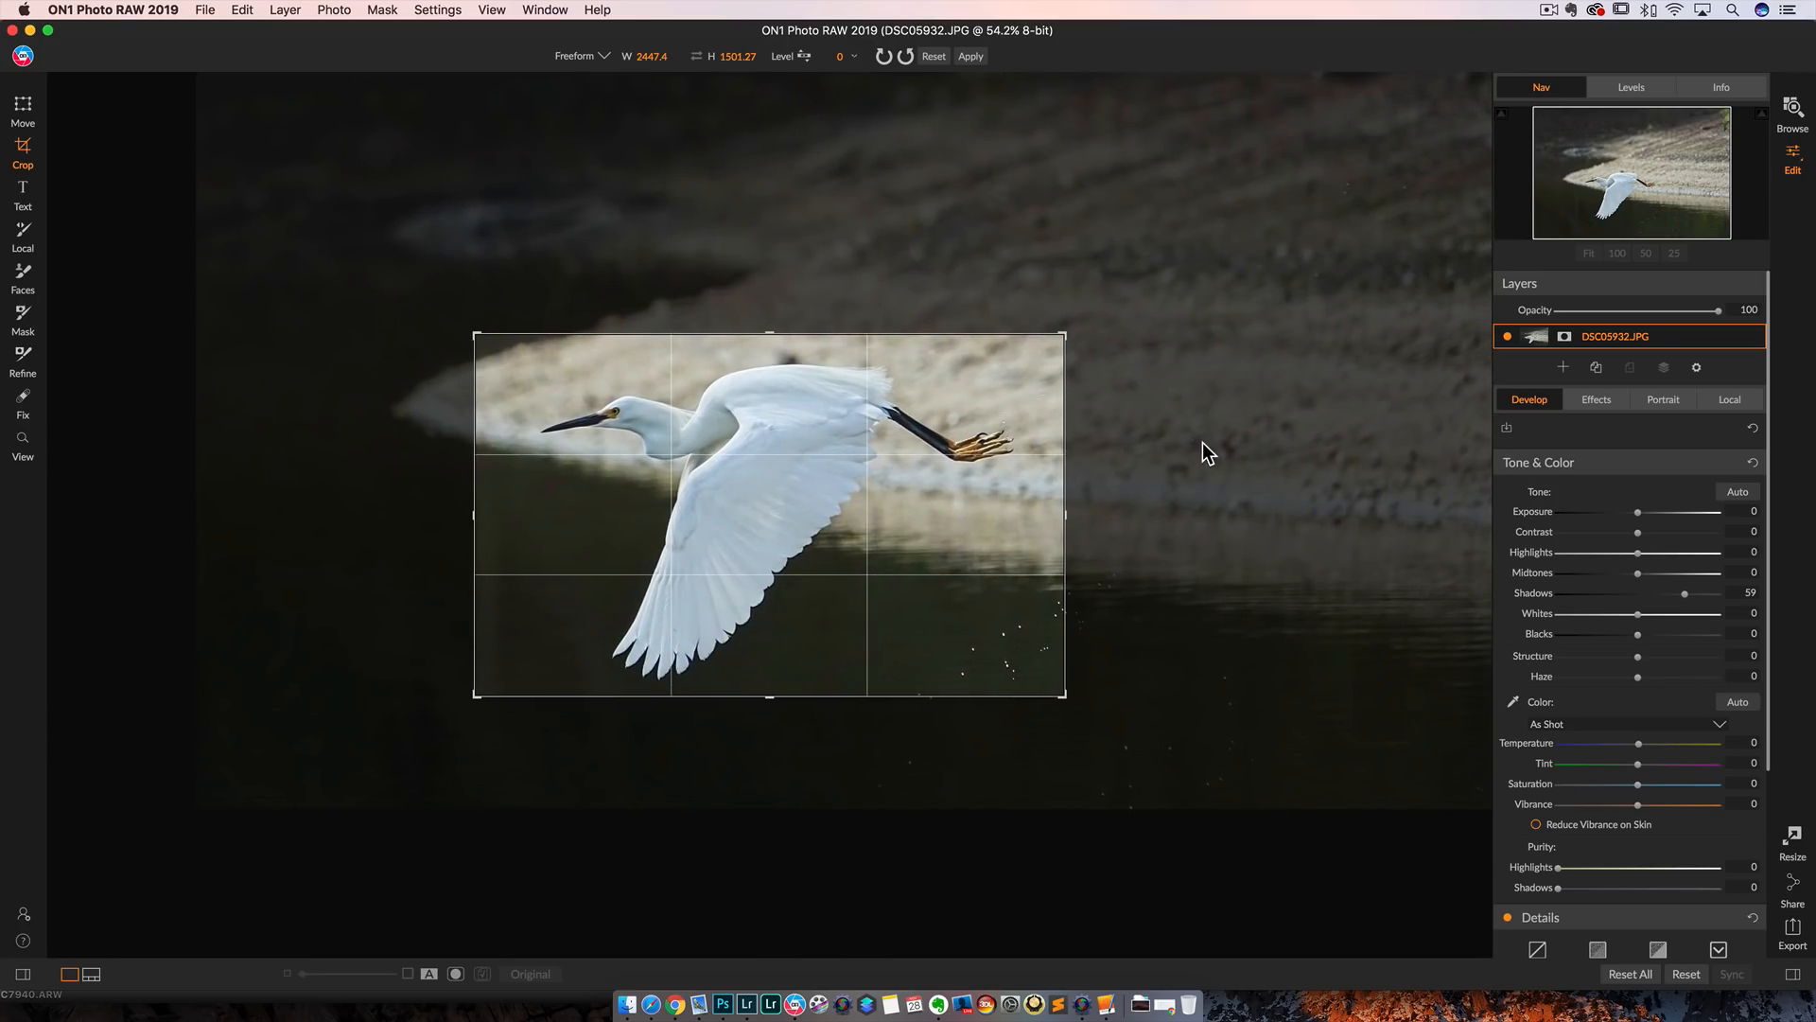
pyautogui.click(973, 55)
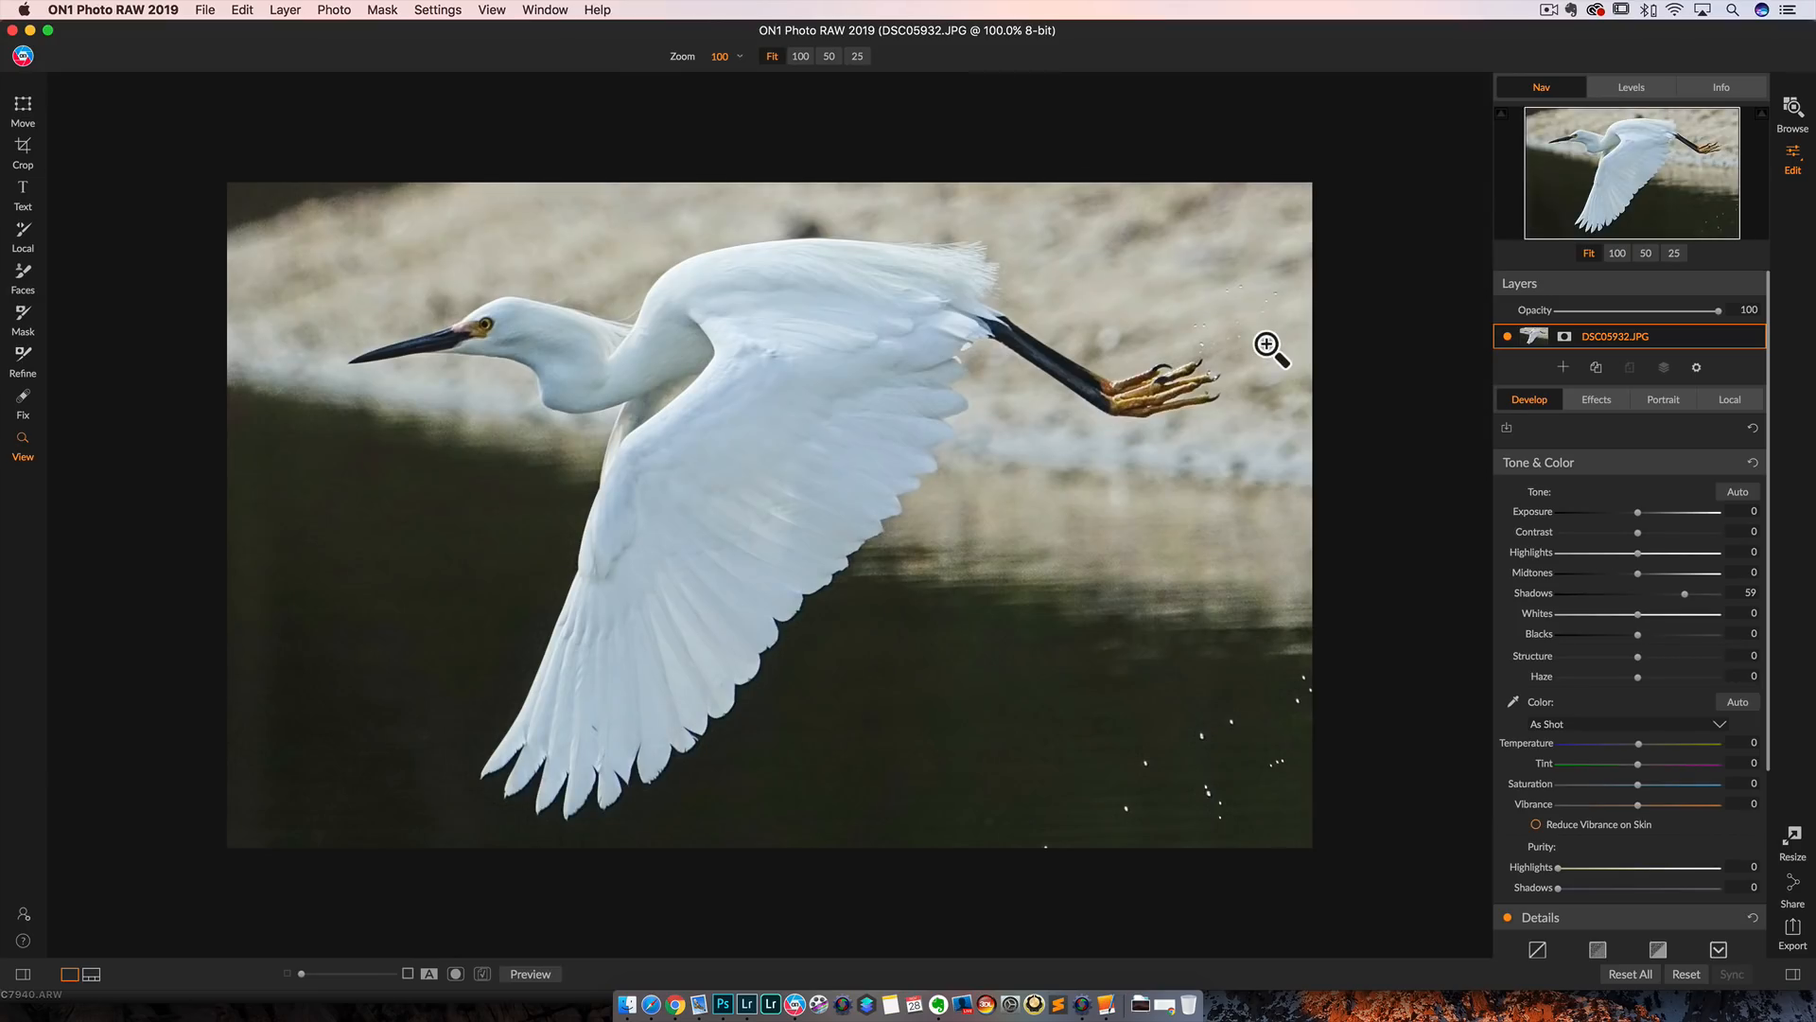
pyautogui.moveTo(639, 362)
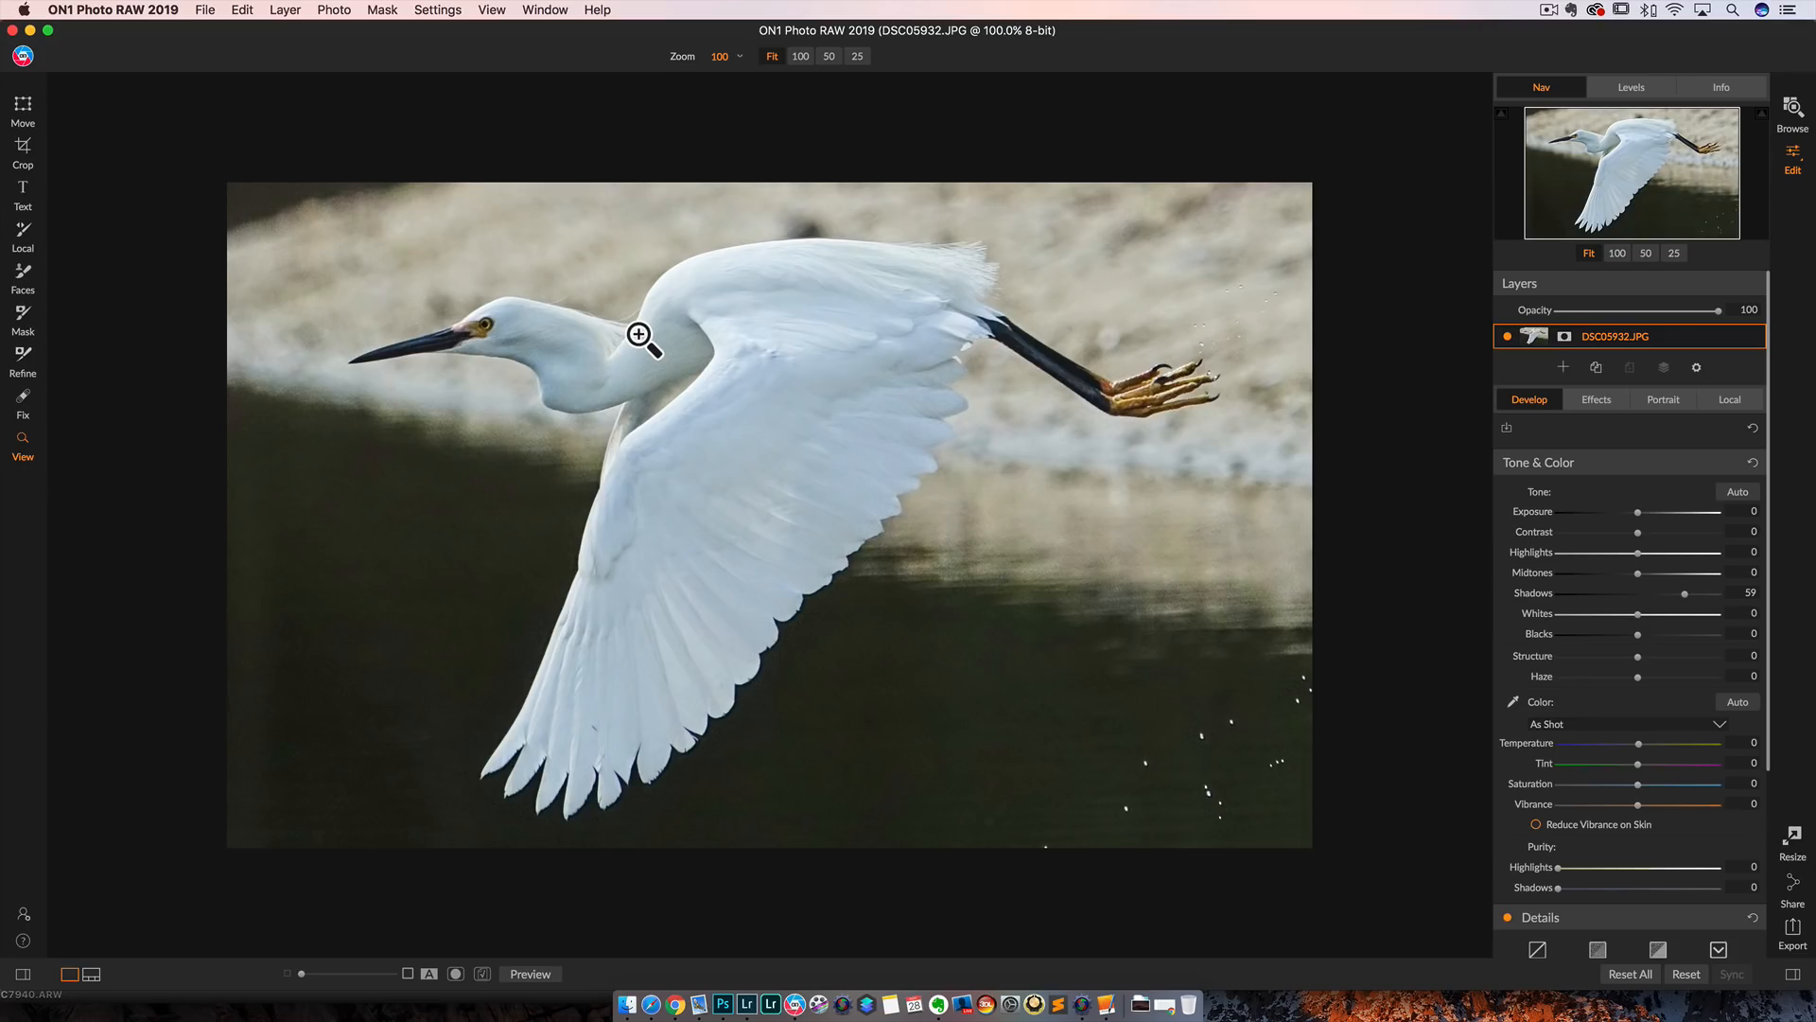
pyautogui.moveTo(1445, 467)
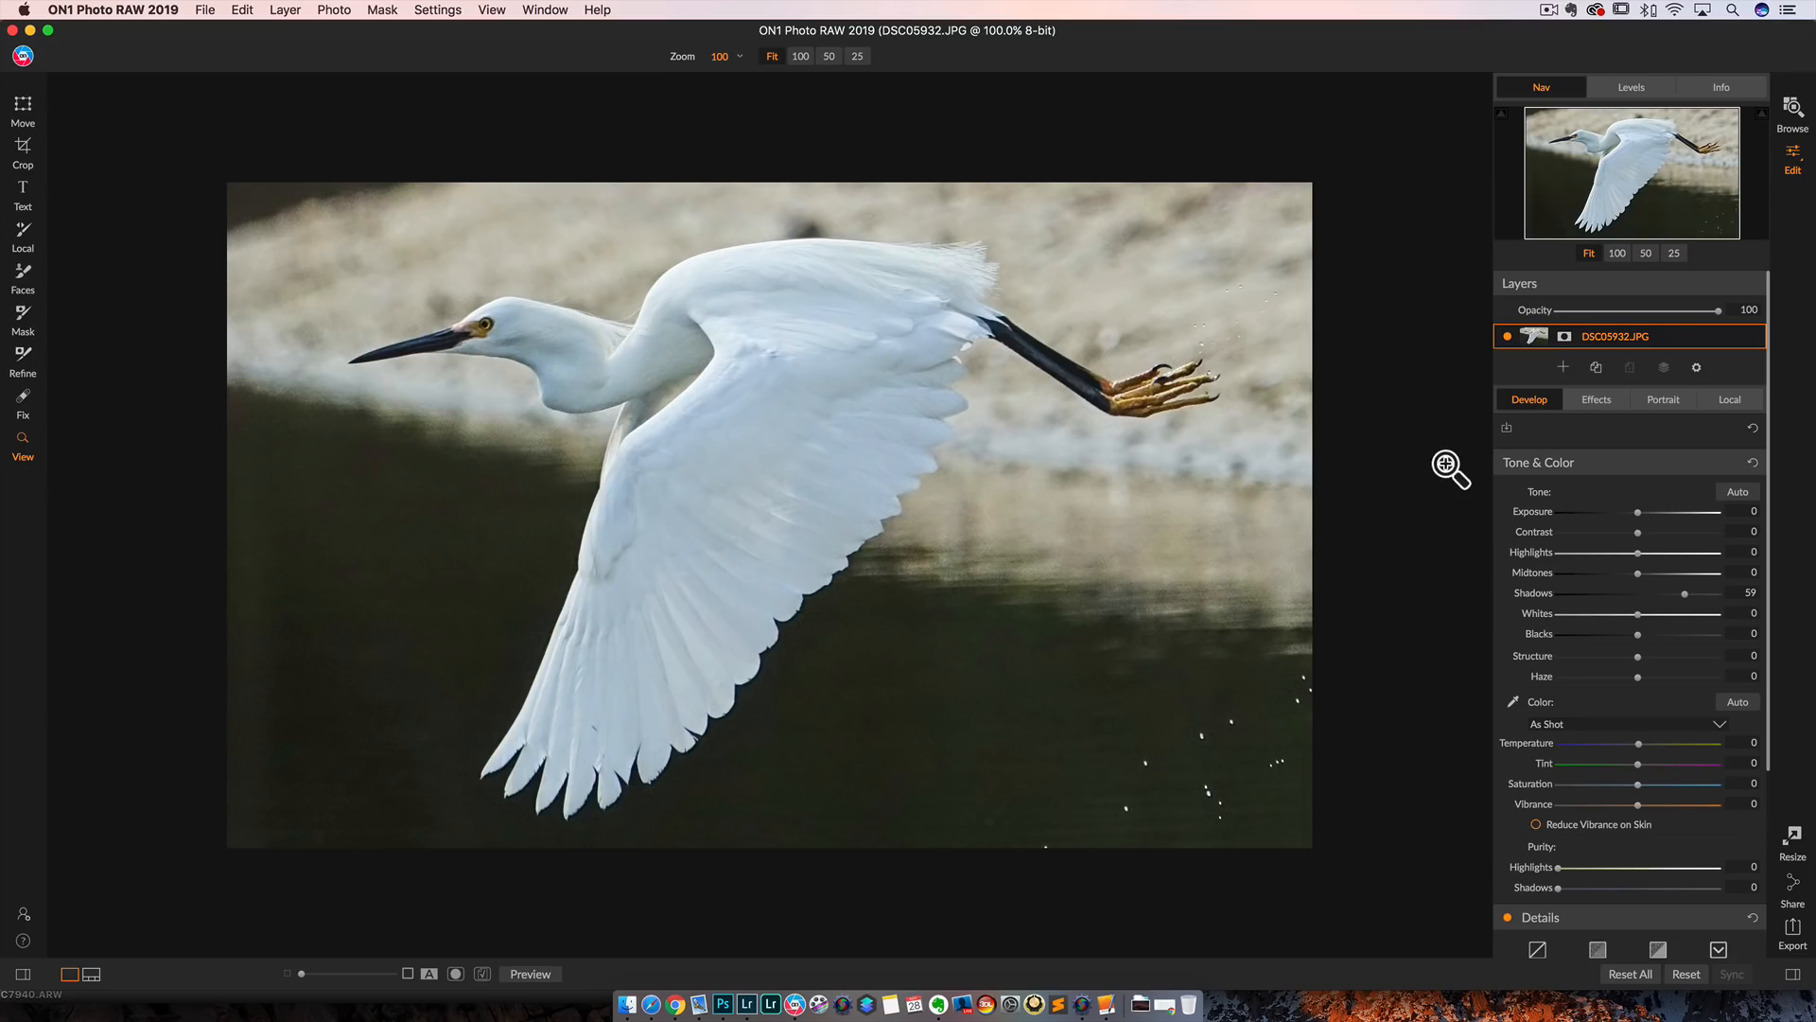
# Step: Add a High Pass Sharpening filter, raise Amount to 84, and toggle it to compare
pyautogui.click(1596, 399)
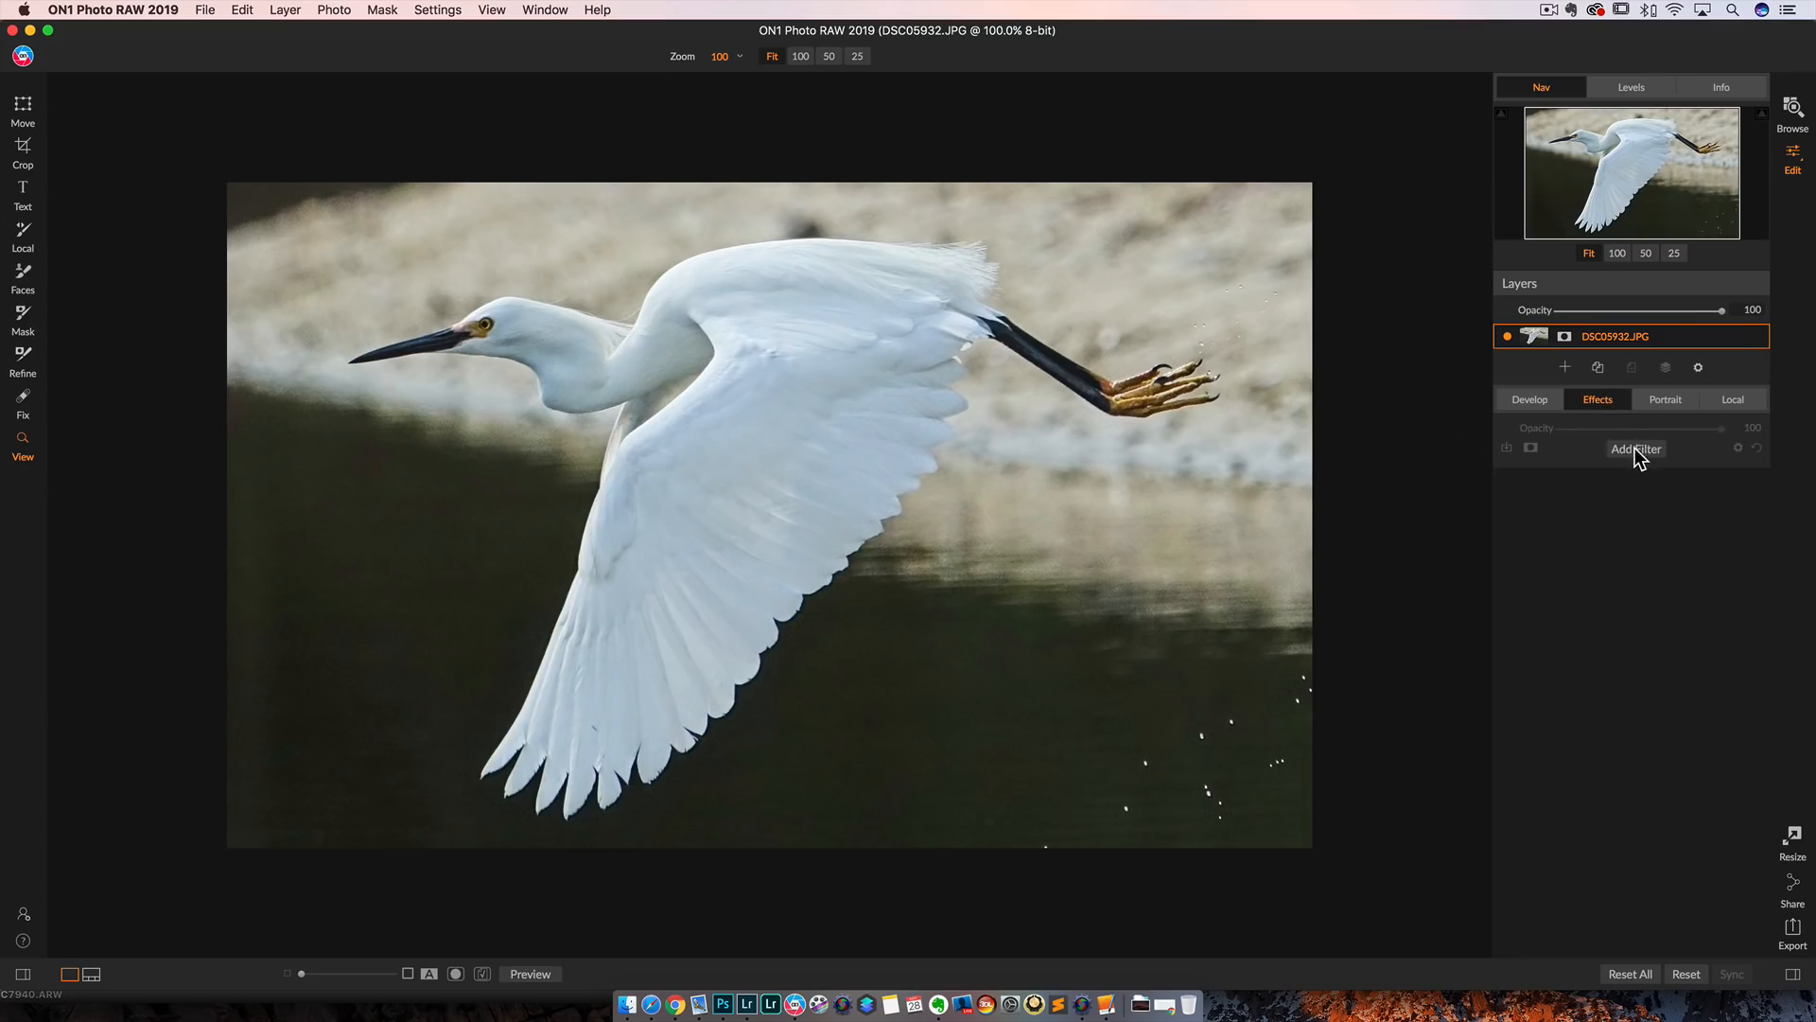
pyautogui.click(1635, 449)
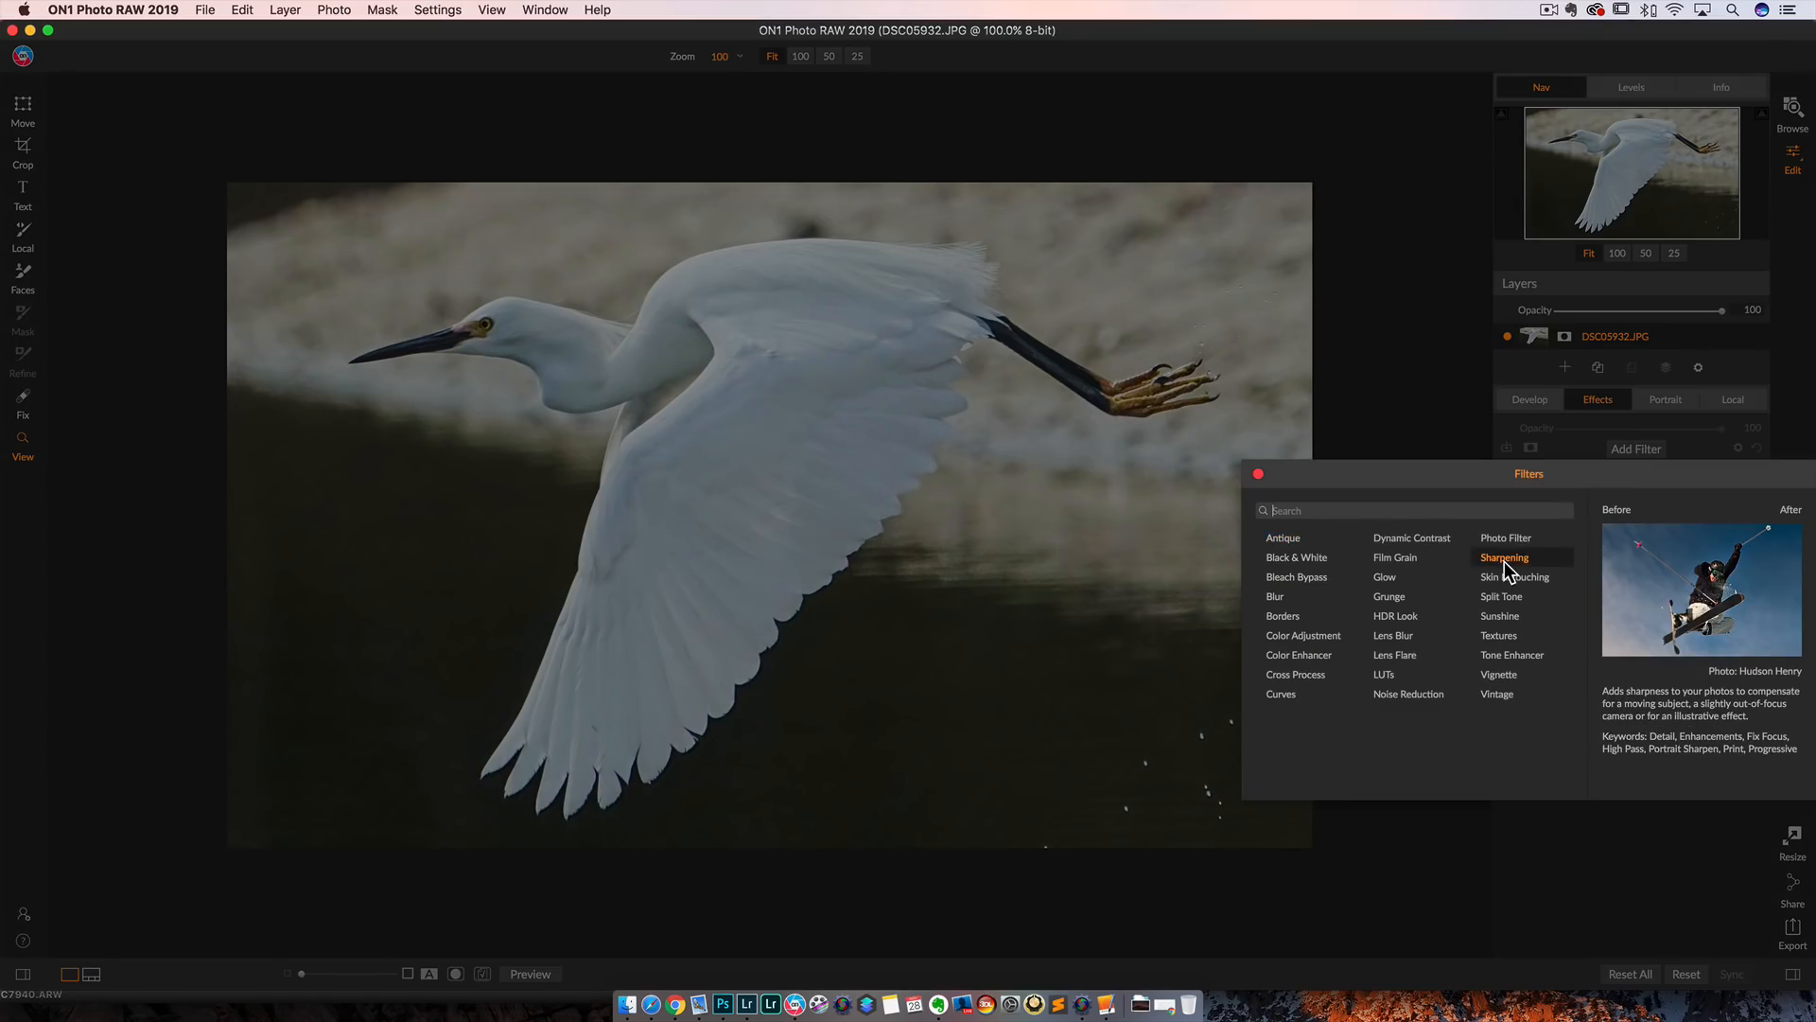
pyautogui.click(1504, 558)
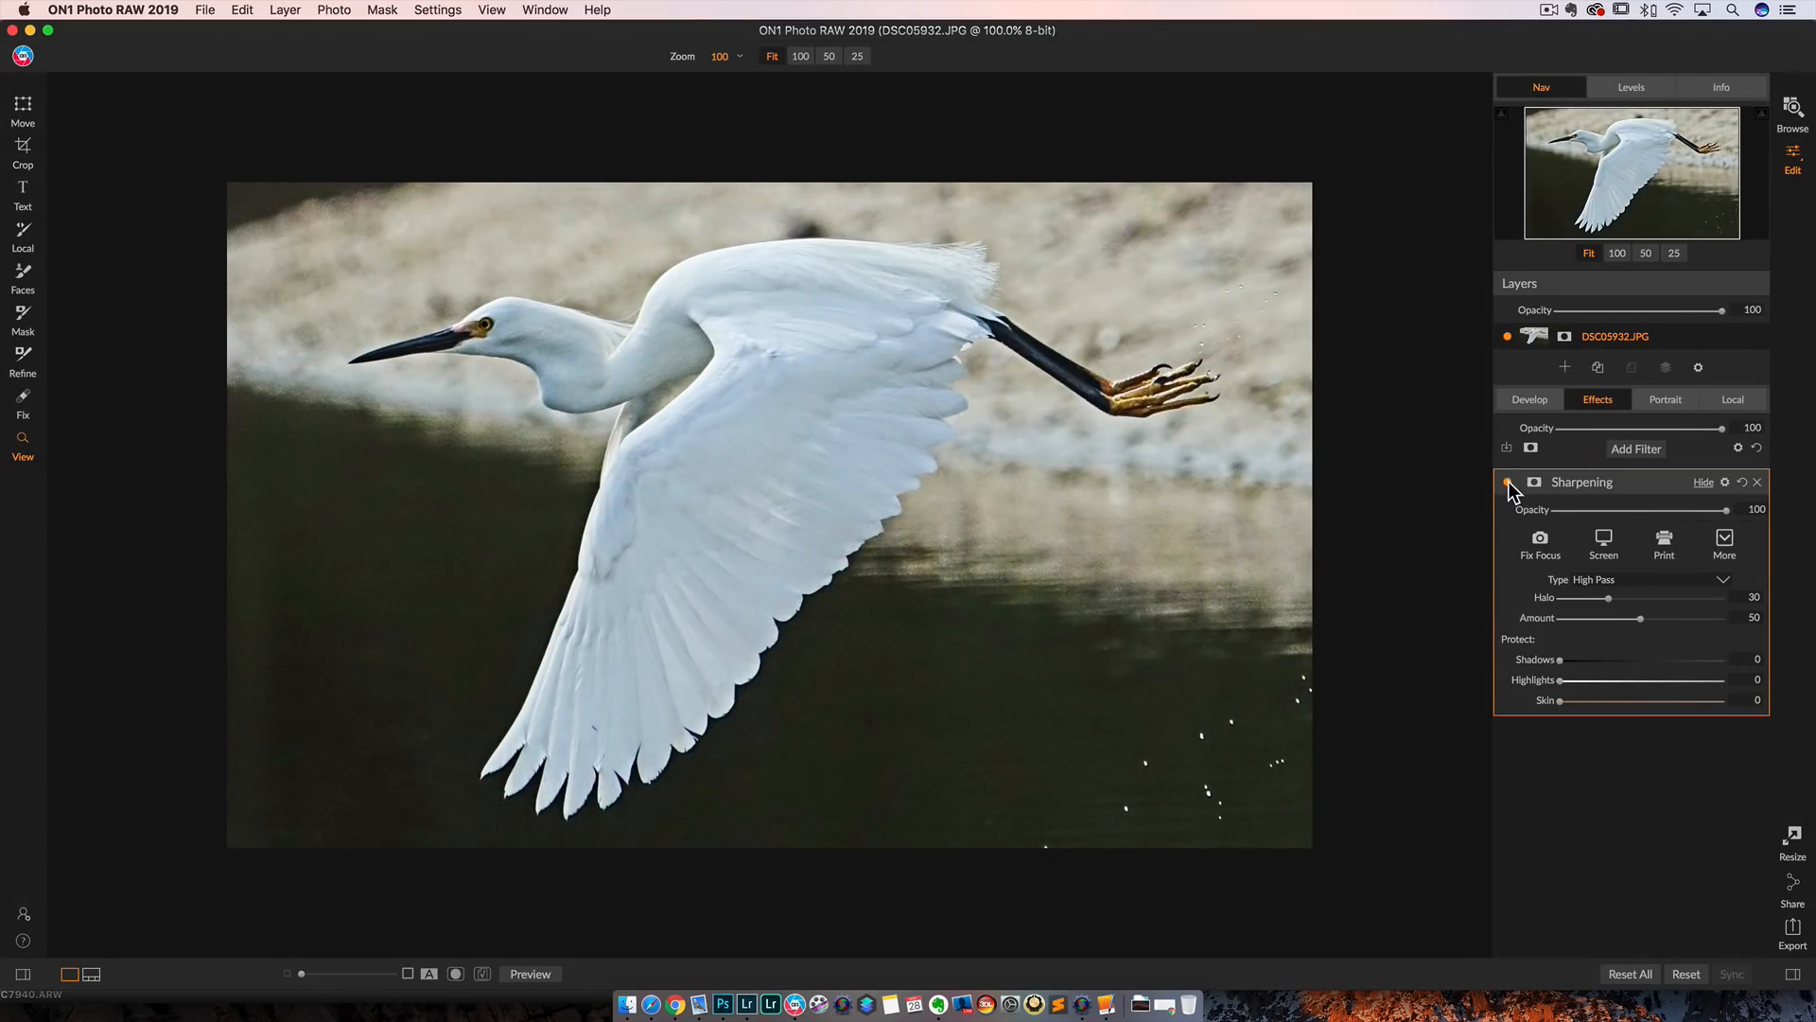
pyautogui.click(1508, 482)
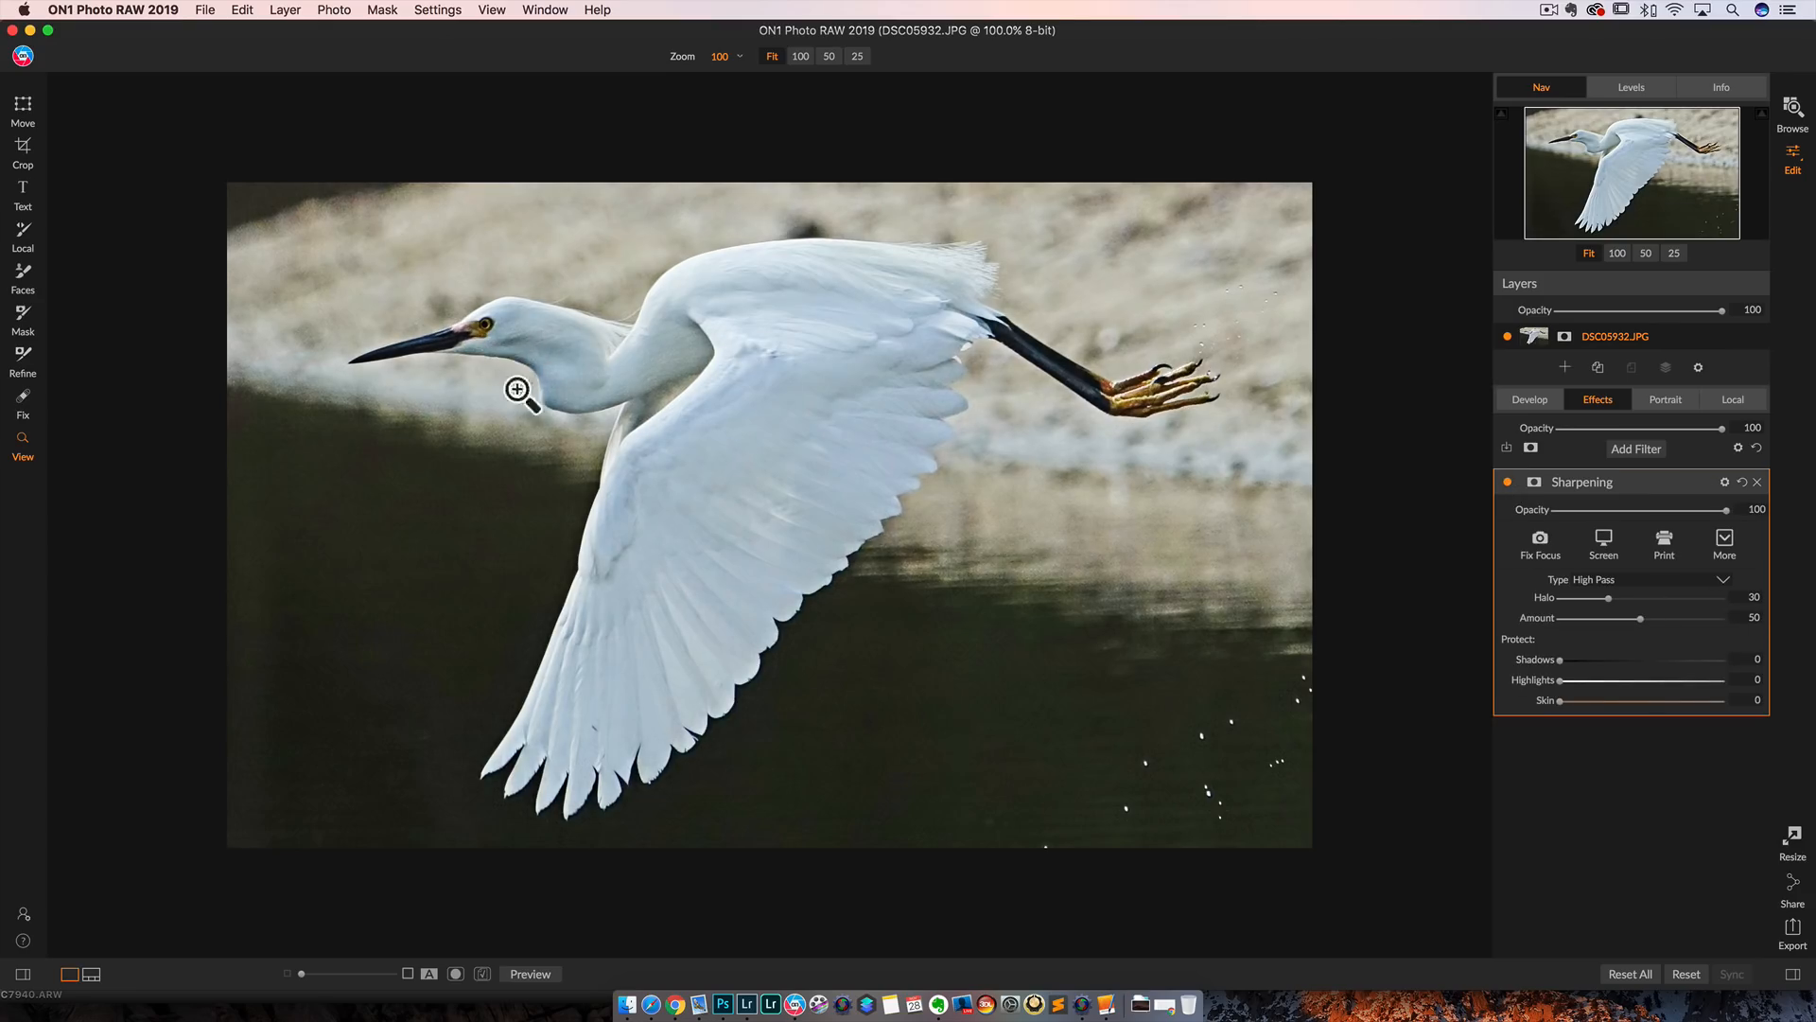
pyautogui.moveTo(931, 550)
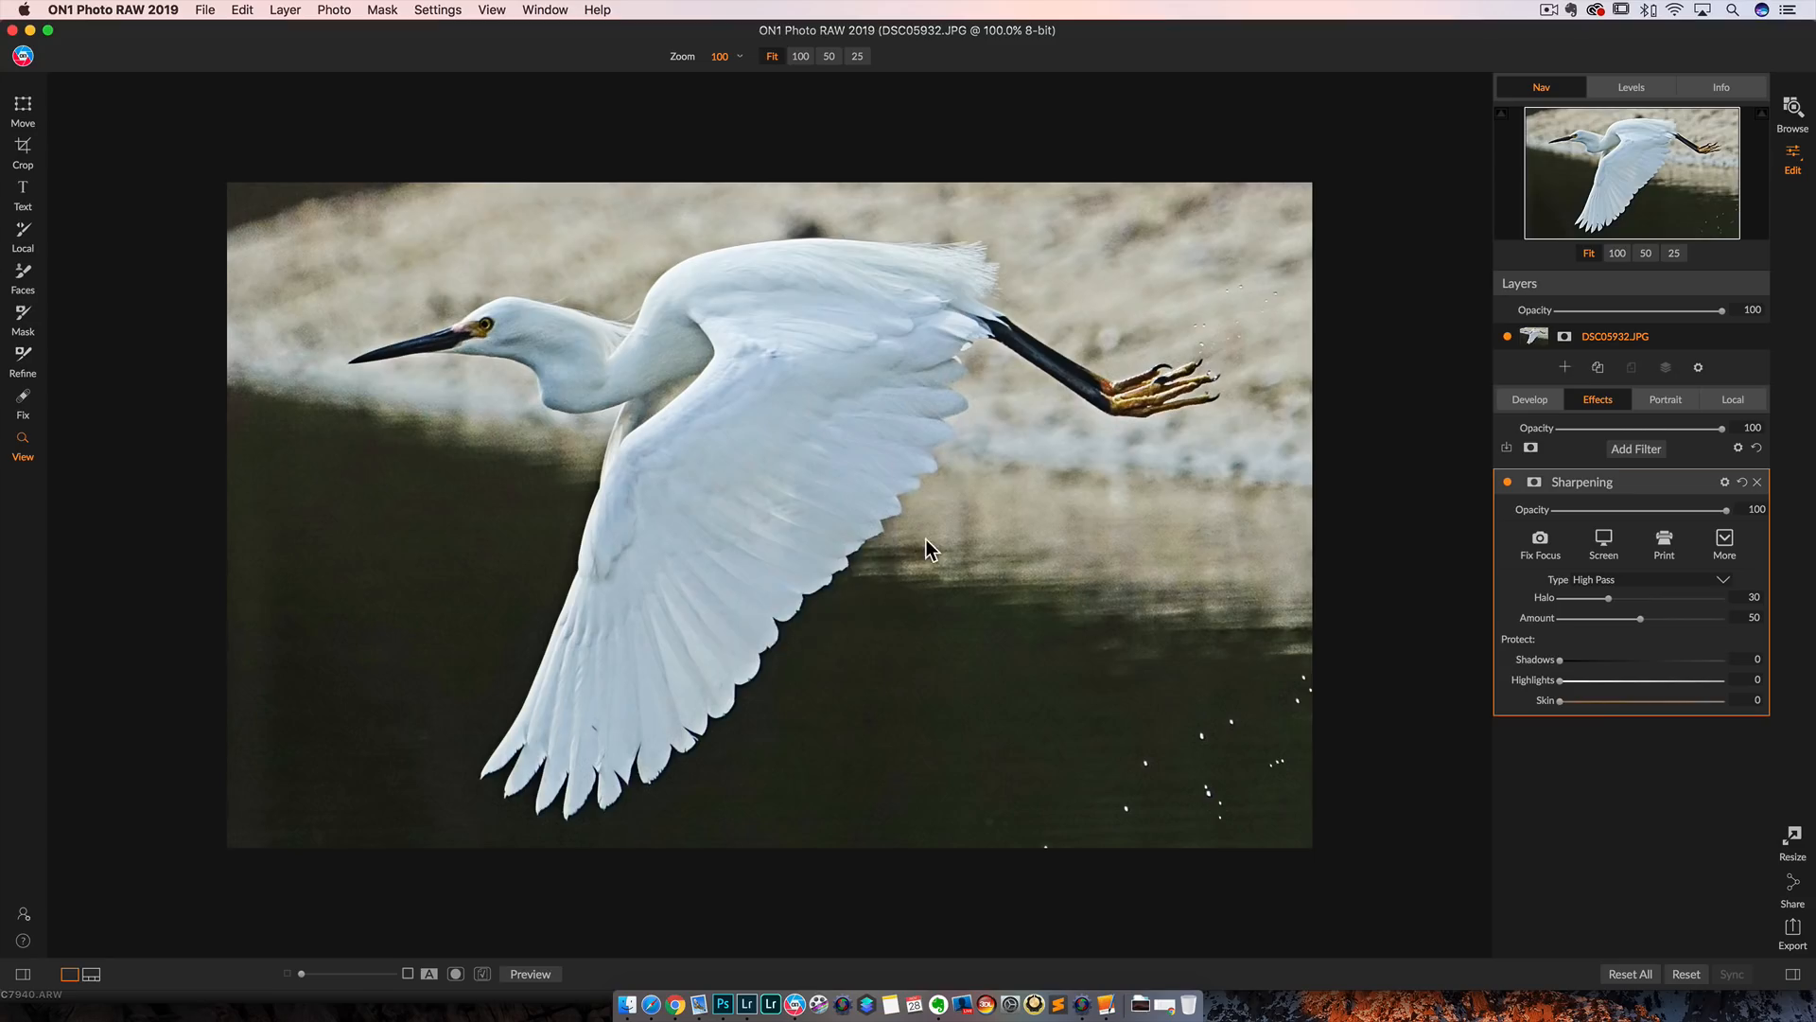
pyautogui.moveTo(873, 594)
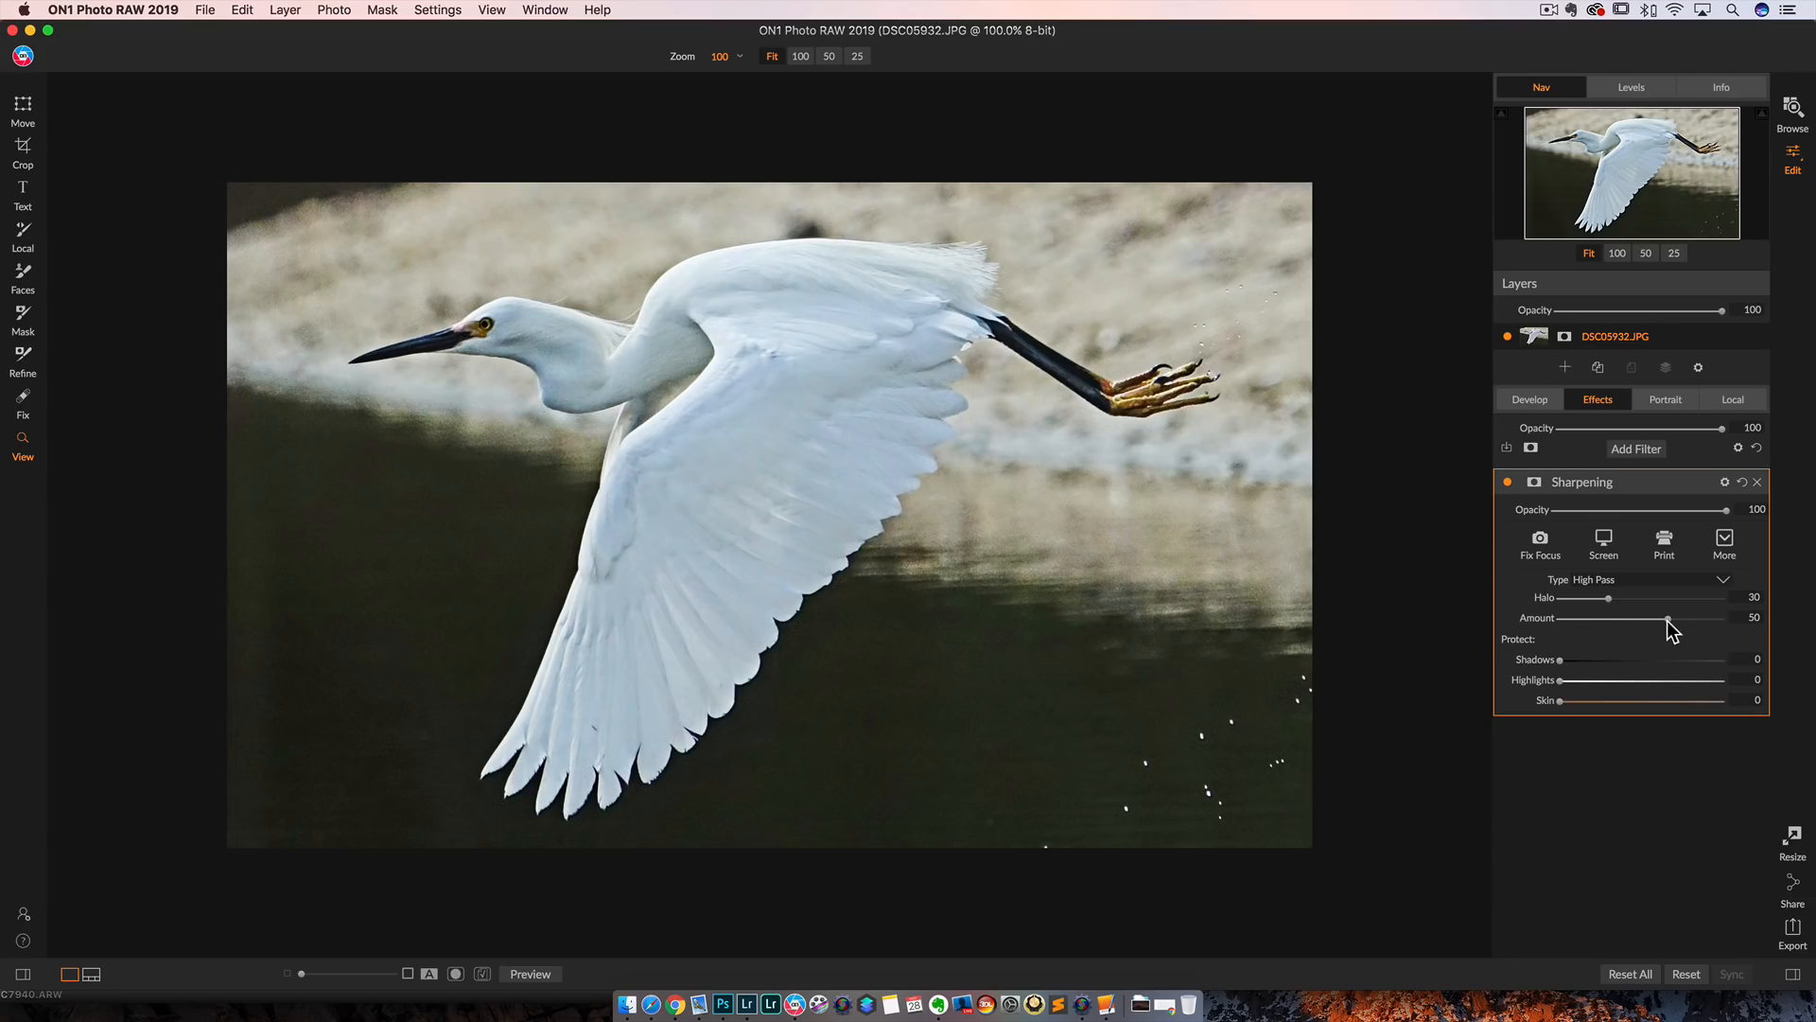
pyautogui.moveTo(1667, 617); pyautogui.dragTo(1698, 618)
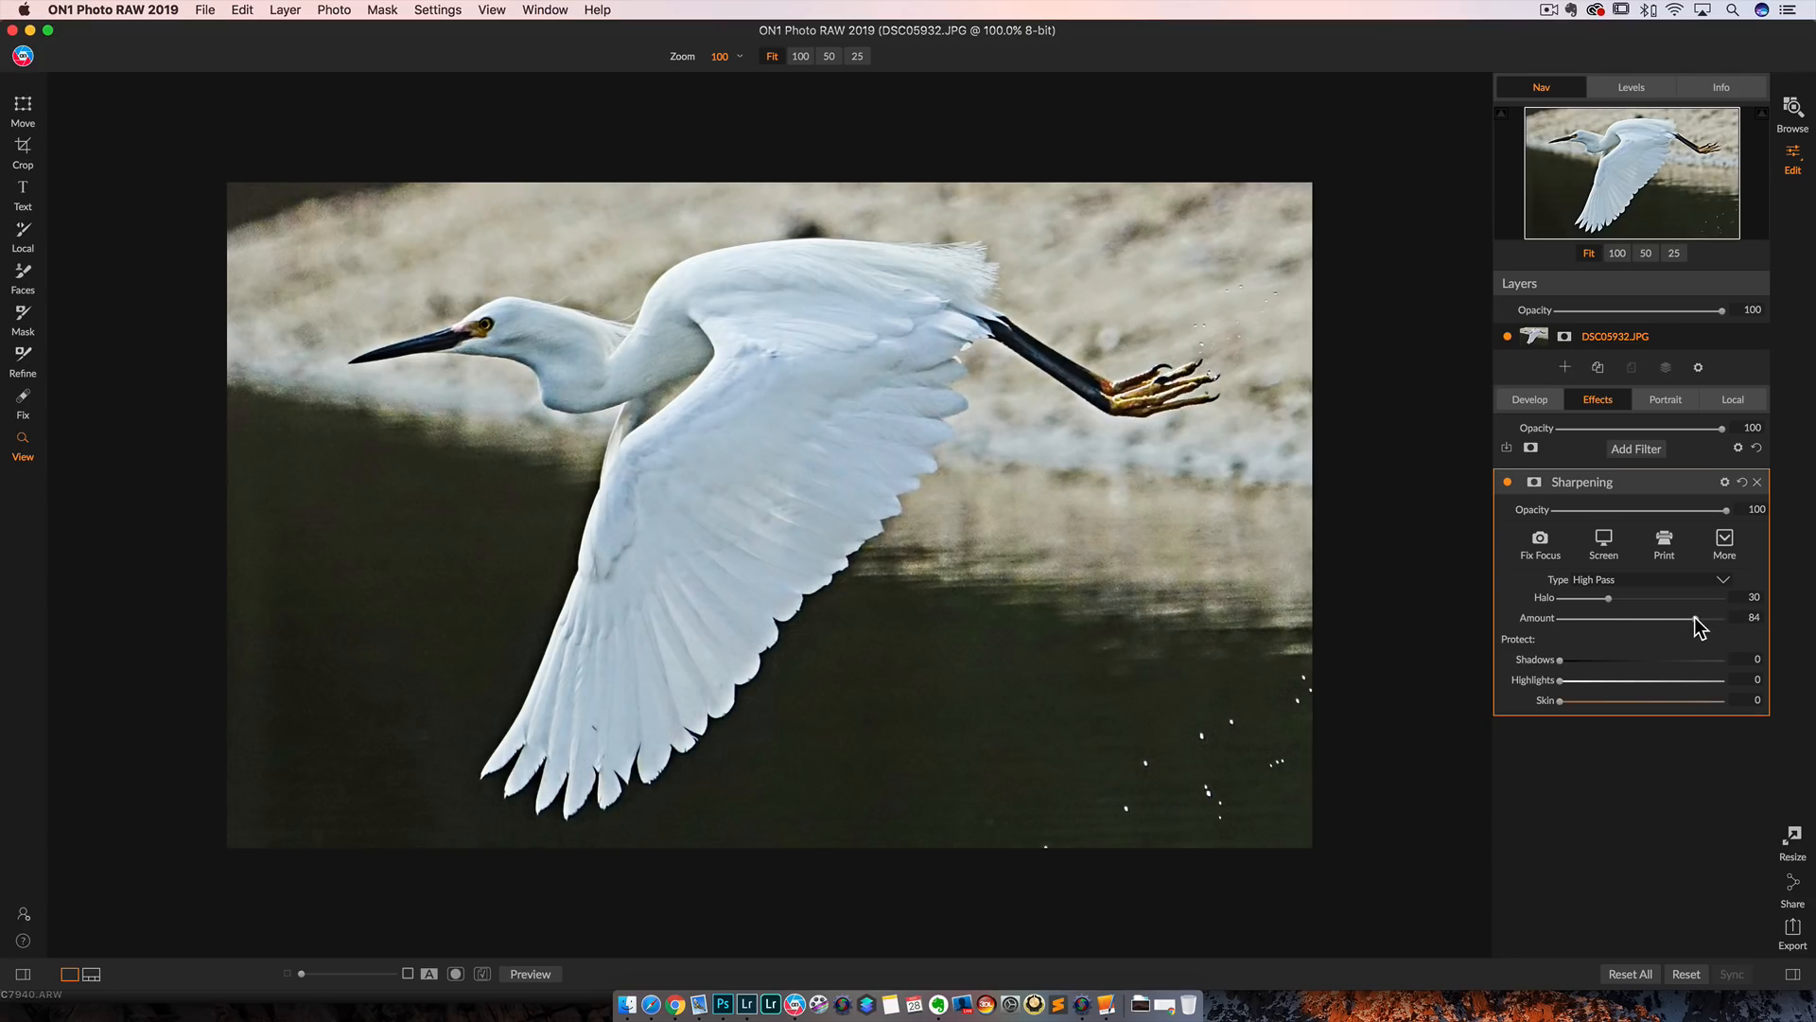
pyautogui.moveTo(1513, 482)
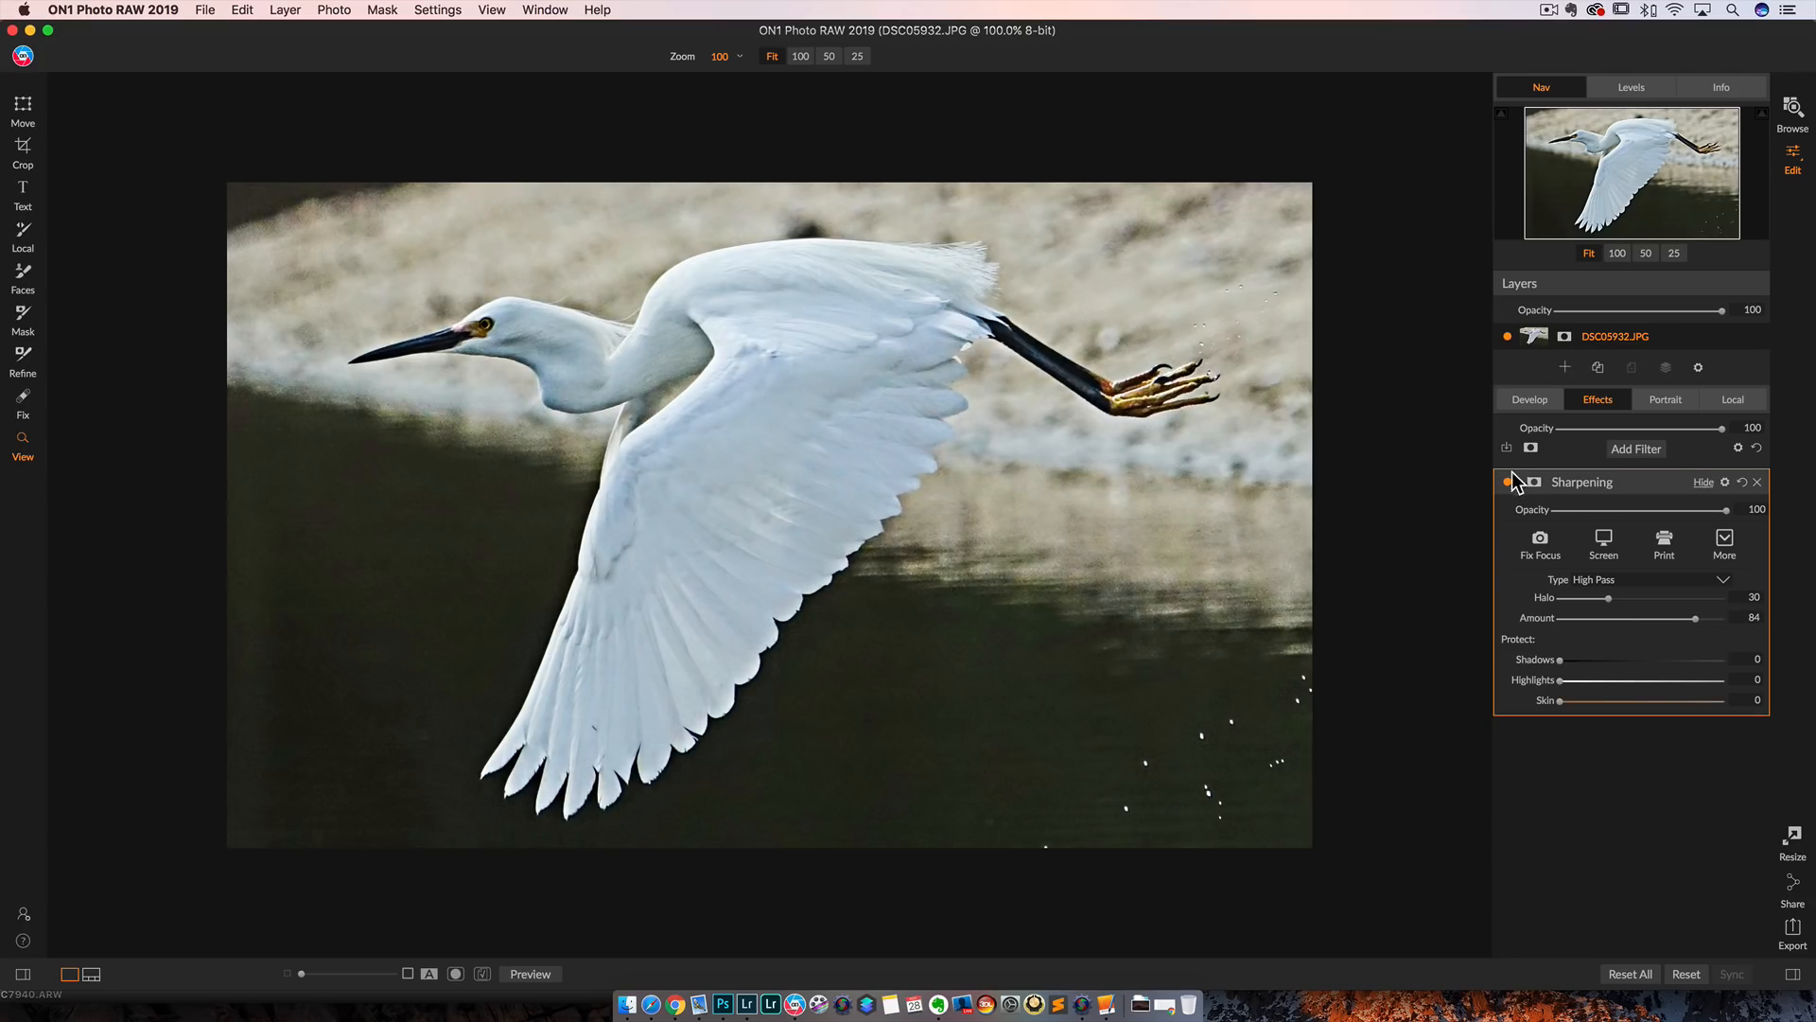
pyautogui.click(1509, 483)
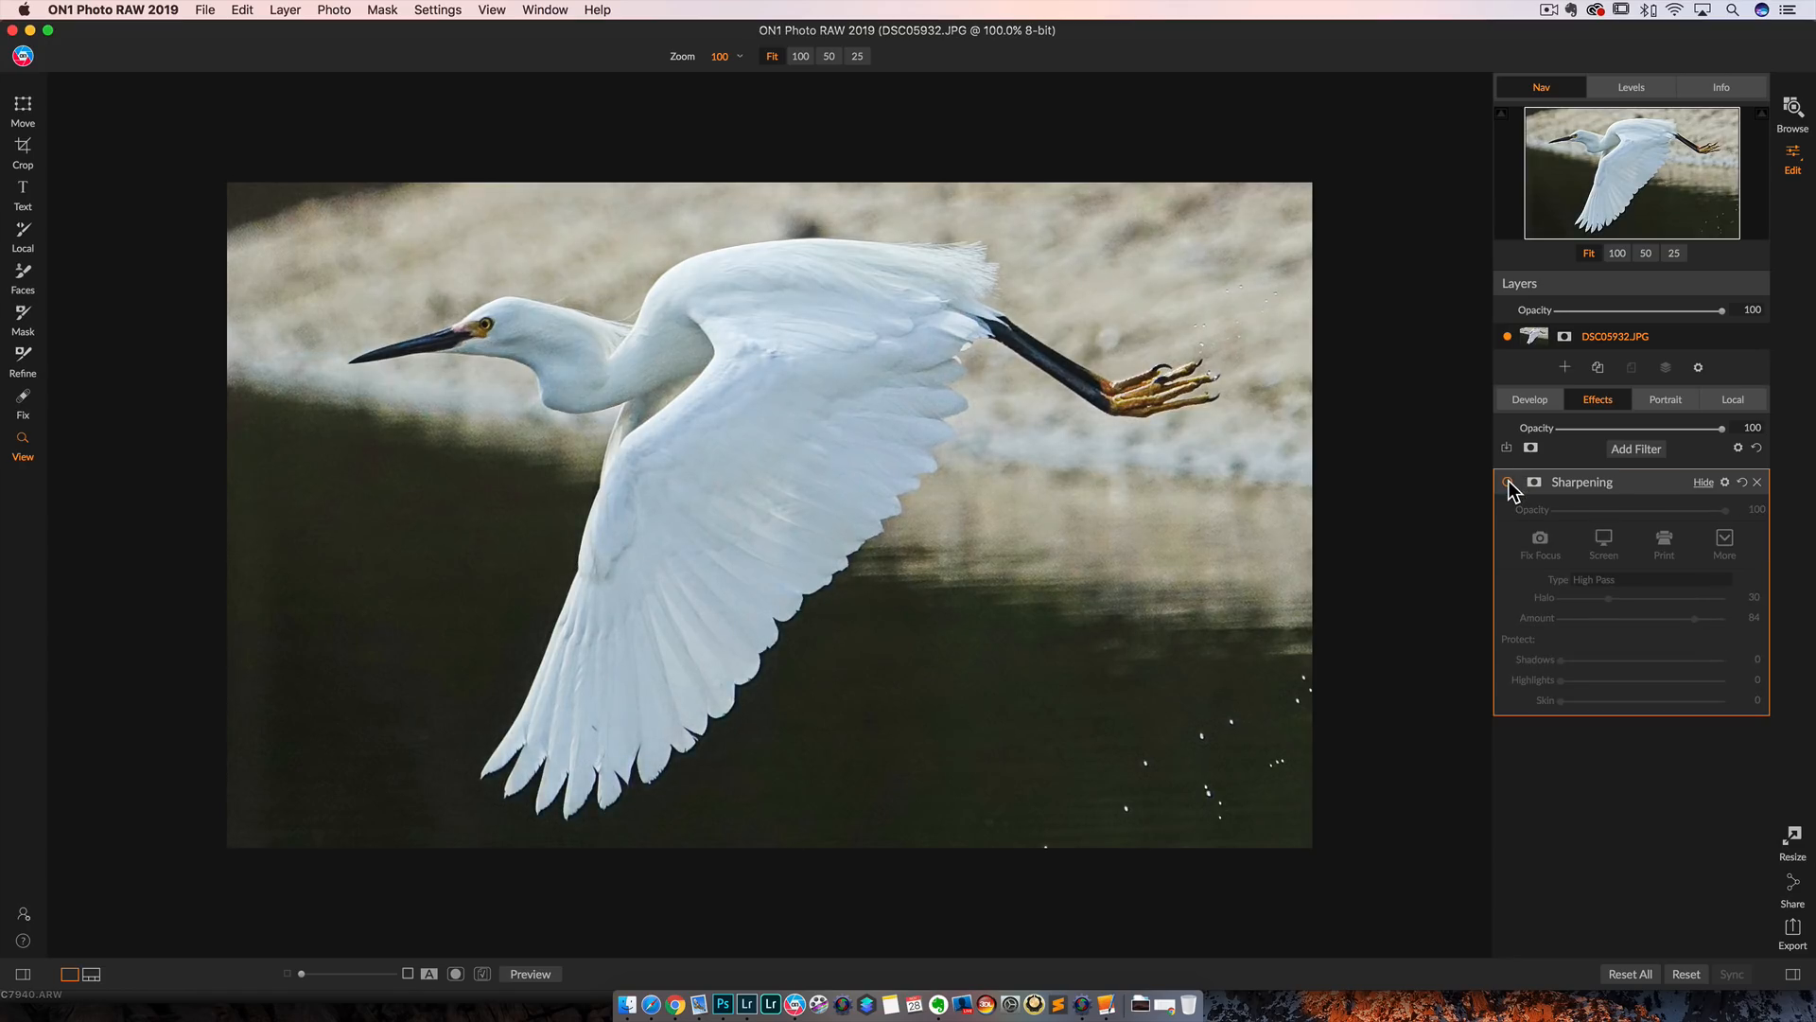
pyautogui.click(1508, 483)
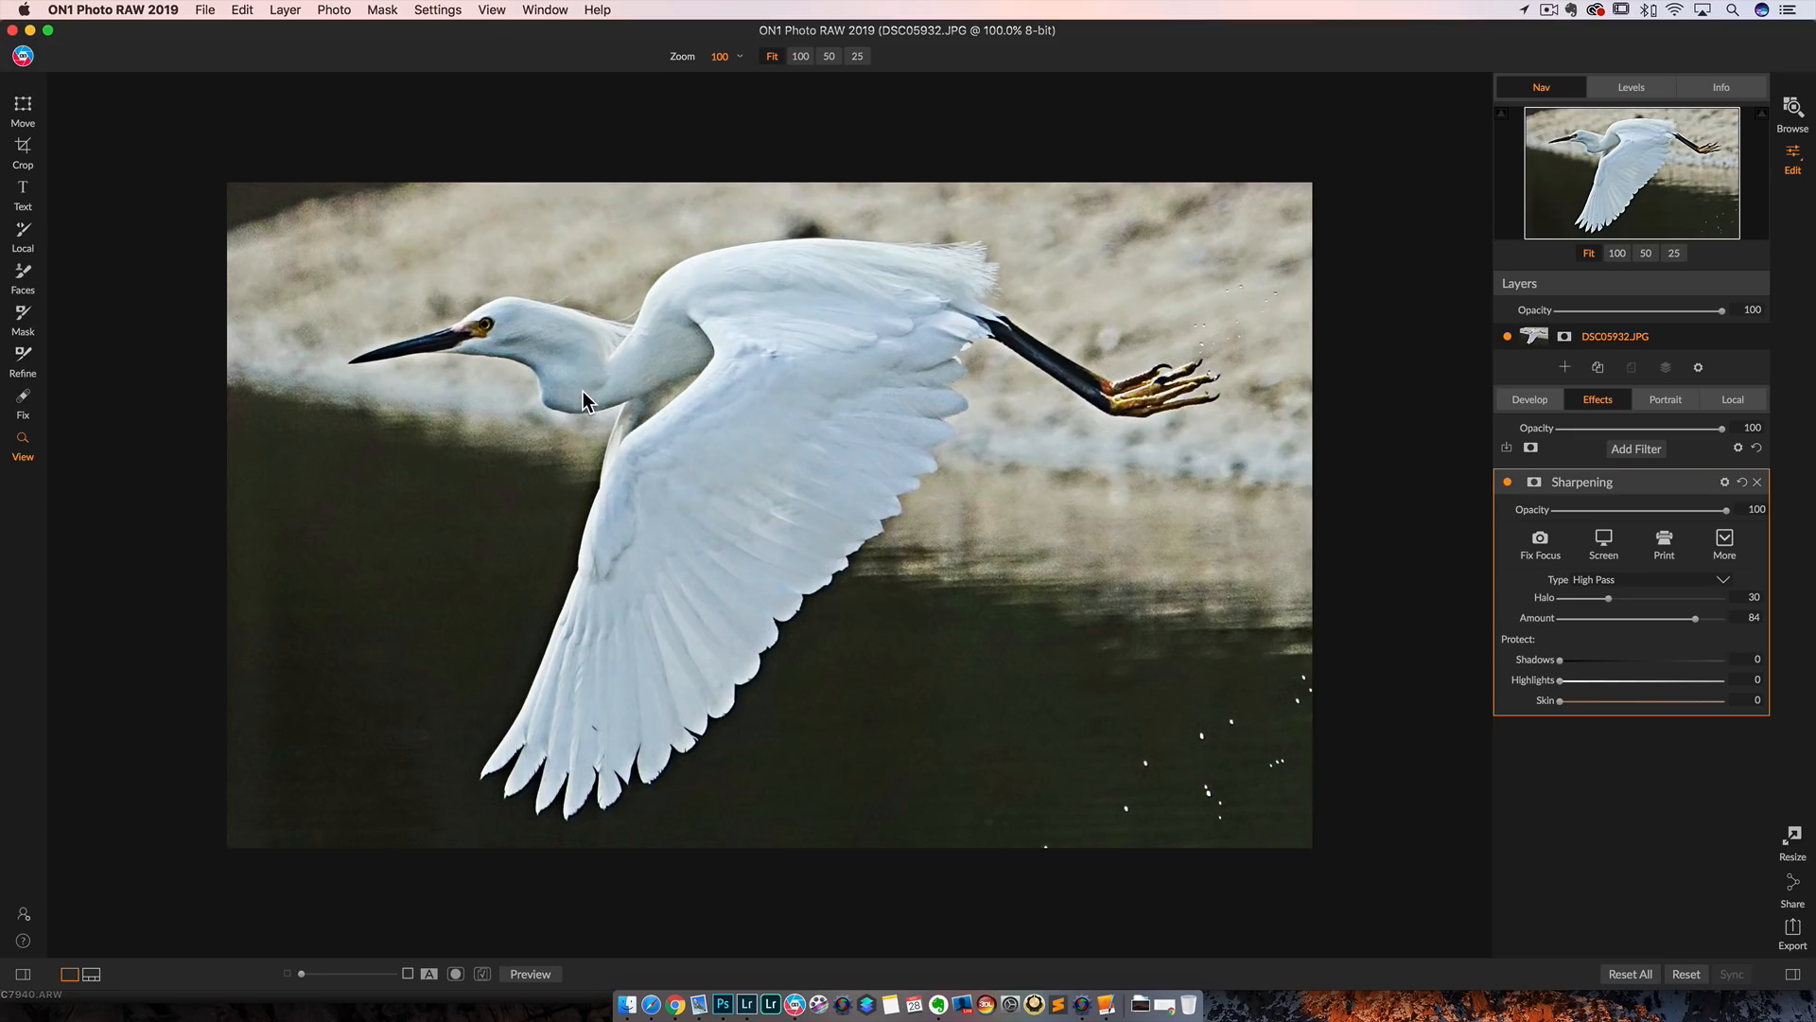
# Step: Lower the egret's sharpening Amount from 84 to 20, then return to the browser
pyautogui.moveTo(1693, 617); pyautogui.dragTo(1602, 618)
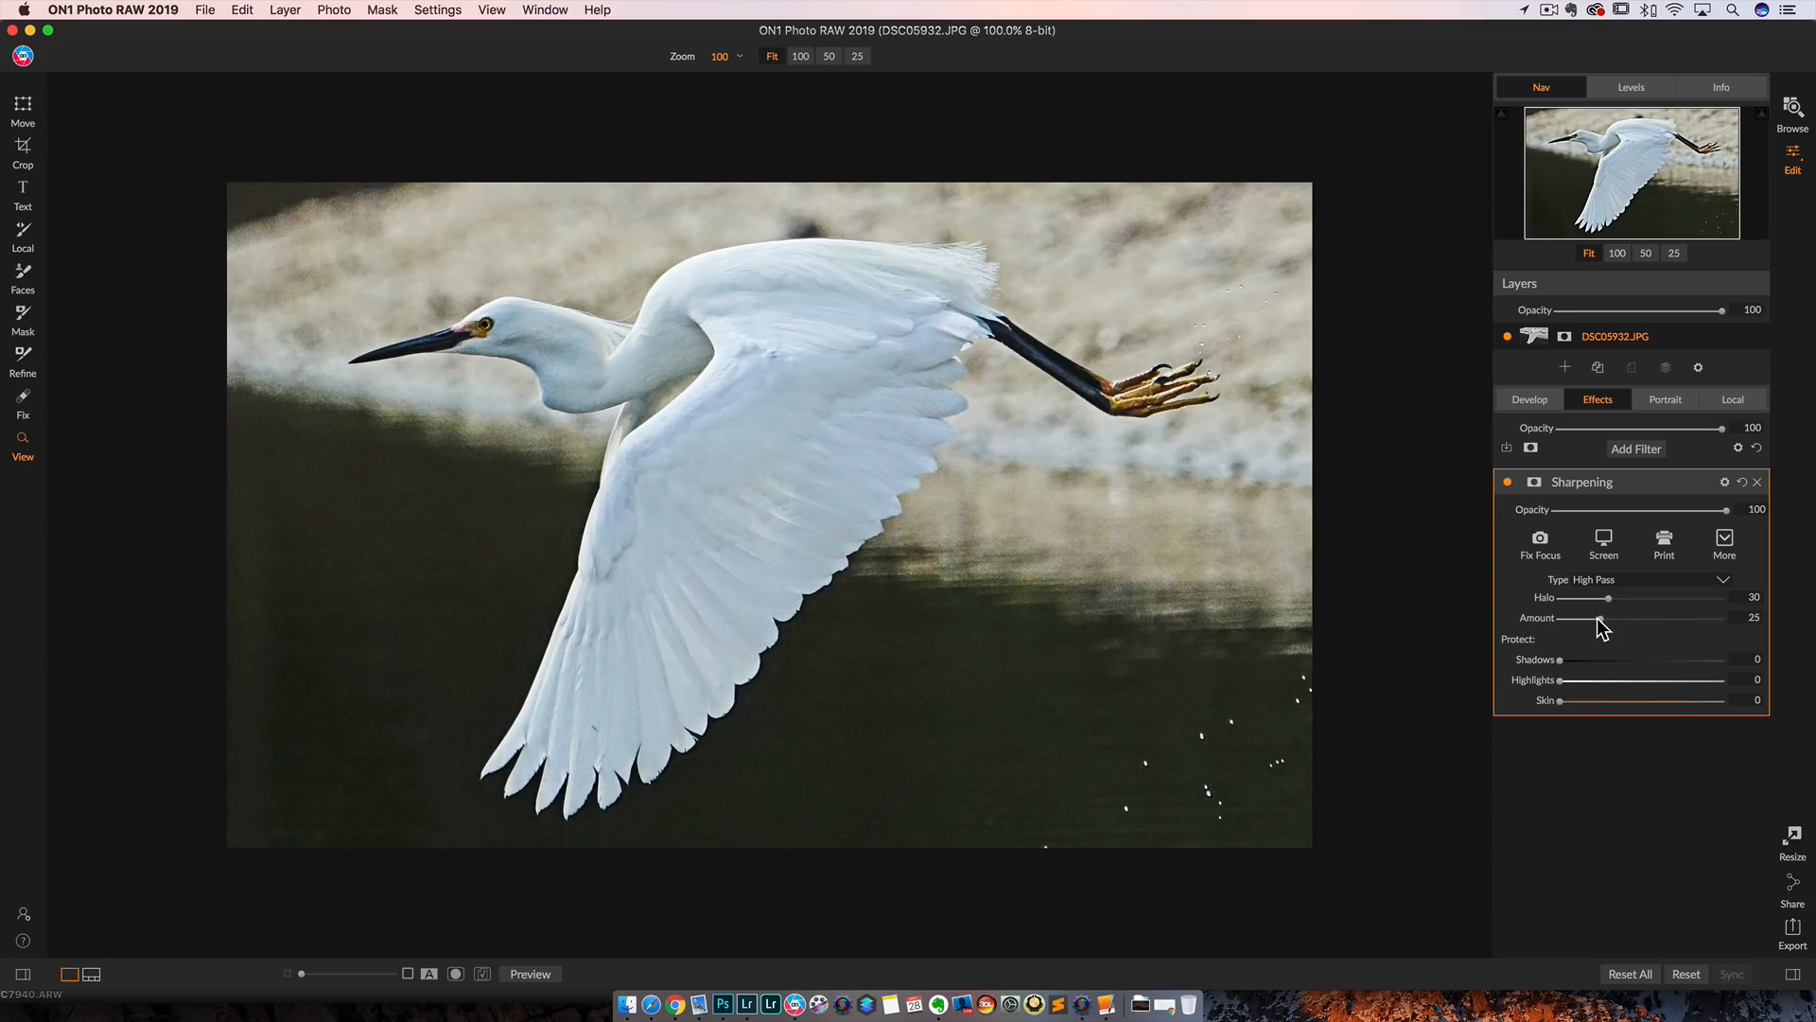
pyautogui.moveTo(1601, 618); pyautogui.dragTo(1593, 617)
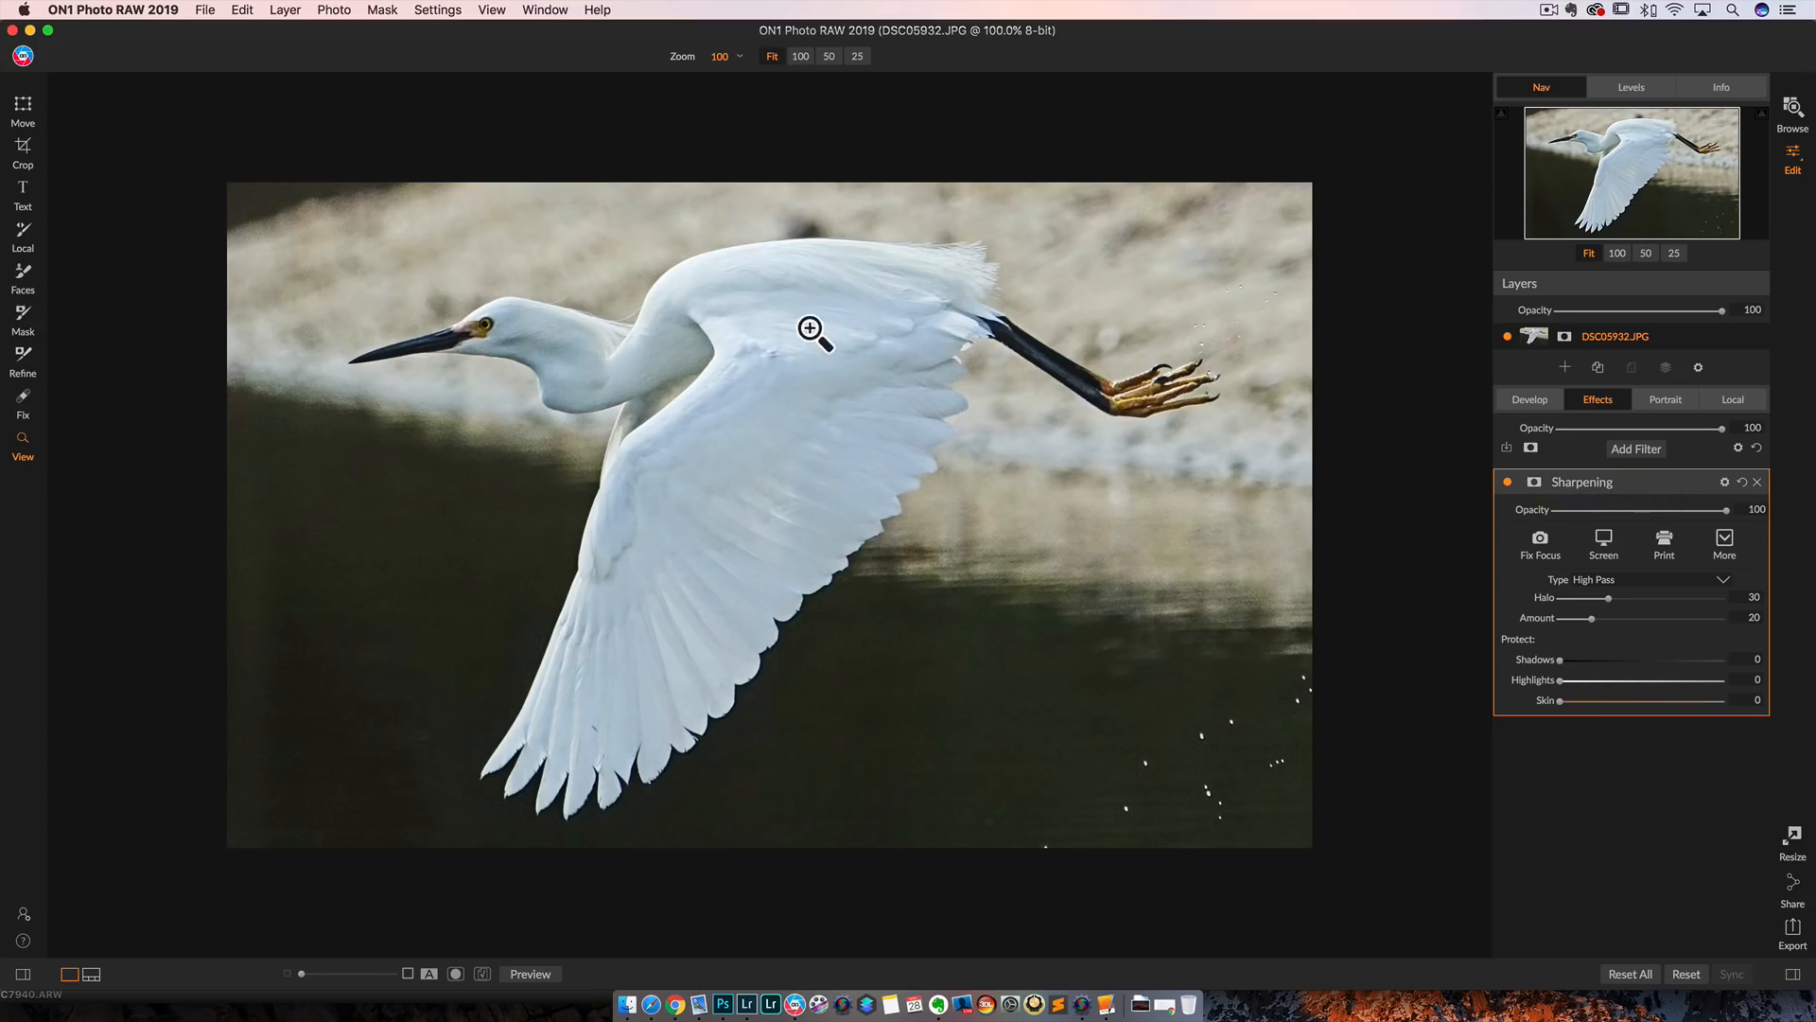
pyautogui.moveTo(1726, 832)
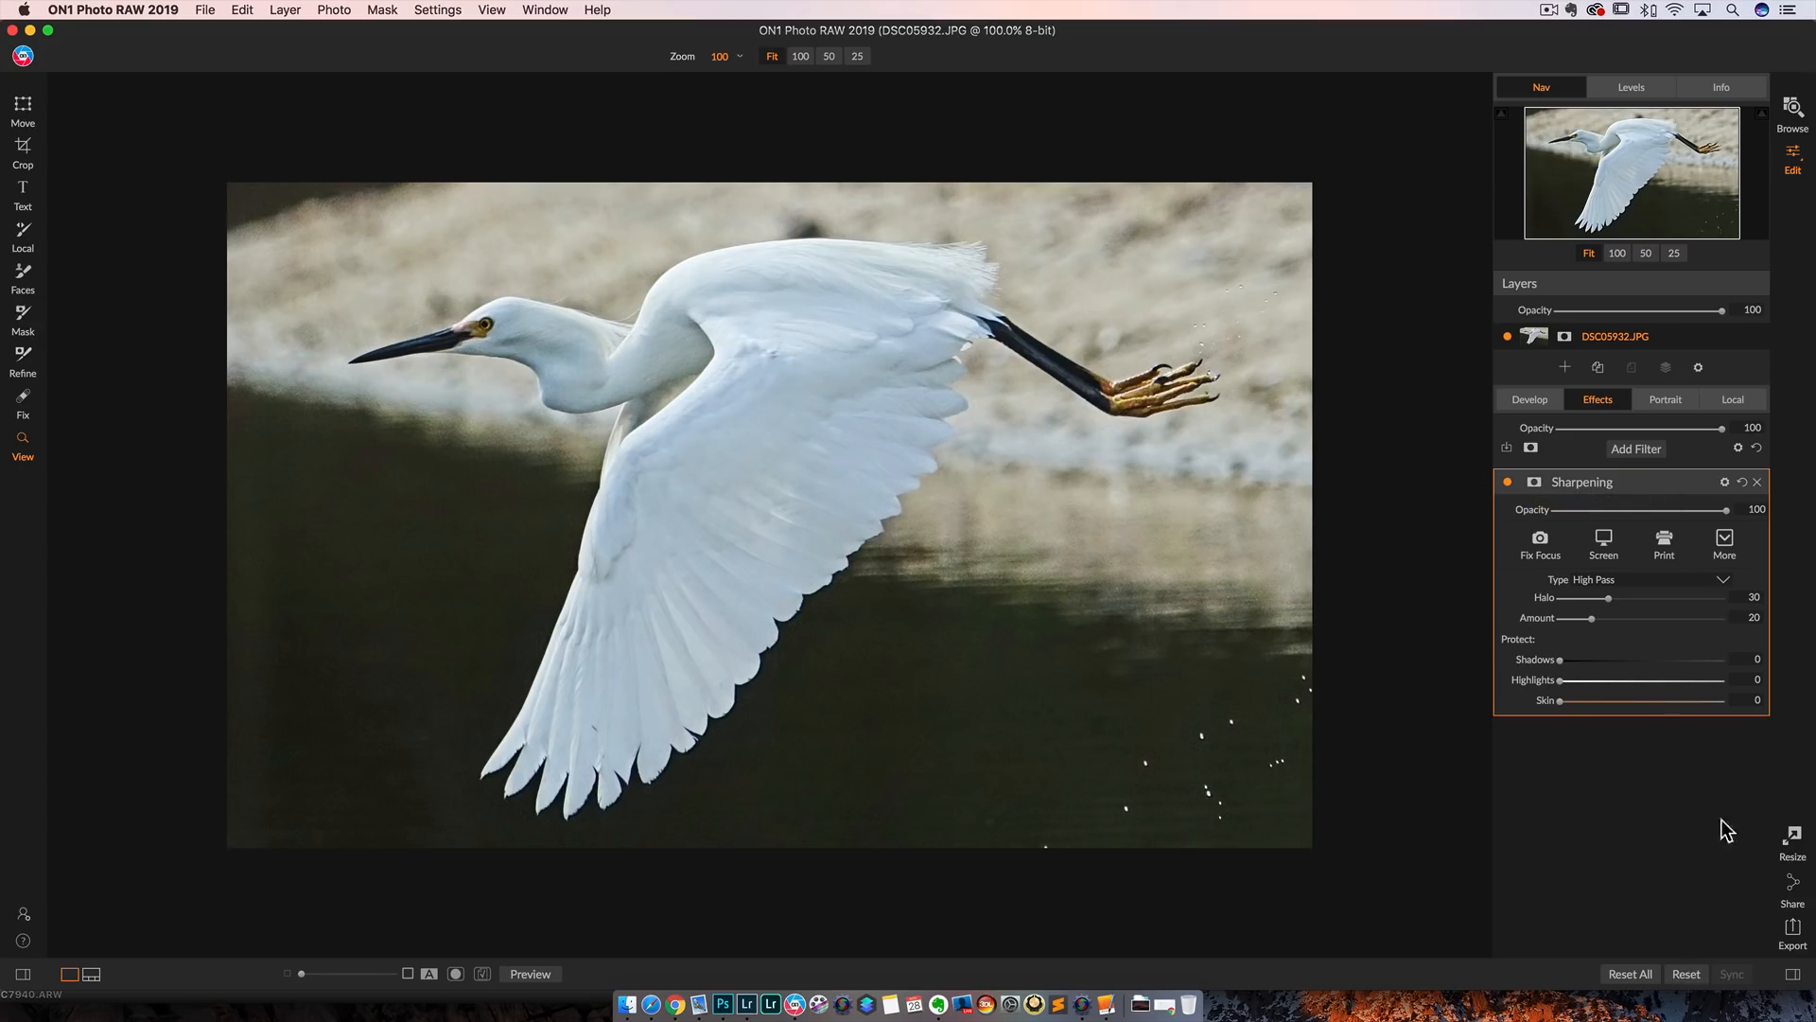
pyautogui.click(1789, 114)
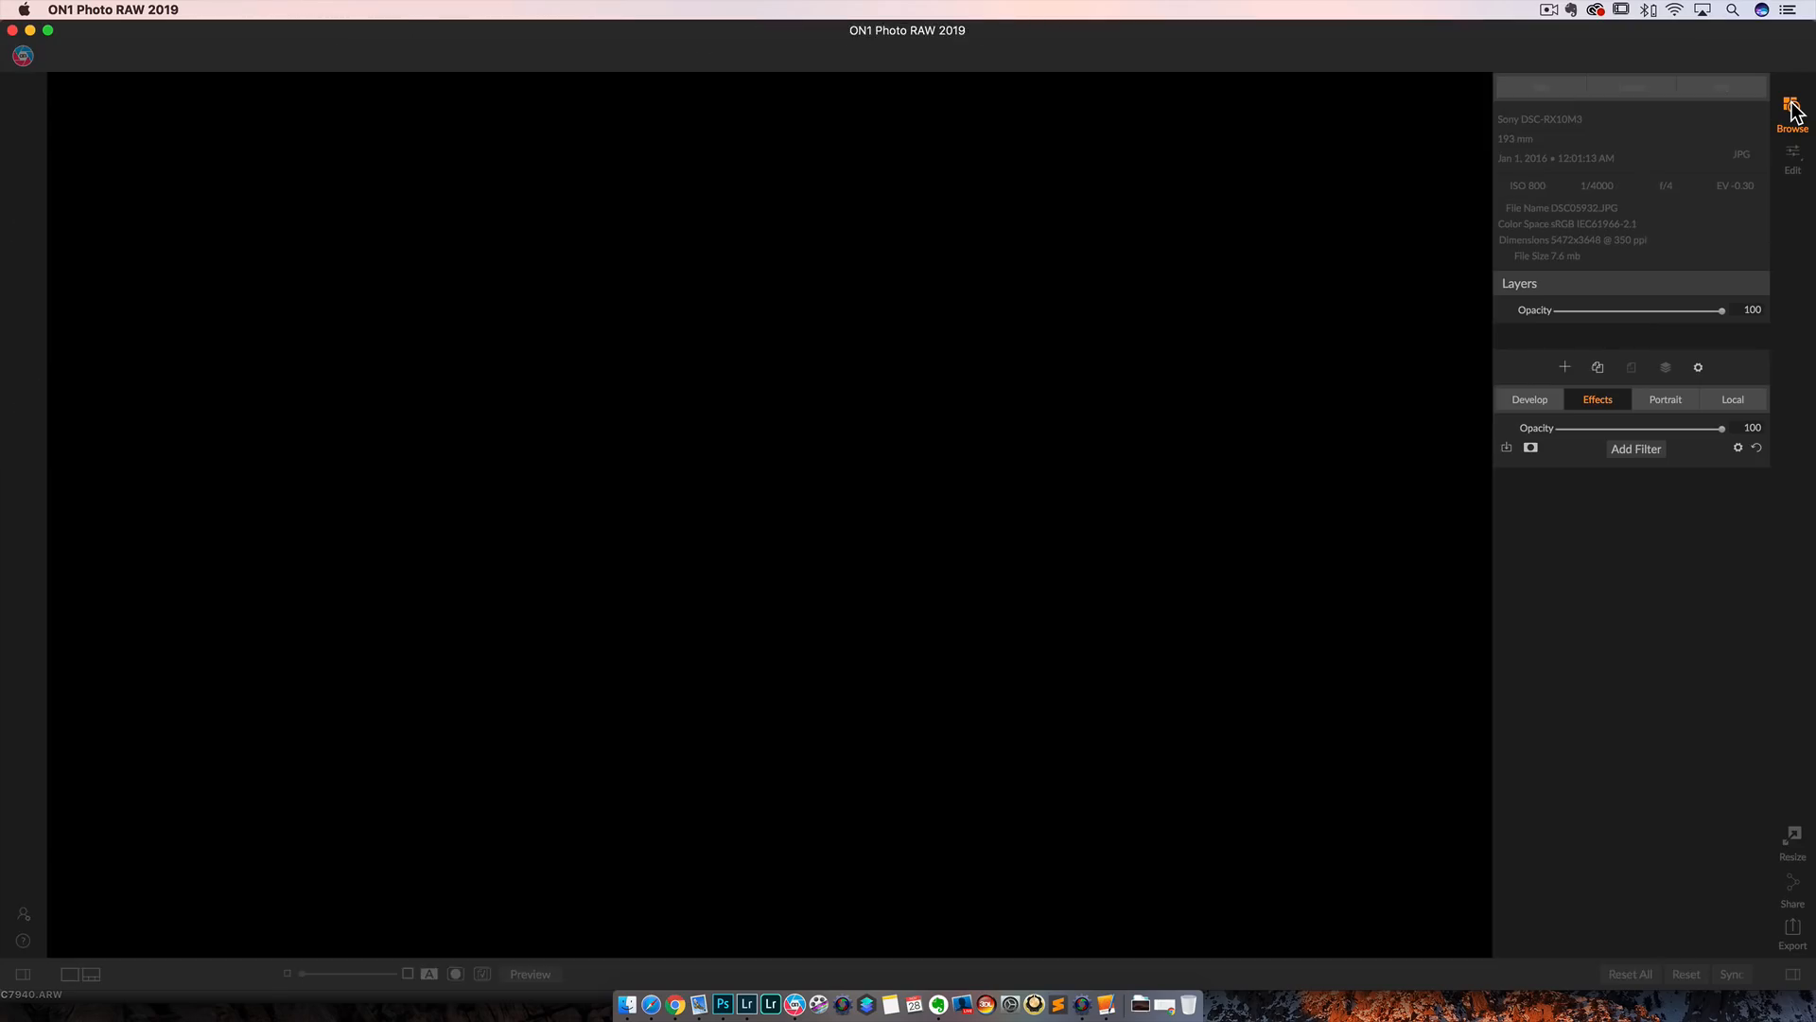
pyautogui.click(1790, 98)
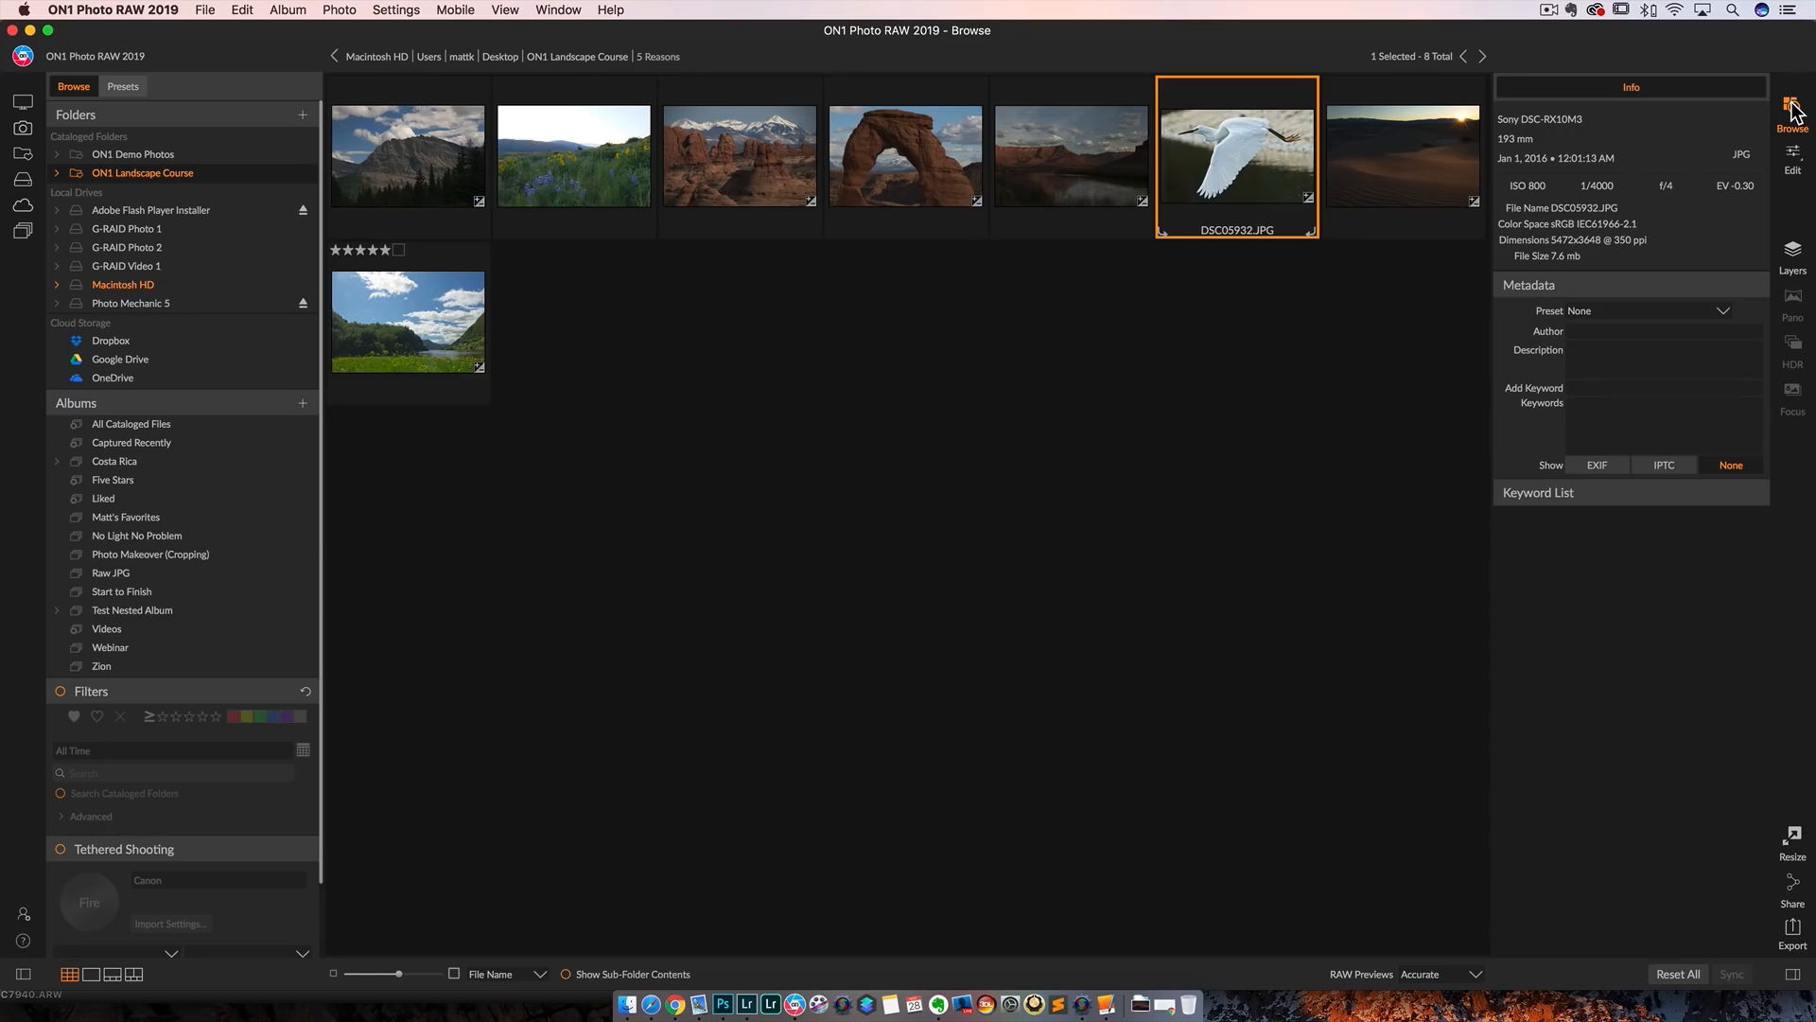
pyautogui.moveTo(1481, 148)
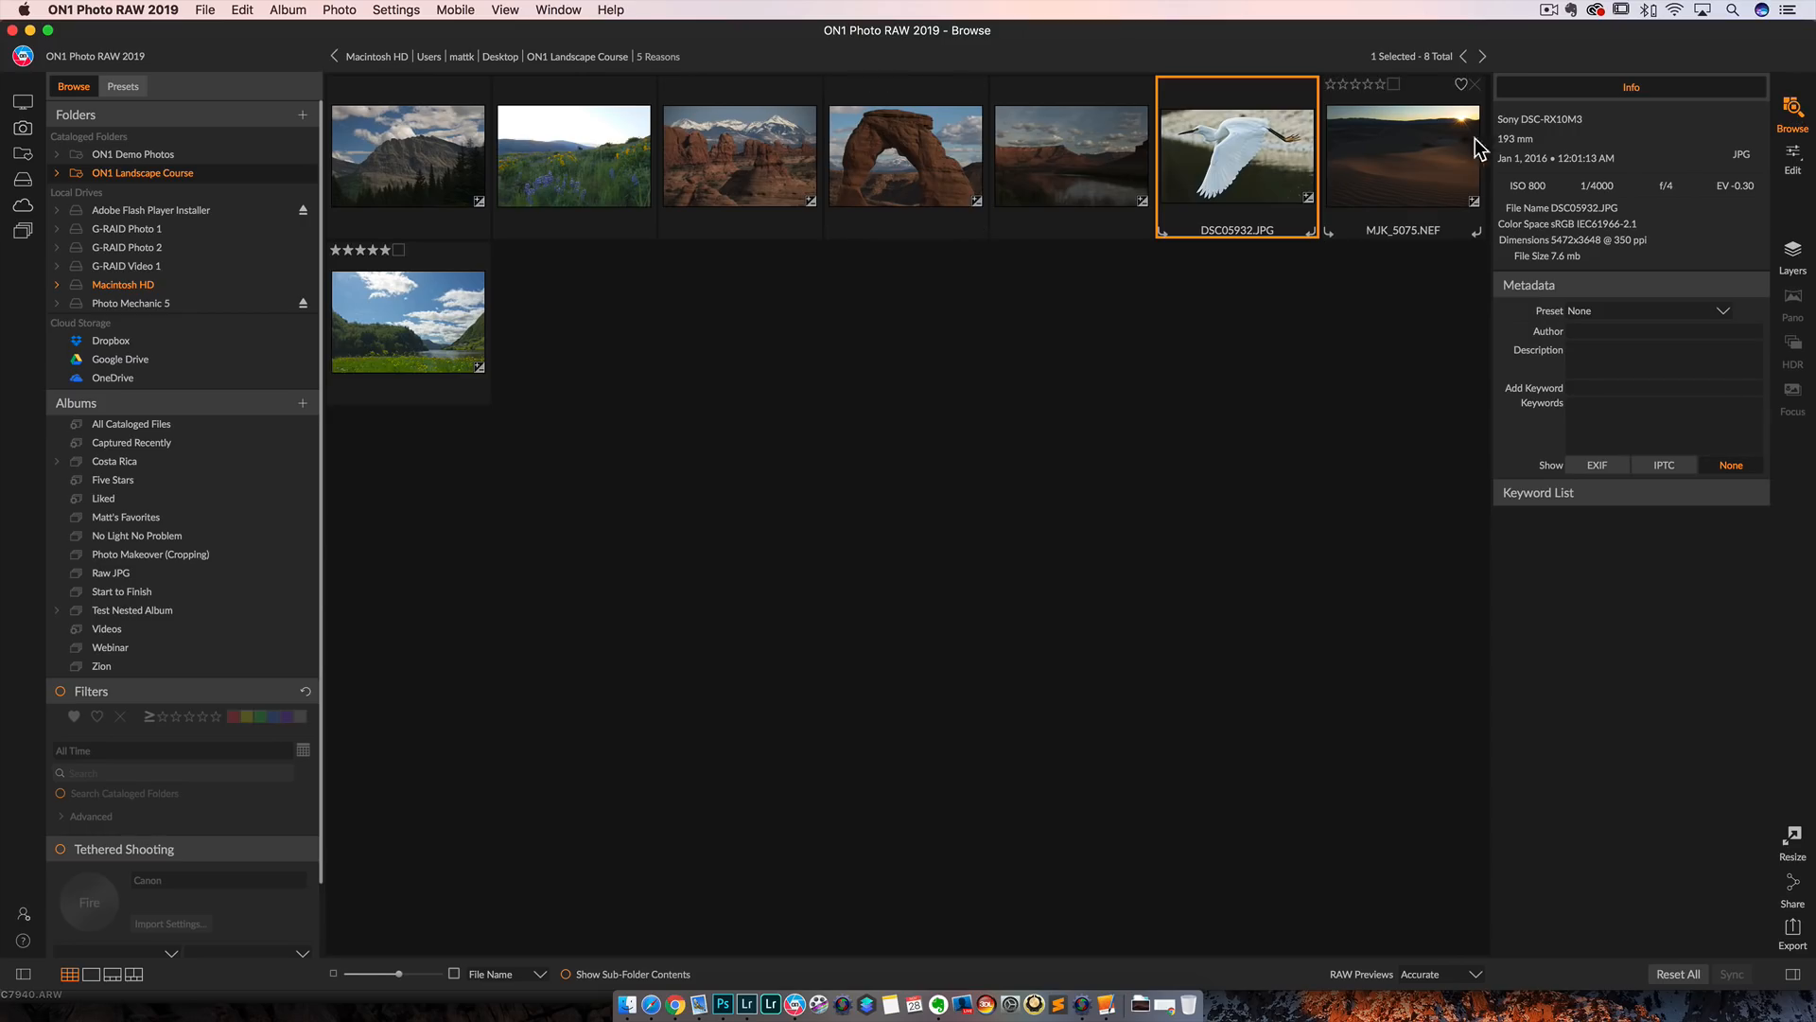
# Step: Select the MJK_5075.NEF dune sunset thumbnail and open it in Edit
pyautogui.click(1403, 156)
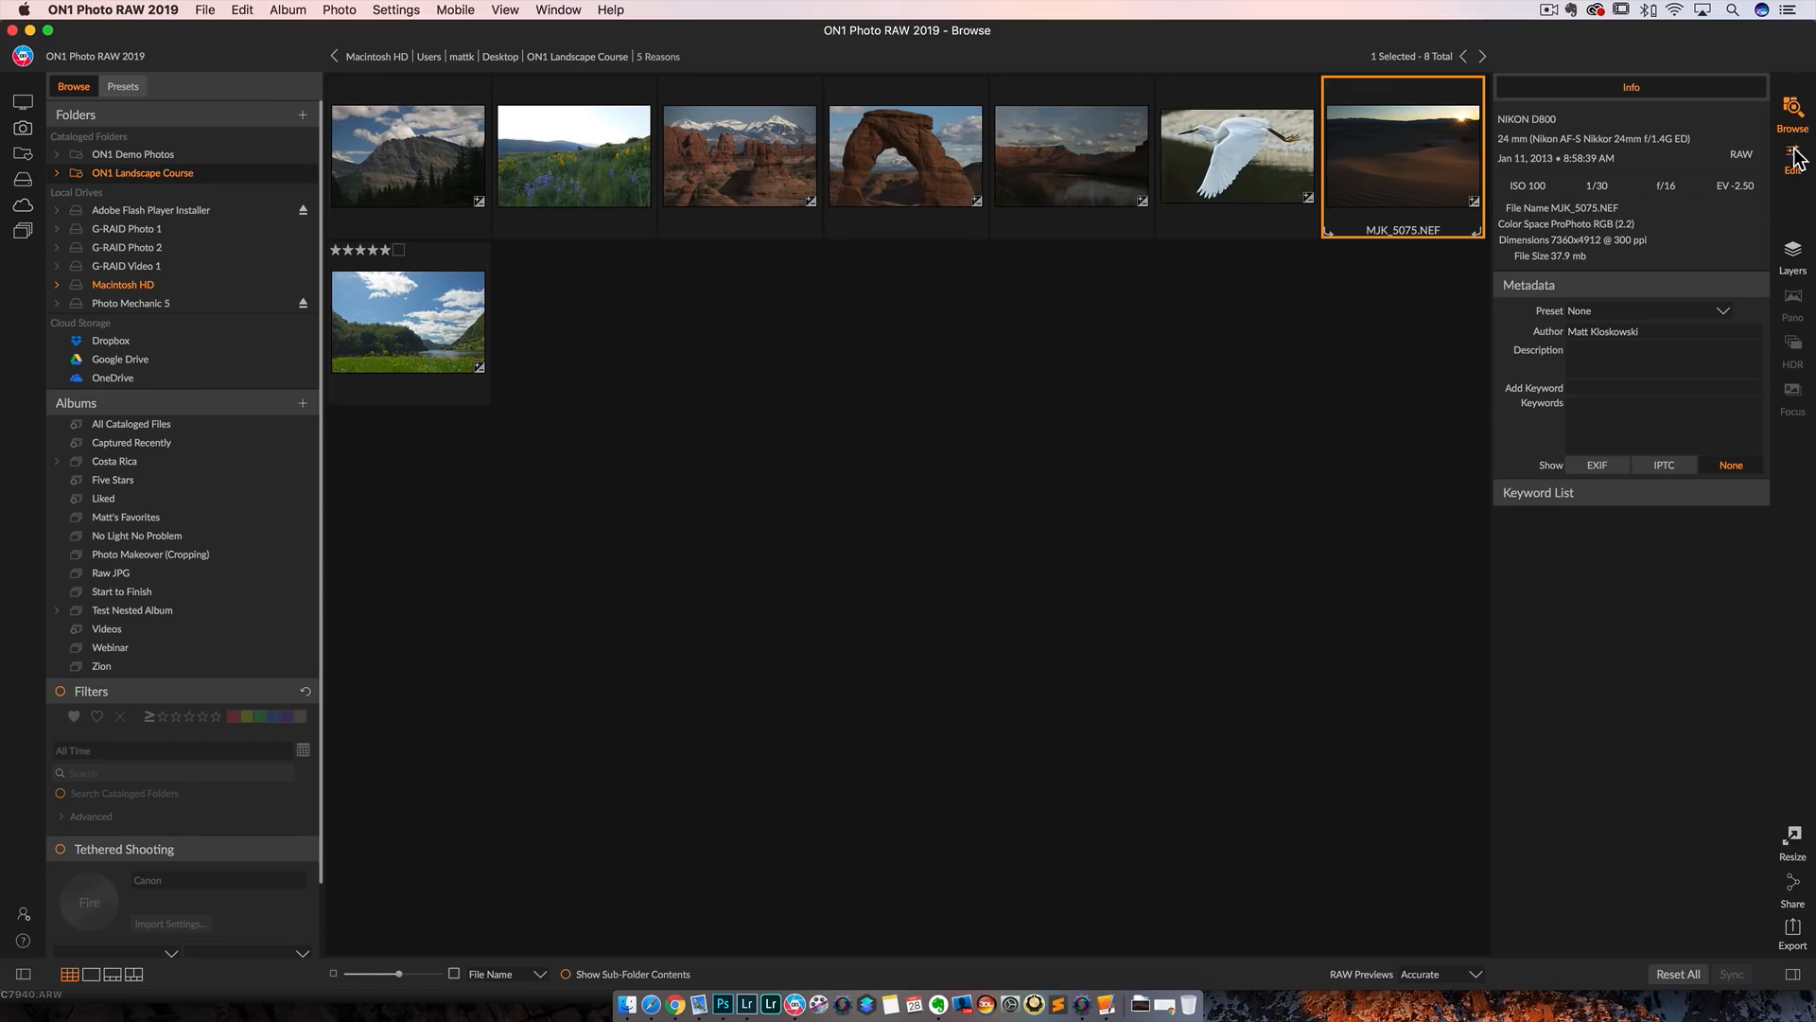
pyautogui.click(1791, 156)
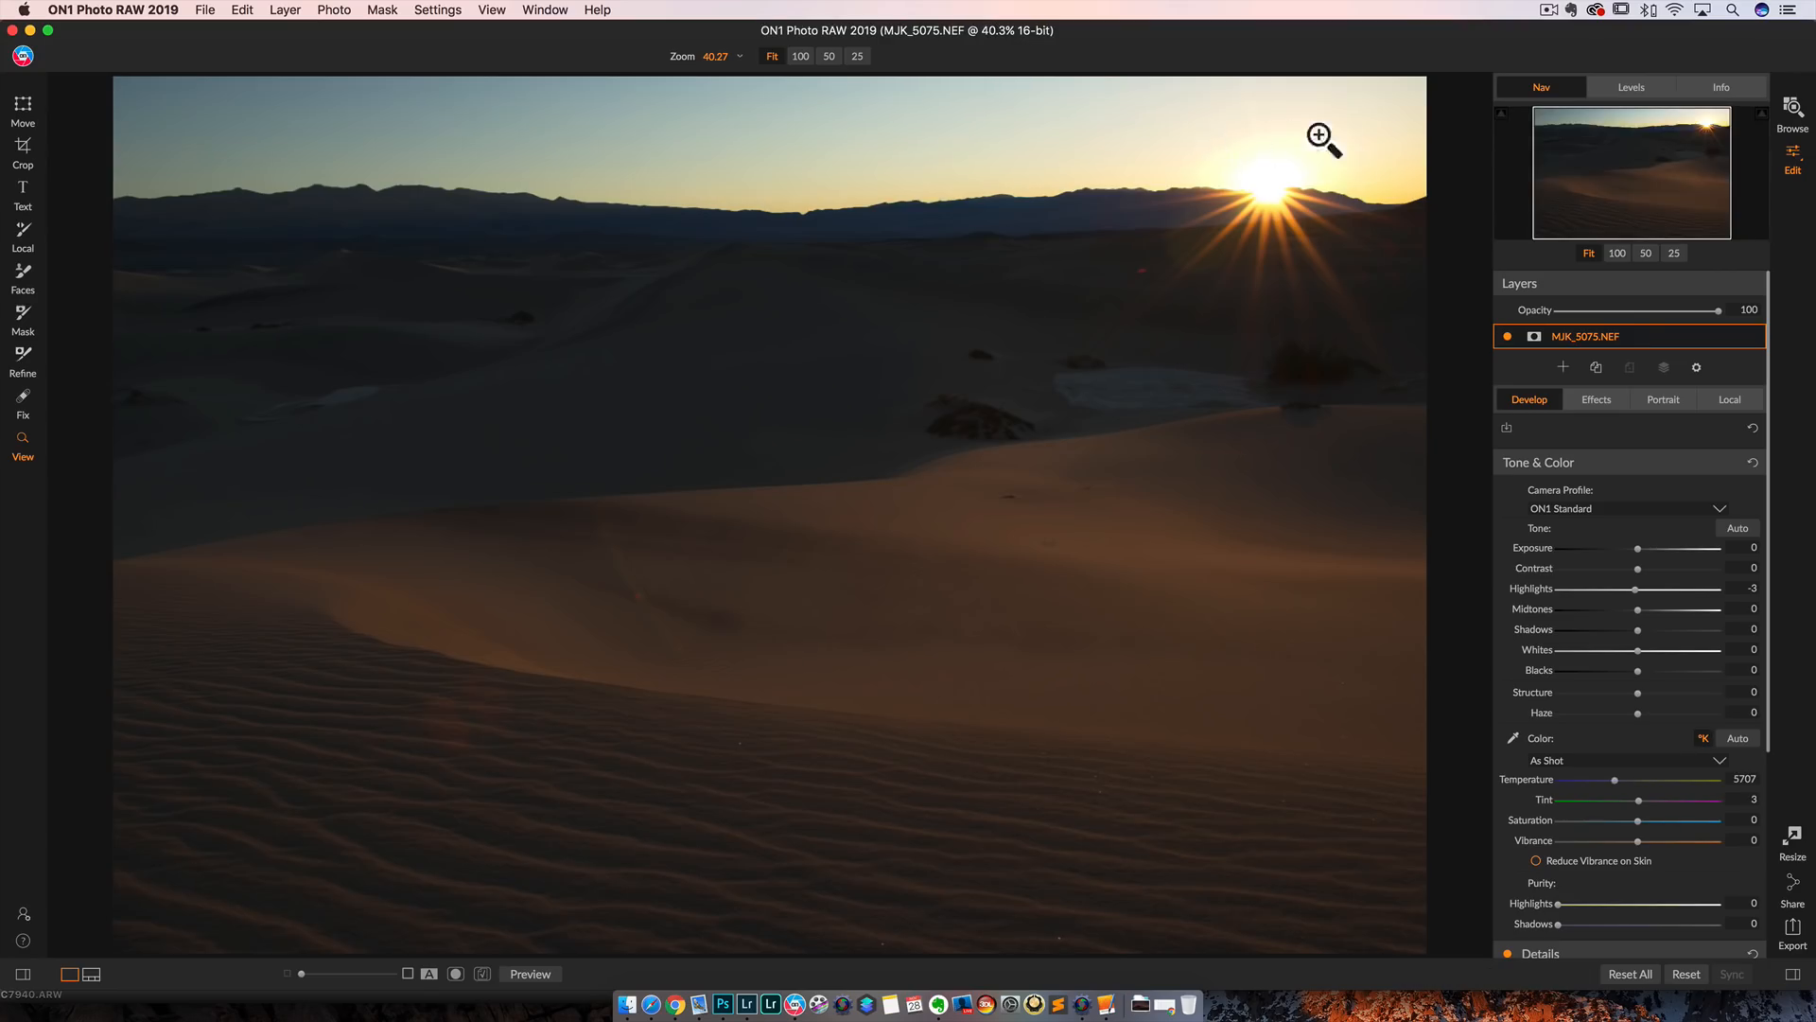
pyautogui.moveTo(1228, 324)
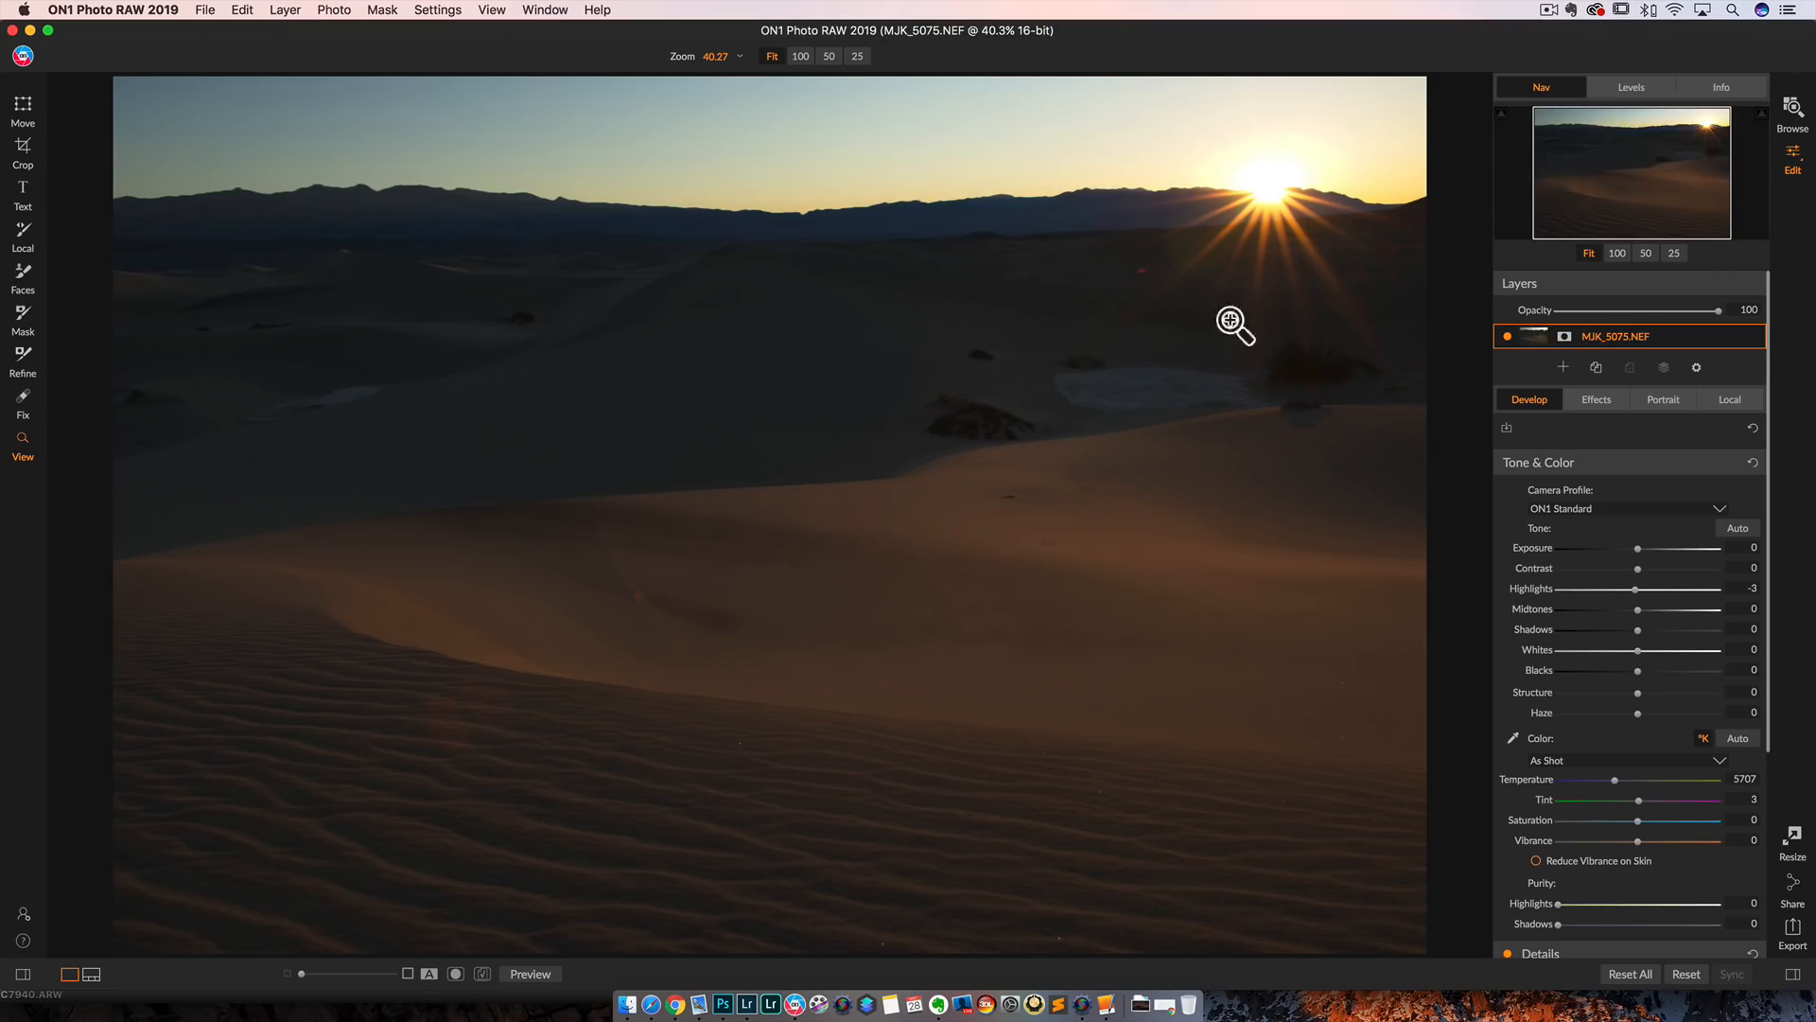
pyautogui.moveTo(1200, 279)
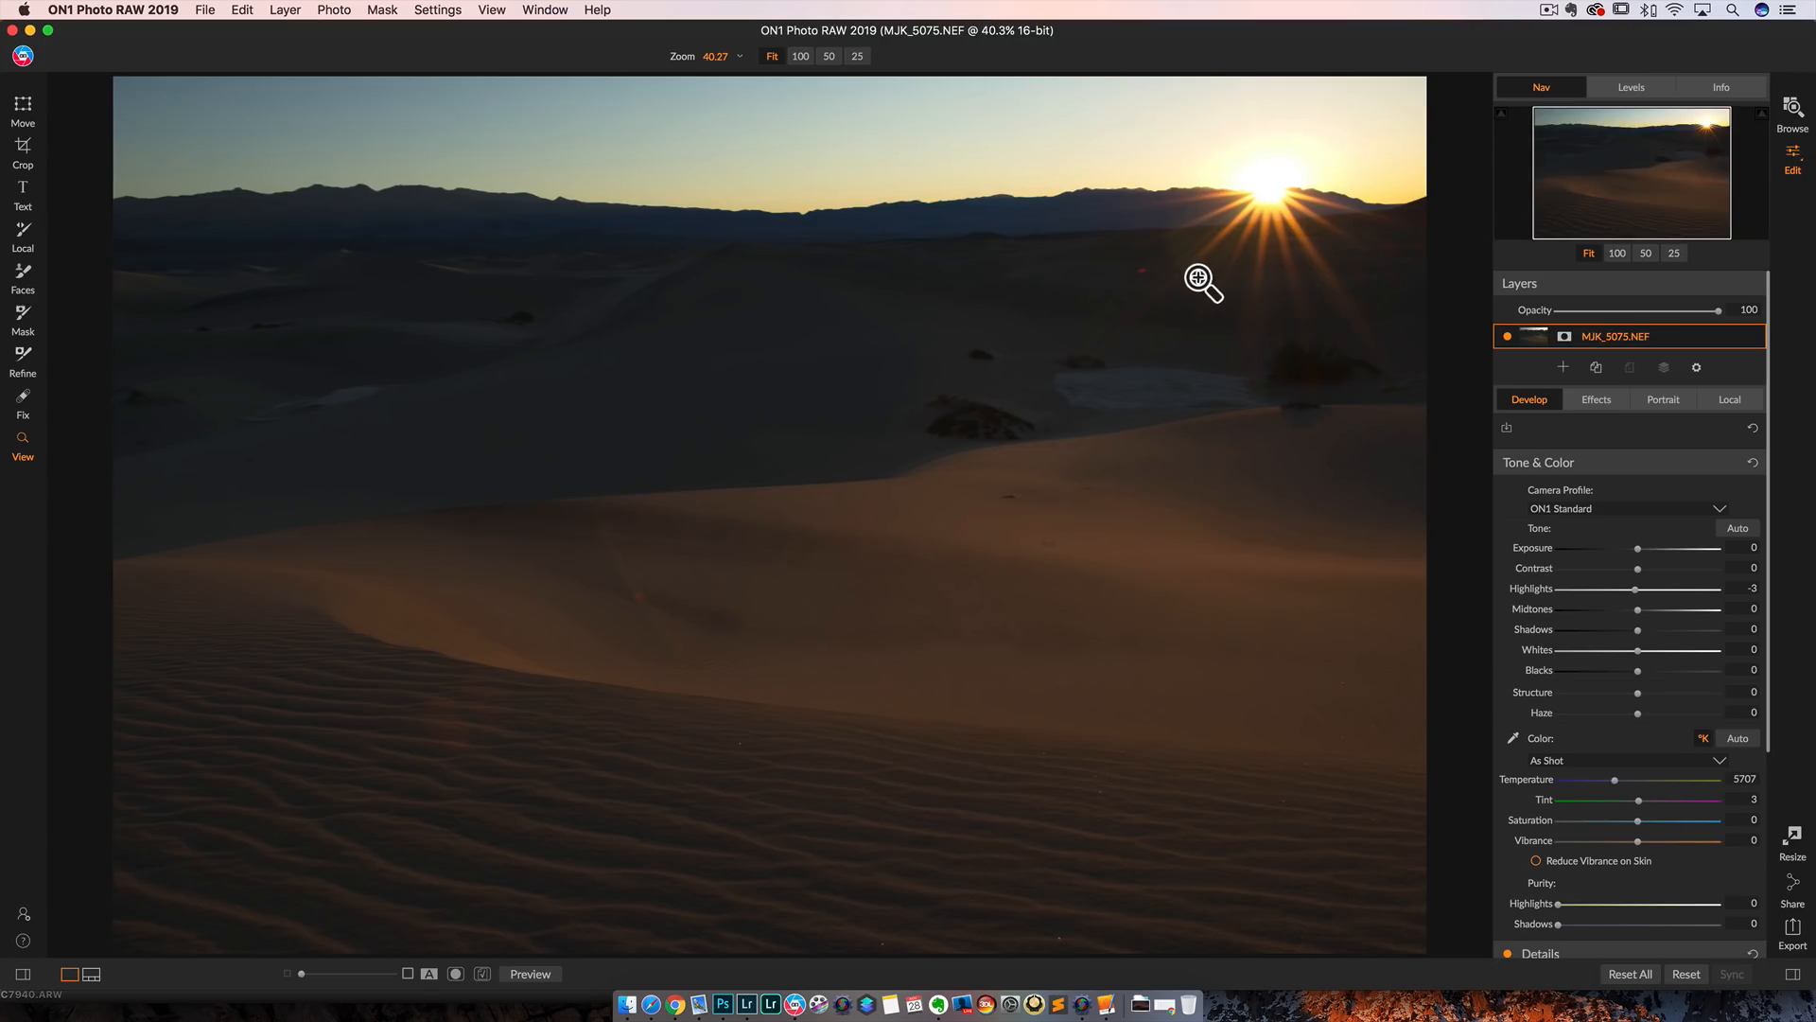
pyautogui.moveTo(1374, 369)
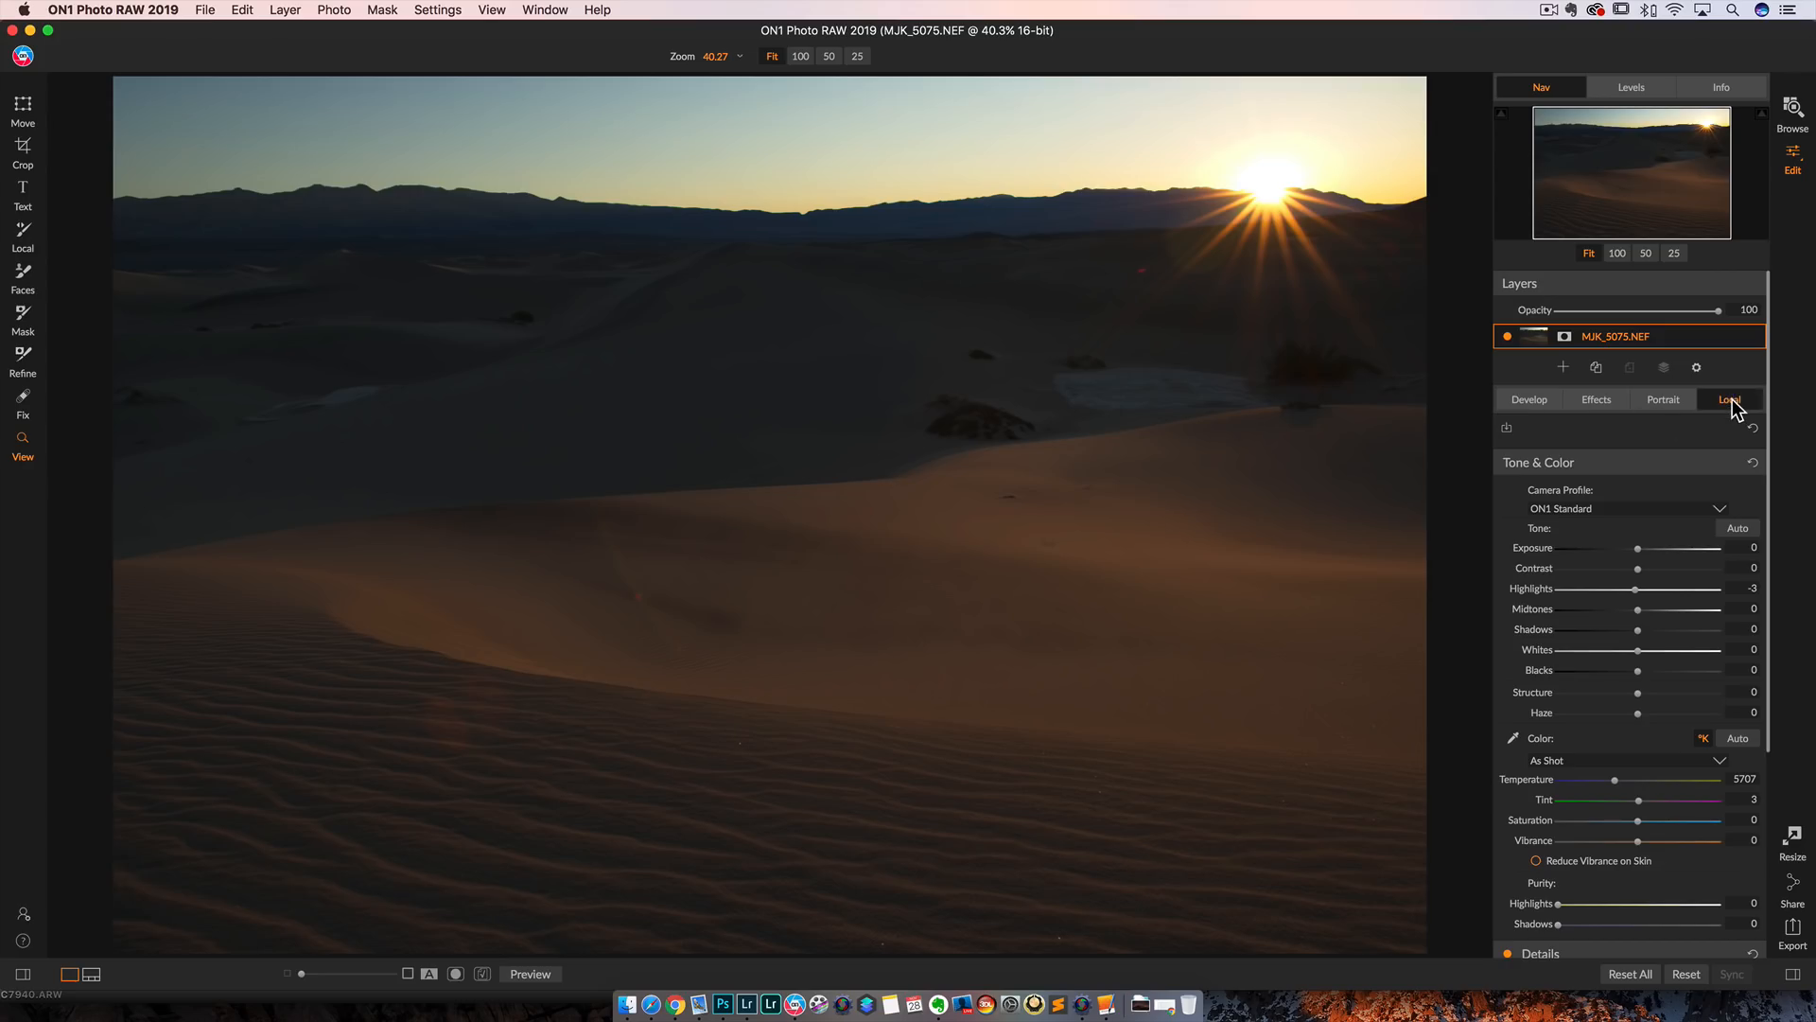
# Step: Add a Linear Top gradient local adjustment and try Exposure values, ending near -0.1
pyautogui.click(1732, 399)
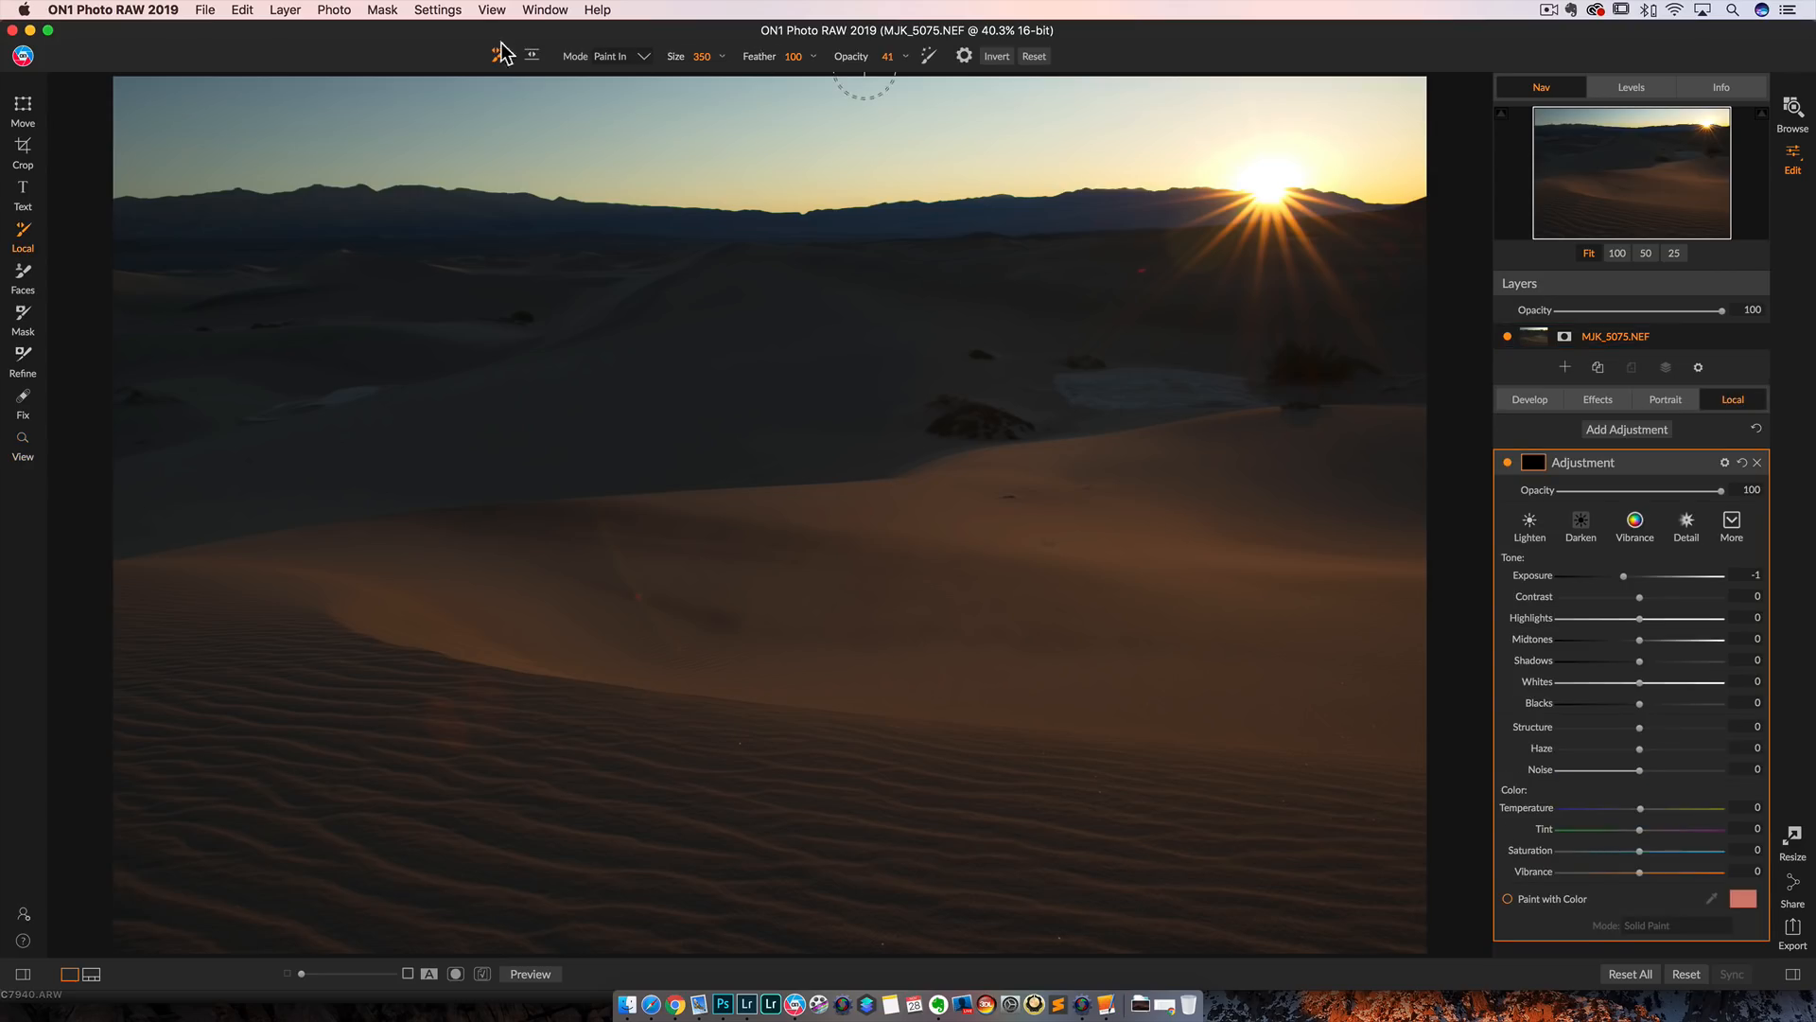
pyautogui.click(530, 54)
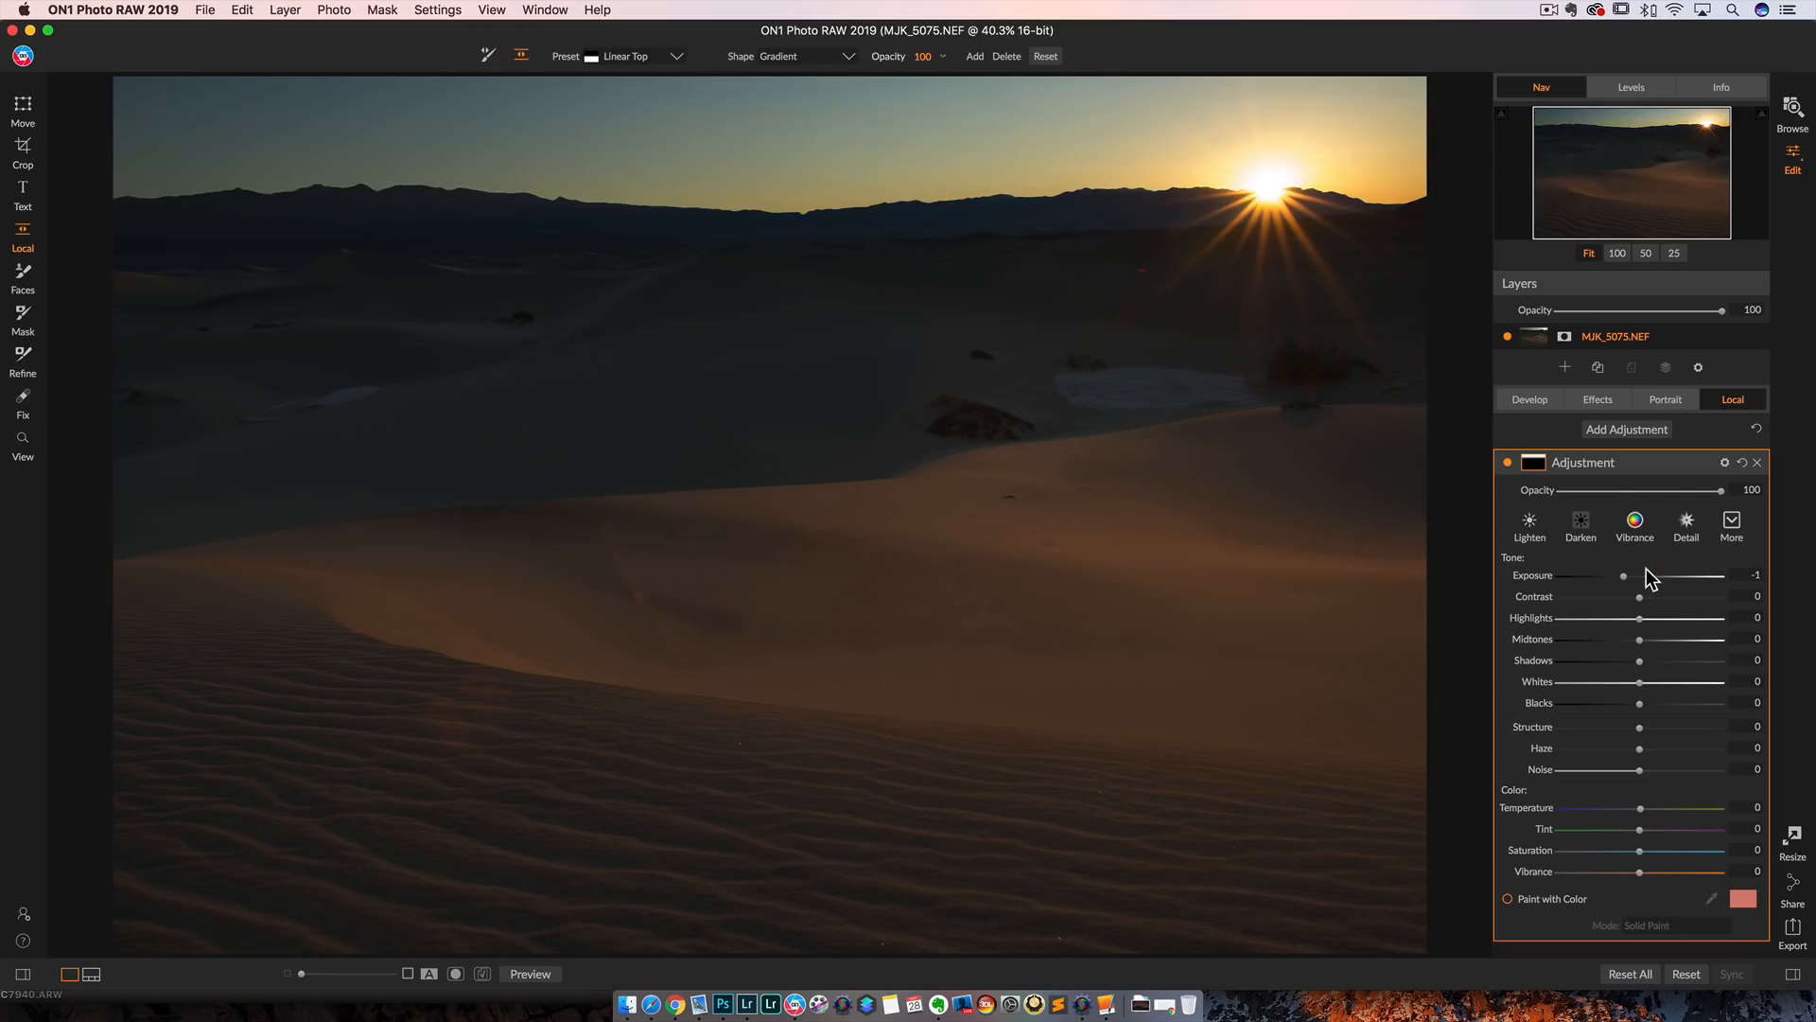
pyautogui.moveTo(1625, 576); pyautogui.dragTo(1631, 577)
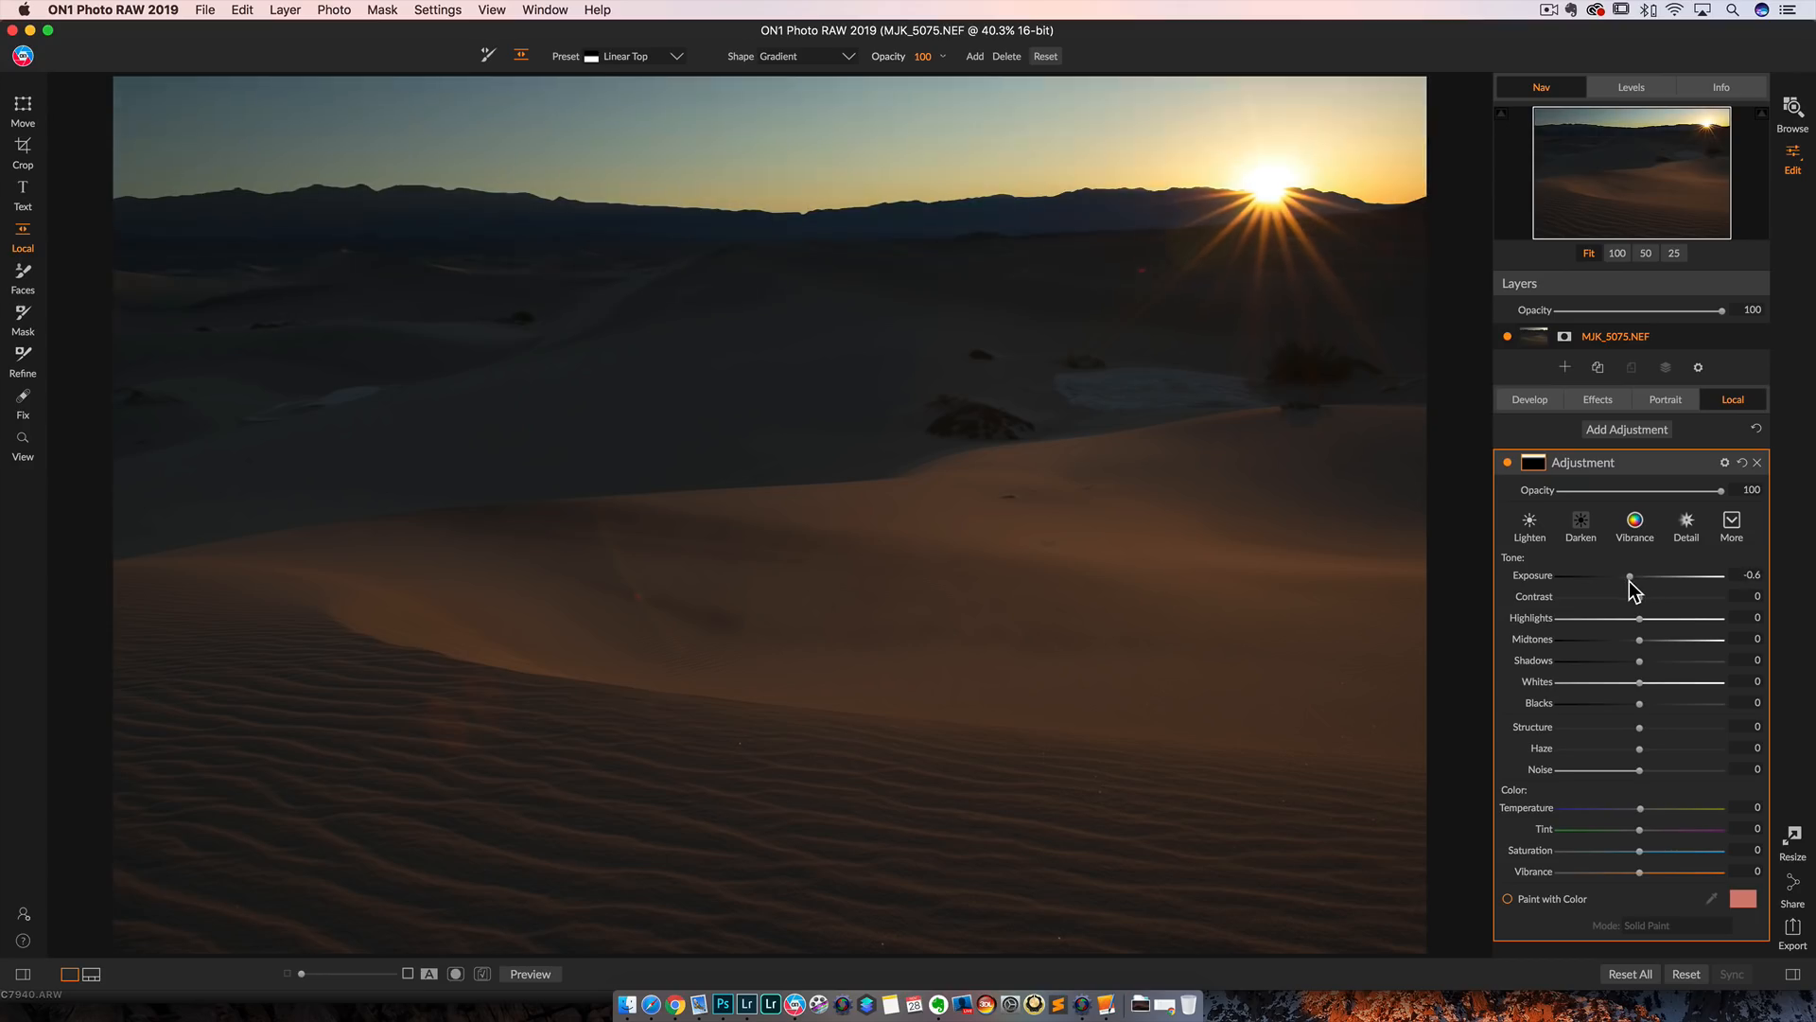
pyautogui.moveTo(1631, 576); pyautogui.dragTo(1634, 576)
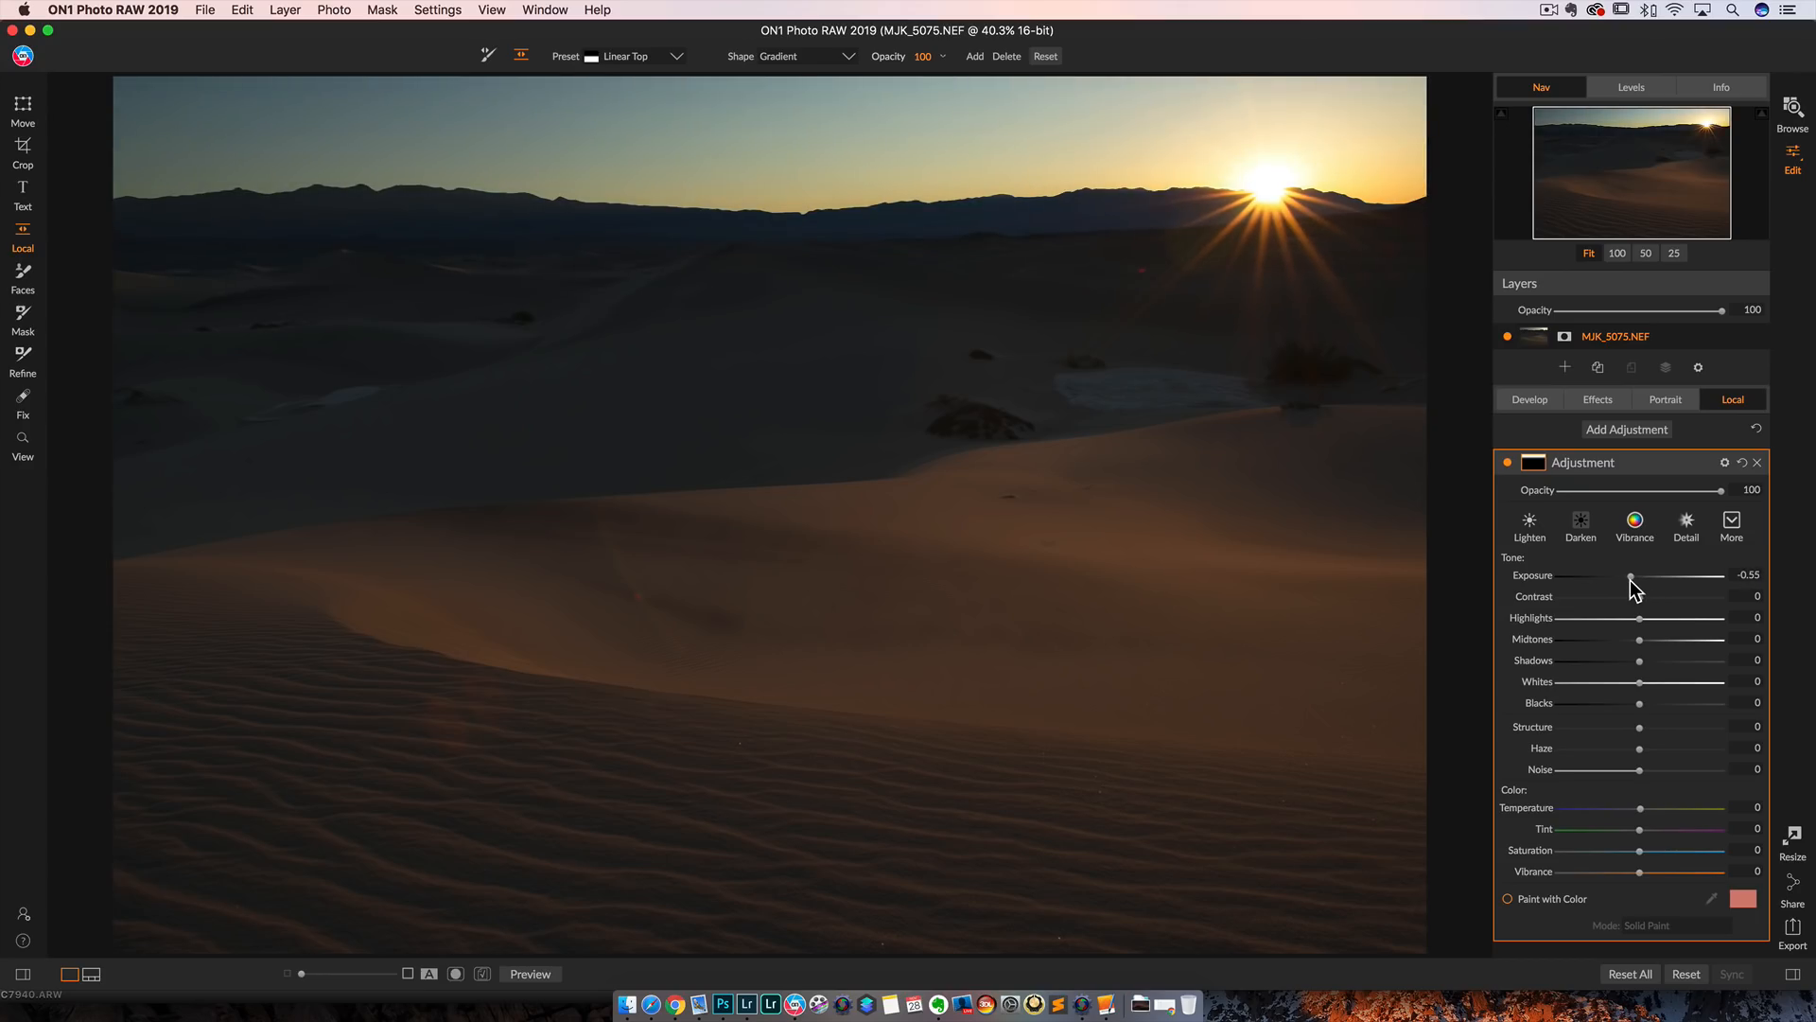
pyautogui.moveTo(1631, 576); pyautogui.dragTo(1617, 576)
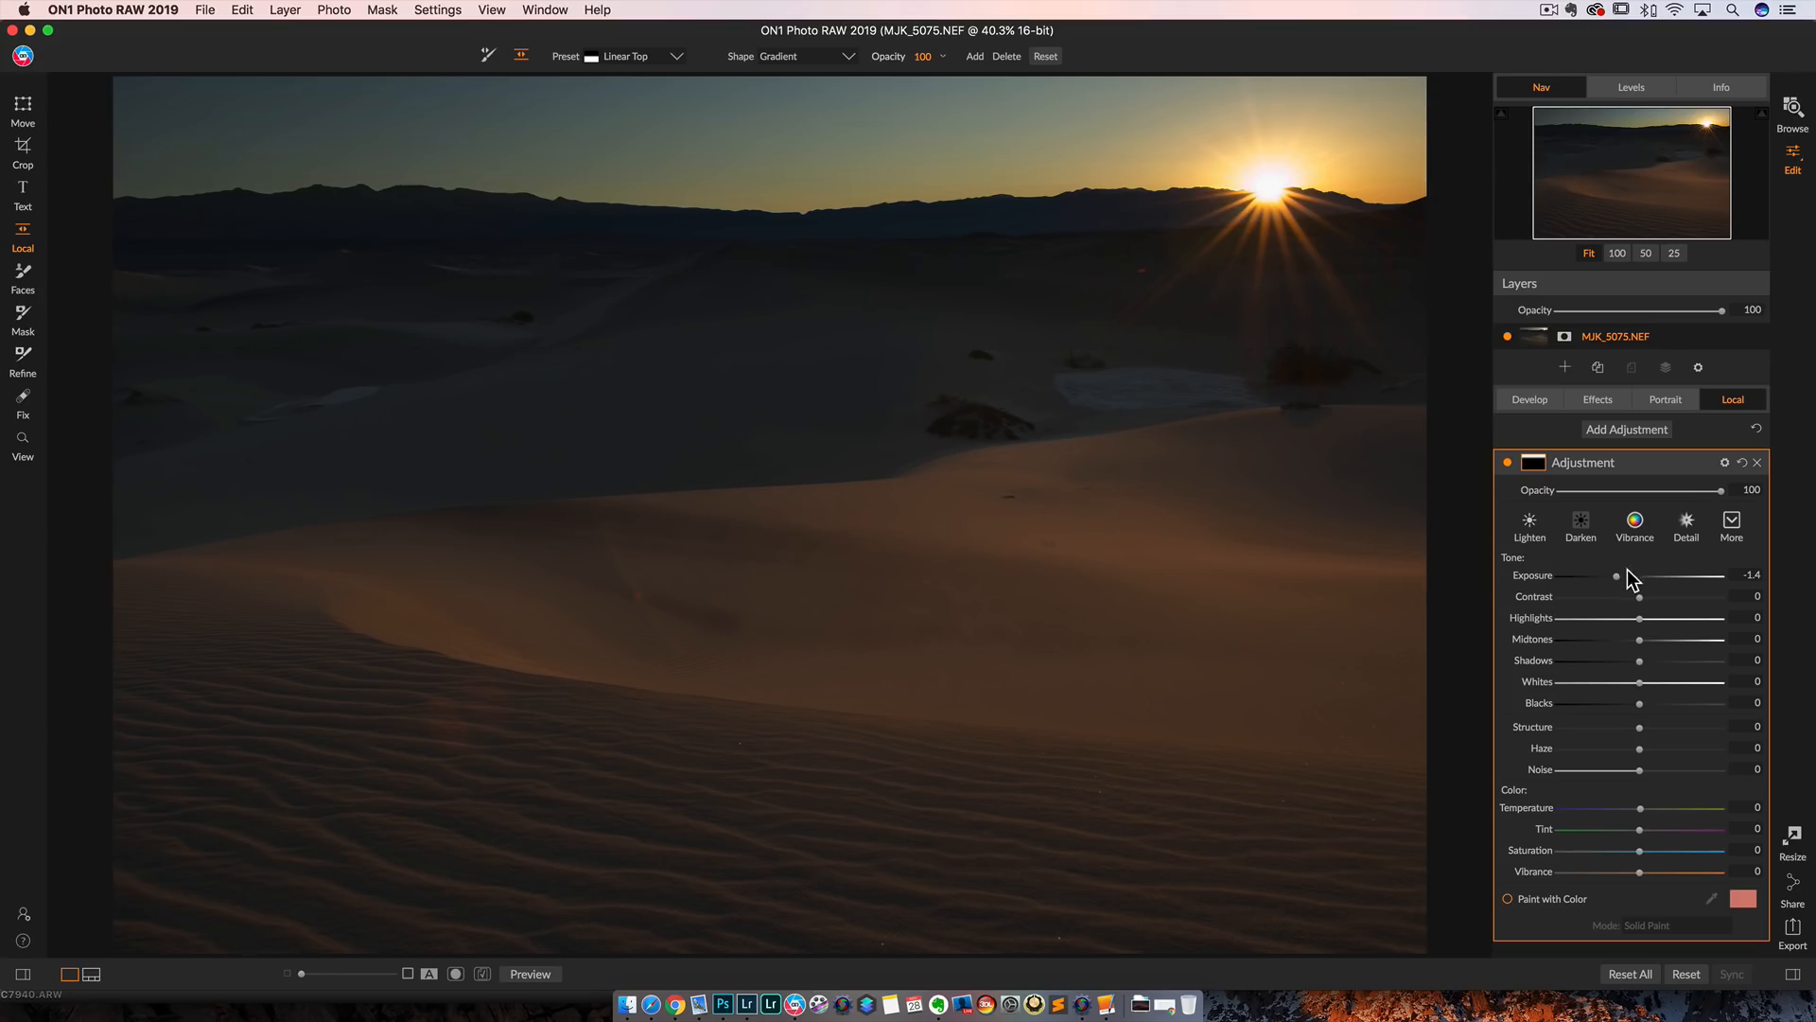
pyautogui.moveTo(1616, 576); pyautogui.dragTo(1659, 576)
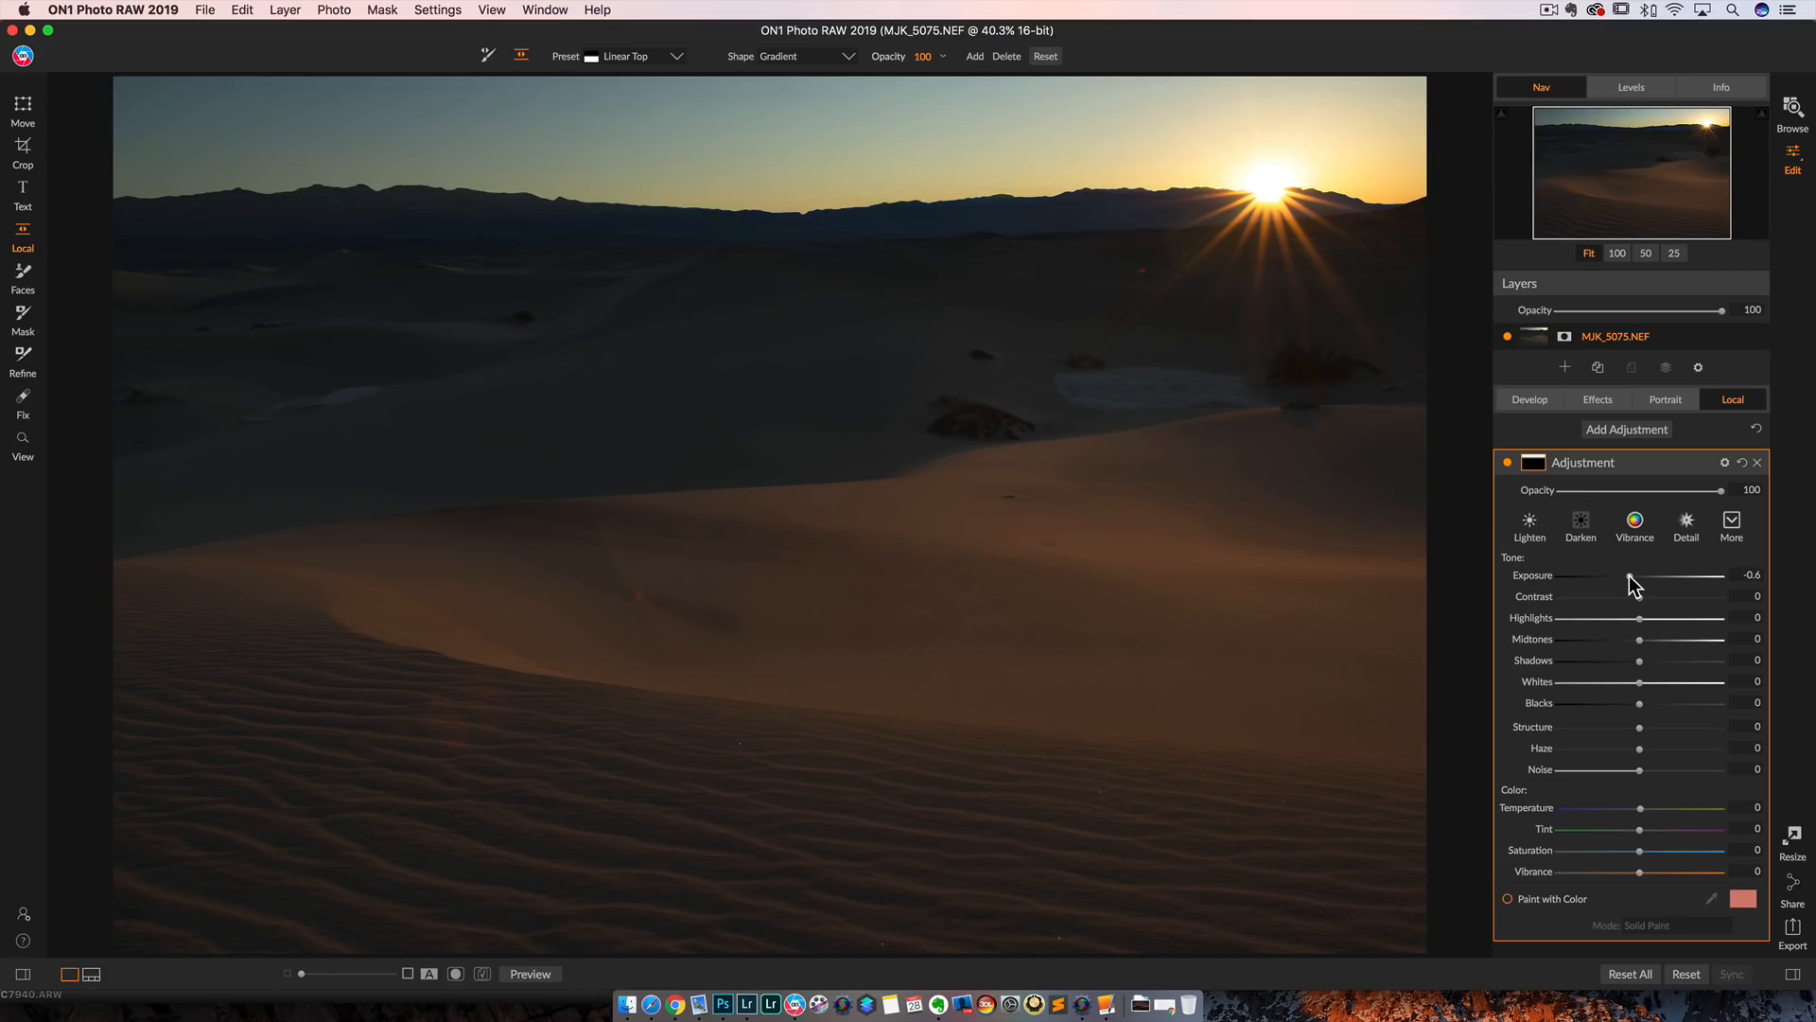
pyautogui.moveTo(1634, 576); pyautogui.dragTo(1642, 576)
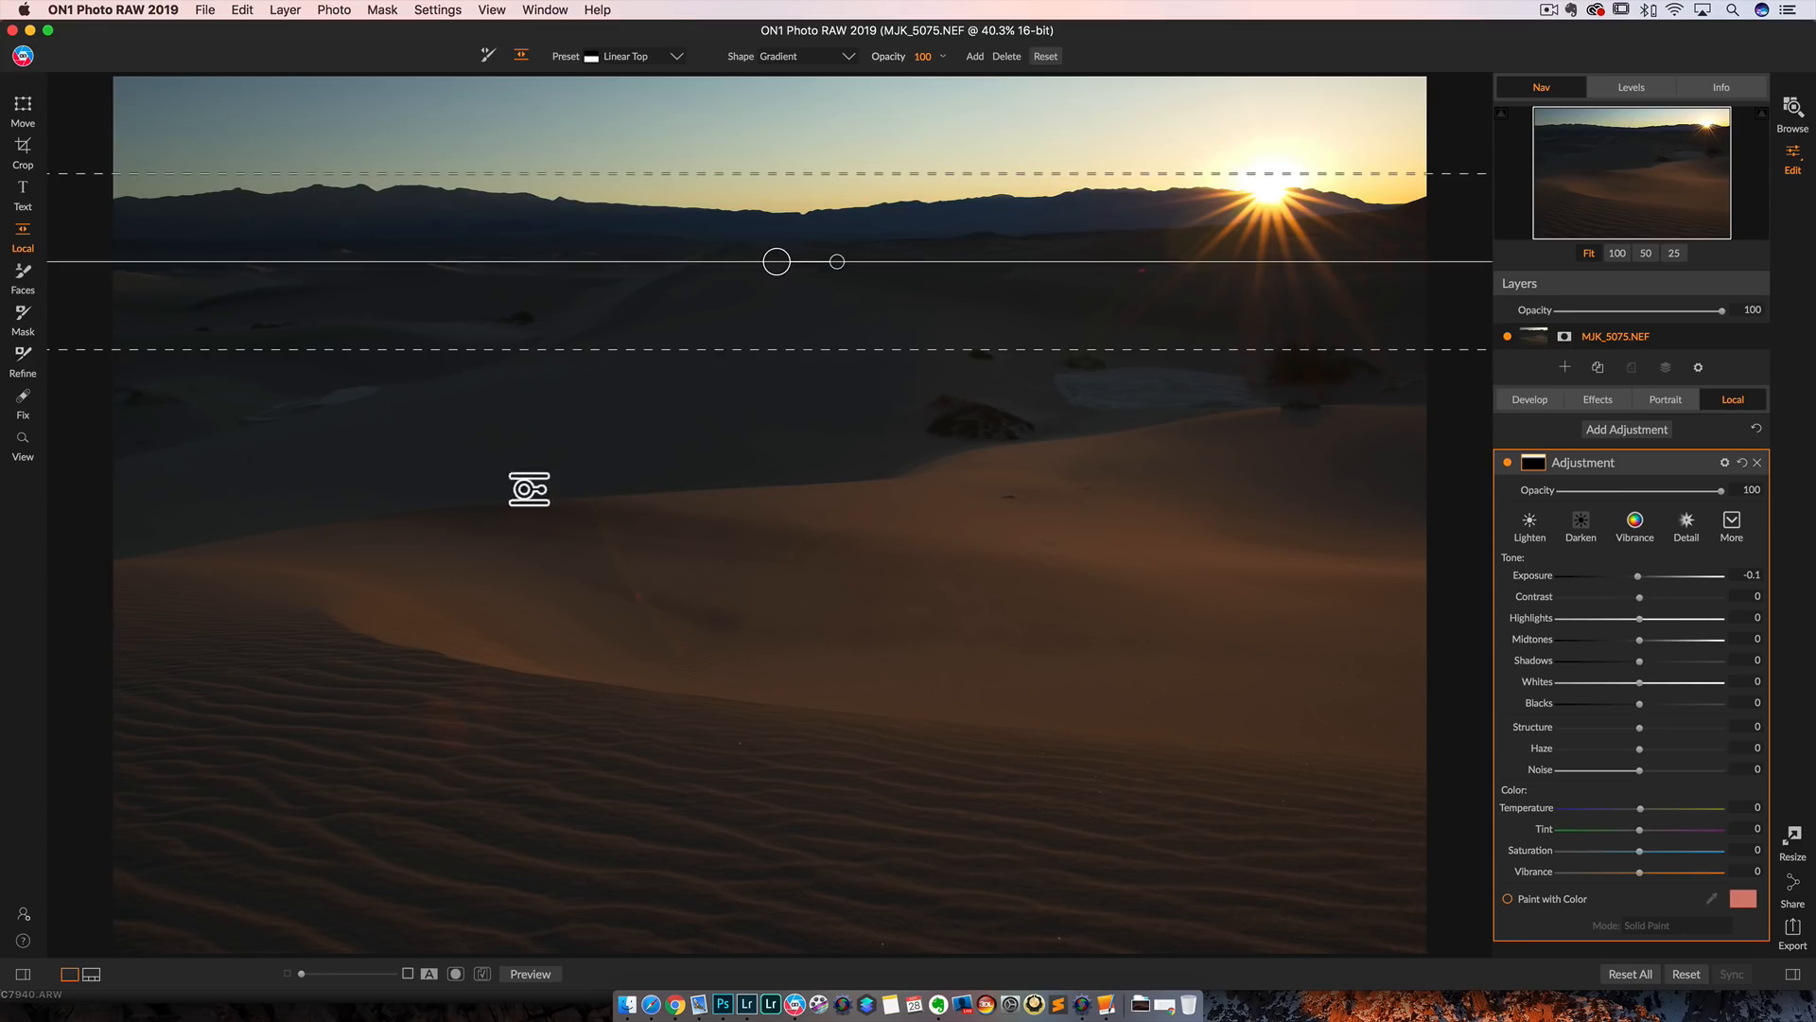
pyautogui.moveTo(1133, 280)
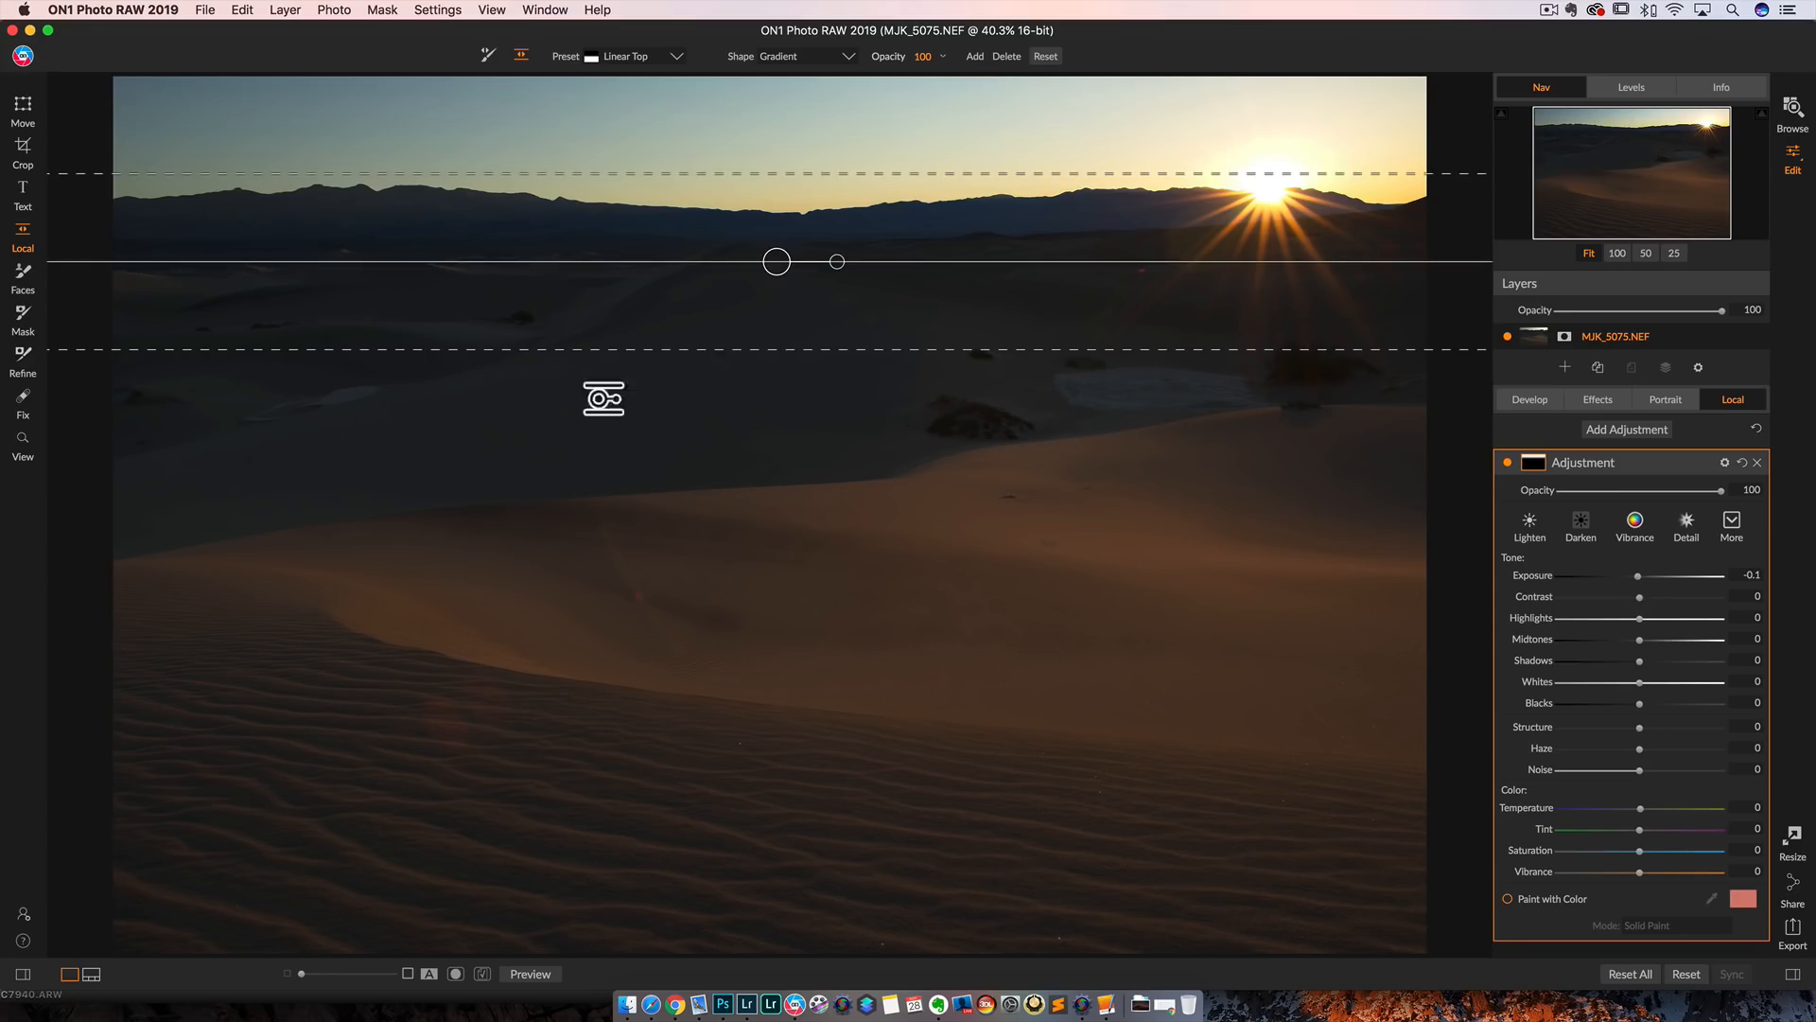
pyautogui.moveTo(1057, 392)
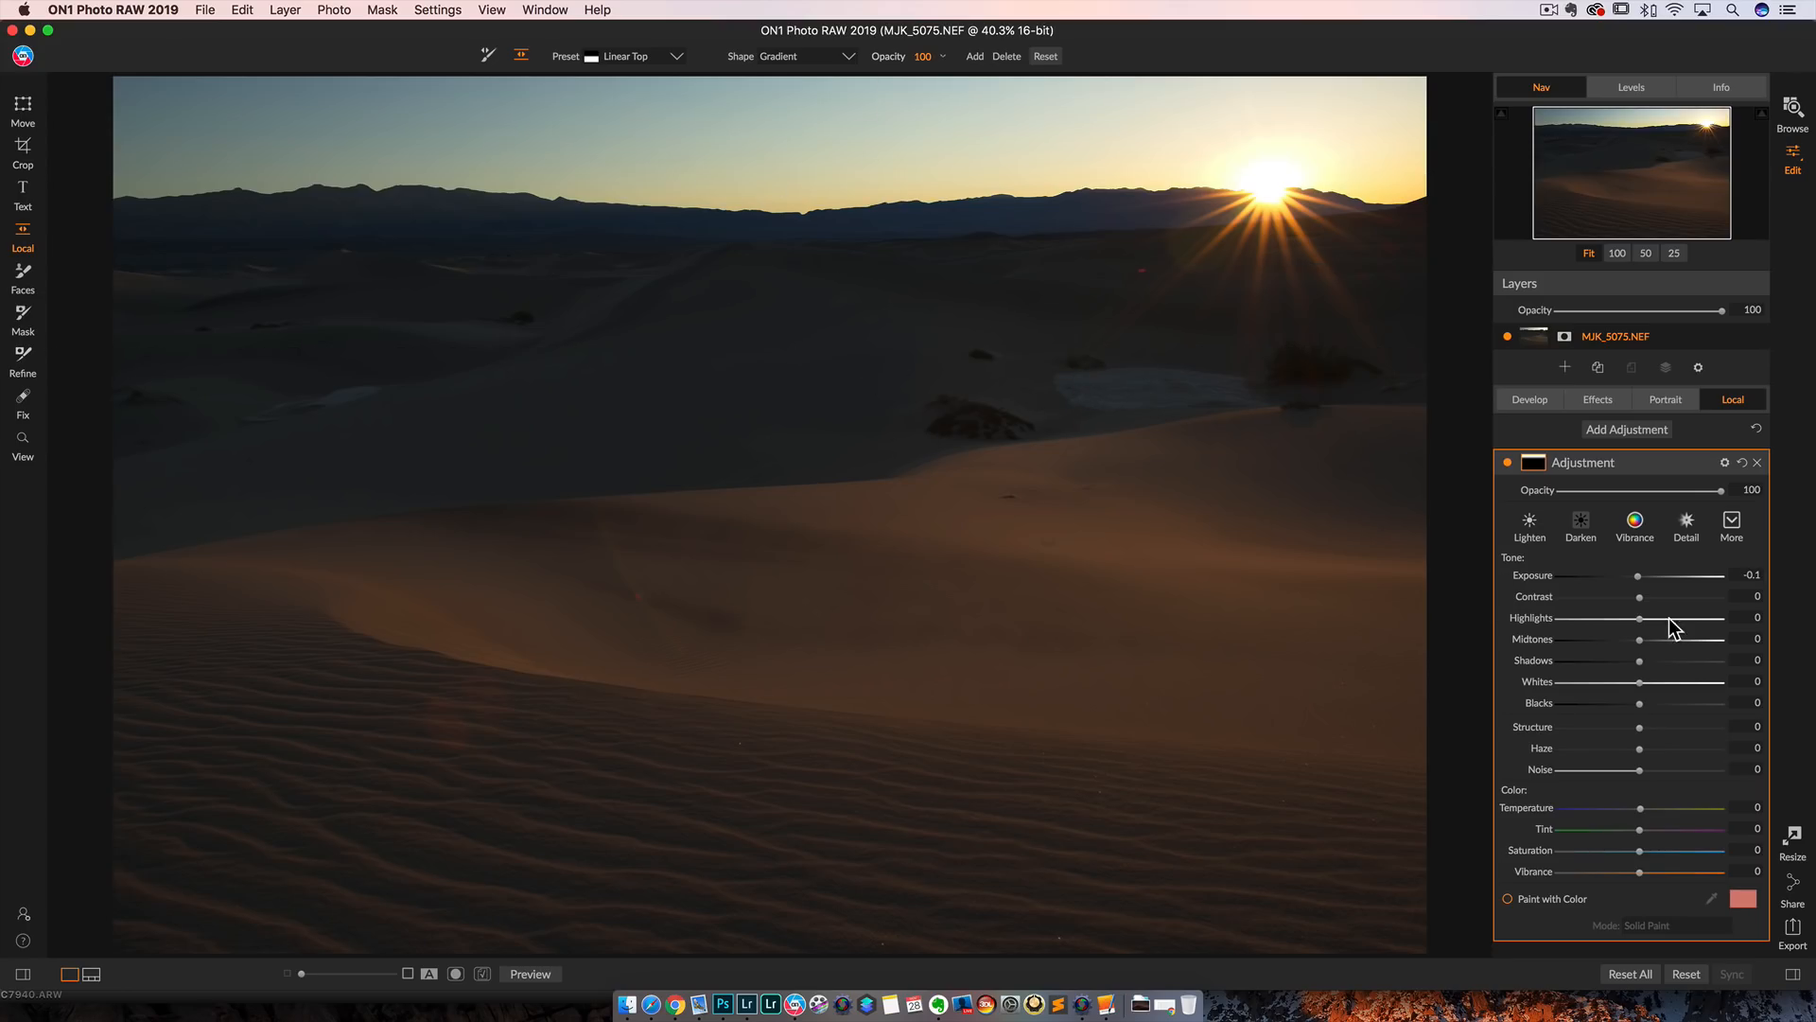
# Step: Settle the gradient's Exposure at -0.5 to darken the sky over the dunes
pyautogui.moveTo(1638, 574); pyautogui.dragTo(1566, 575)
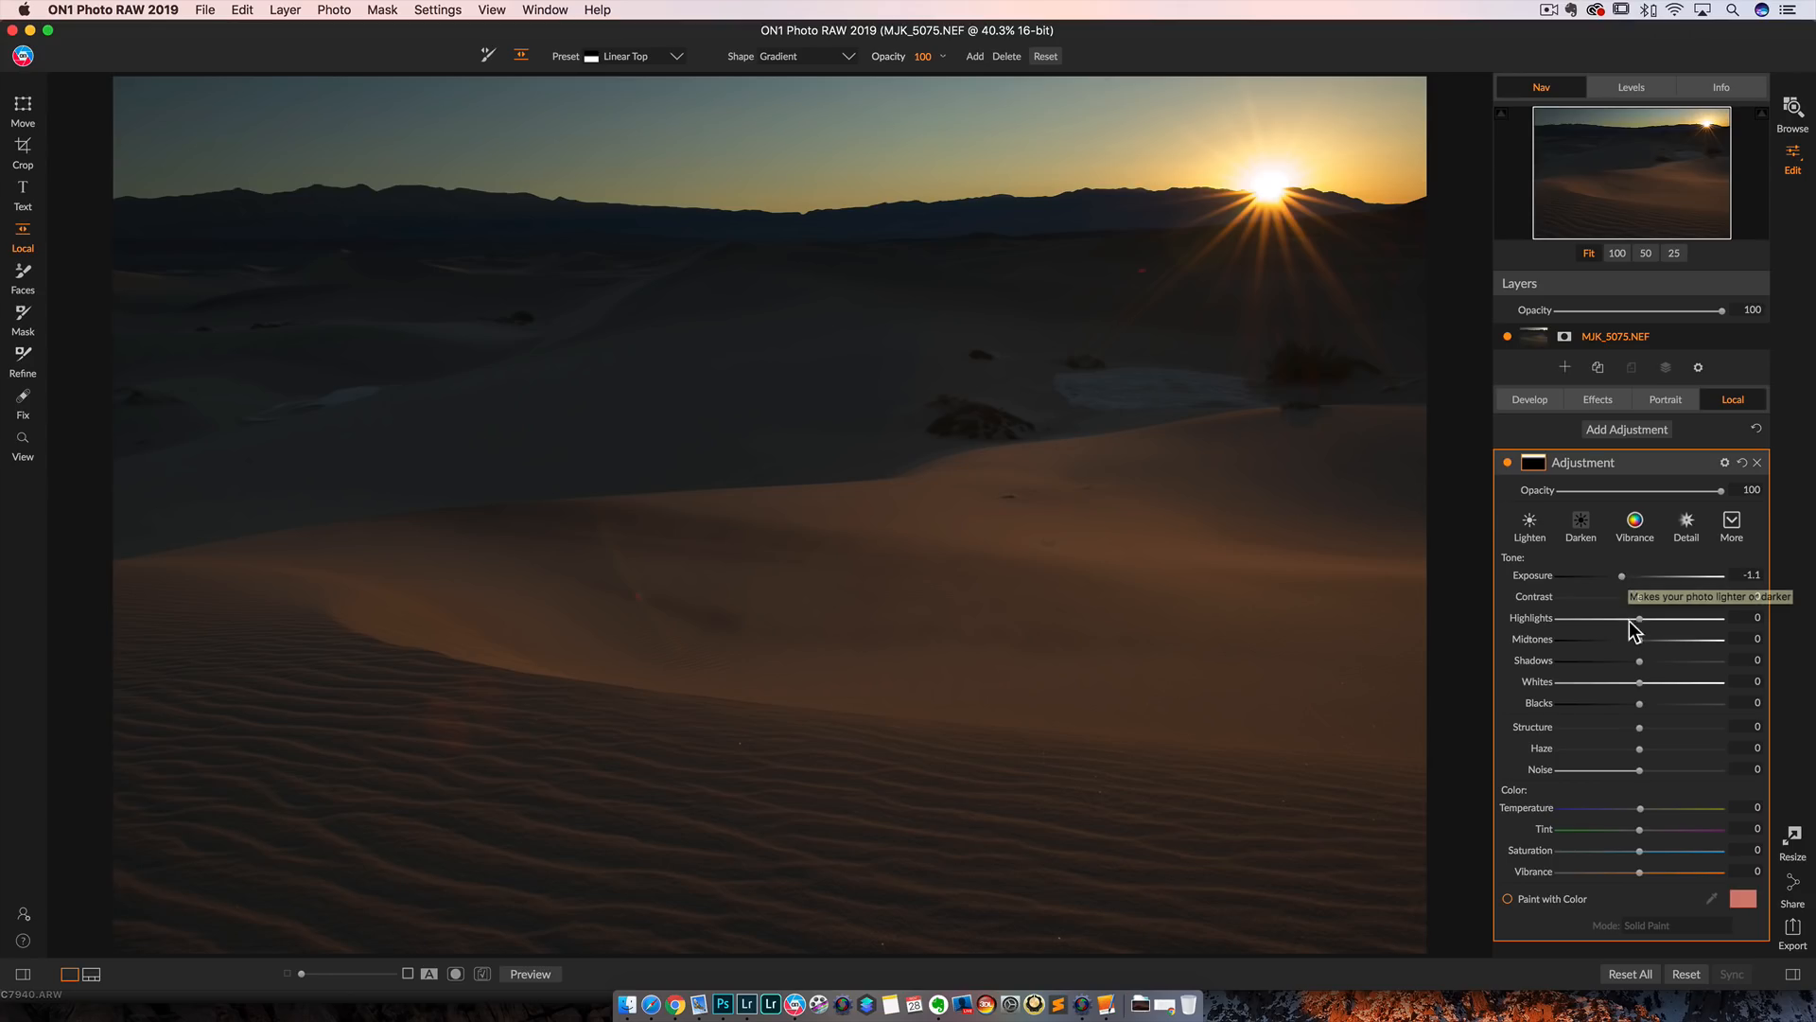
pyautogui.moveTo(1621, 576); pyautogui.dragTo(1640, 576)
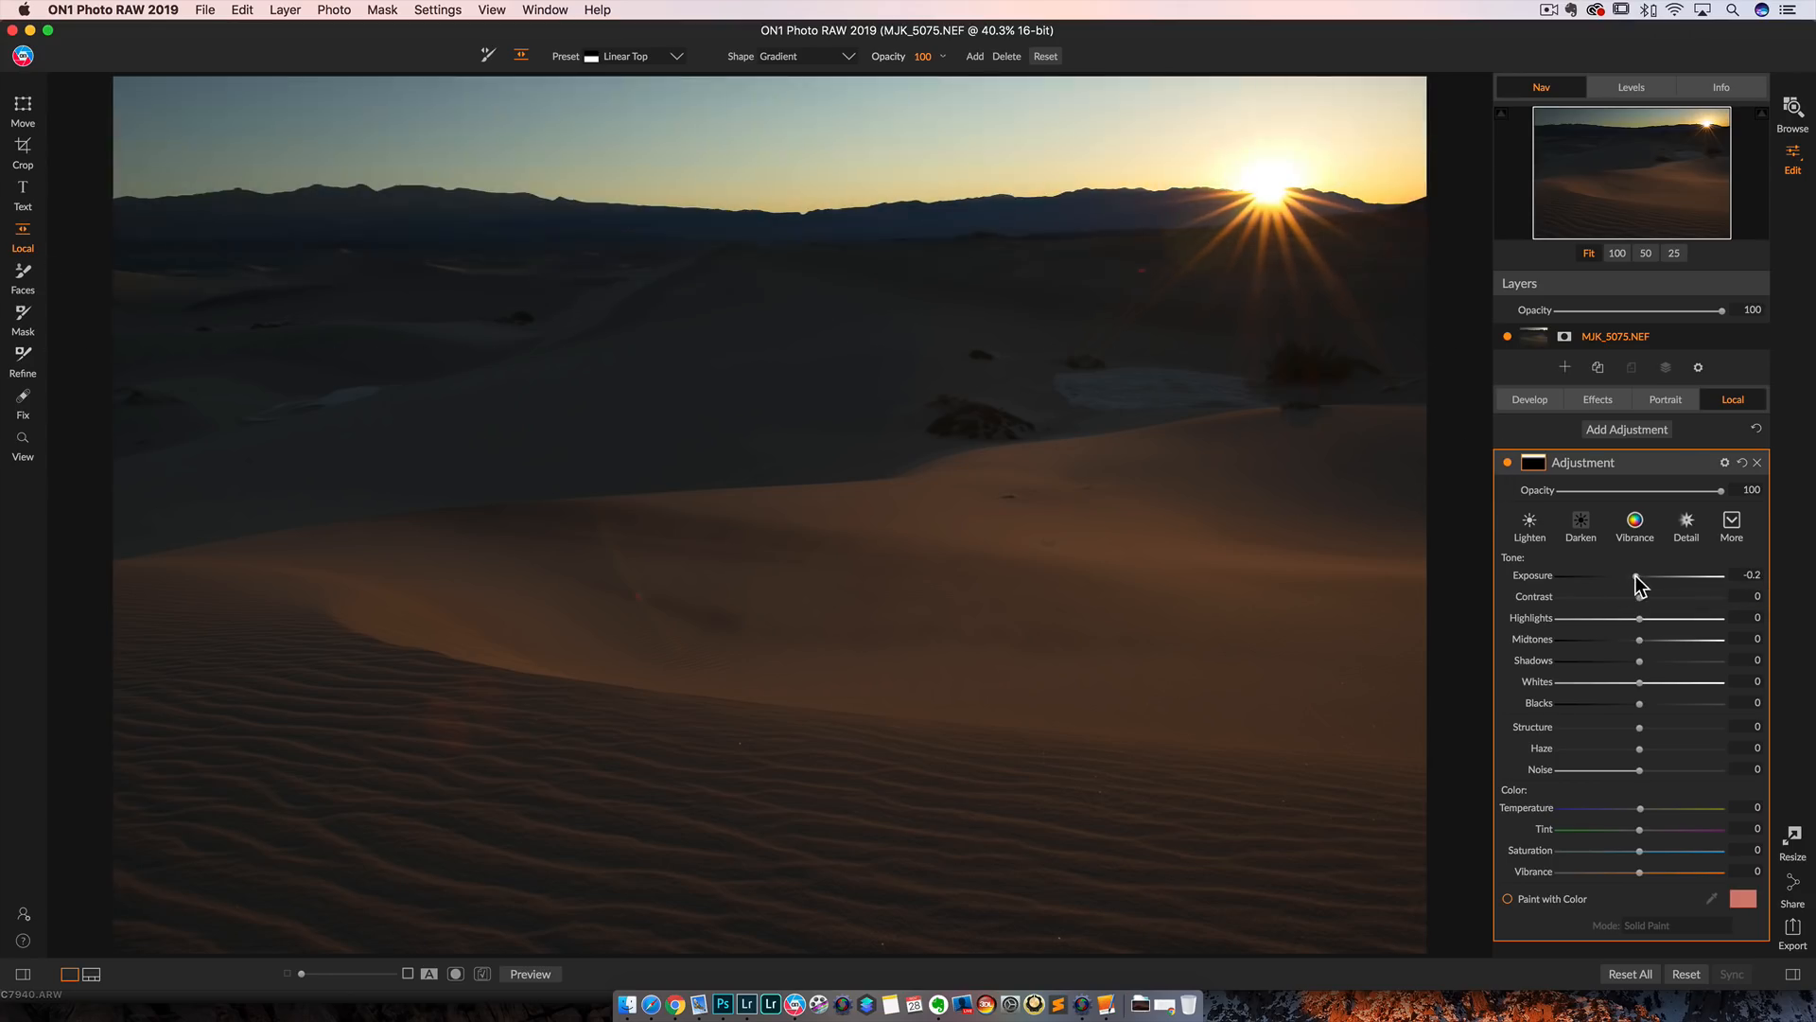
pyautogui.moveTo(1674, 576); pyautogui.dragTo(1651, 577)
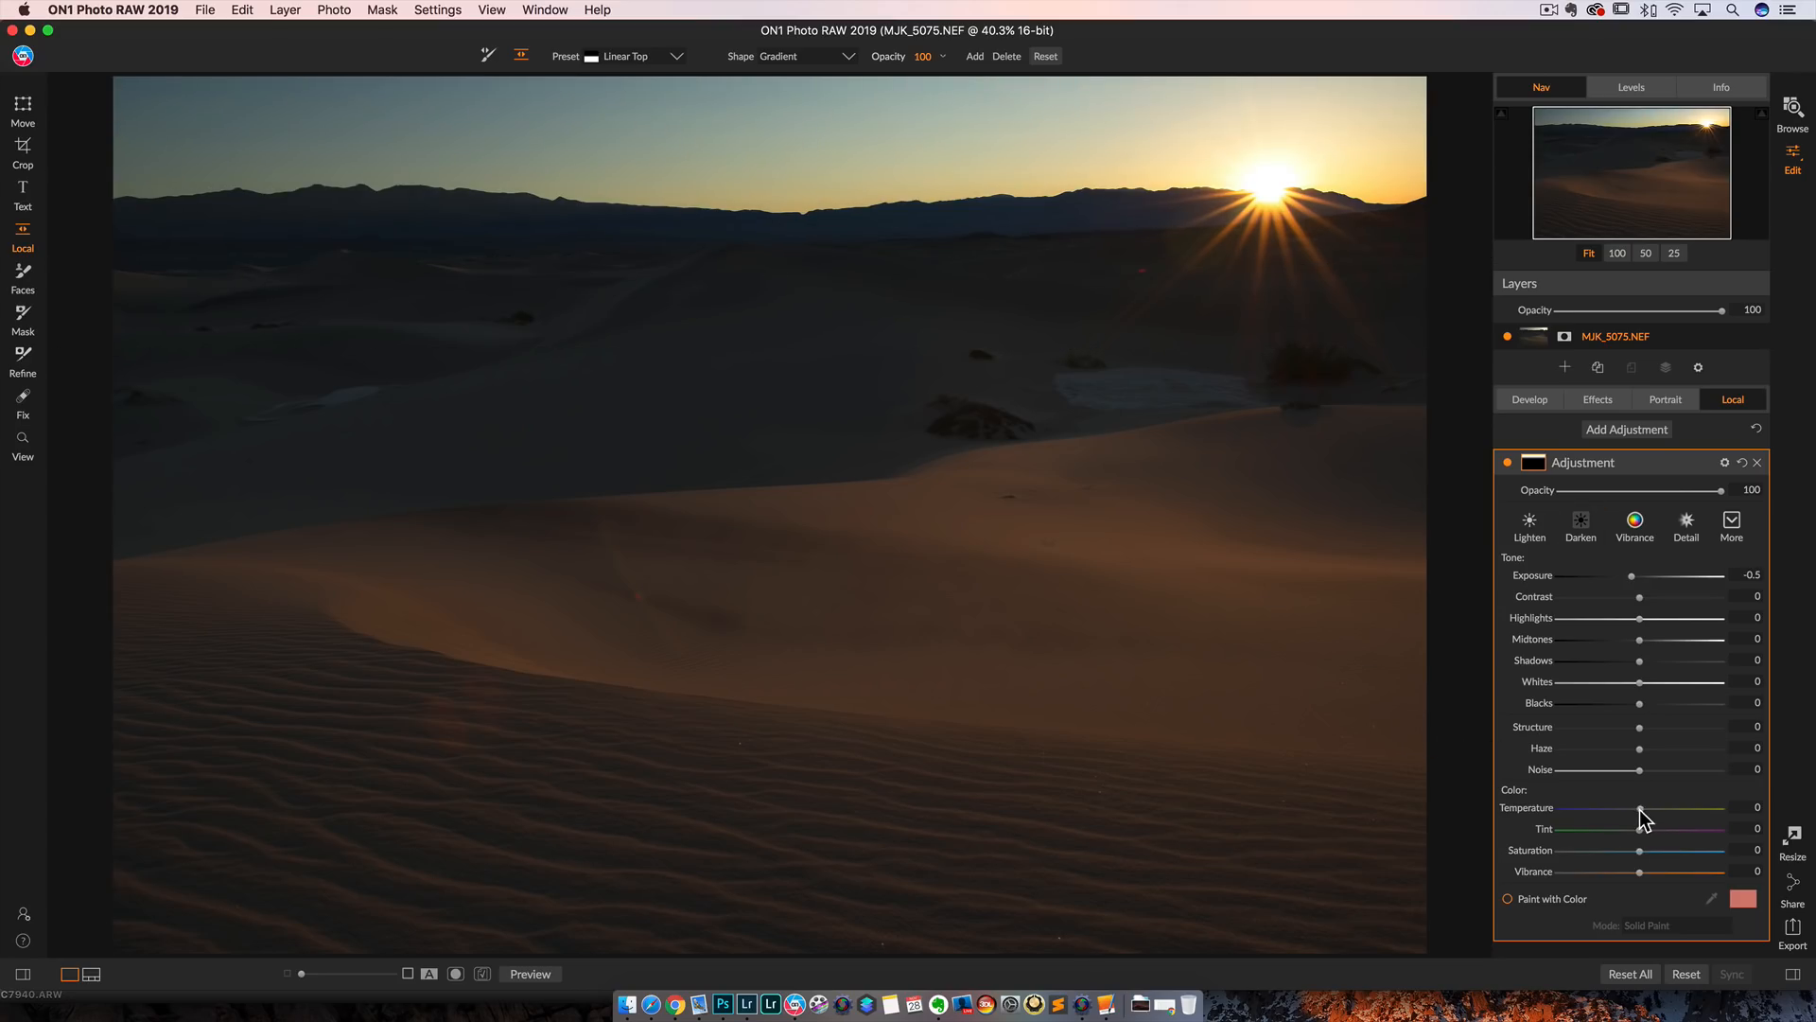
# Step: Try cooler Temperature shifts on the sky gradient before discarding the adjustment
pyautogui.moveTo(1640, 807); pyautogui.dragTo(1620, 807)
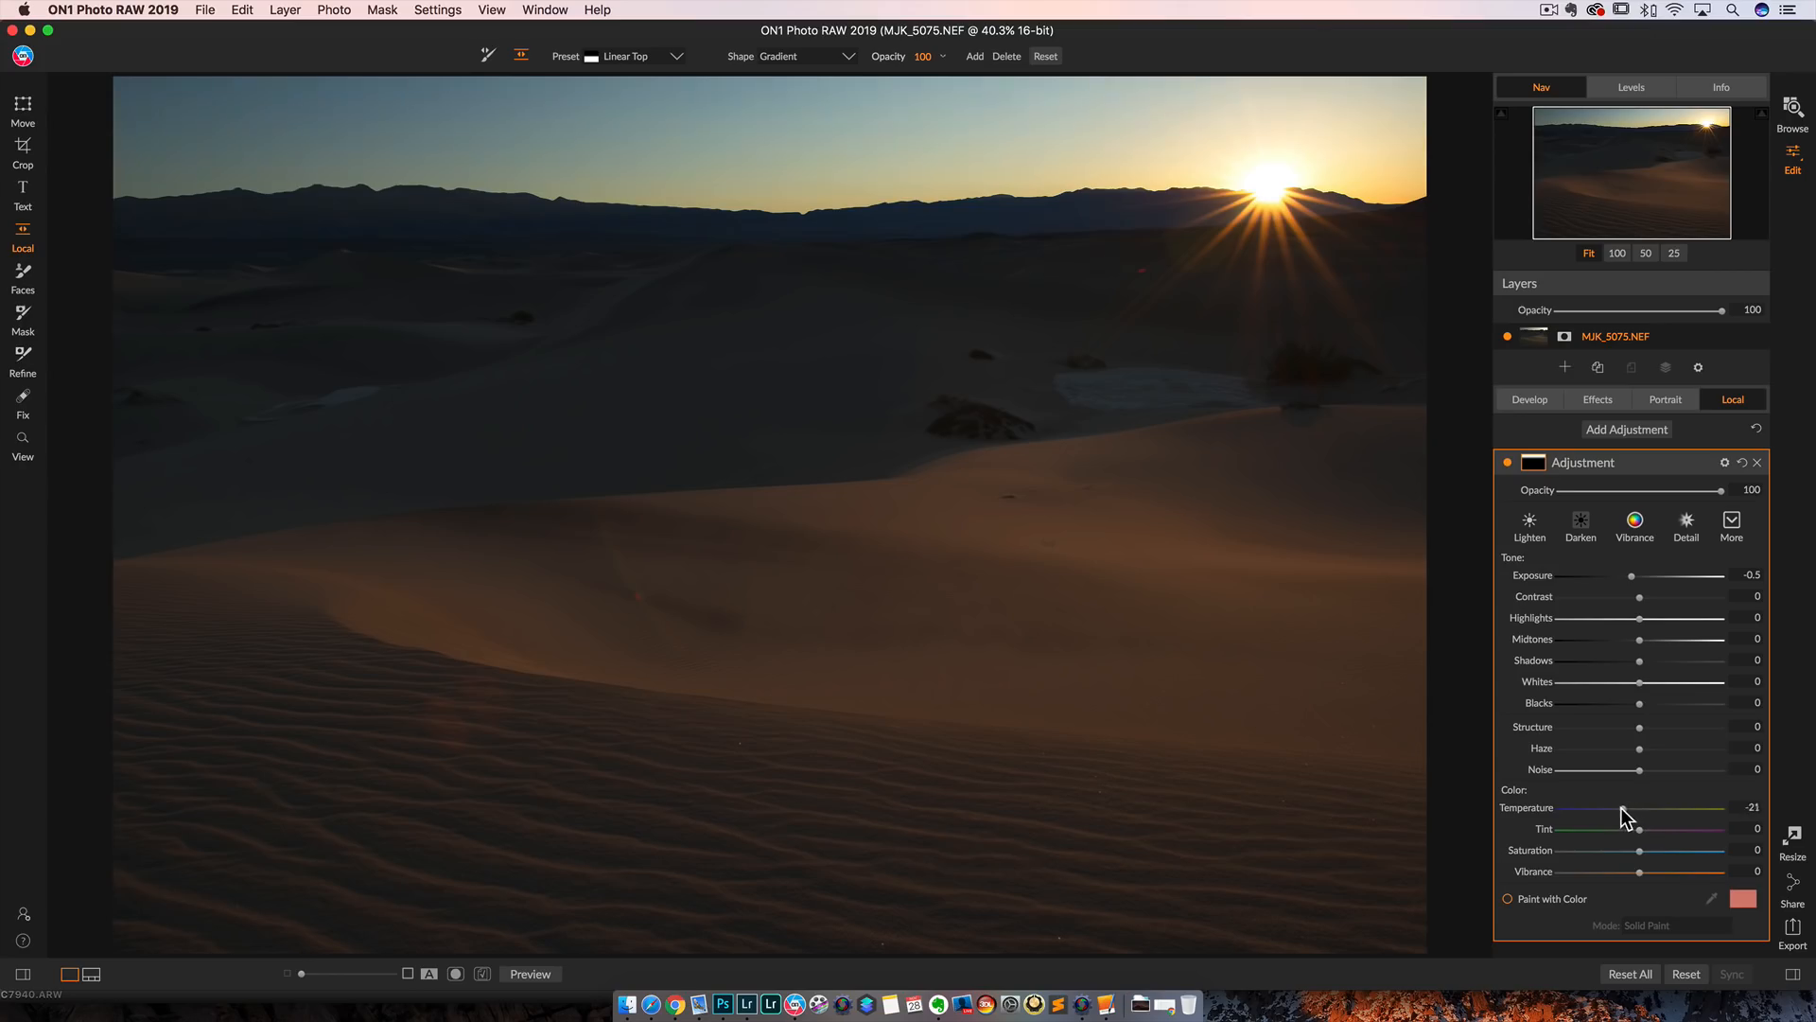
pyautogui.moveTo(1626, 807); pyautogui.dragTo(1606, 807)
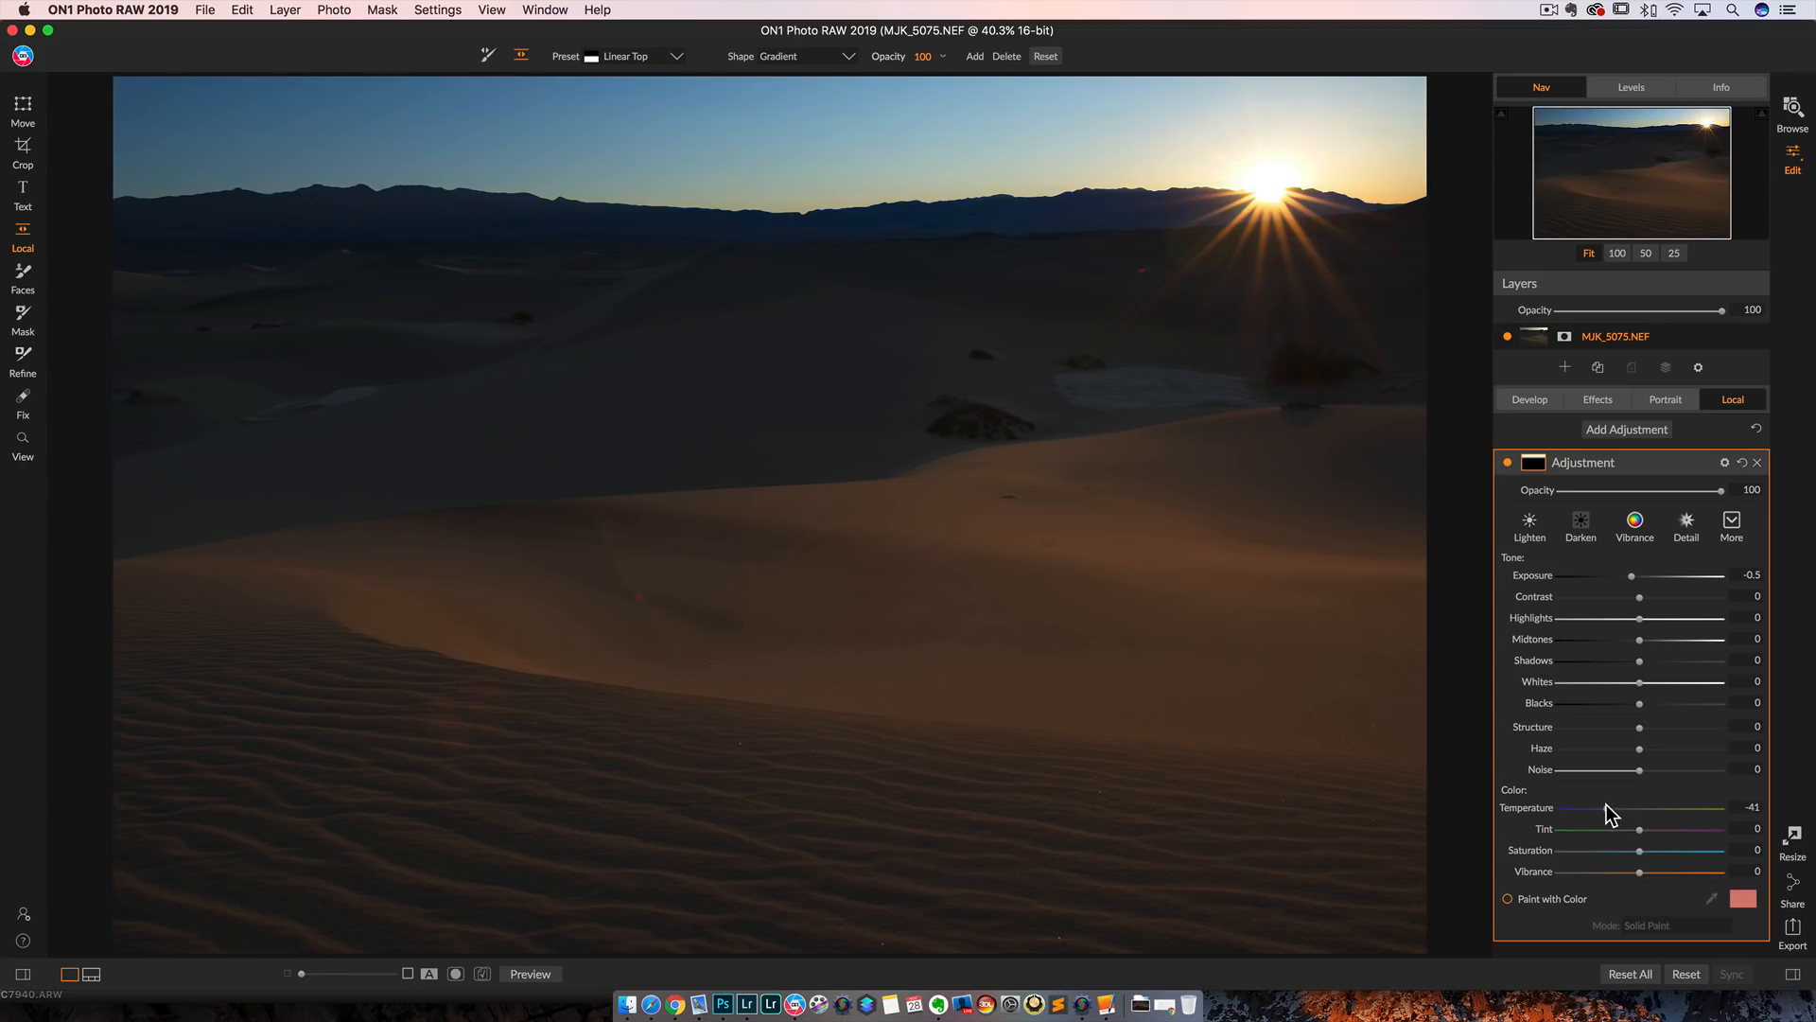
pyautogui.moveTo(1603, 829); pyautogui.dragTo(1641, 828)
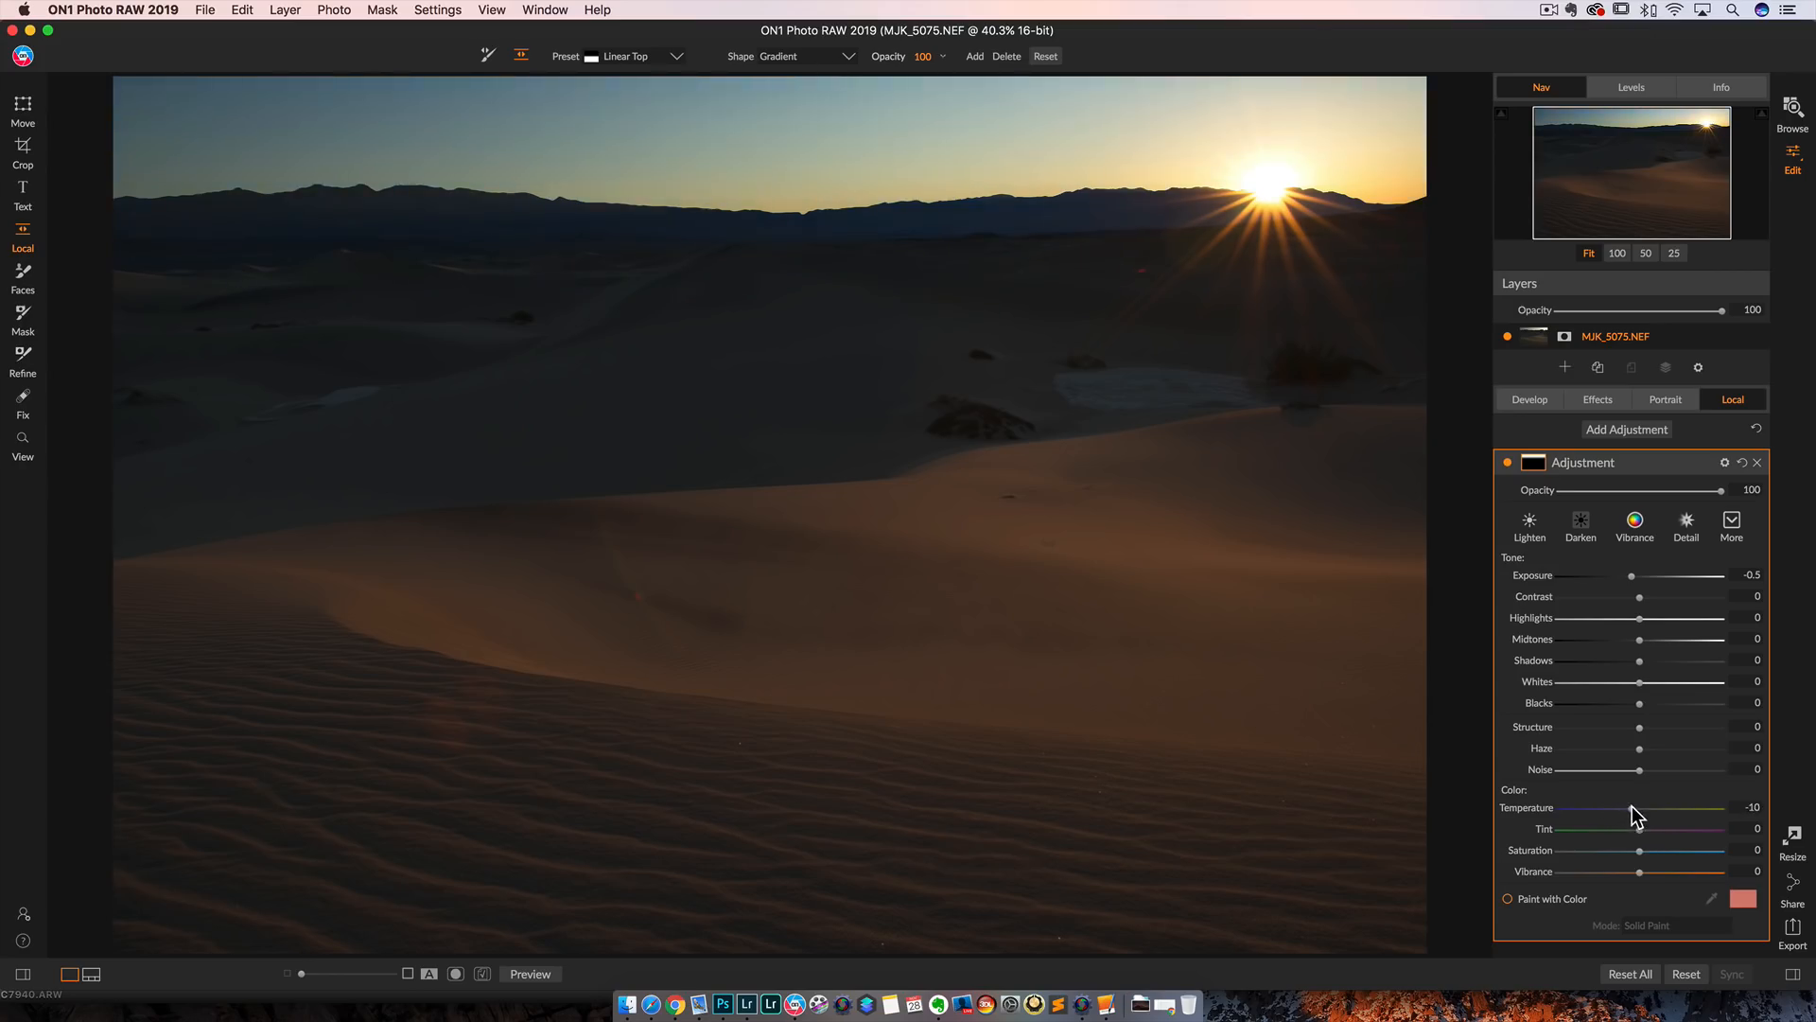
pyautogui.moveTo(1641, 807); pyautogui.dragTo(1620, 807)
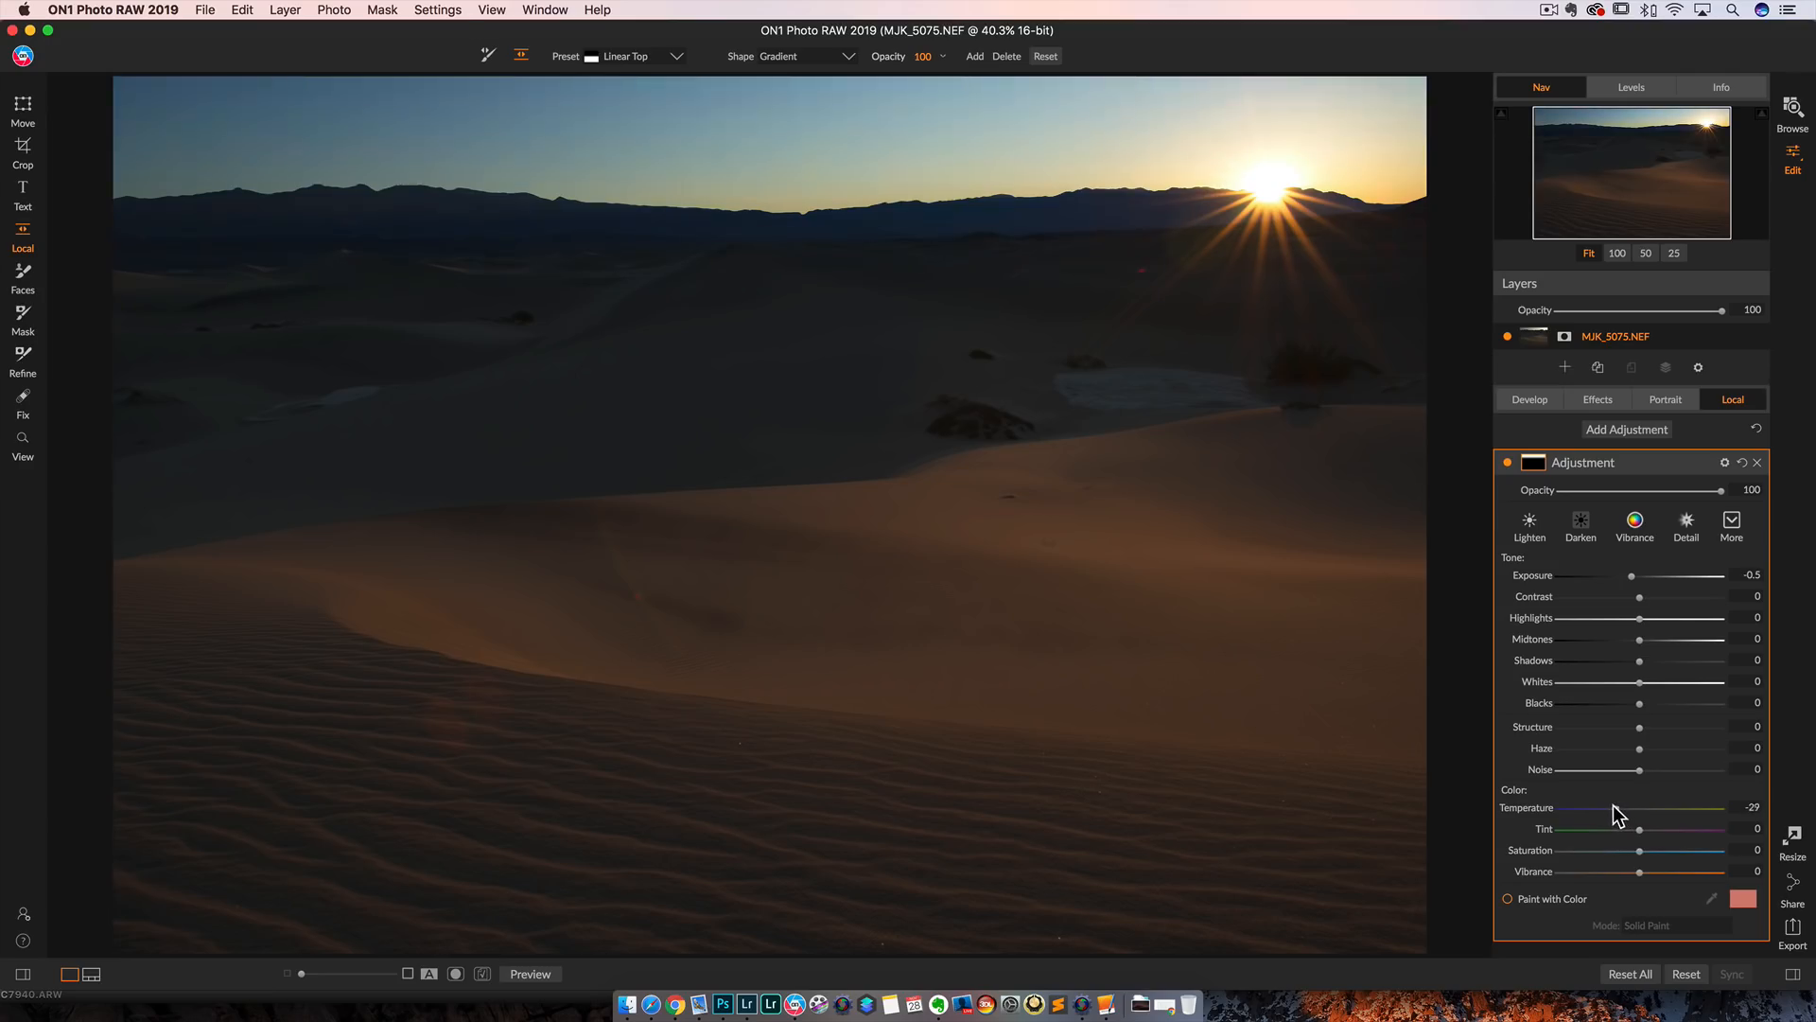
pyautogui.moveTo(1593, 829); pyautogui.dragTo(1588, 828)
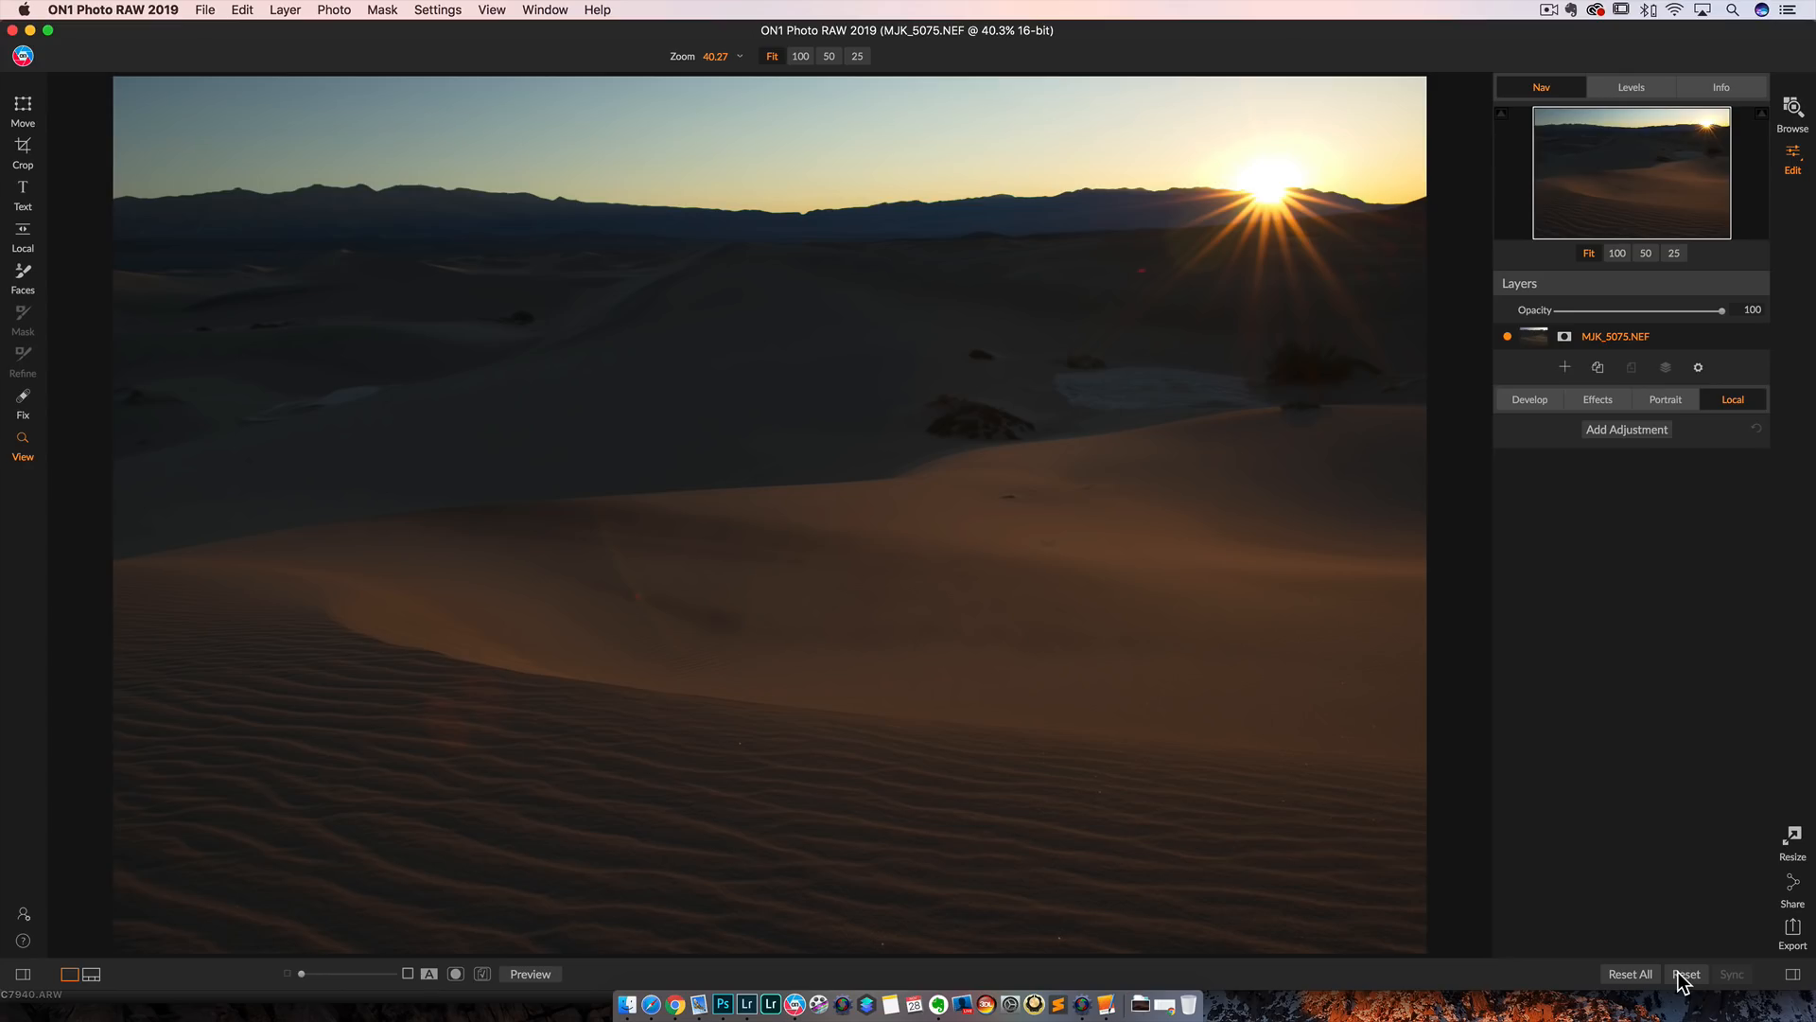
pyautogui.moveTo(1795, 123)
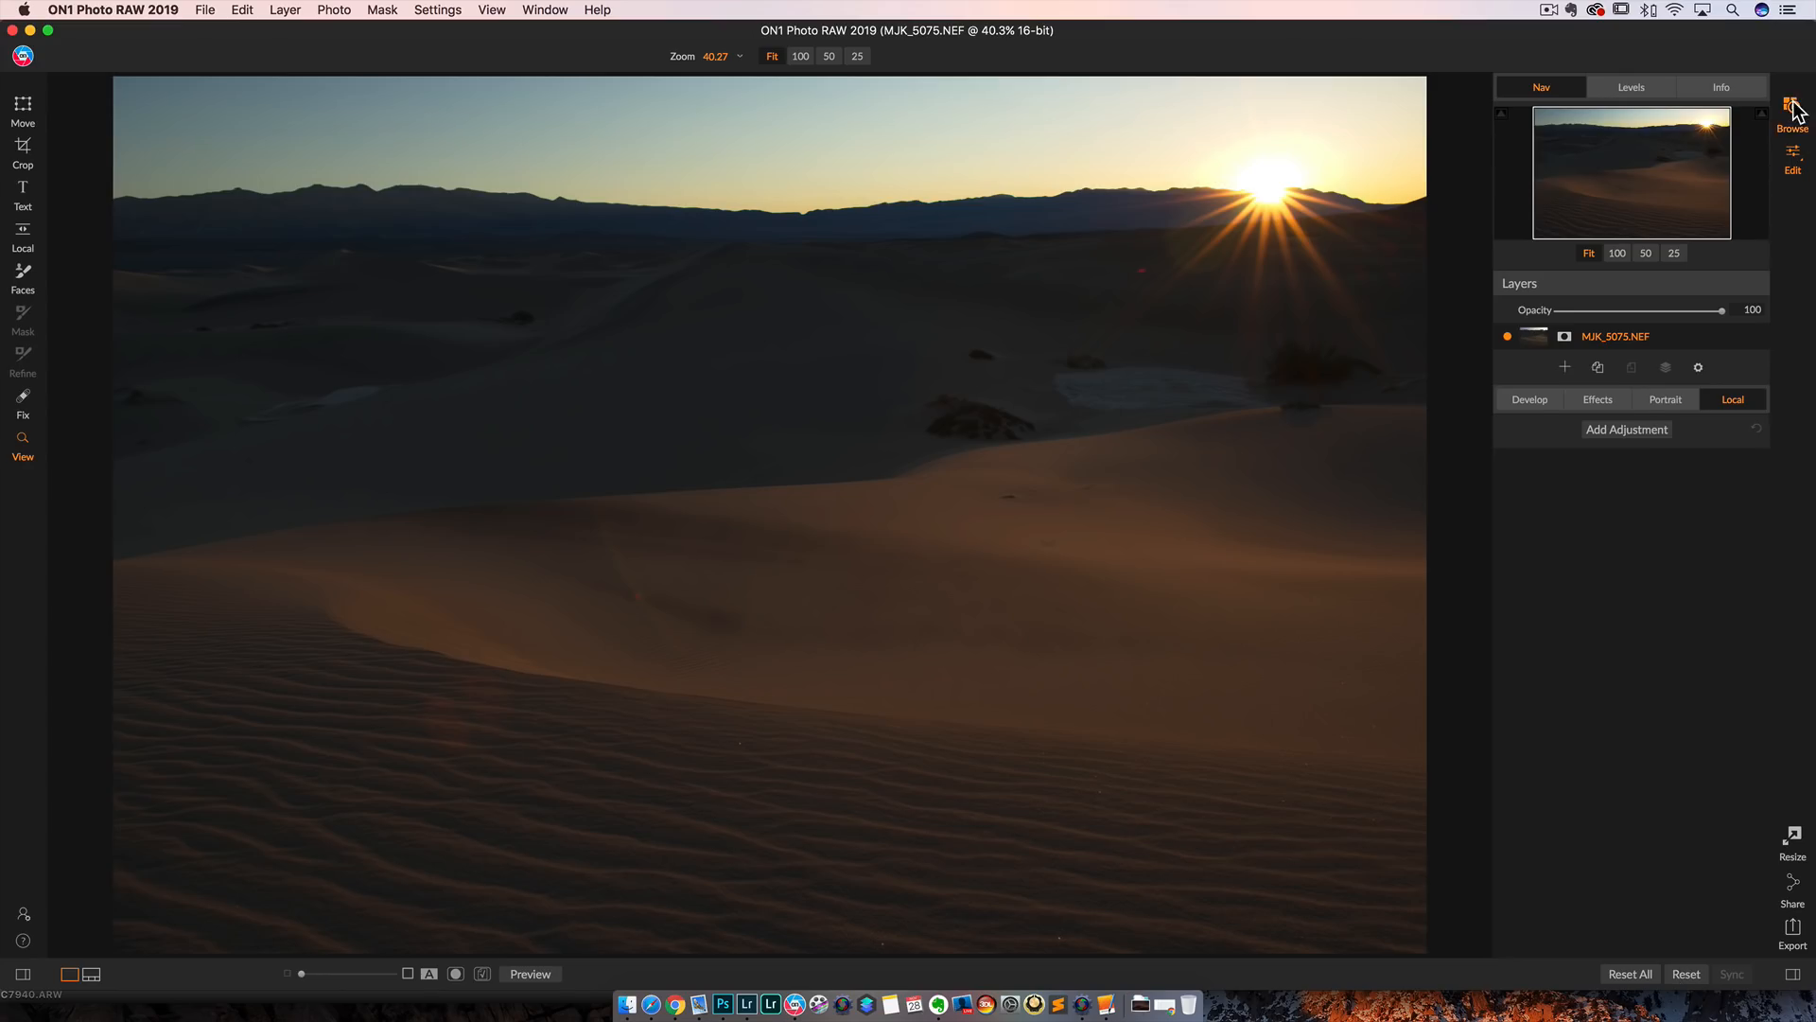
# Step: Briefly view the snowy mountain photo, then select the arch photo _MJK8595.NEF
pyautogui.click(1790, 100)
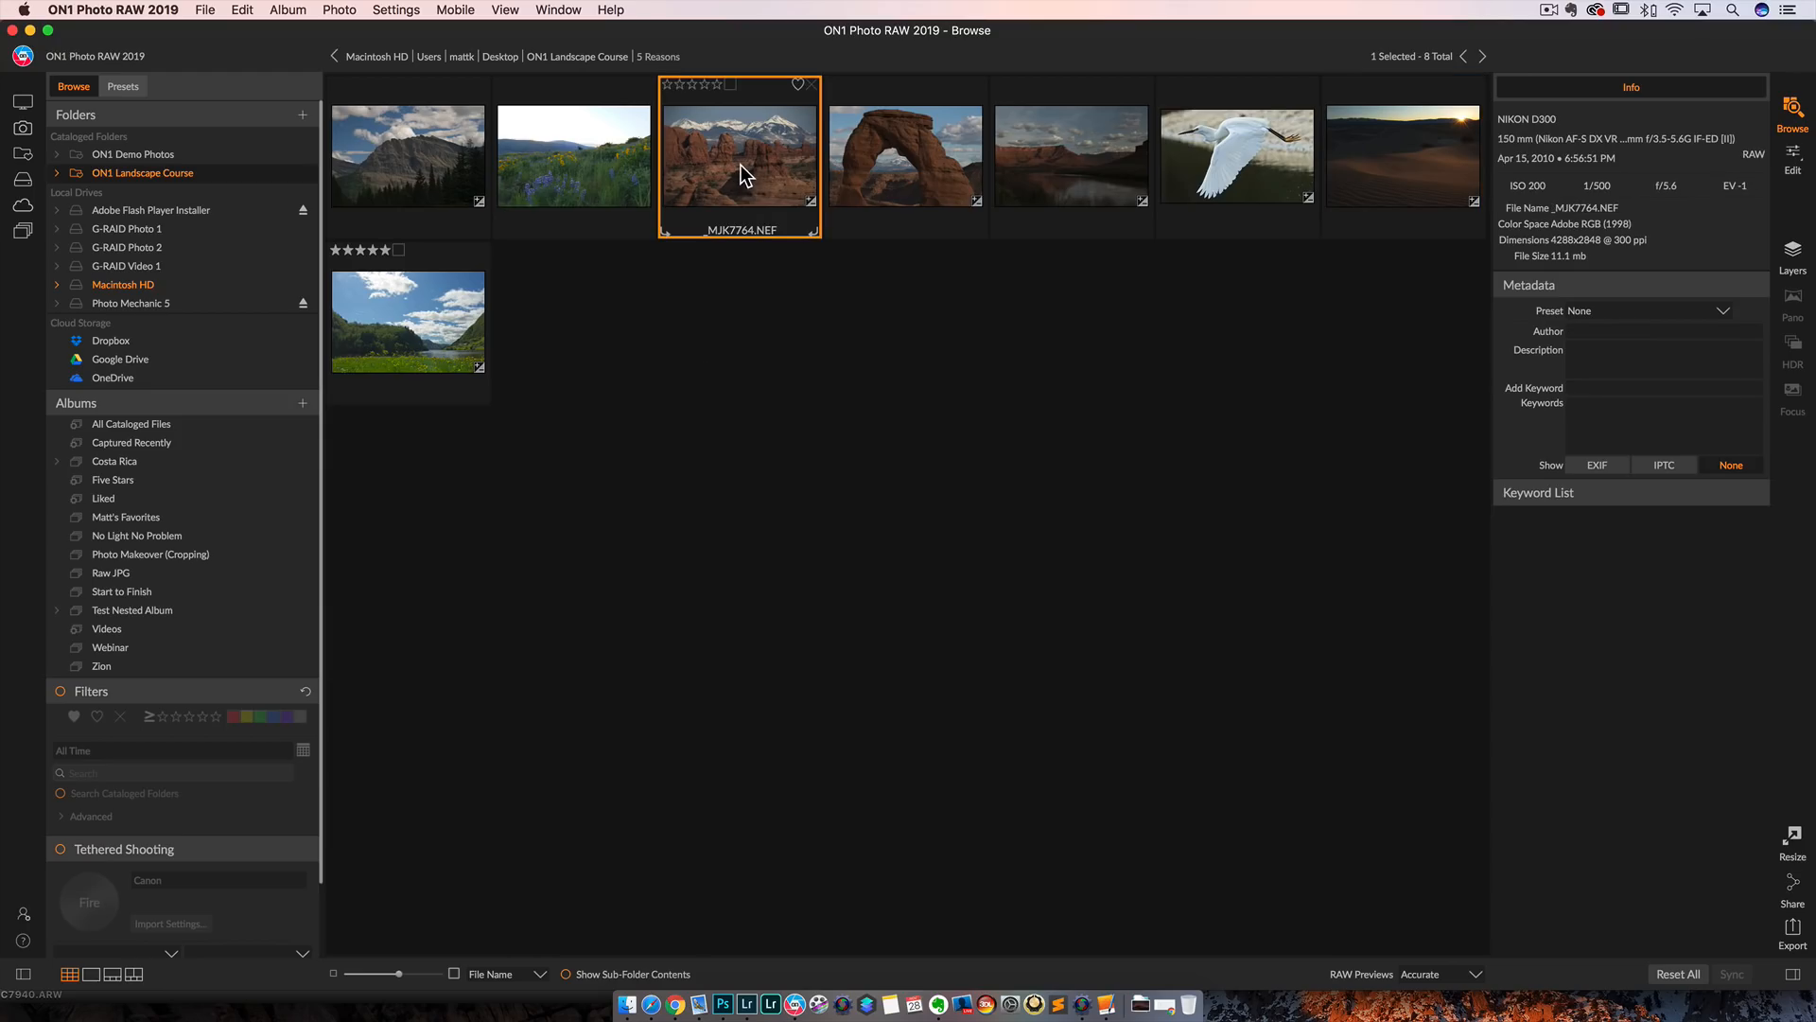
pyautogui.moveTo(686, 189)
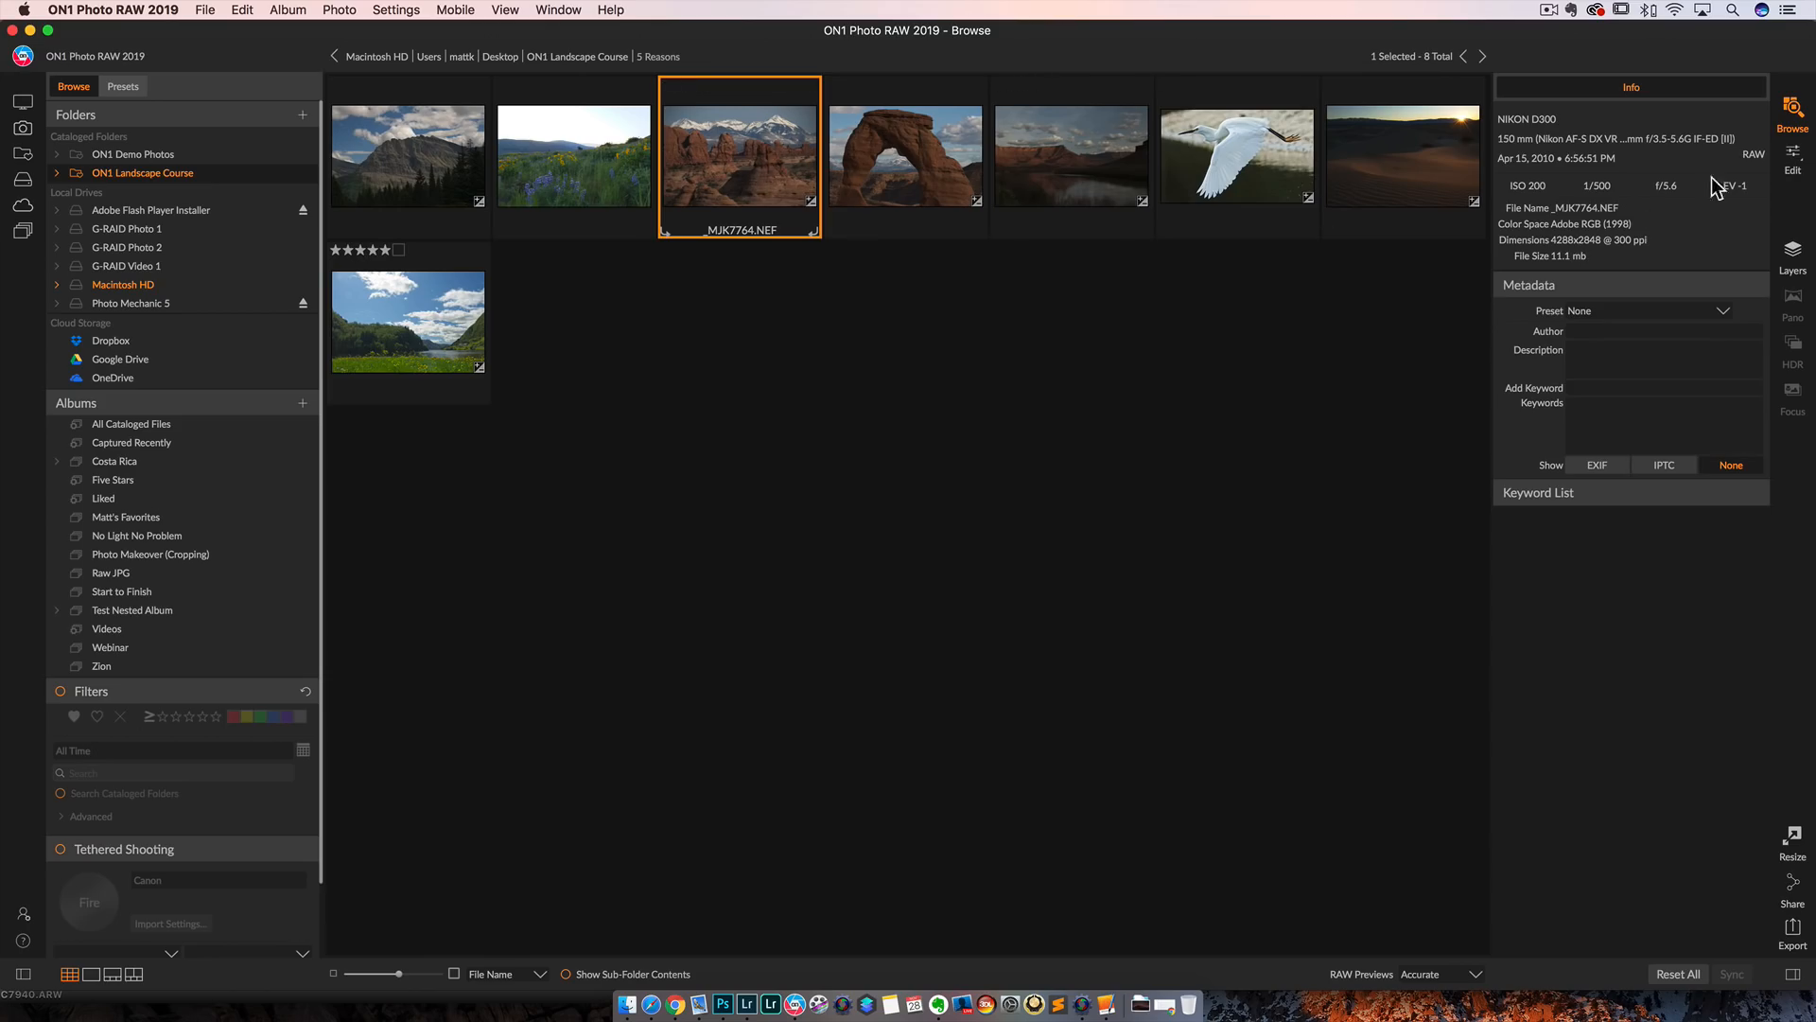
pyautogui.click(1791, 151)
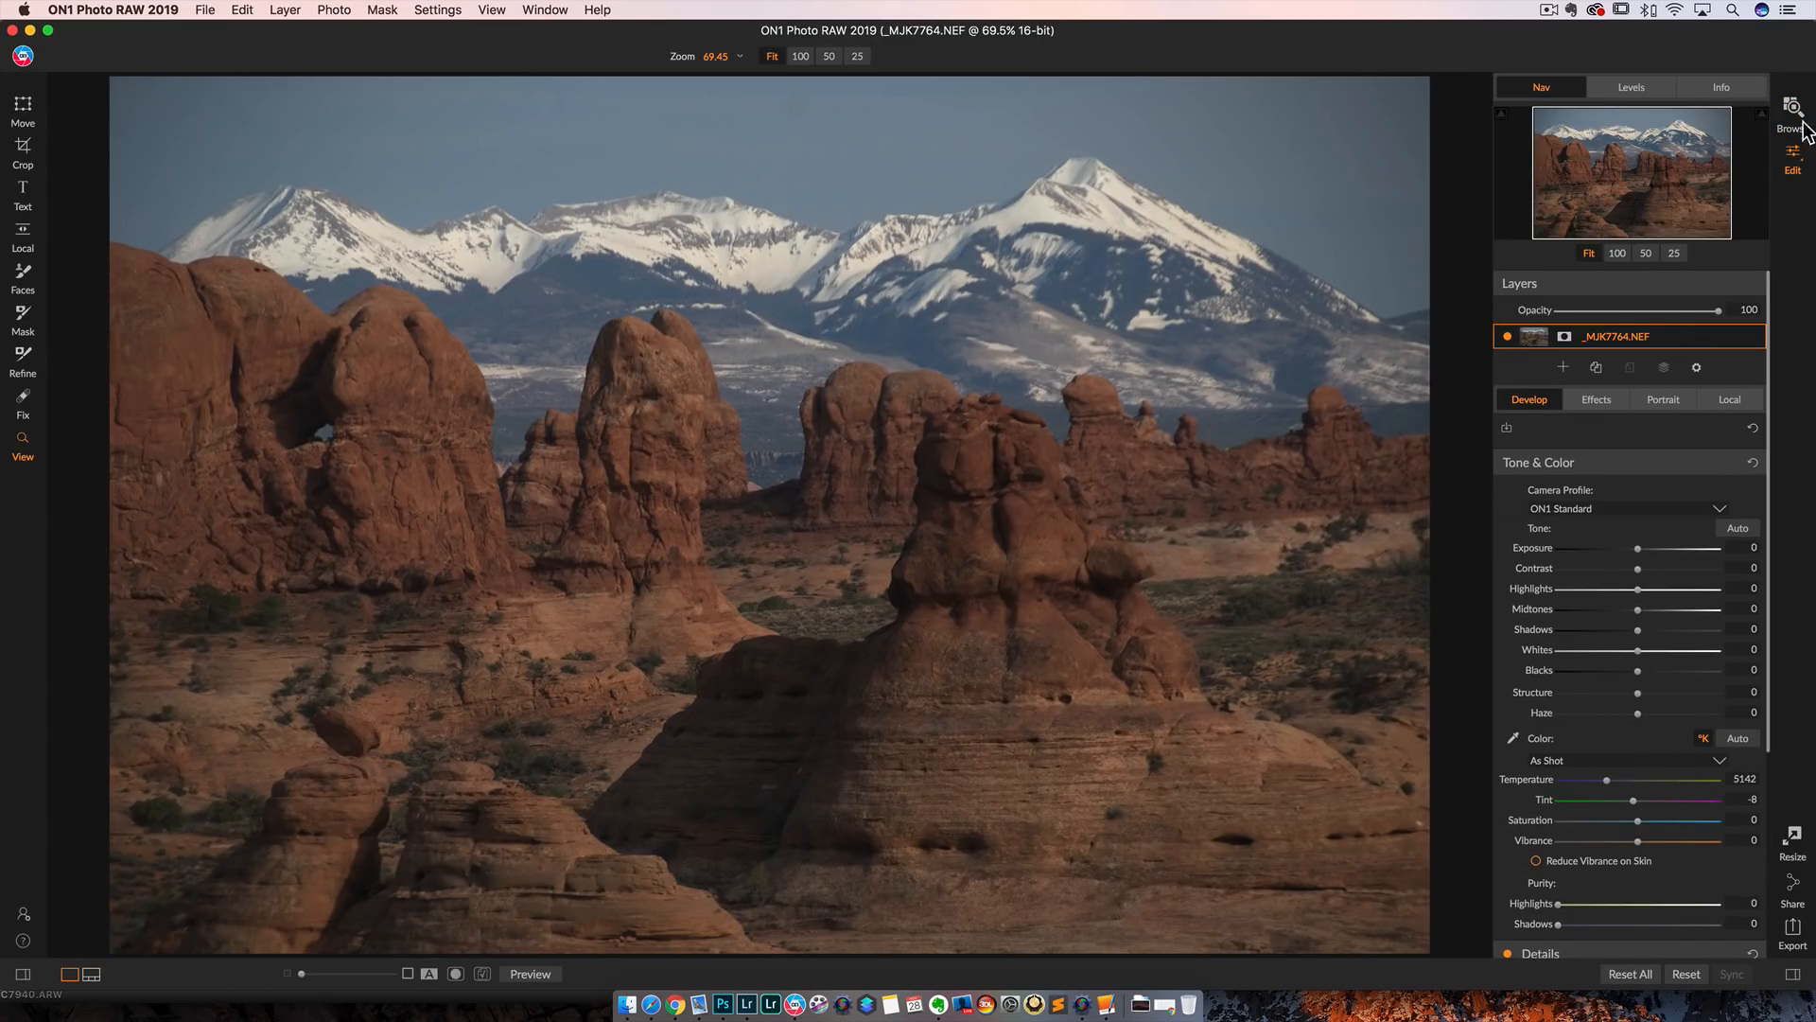
pyautogui.click(1792, 107)
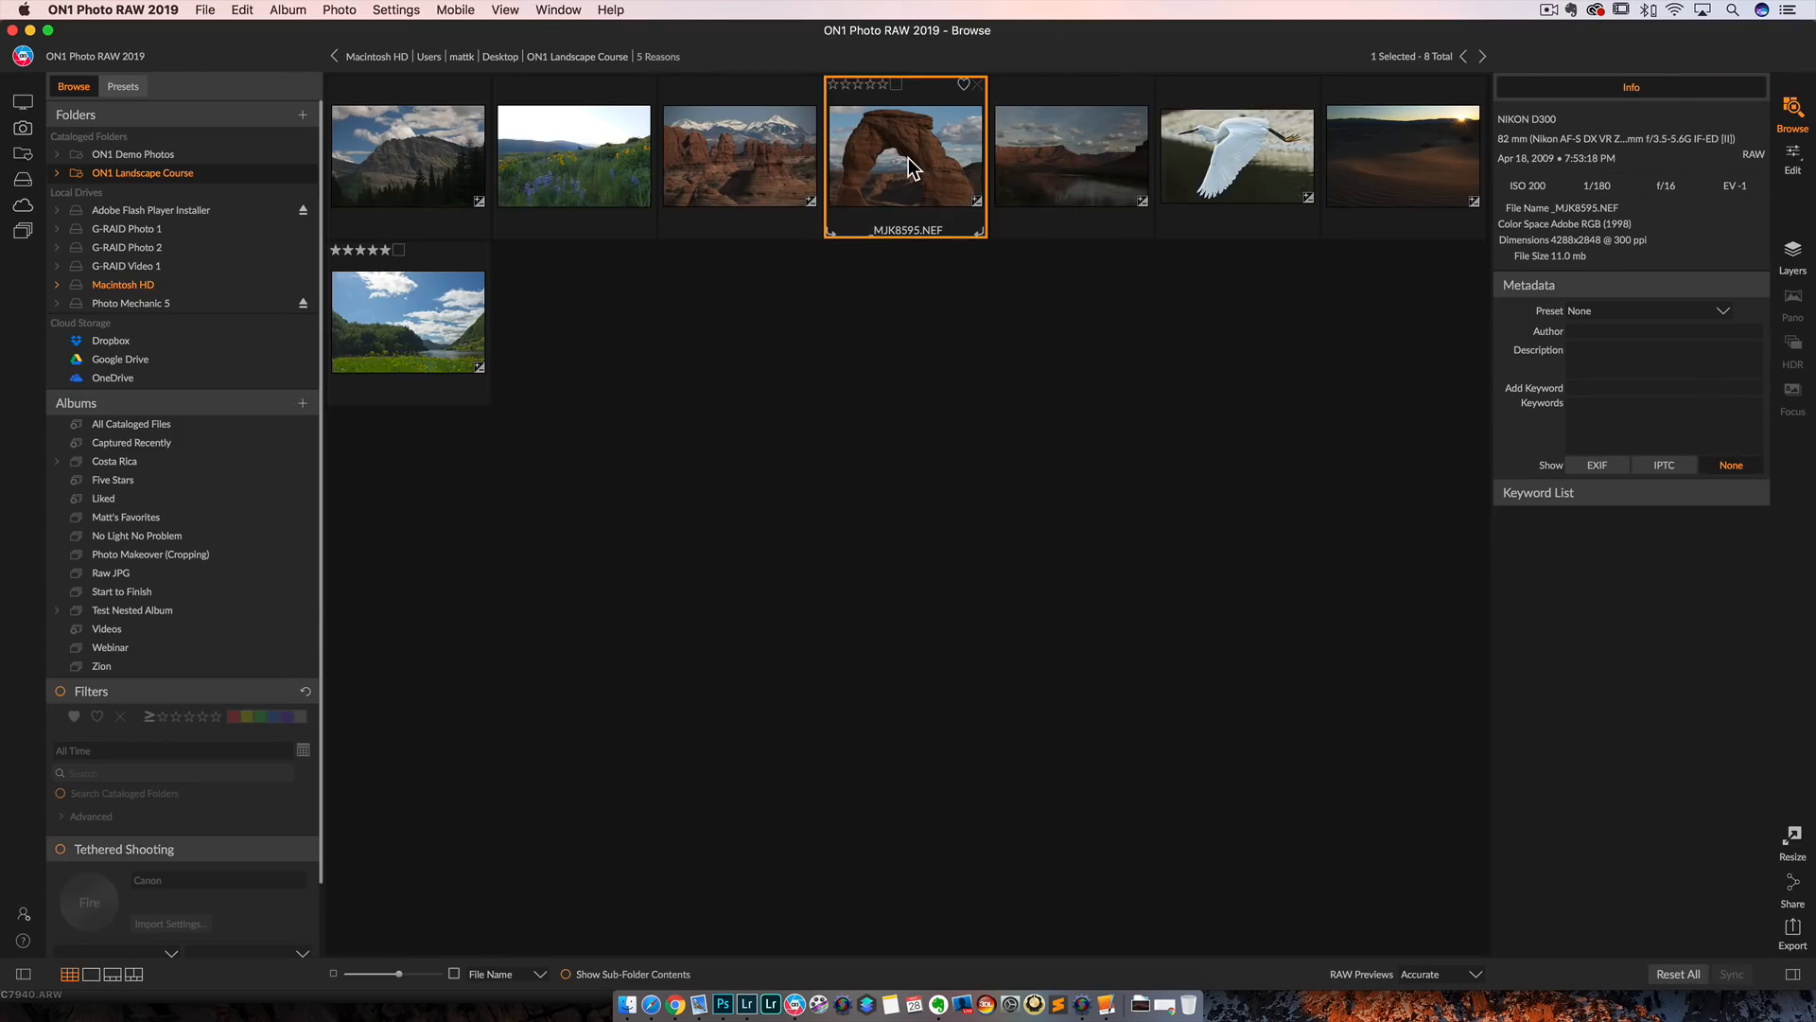
pyautogui.click(1792, 161)
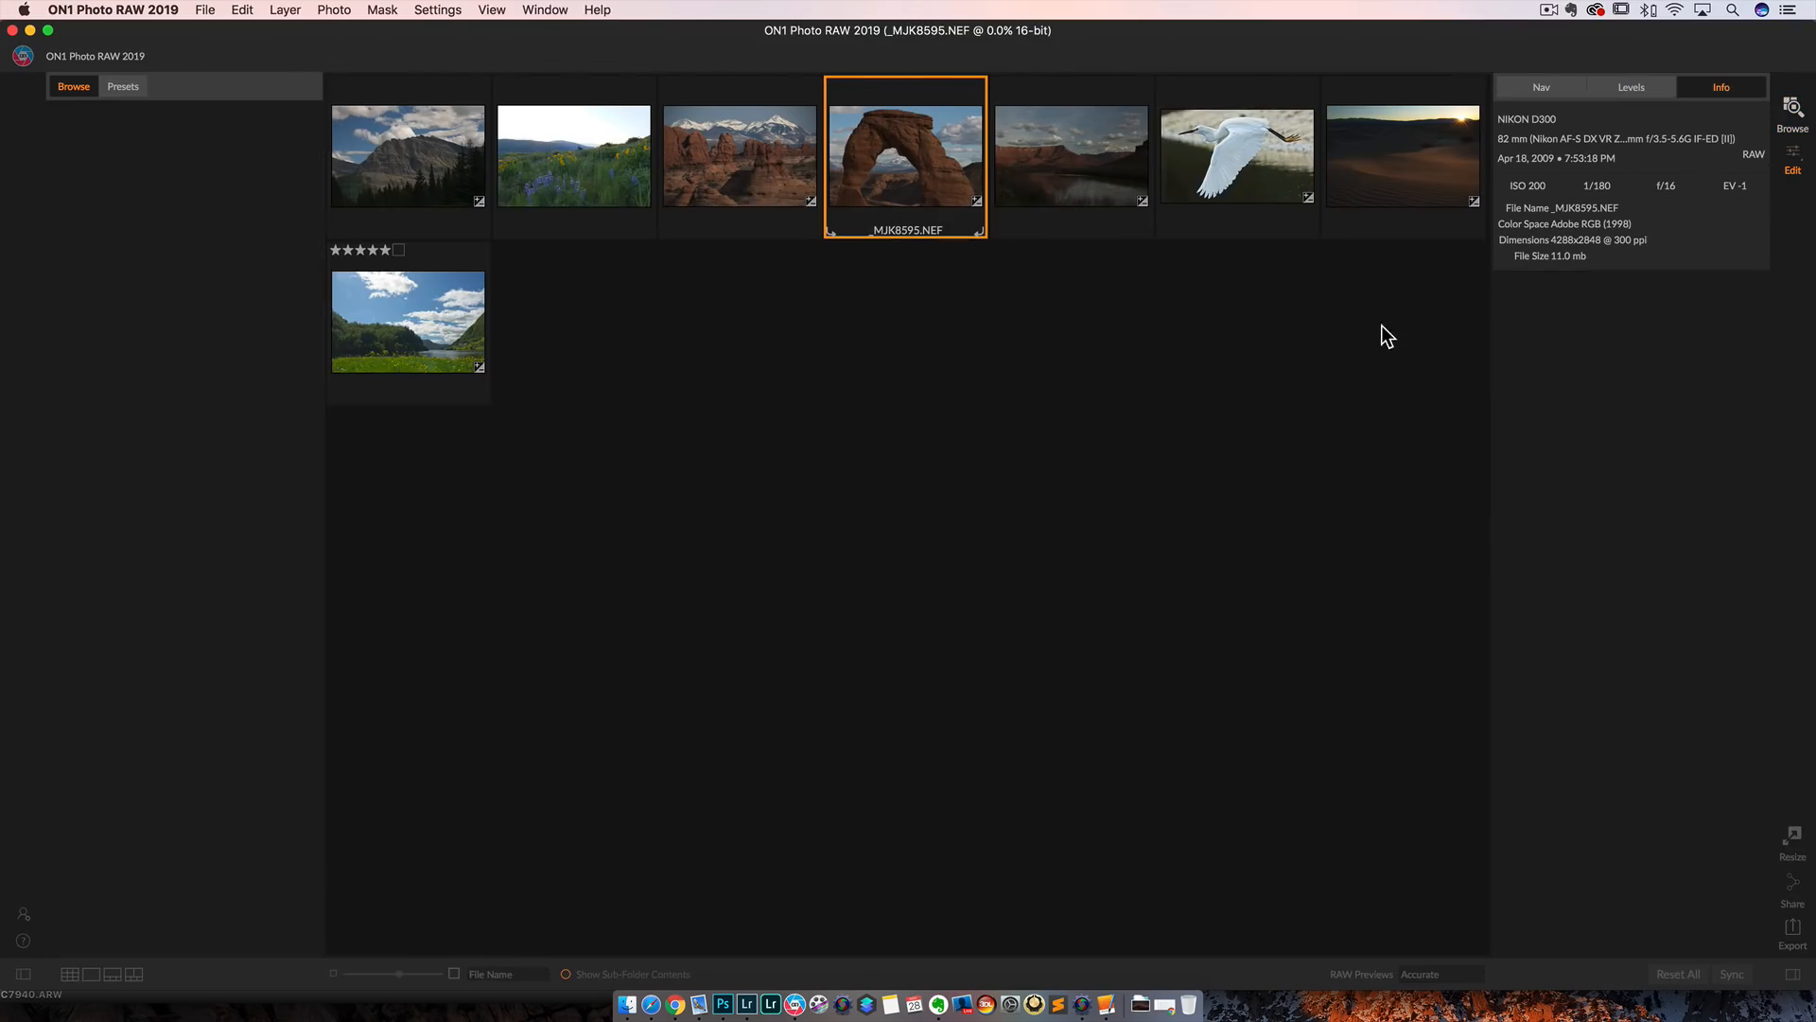
# Step: Open the arch photo and push Shadows through 16, 10 and 18 up to 90
pyautogui.click(1792, 159)
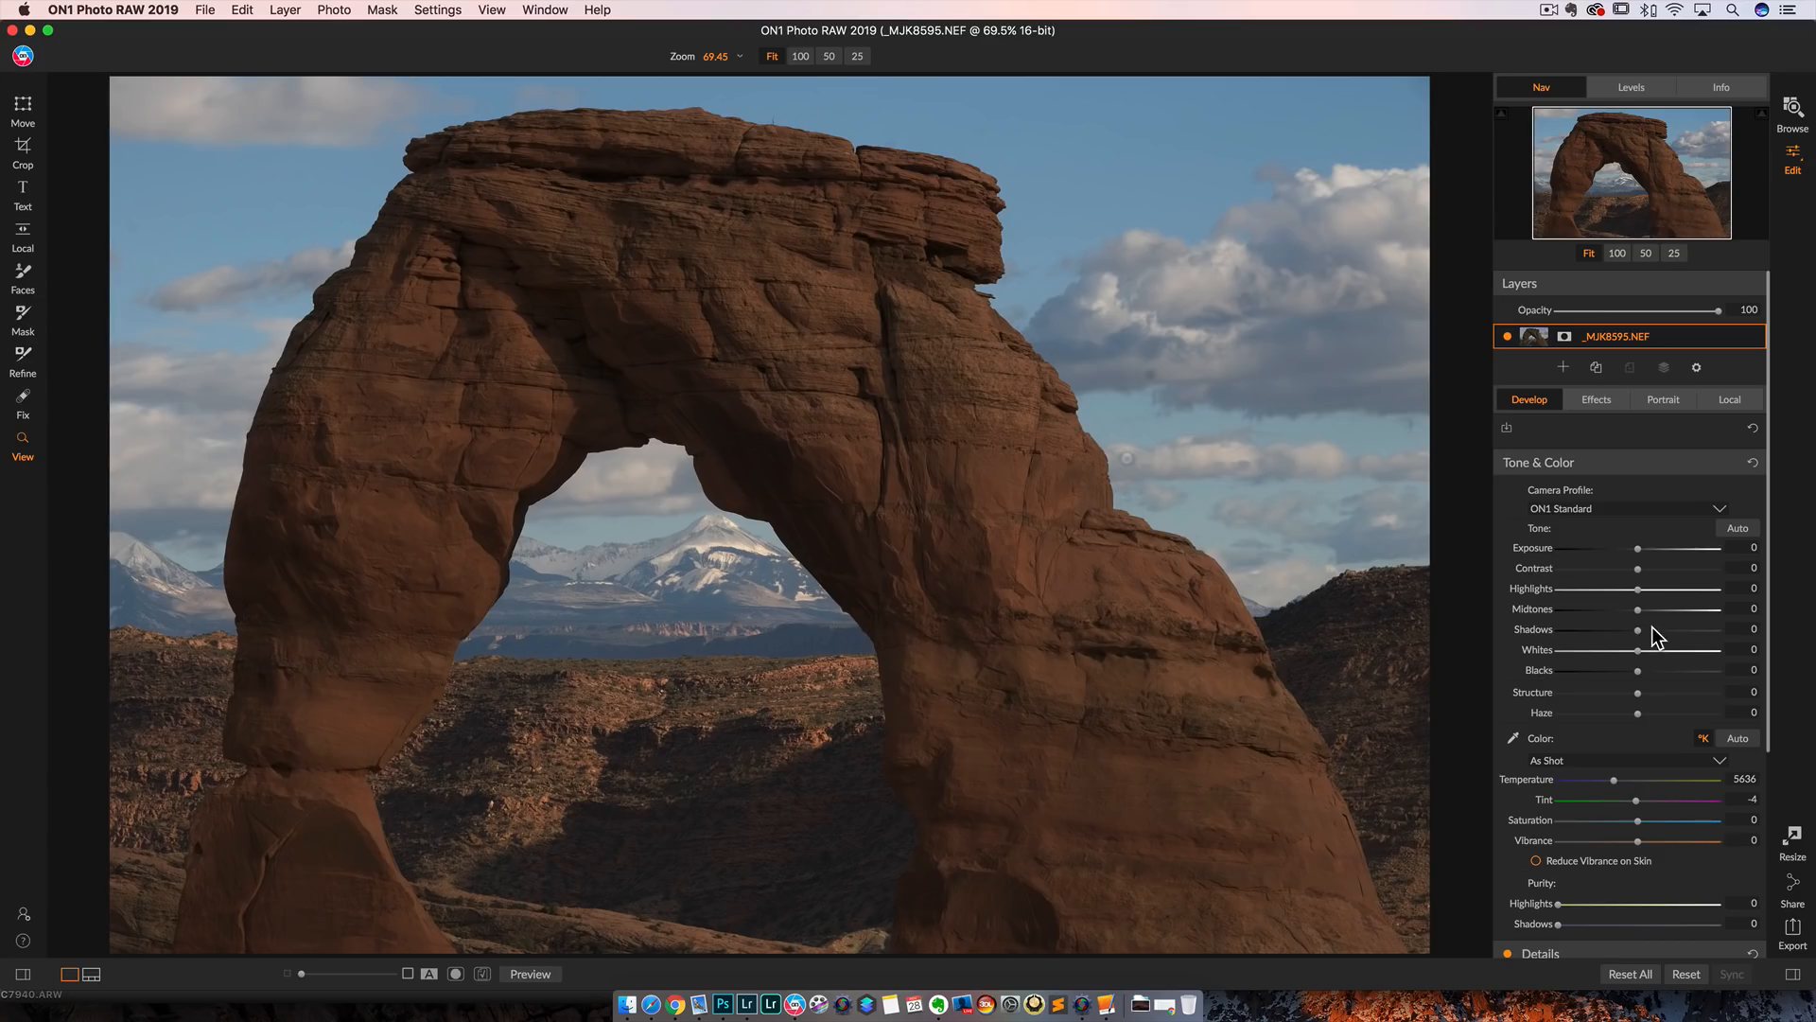
pyautogui.moveTo(1637, 629)
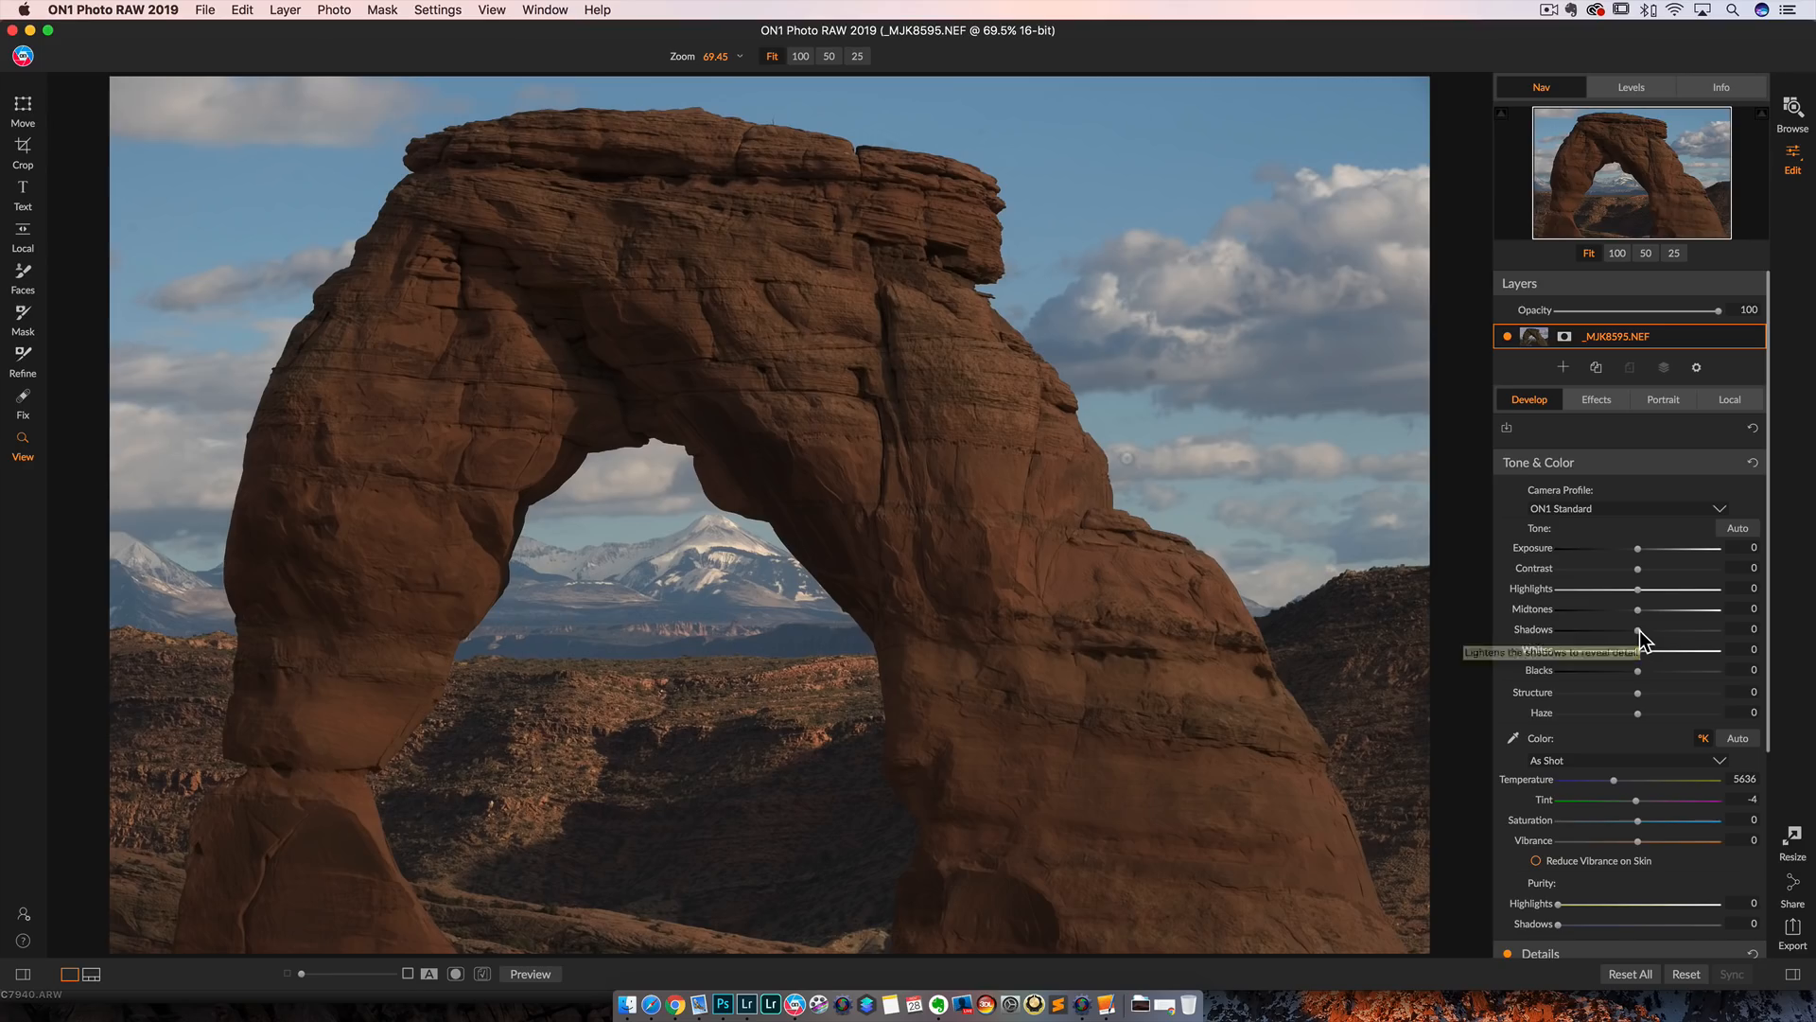
pyautogui.moveTo(1637, 629); pyautogui.dragTo(1650, 629)
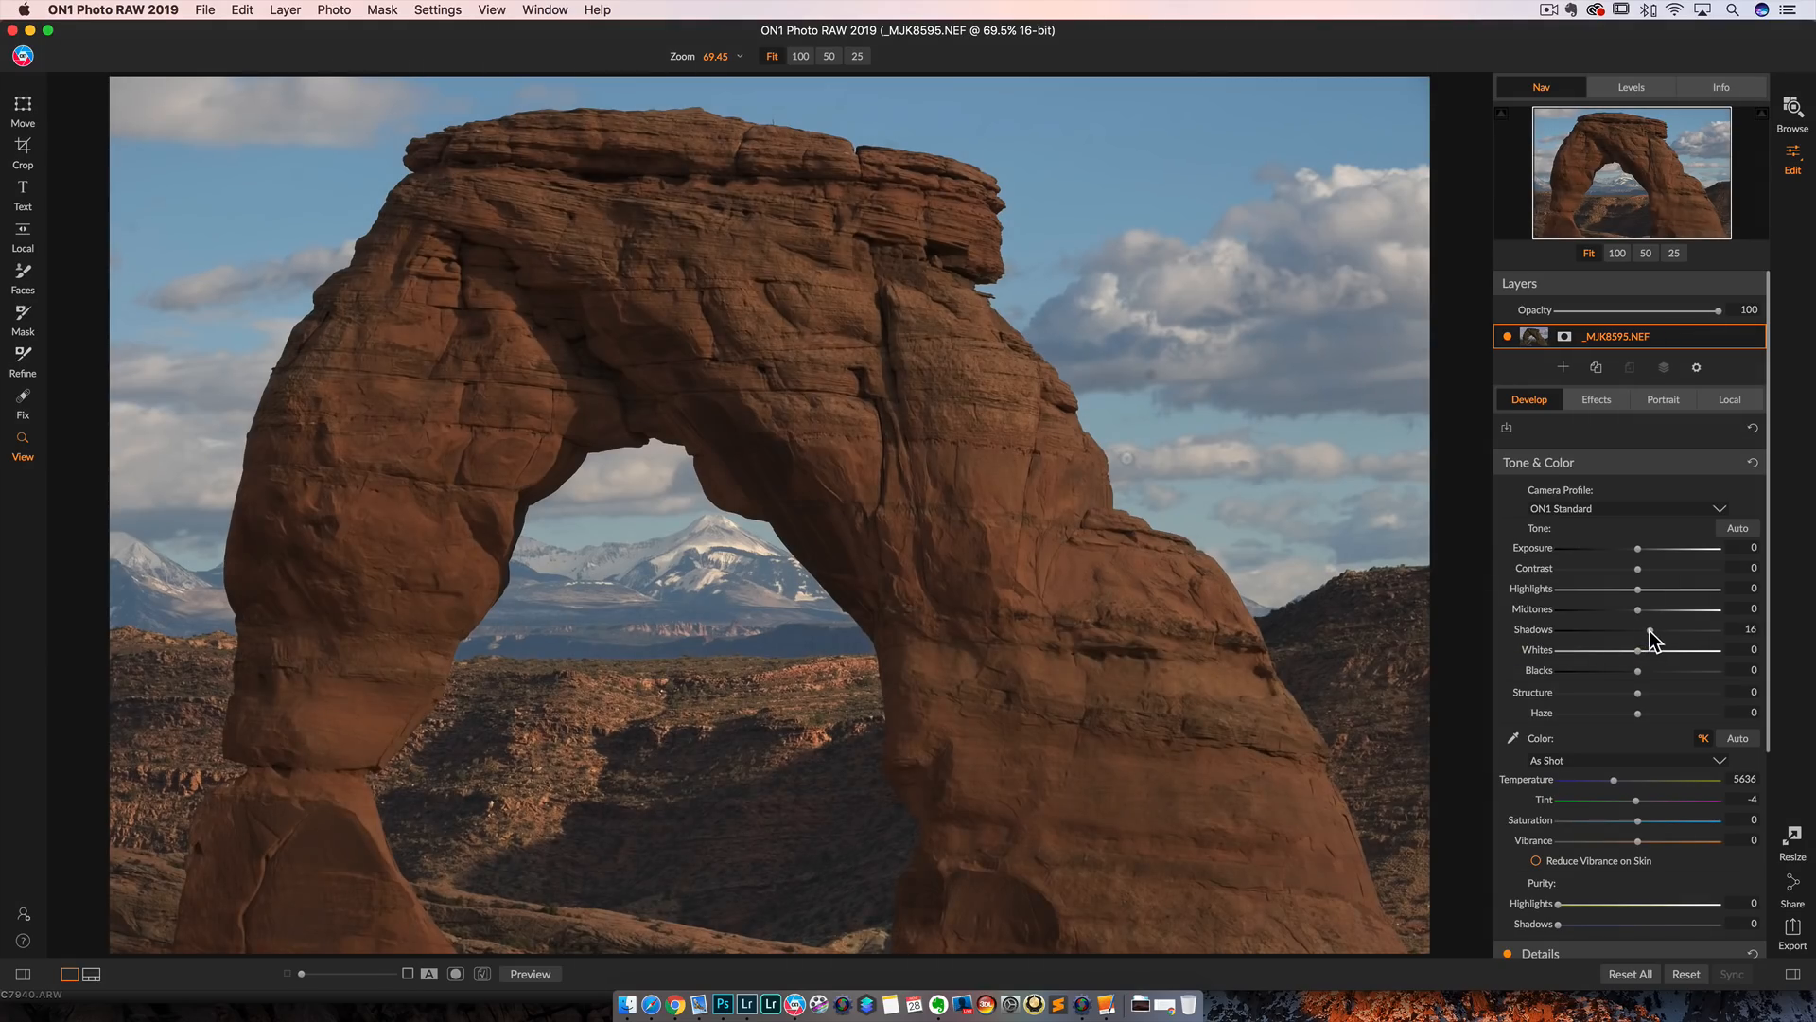
pyautogui.moveTo(1650, 629); pyautogui.dragTo(1638, 629)
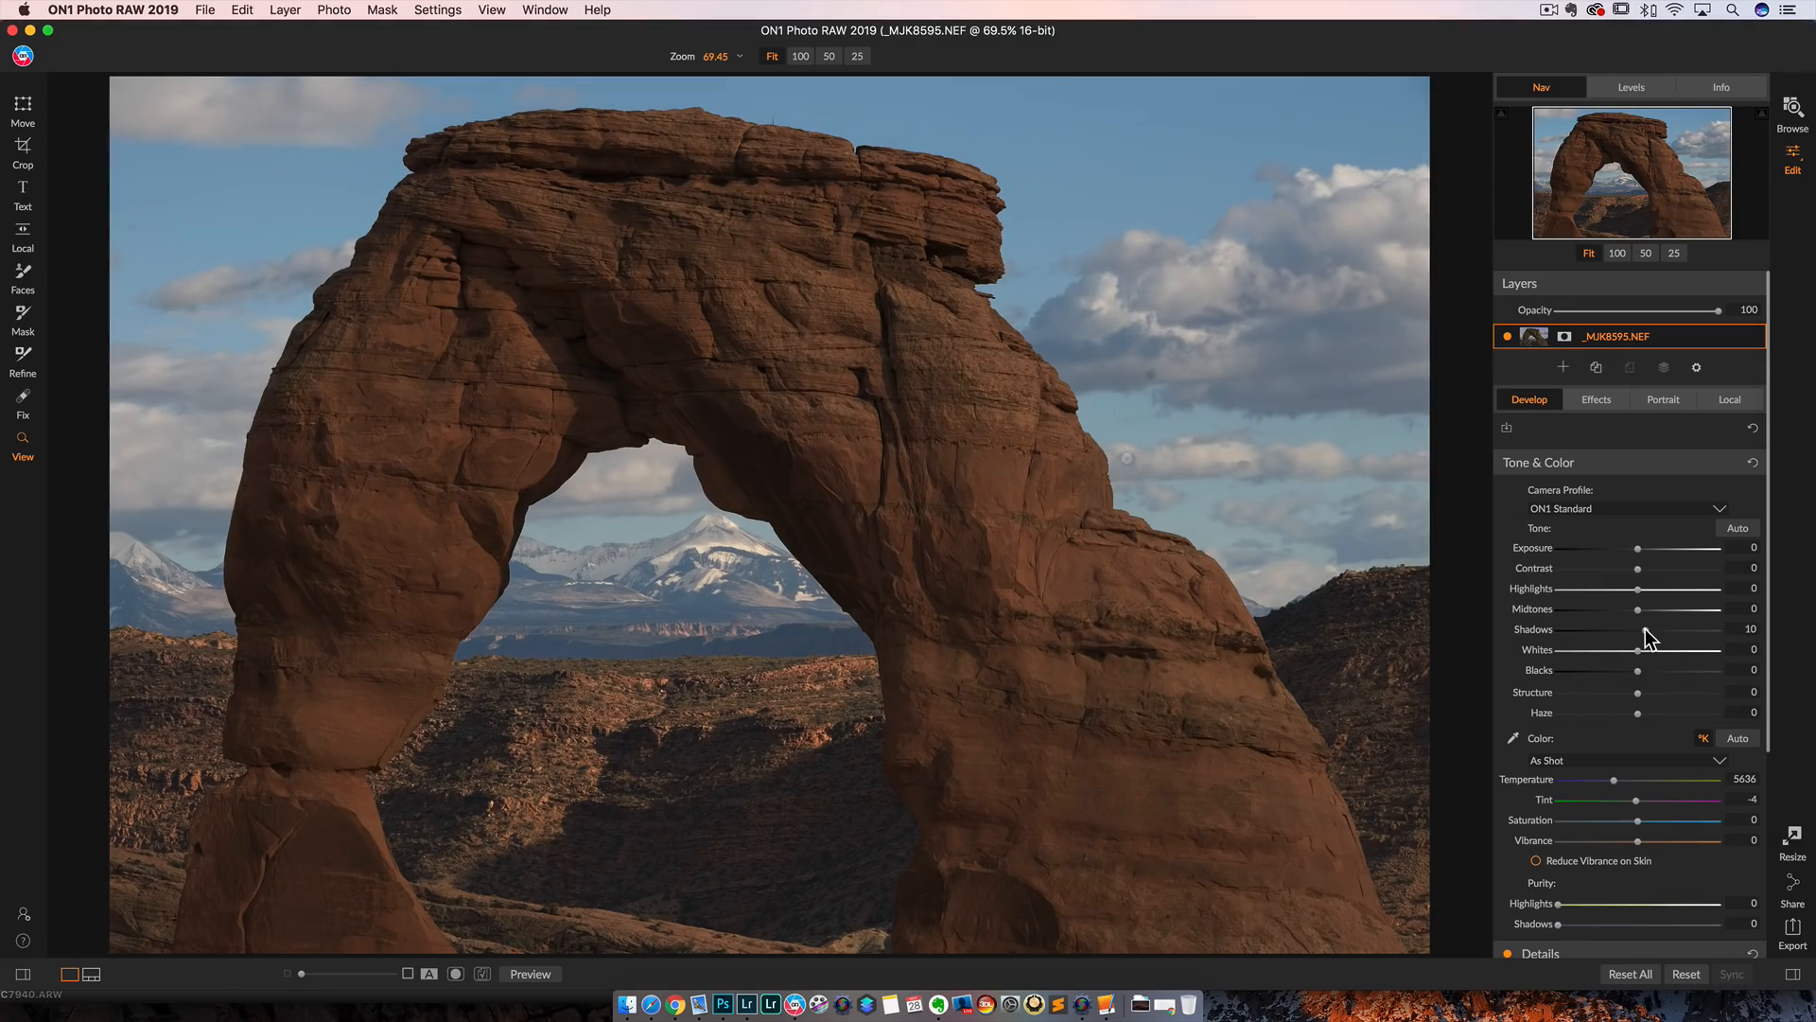
pyautogui.moveTo(1671, 629); pyautogui.dragTo(1689, 629)
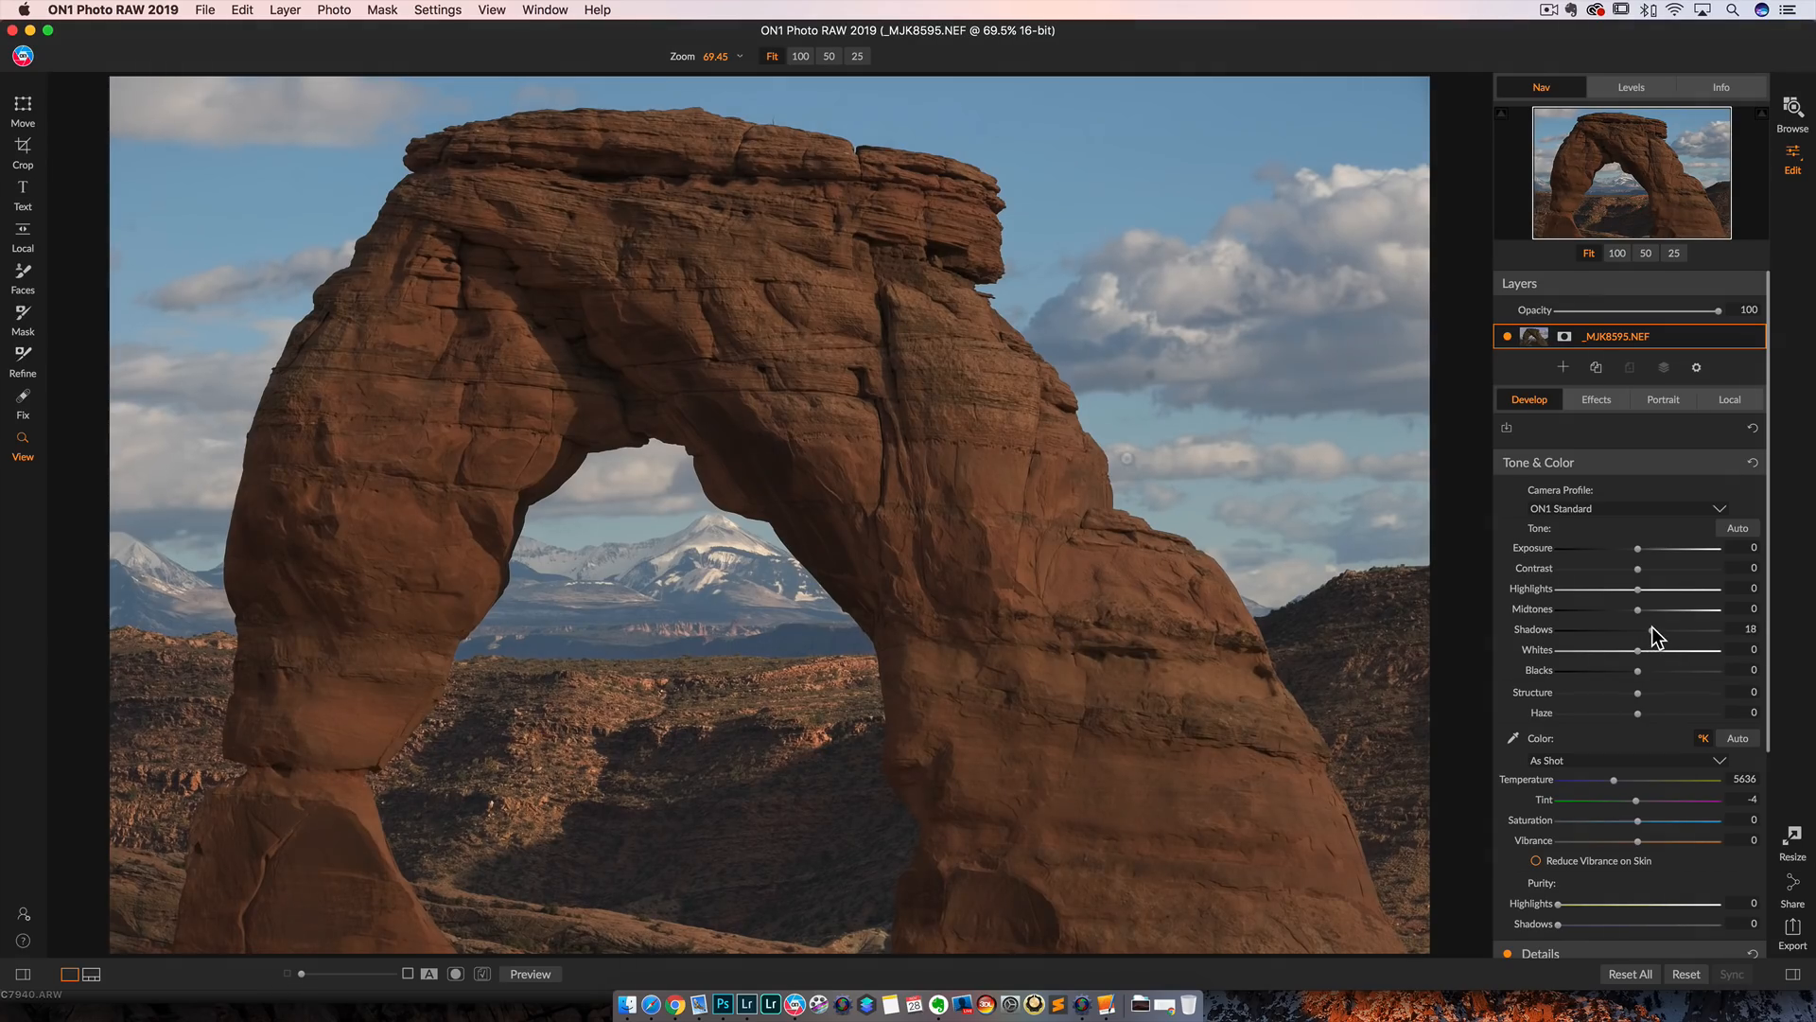
pyautogui.moveTo(1673, 629); pyautogui.dragTo(1712, 629)
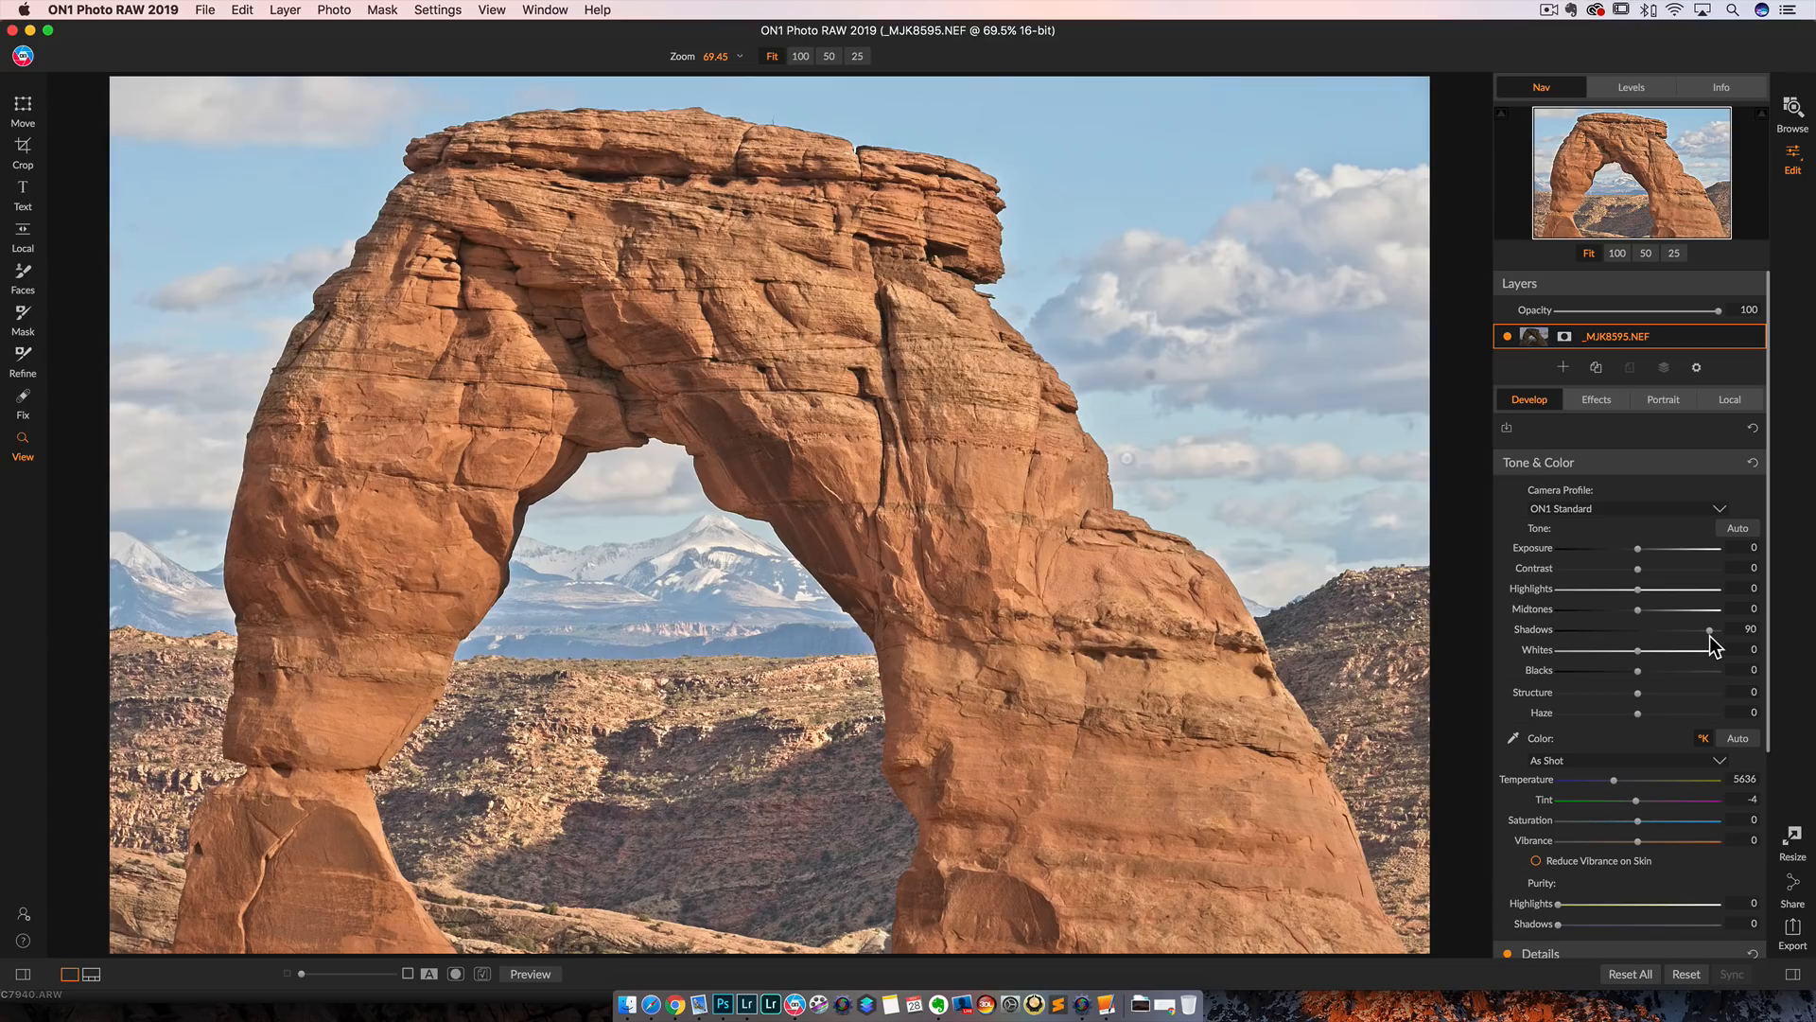
pyautogui.moveTo(1709, 631)
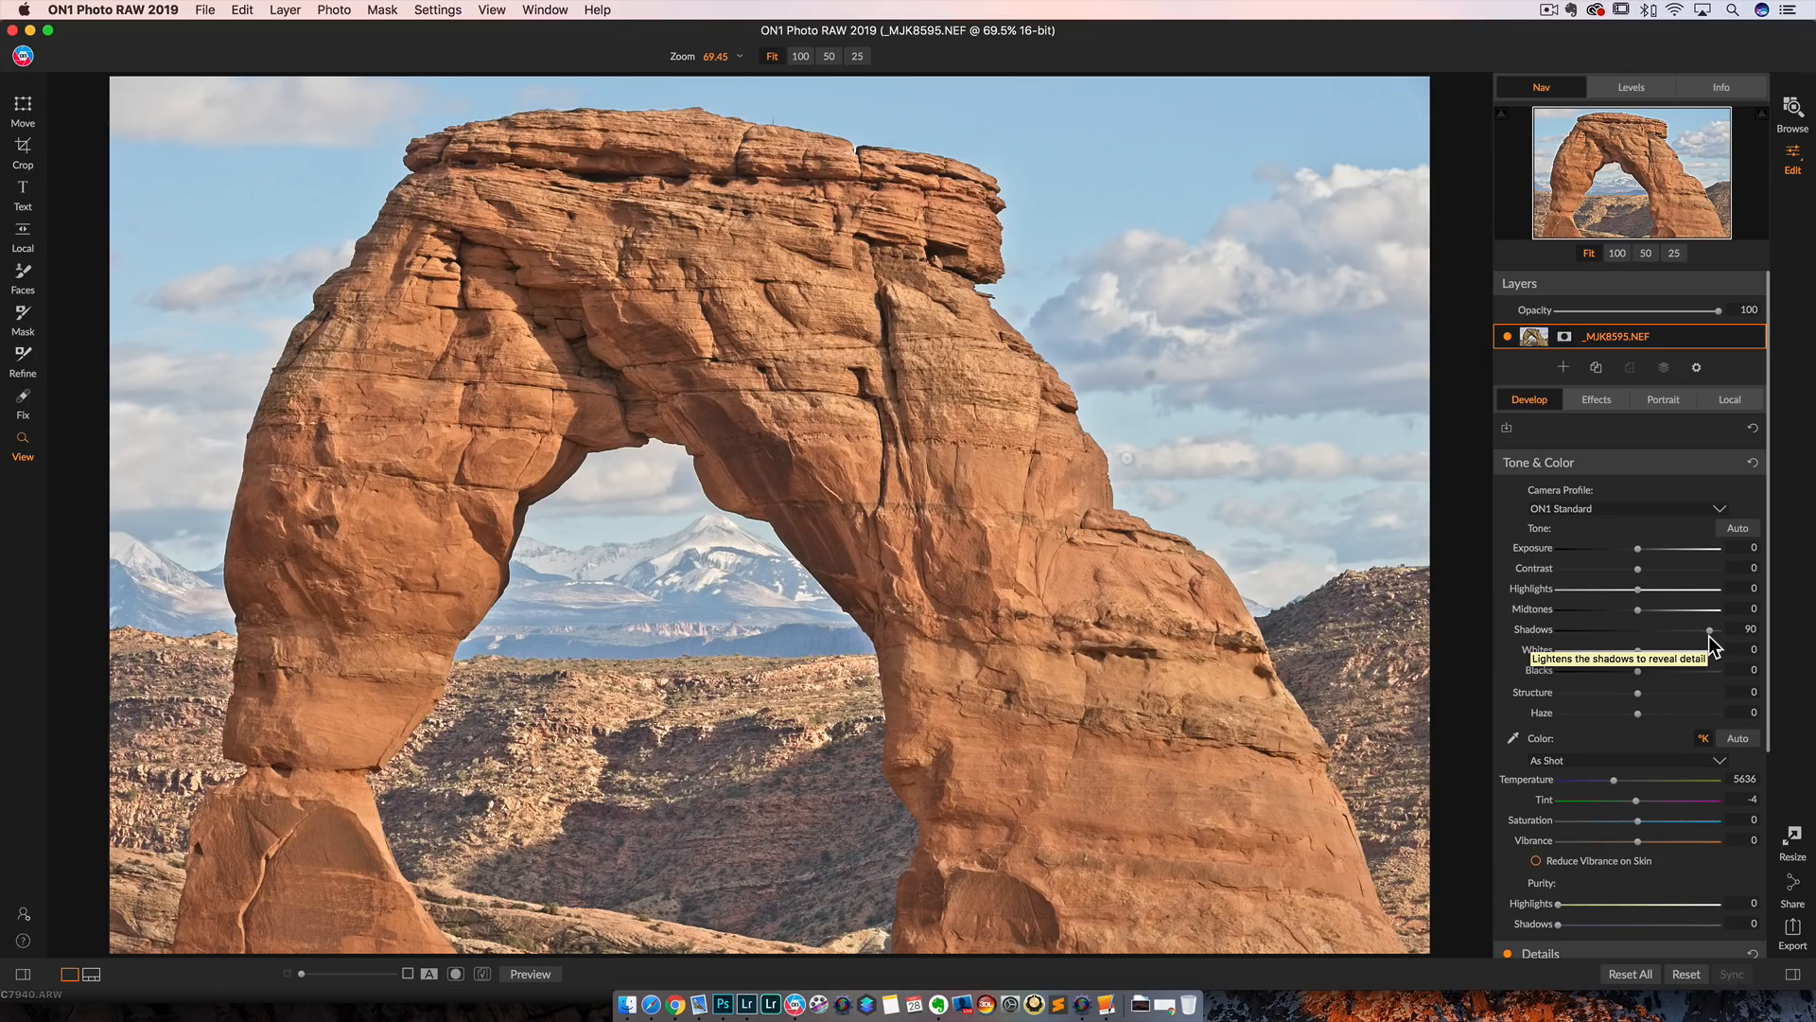
pyautogui.moveTo(1711, 648)
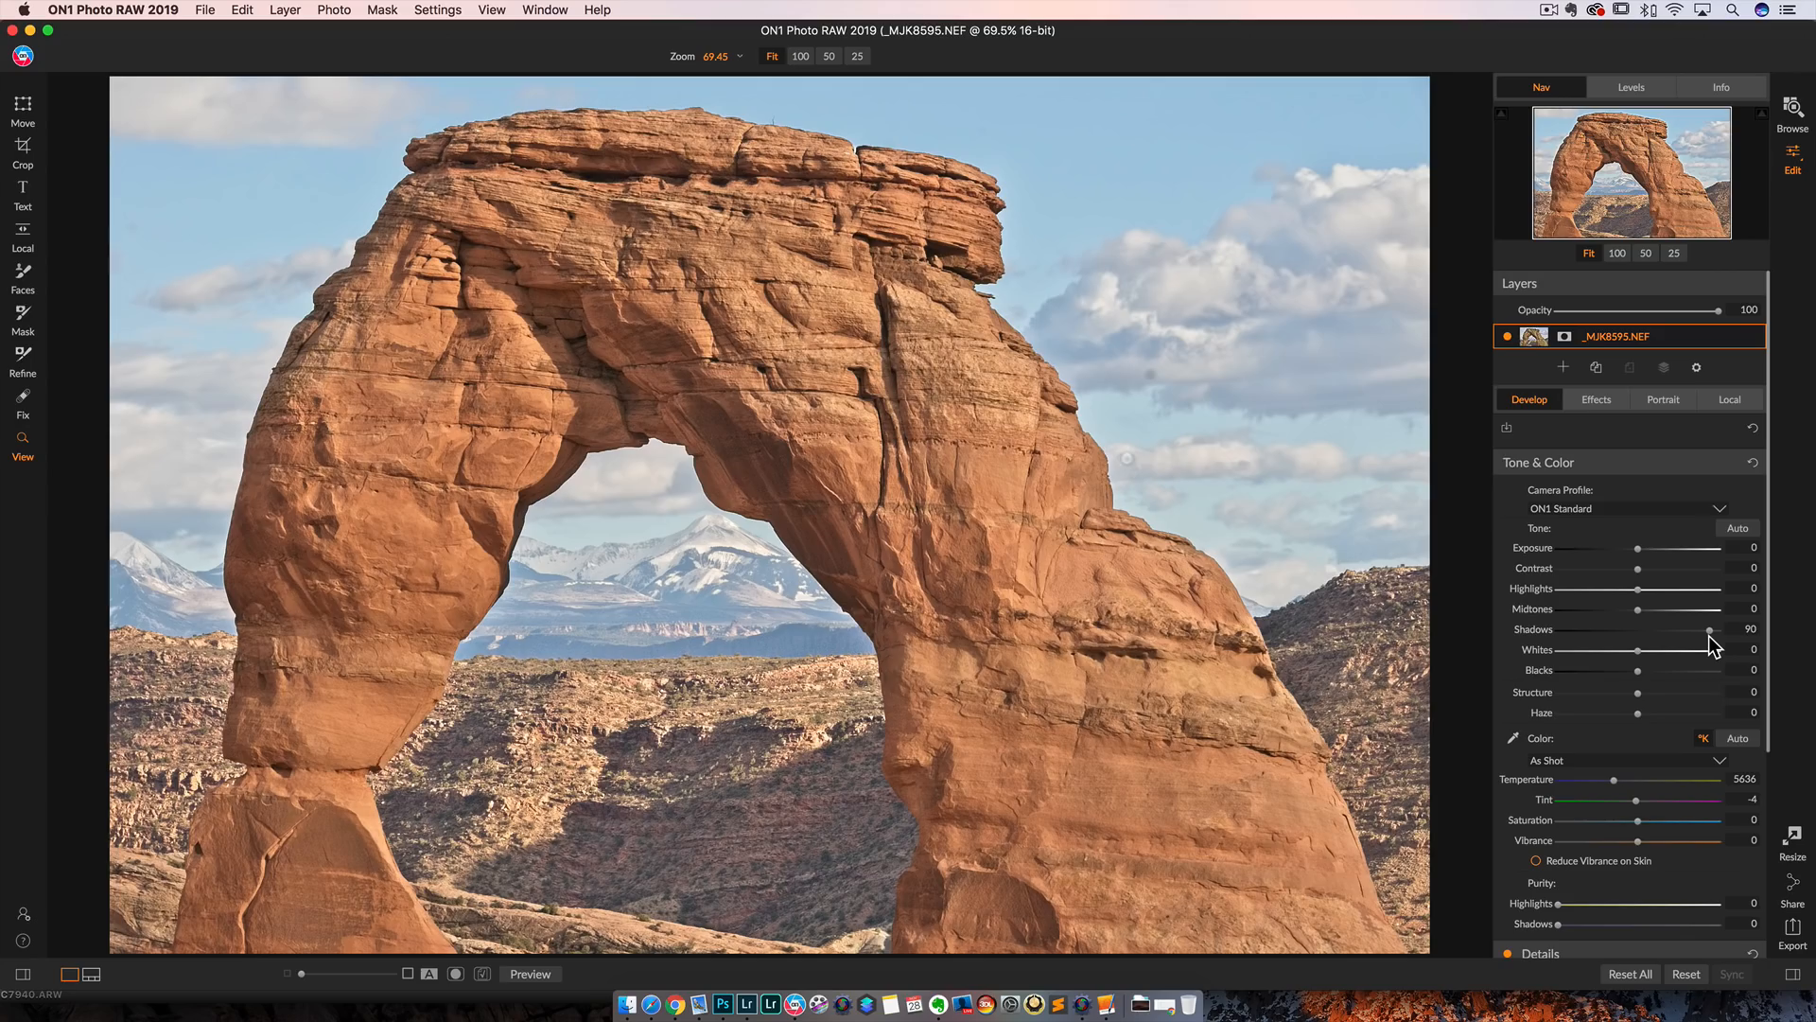
# Step: Drop the arch's Shadows to 13, Highlights to -100, and Exposure around 0.8
pyautogui.moveTo(1709, 629); pyautogui.dragTo(1680, 629)
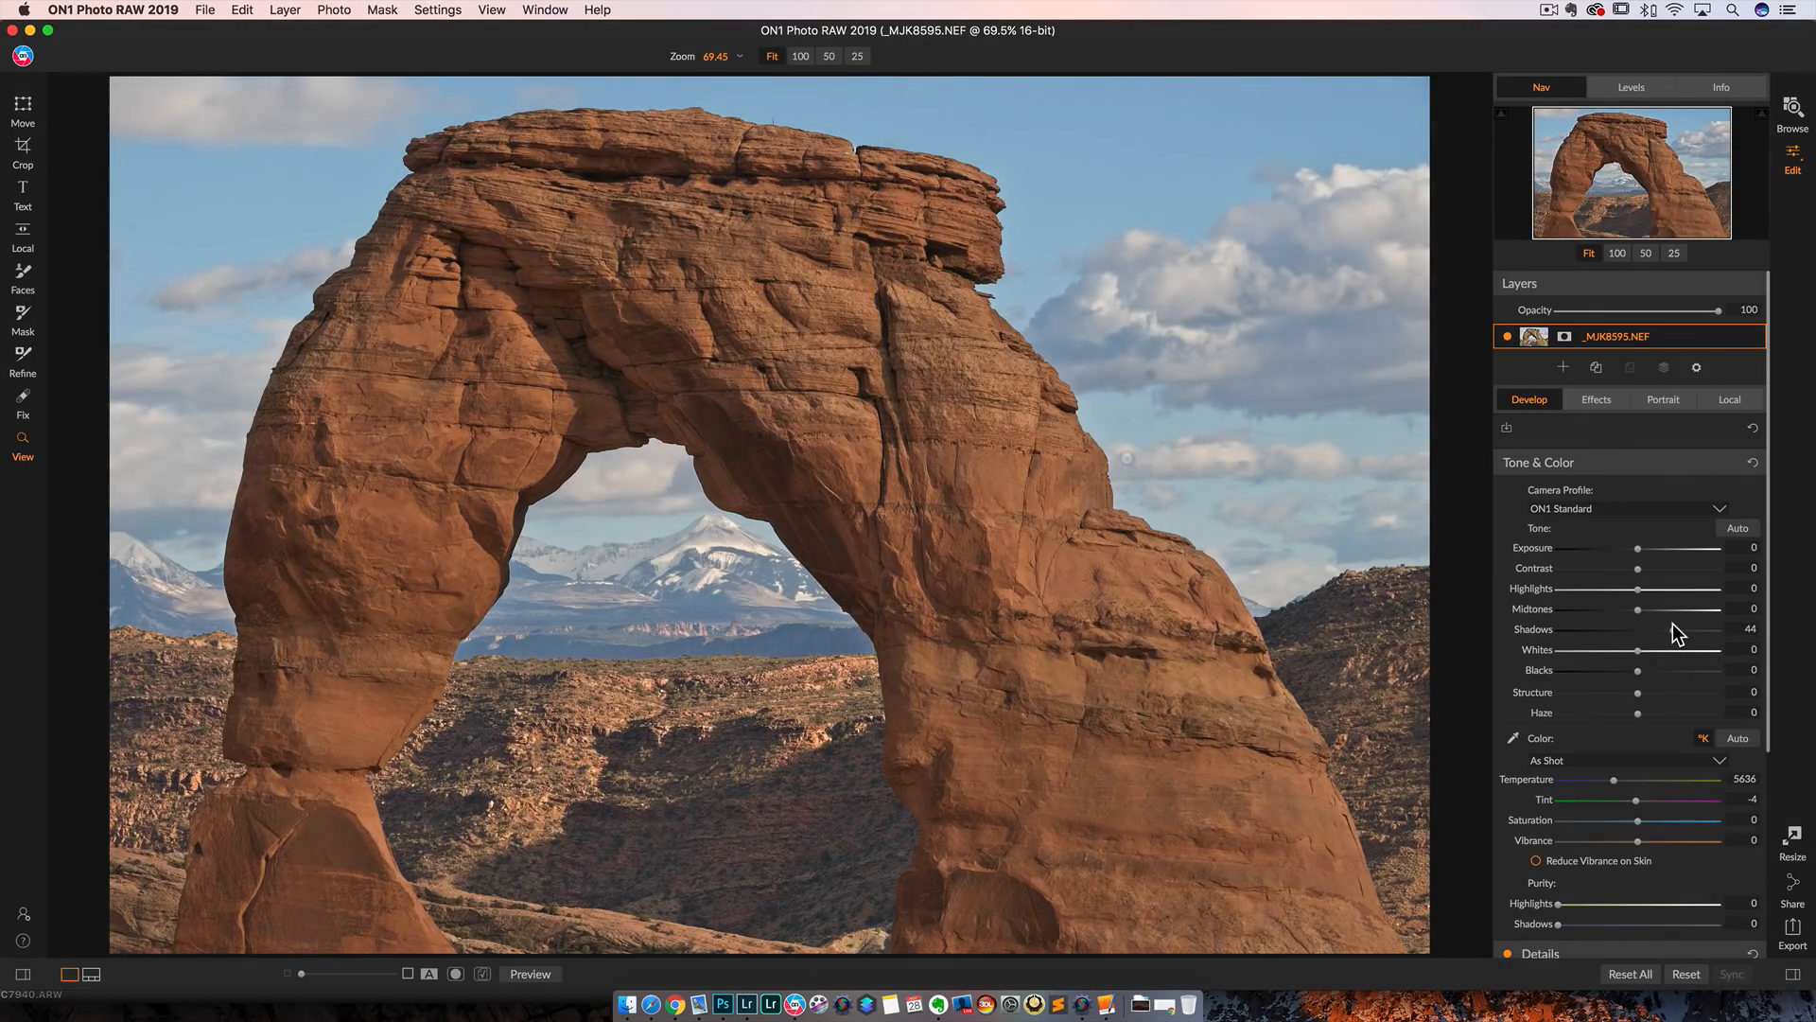
pyautogui.moveTo(1694, 629); pyautogui.dragTo(1637, 629)
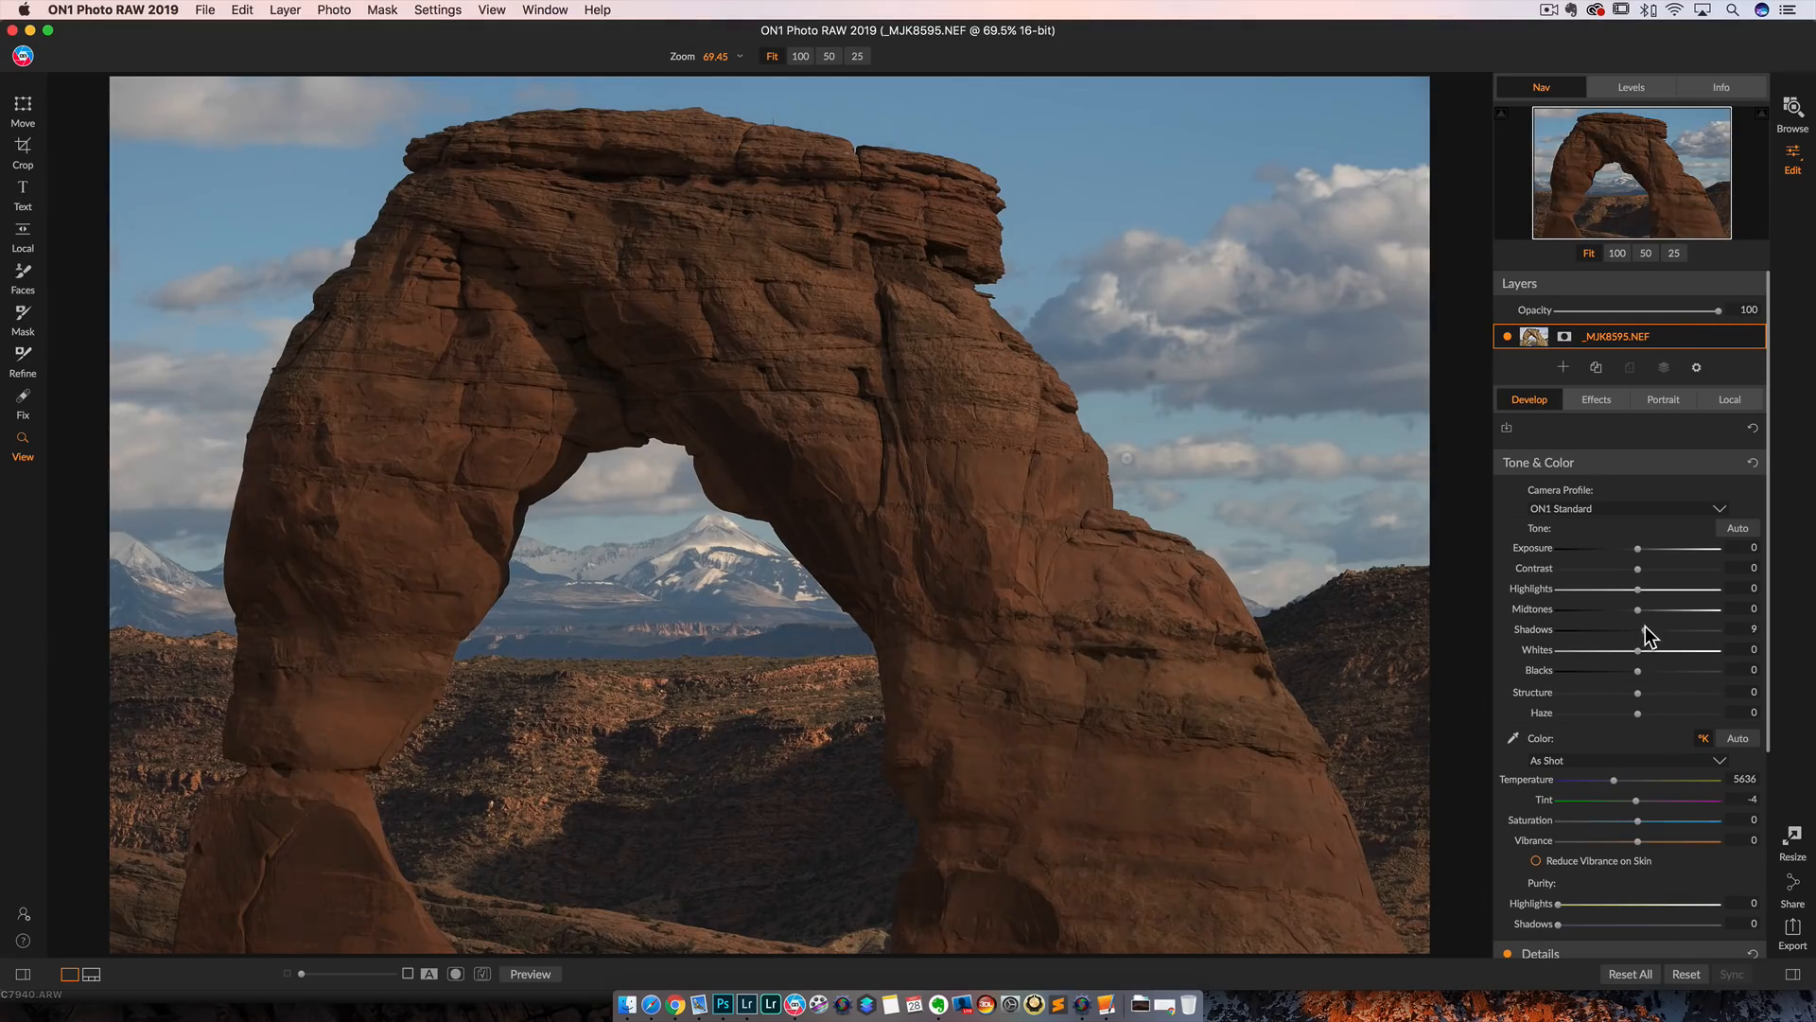
pyautogui.moveTo(1637, 629); pyautogui.dragTo(1650, 630)
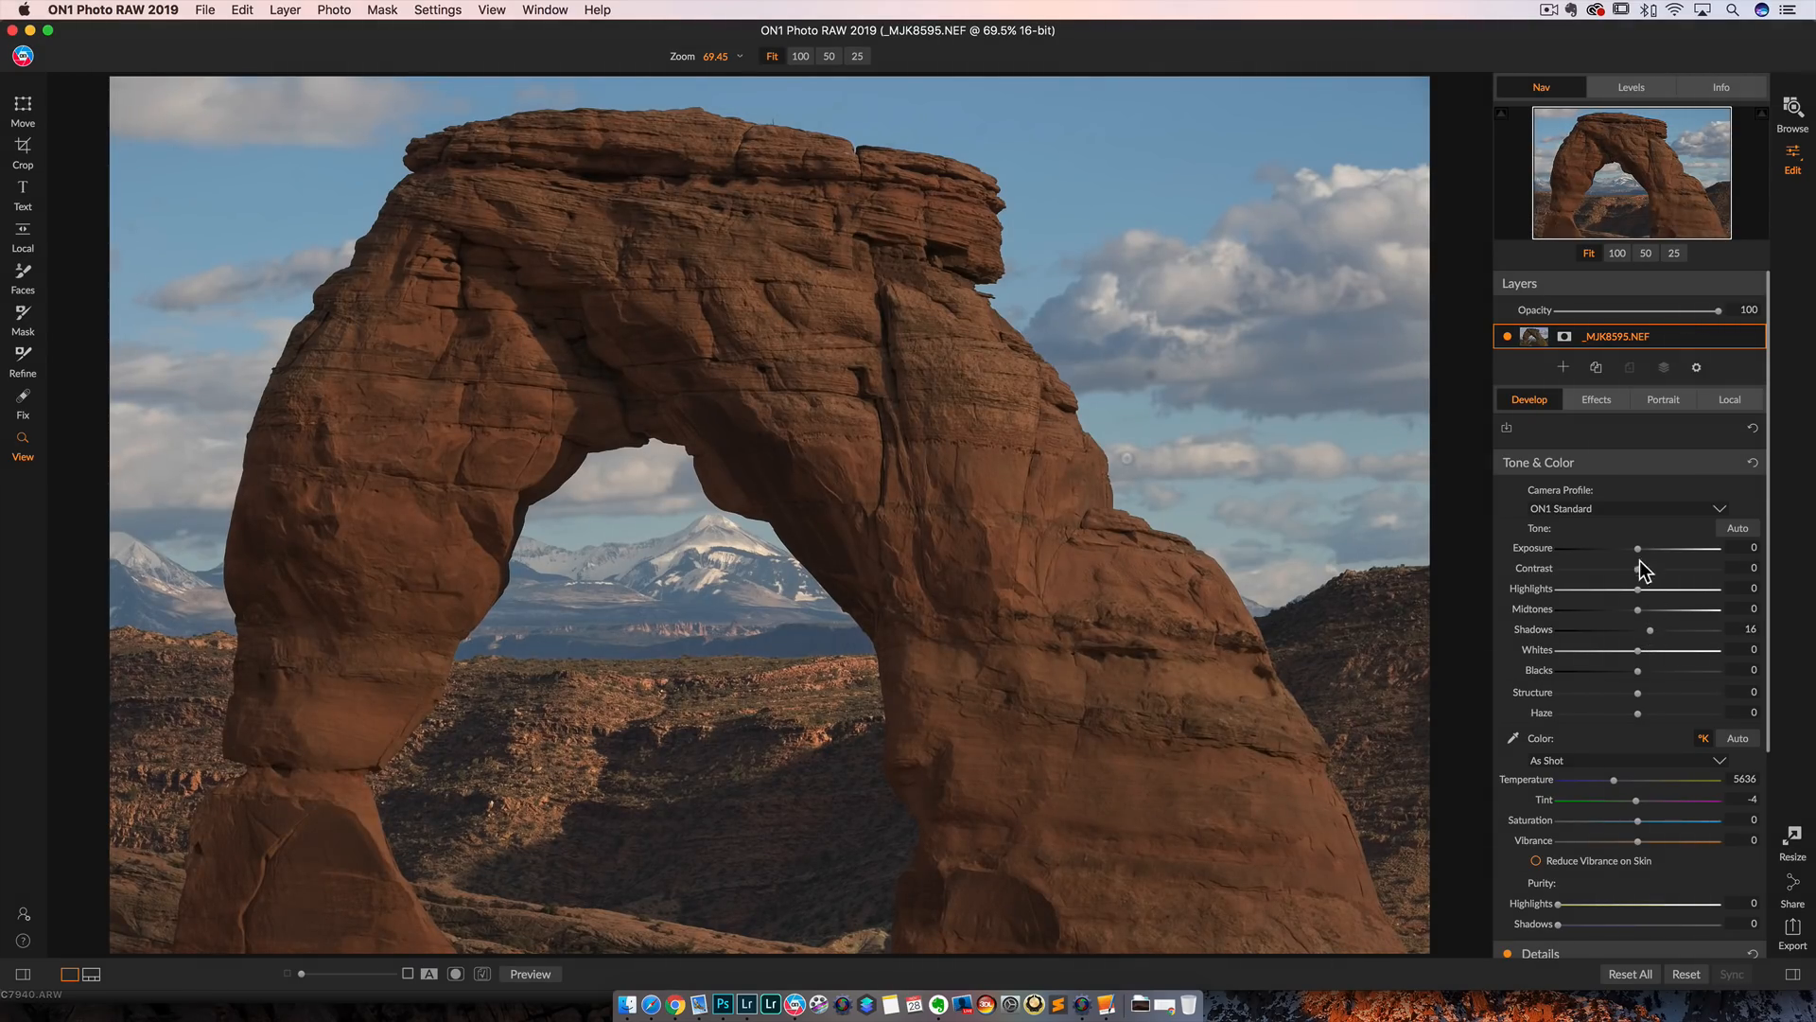
pyautogui.moveTo(1638, 548); pyautogui.dragTo(1699, 548)
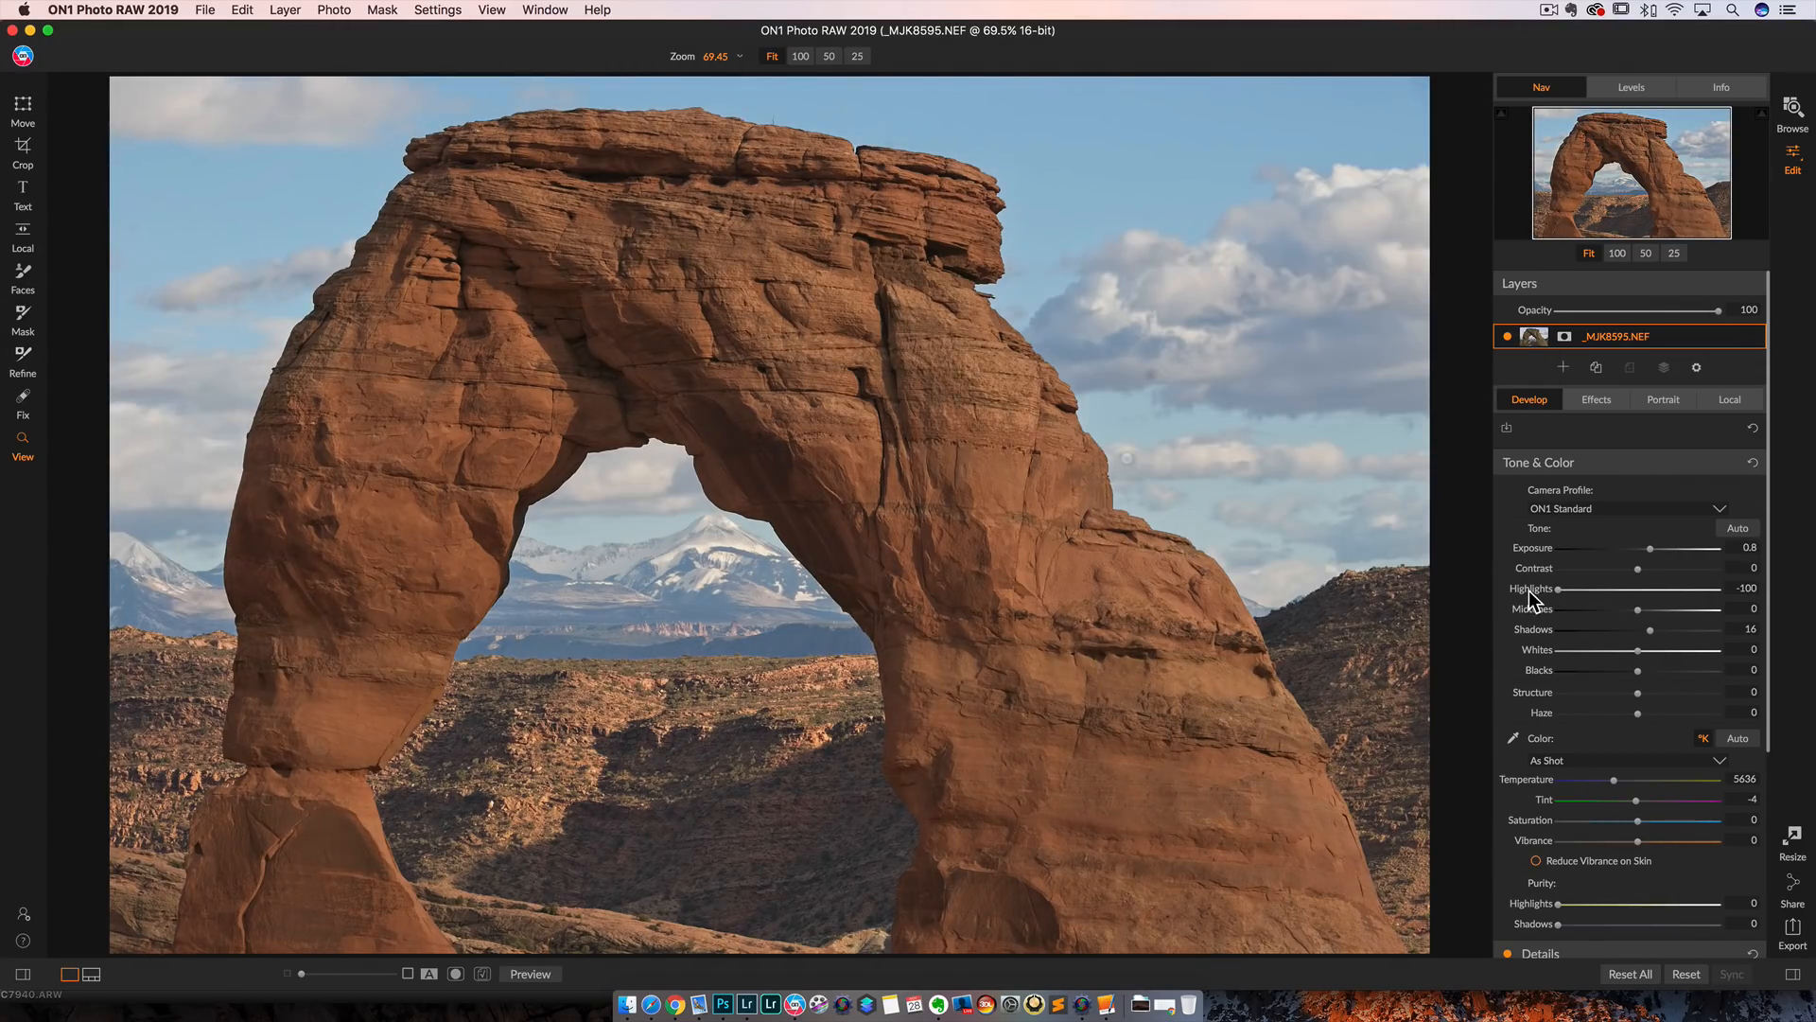
pyautogui.moveTo(1680, 547); pyautogui.dragTo(1634, 547)
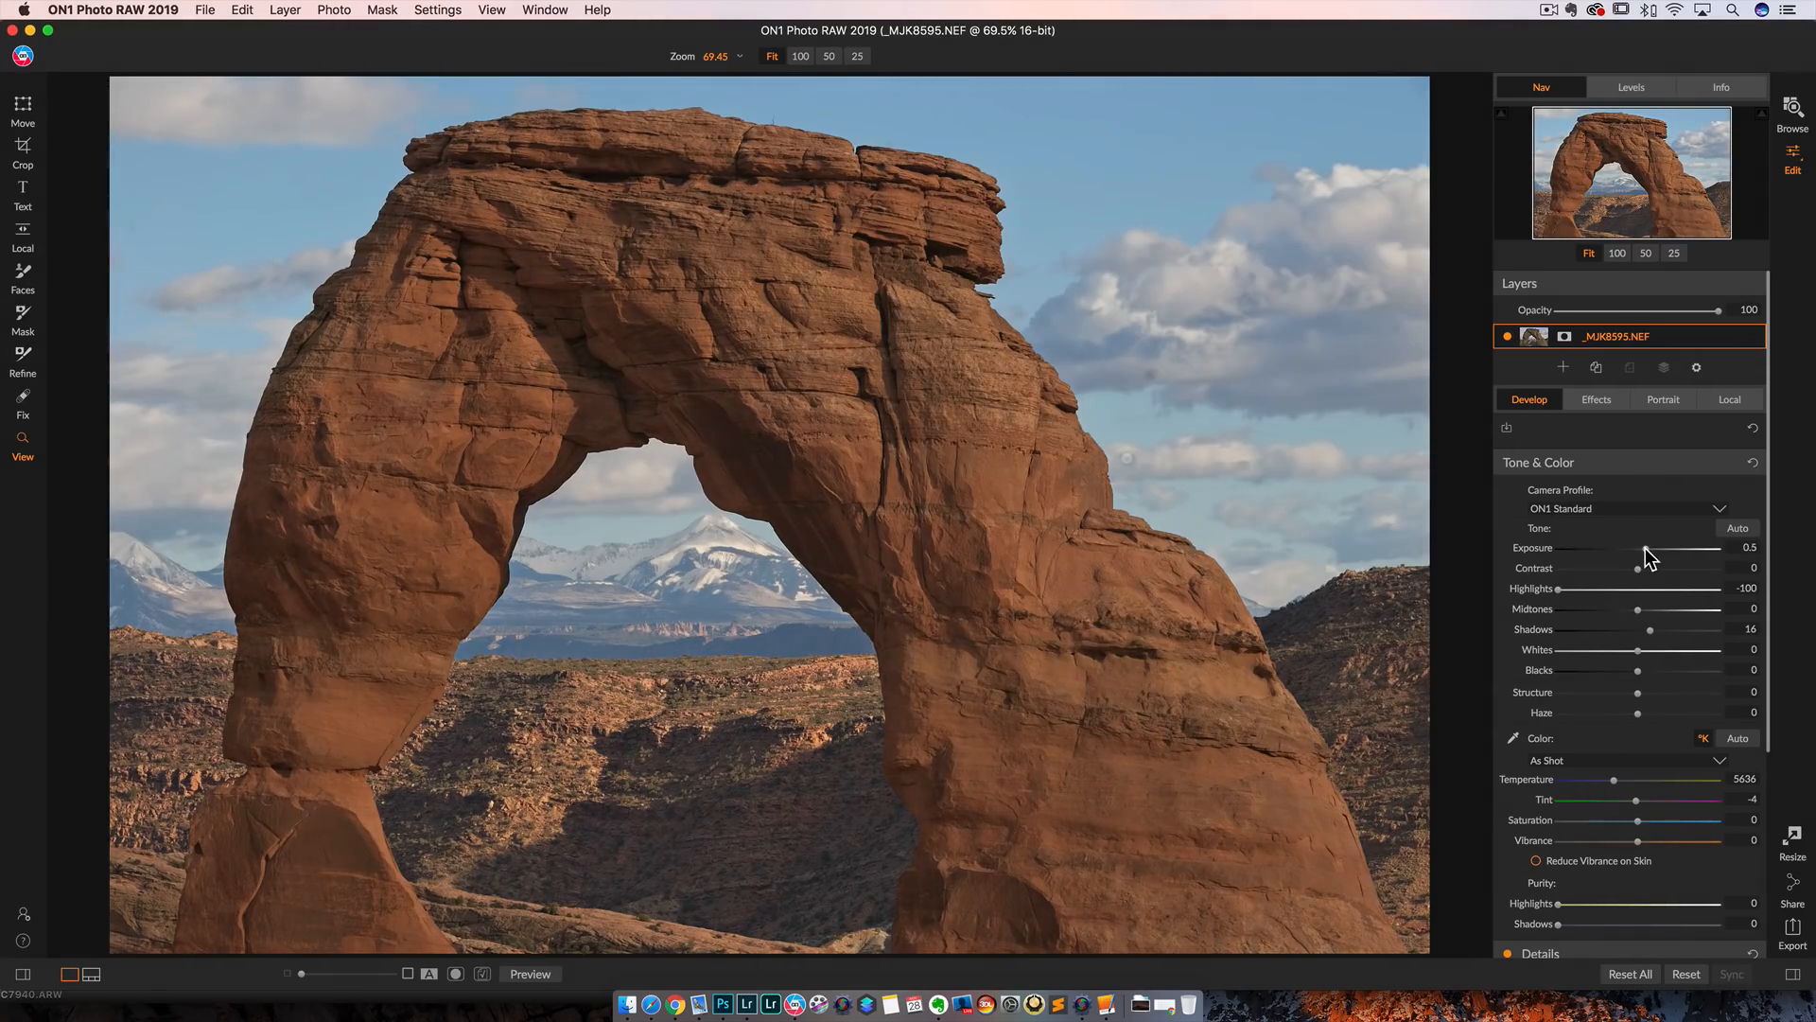
pyautogui.moveTo(1636, 547); pyautogui.dragTo(1668, 547)
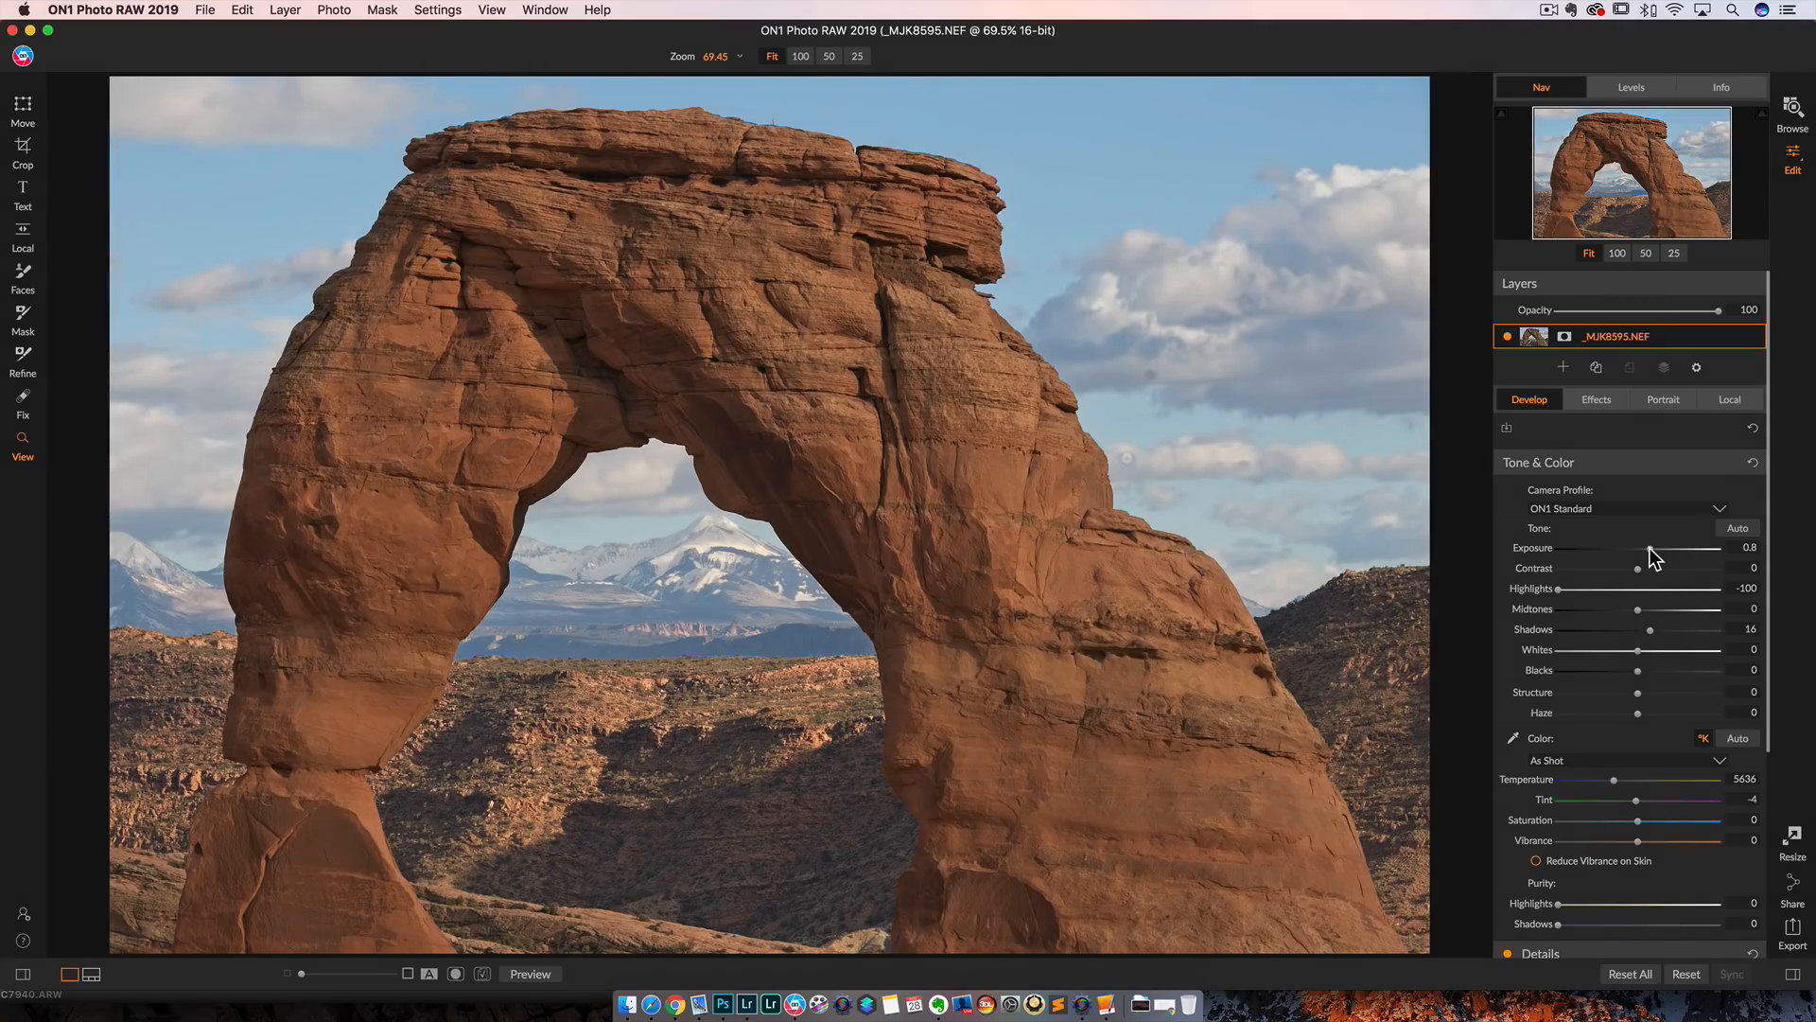
pyautogui.moveTo(1650, 629); pyautogui.dragTo(1636, 629)
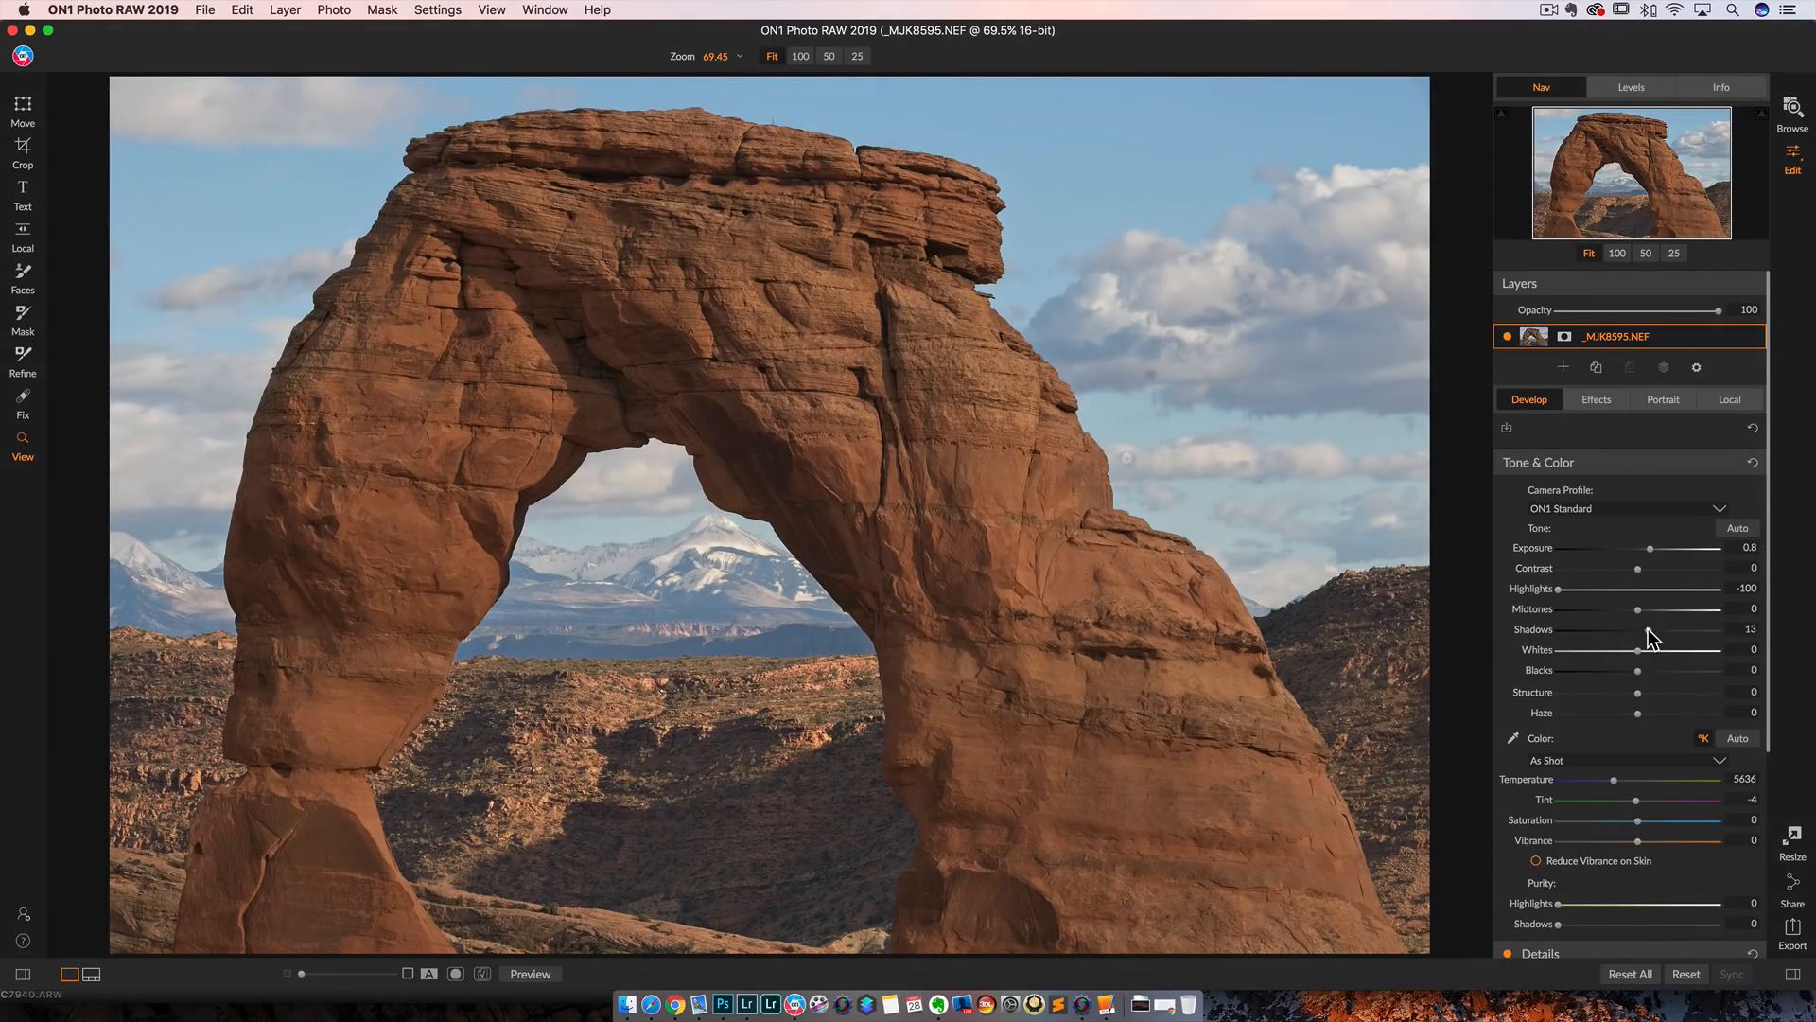
pyautogui.click(529, 973)
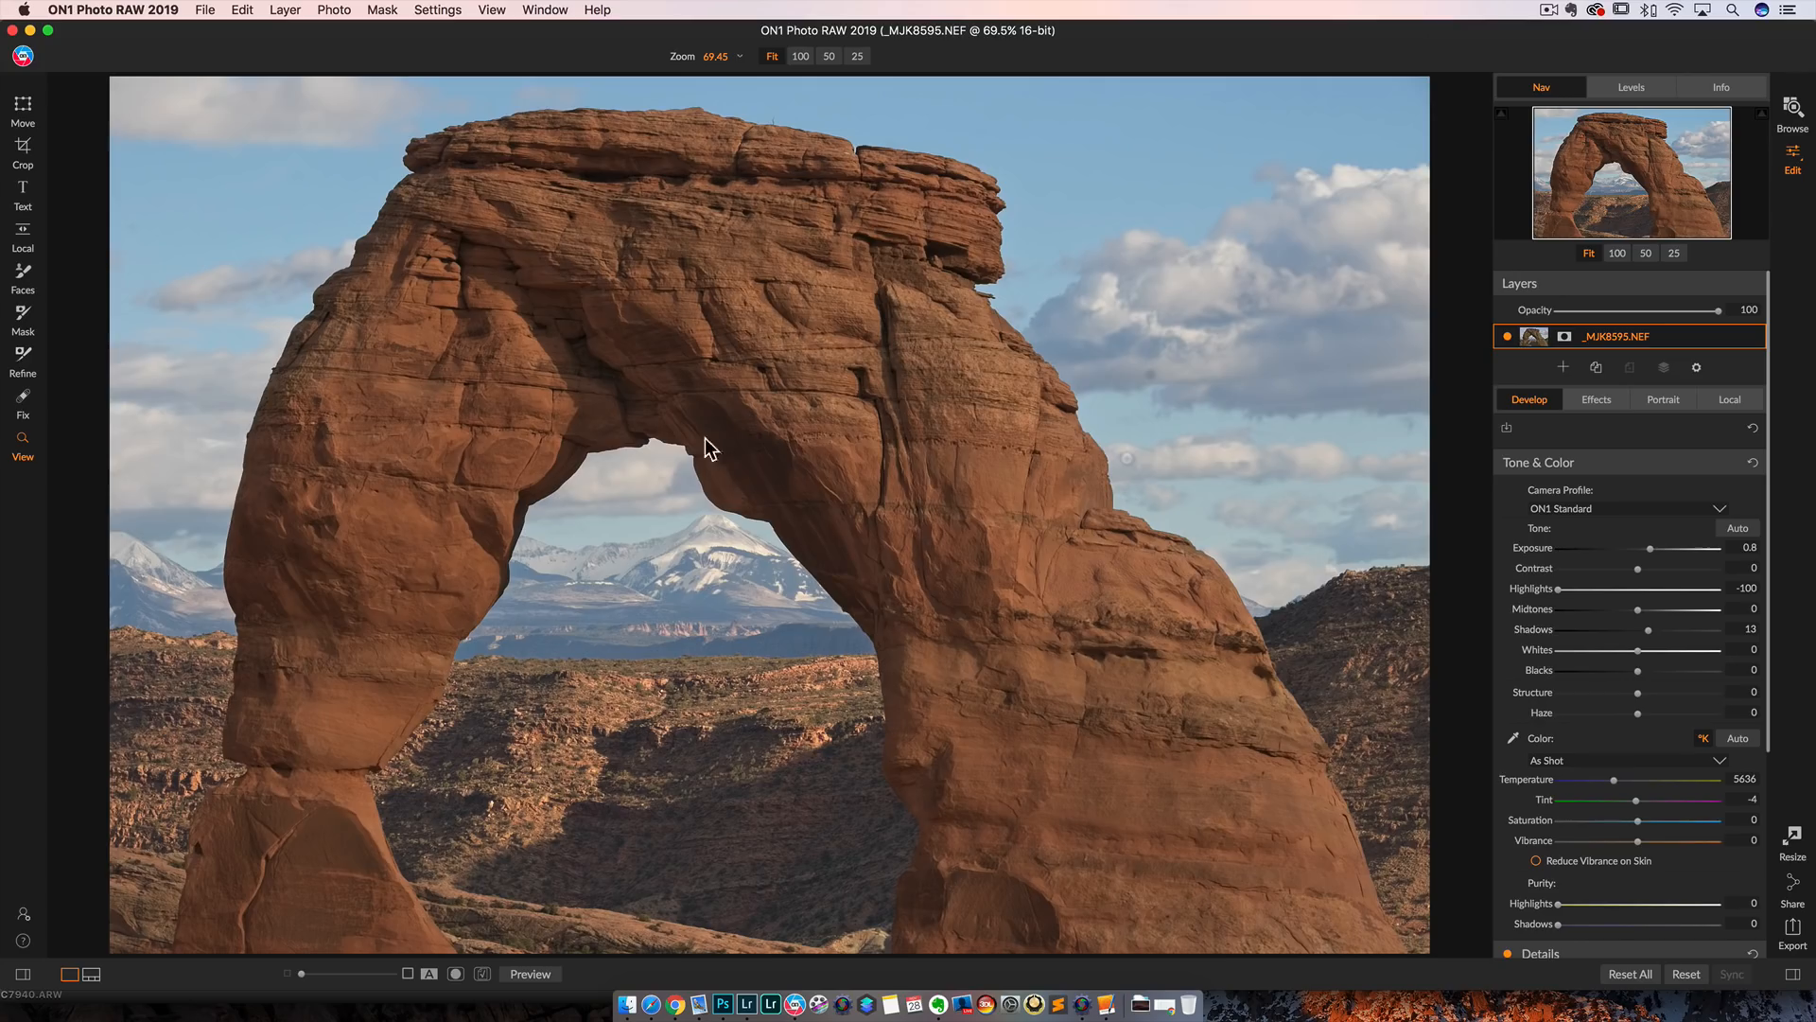
pyautogui.moveTo(805, 794)
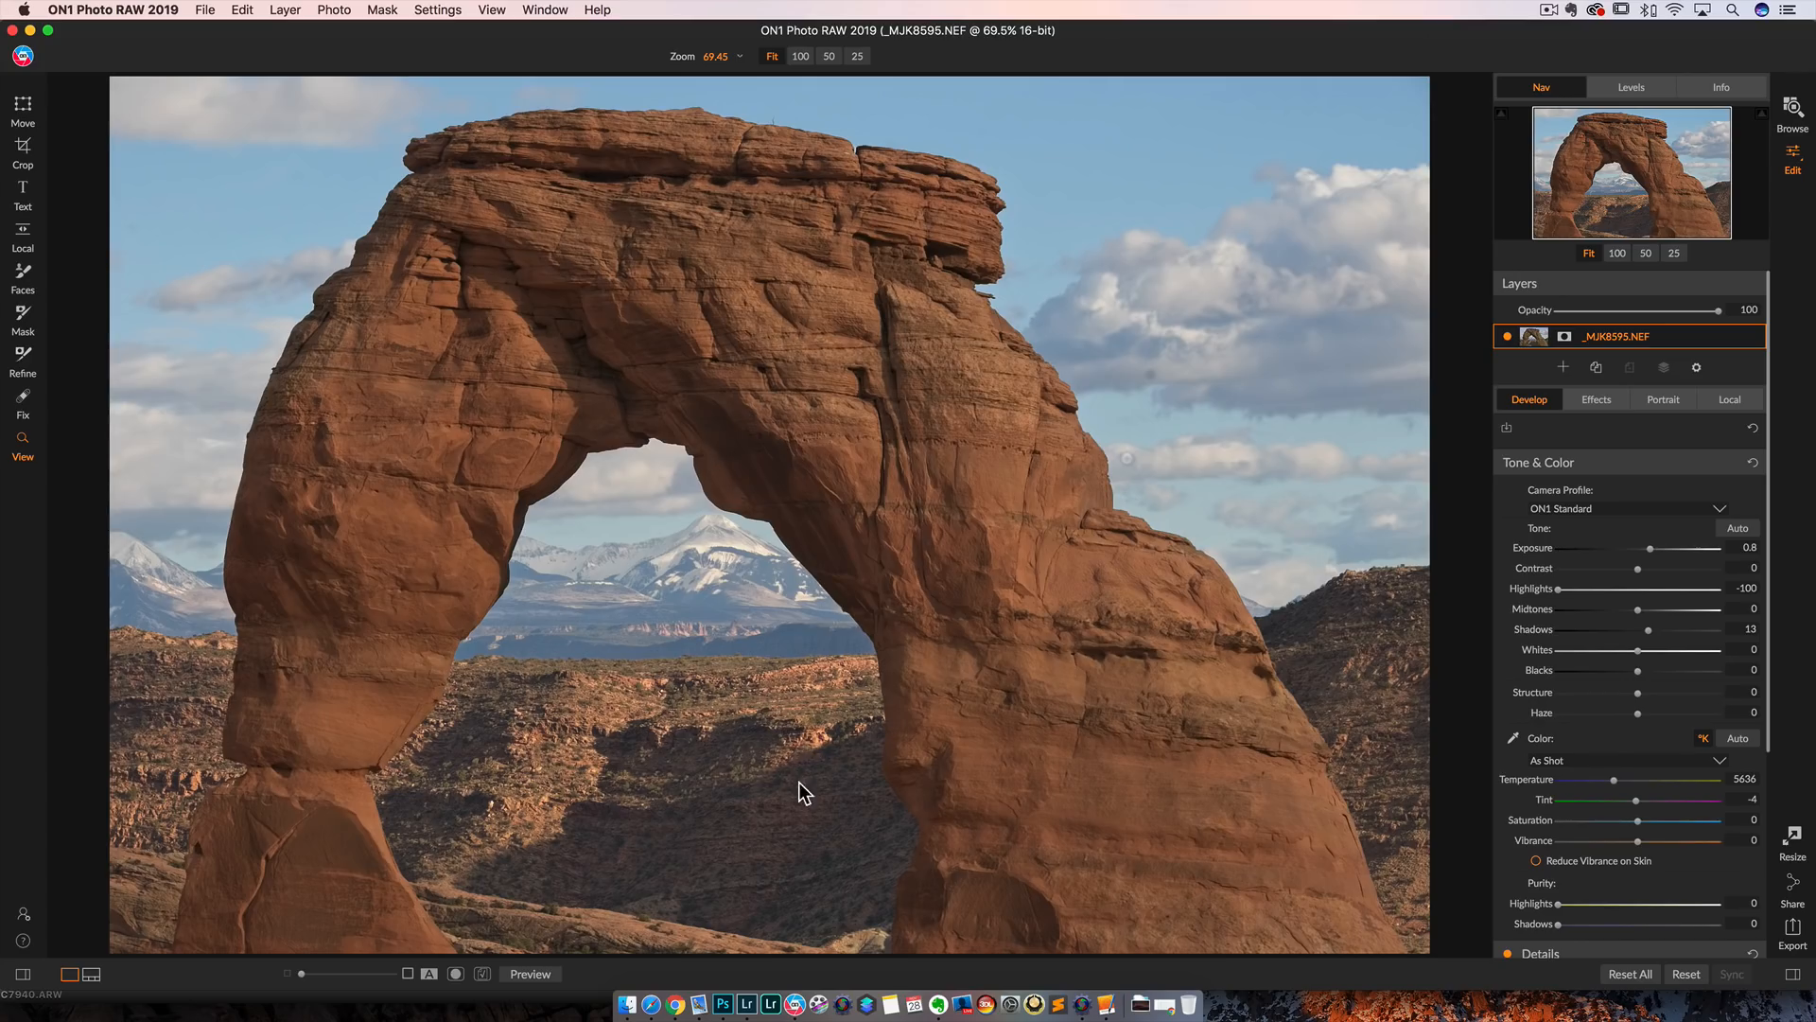
pyautogui.moveTo(869, 631)
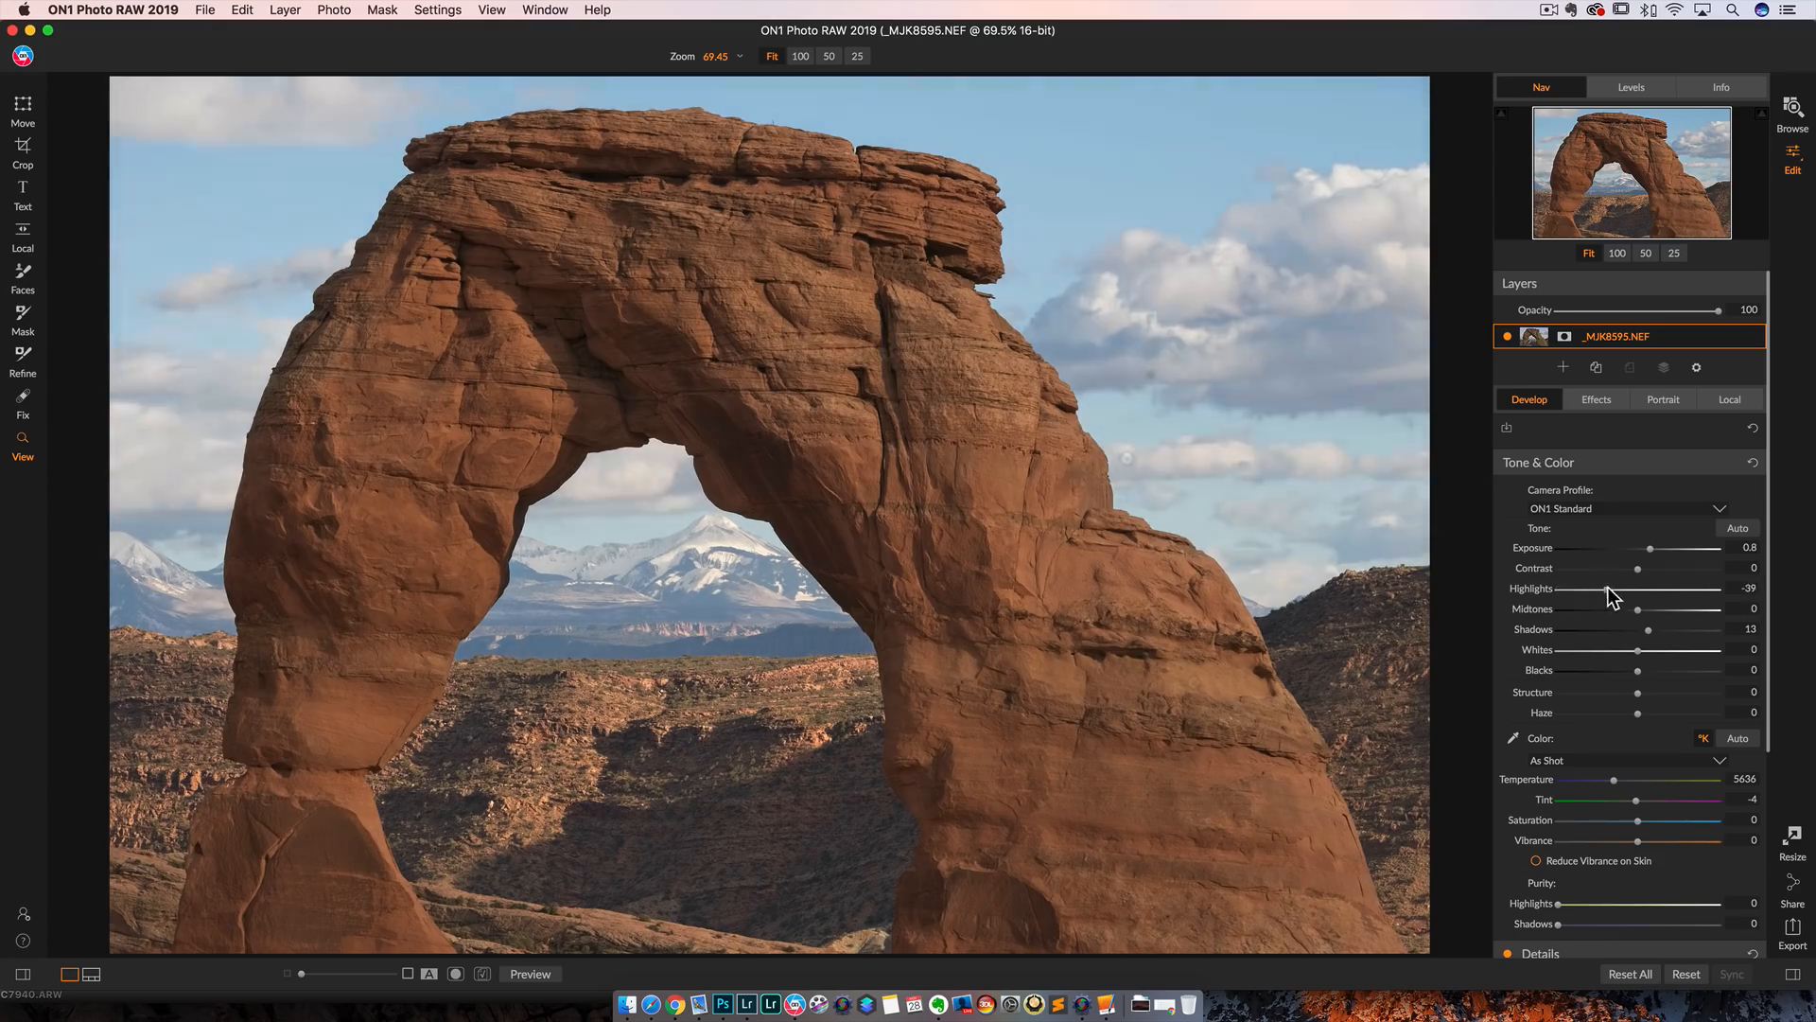
# Step: Pull Highlights back to -100, darken Exposure to about -0.8, and set Shadows near 58
pyautogui.moveTo(1691, 588); pyautogui.dragTo(1532, 589)
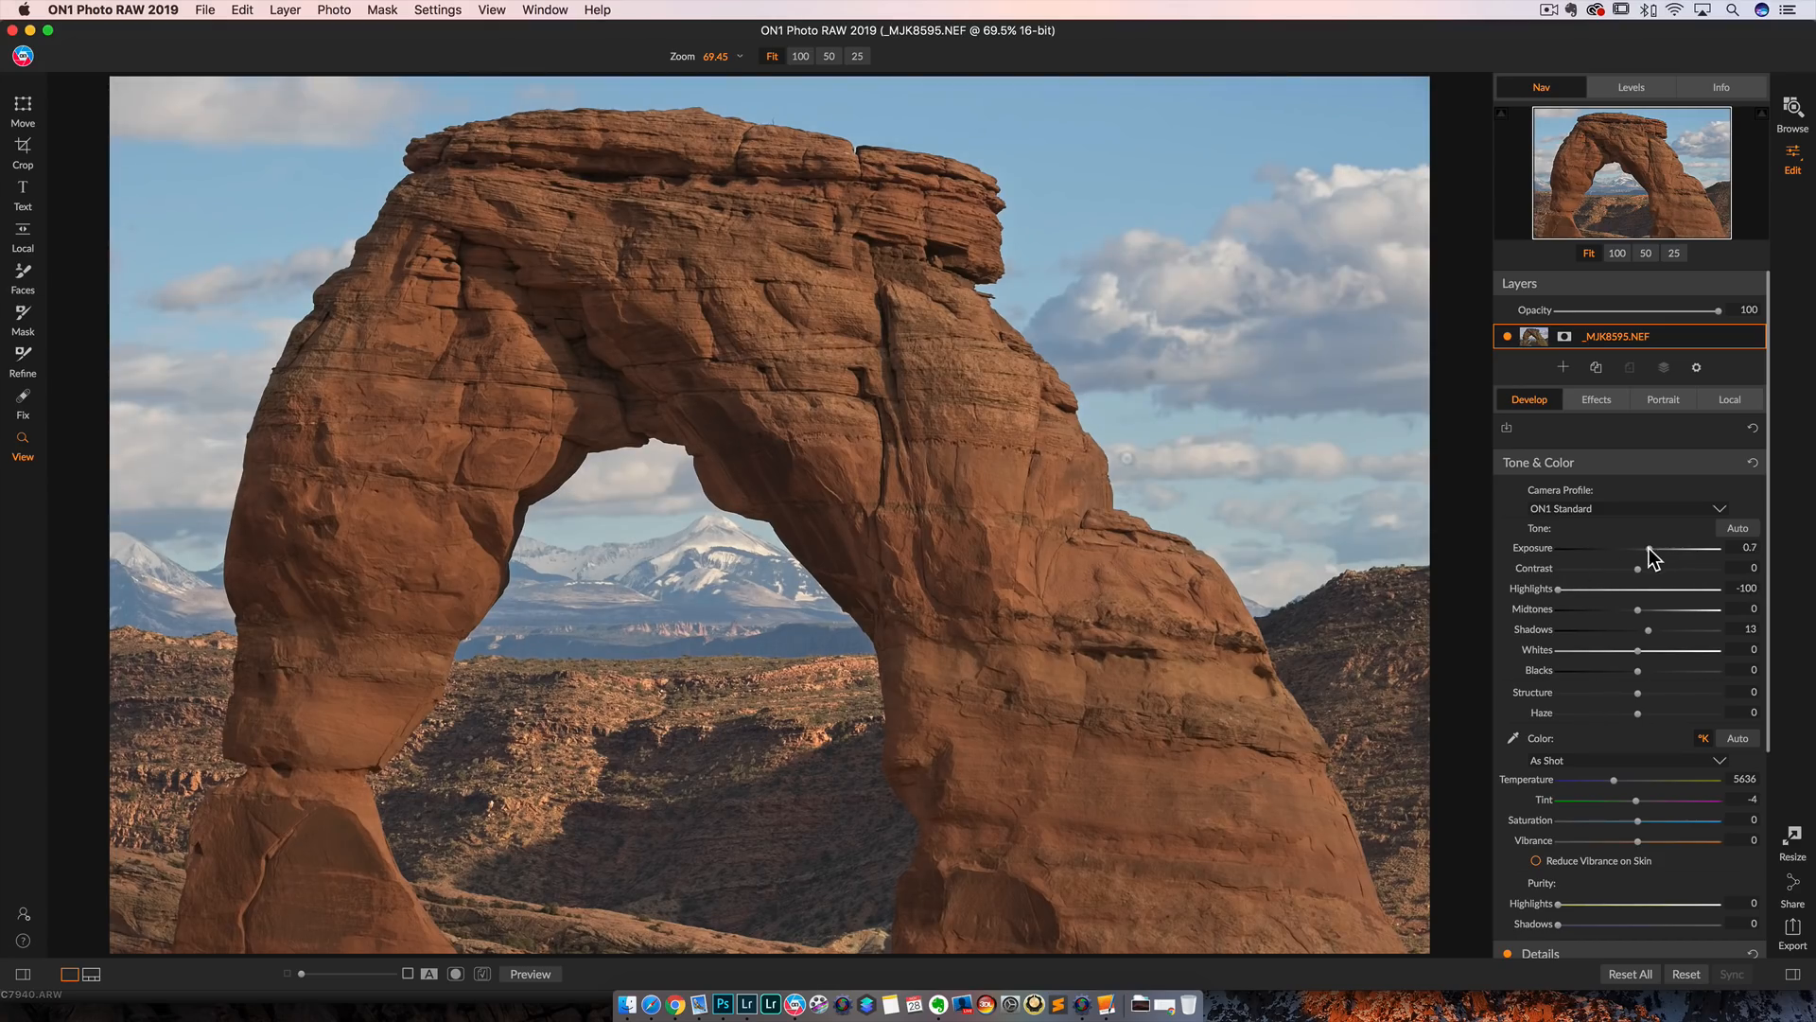
pyautogui.moveTo(1680, 547); pyautogui.dragTo(1616, 547)
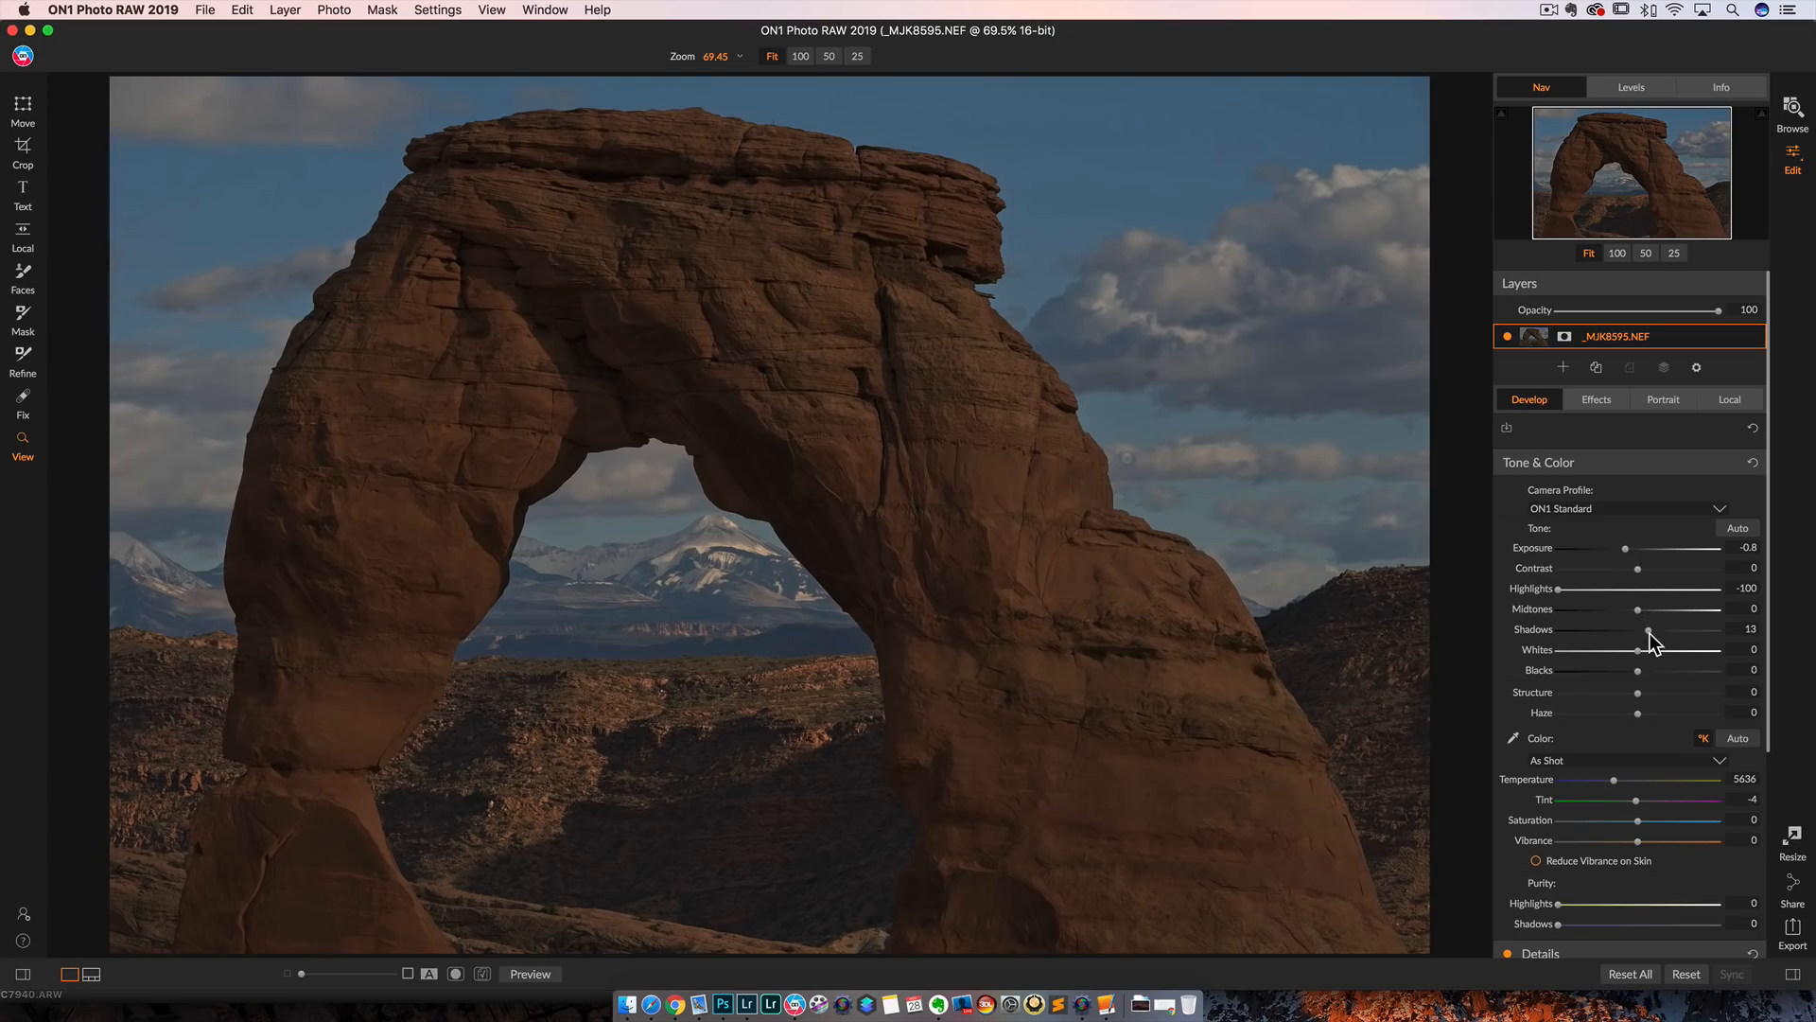
pyautogui.moveTo(1650, 629); pyautogui.dragTo(1676, 629)
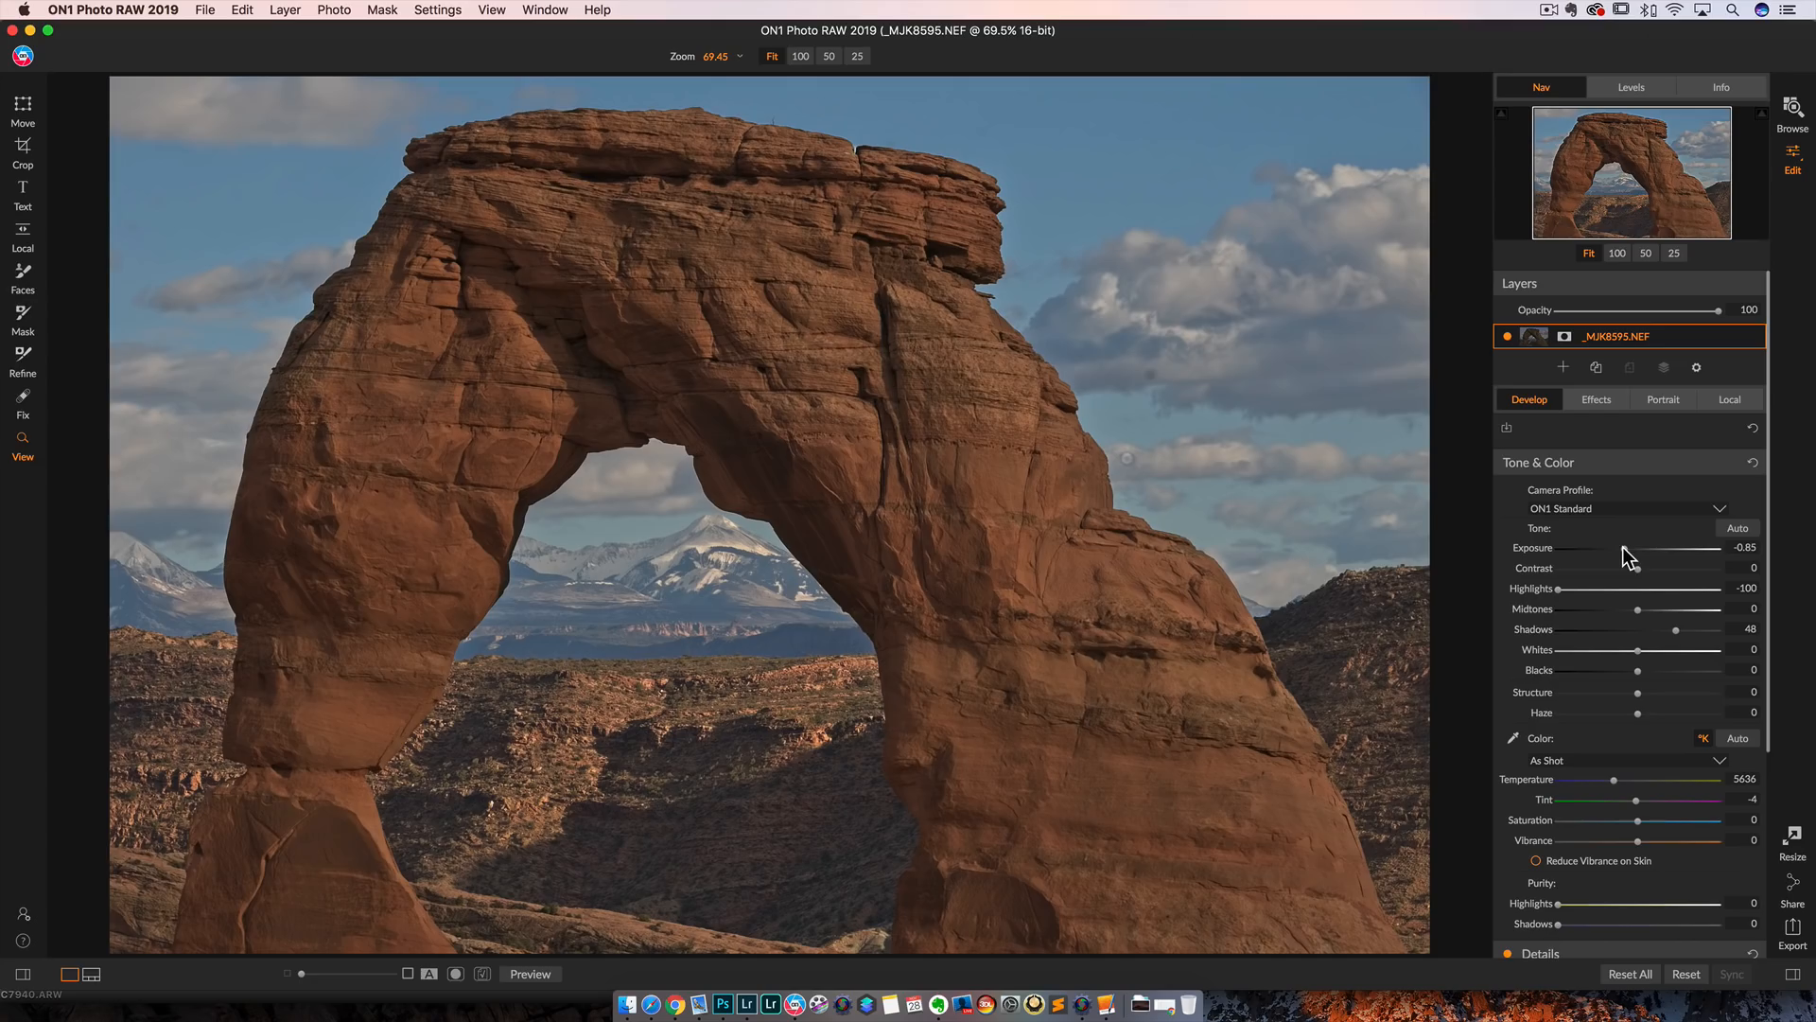
pyautogui.moveTo(1675, 629); pyautogui.dragTo(1698, 629)
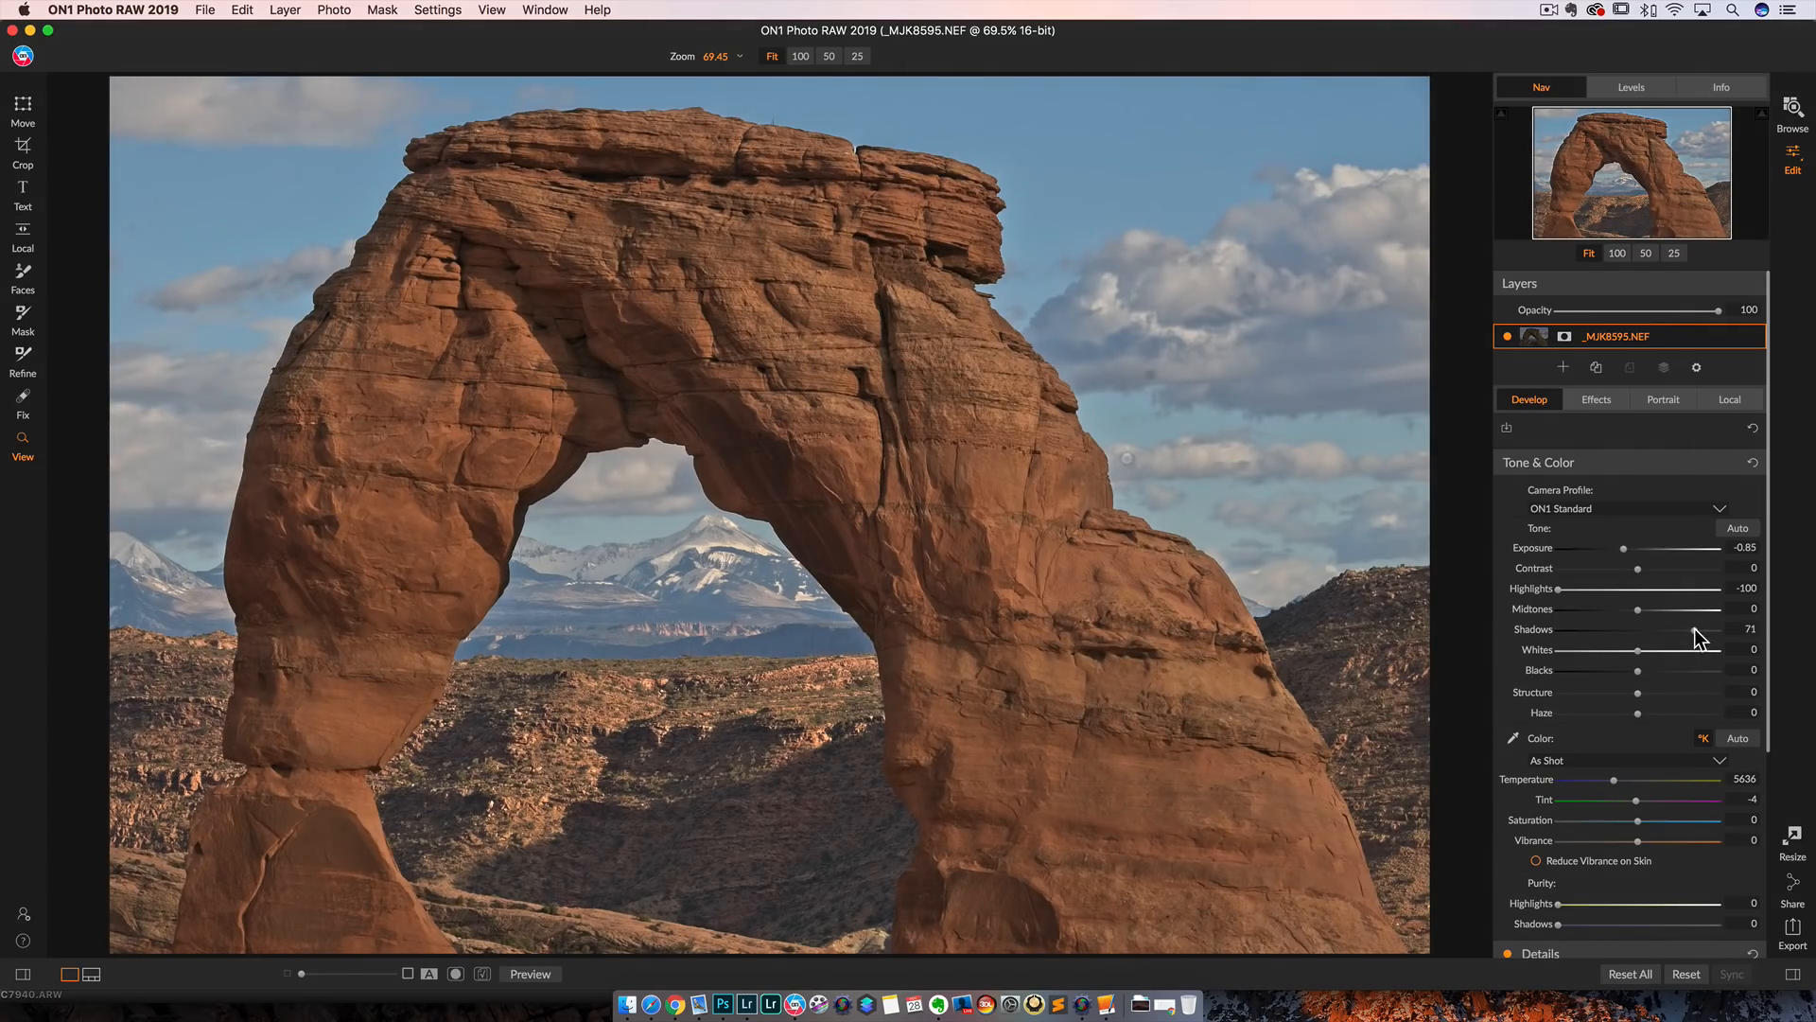
pyautogui.moveTo(1703, 629); pyautogui.dragTo(1683, 629)
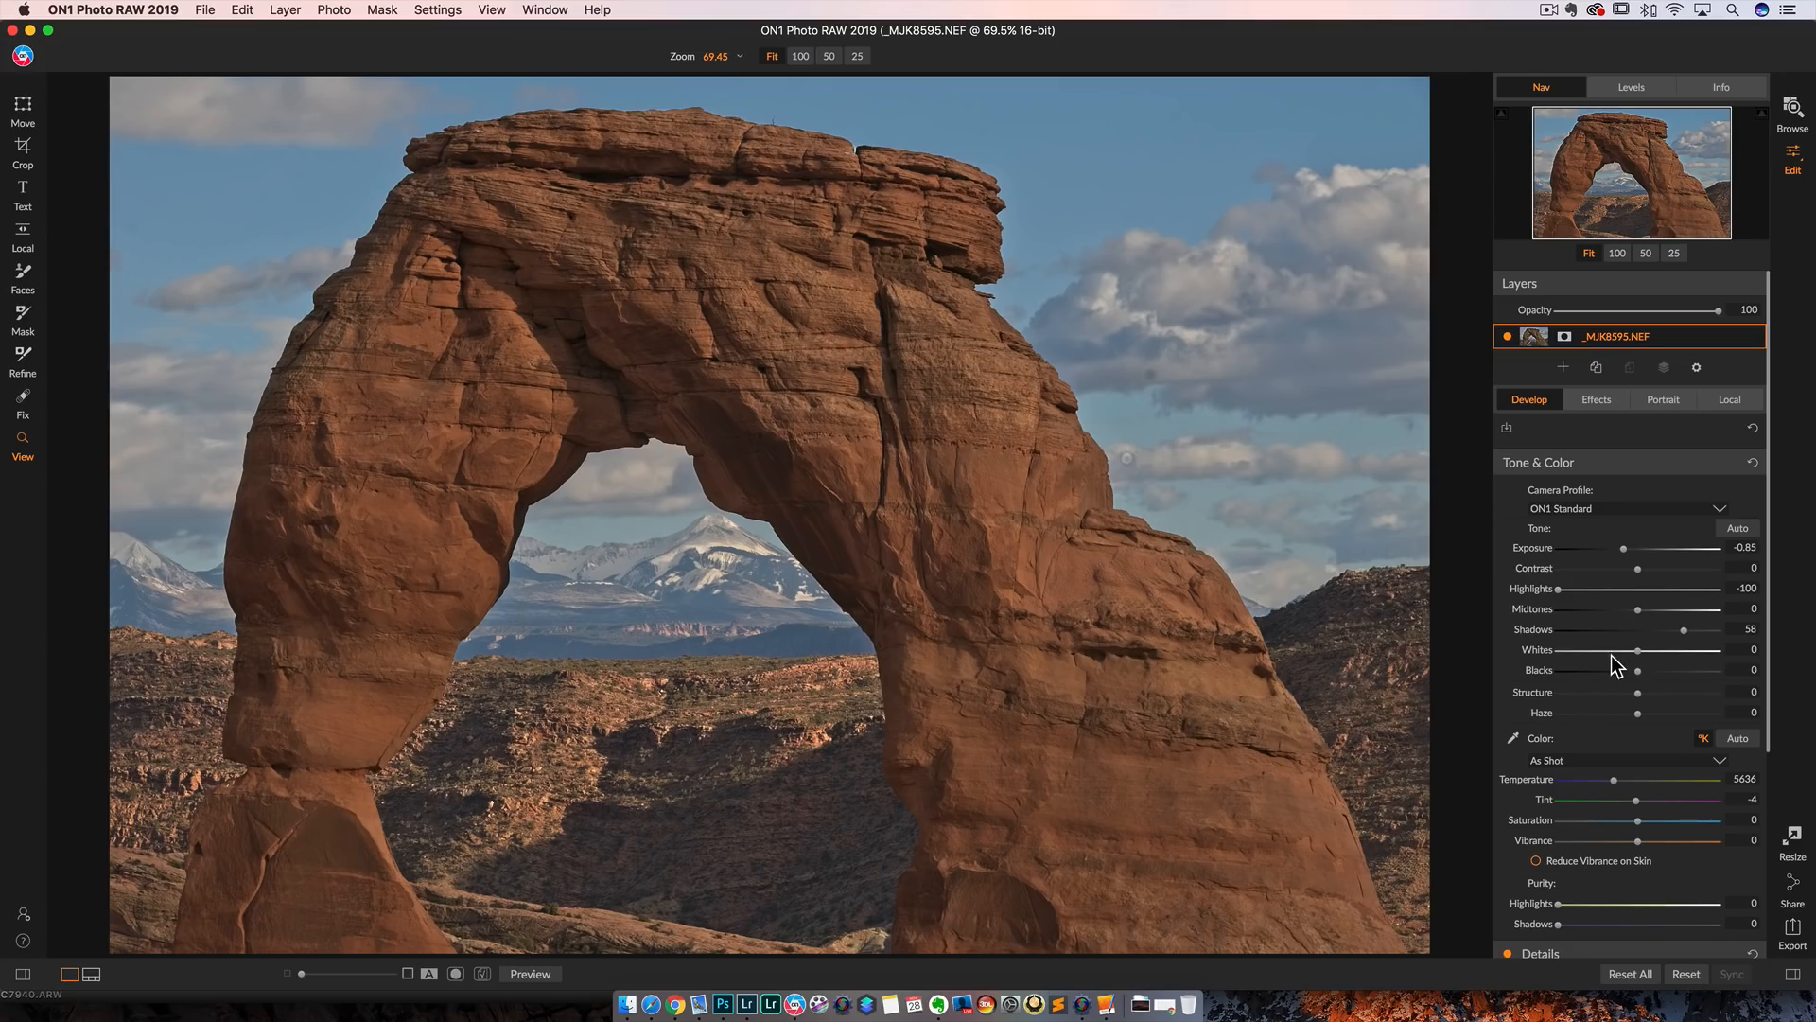
pyautogui.moveTo(1622, 655)
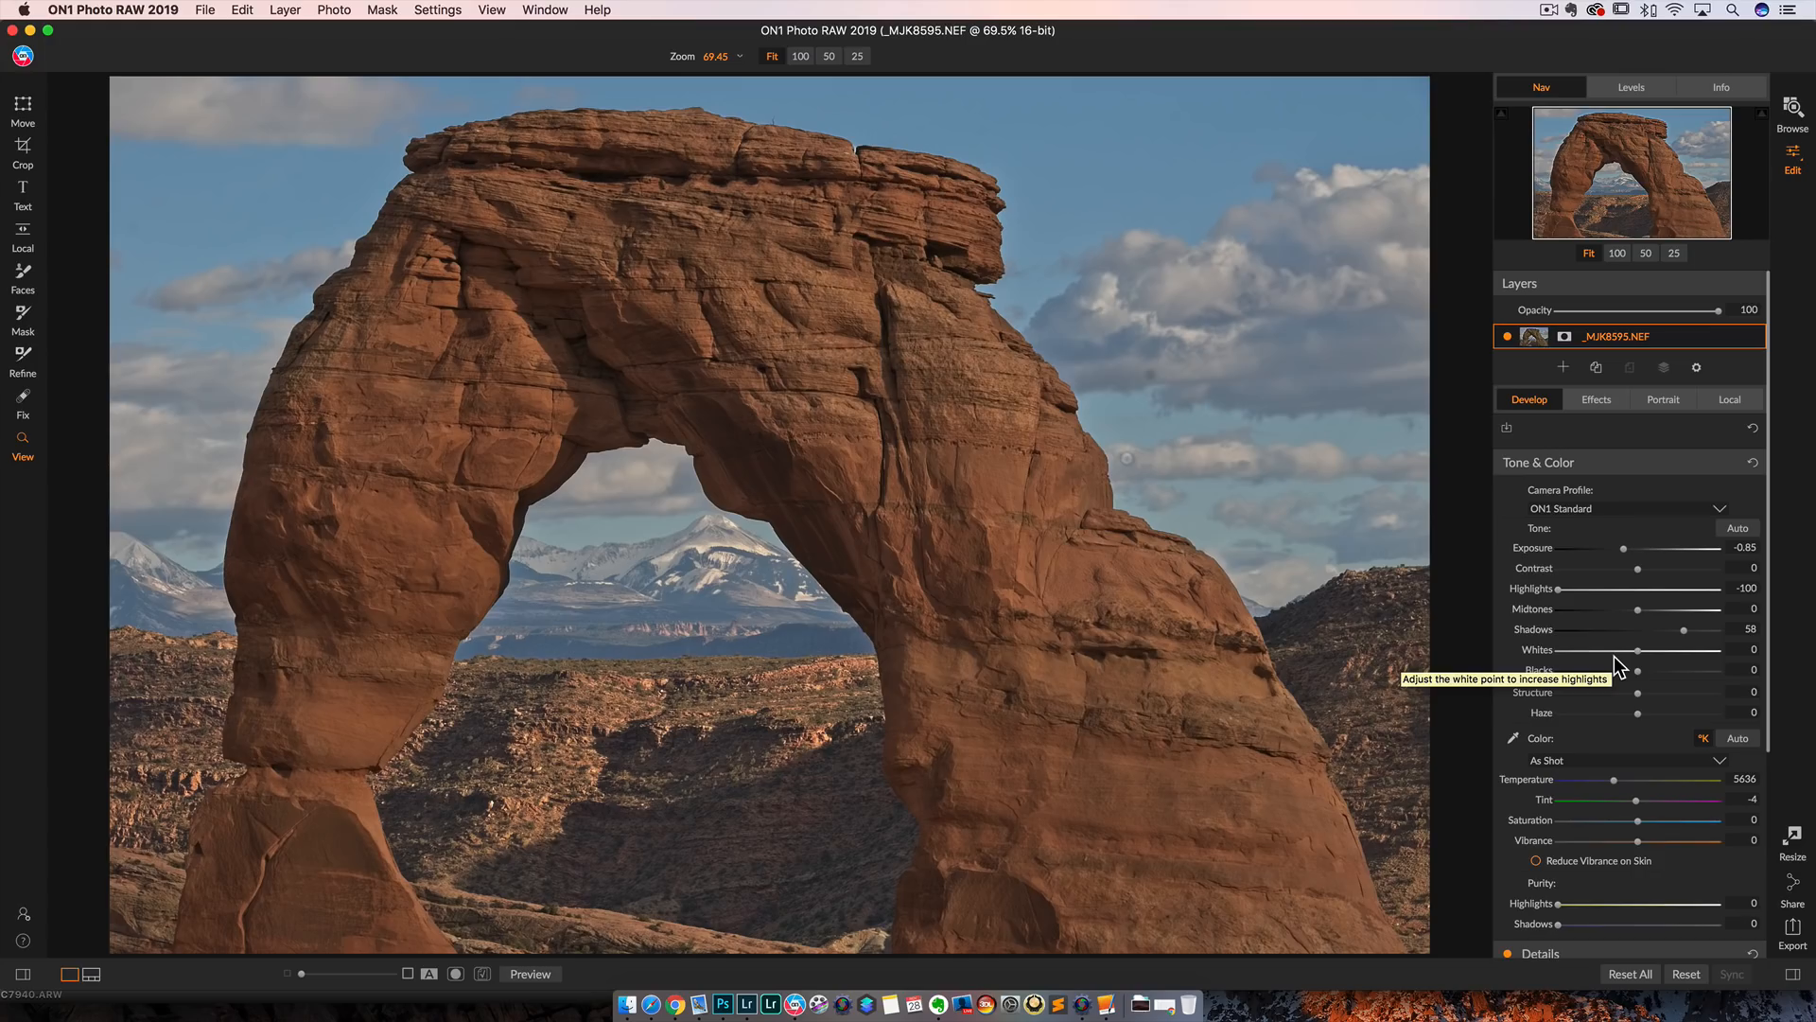
pyautogui.moveTo(1633, 628)
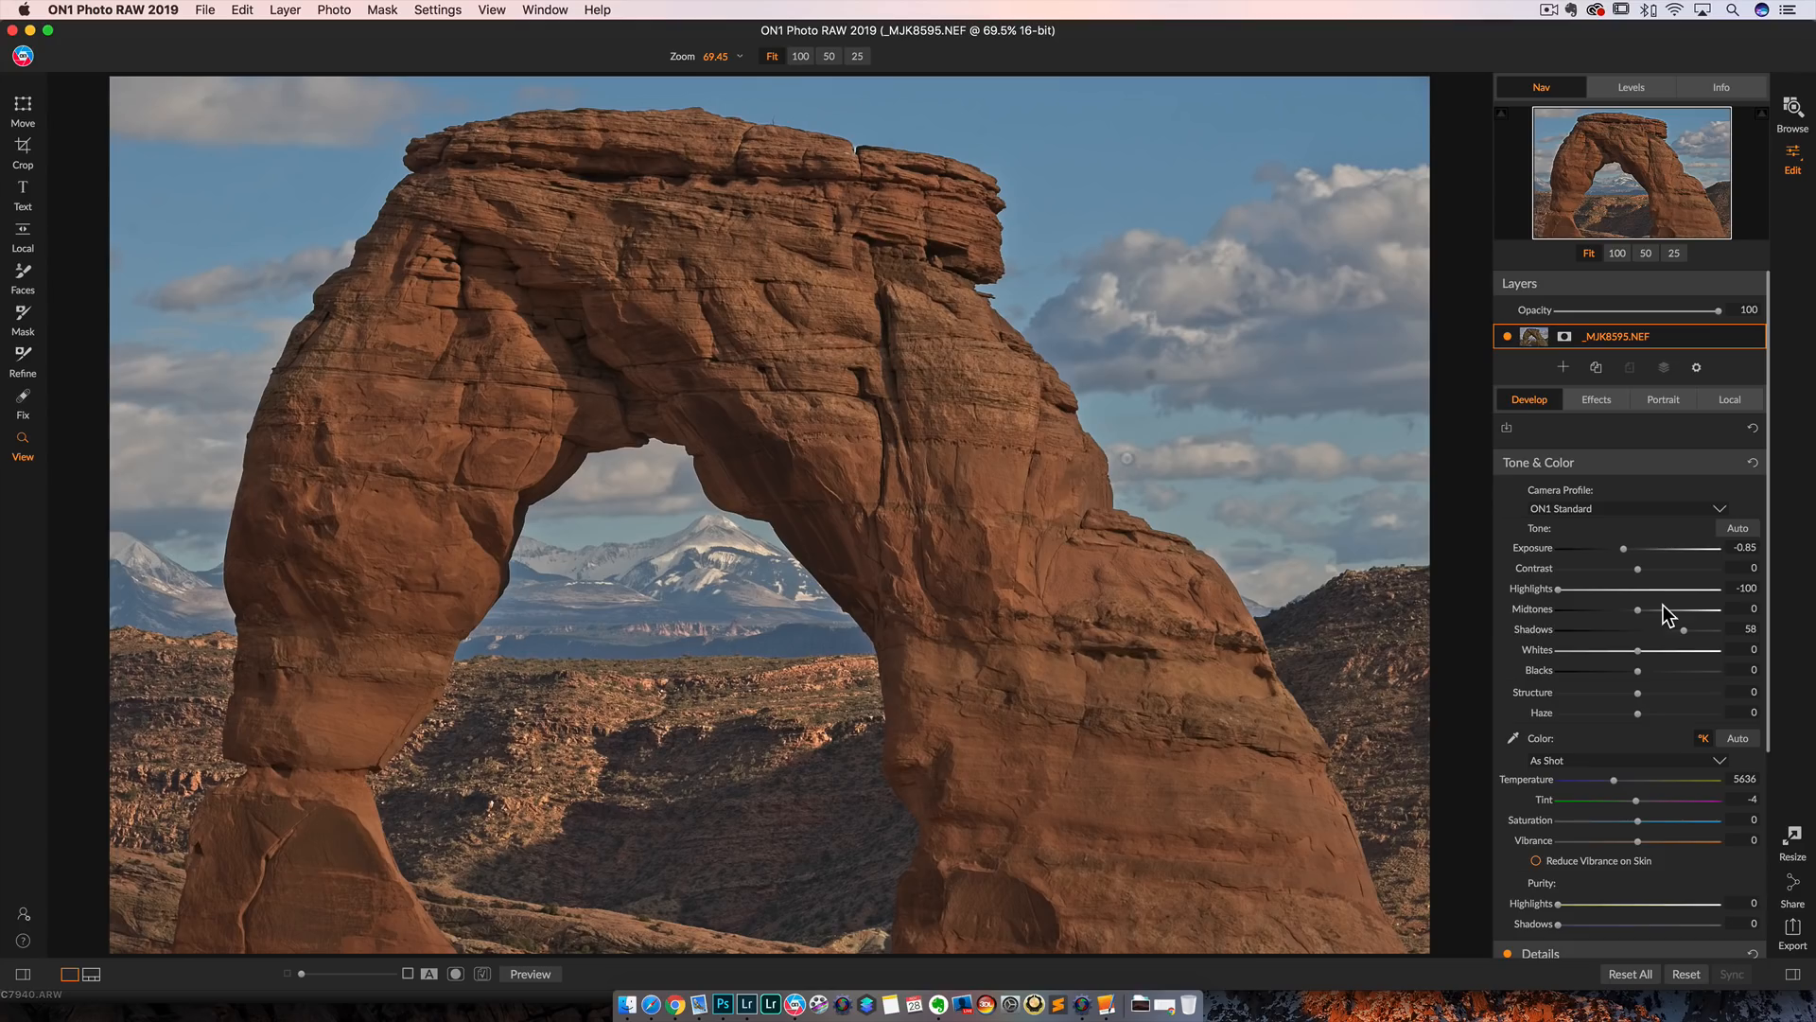
pyautogui.moveTo(1608, 574)
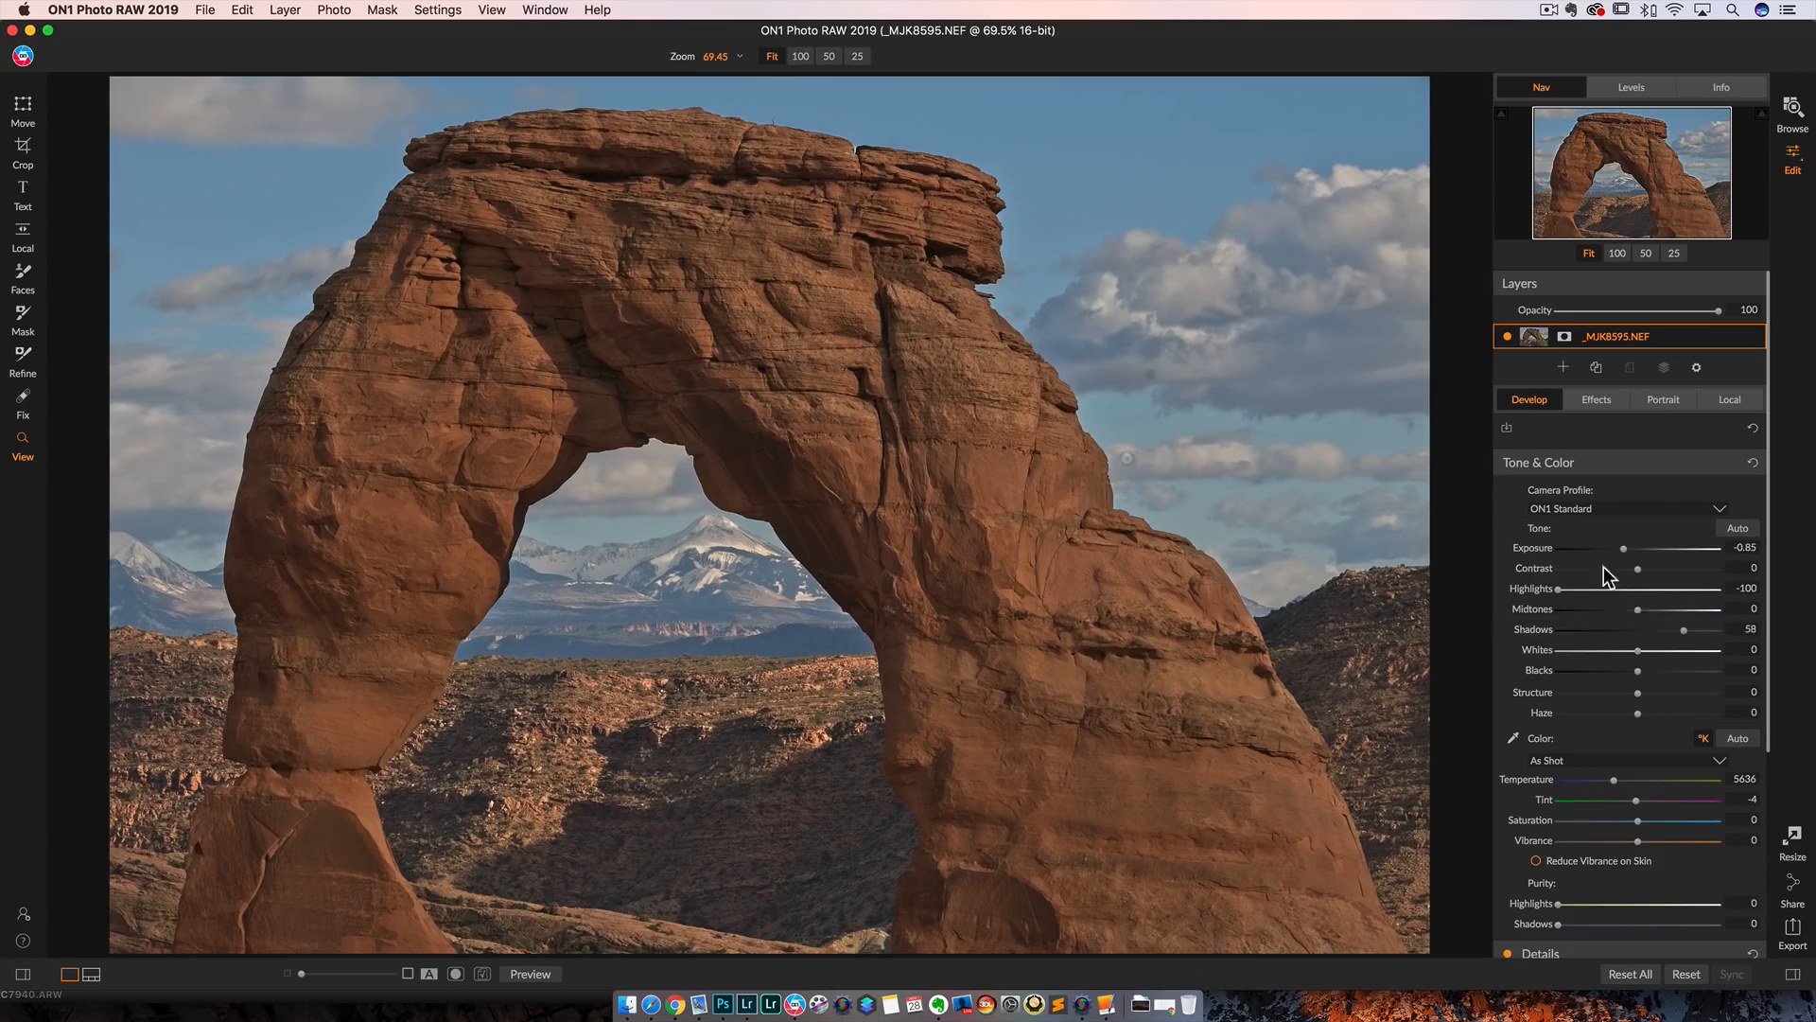
# Step: Set Shadows to 77 and lower Exposure further to -1.4
pyautogui.moveTo(1624, 548); pyautogui.dragTo(1631, 547)
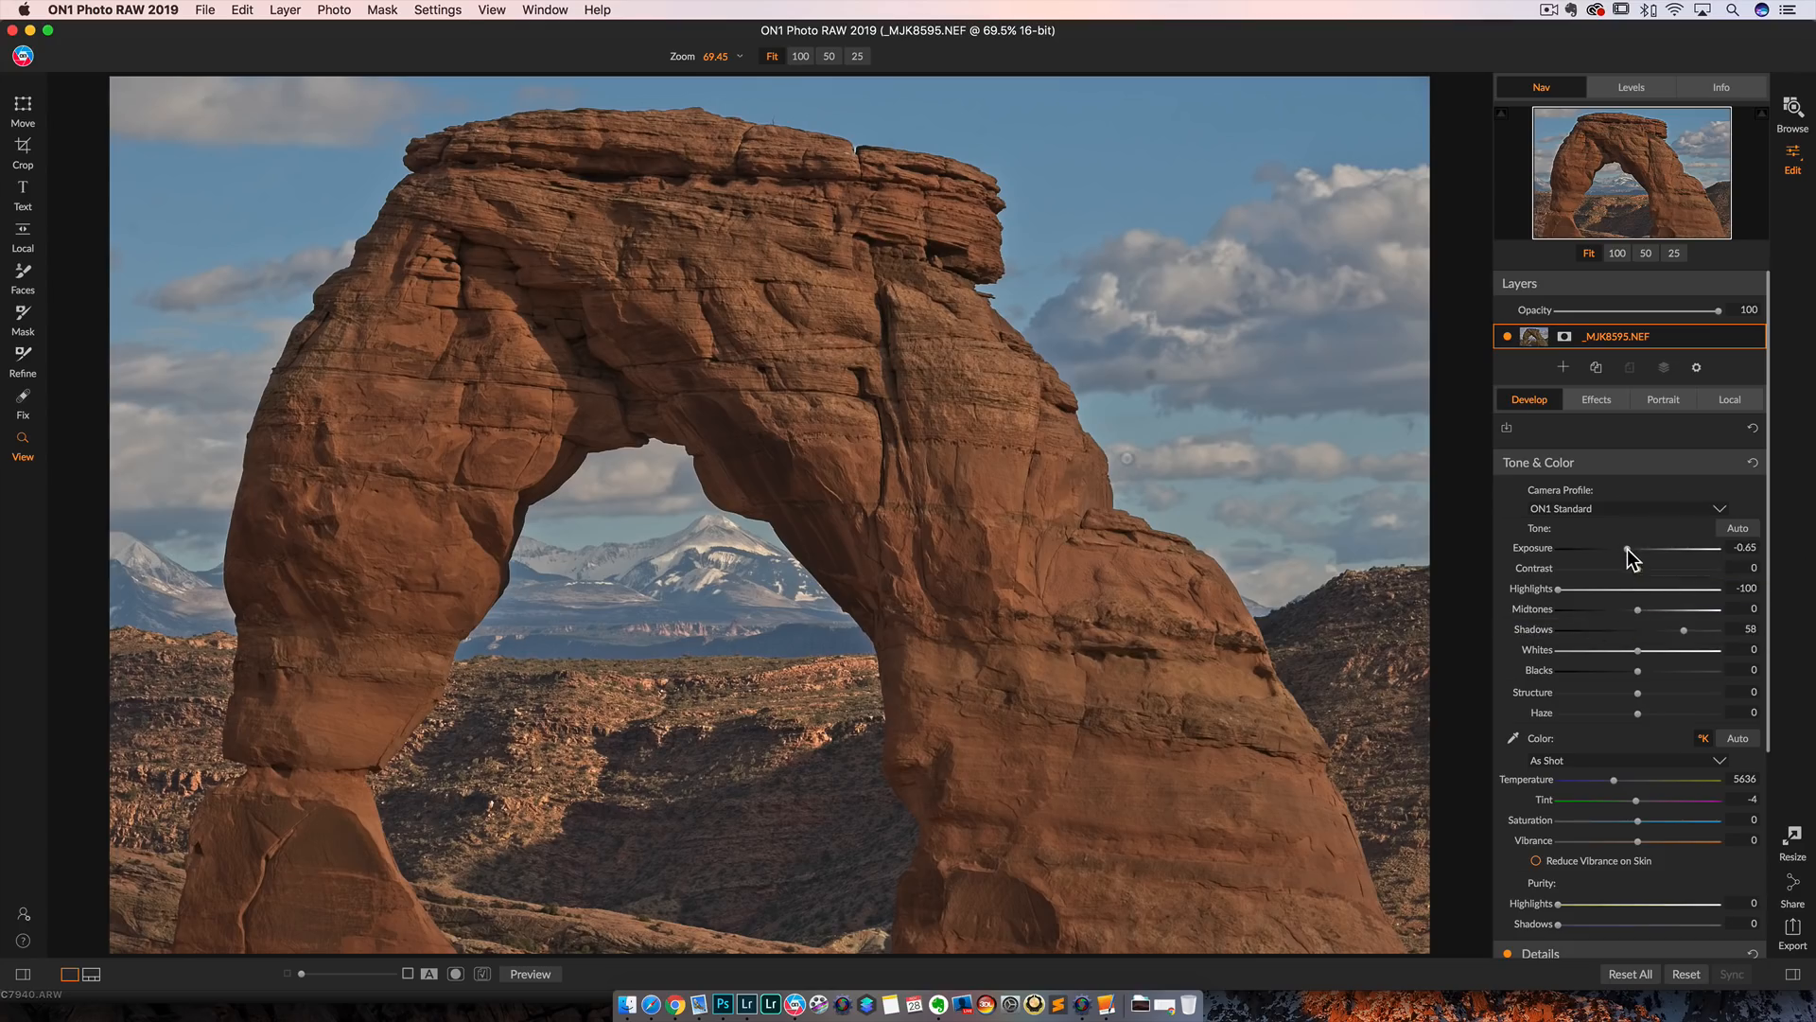
pyautogui.moveTo(1626, 546); pyautogui.dragTo(1621, 547)
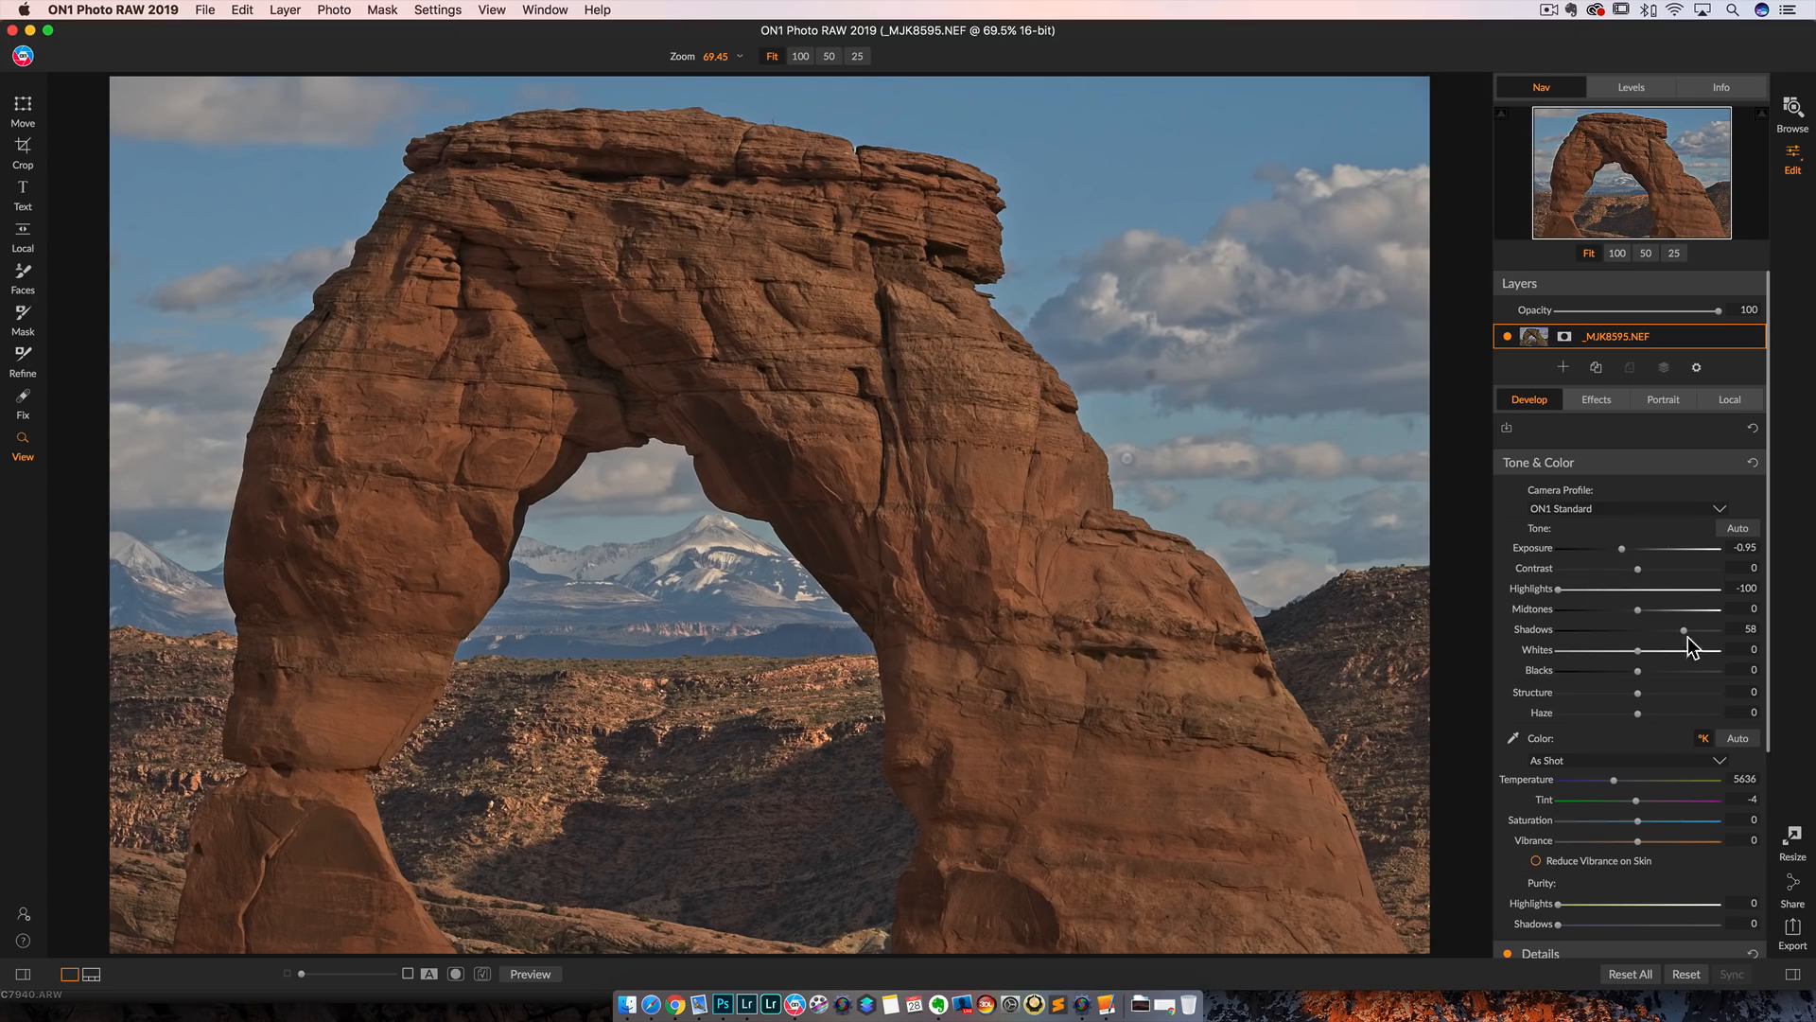
pyautogui.moveTo(1684, 629); pyautogui.dragTo(1717, 629)
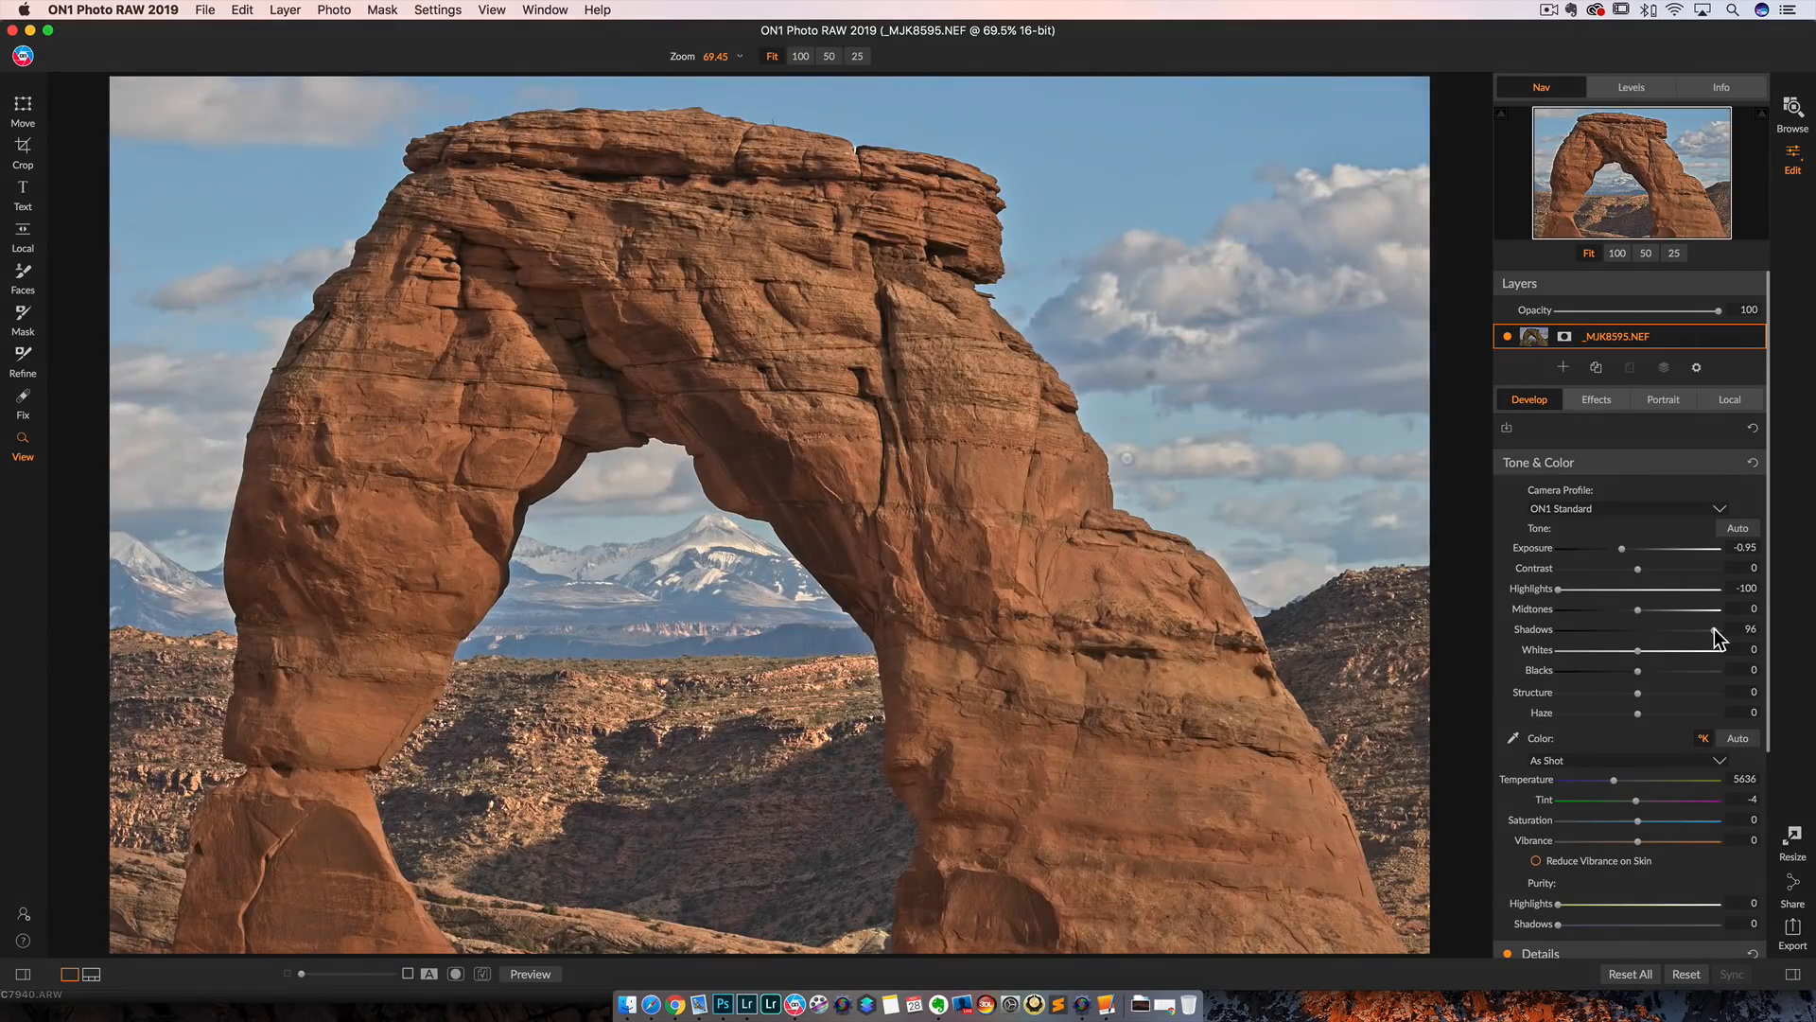
pyautogui.moveTo(1719, 629); pyautogui.dragTo(1699, 630)
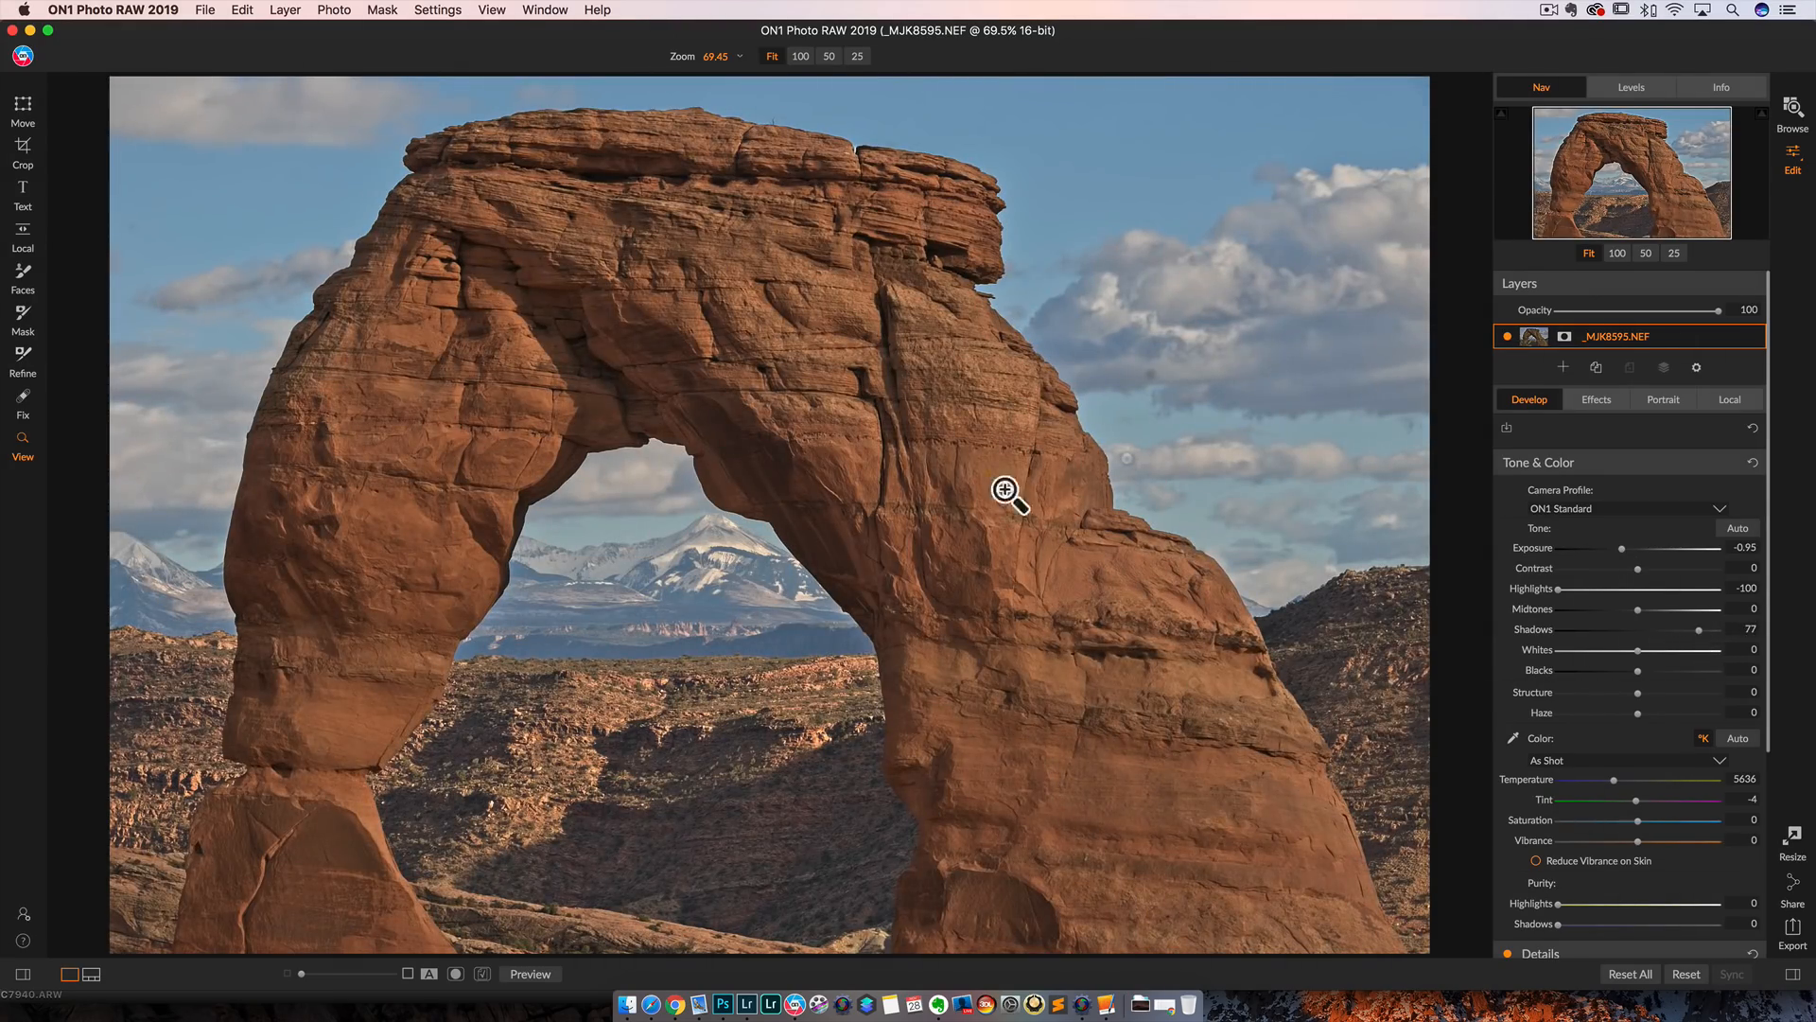
pyautogui.moveTo(1622, 547); pyautogui.dragTo(1615, 546)
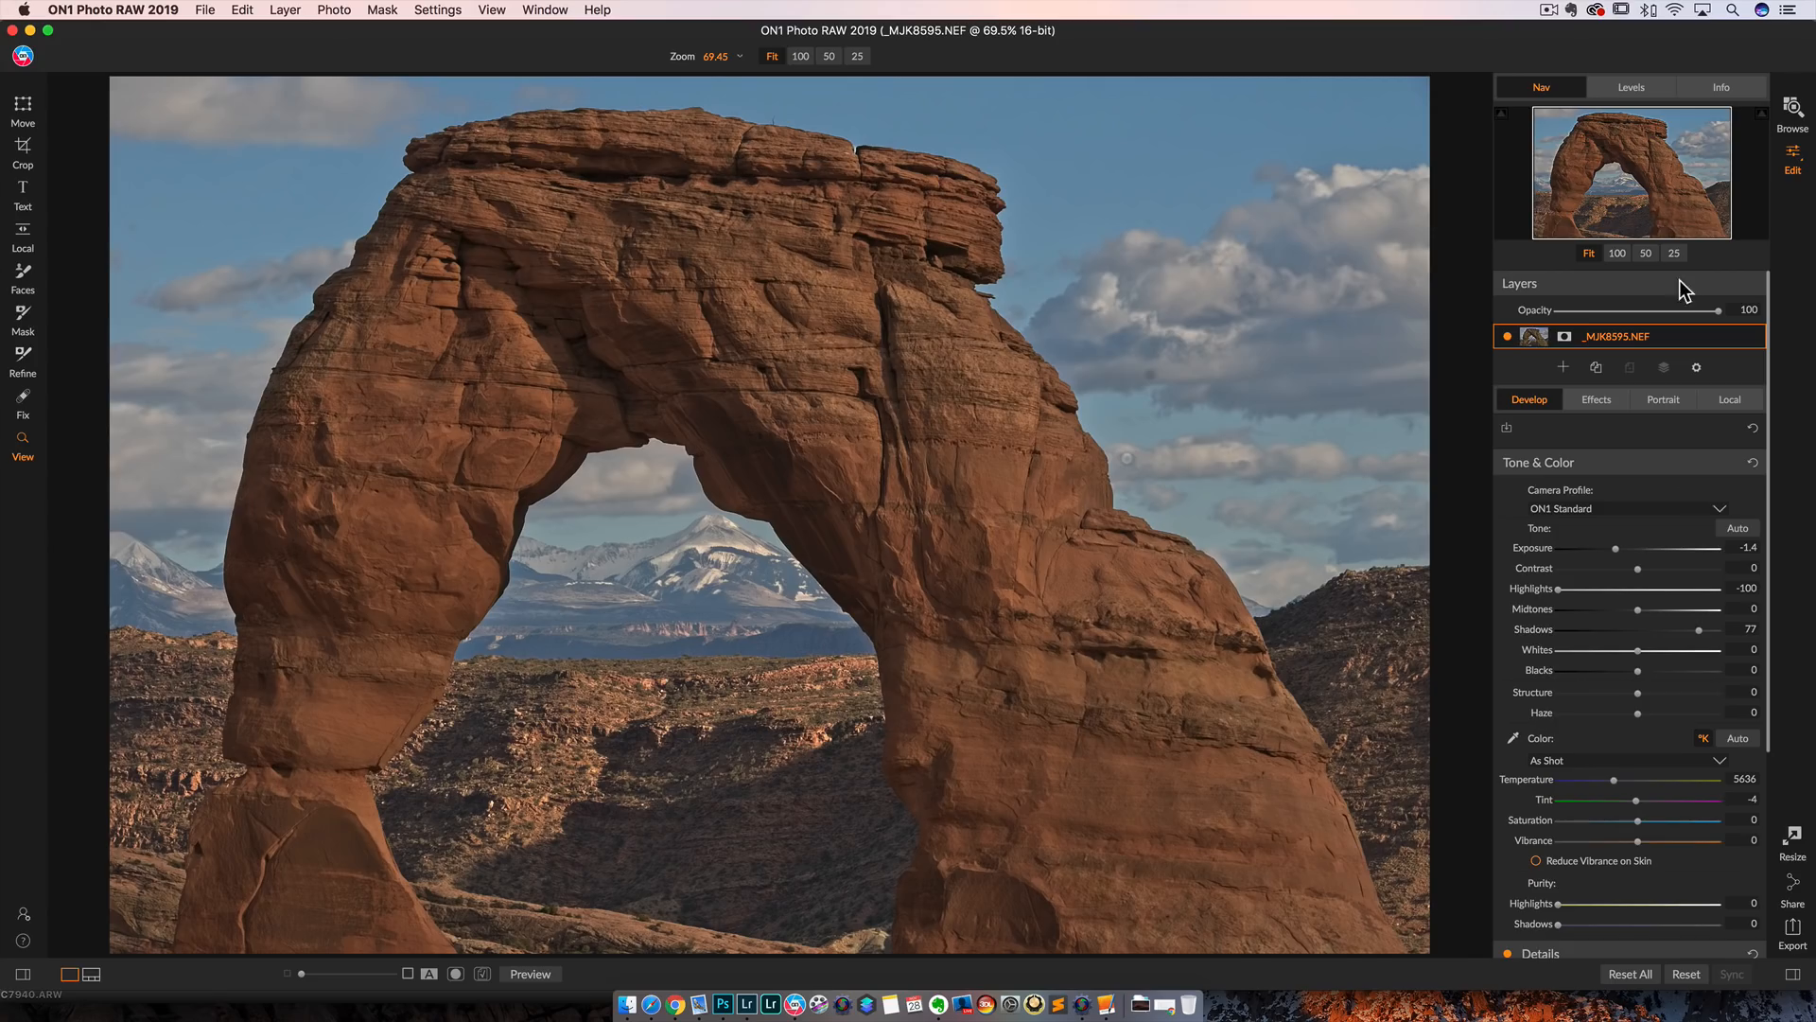
pyautogui.moveTo(1787, 112)
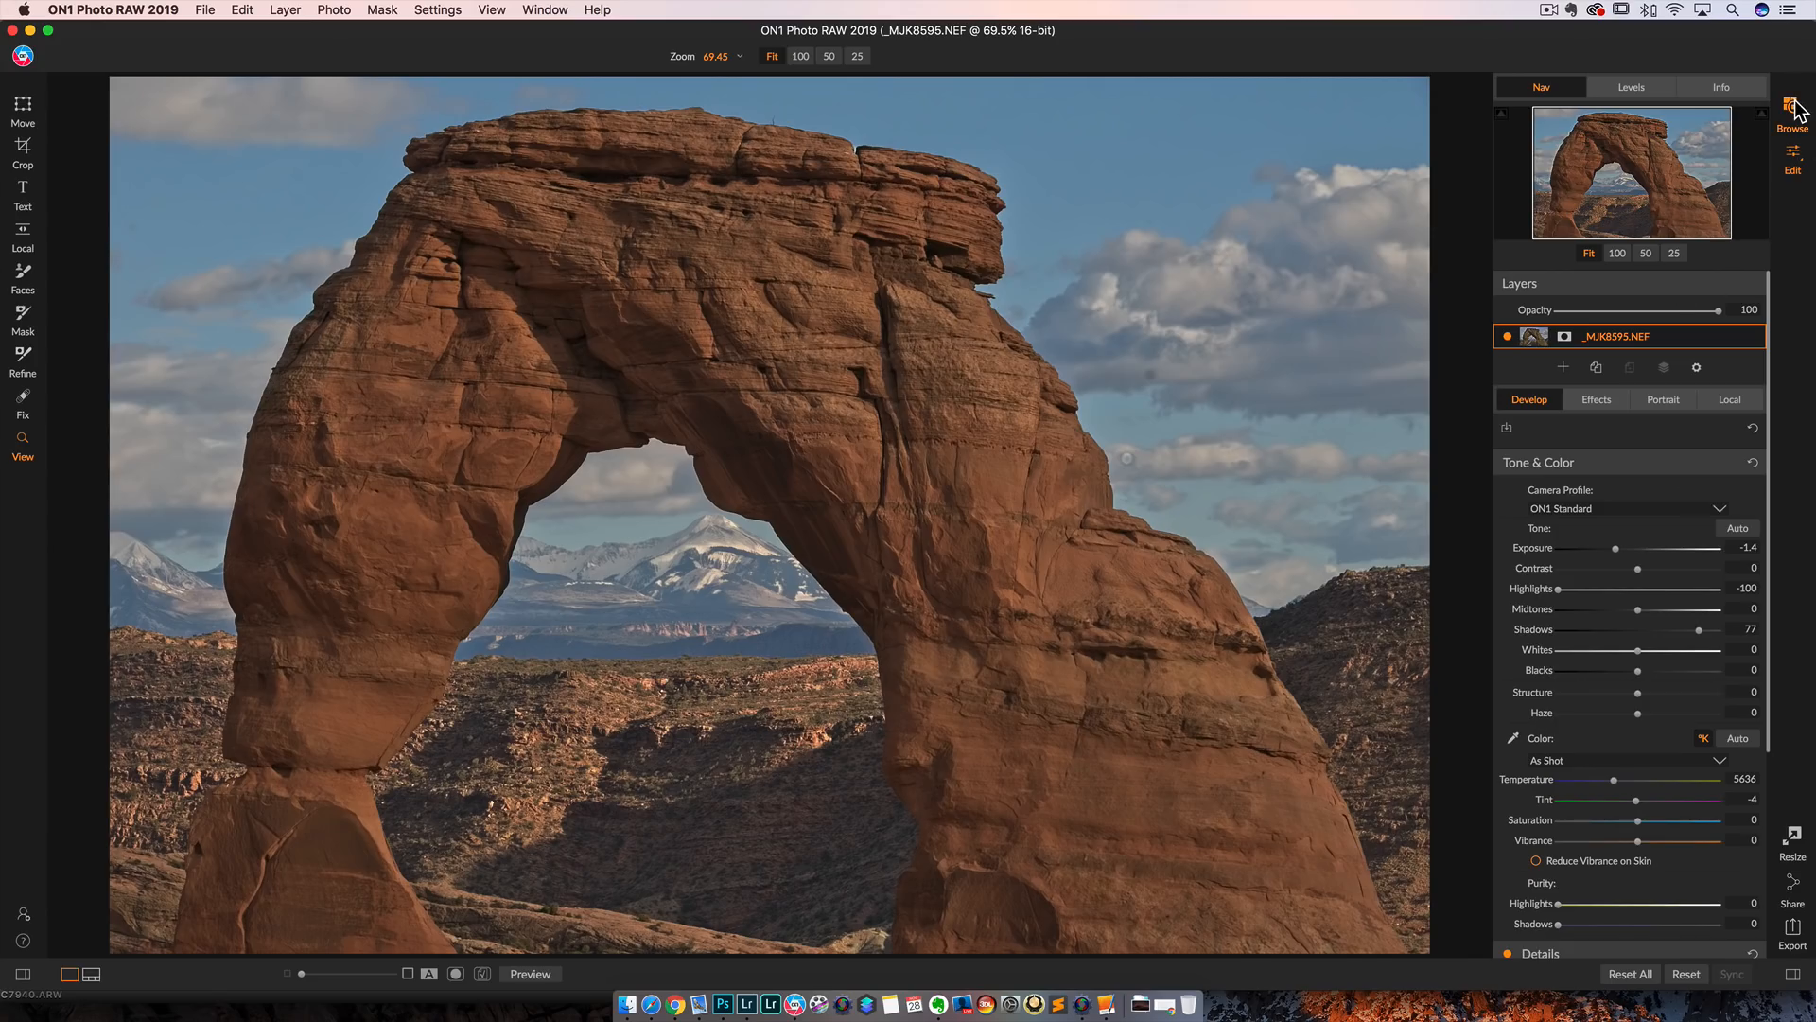
# Step: Go back to Browse and open the mountain photo _DSC7940.ARW in Edit
pyautogui.click(1790, 110)
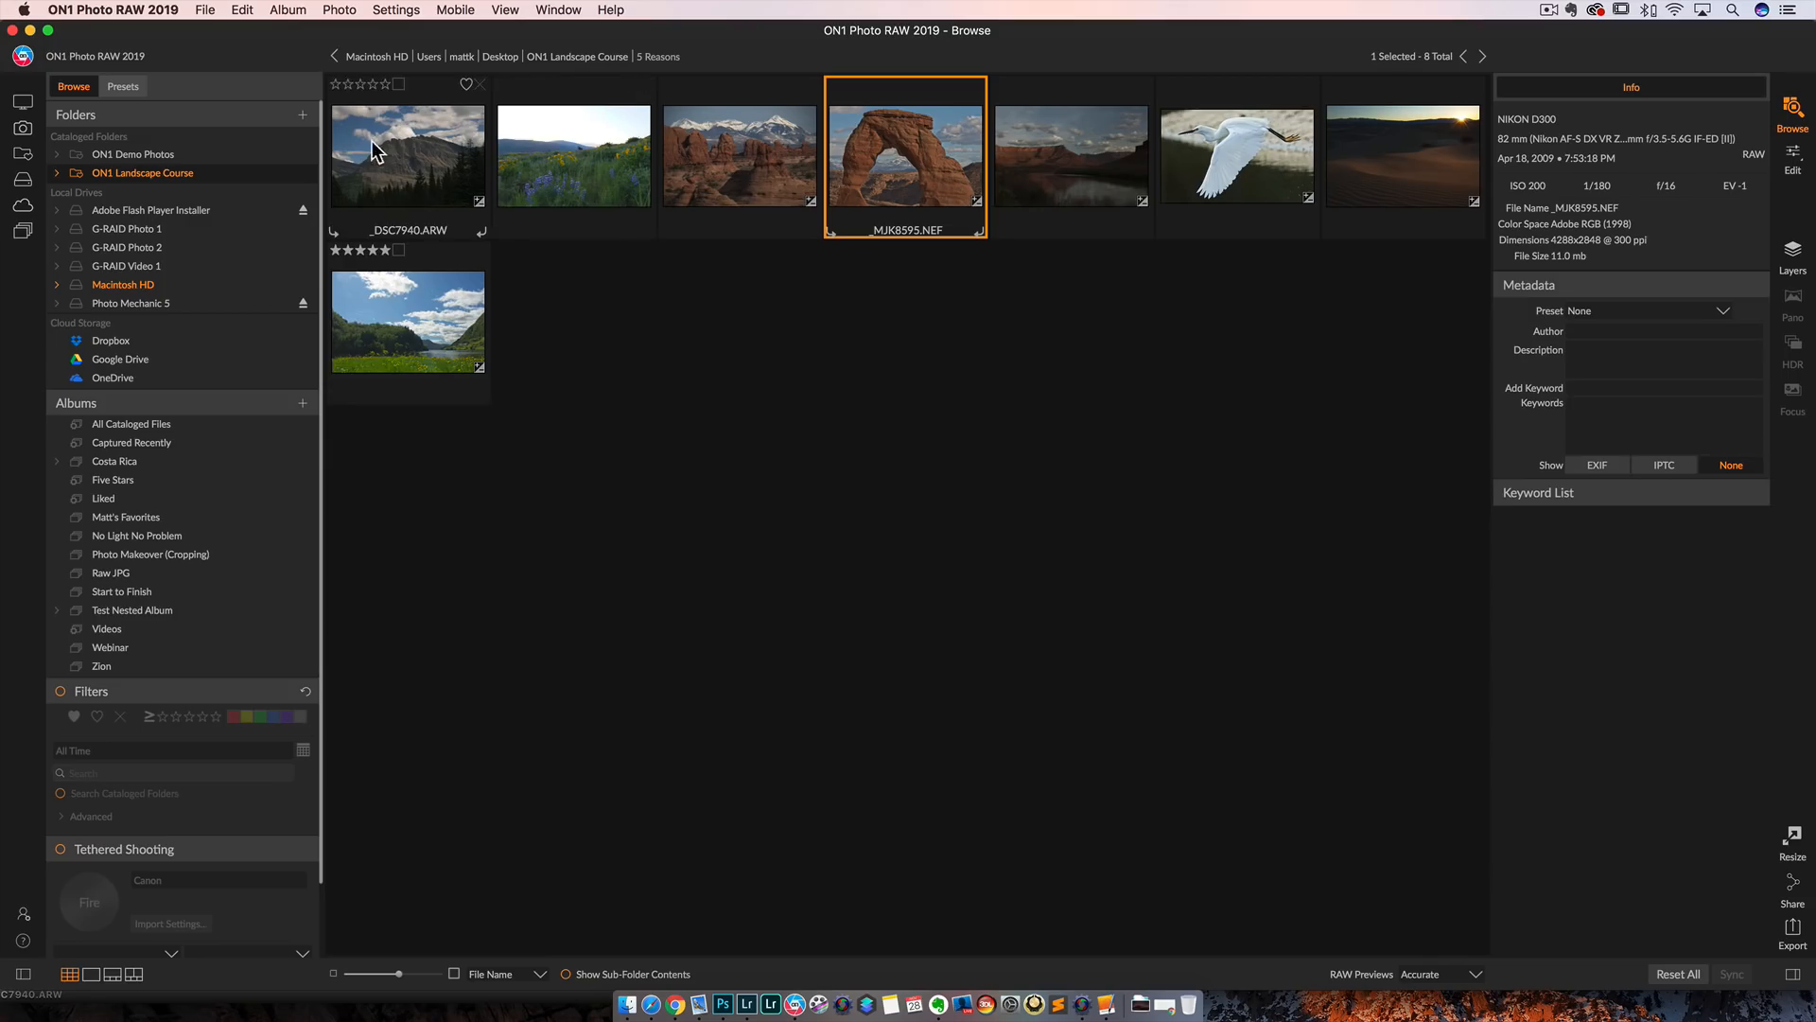
pyautogui.moveTo(418, 180)
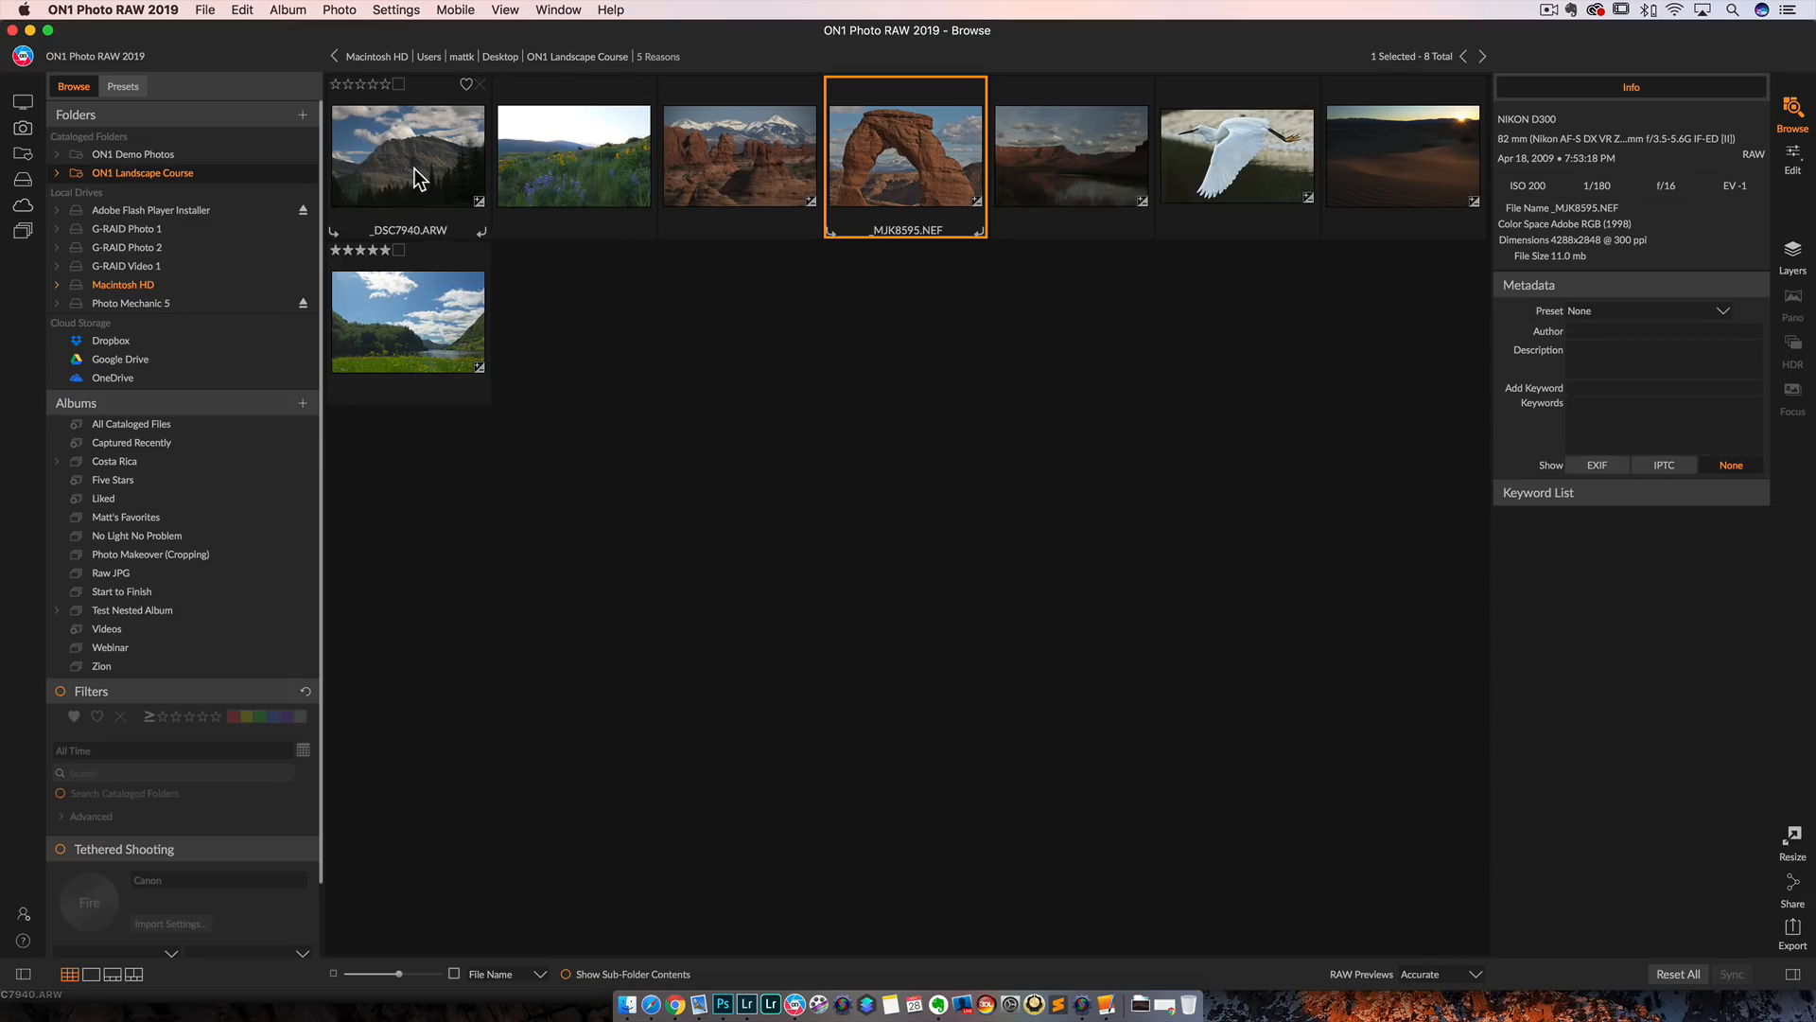
pyautogui.click(407, 154)
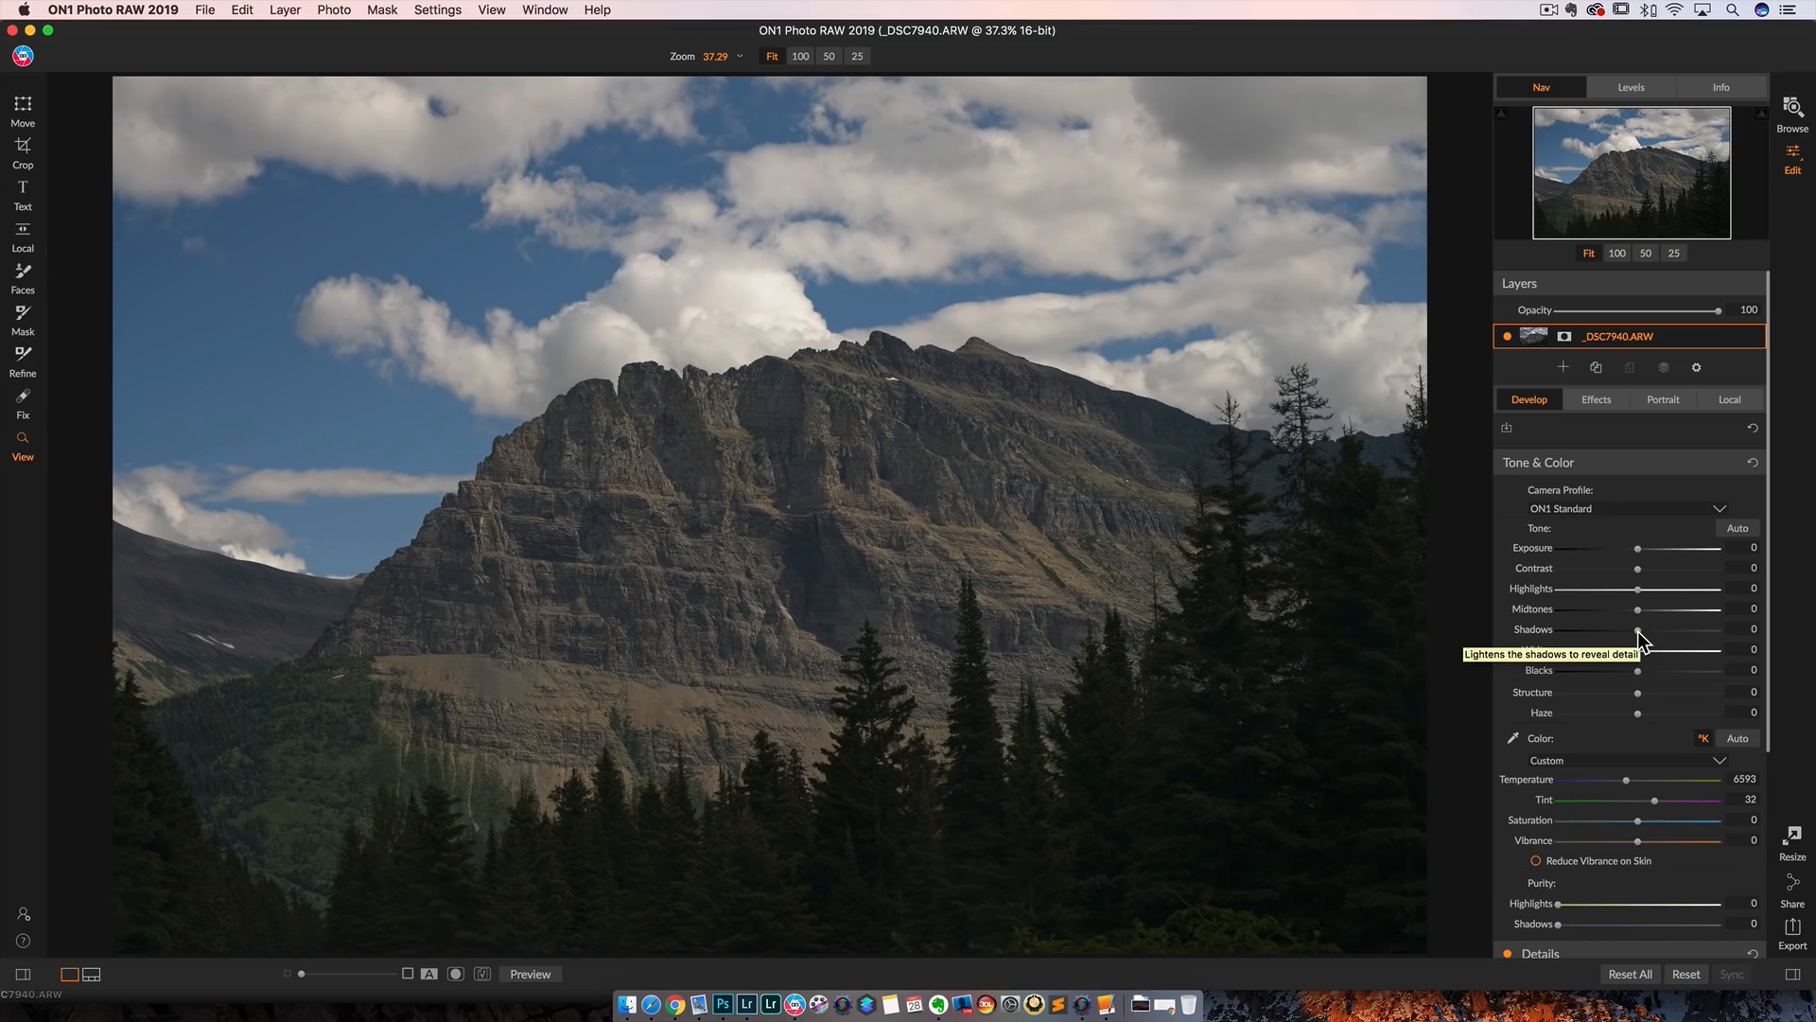
# Step: Push Shadows to the maximum to show over-processing, then ease back to Shadows 17, Highlights -28
pyautogui.moveTo(1637, 629); pyautogui.dragTo(1718, 629)
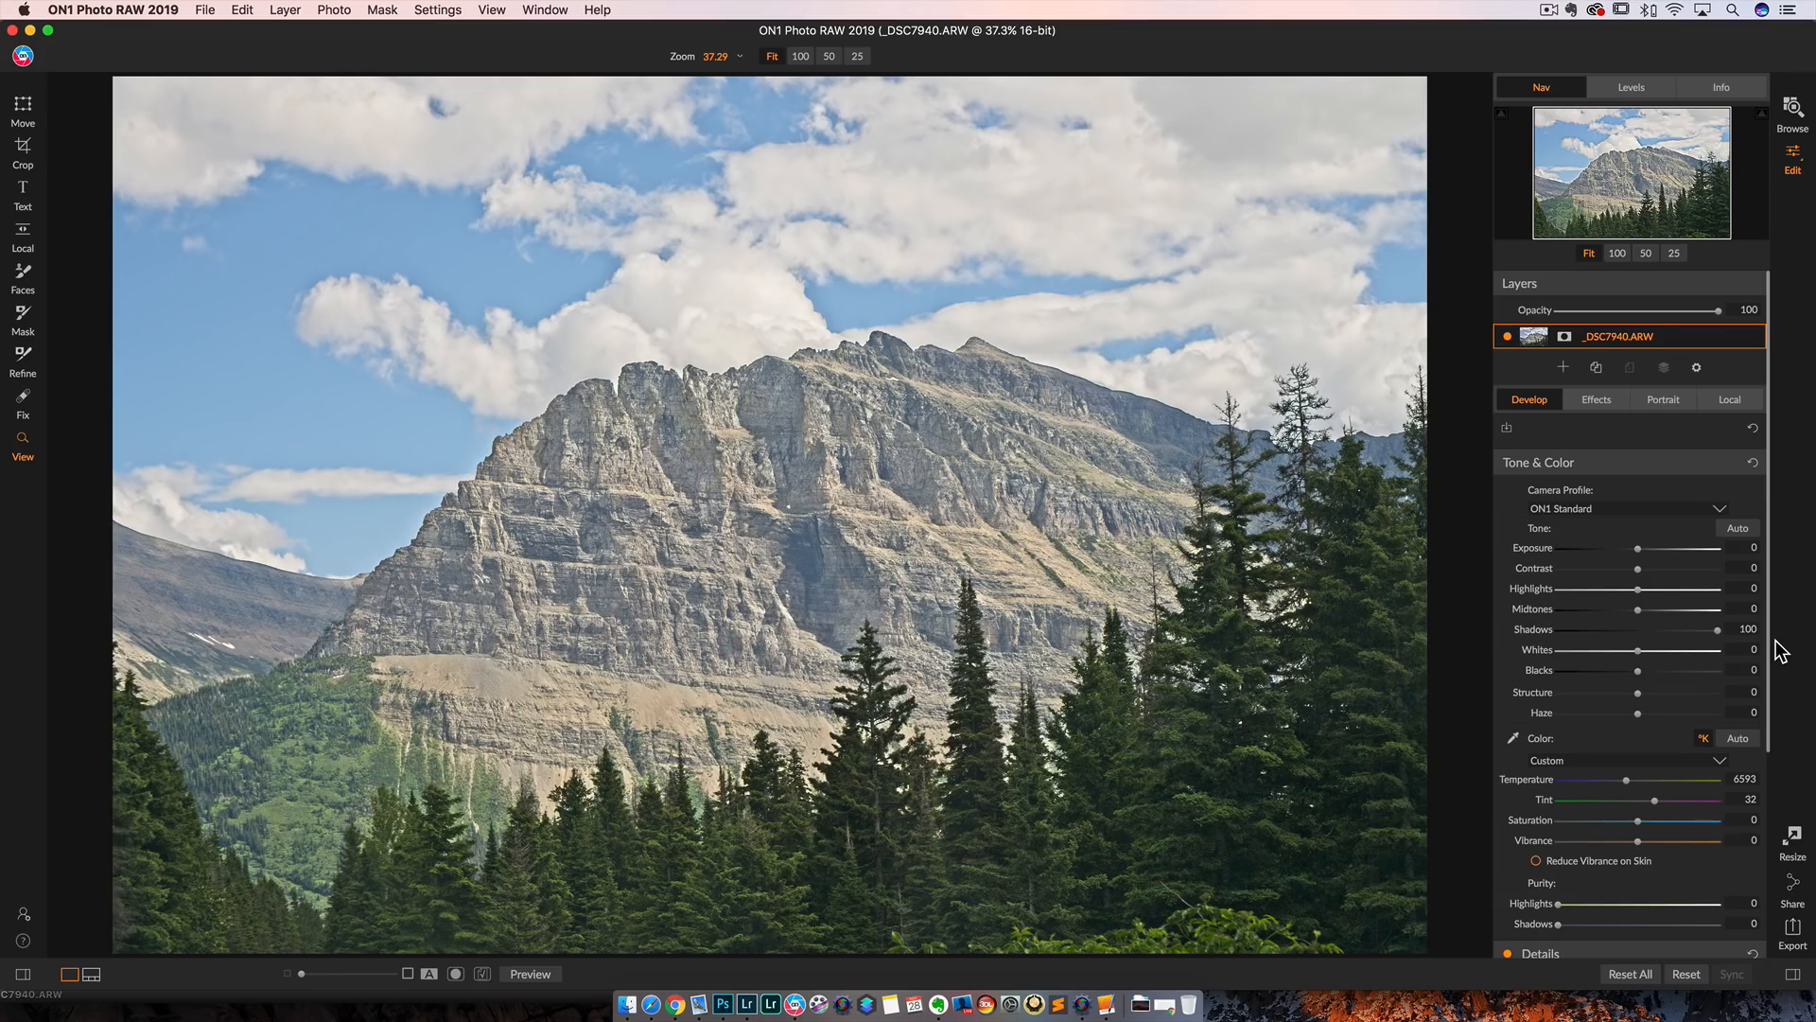
pyautogui.moveTo(1693, 624)
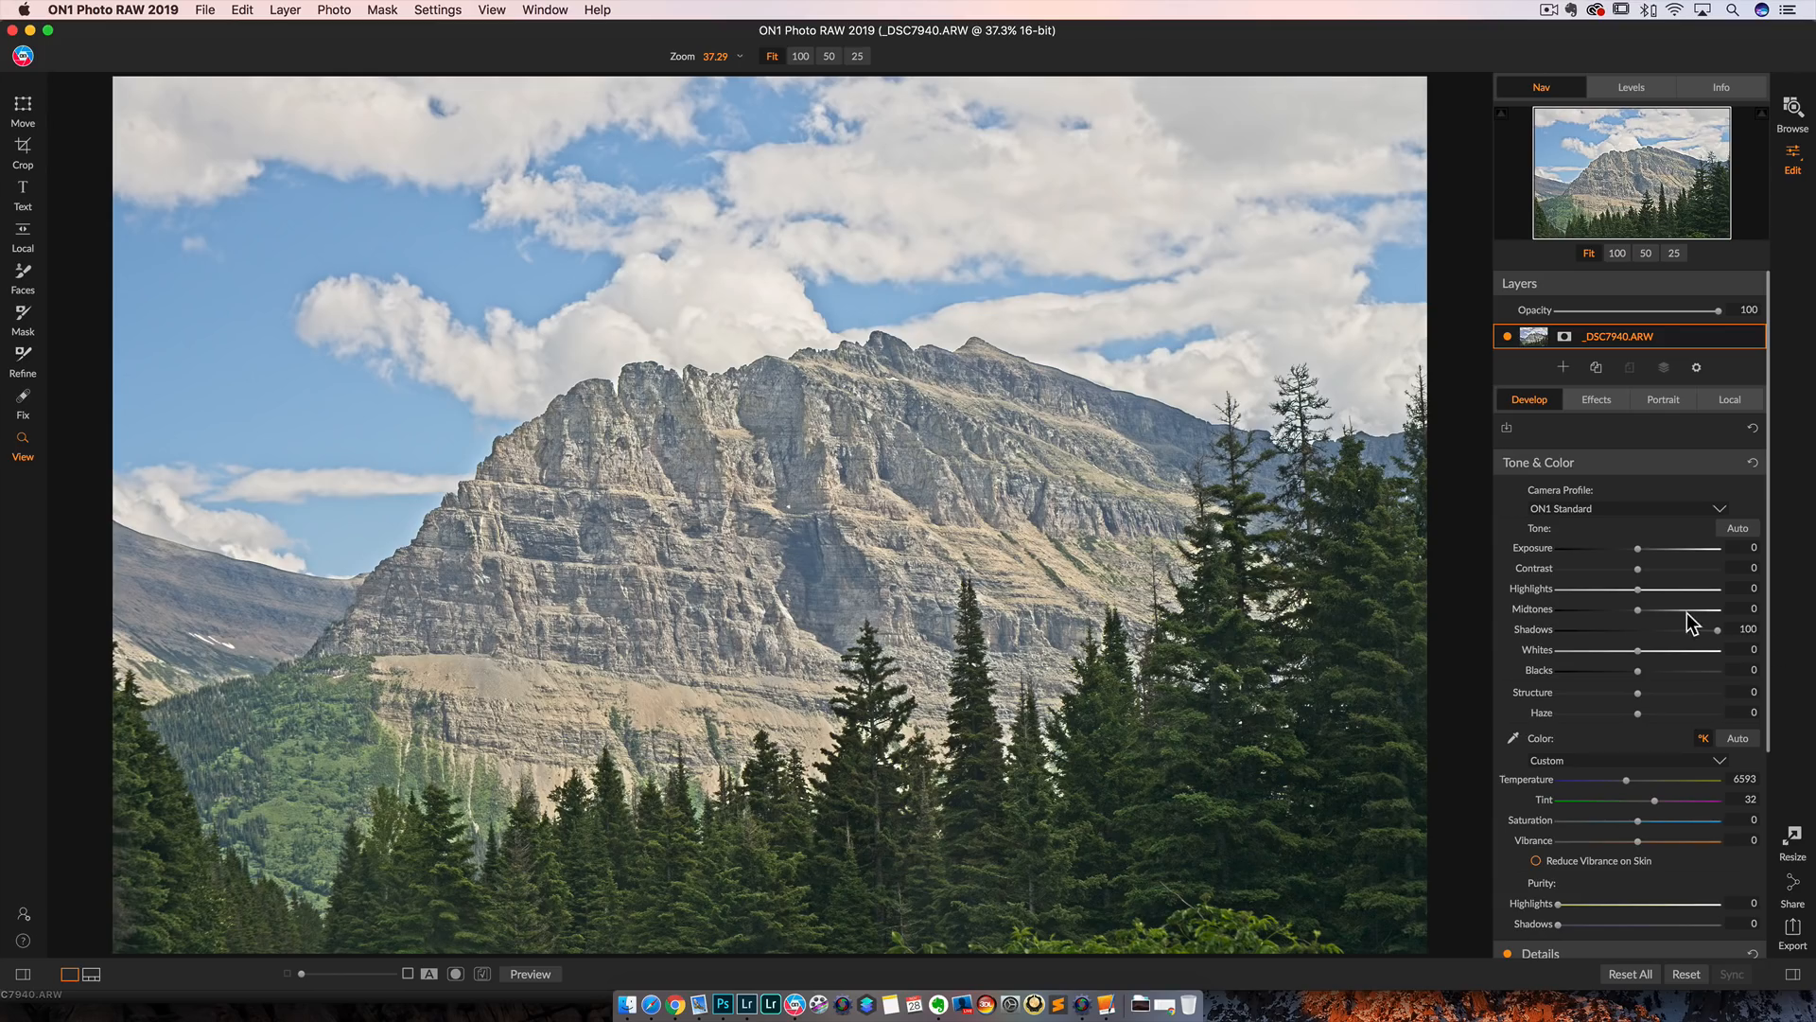
pyautogui.moveTo(1718, 629); pyautogui.dragTo(1637, 629)
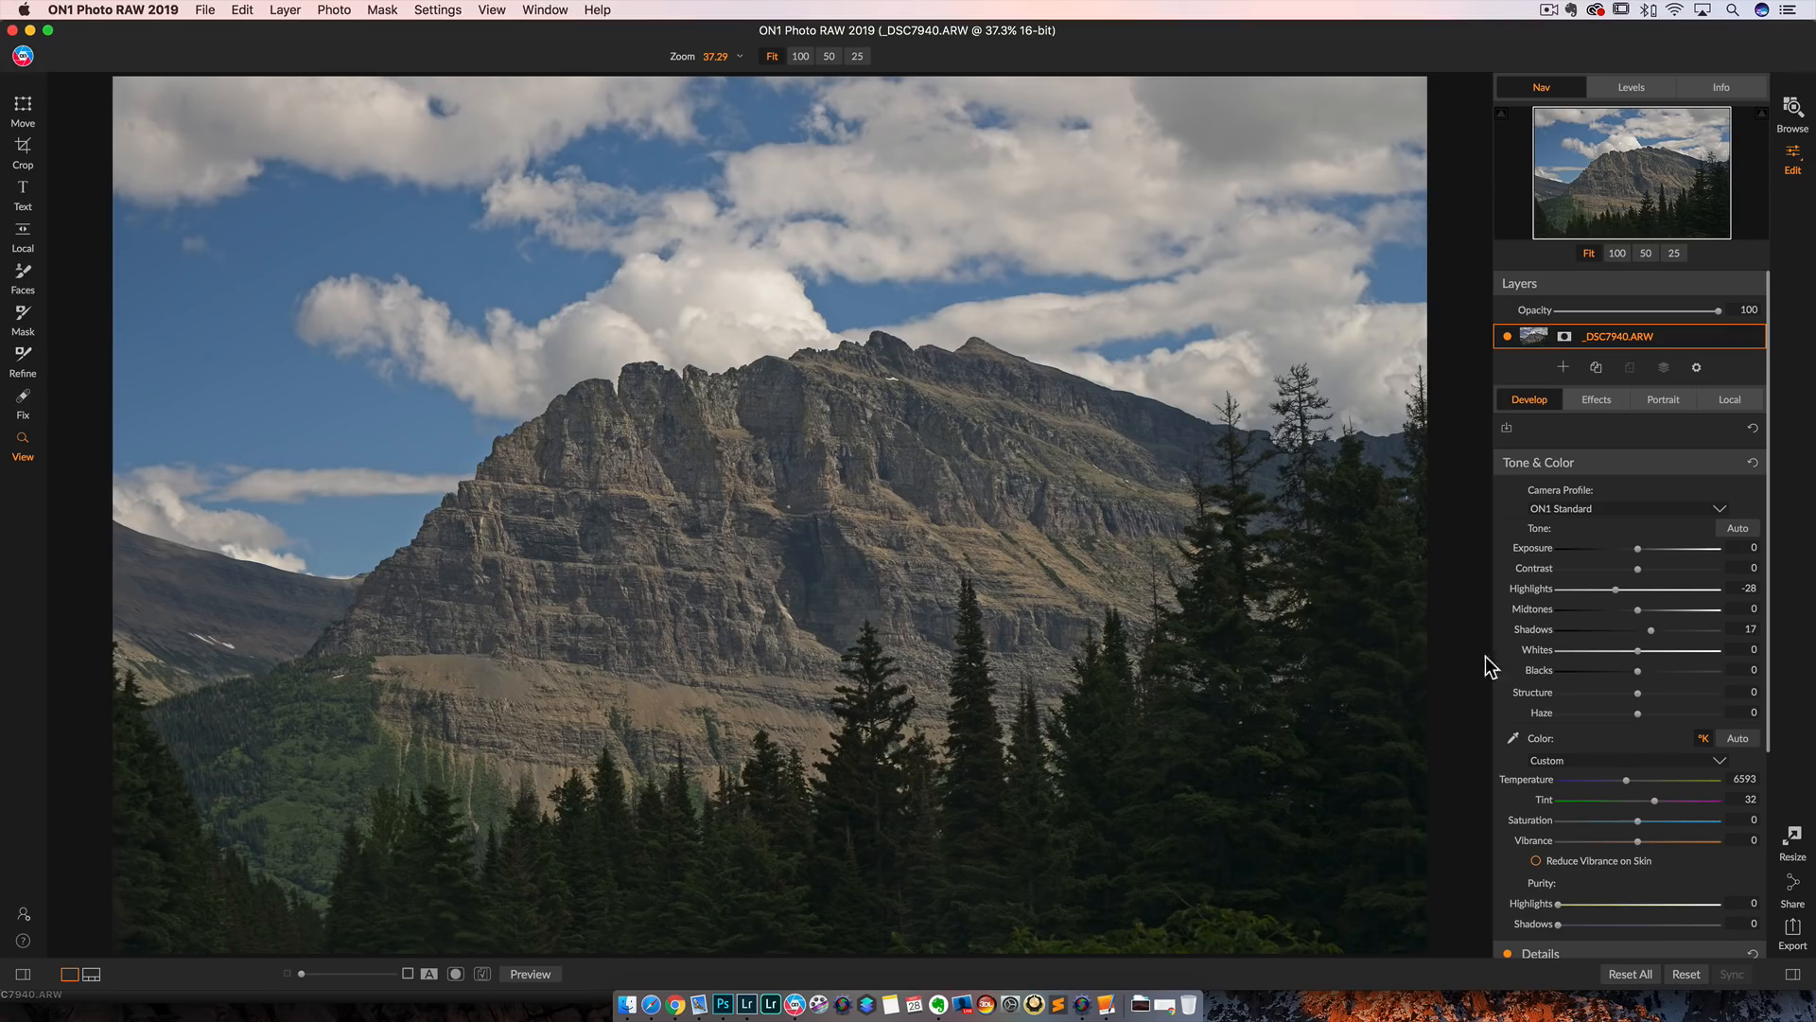
pyautogui.moveTo(490, 635)
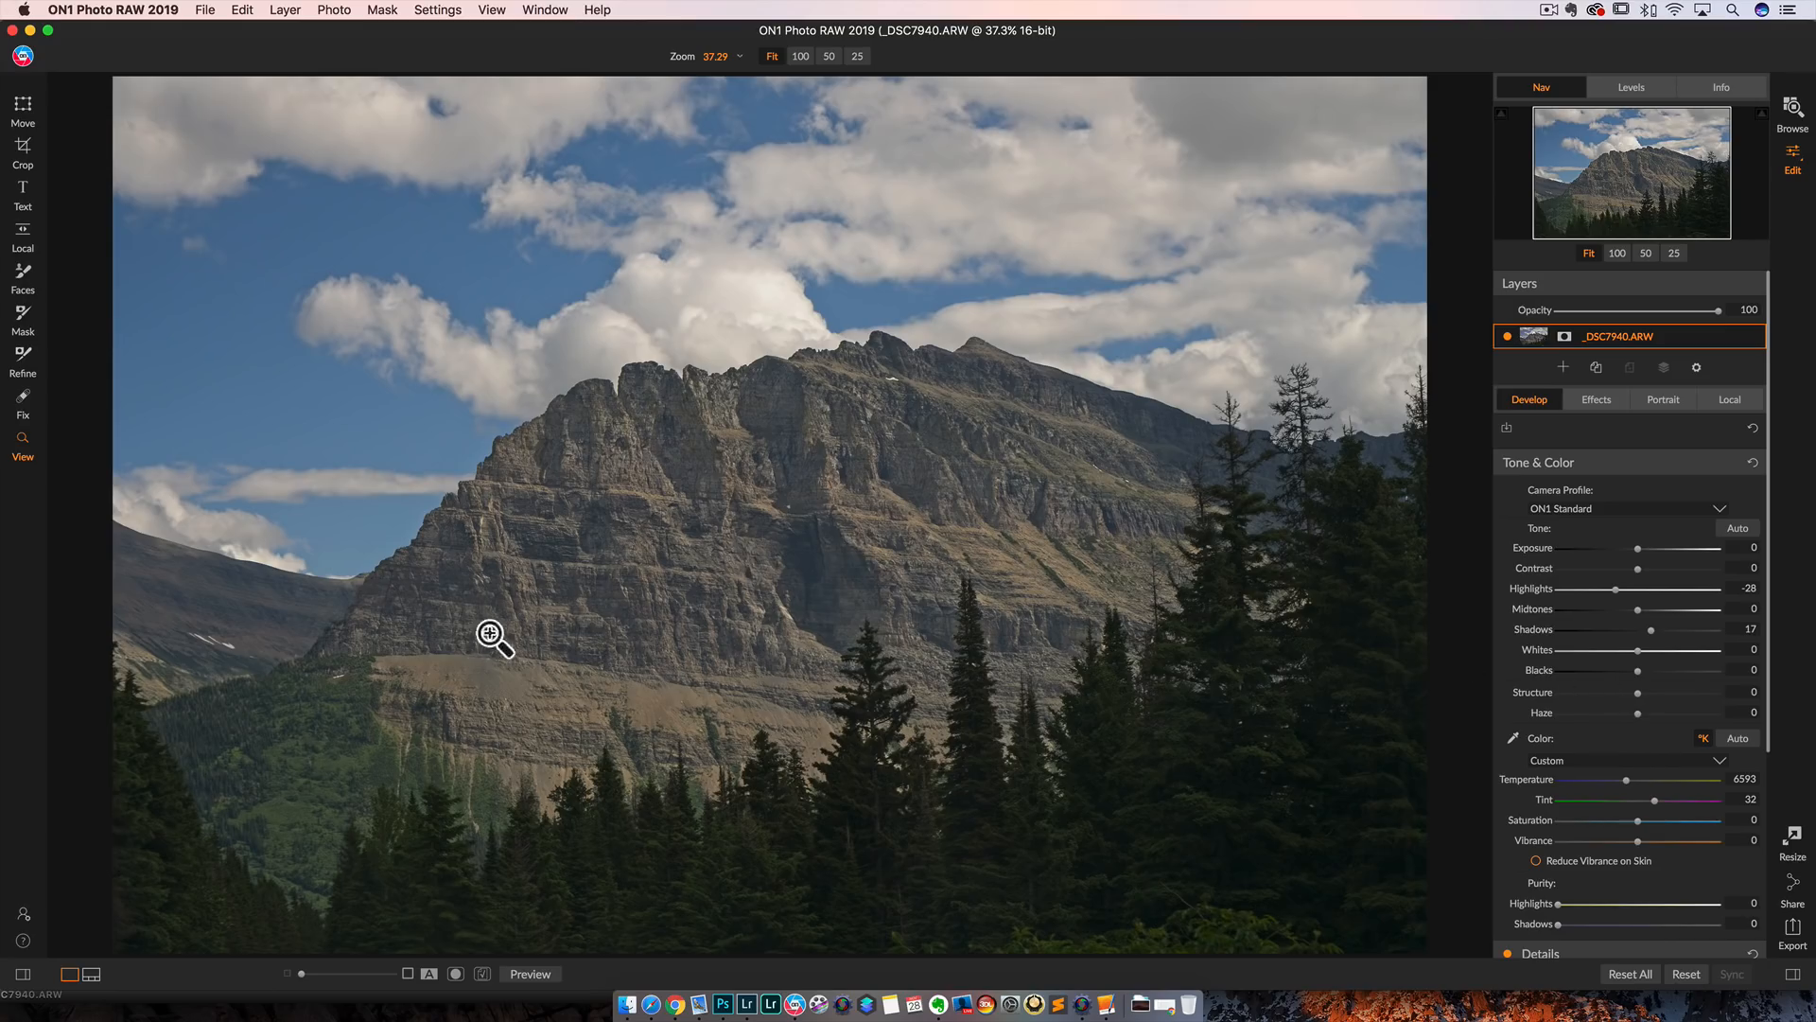
pyautogui.moveTo(598, 626)
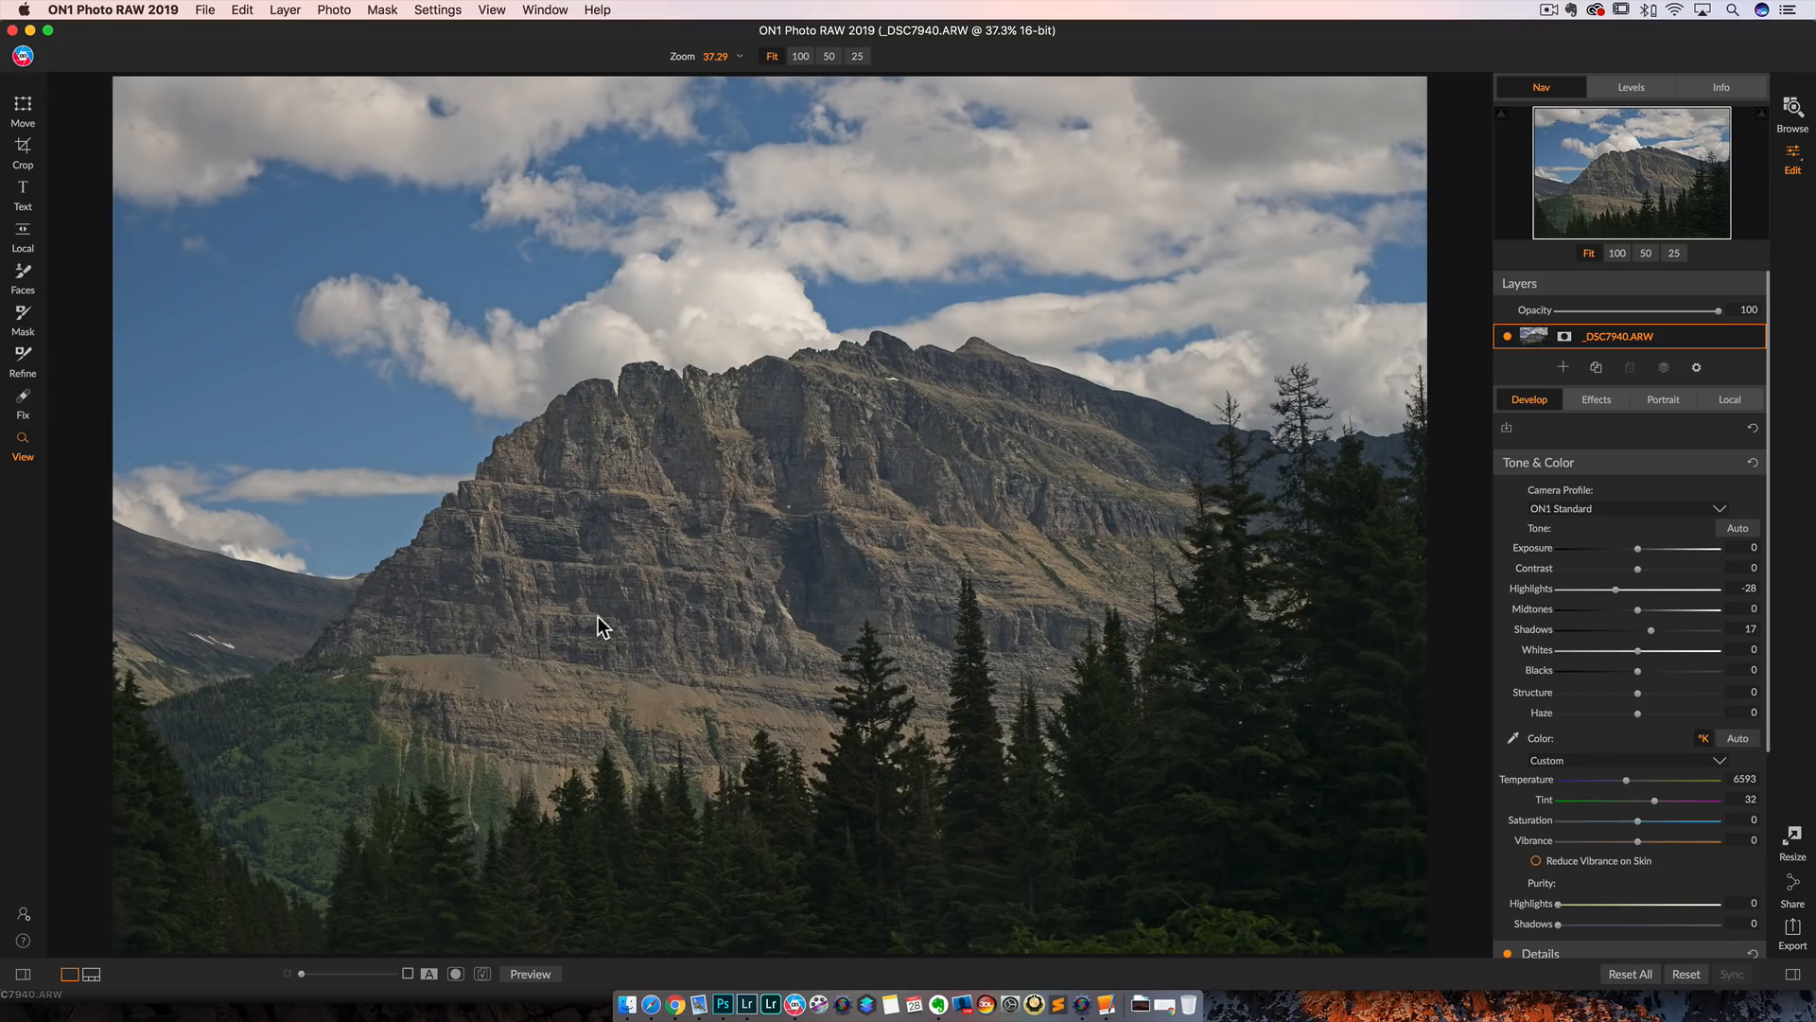
pyautogui.moveTo(1529, 675)
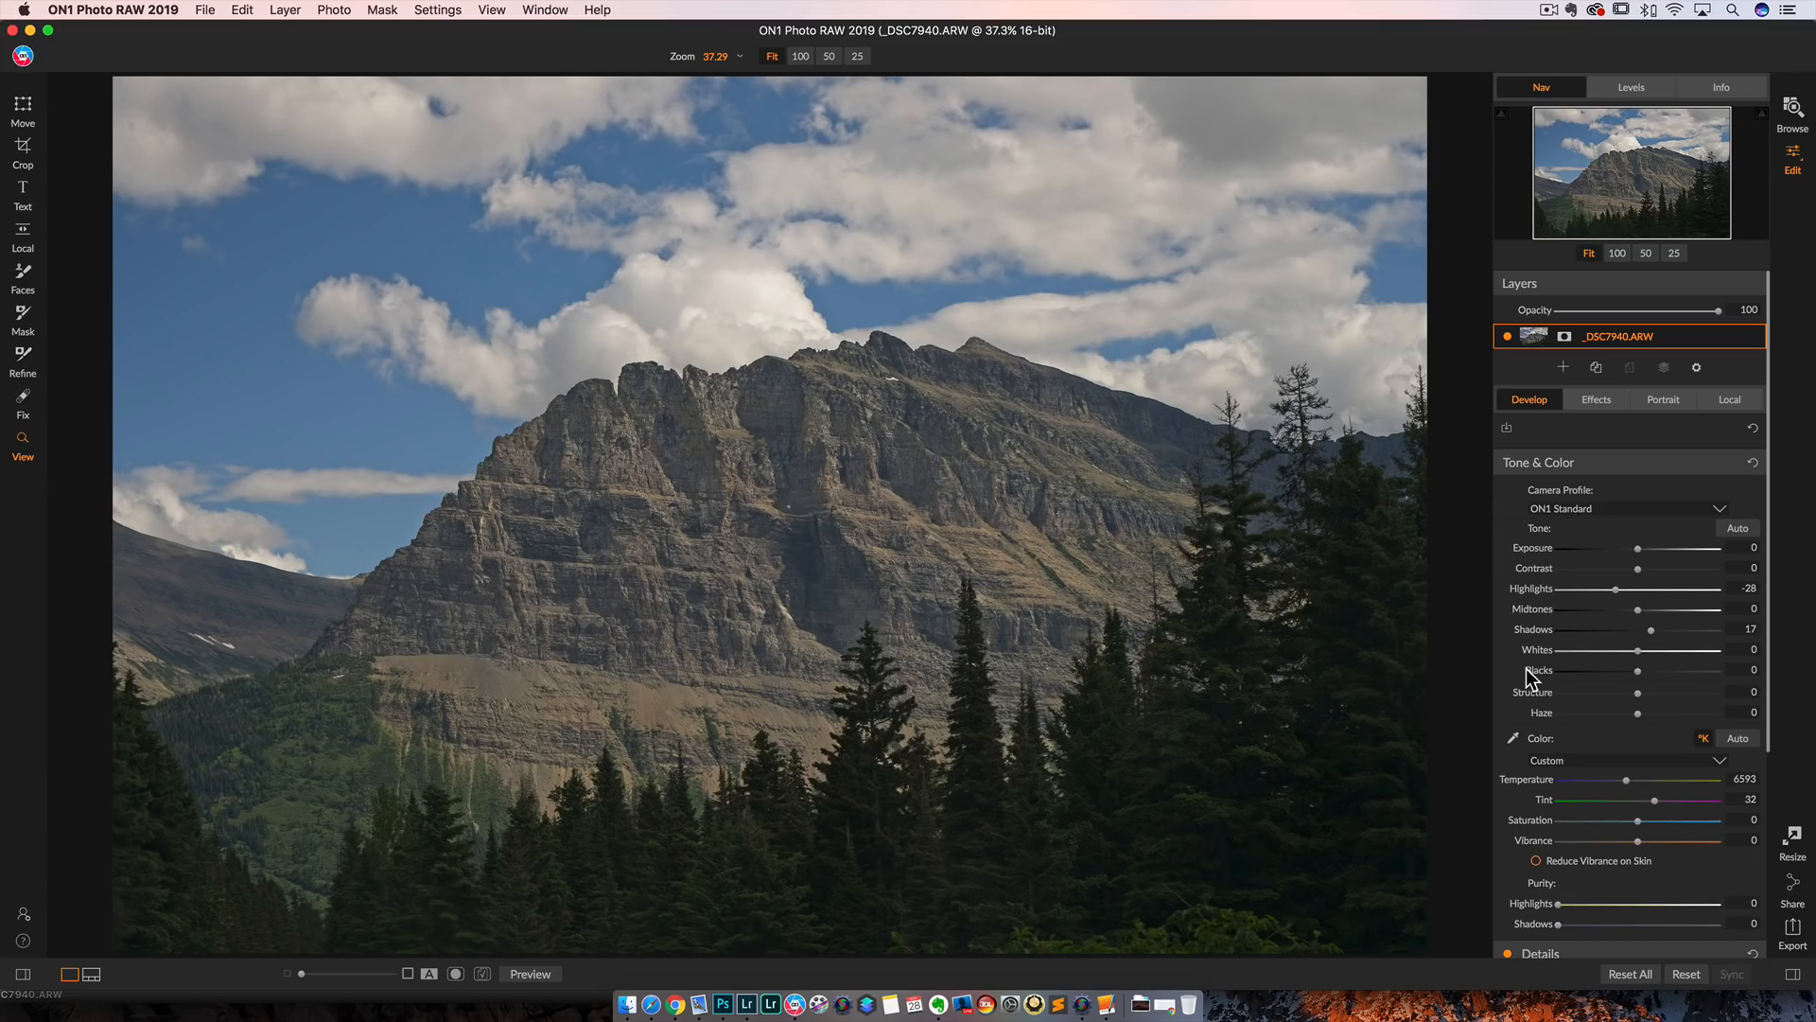
pyautogui.moveTo(1640, 712); pyautogui.dragTo(1623, 712)
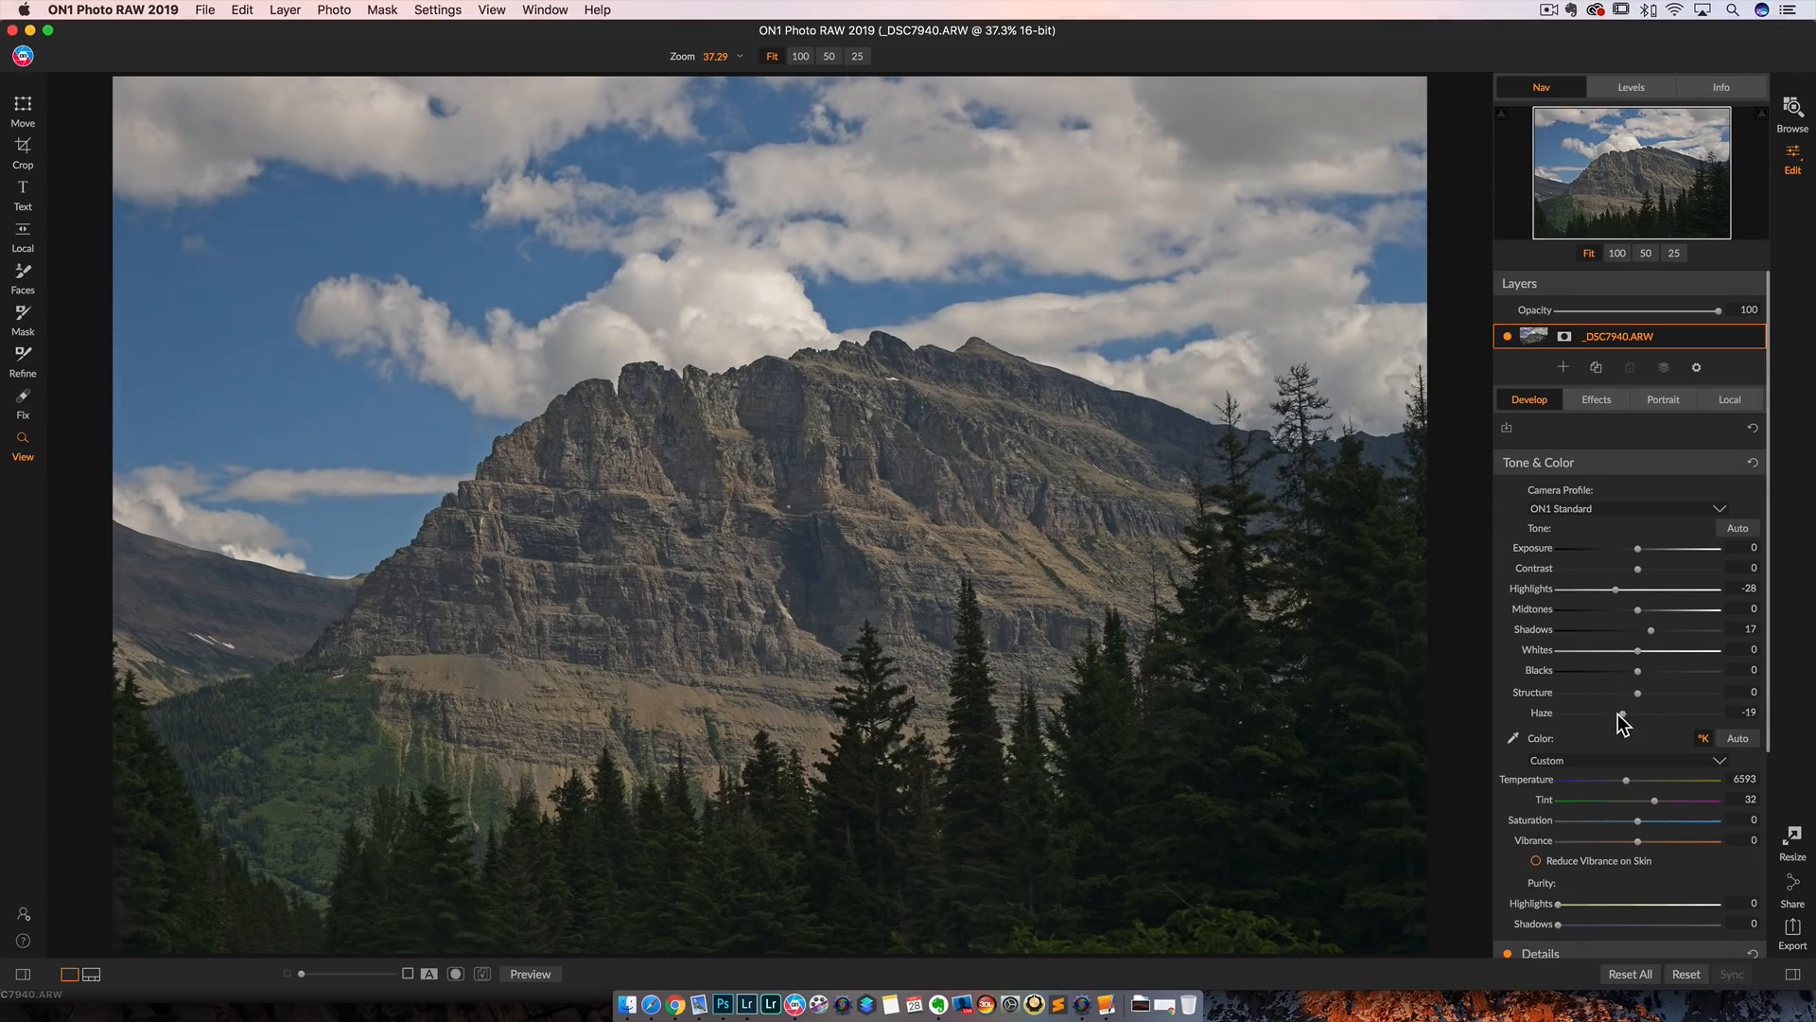
pyautogui.moveTo(1621, 713); pyautogui.dragTo(1575, 713)
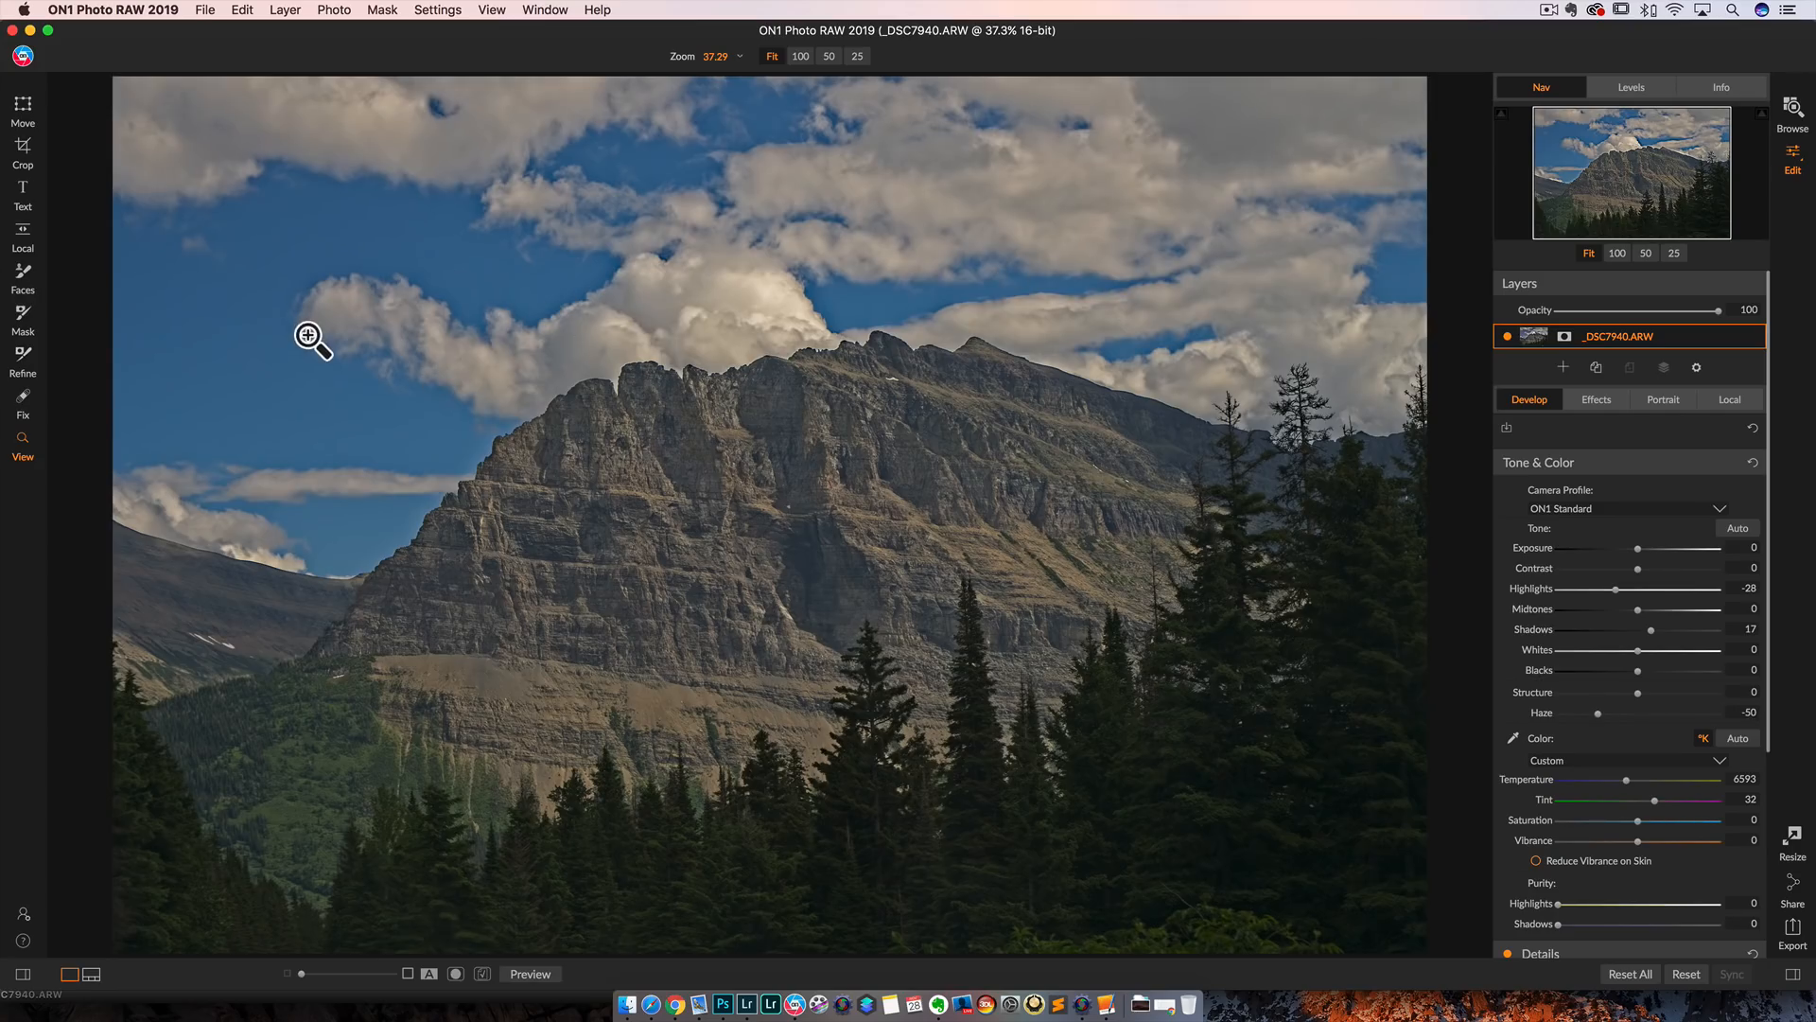
pyautogui.moveTo(321, 351)
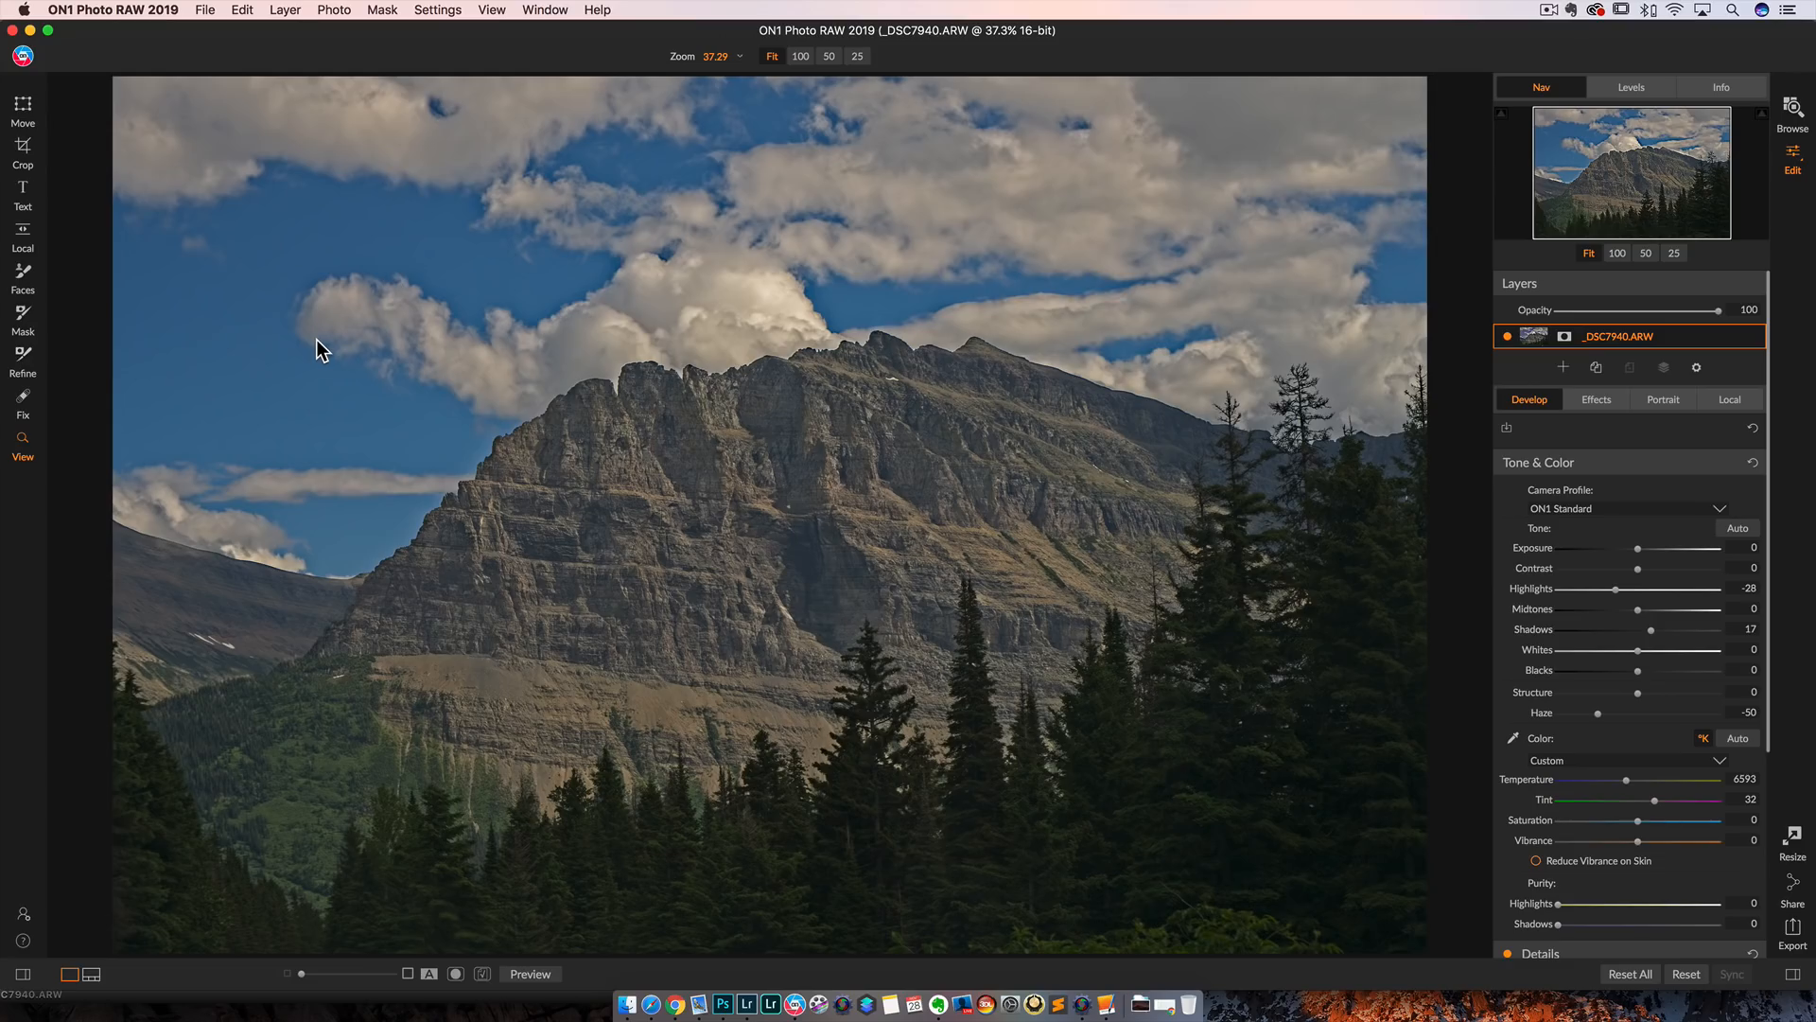
pyautogui.moveTo(1549, 722)
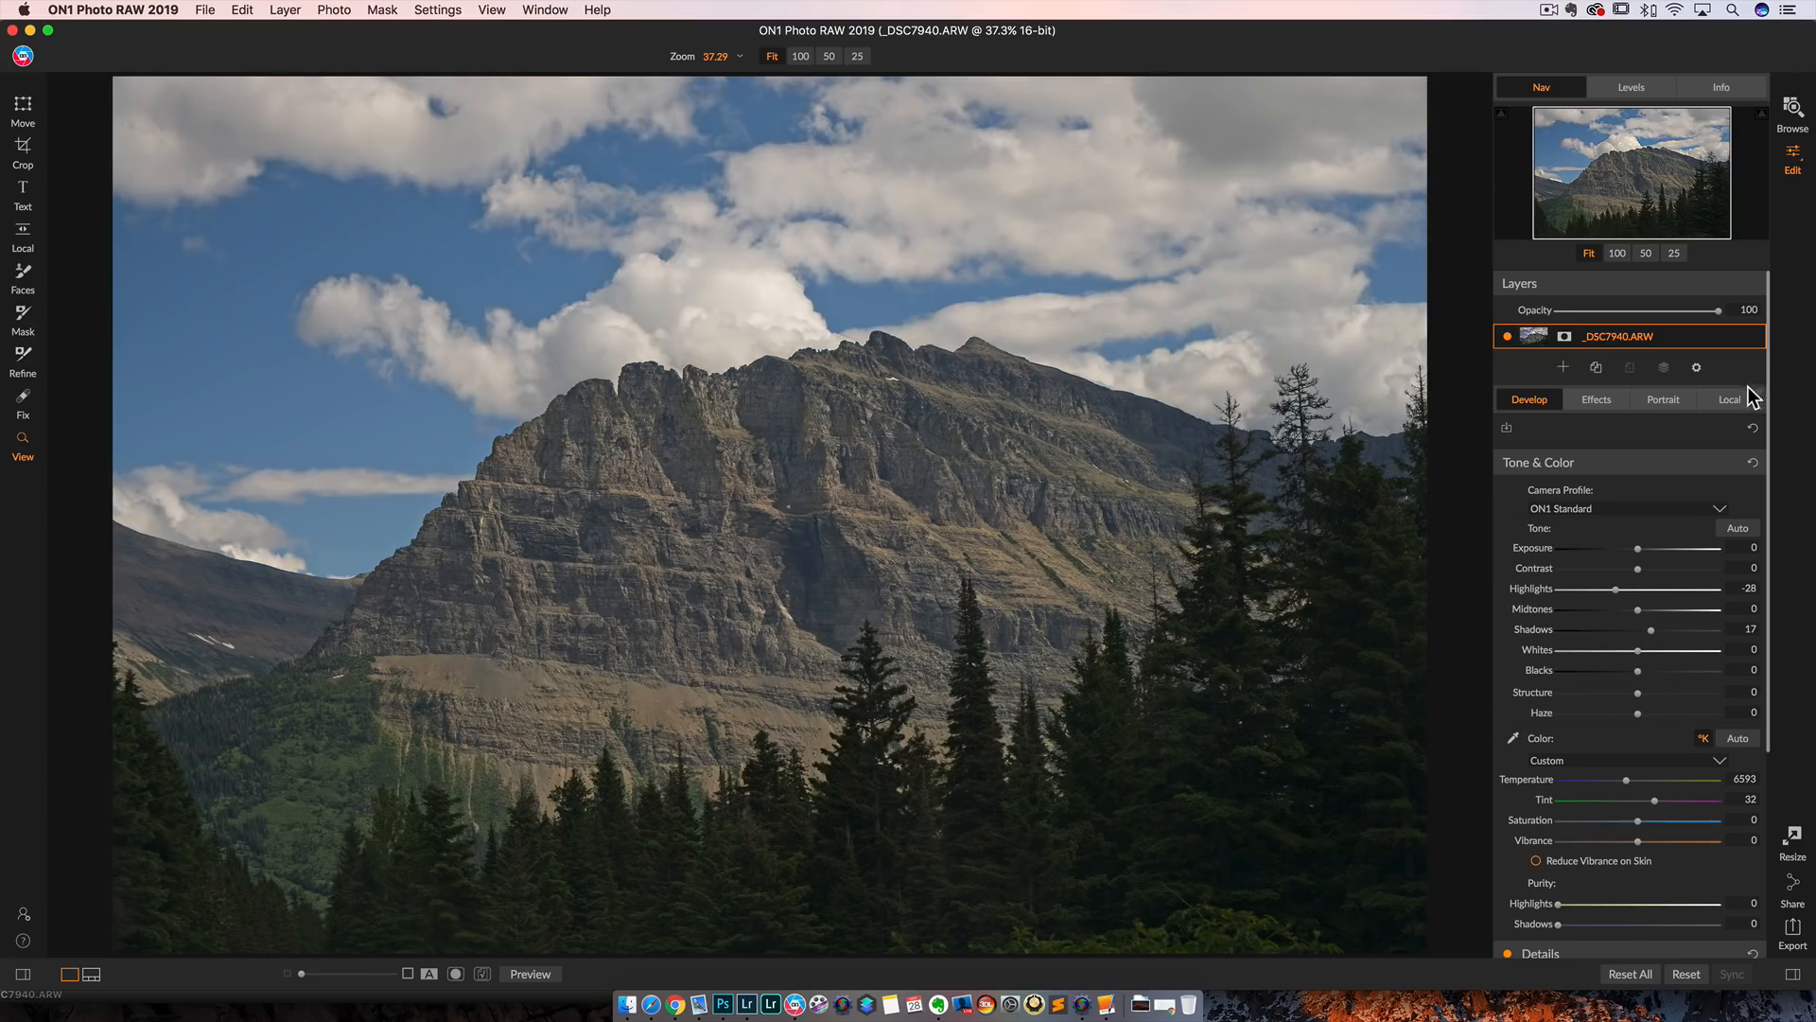
pyautogui.click(1732, 400)
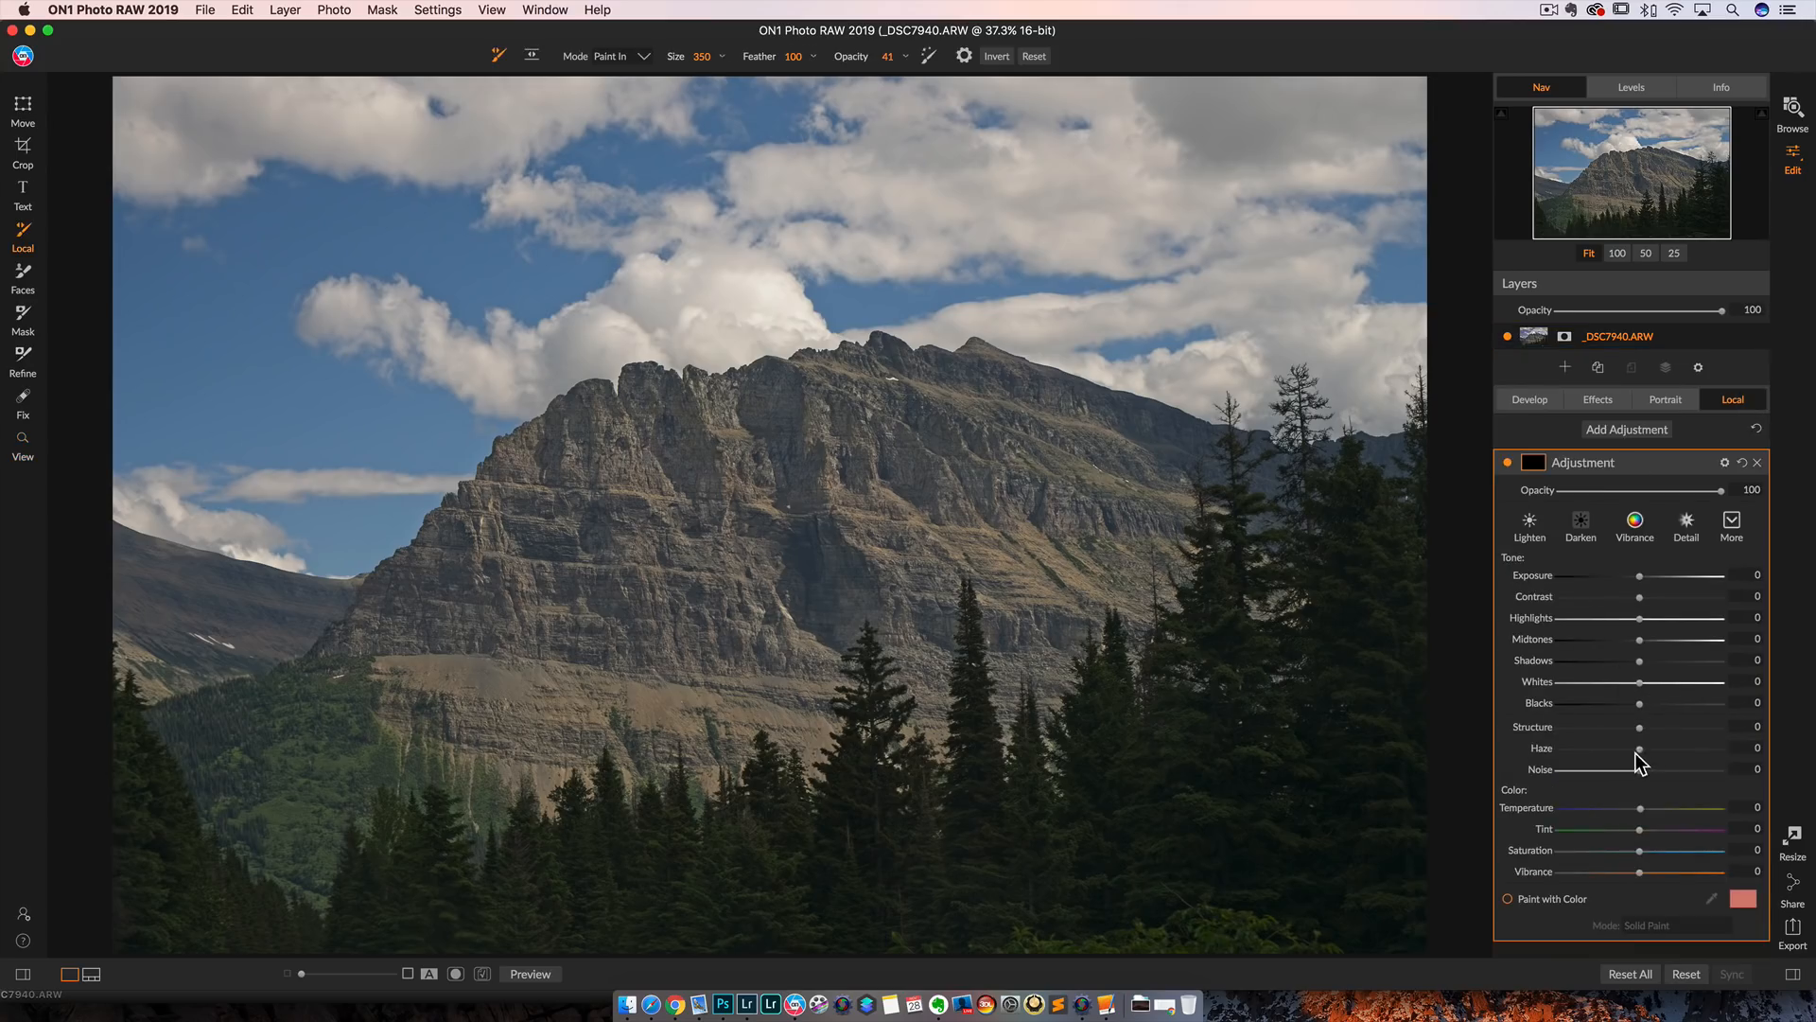
# Step: Paint a local adjustment onto the mountain with Haze -79 and Structure 14
pyautogui.moveTo(1638, 748); pyautogui.dragTo(1609, 748)
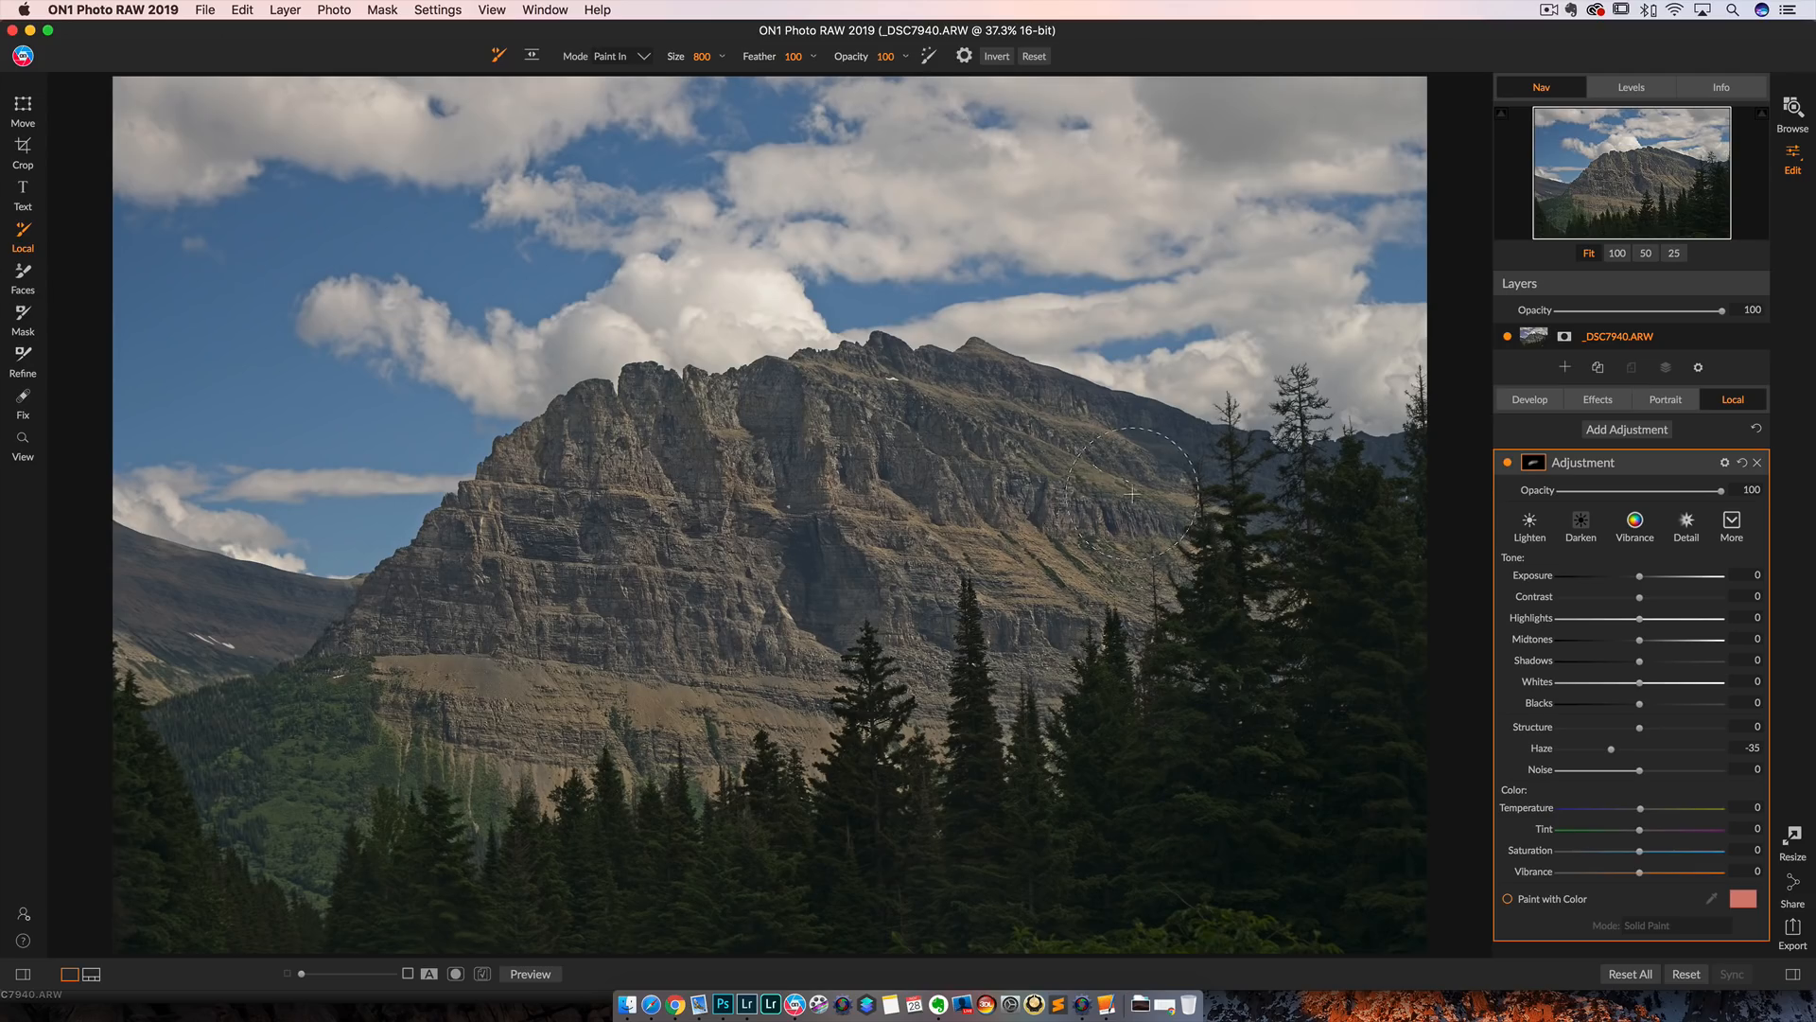
pyautogui.moveTo(1611, 748); pyautogui.dragTo(1600, 747)
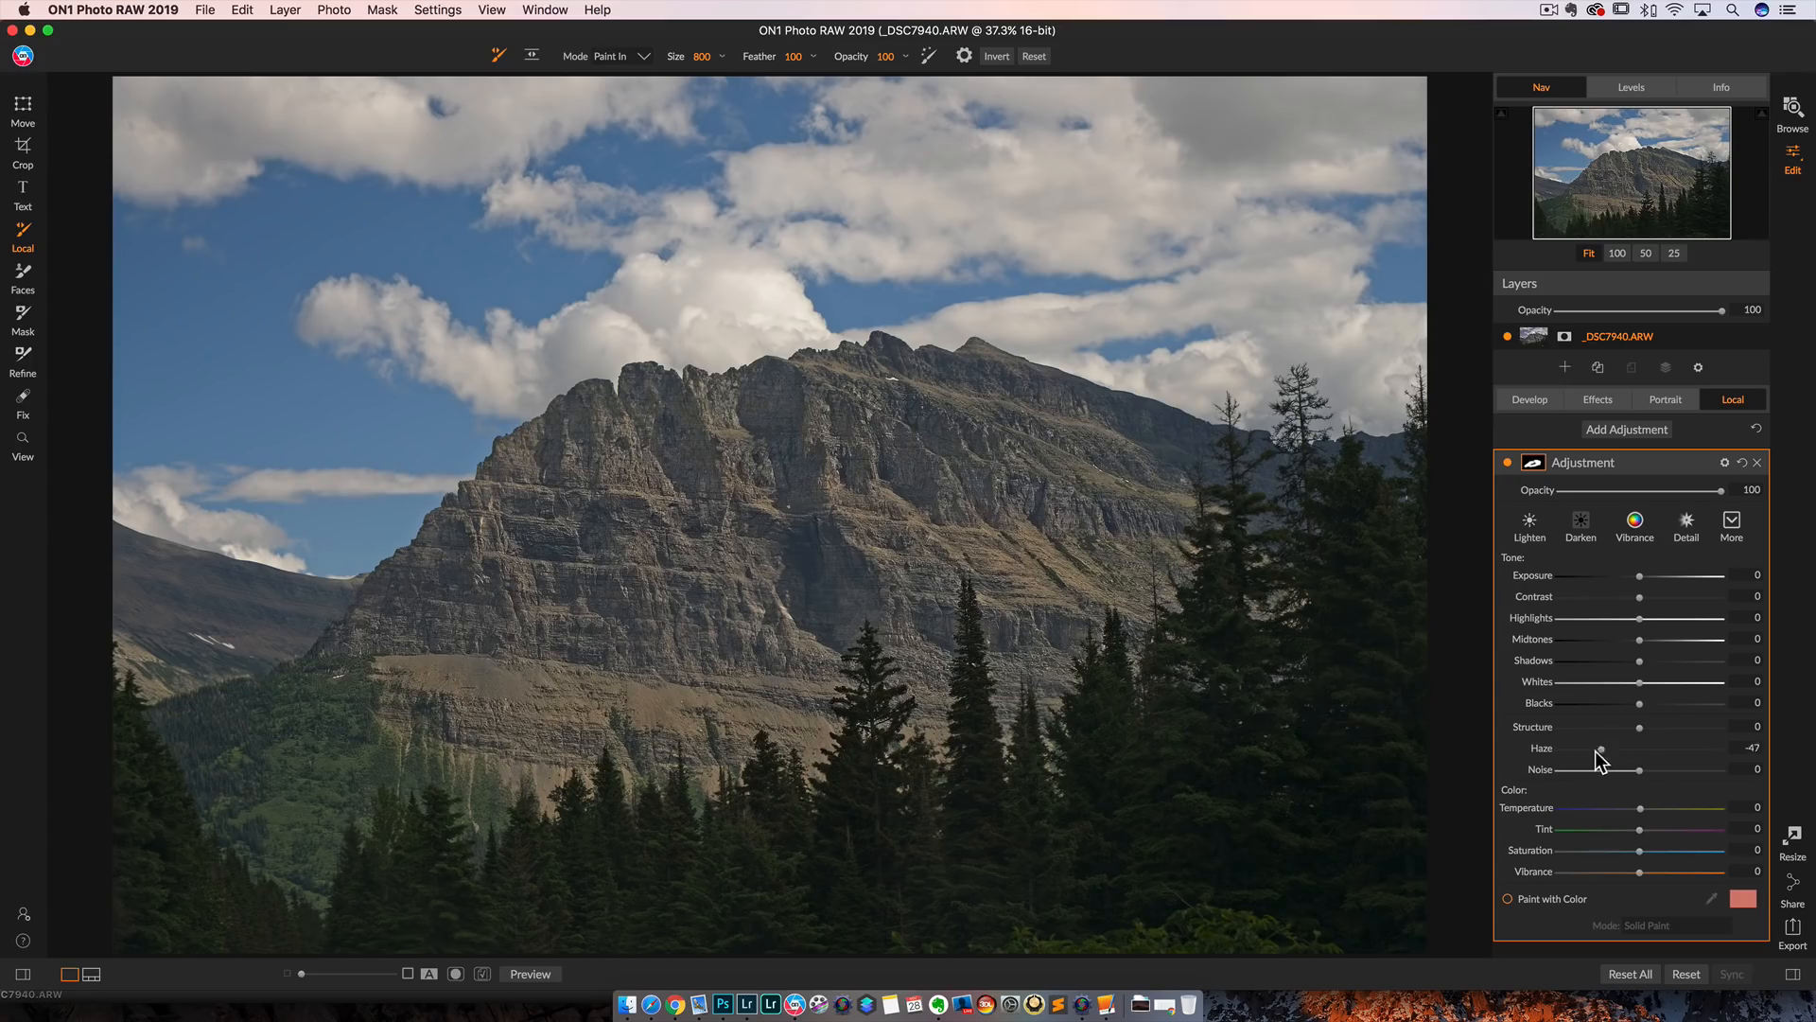
pyautogui.moveTo(1598, 747); pyautogui.dragTo(1552, 747)
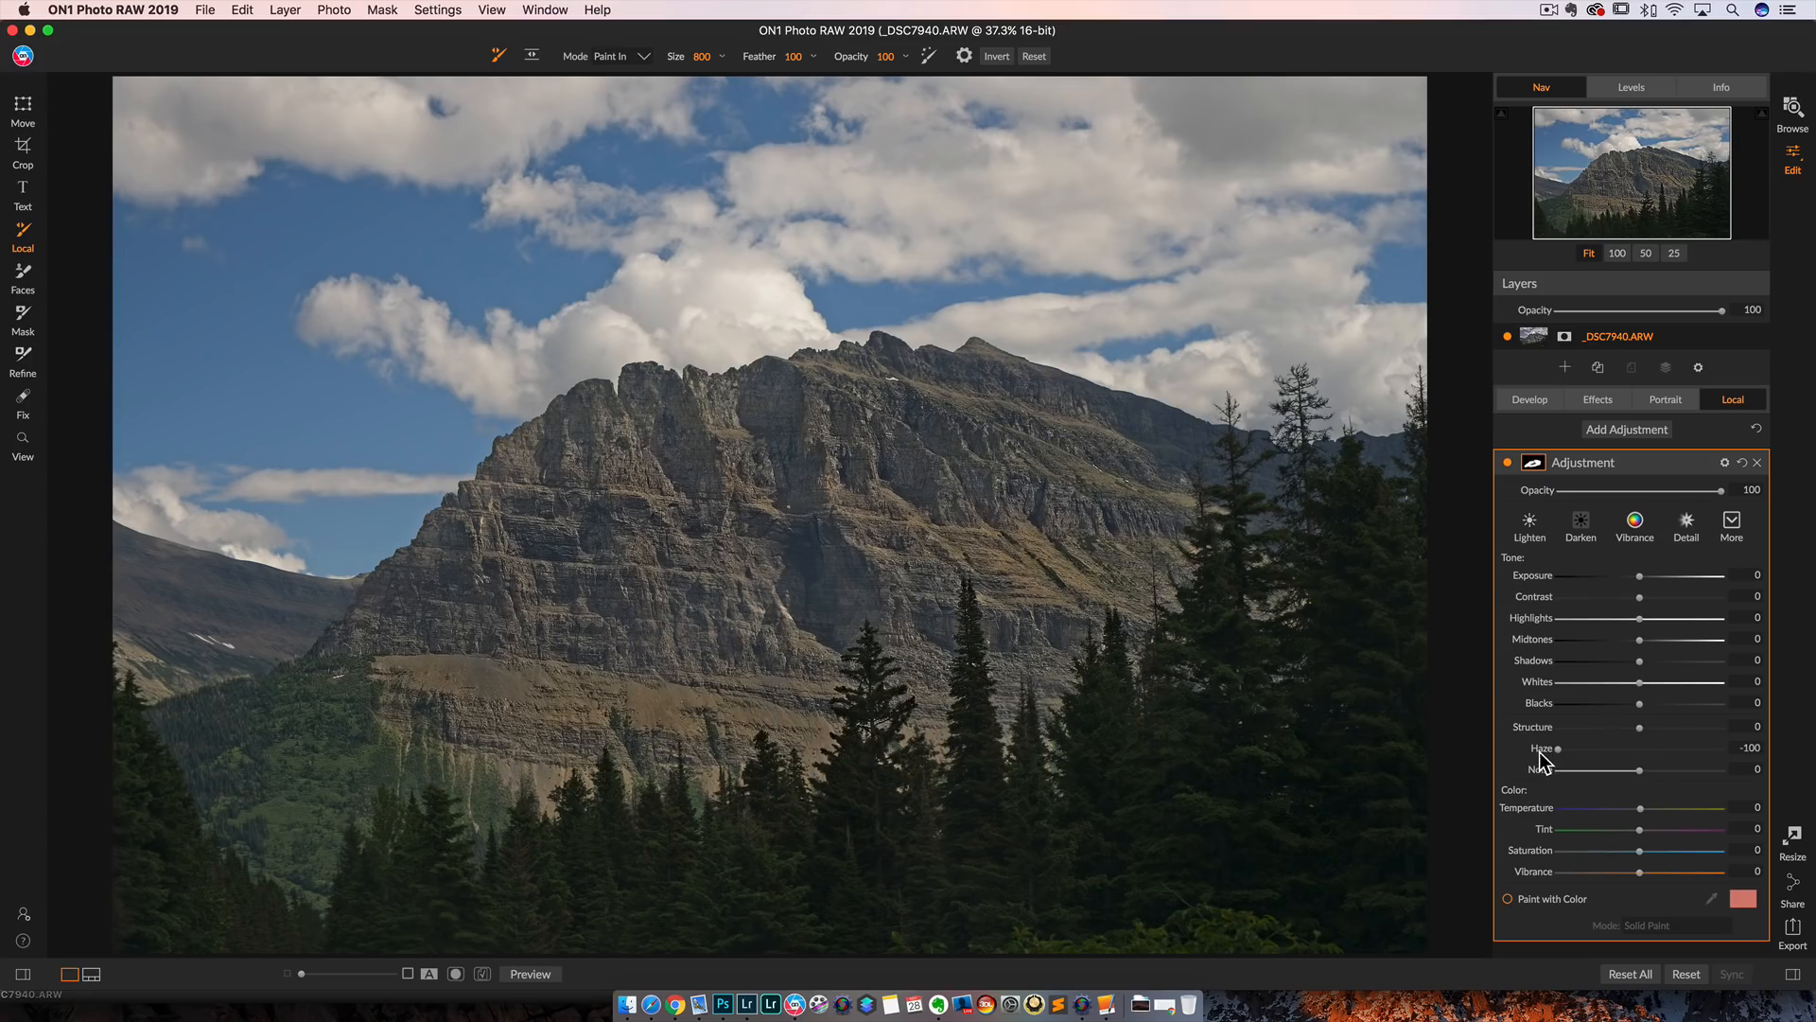
pyautogui.moveTo(1659, 769)
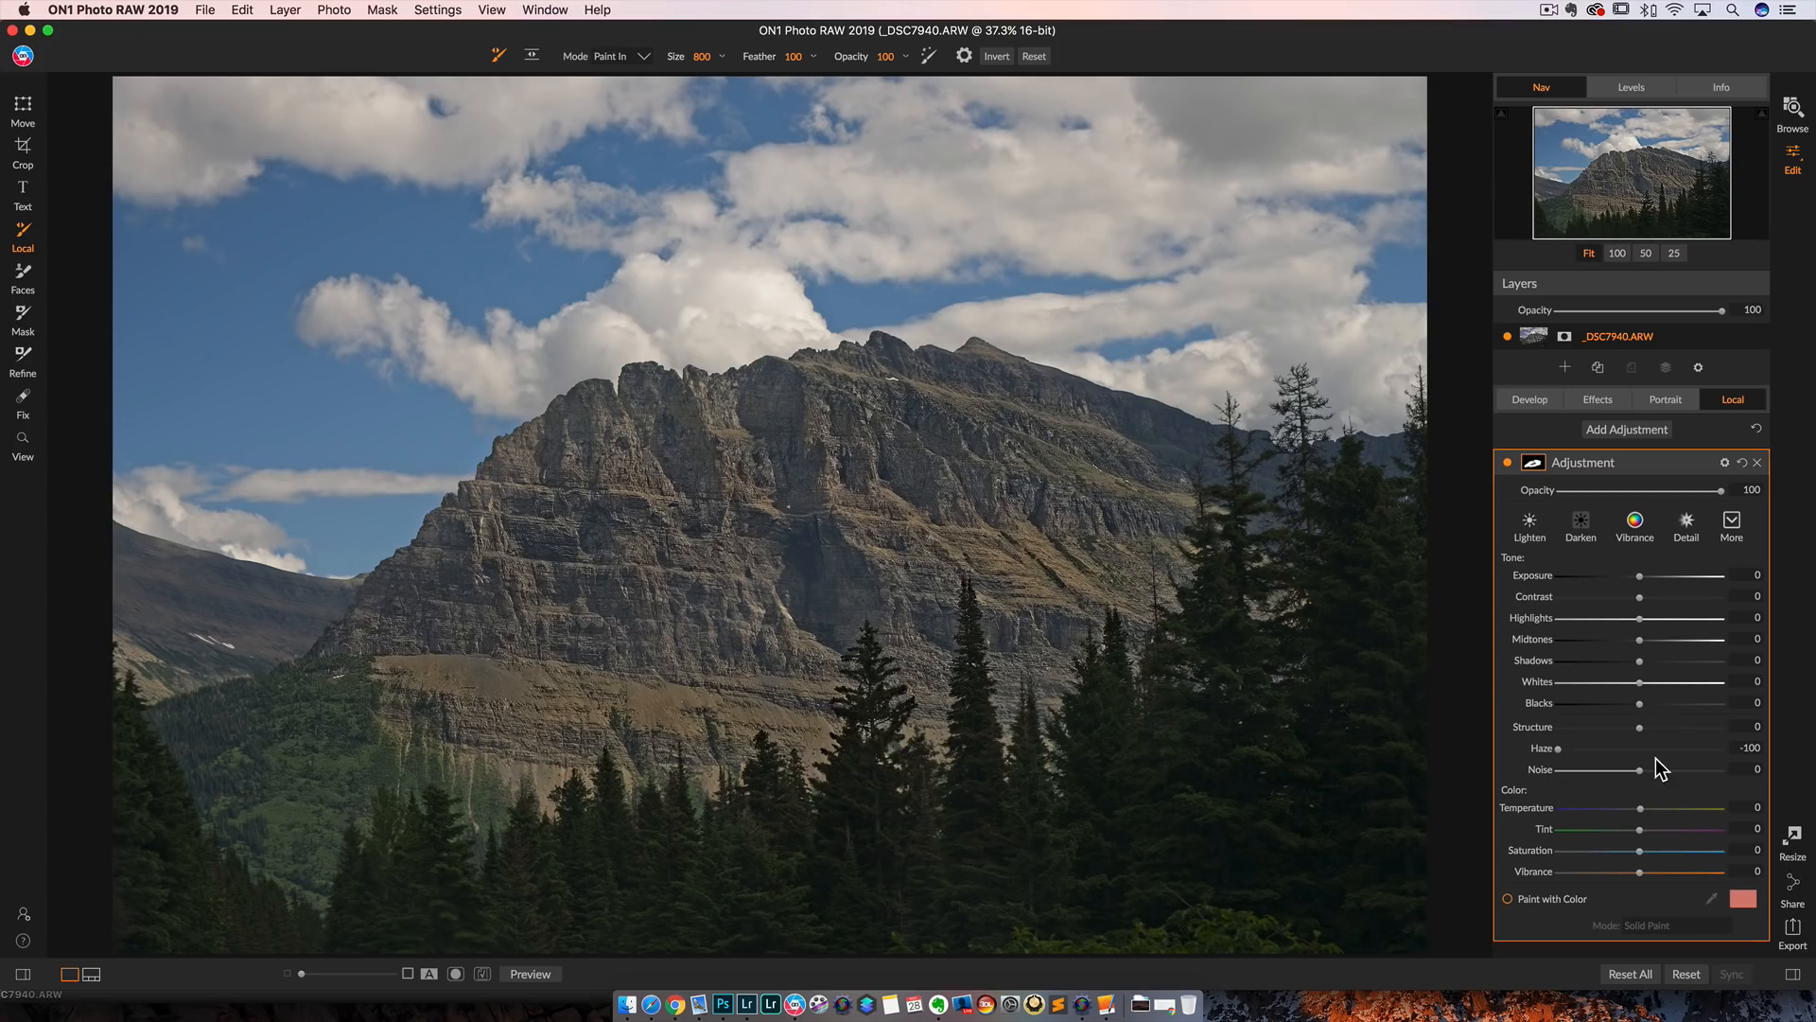
pyautogui.moveTo(1523, 747); pyautogui.dragTo(1575, 747)
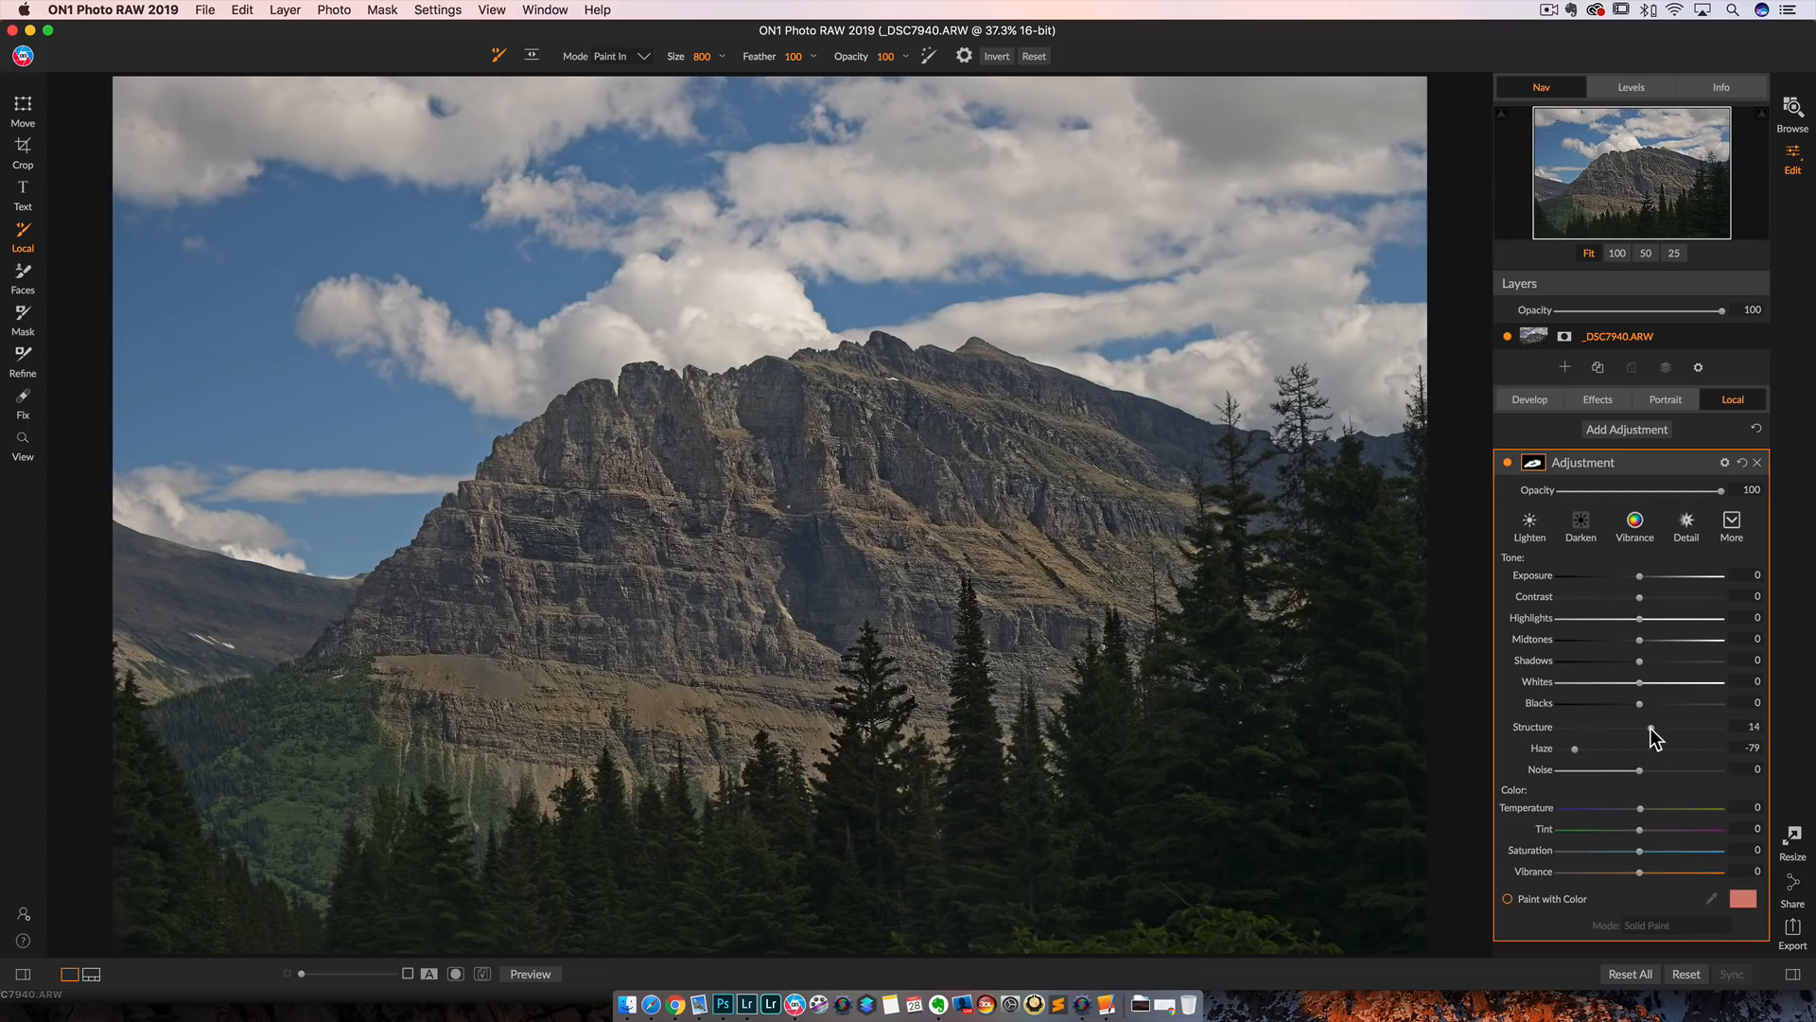
pyautogui.click(778, 437)
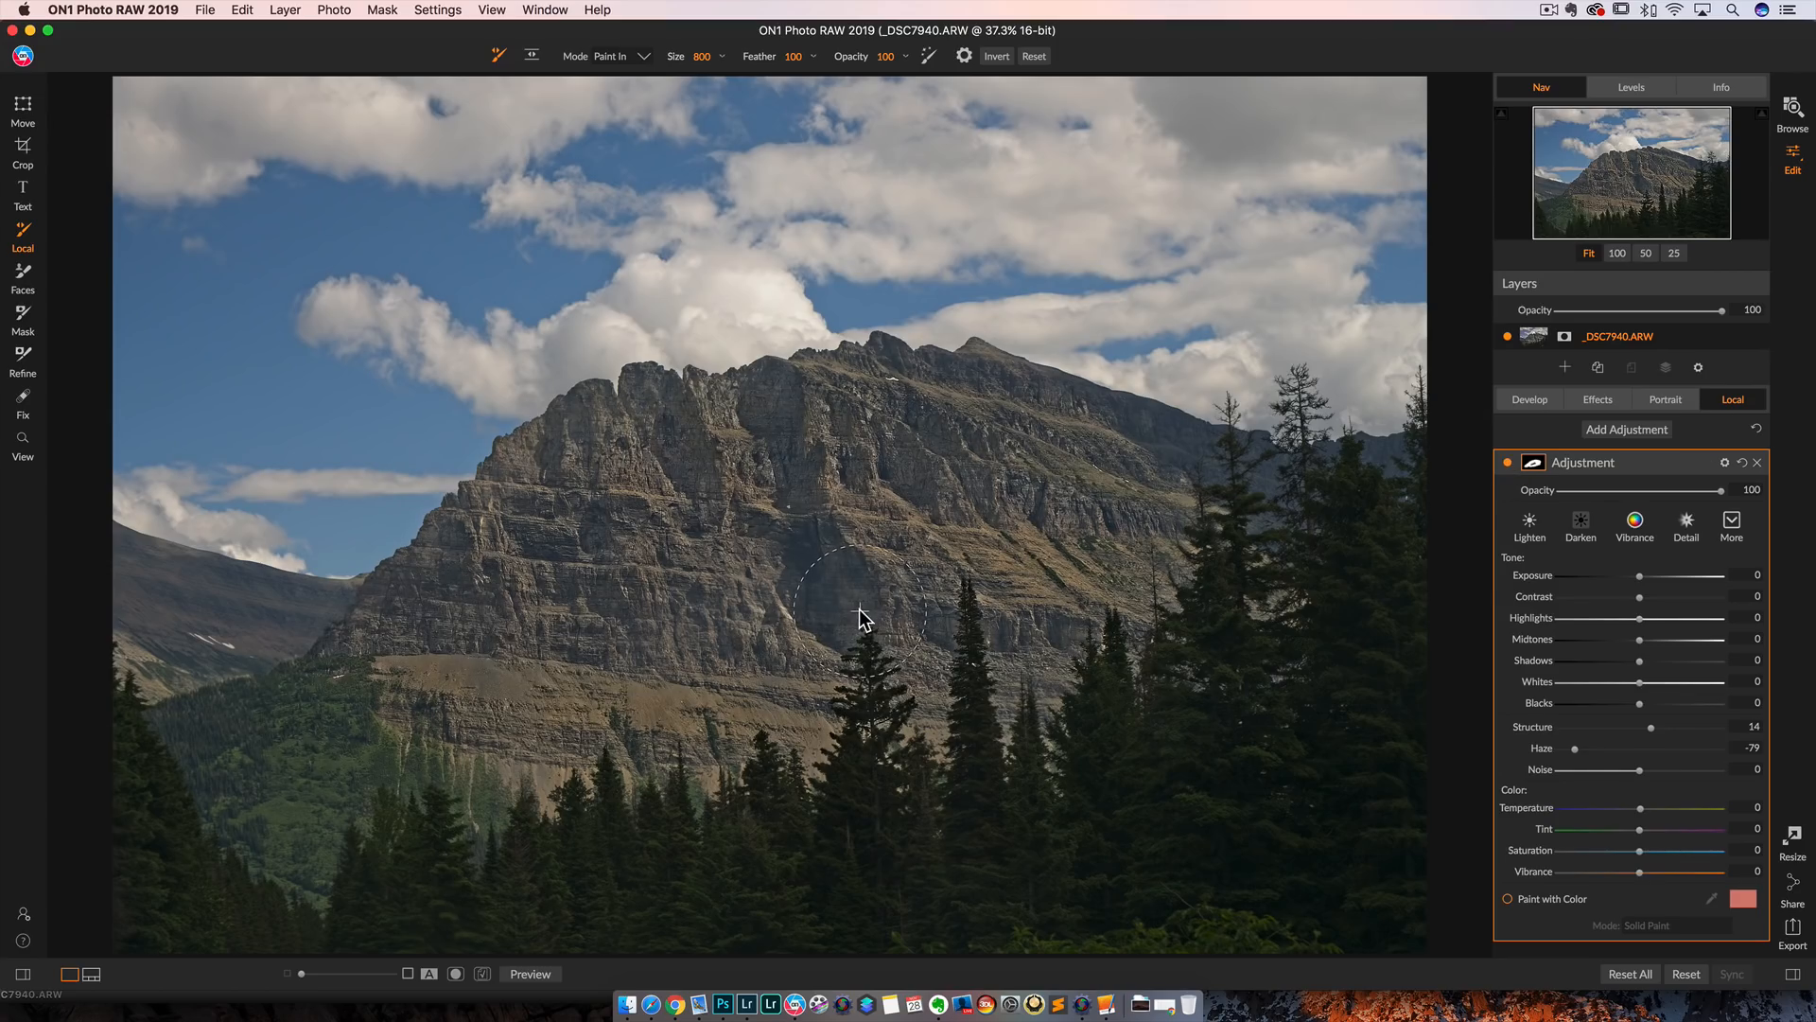
pyautogui.moveTo(1722, 490)
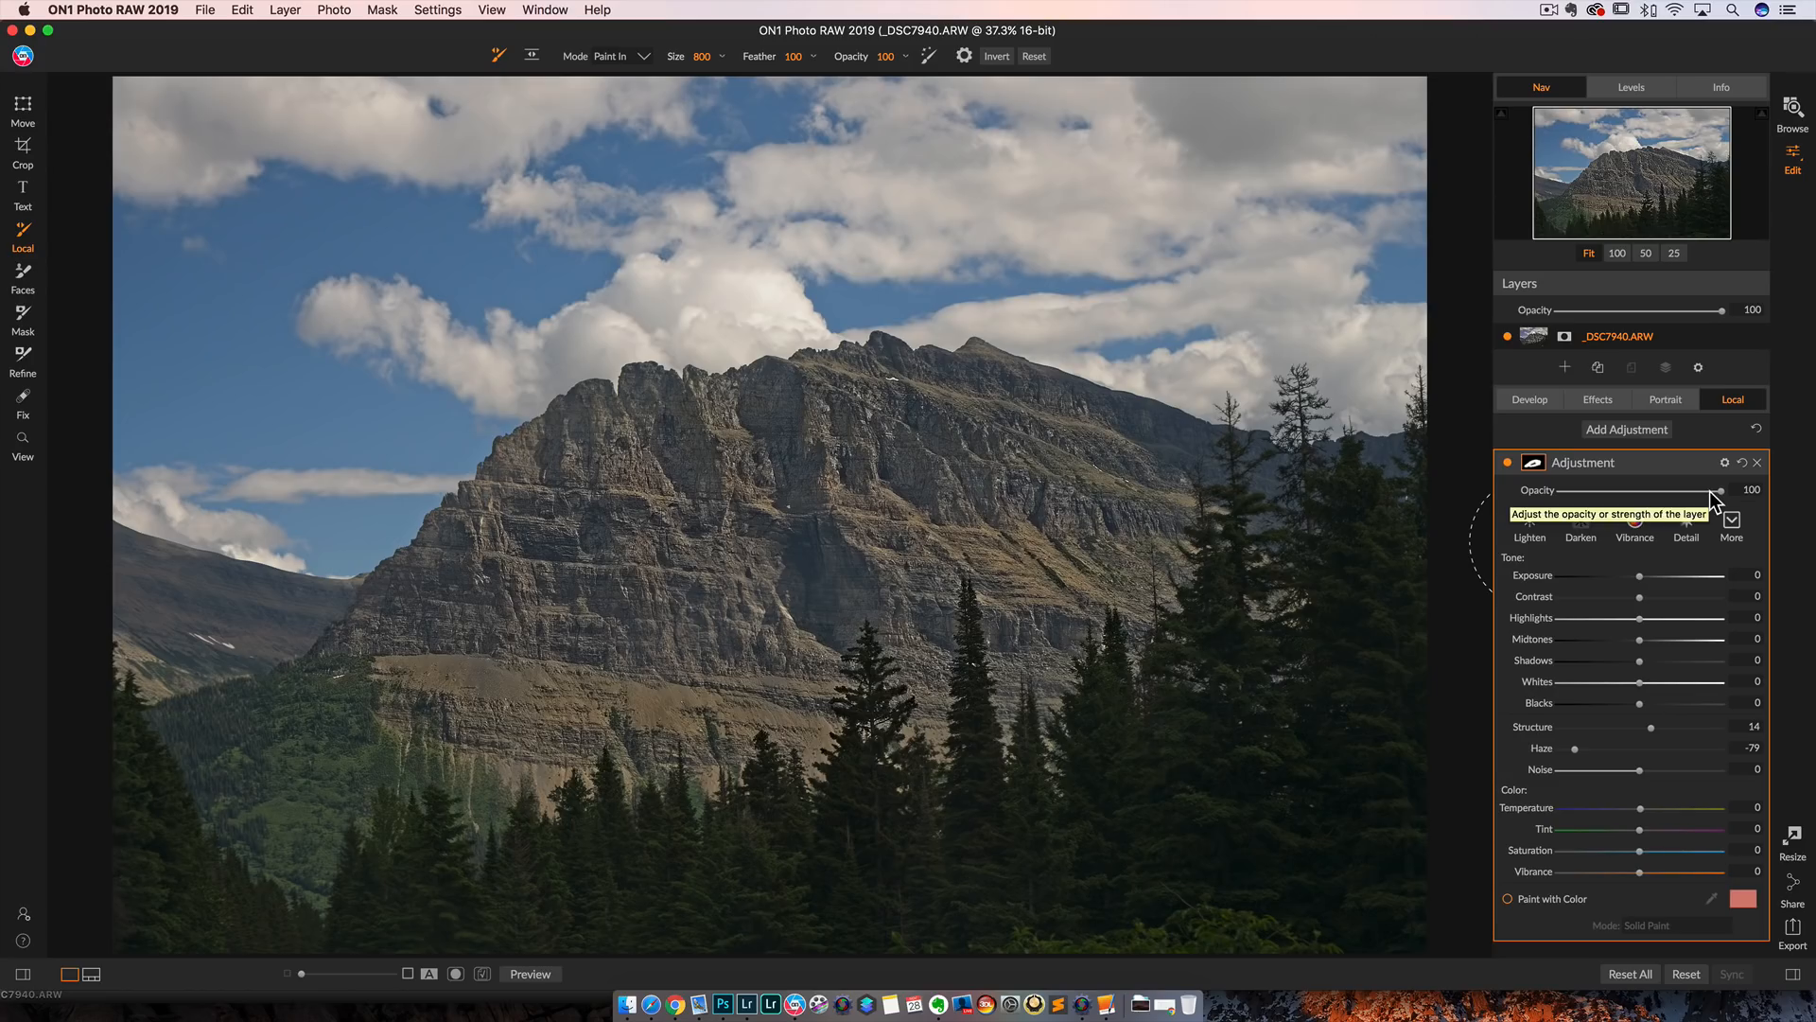